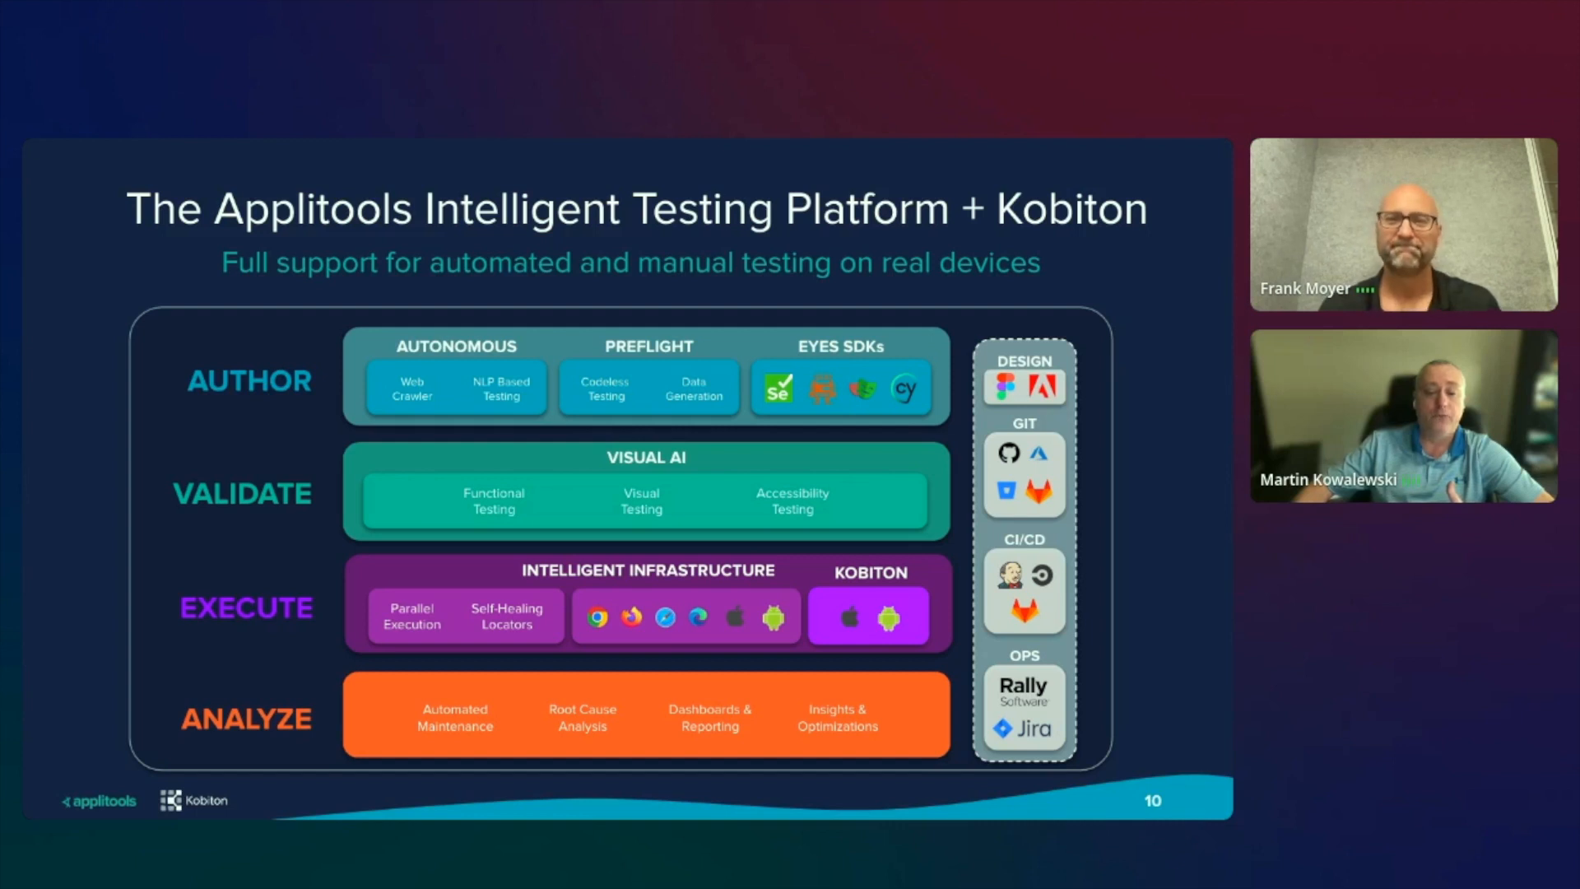
# - Advance the webinar slideshow to the AUTHOR slide on building automated tests faster
pyautogui.press('Right')
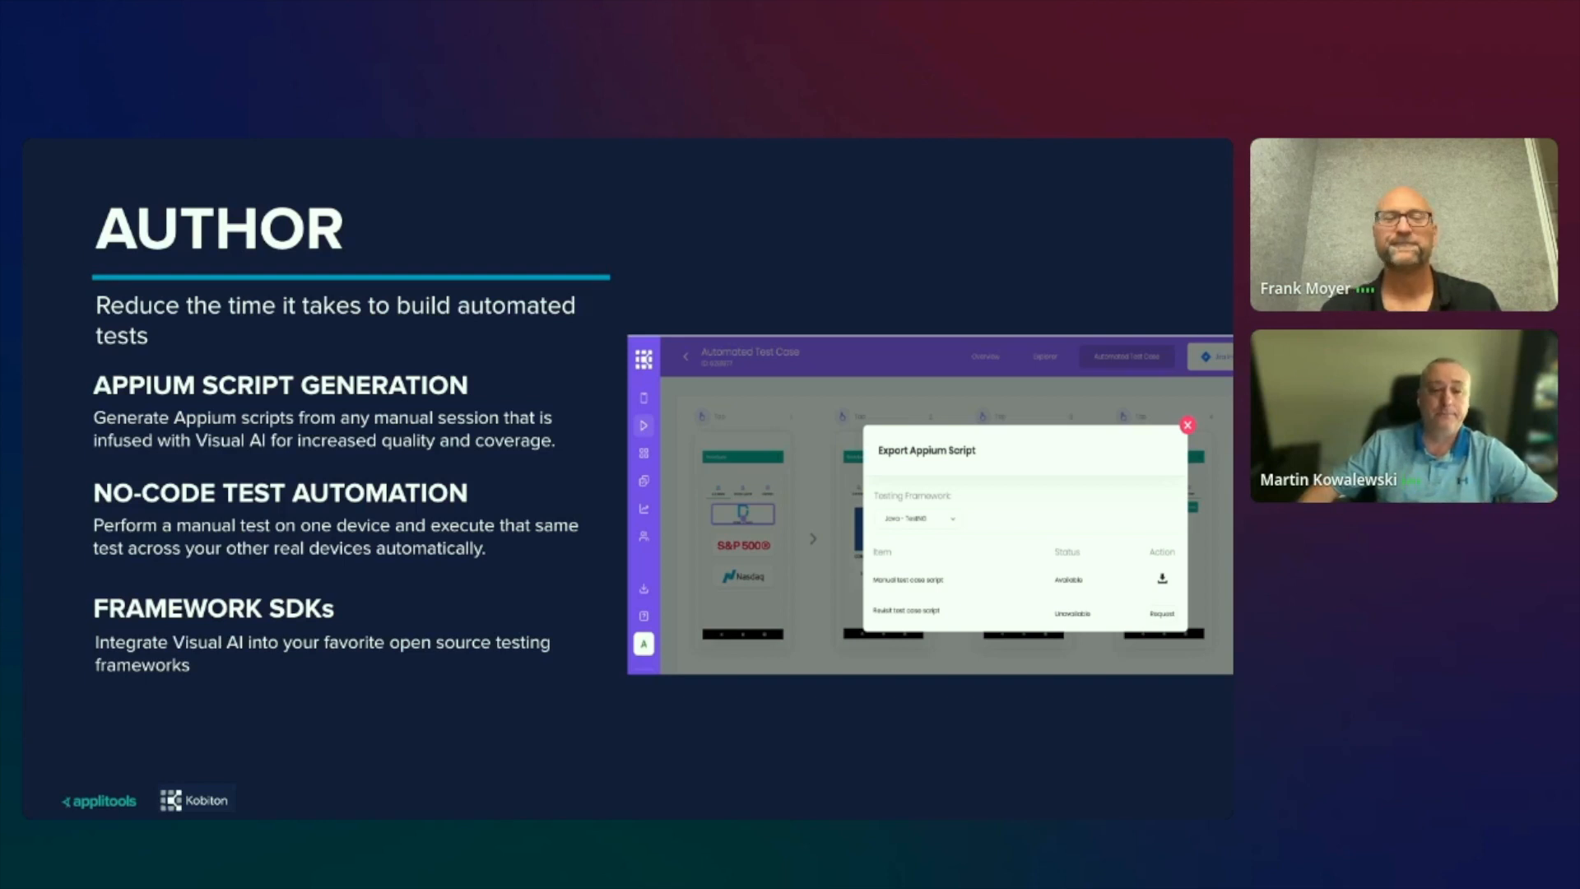
# - Advance to the VALIDATE slide on AI assertions and wider test coverage
pyautogui.press('Right')
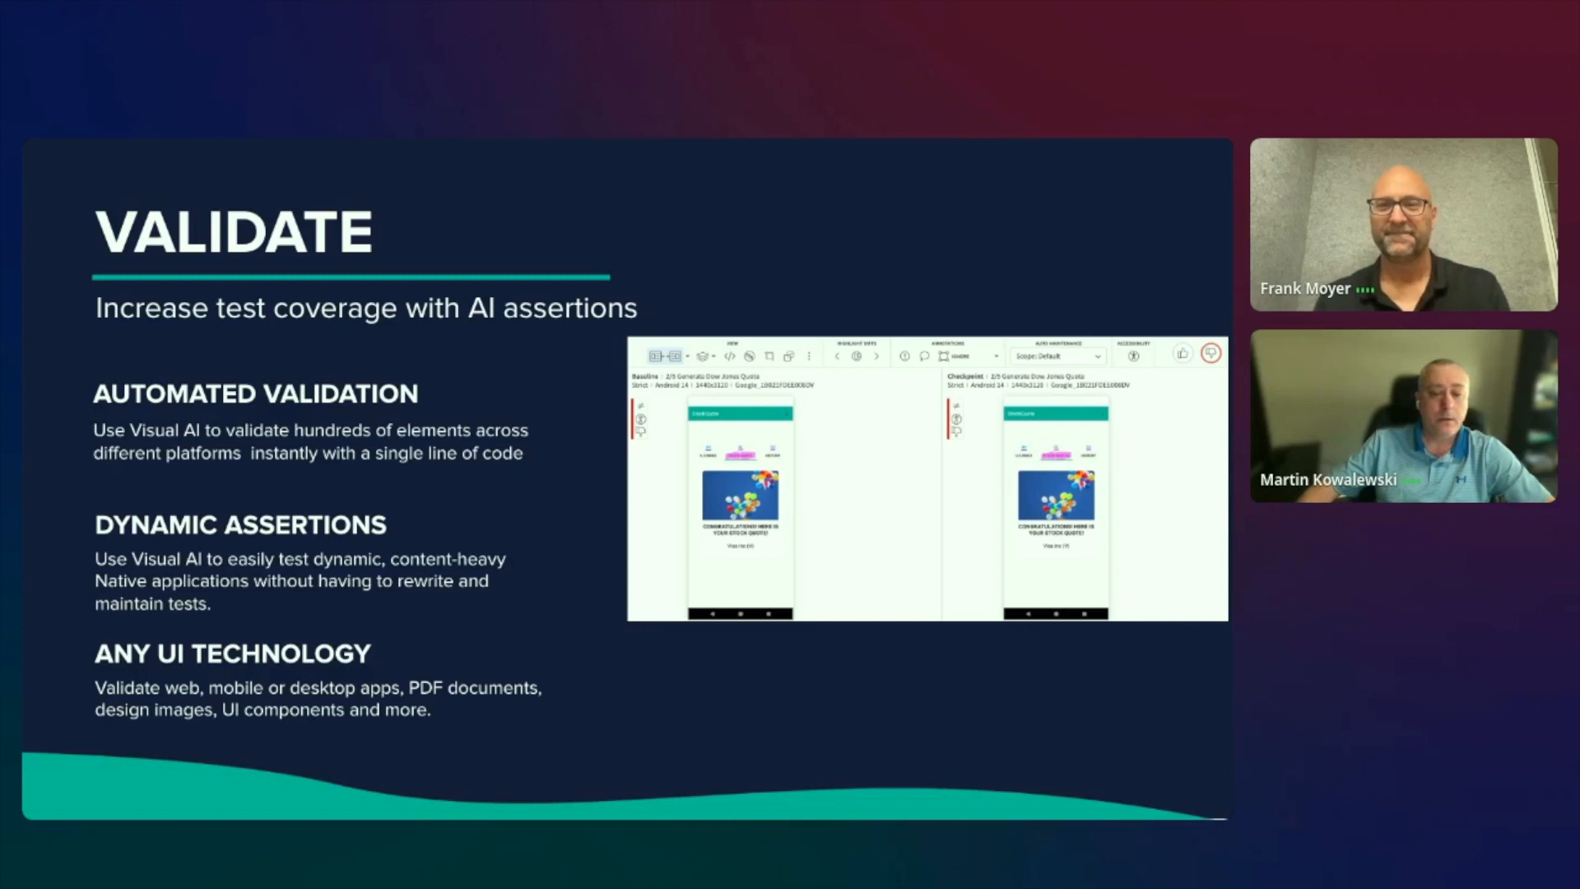
# - Advance to the EXECUTE slide on fast, efficient mobile test execution
pyautogui.press('right')
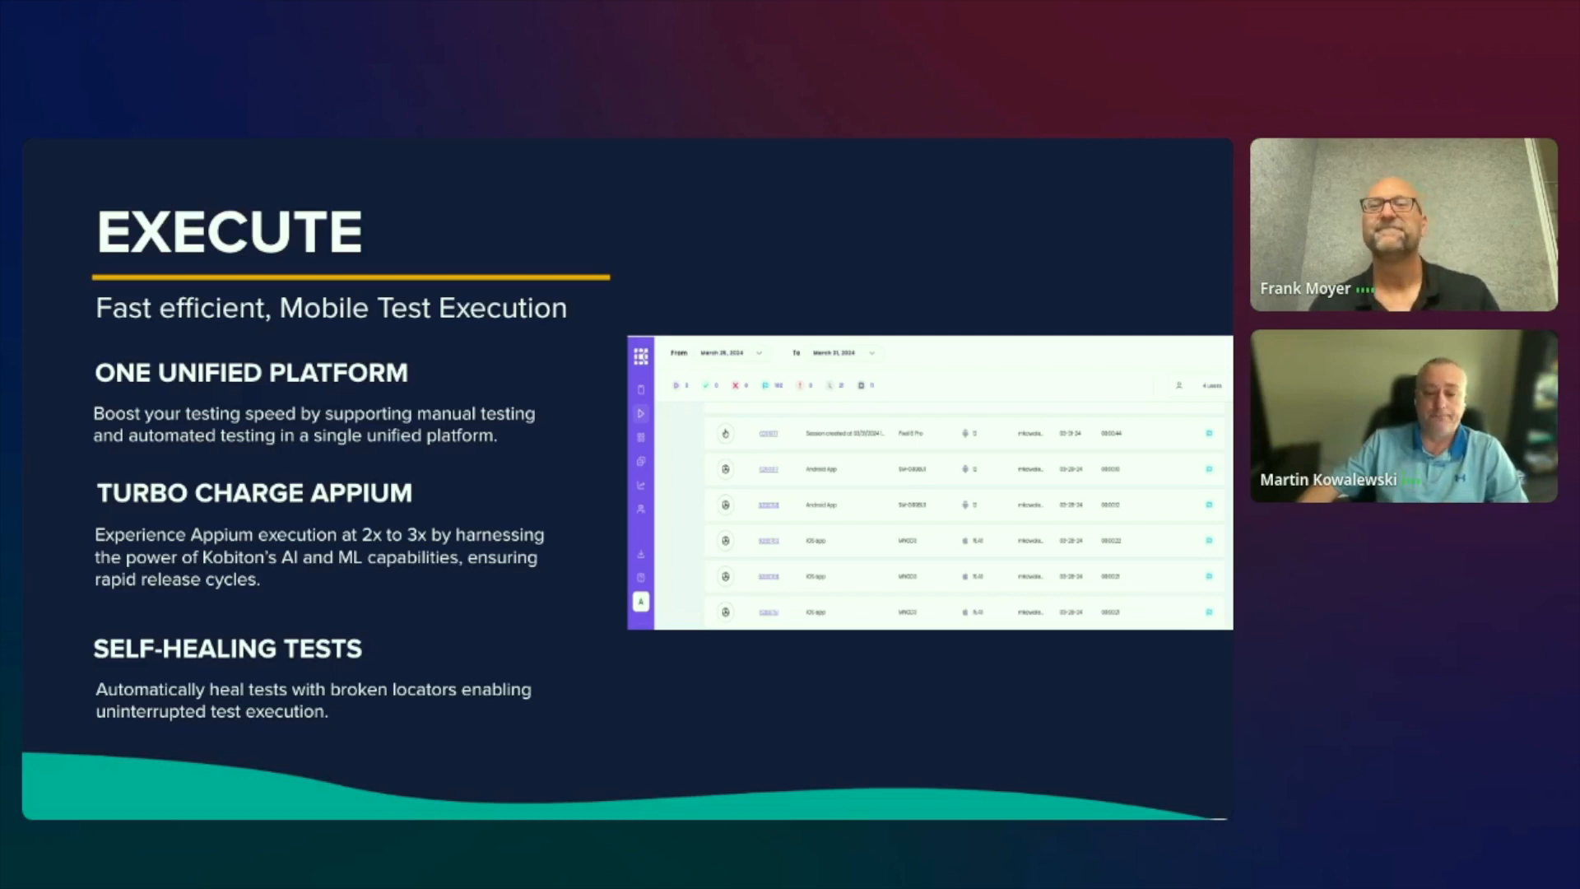
pyautogui.press('Right')
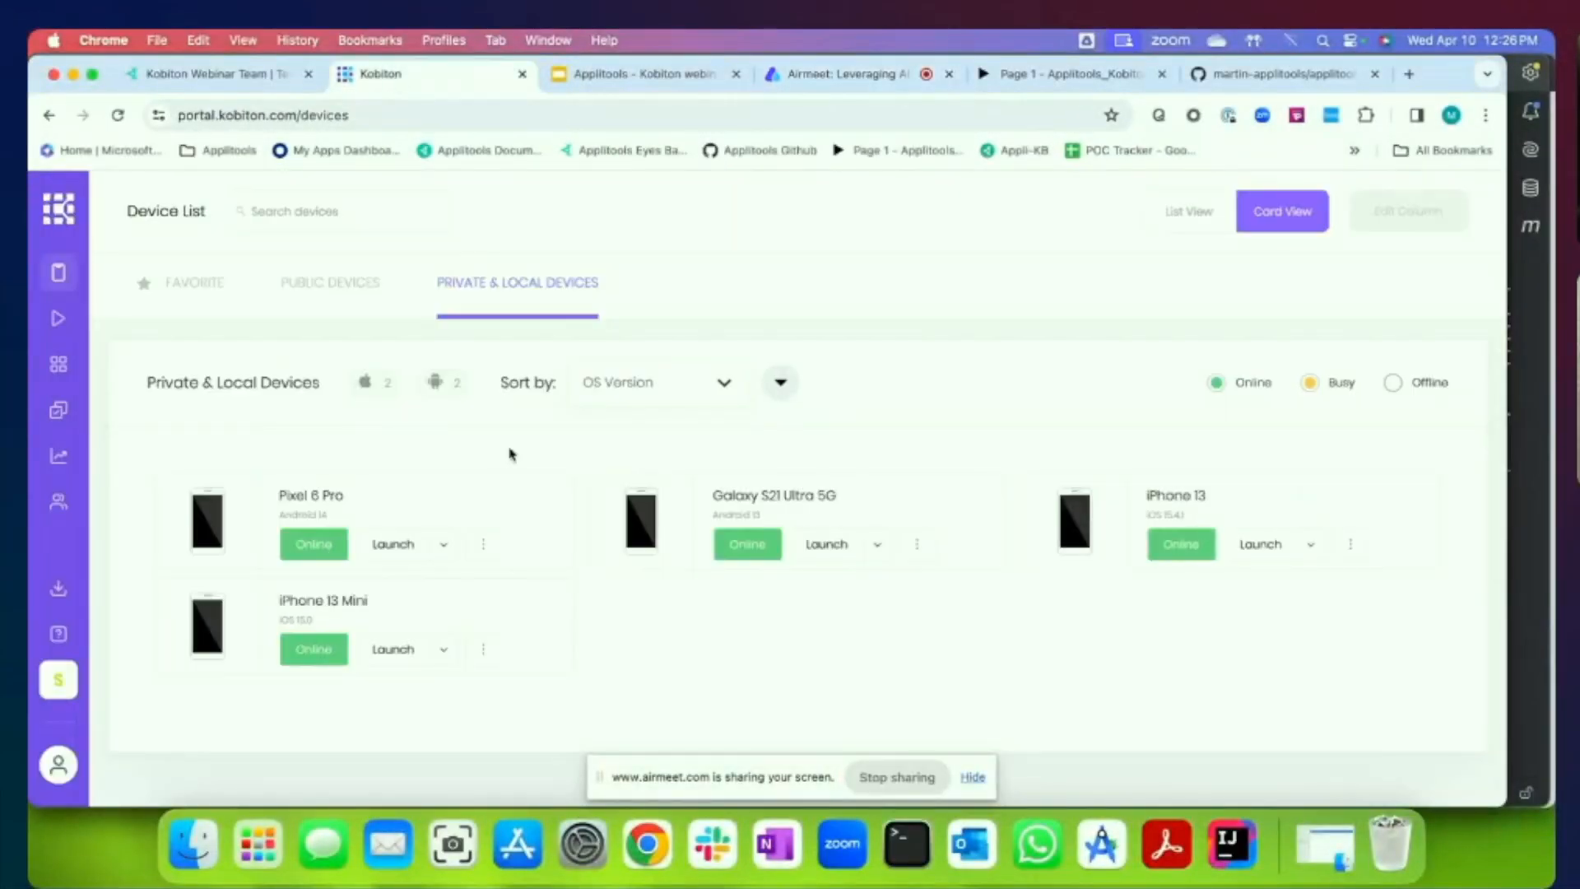
pyautogui.moveTo(571, 663)
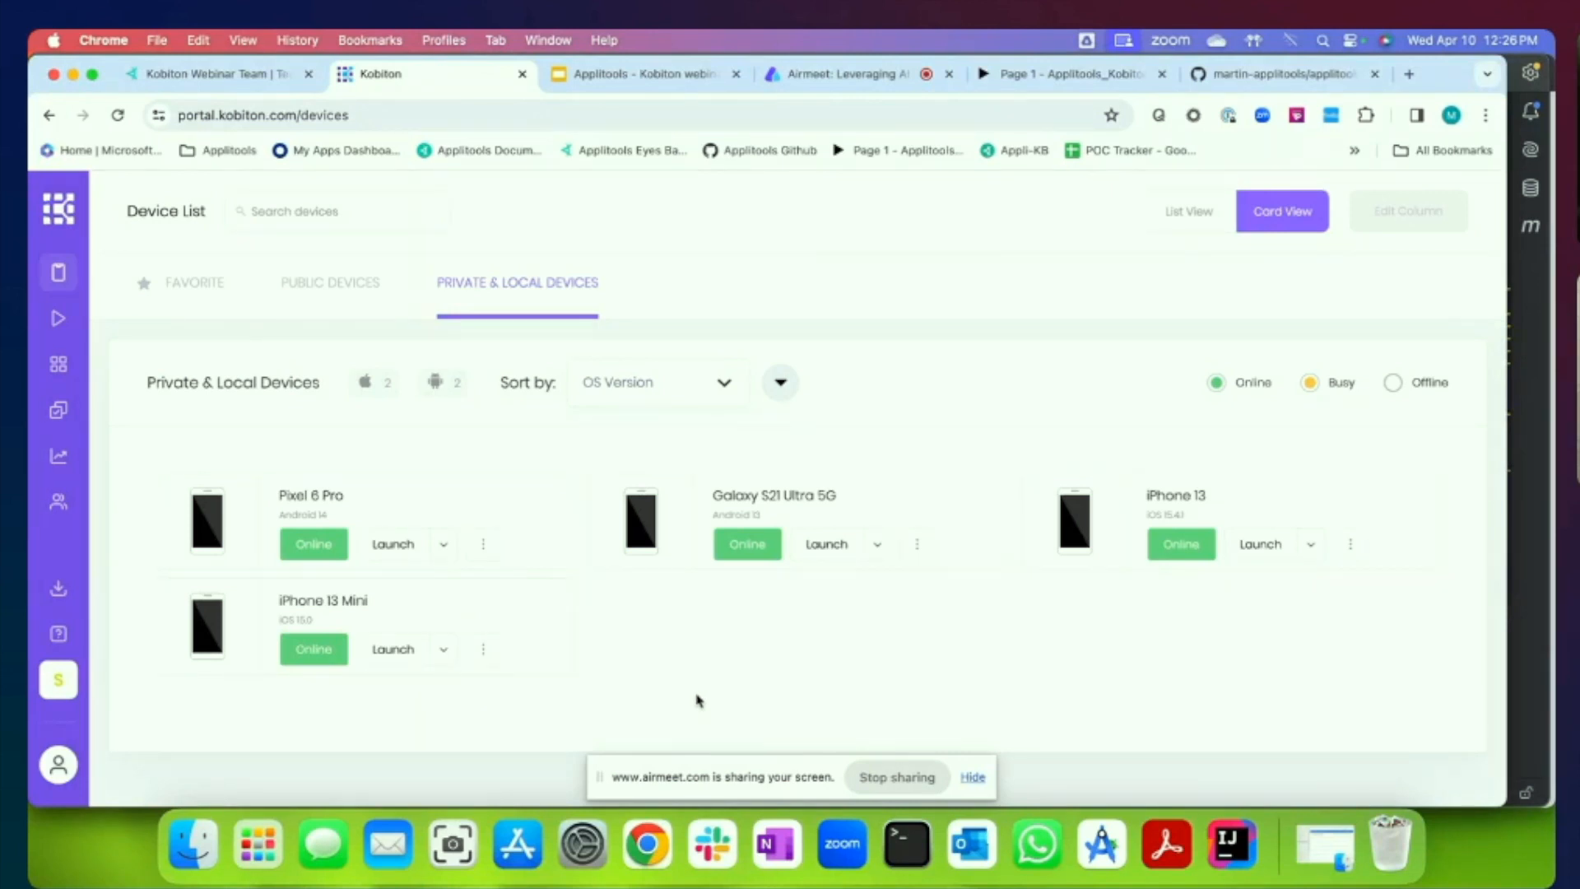
pyautogui.moveTo(396, 573)
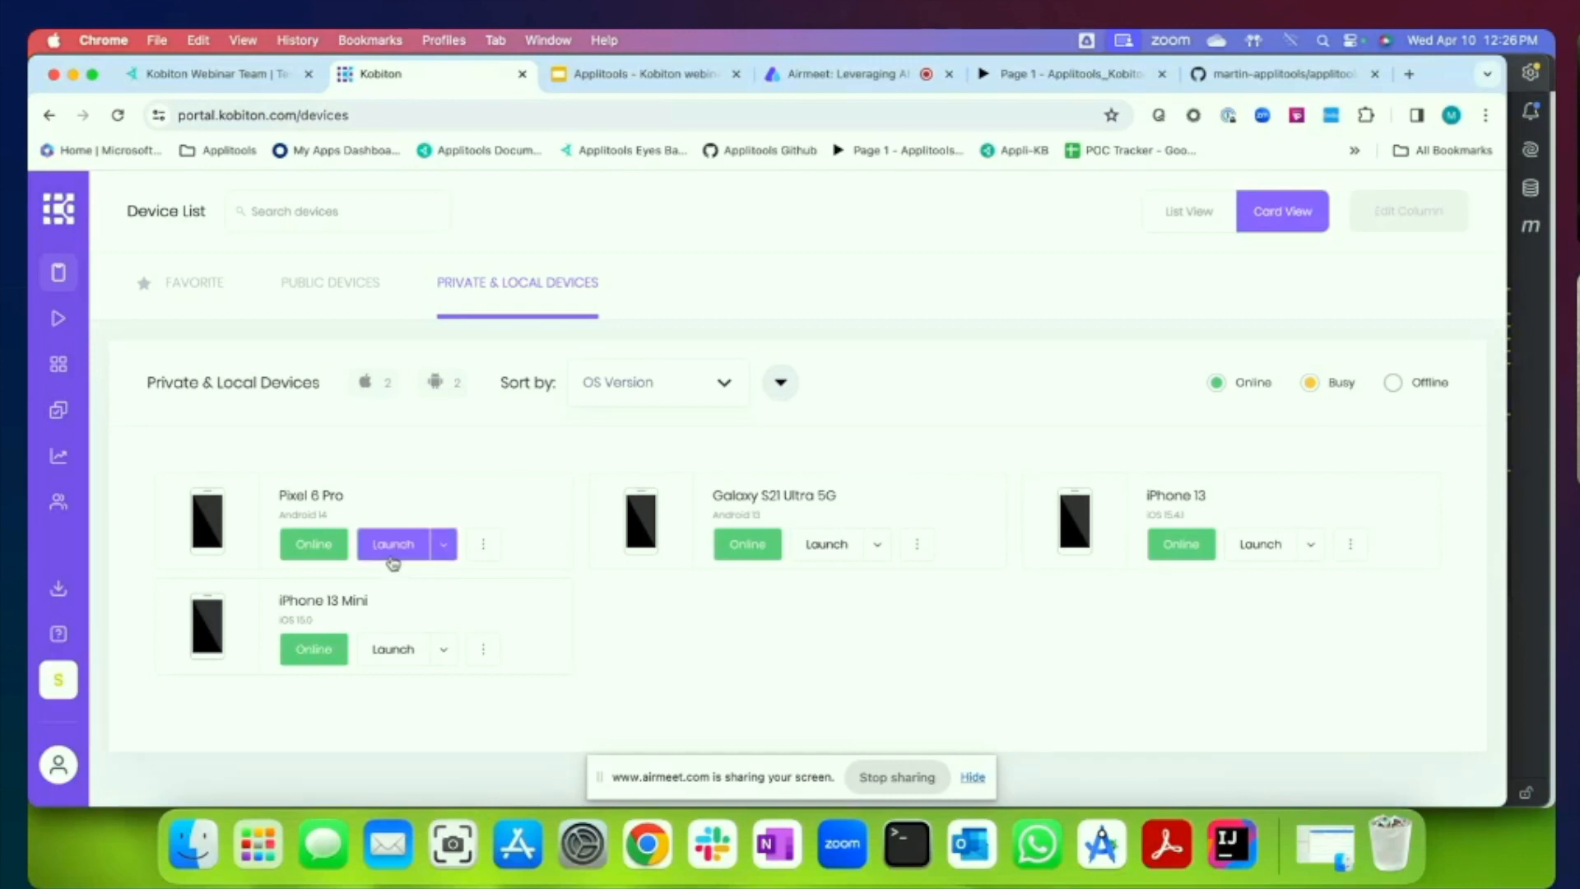
# - Launch a manual Kobiton session on the Pixel 6 Pro device card
pyautogui.click(393, 543)
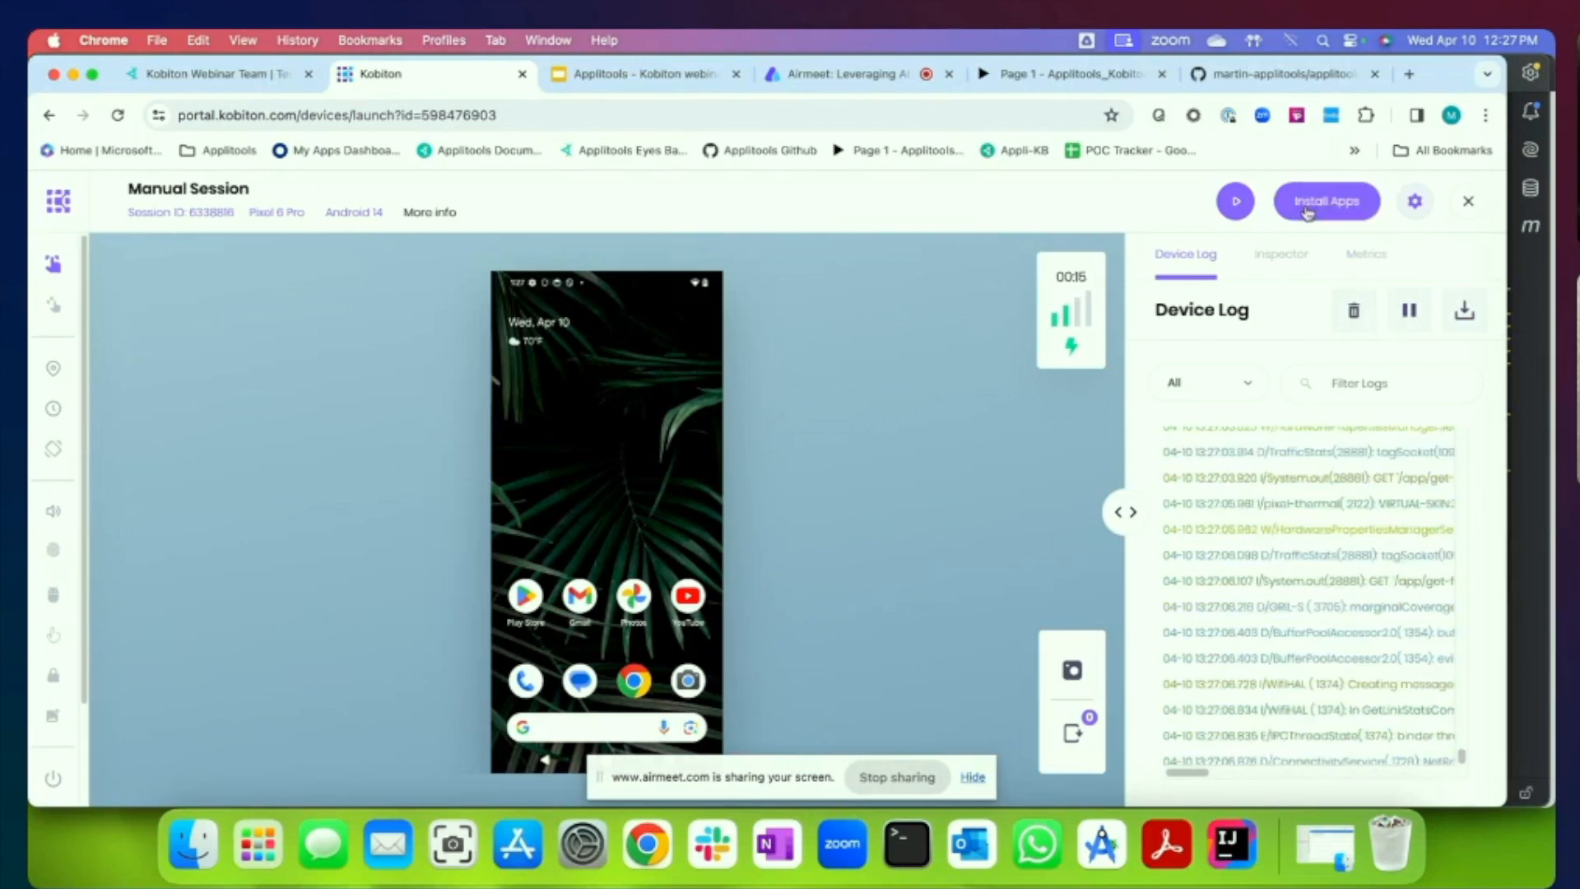
# - Install StockQuote version 1.0.2 from Install Apps, then close the dialog
pyautogui.click(1326, 201)
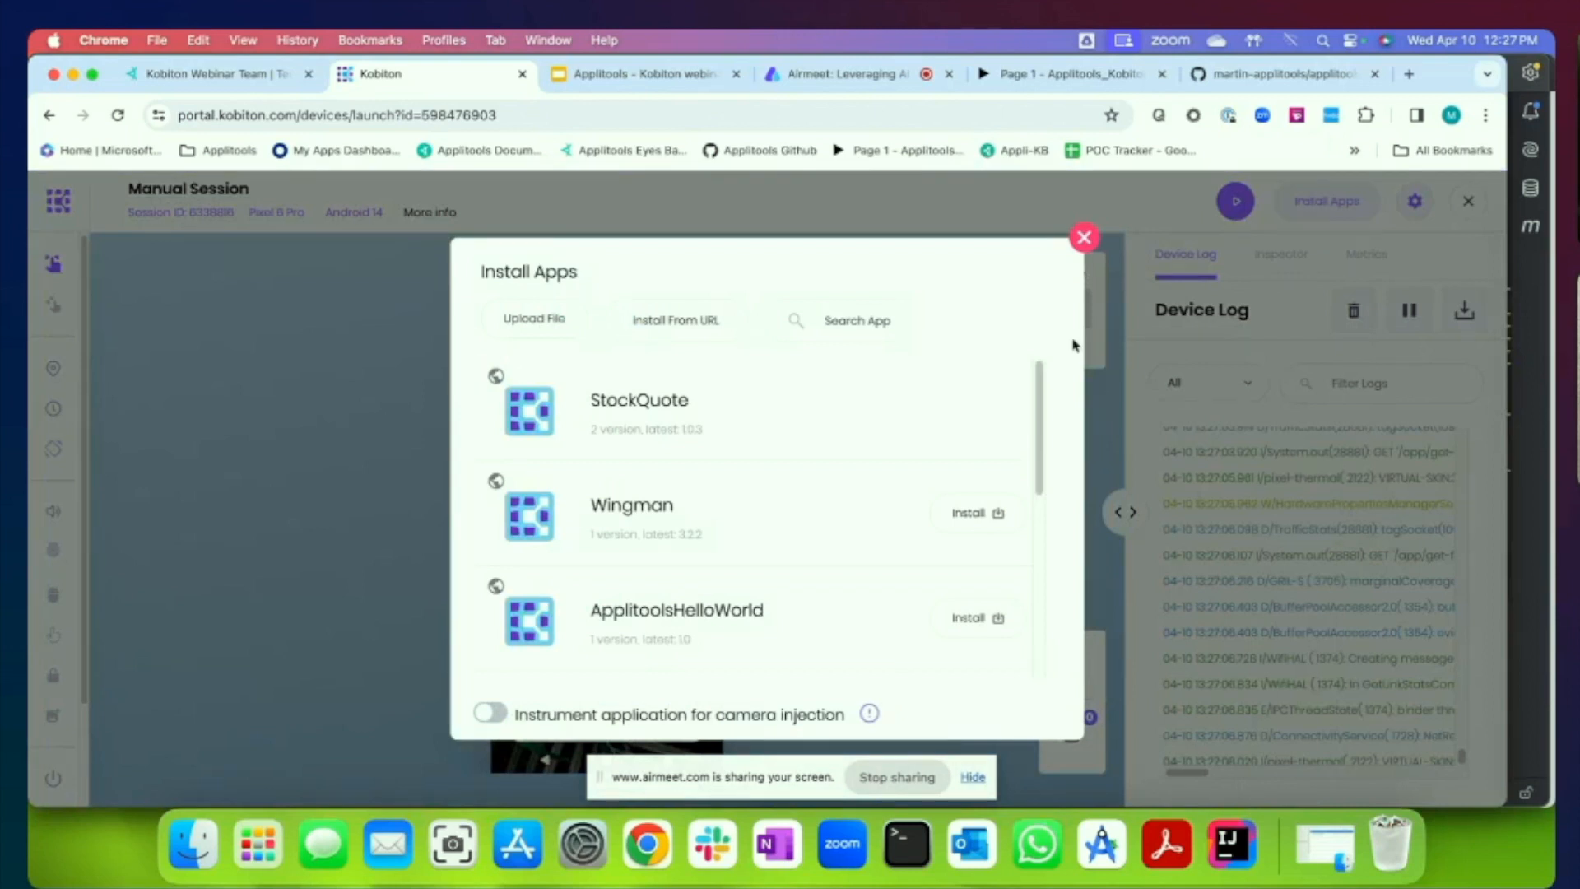
pyautogui.click(639, 408)
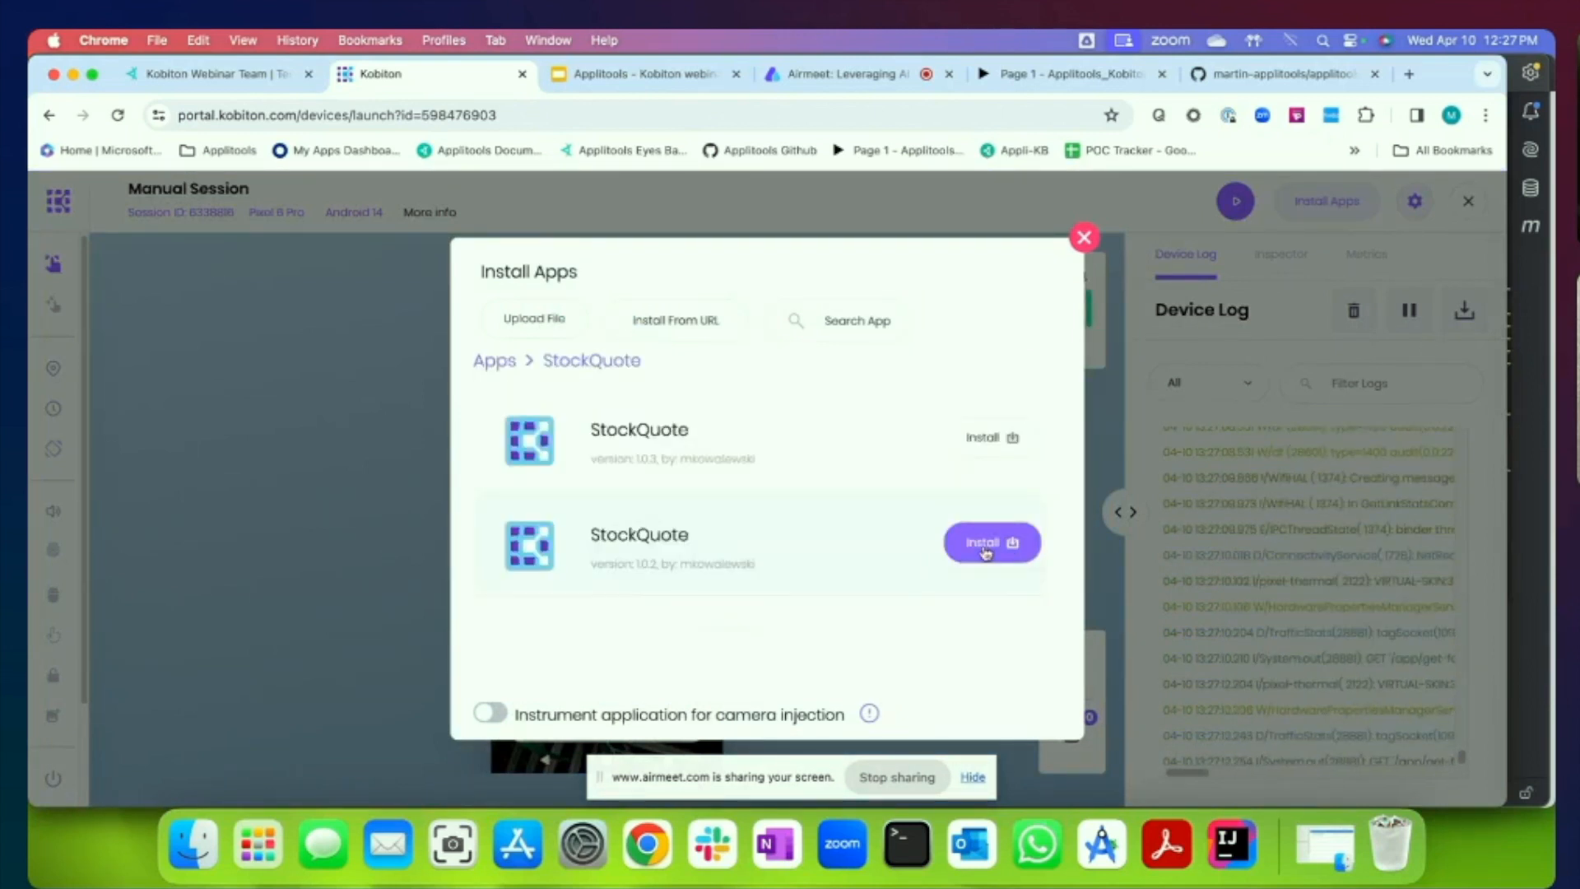
pyautogui.click(989, 543)
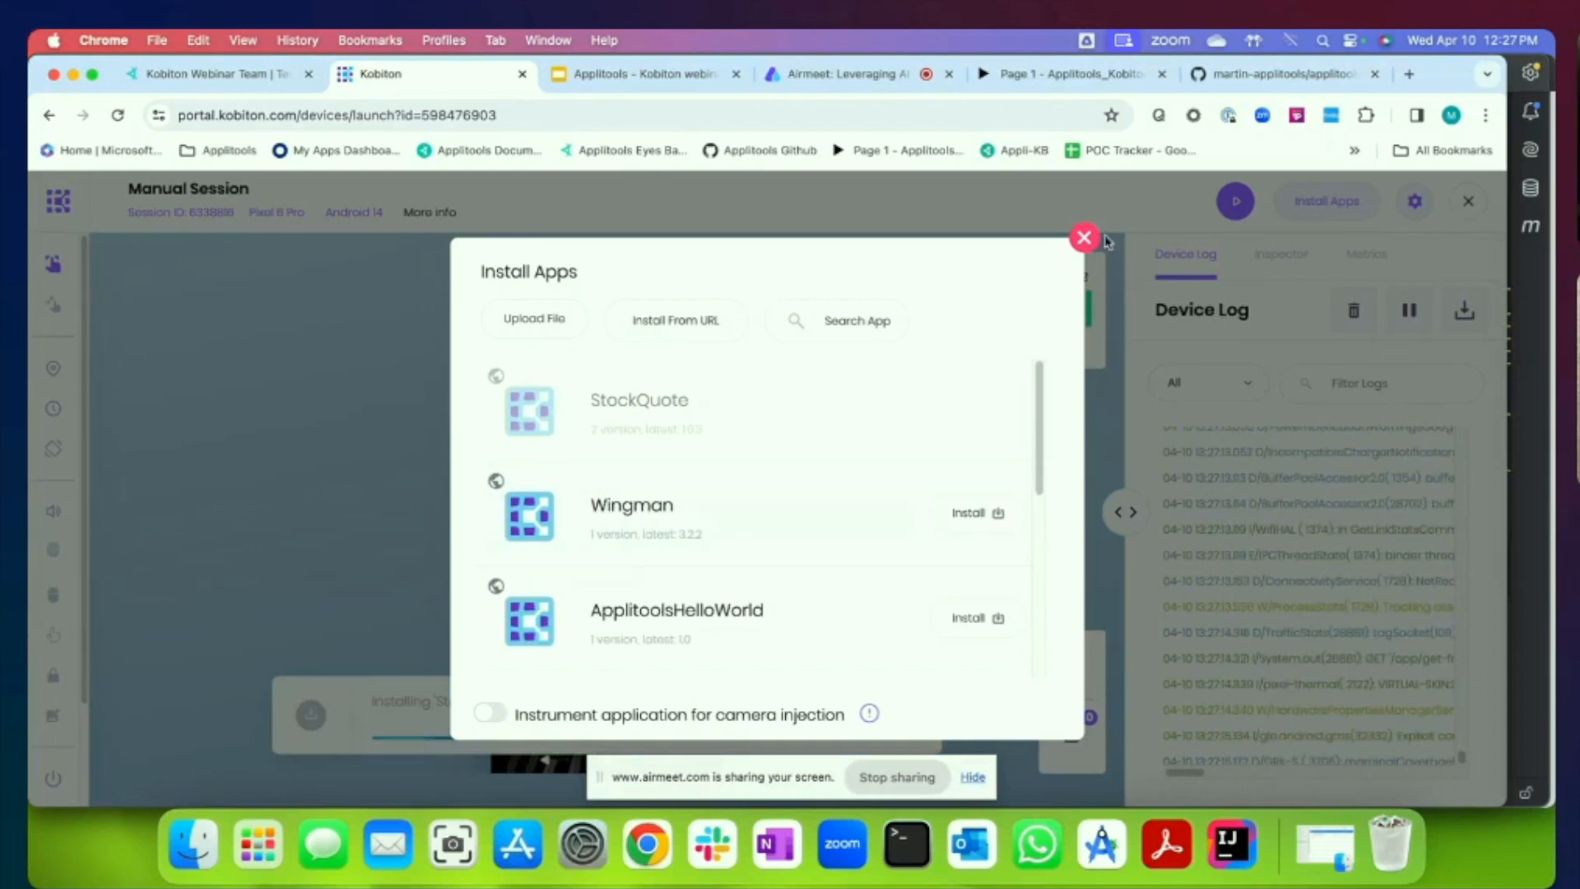
pyautogui.click(1083, 237)
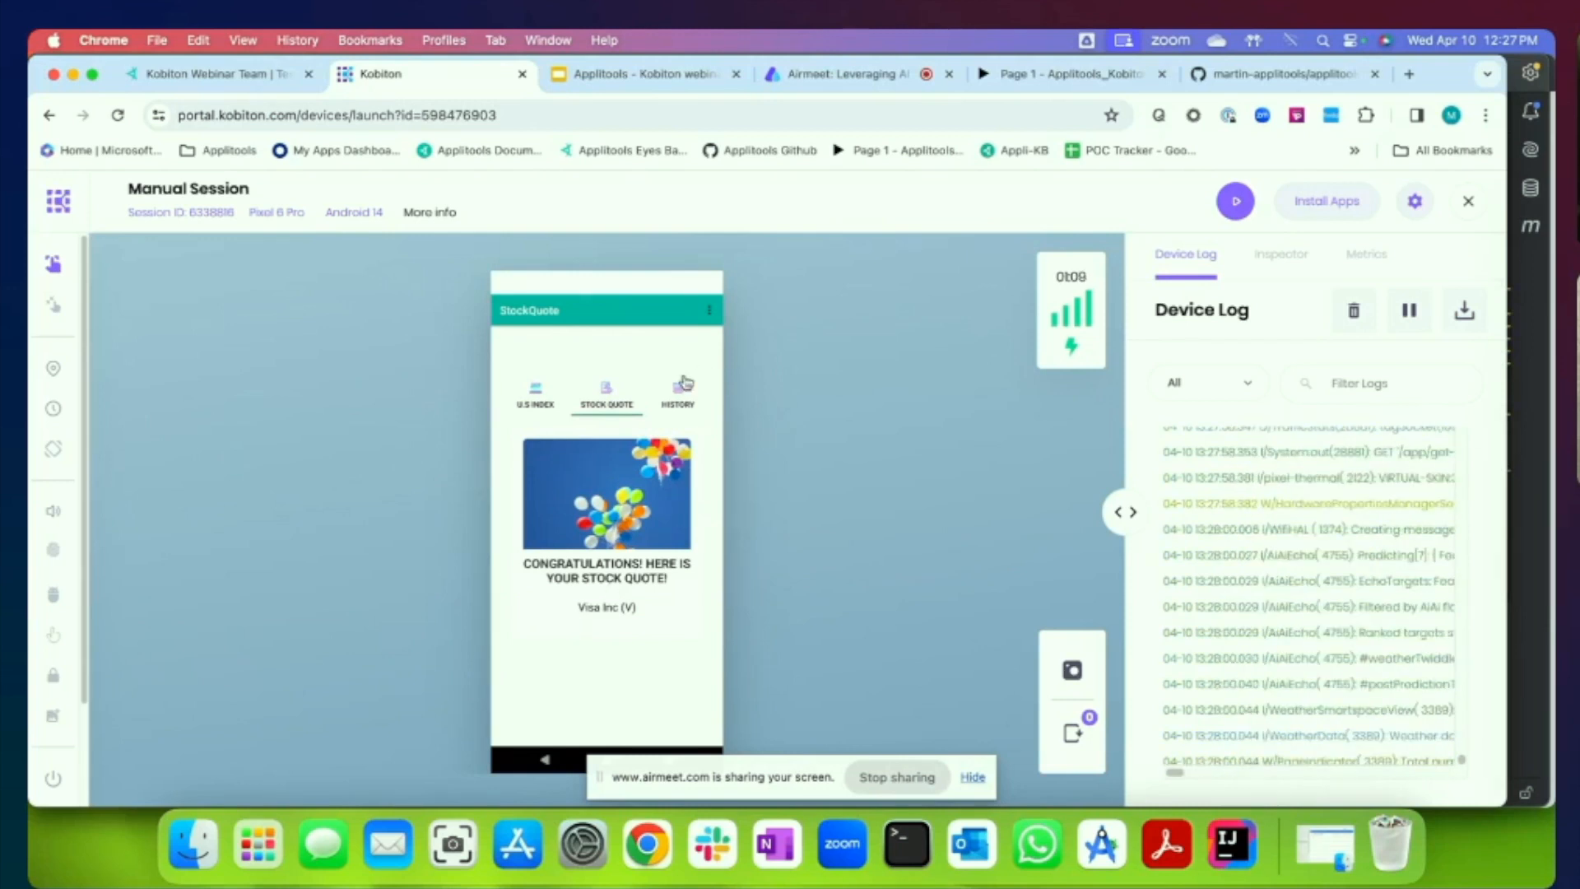
# - Delete all stocks in StockQuote History, view the U.S. Index list, then request session exit
pyautogui.click(678, 390)
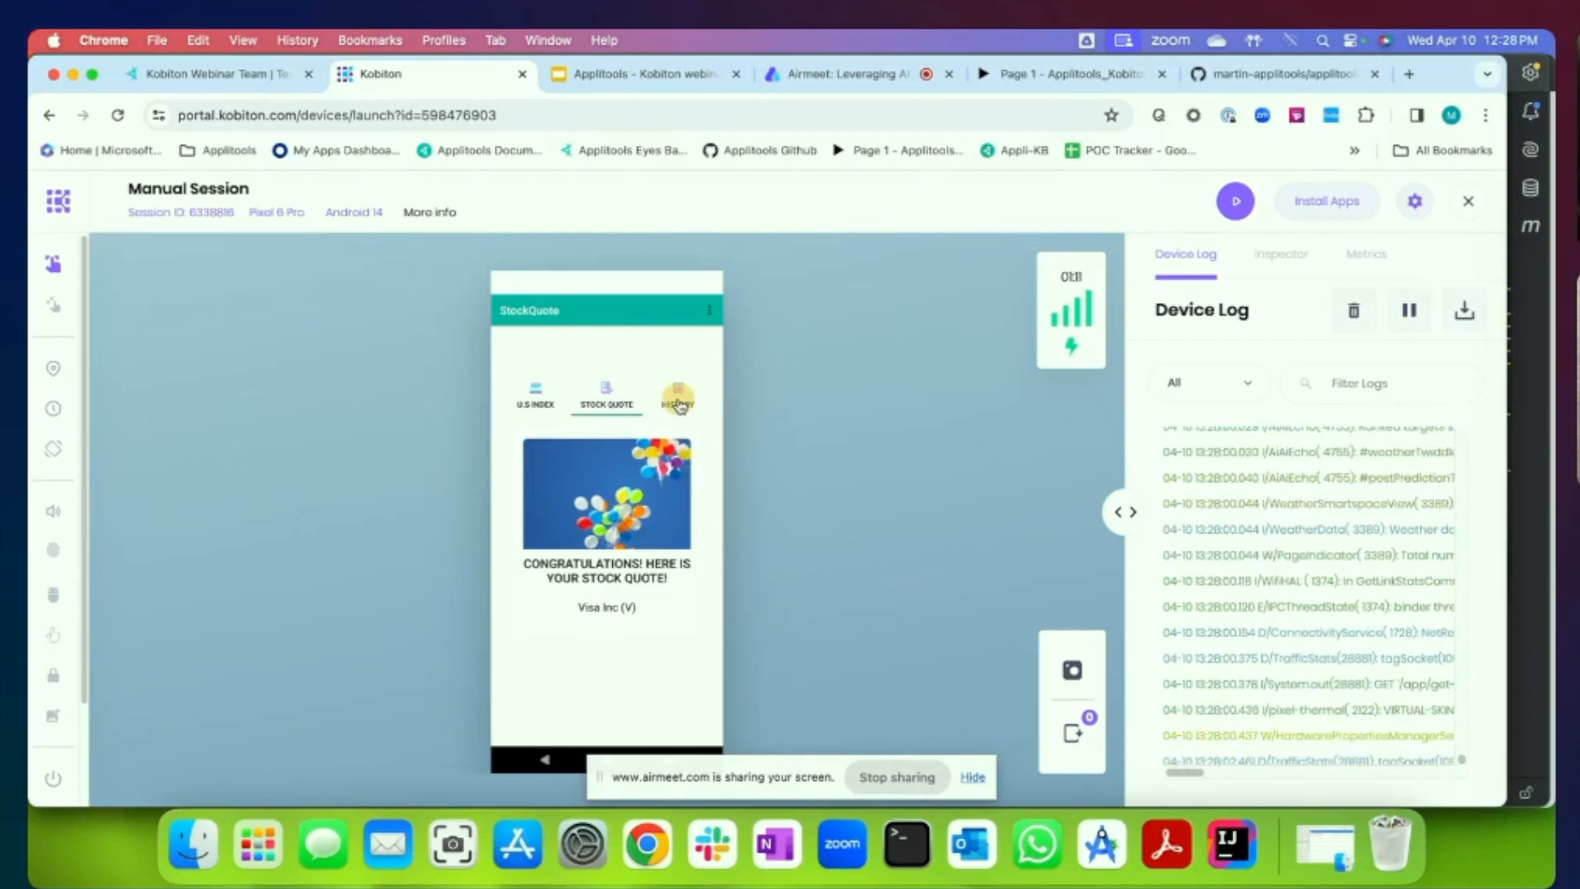
pyautogui.click(677, 394)
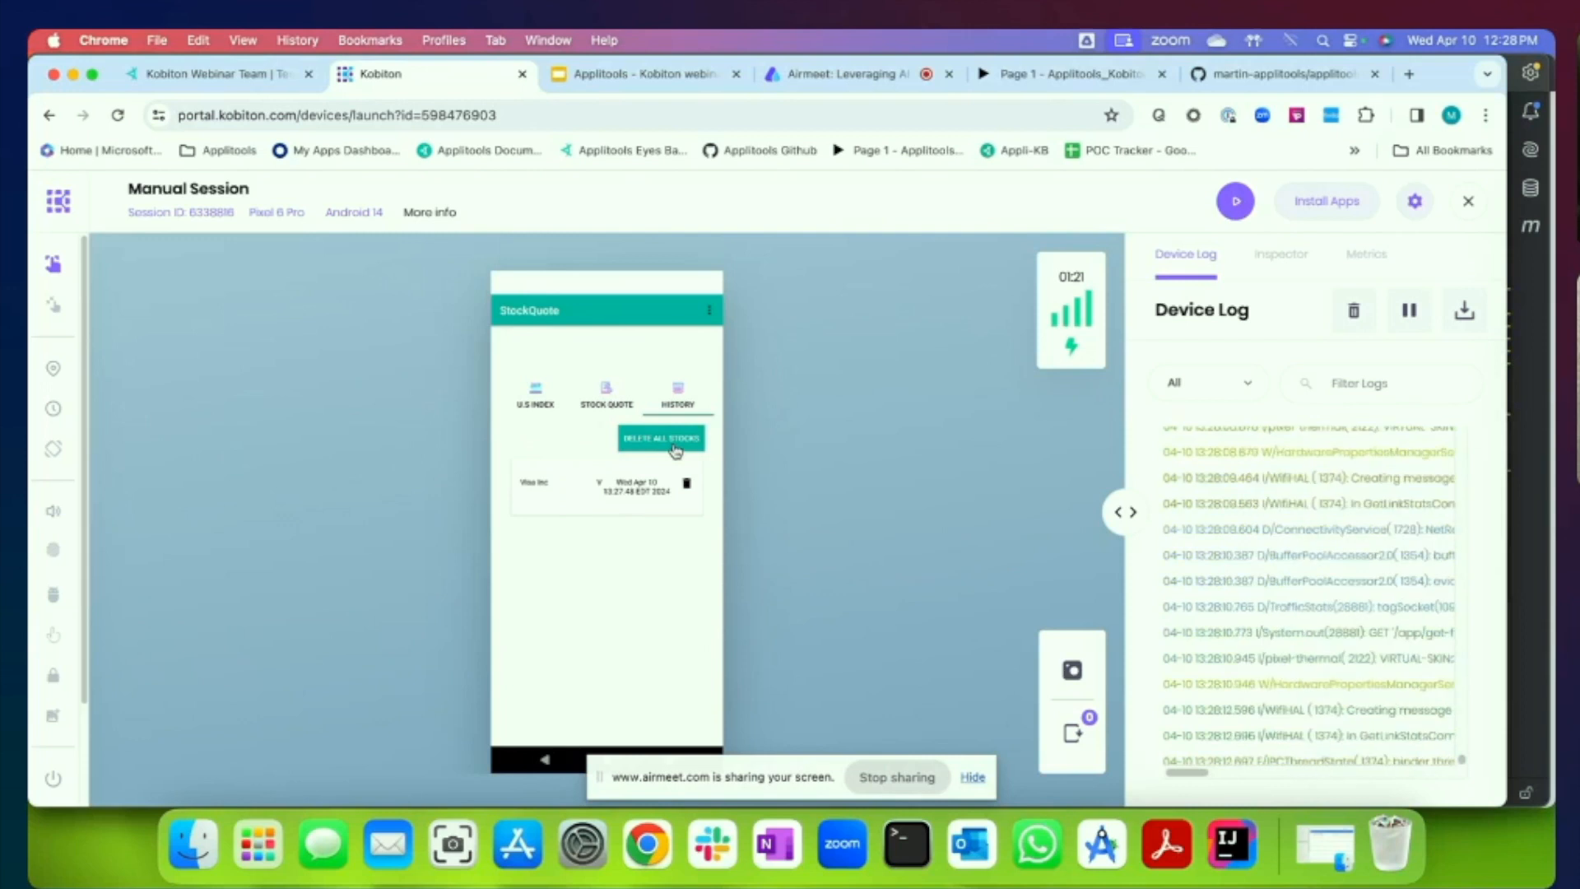
pyautogui.click(661, 437)
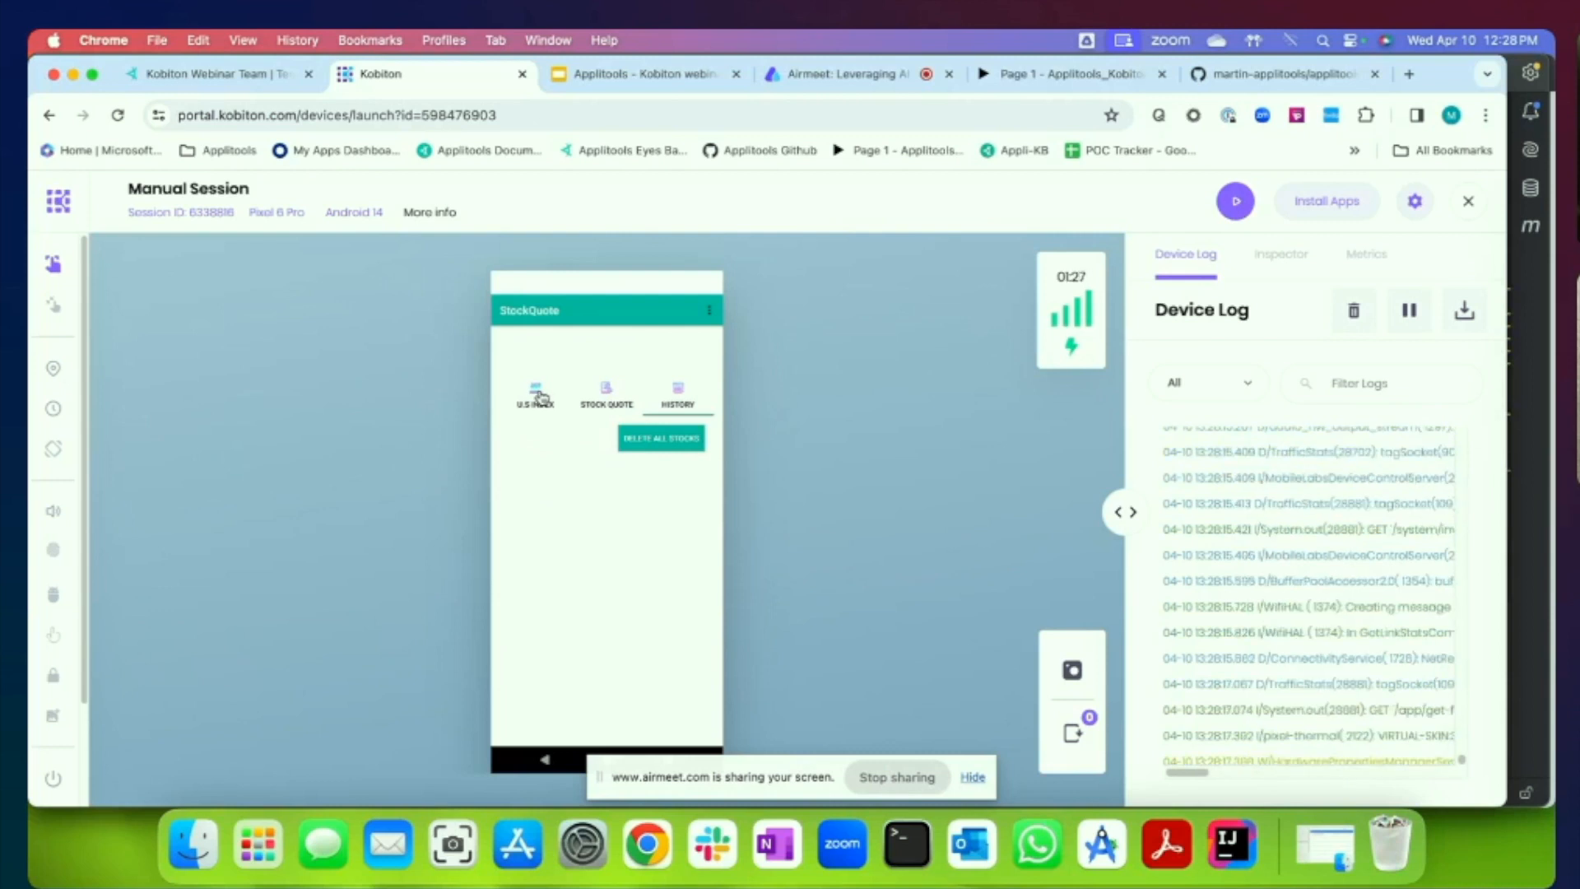
pyautogui.click(535, 394)
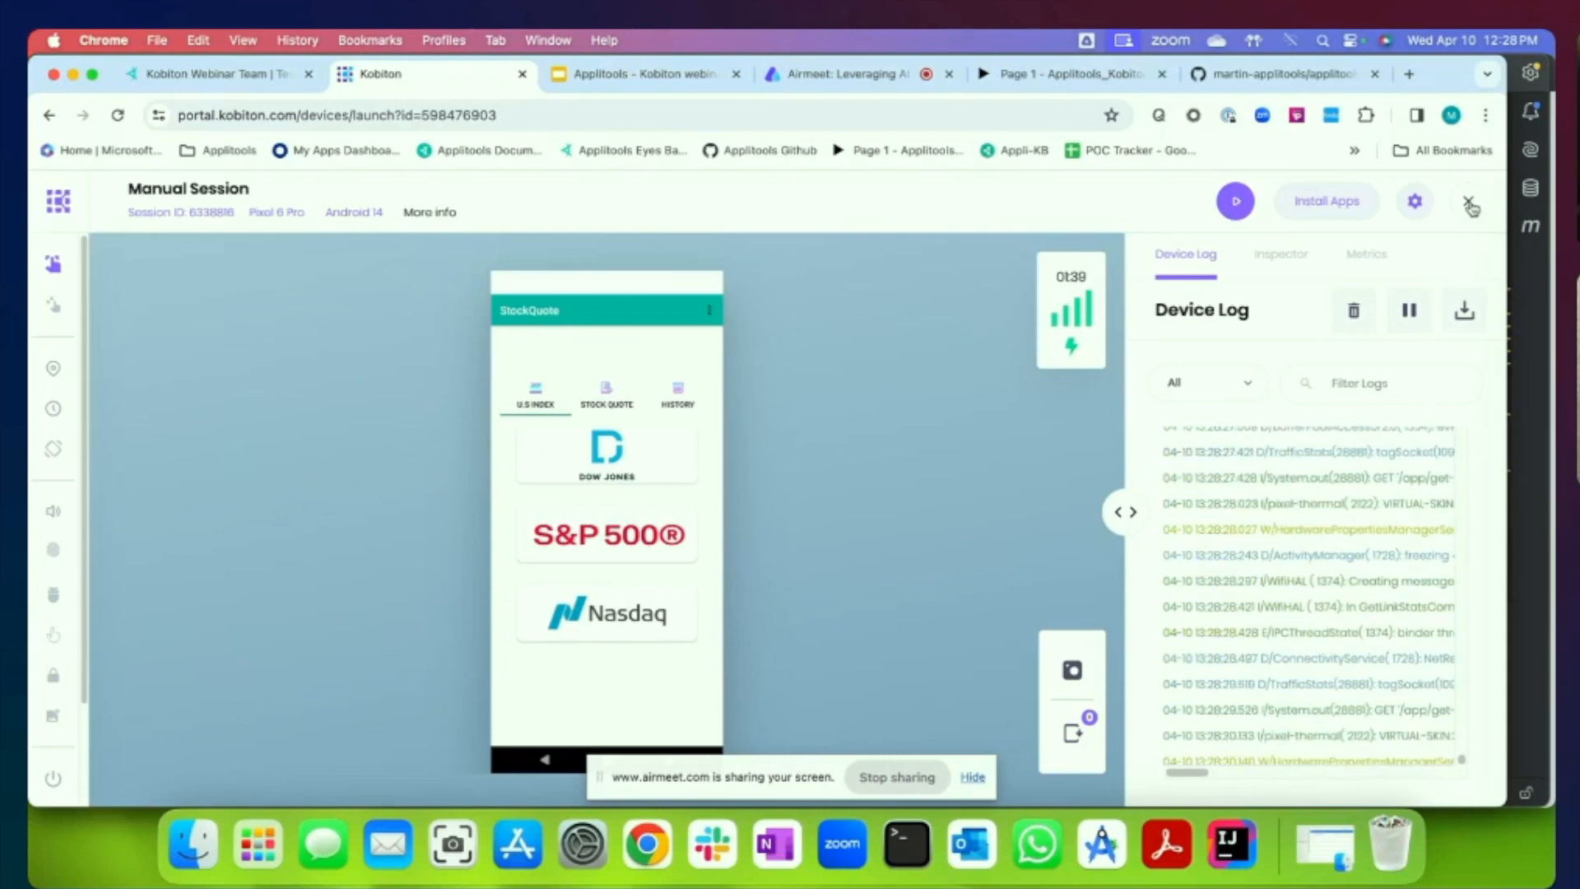
pyautogui.click(1469, 202)
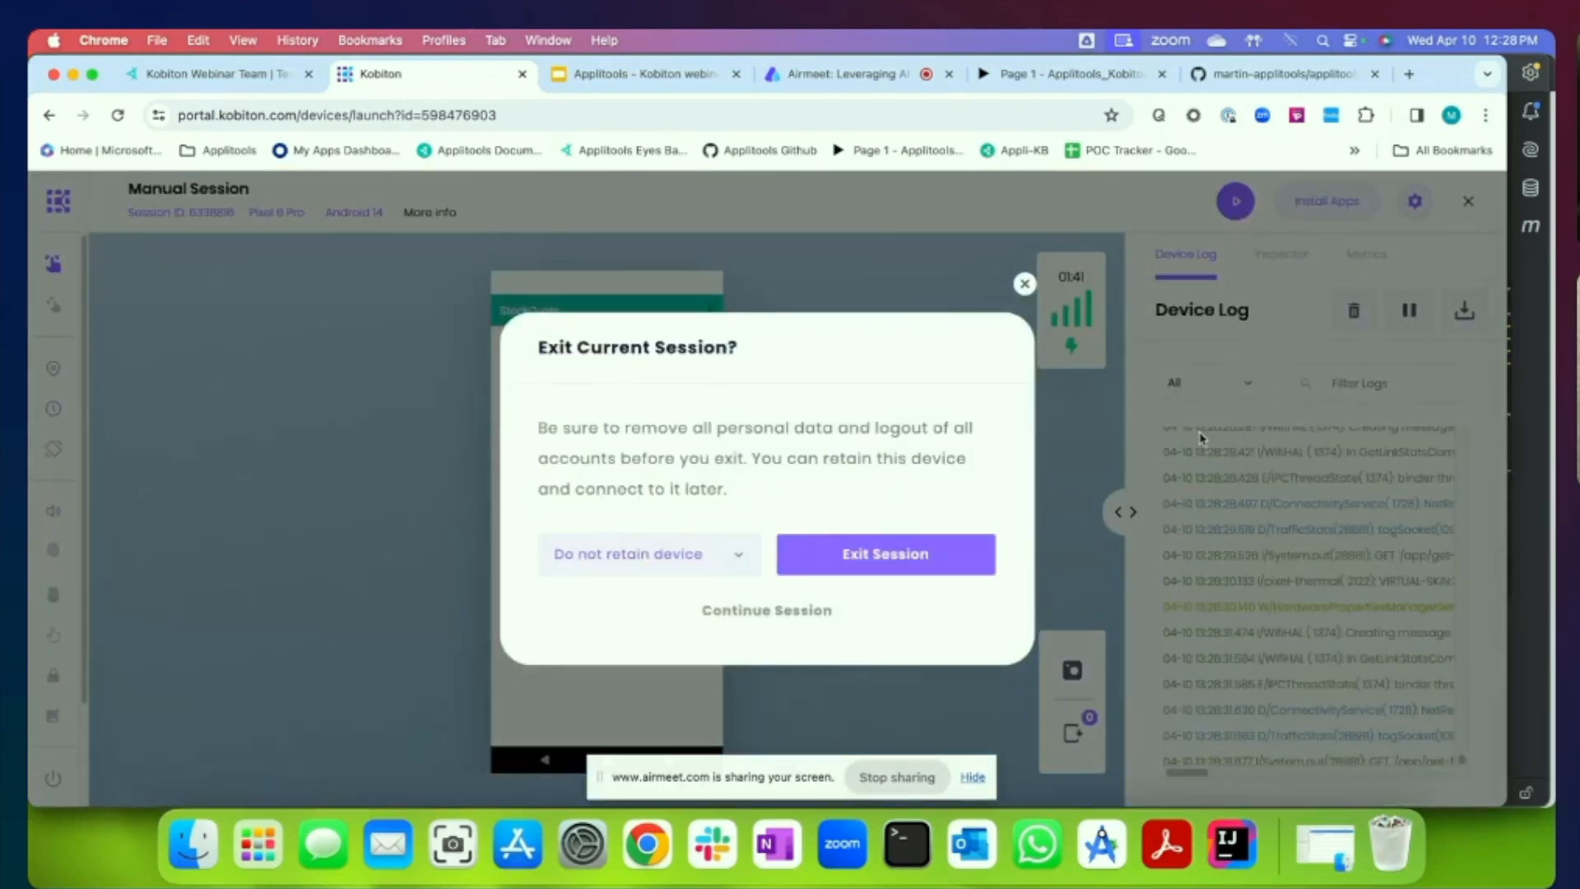
# - Confirm Exit Session and scroll the 1m 41s Pixel 6 Pro session overview
pyautogui.click(767, 610)
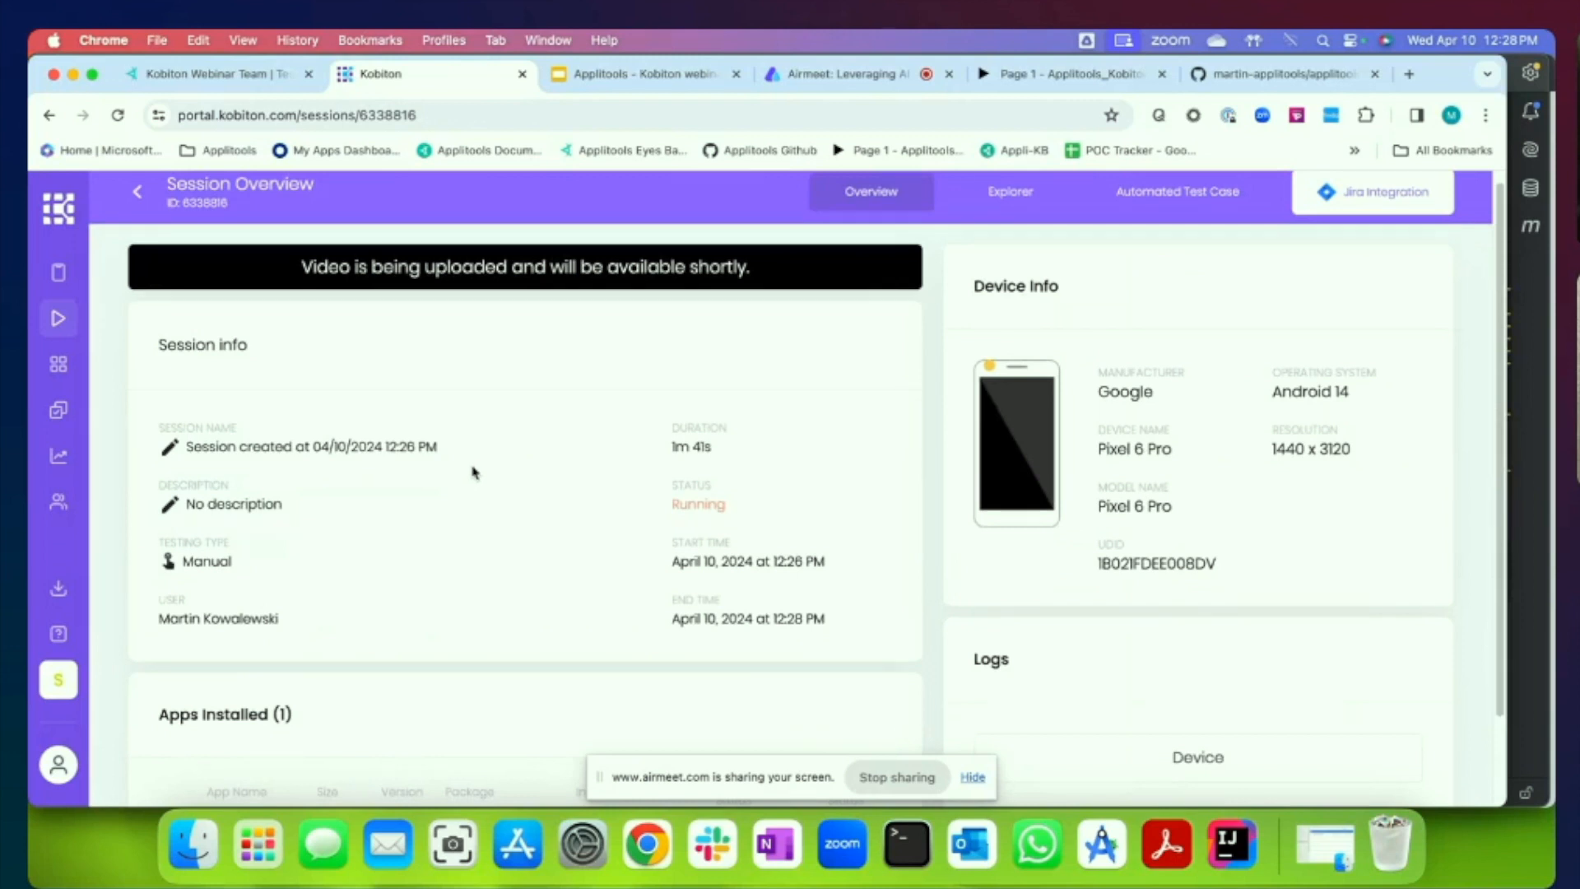
pyautogui.scroll(-3)
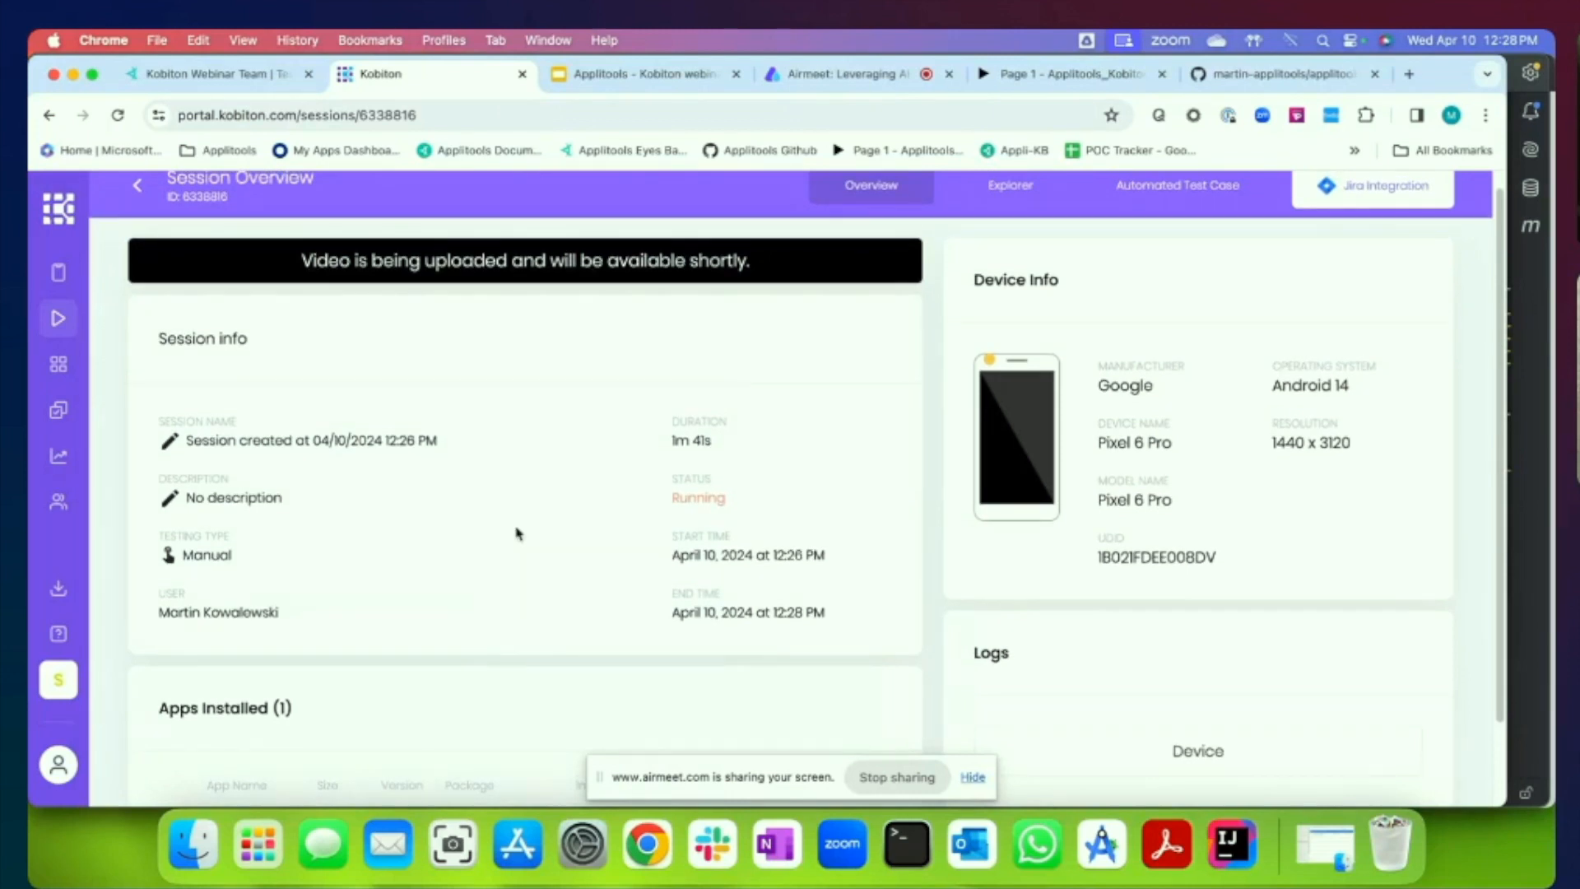
pyautogui.moveTo(215, 517)
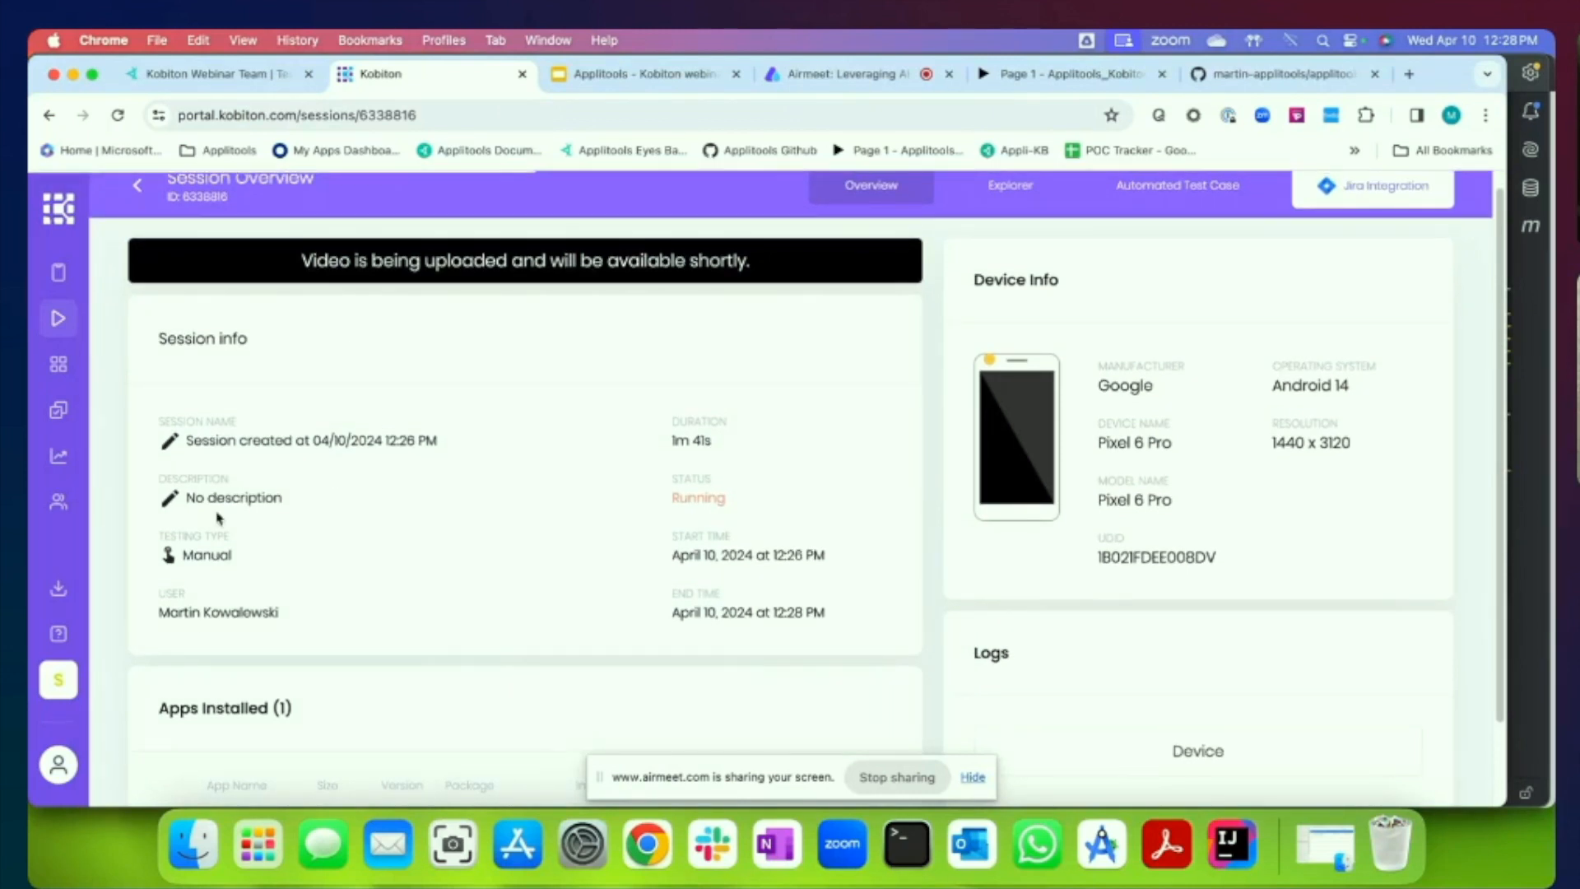
pyautogui.moveTo(813, 534)
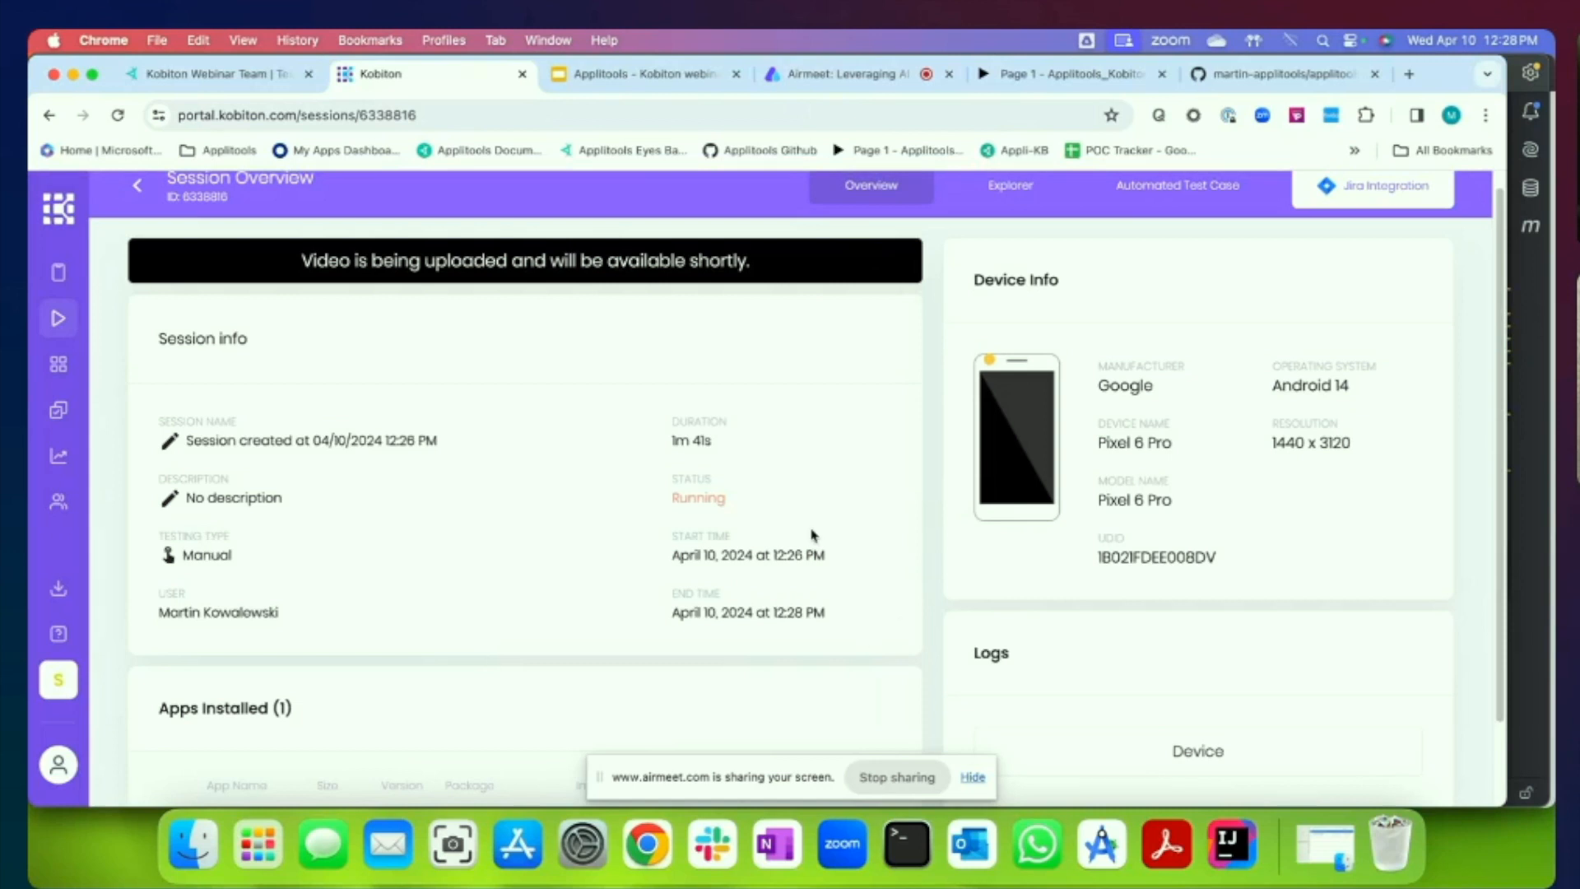
pyautogui.scroll(-3)
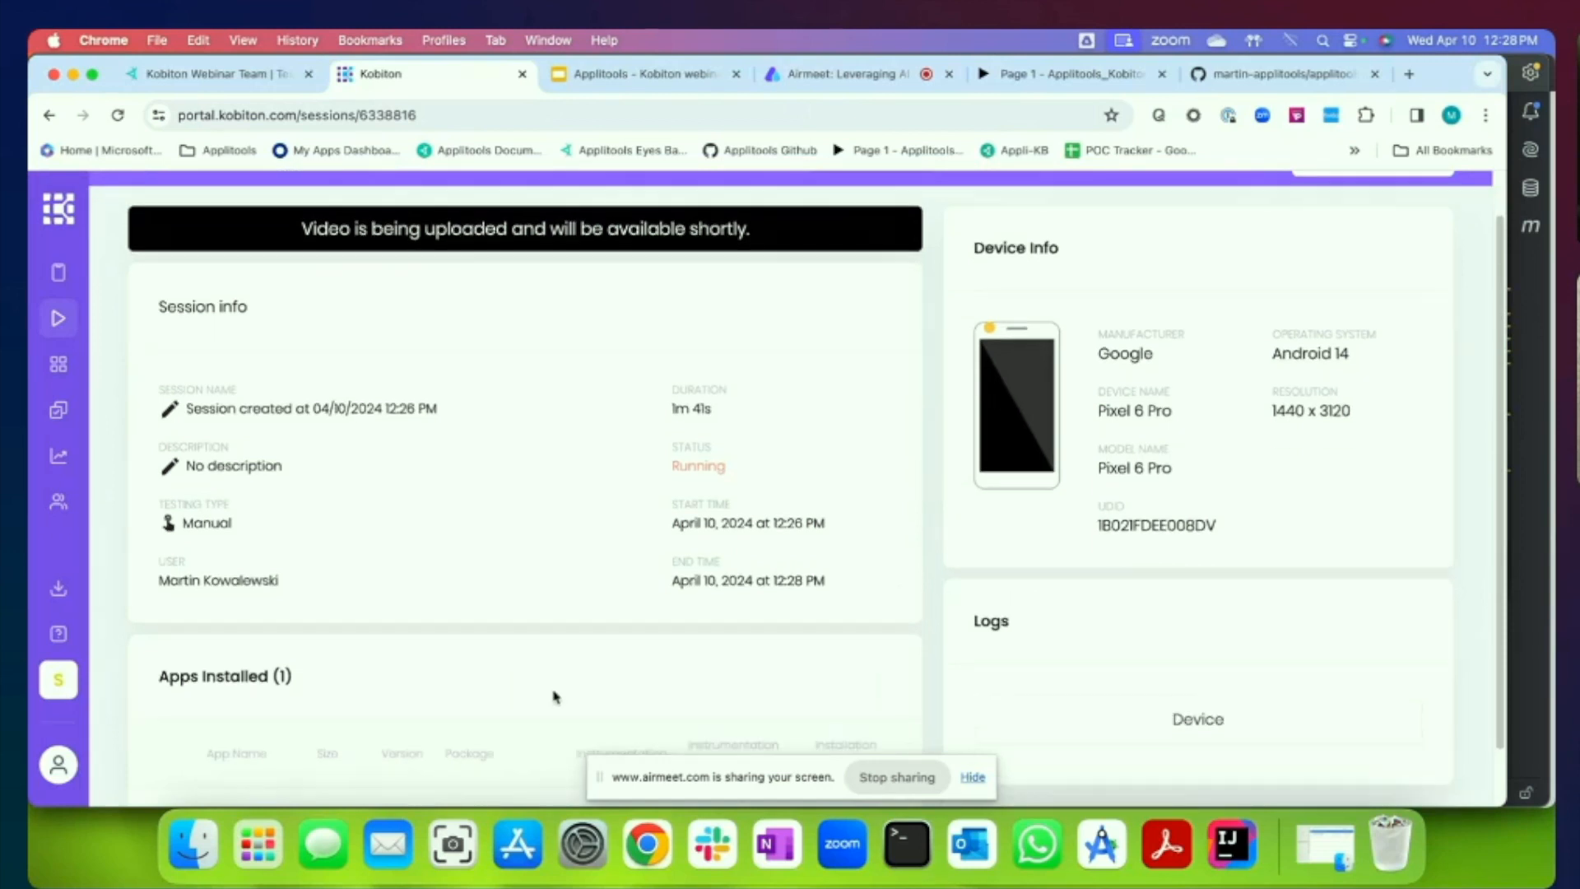
pyautogui.scroll(-3)
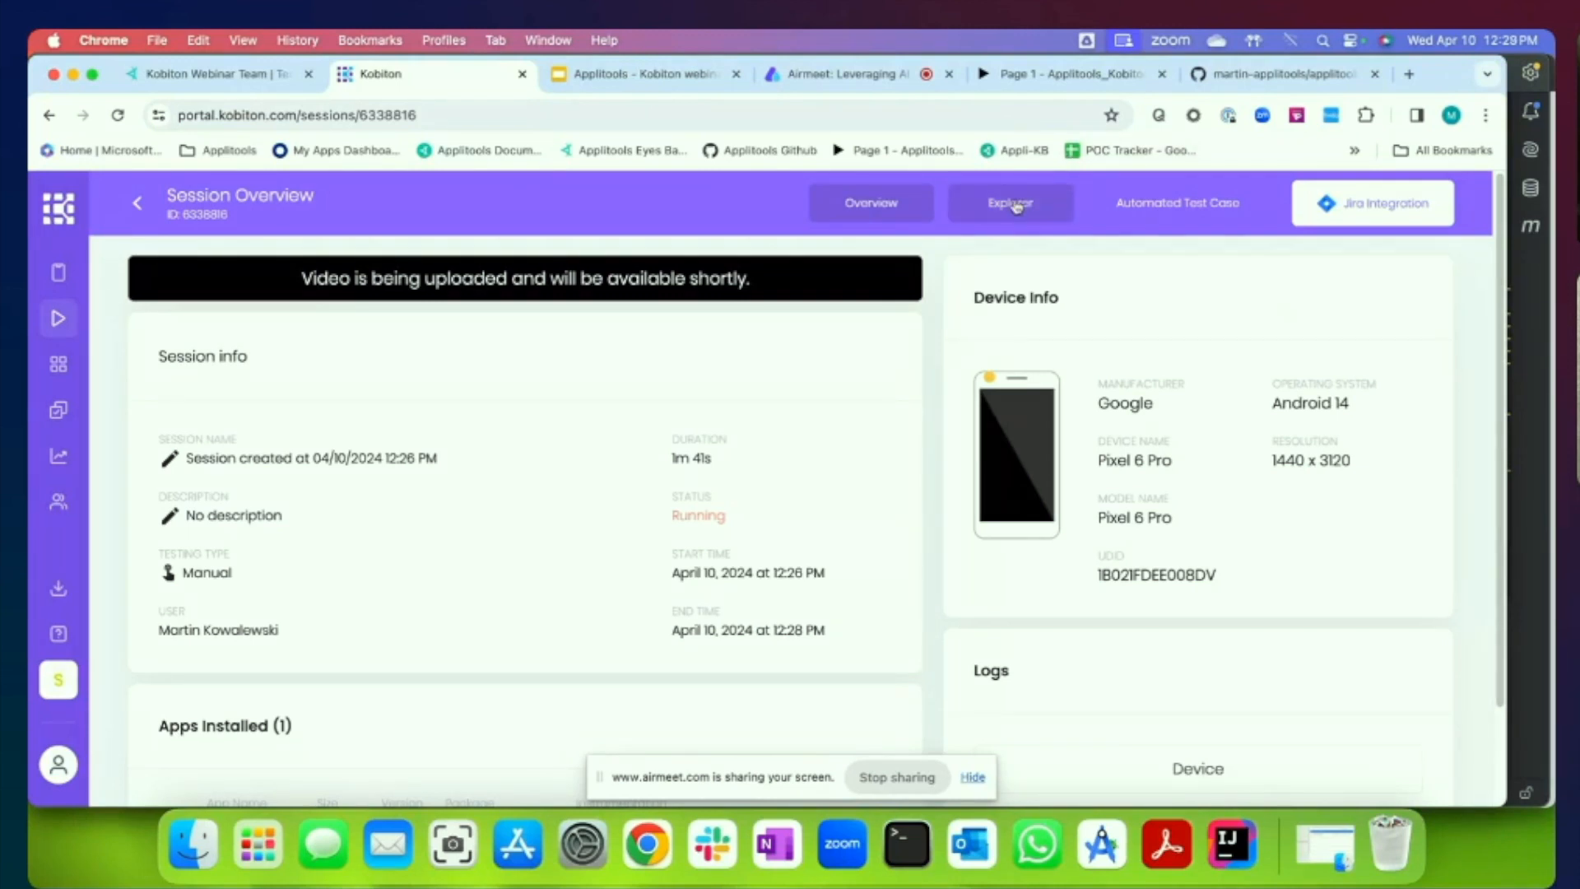
pyautogui.click(1009, 202)
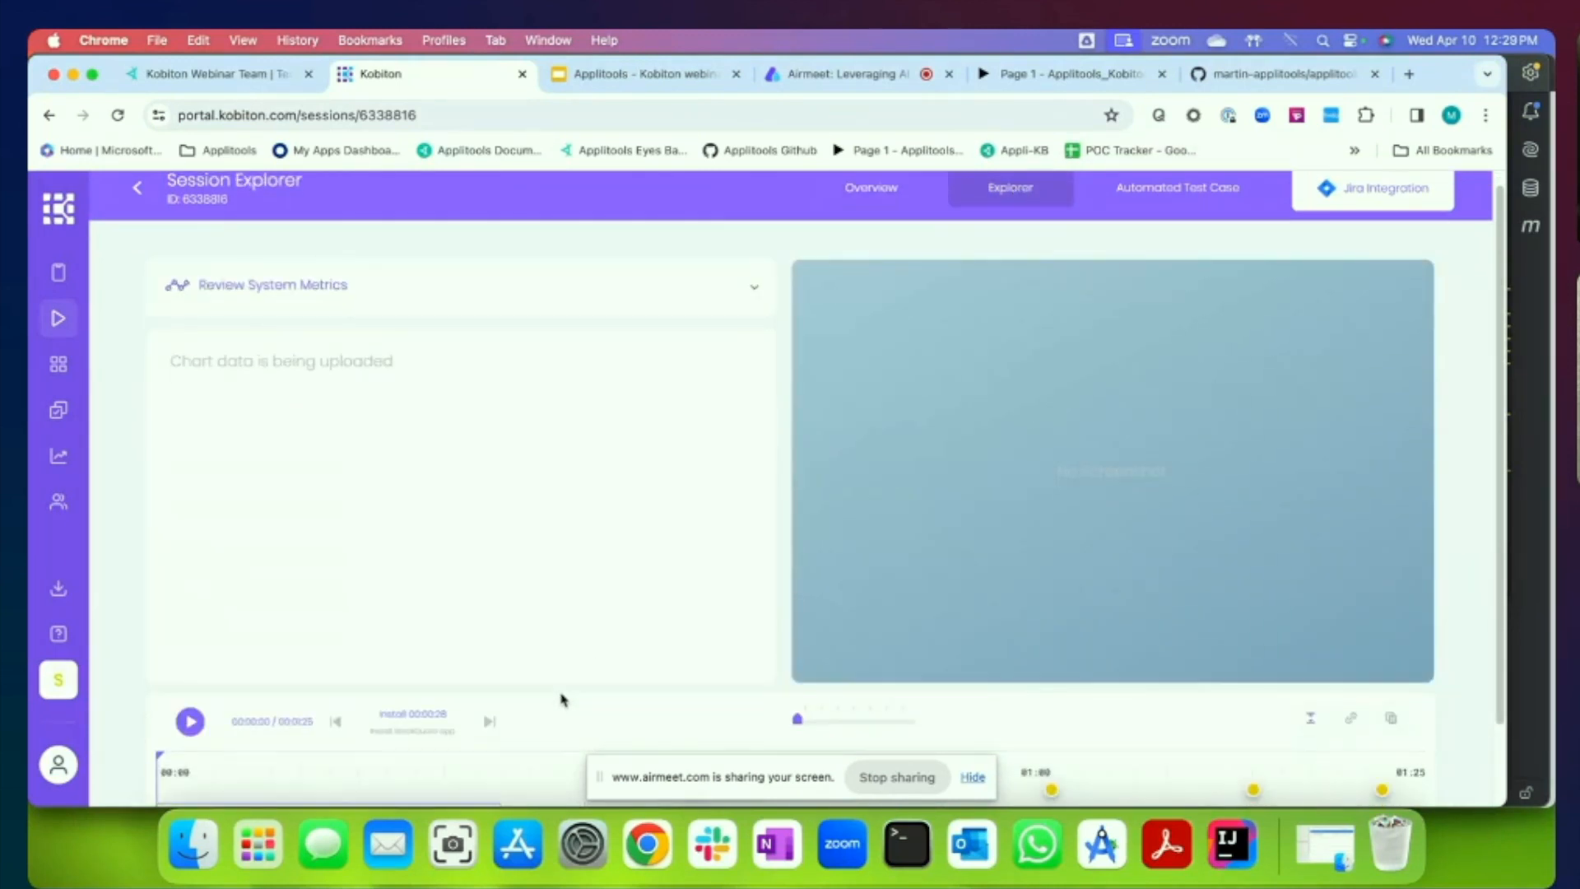
pyautogui.scroll(-3)
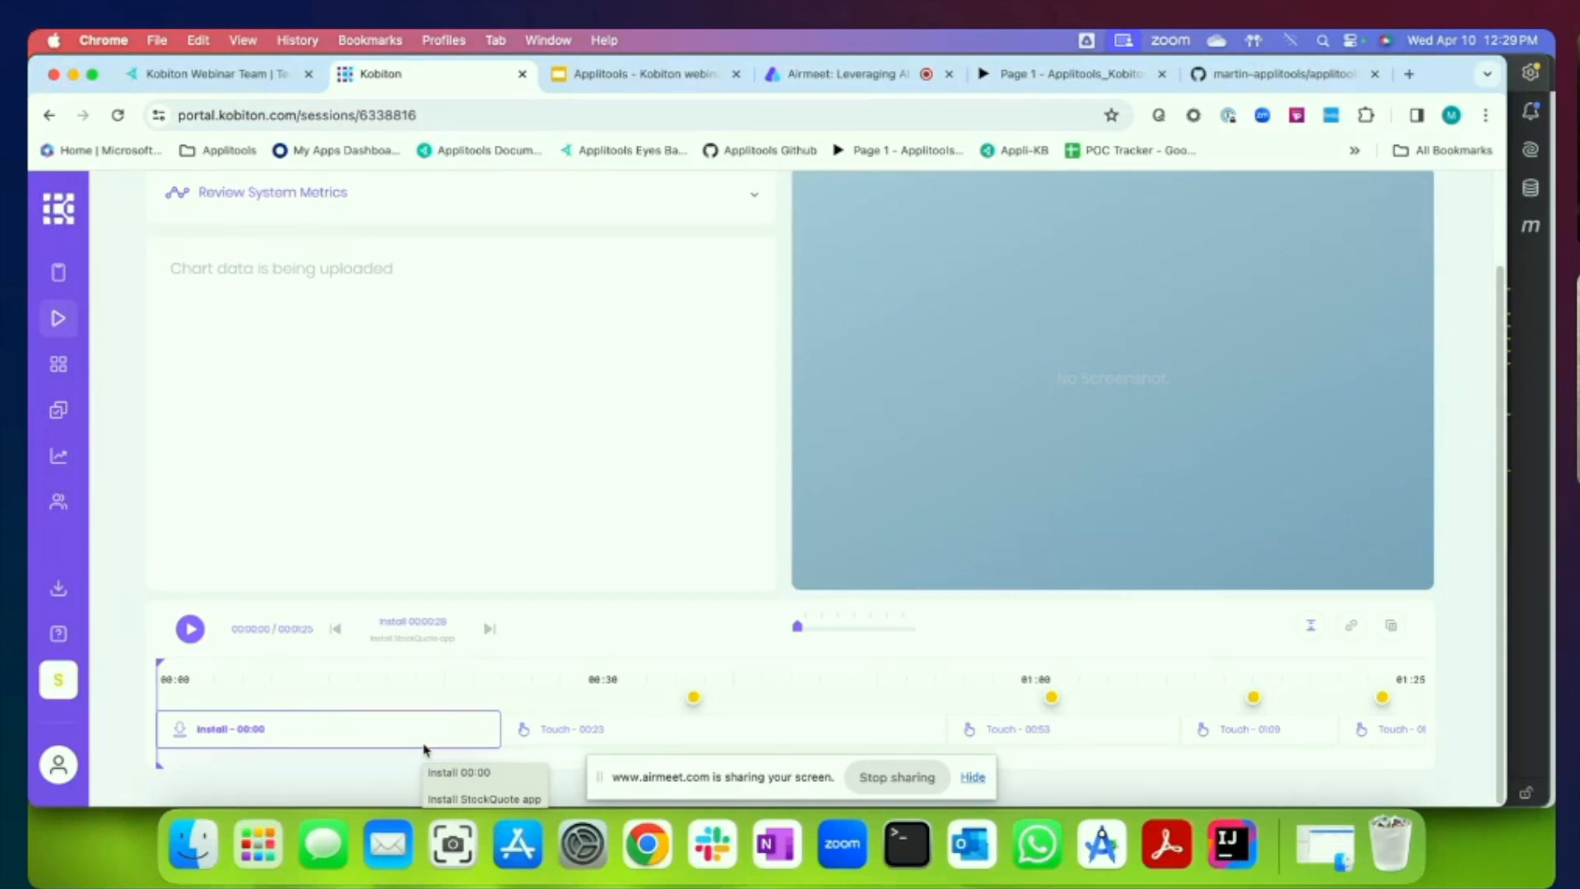
pyautogui.moveTo(492, 744)
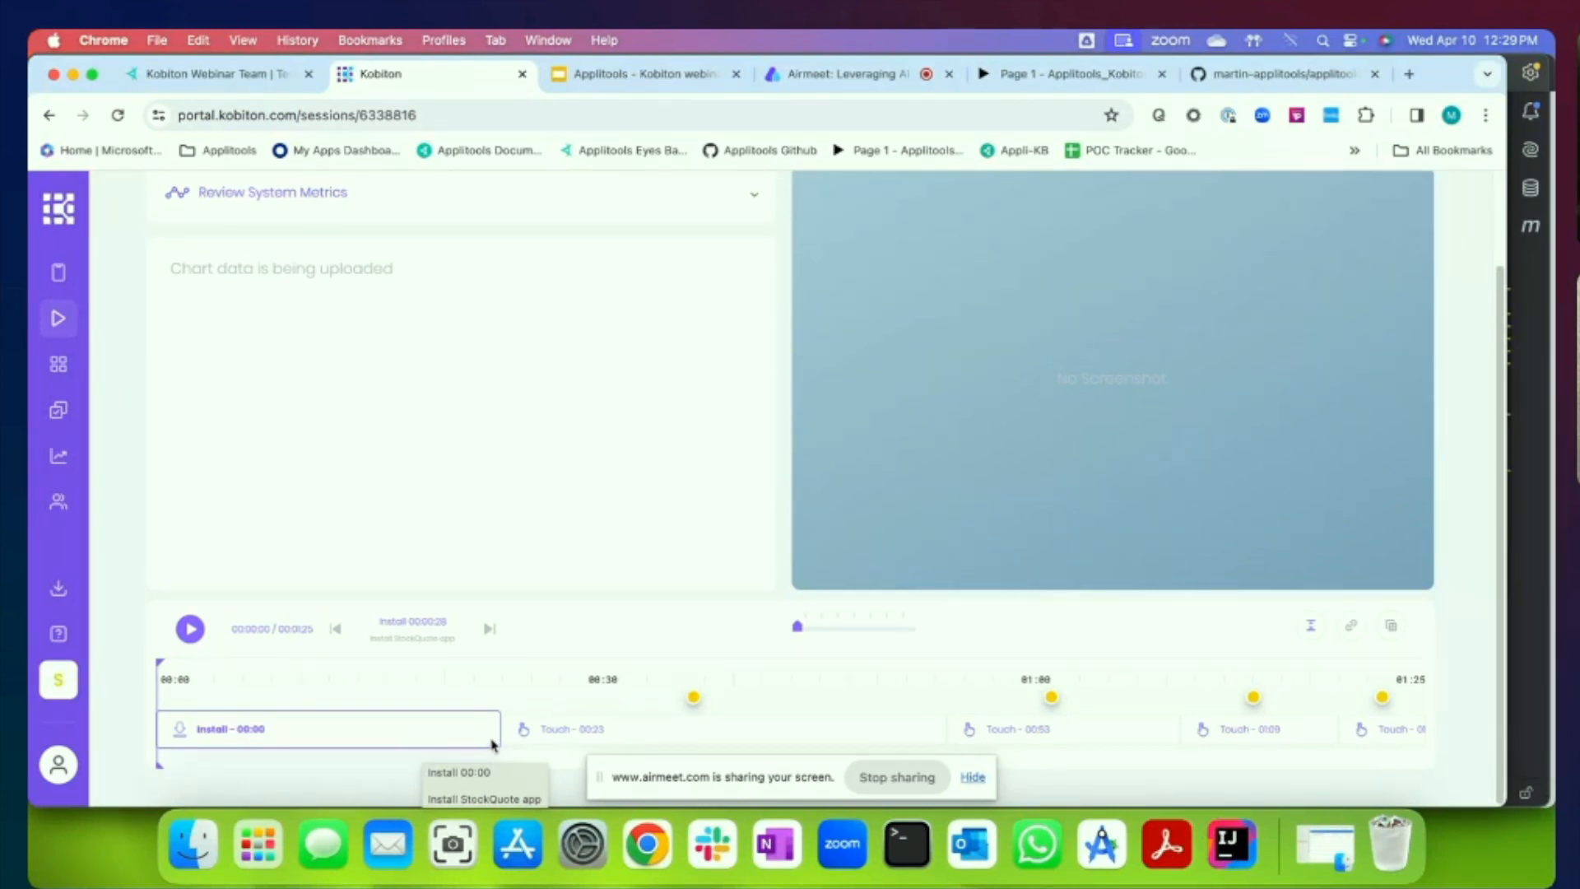
pyautogui.moveTo(413, 347)
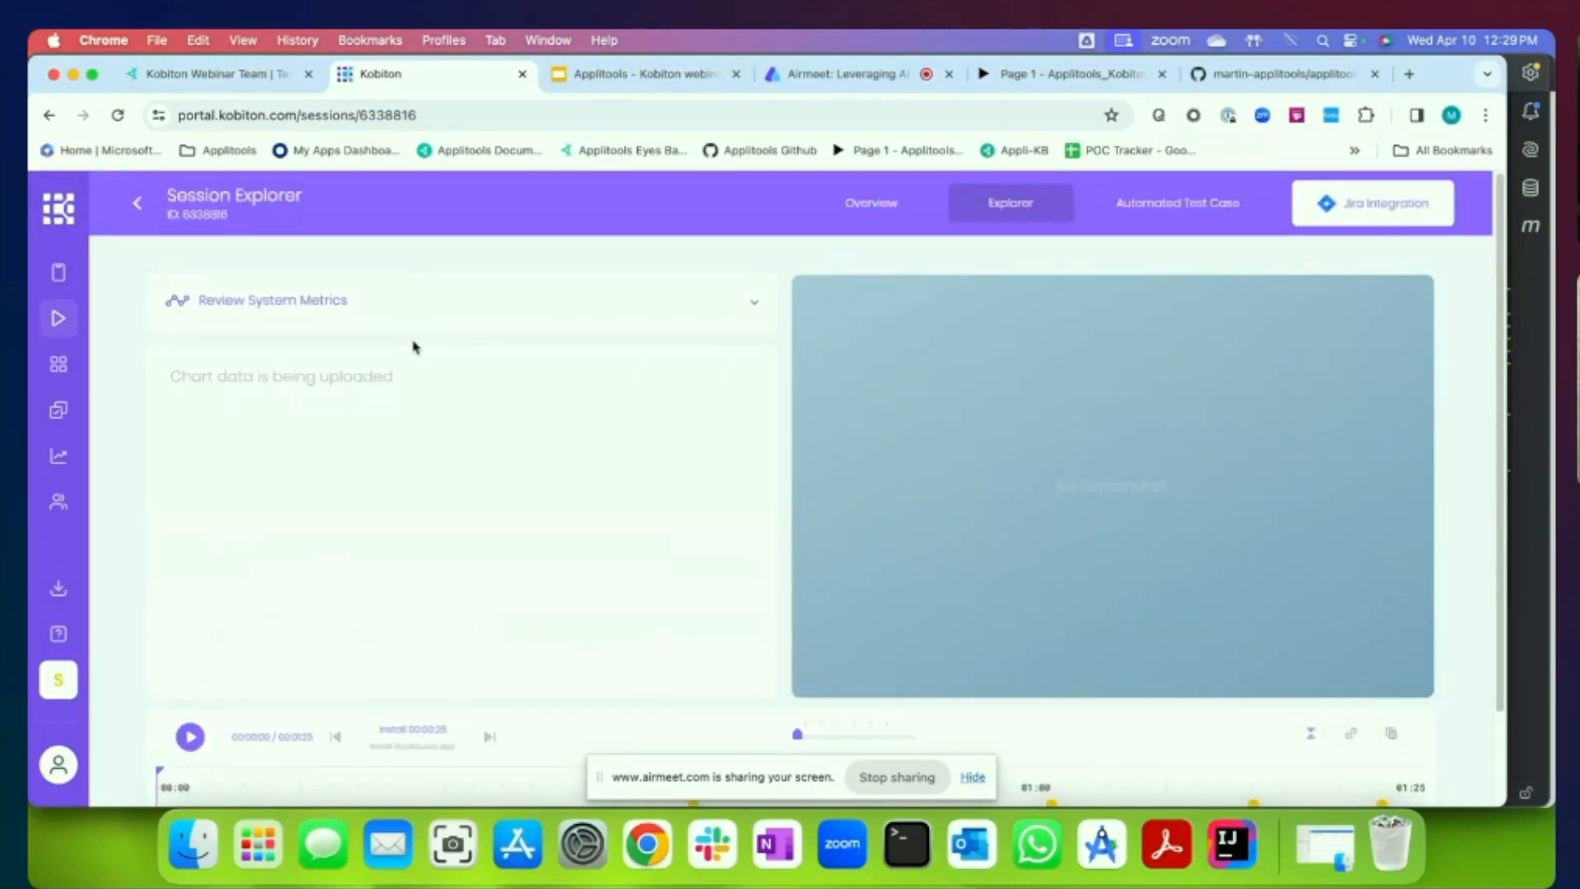
pyautogui.moveTo(401, 502)
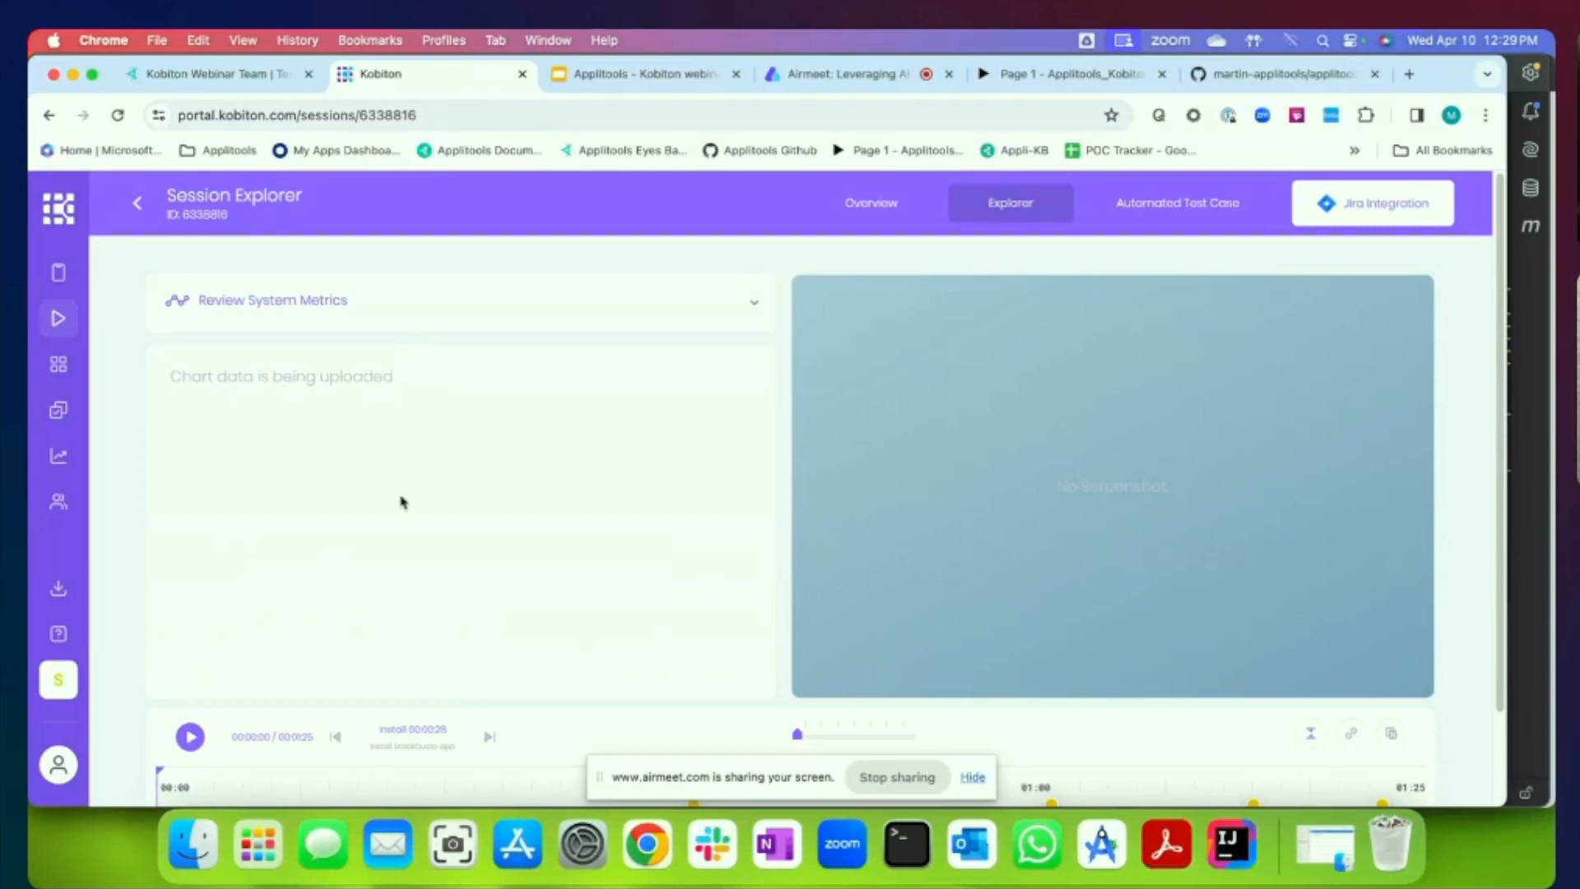
pyautogui.moveTo(458, 500)
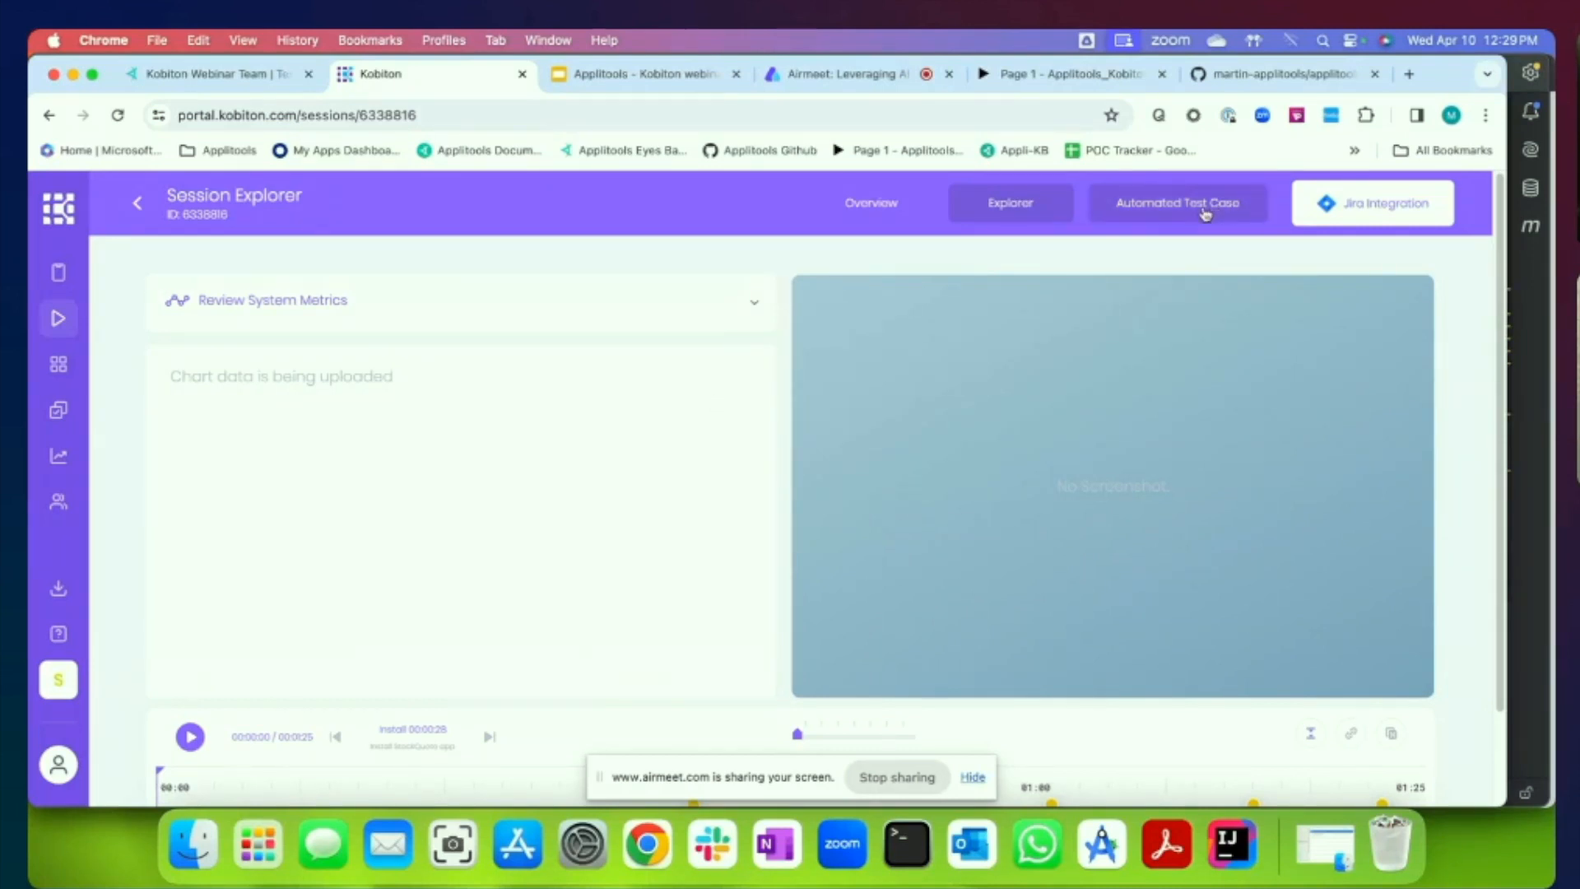
# - Review the Automated Test Case's four tap steps and its good-to-go message
pyautogui.click(1176, 202)
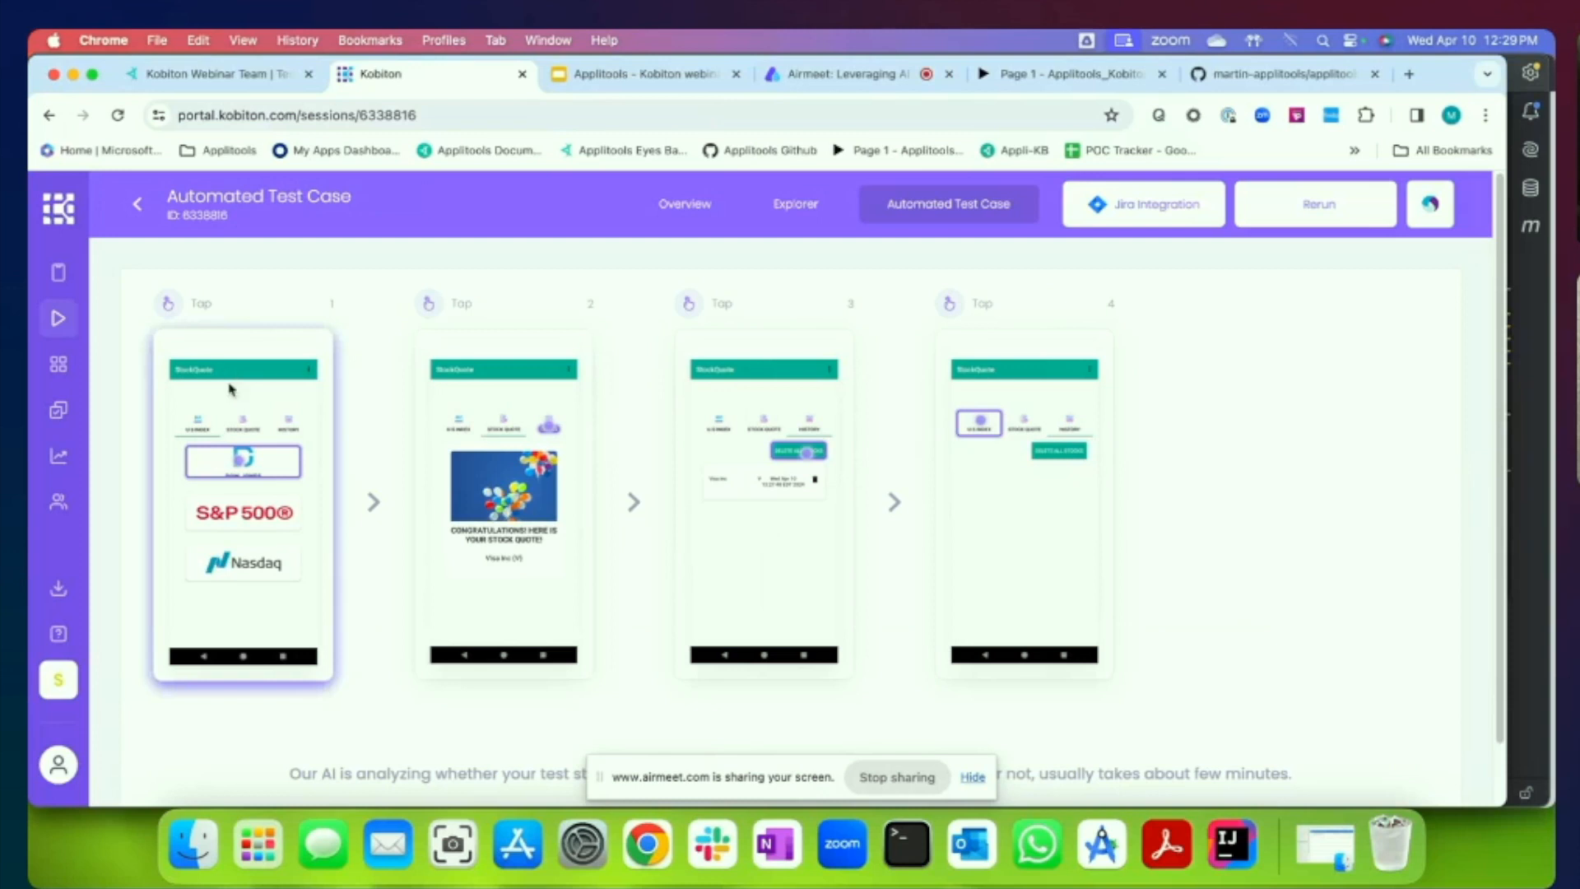
pyautogui.moveTo(198, 292)
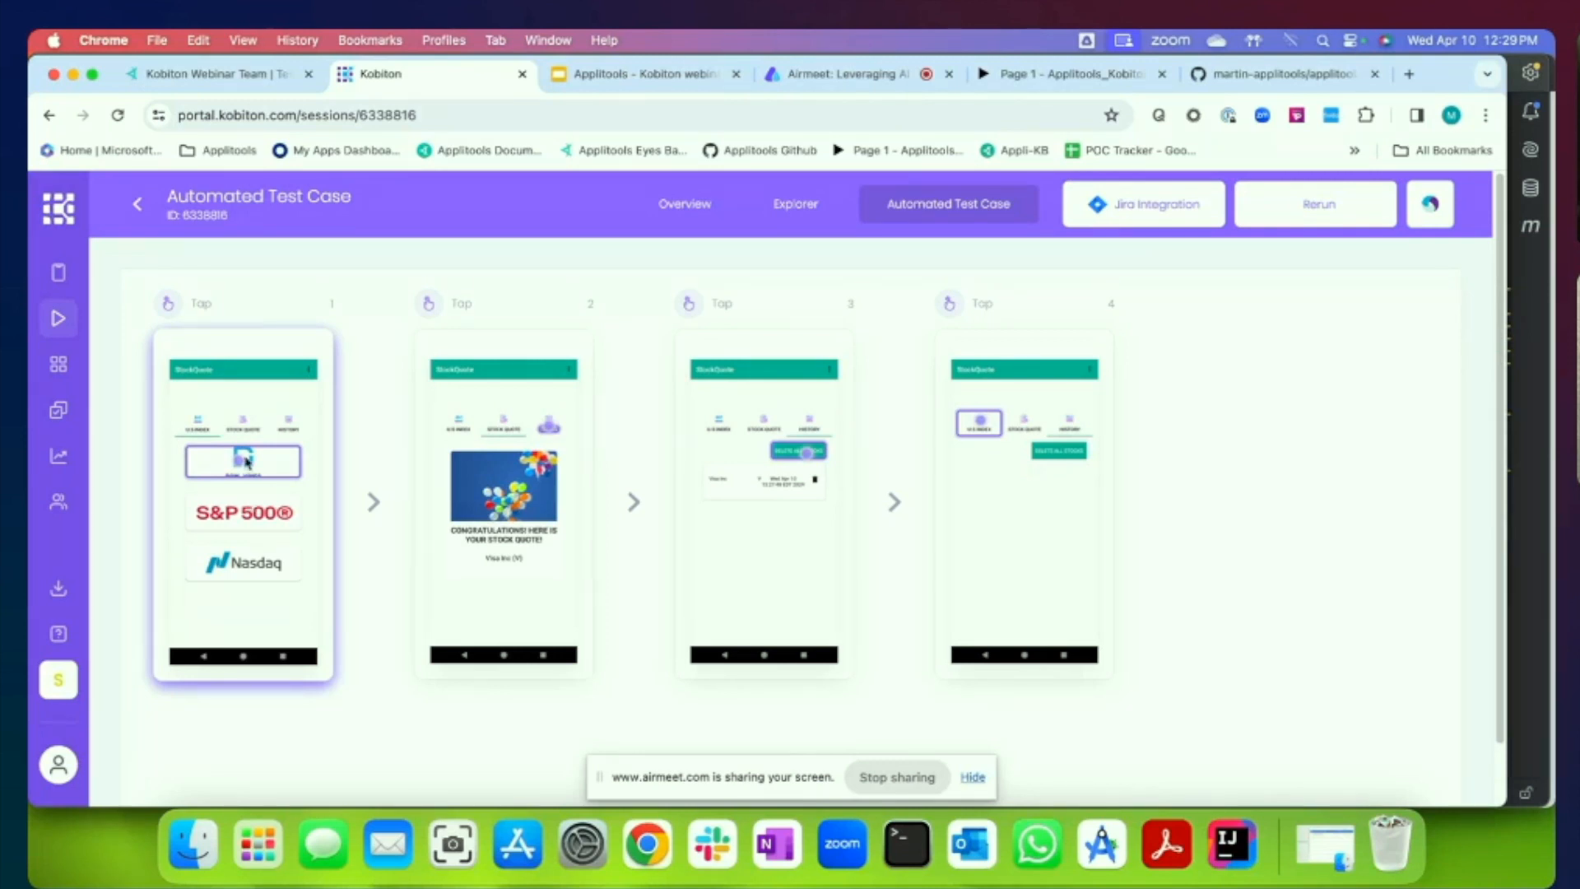
pyautogui.click(503, 501)
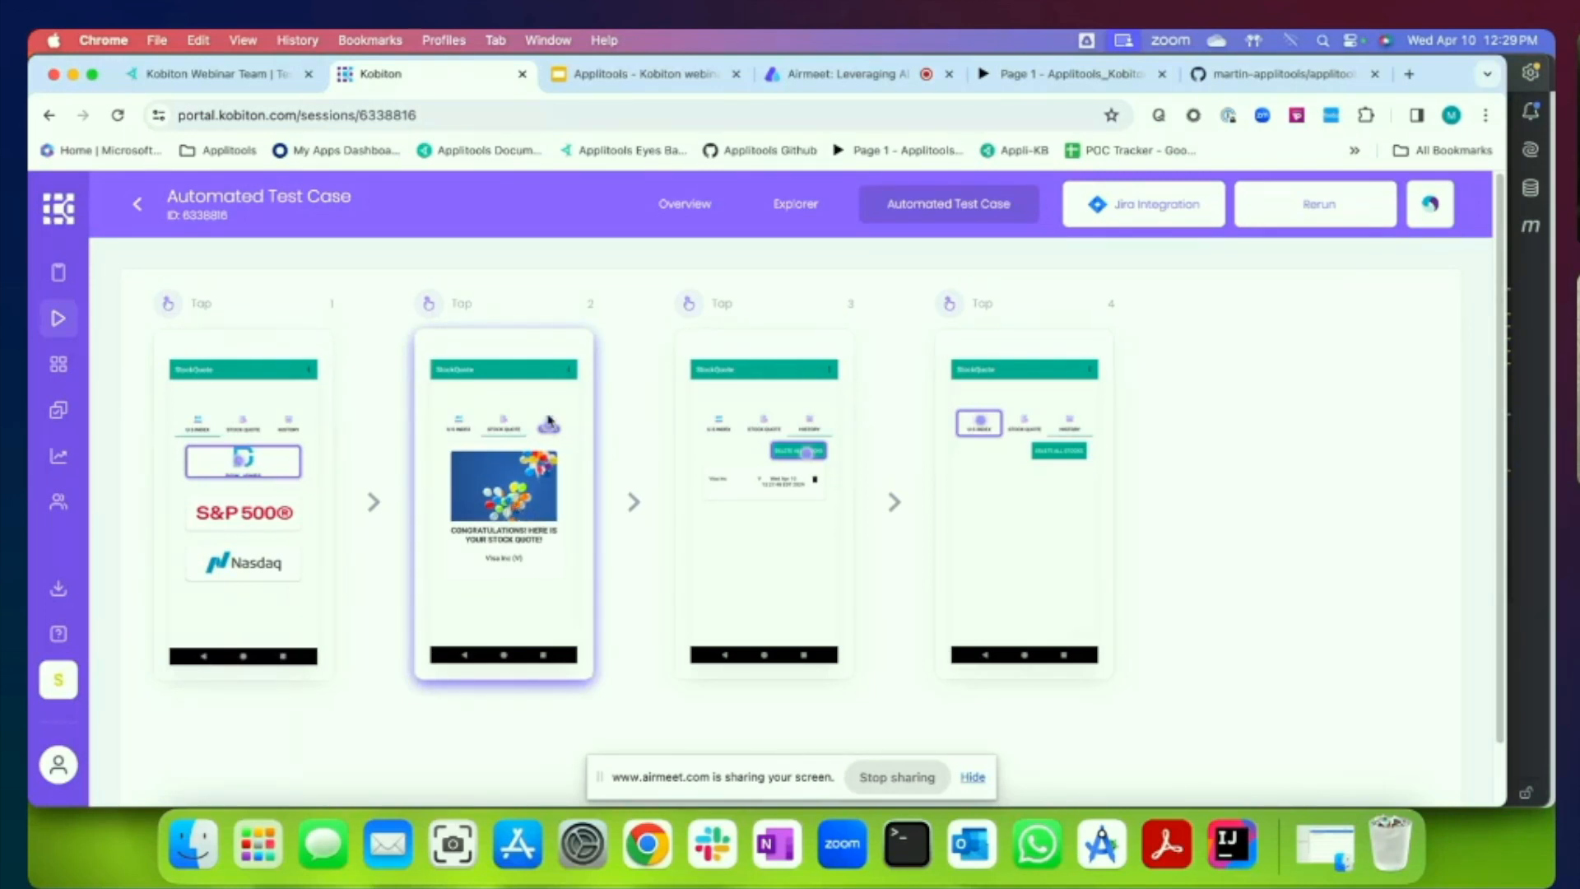
pyautogui.click(763, 501)
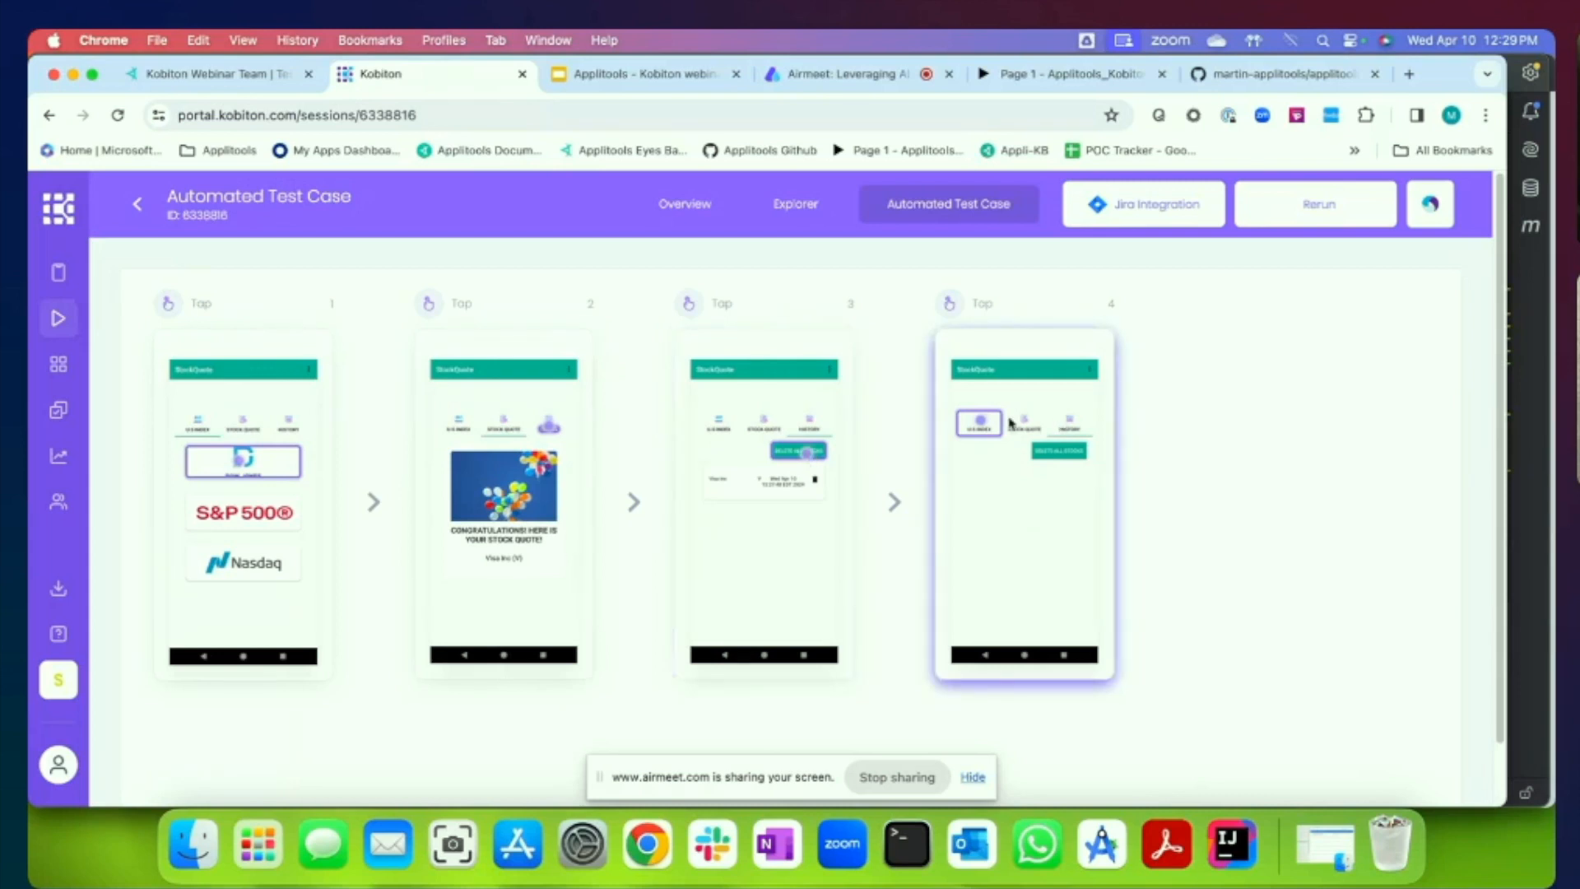
pyautogui.moveTo(1007, 455)
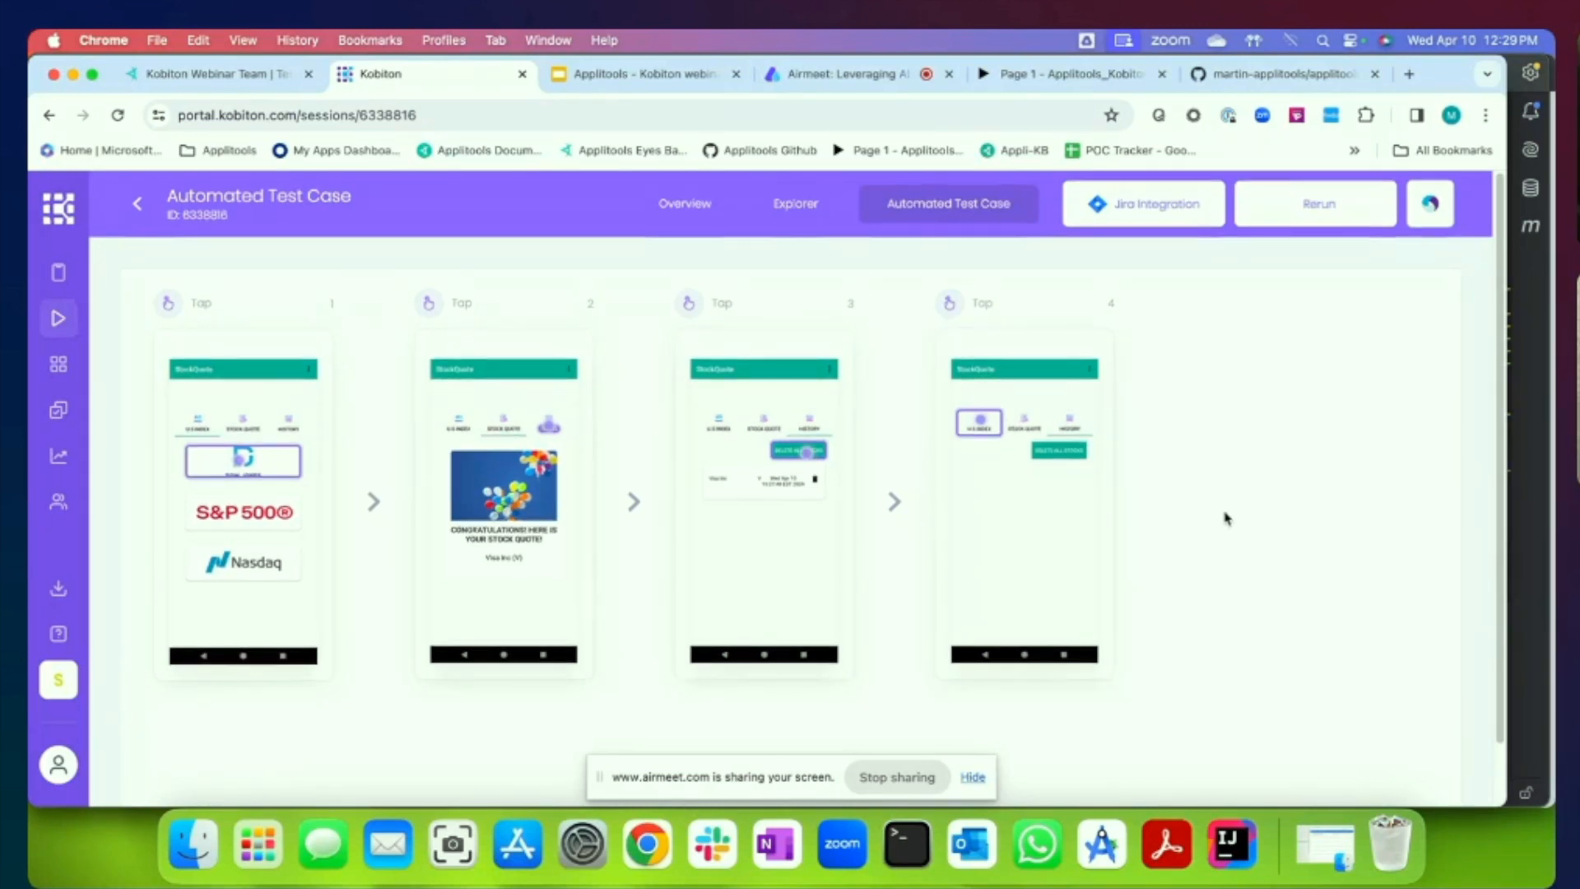
pyautogui.scroll(-3)
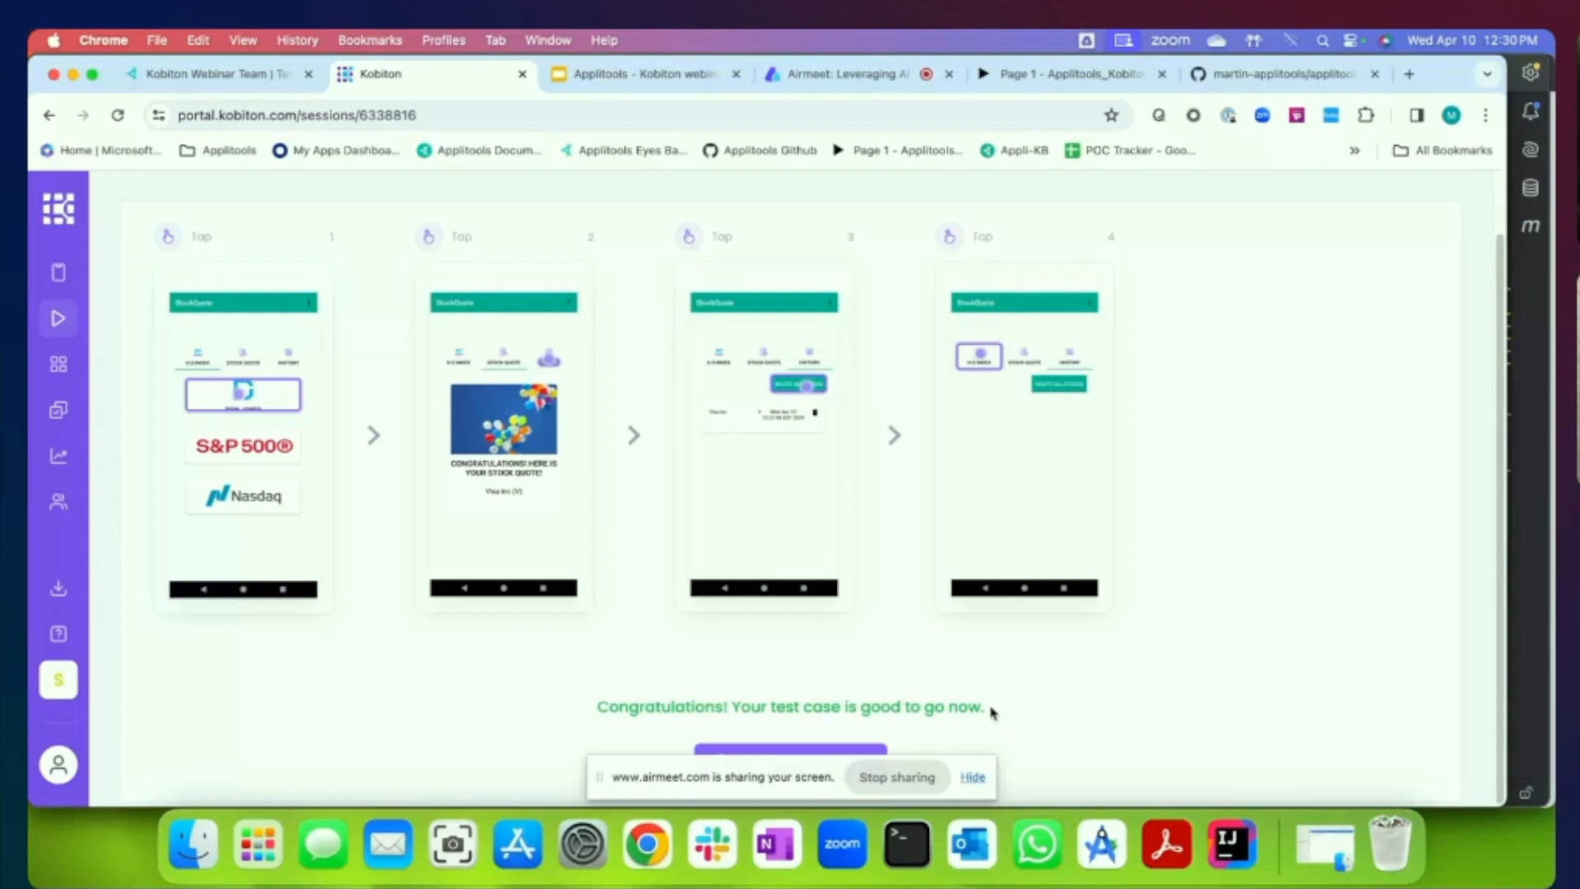
pyautogui.moveTo(1186, 712)
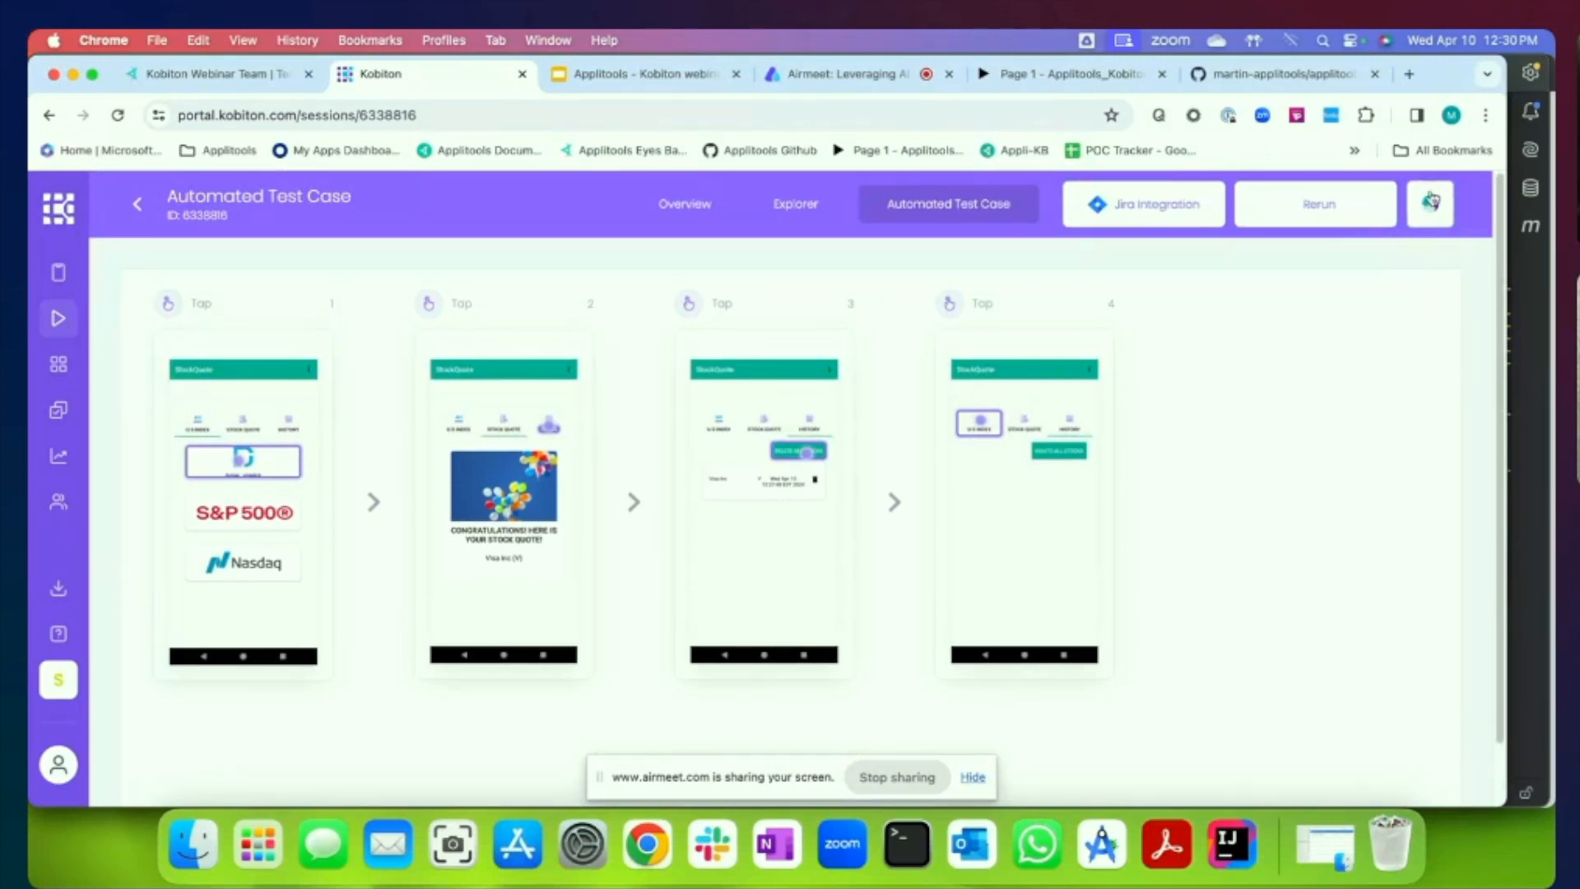
# - Export the Java - TestNG manual test case script and reveal the zip in Downloads
pyautogui.click(1430, 203)
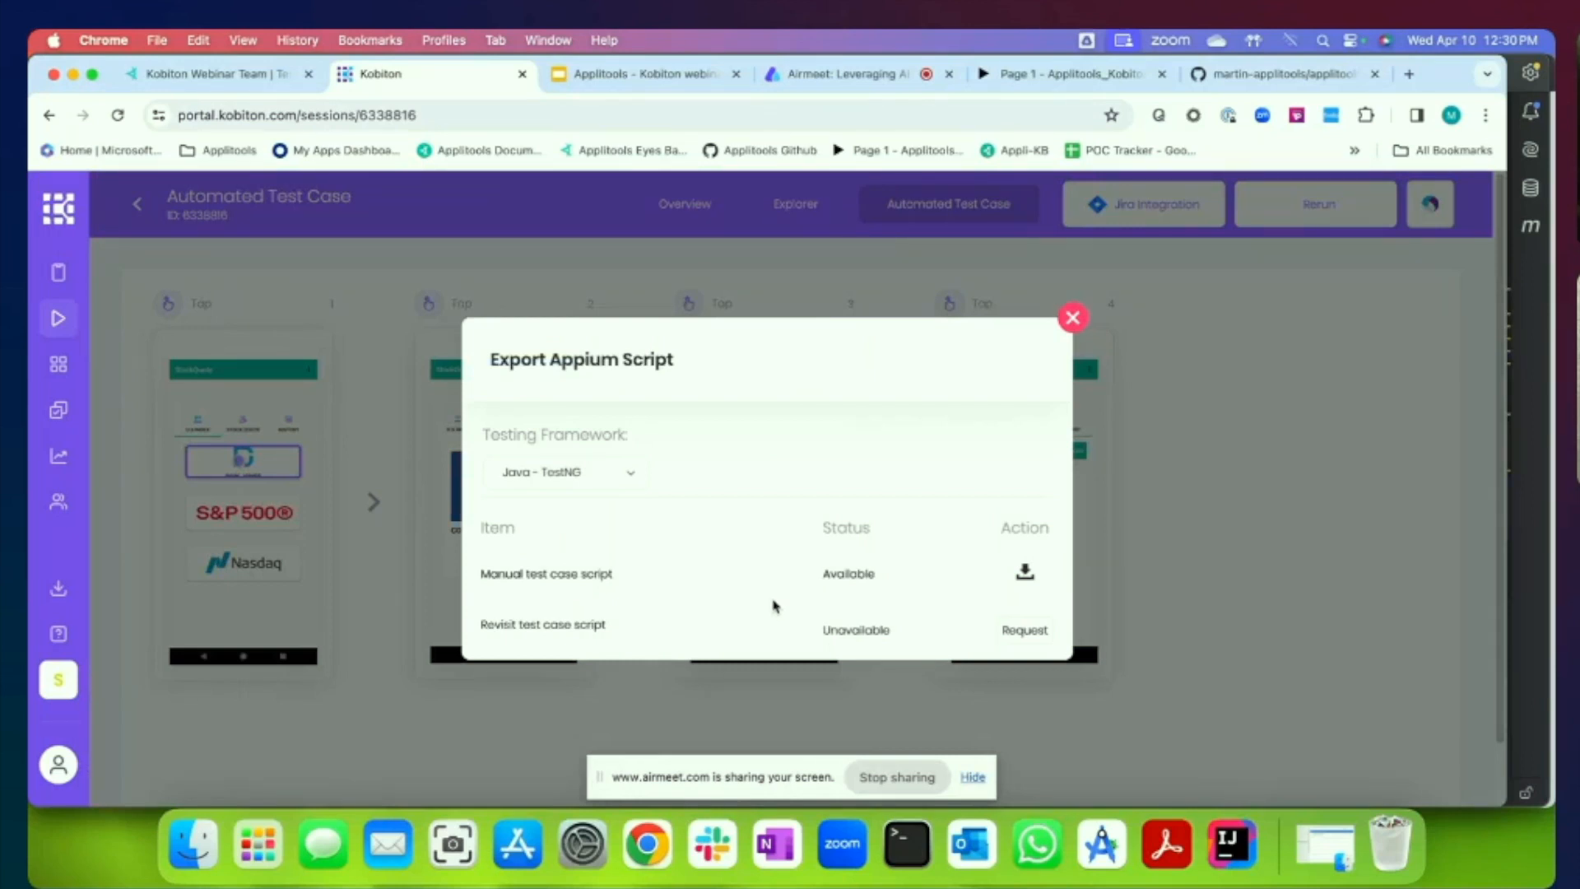
pyautogui.click(564, 472)
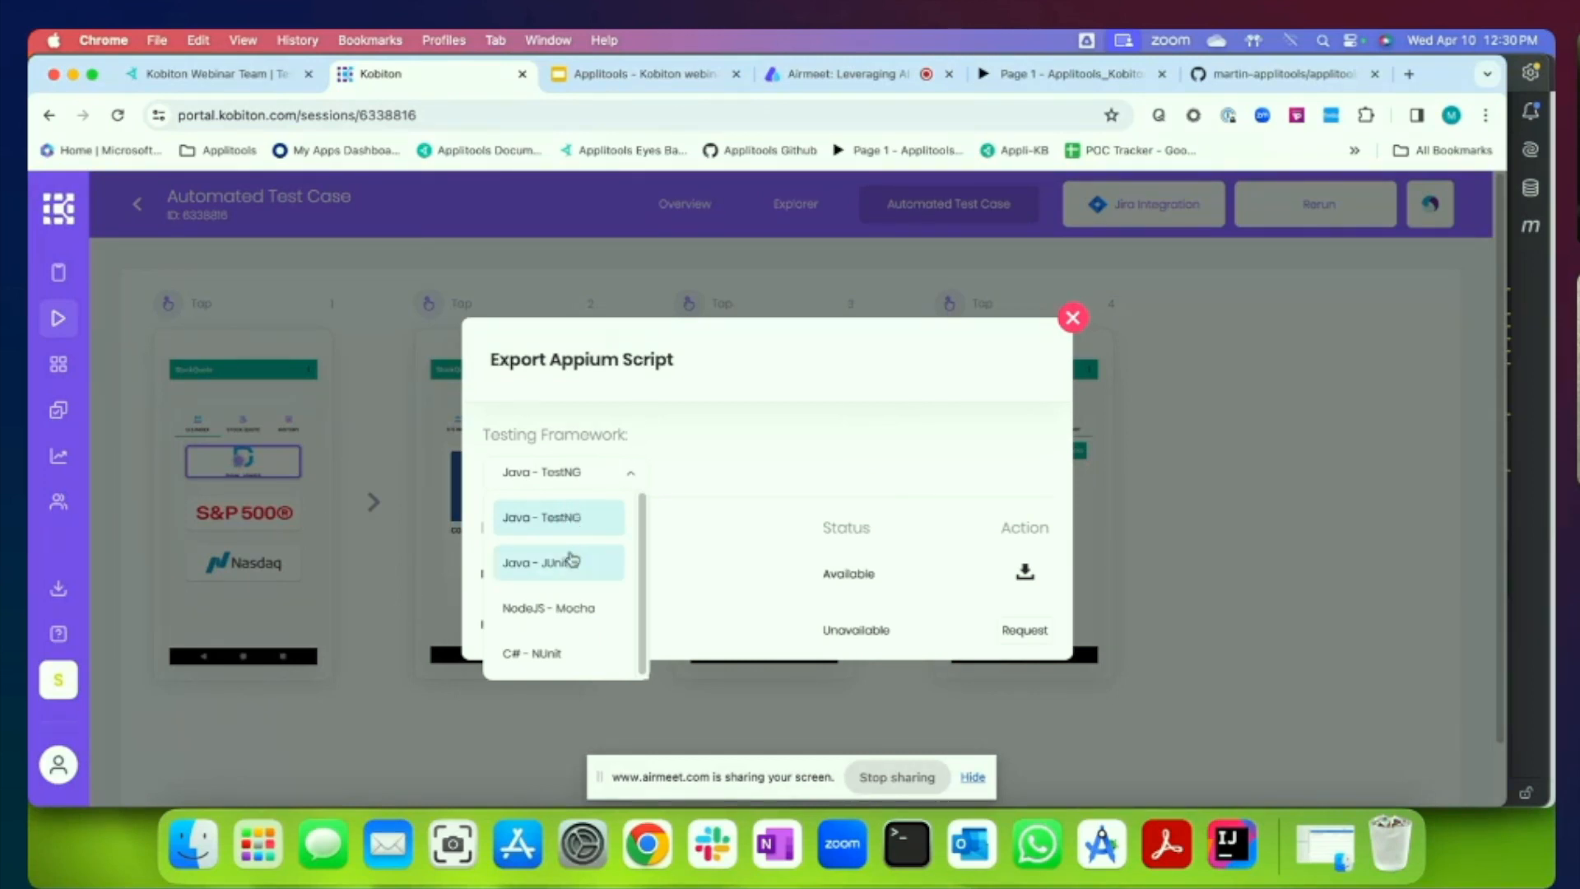
pyautogui.moveTo(559, 607)
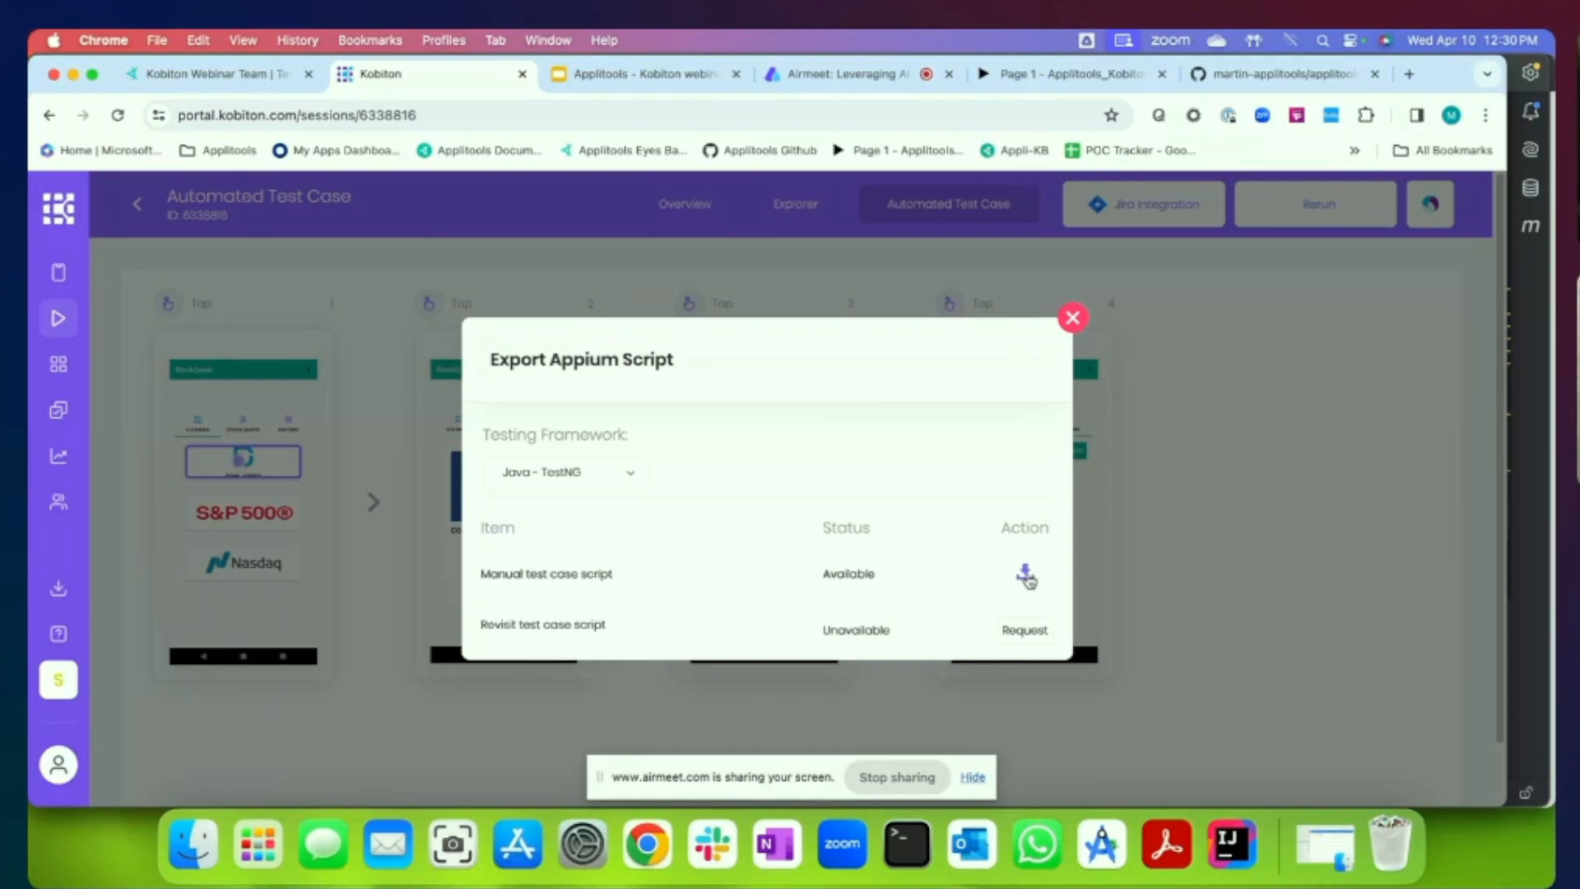
pyautogui.click(1024, 573)
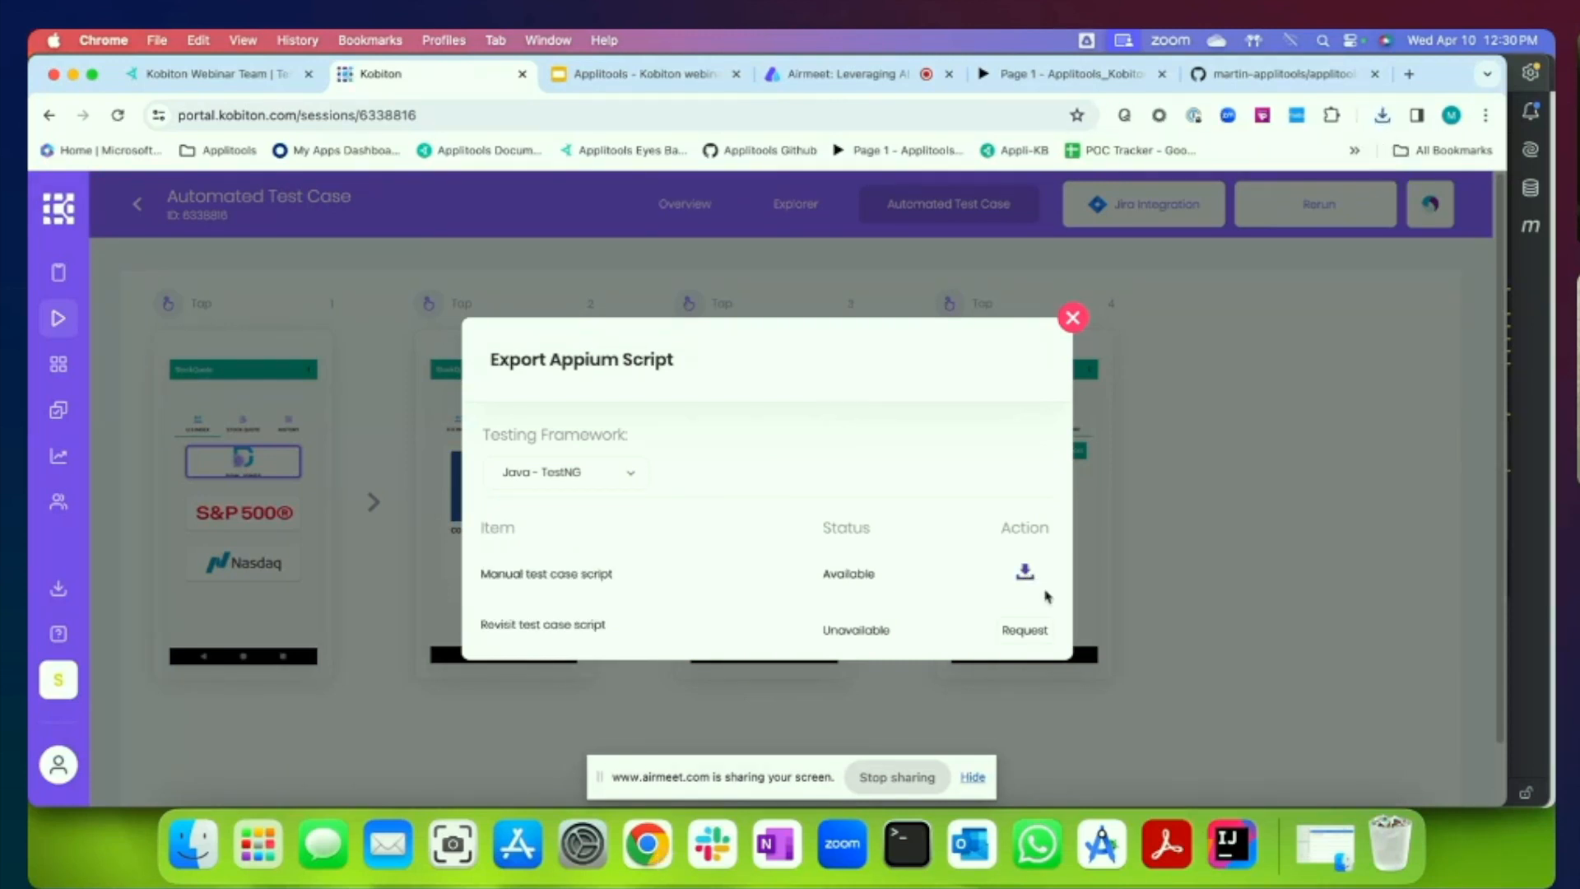
pyautogui.click(1072, 317)
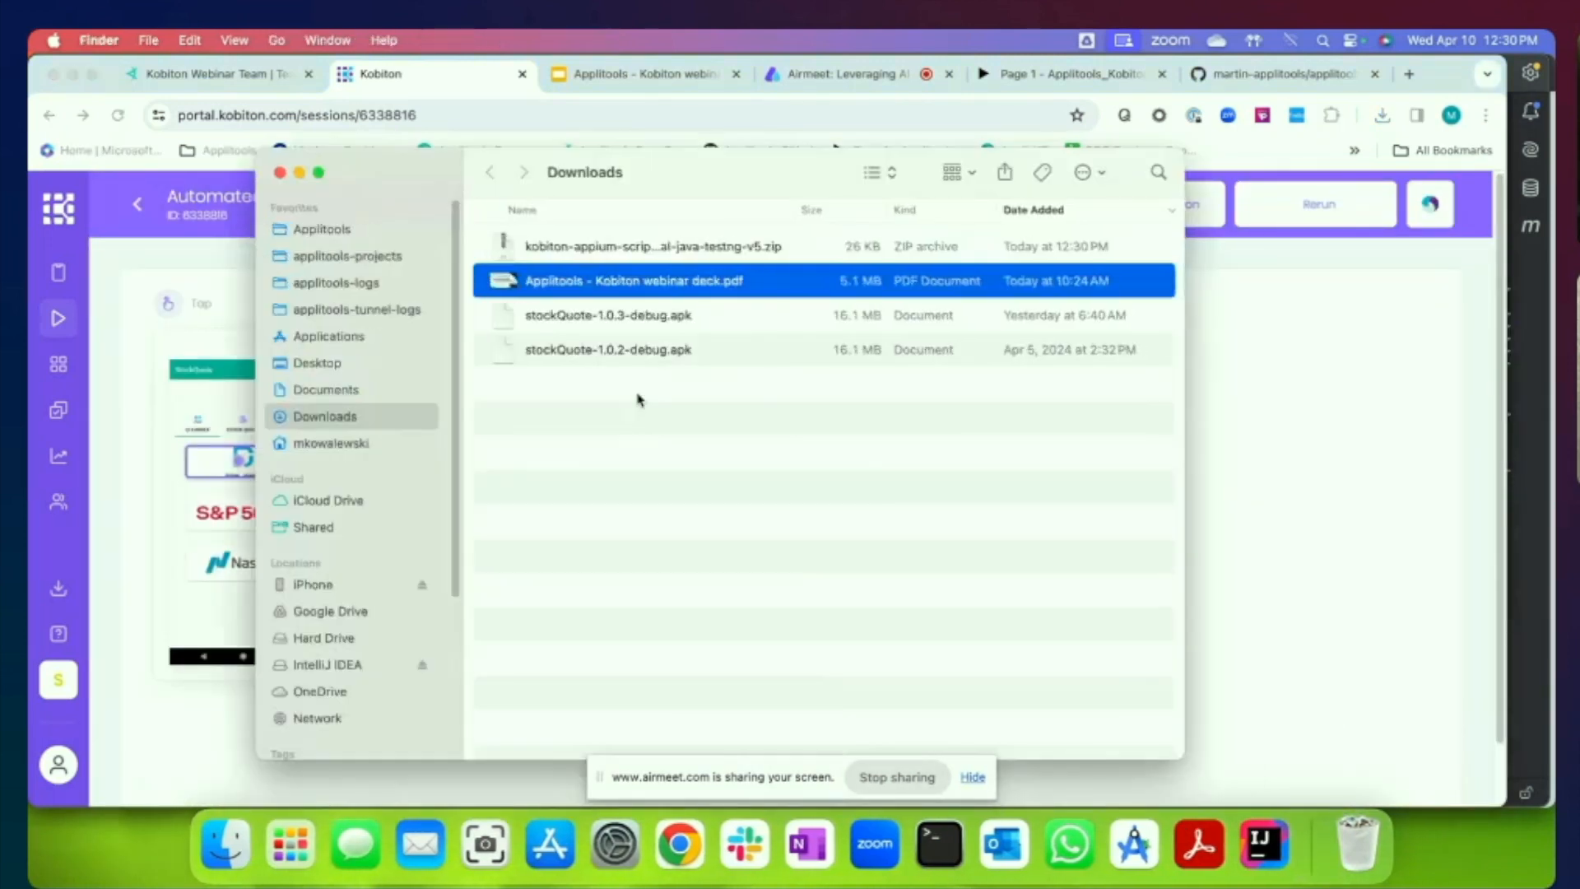
pyautogui.doubleClick(651, 246)
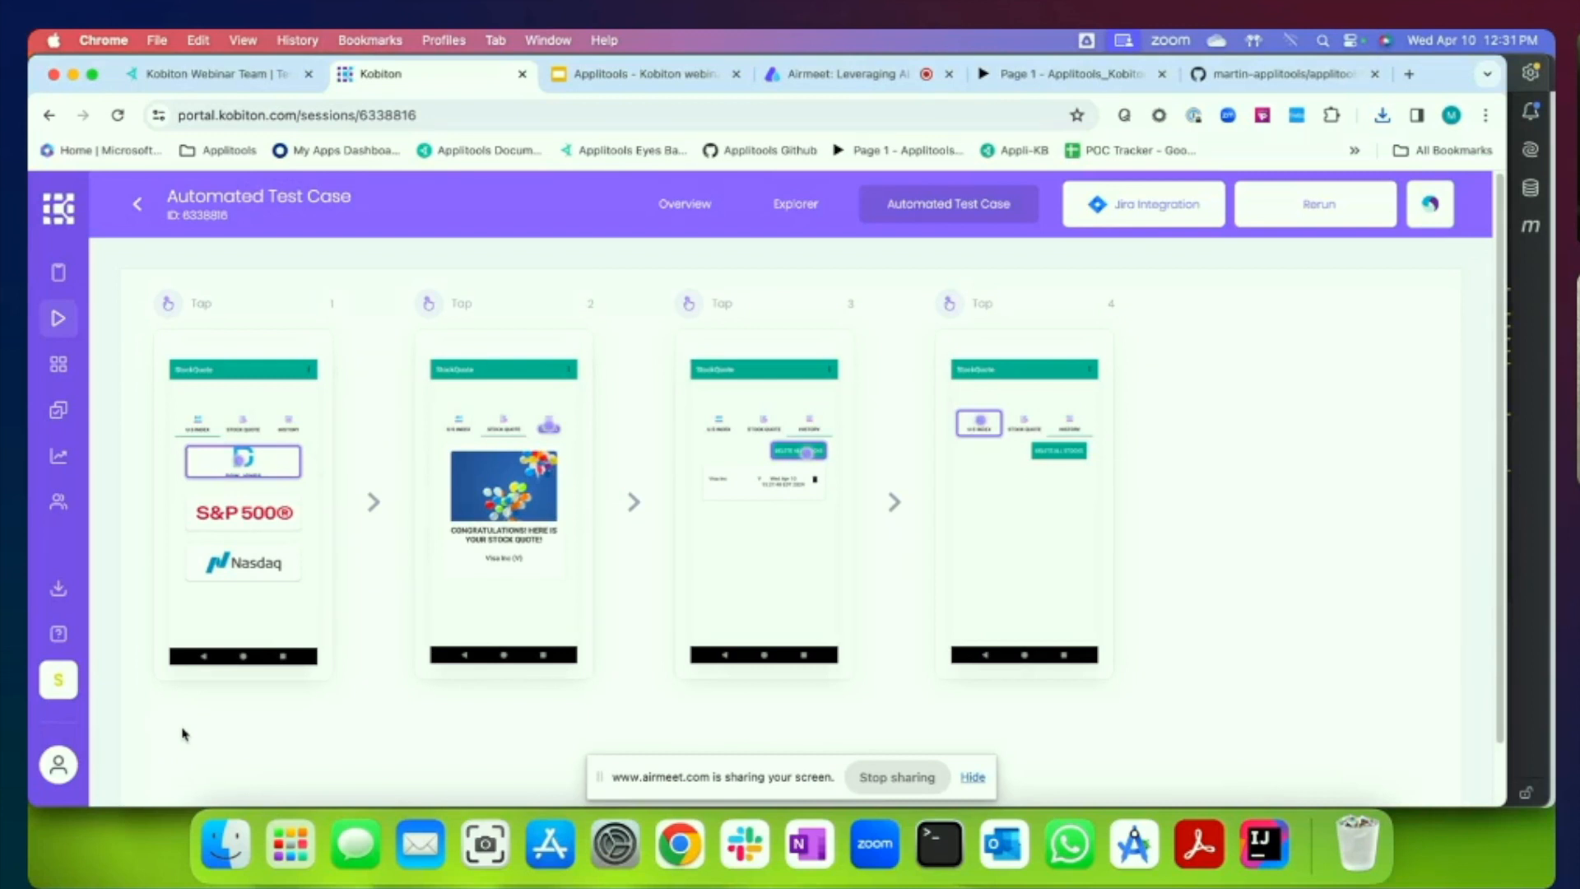
pyautogui.moveTo(234, 742)
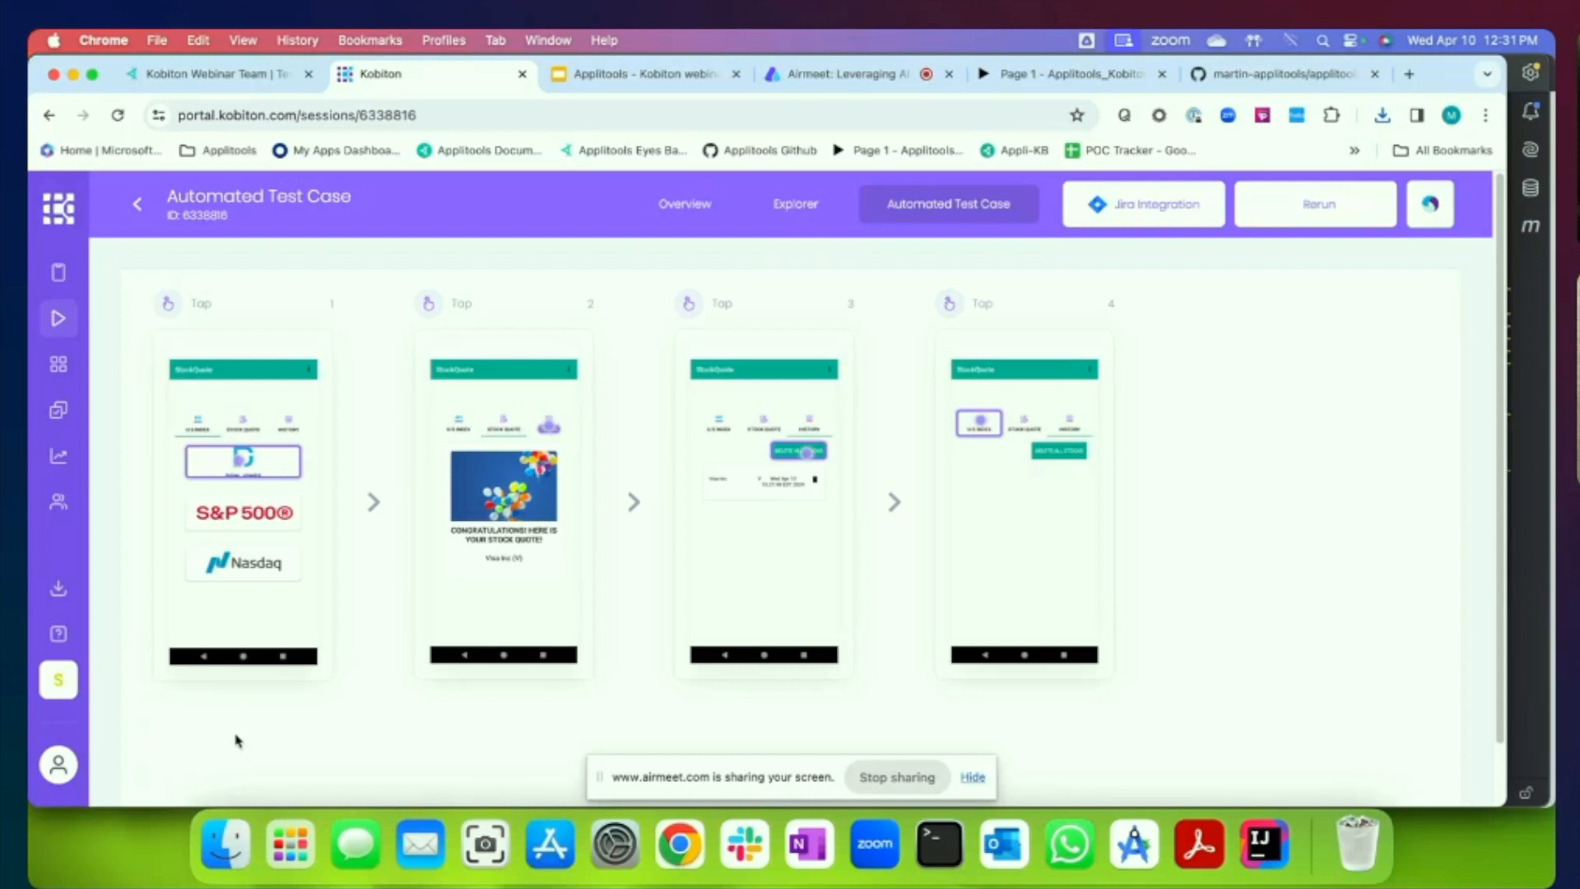
pyautogui.moveTo(239, 749)
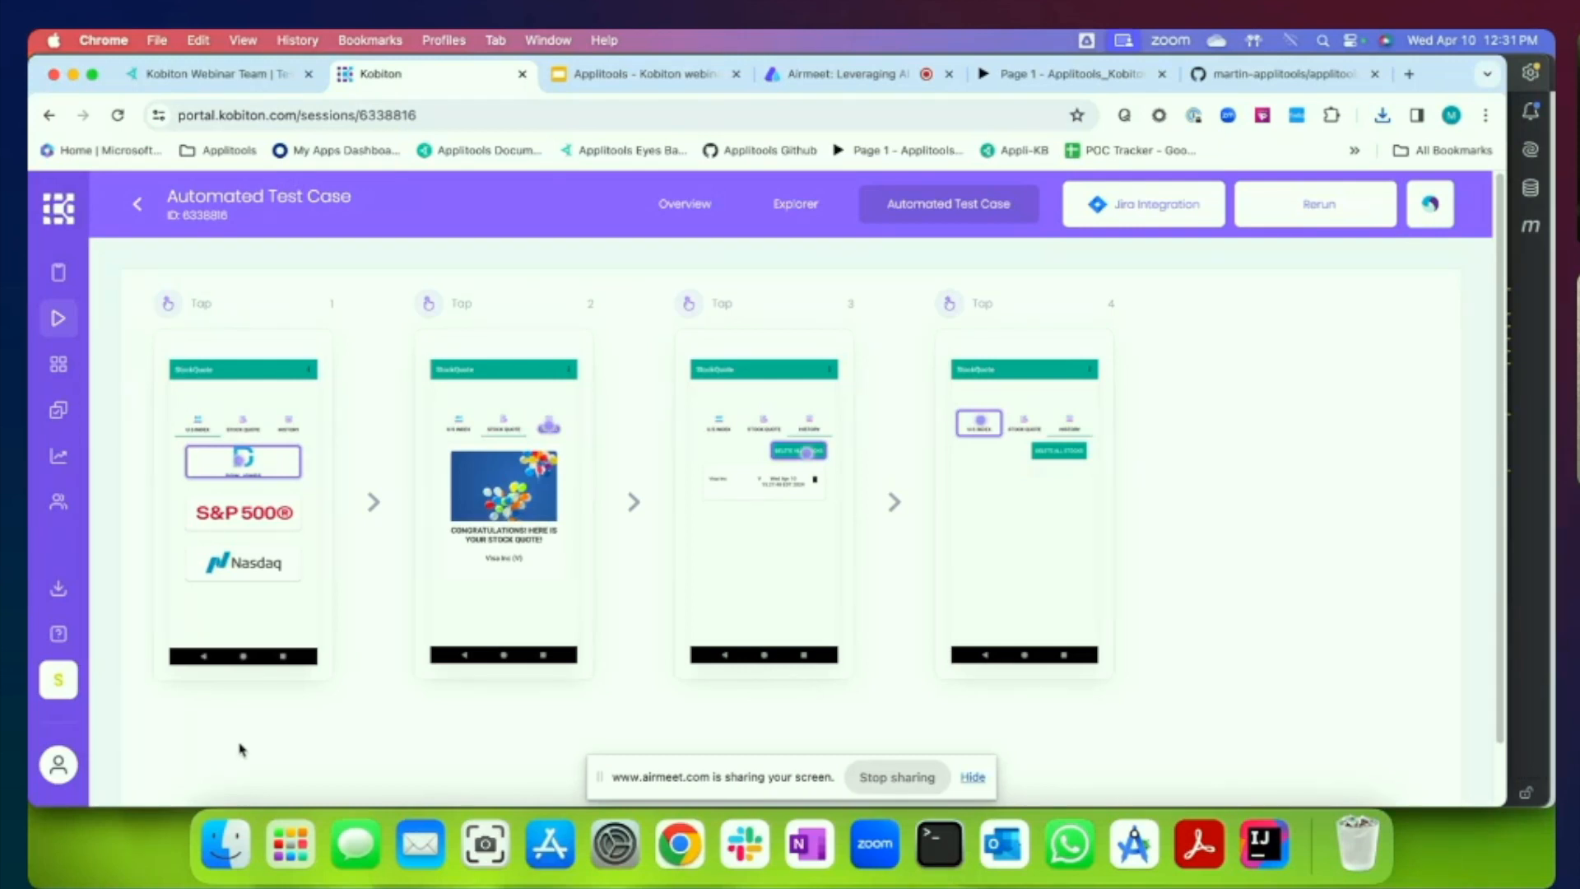
pyautogui.moveTo(238, 753)
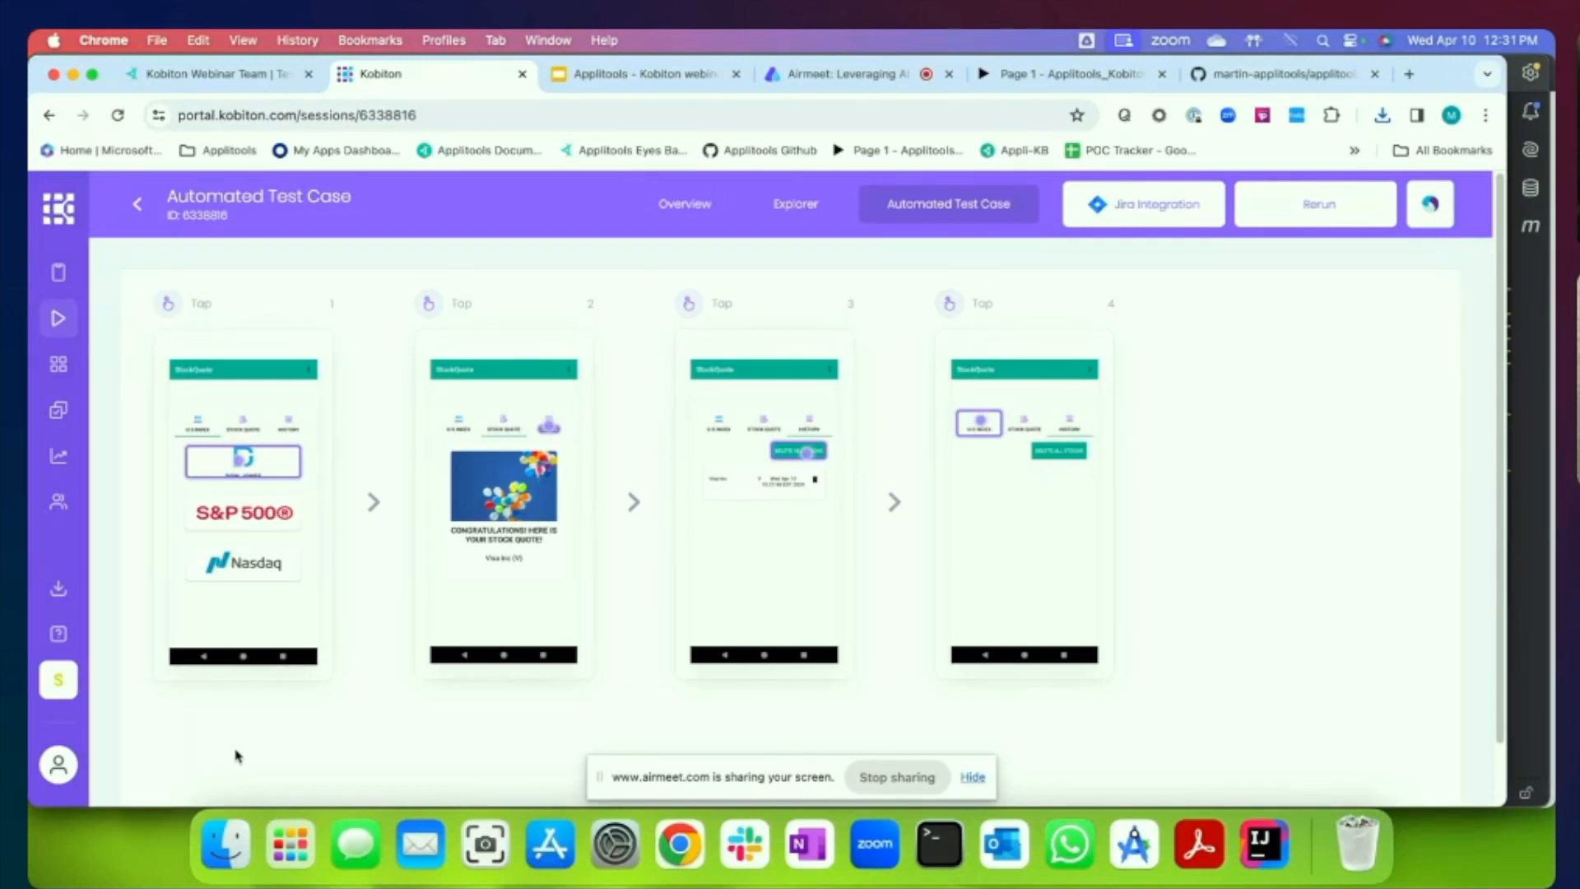
pyautogui.moveTo(246, 758)
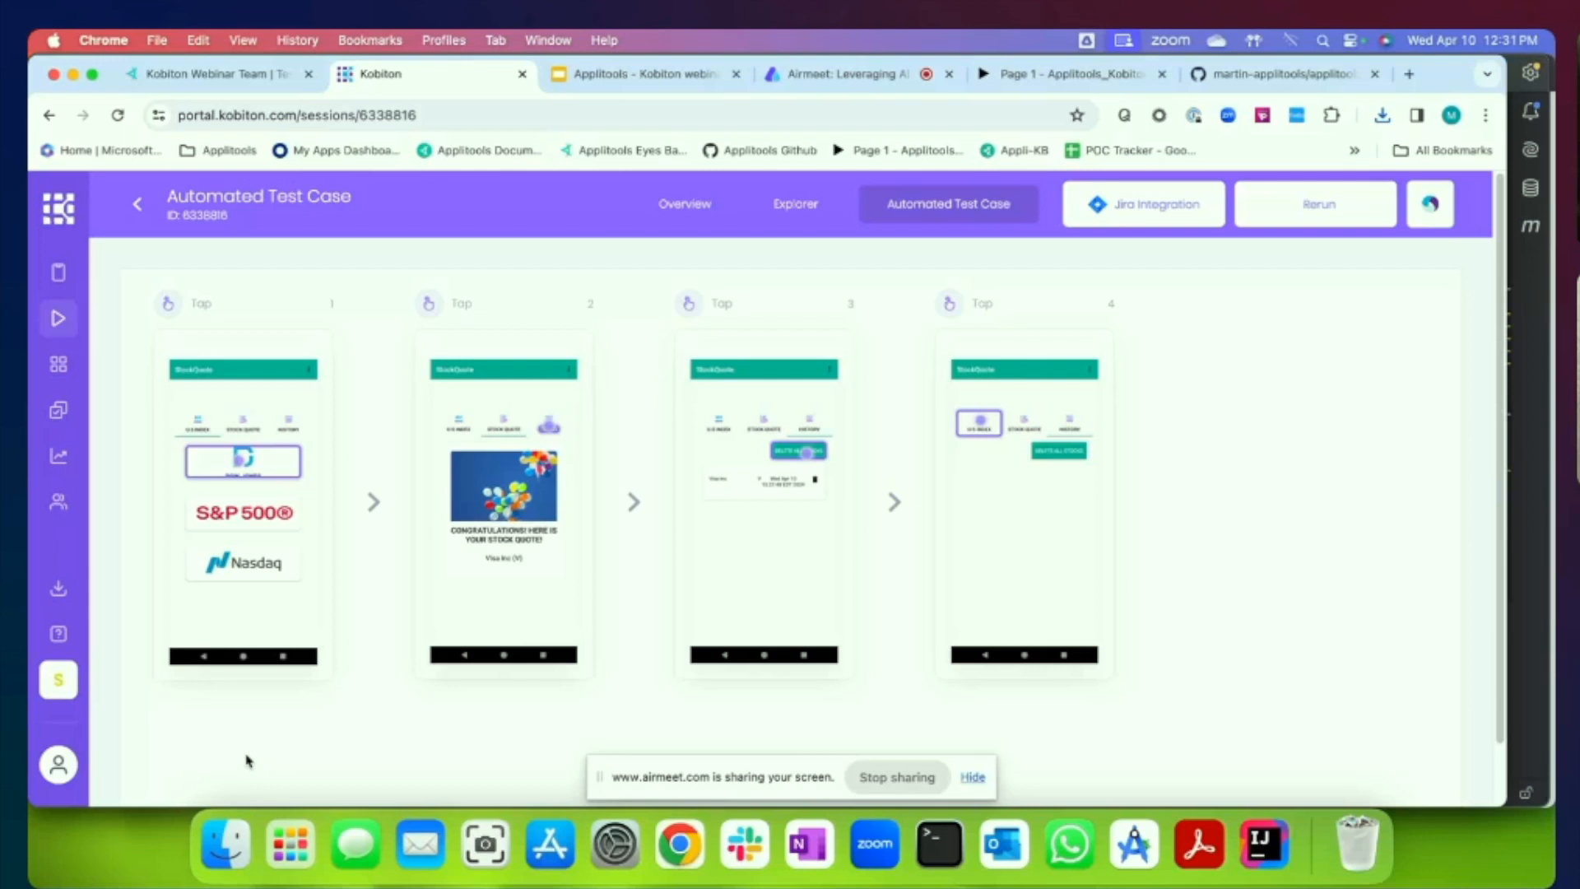
pyautogui.moveTo(268, 773)
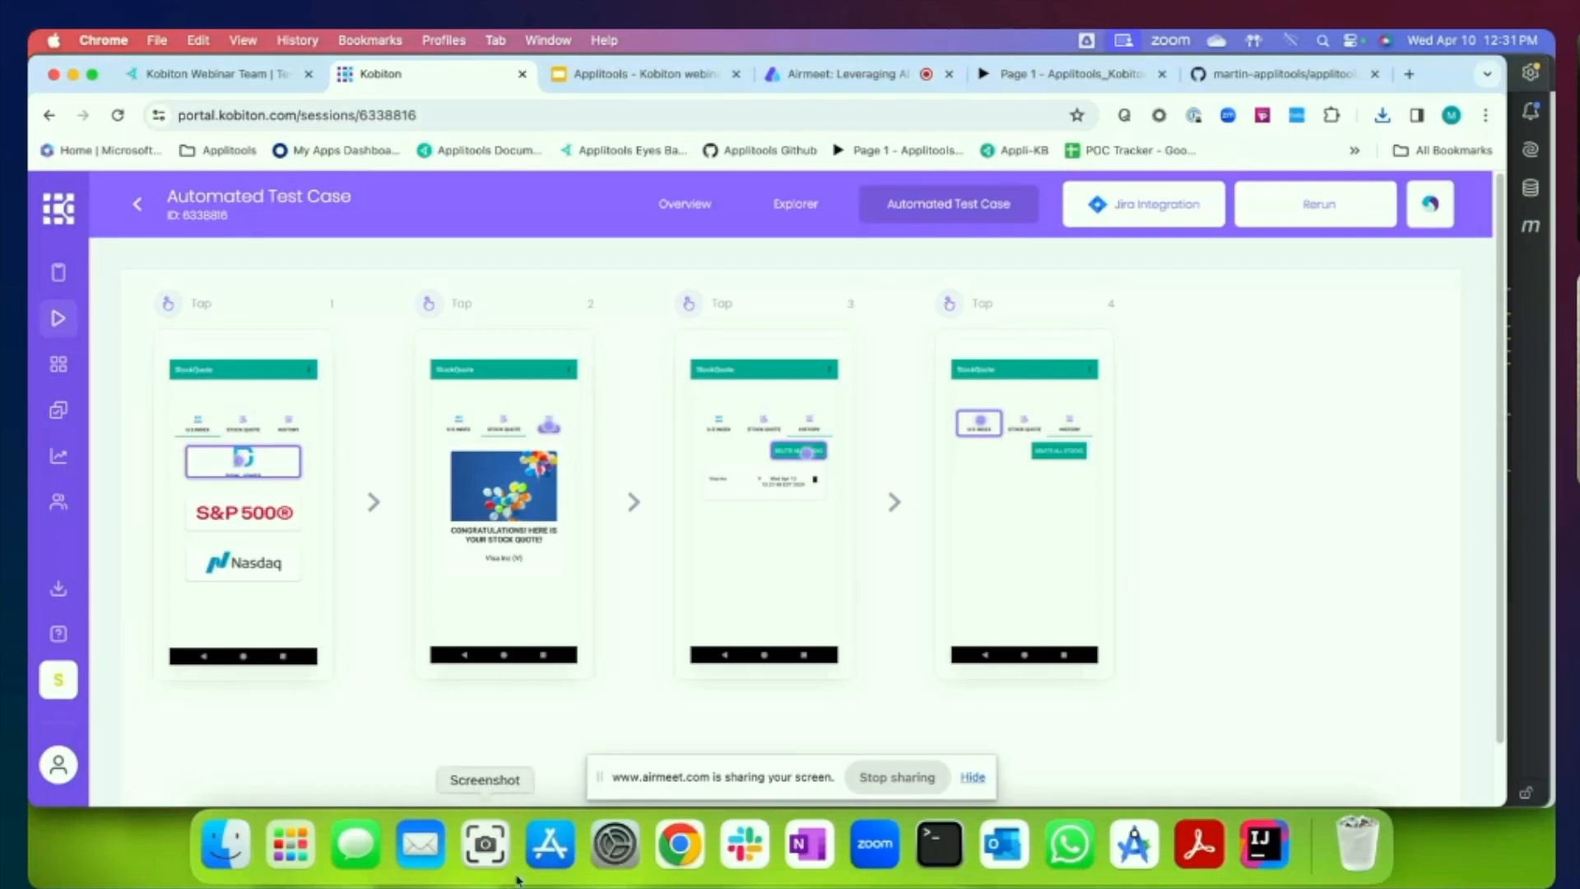
pyautogui.moveTo(1263, 844)
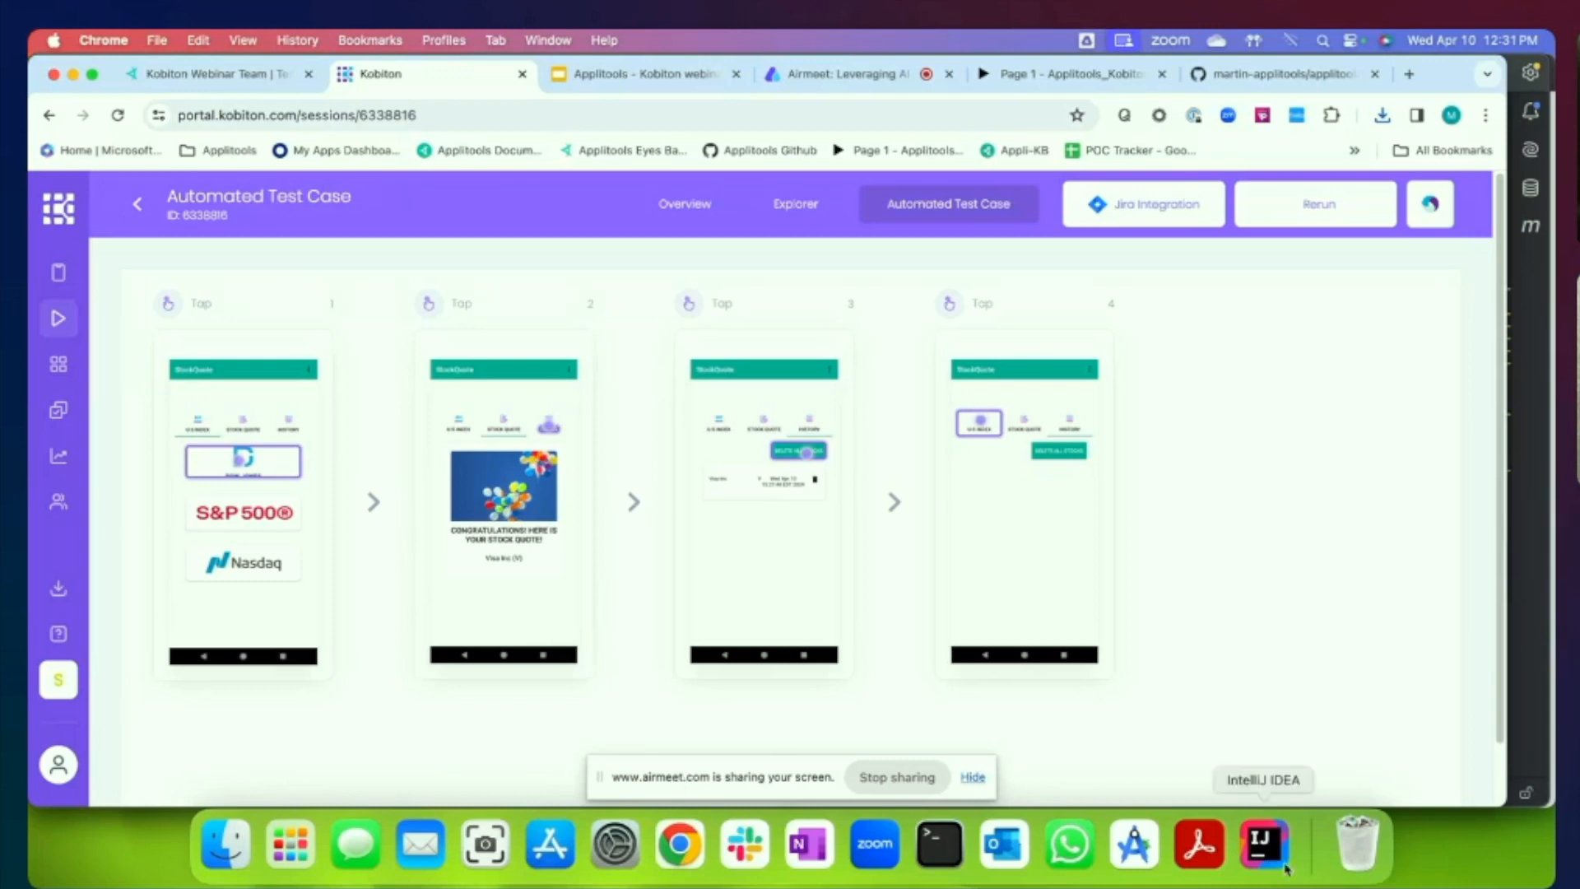
# - Switch to IntelliJ IDEA and select an editor tab of the Applitools Eyes project
pyautogui.click(1262, 845)
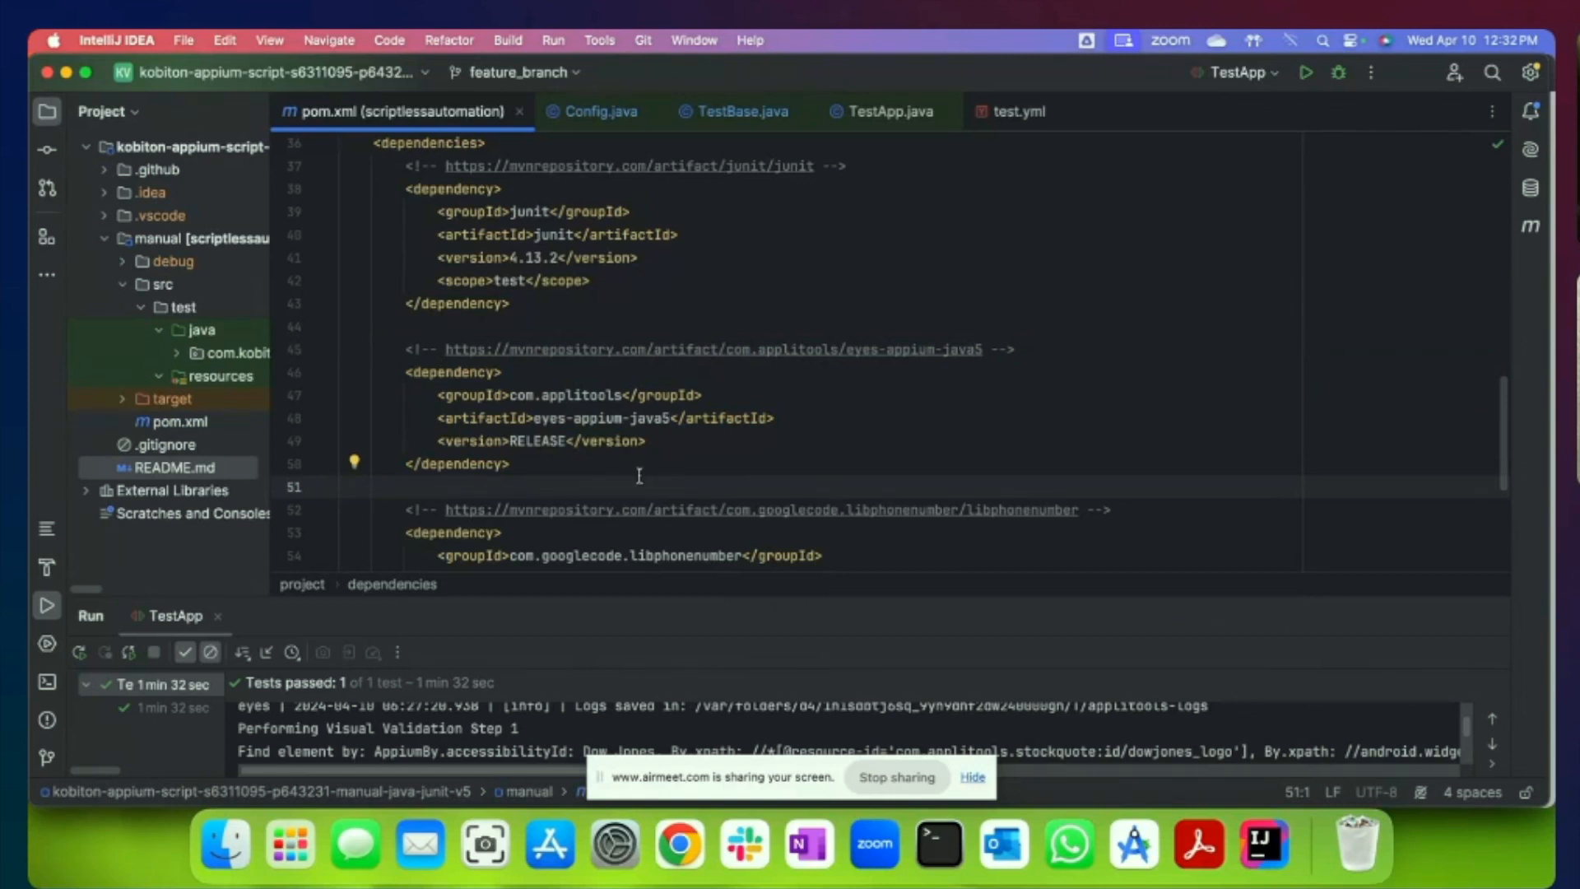
pyautogui.moveTo(593, 325)
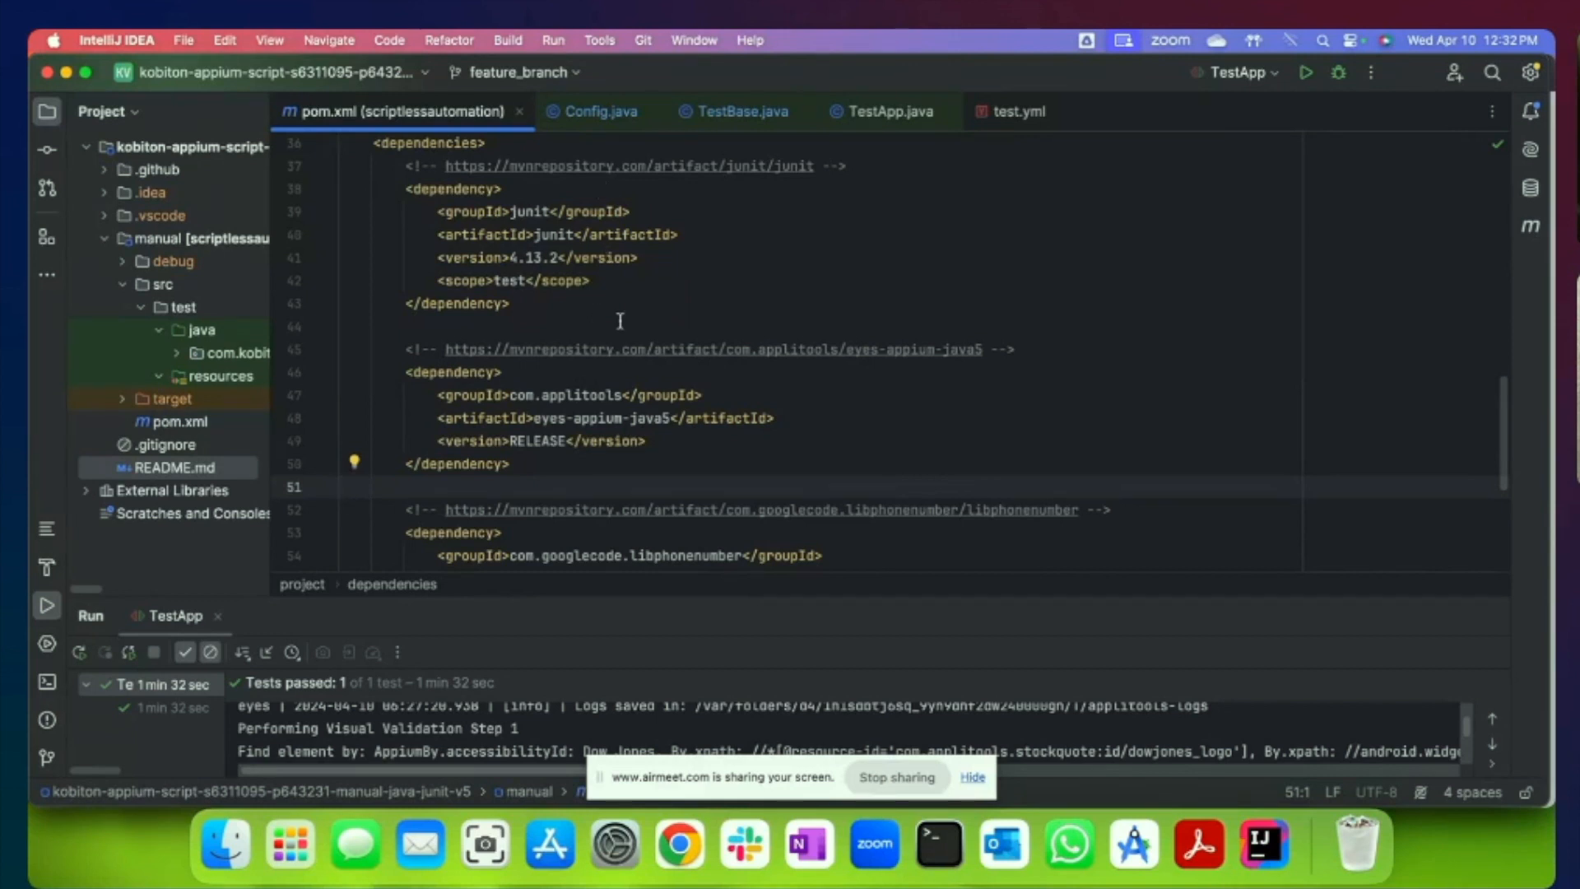
pyautogui.click(592, 111)
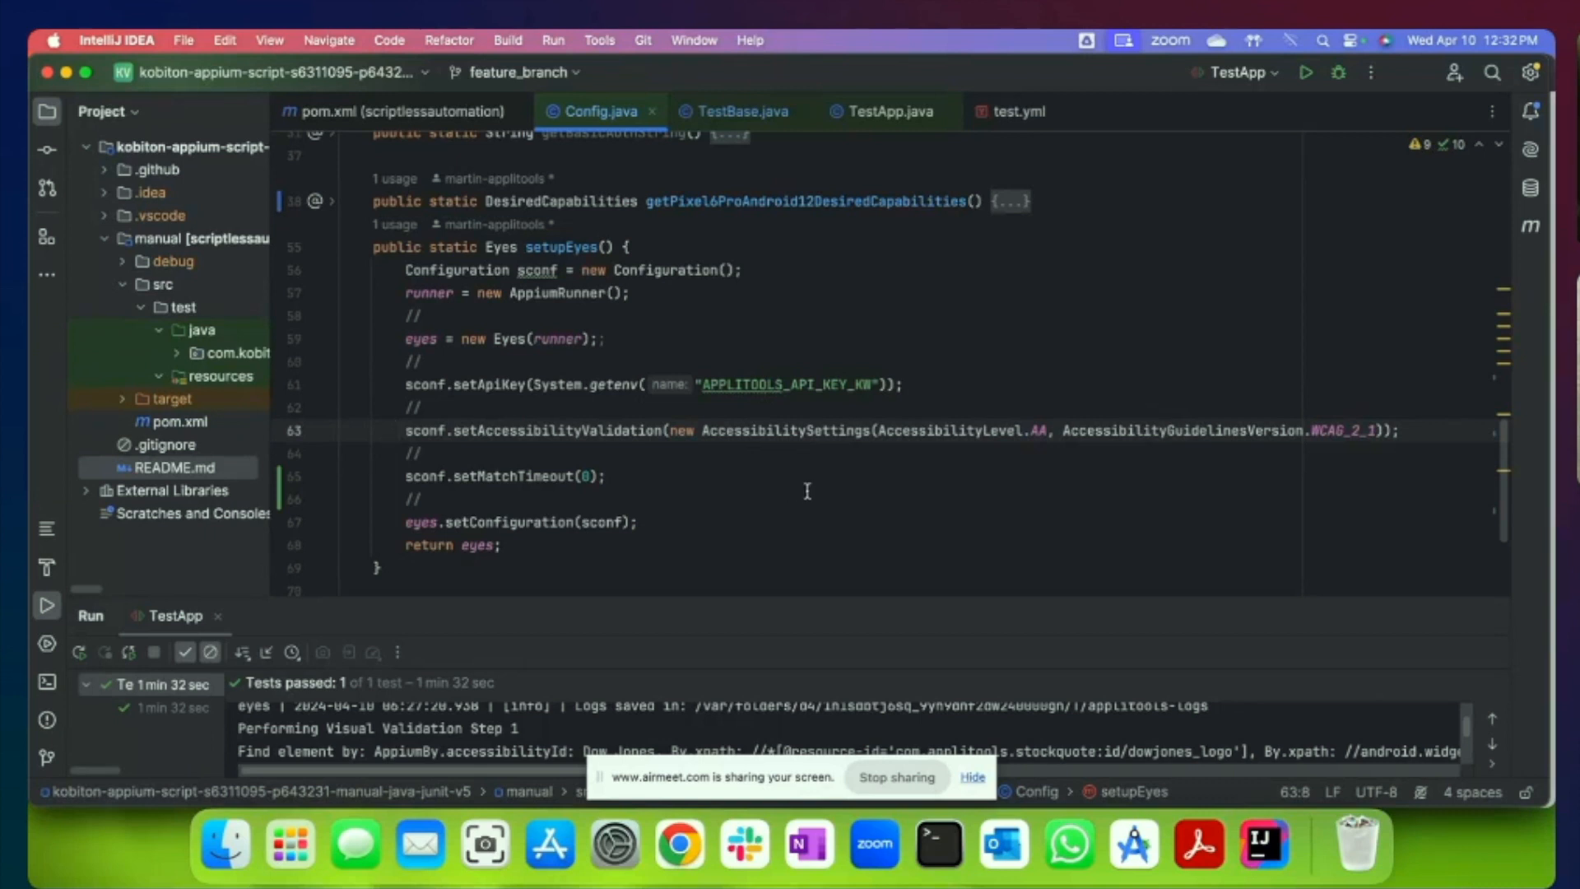
pyautogui.moveTo(820, 479)
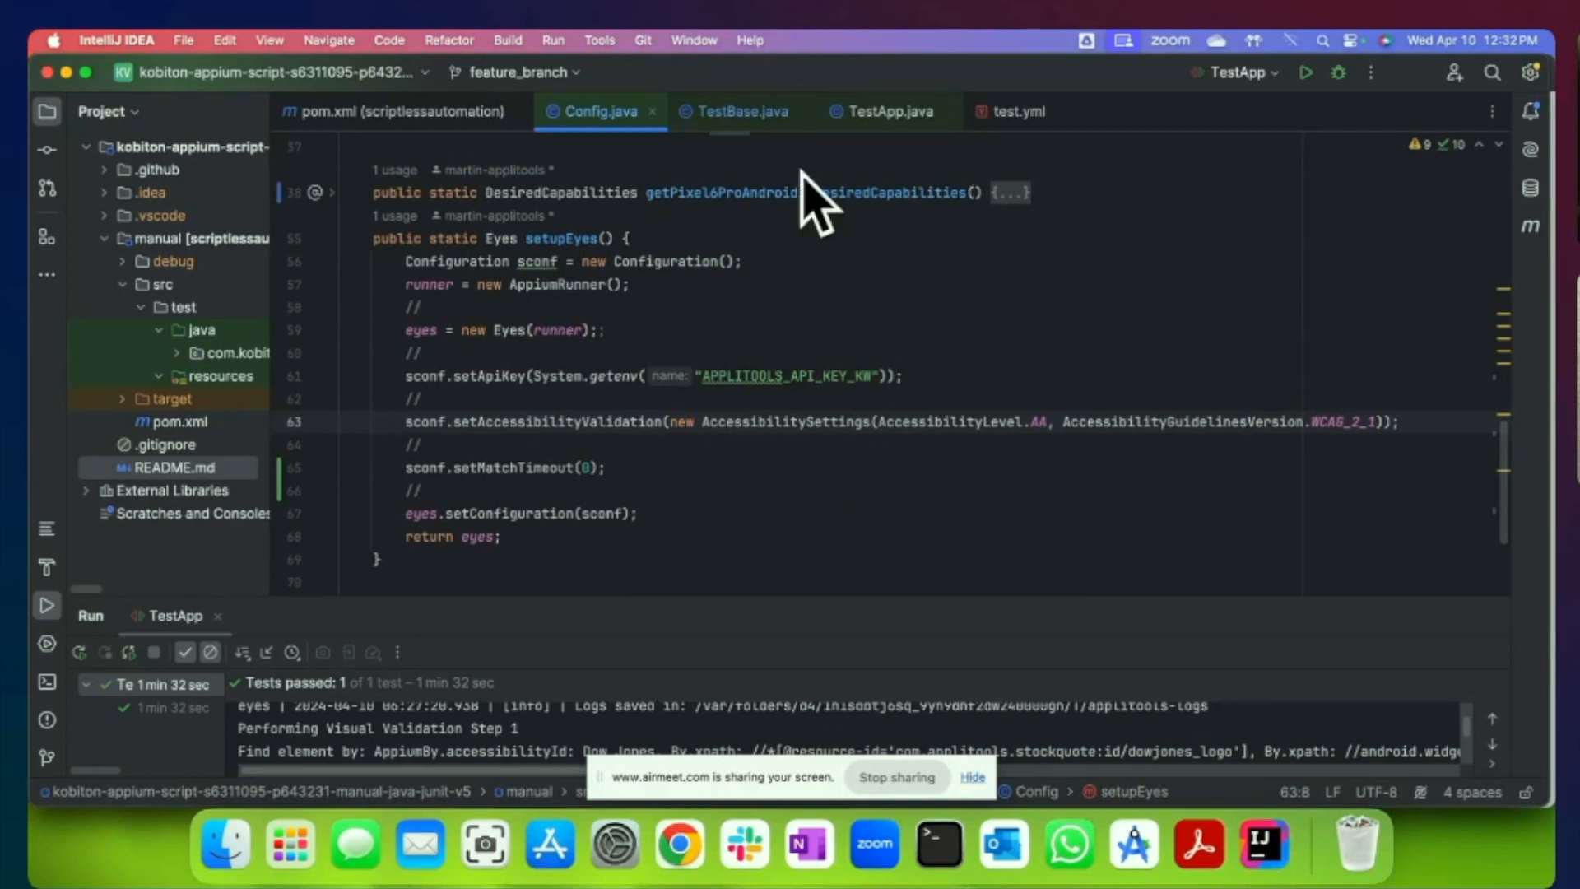
# - Open TestBase.java and point to the 'Retrieve the Results from Applitools' line in cleanup()
pyautogui.click(741, 111)
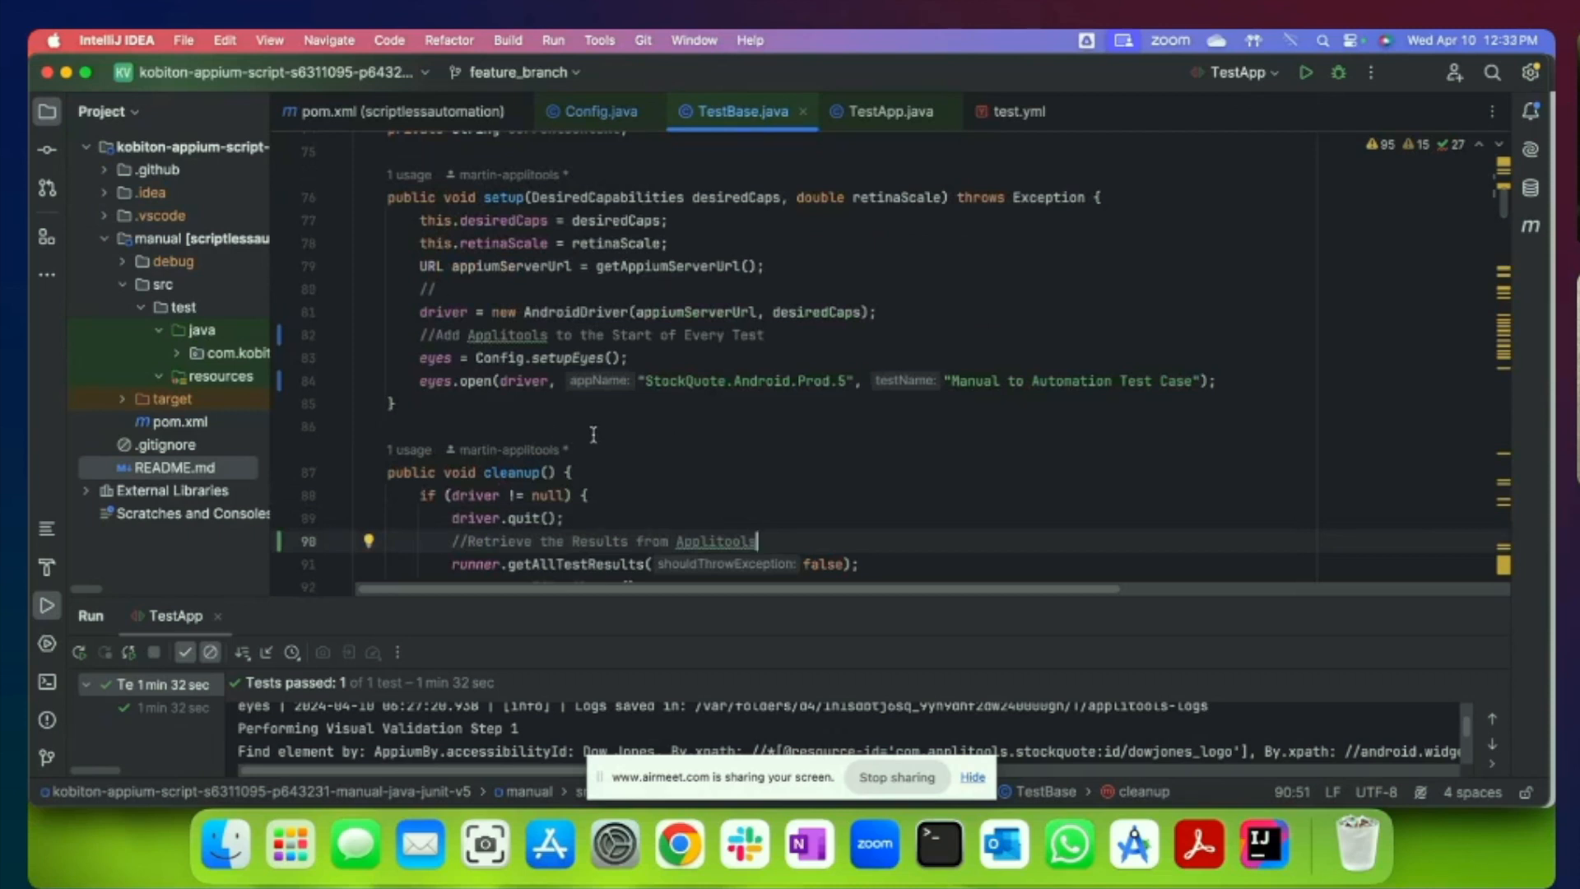
pyautogui.moveTo(483, 413)
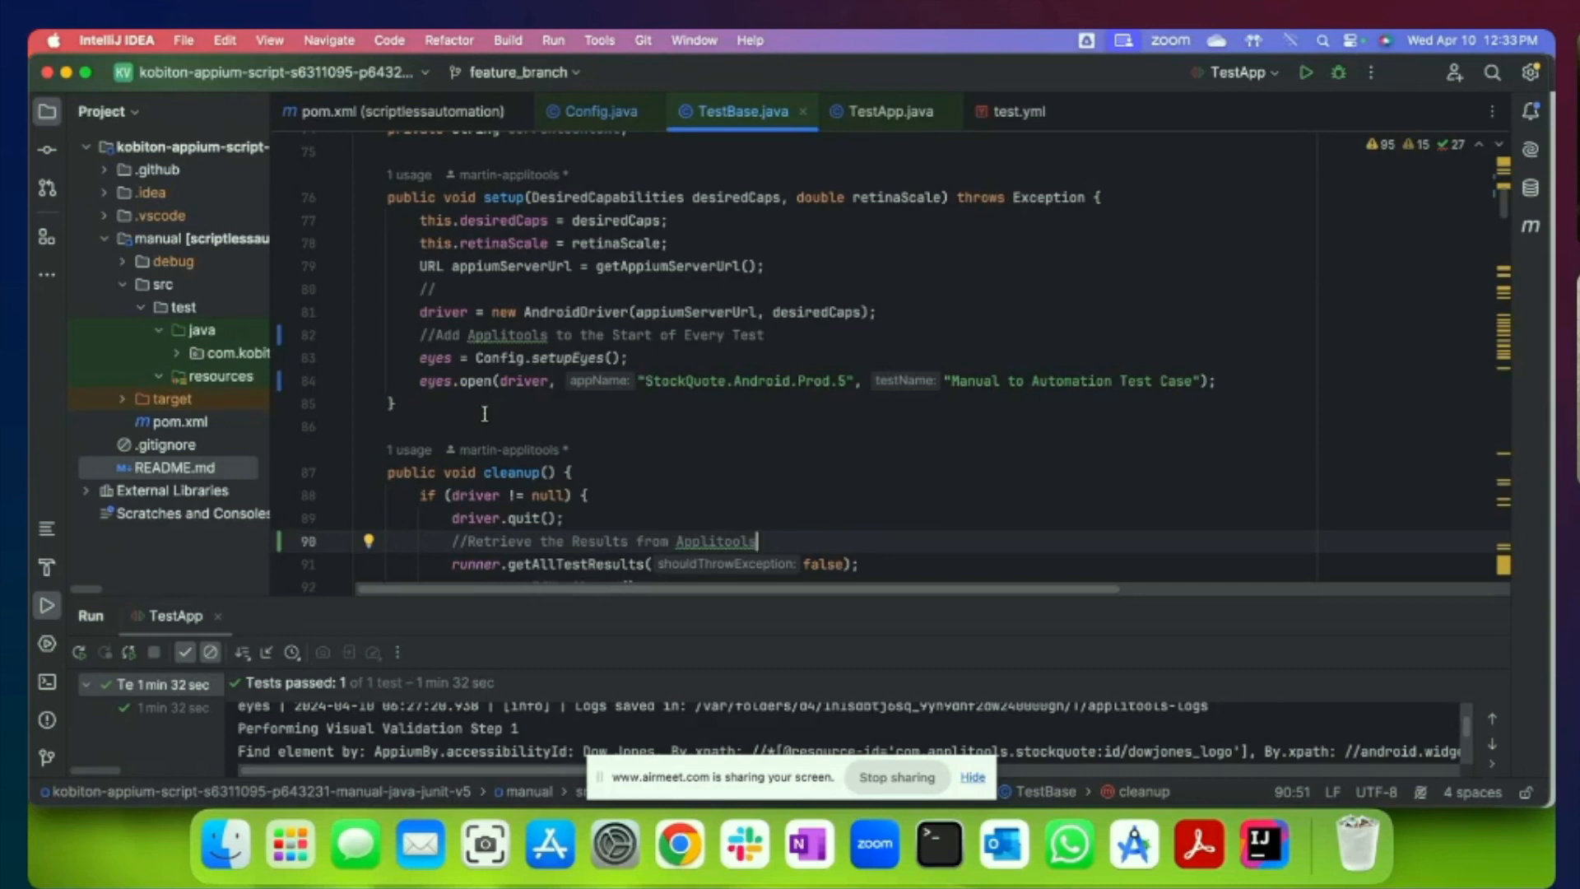
pyautogui.moveTo(499, 544)
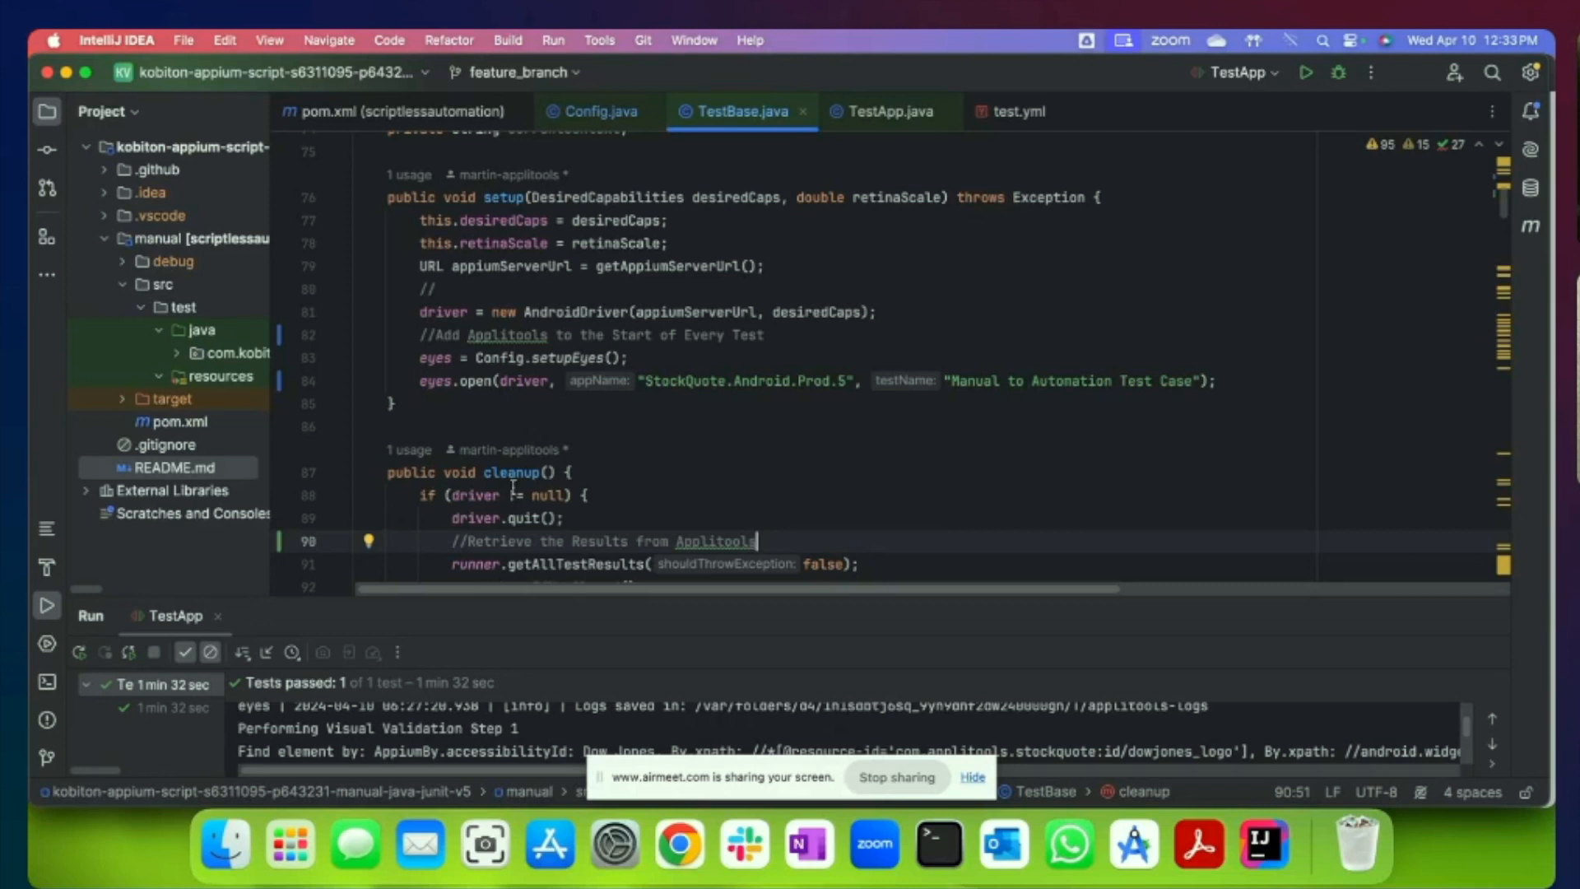
pyautogui.click(890, 111)
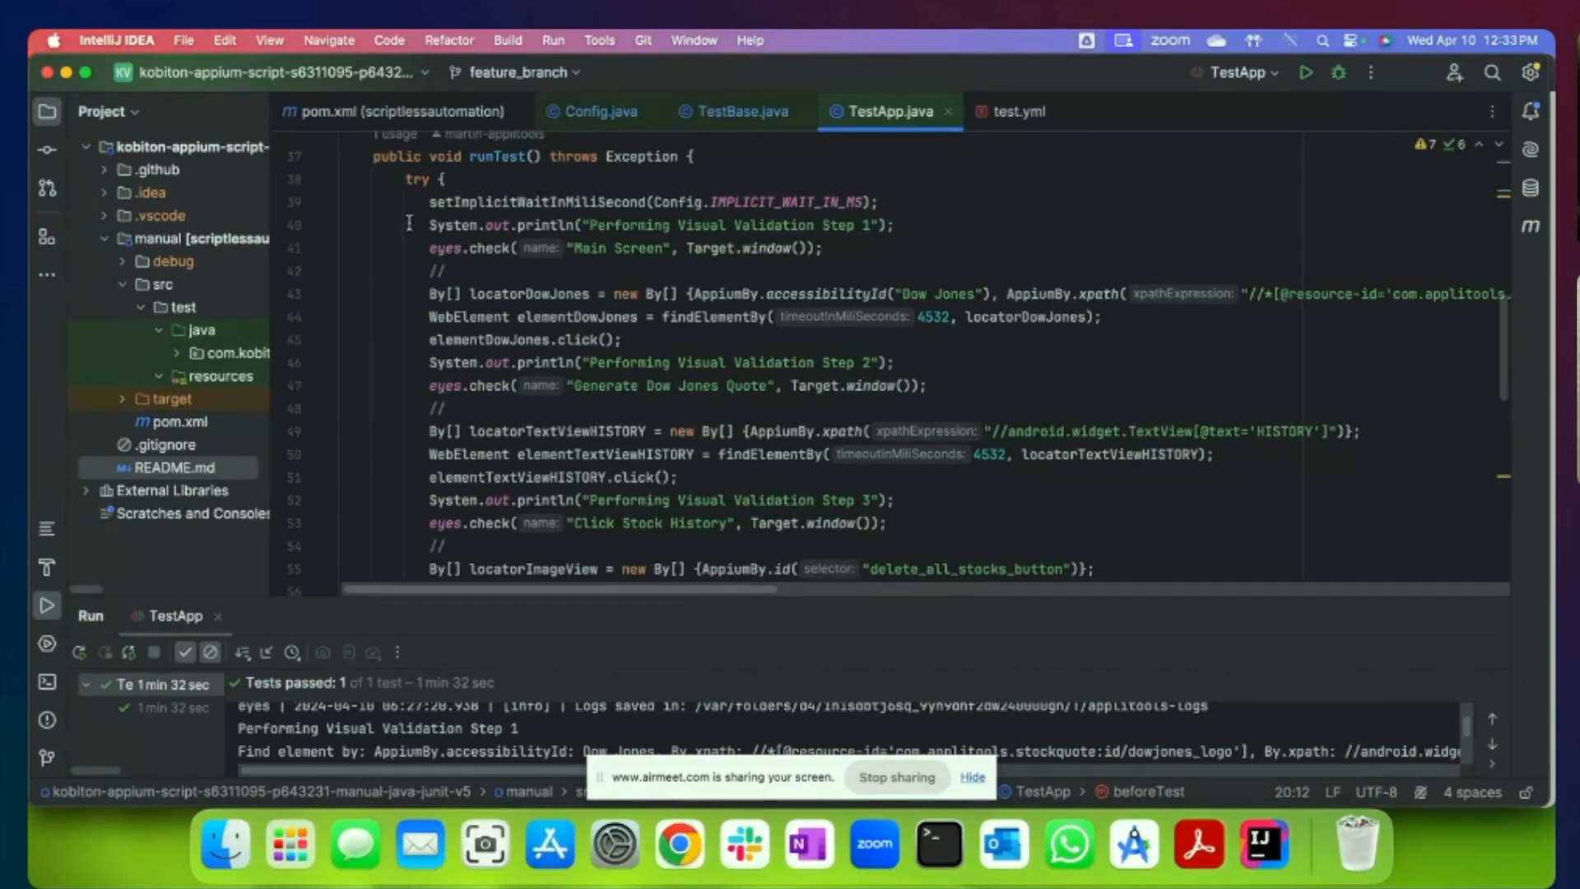
# - Walk through runTest's eyes.check checkpoints, including Generate Dow Jones Quote, and launch the TestApp run
pyautogui.click(431, 248)
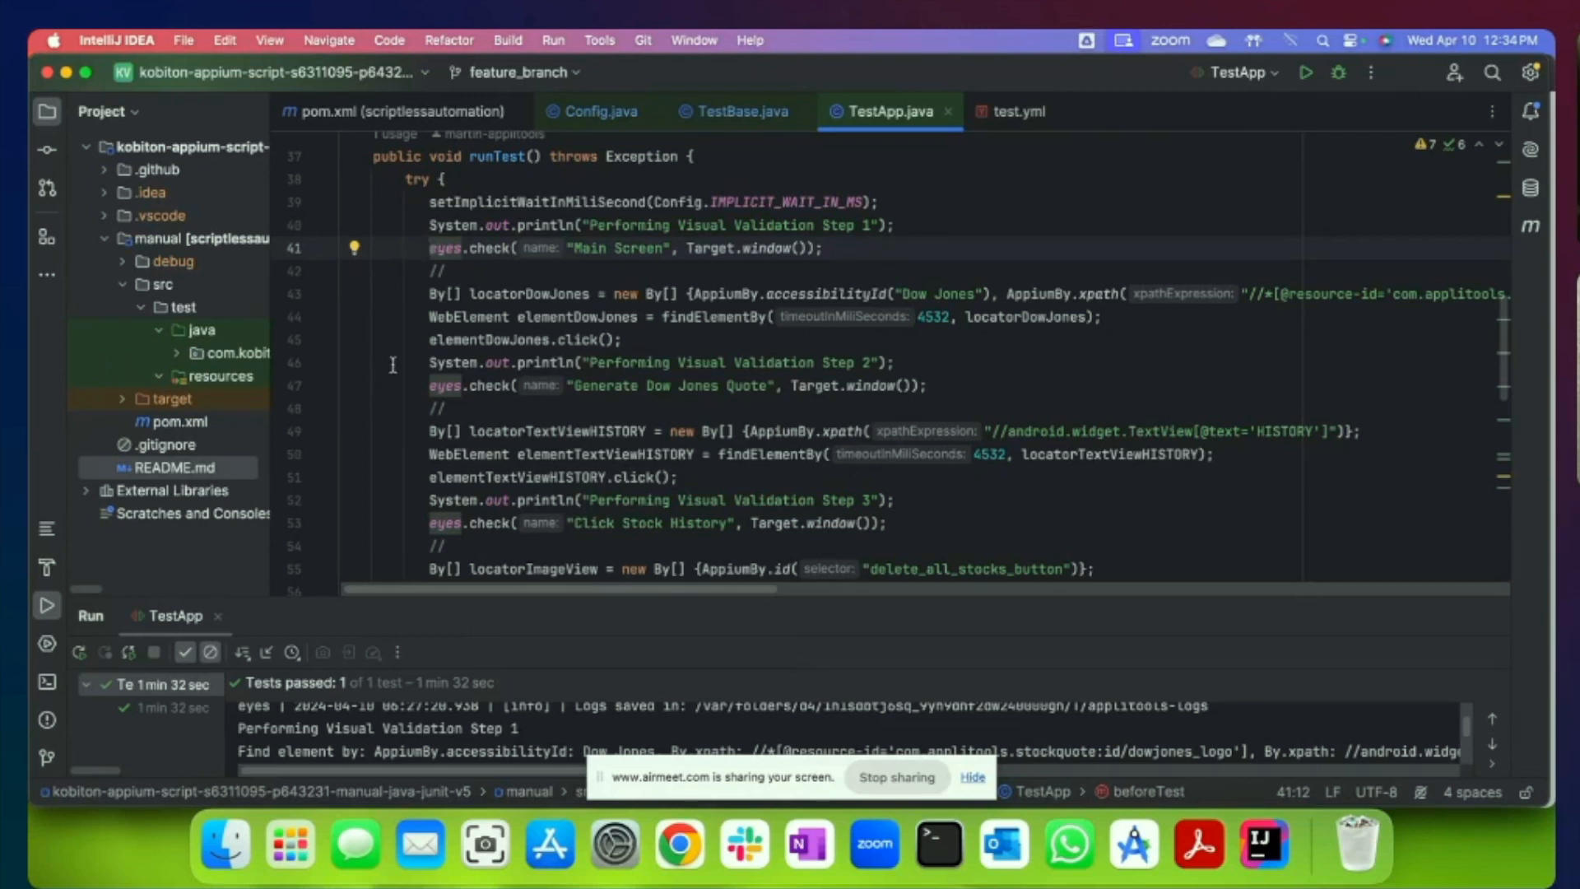
pyautogui.click(426, 386)
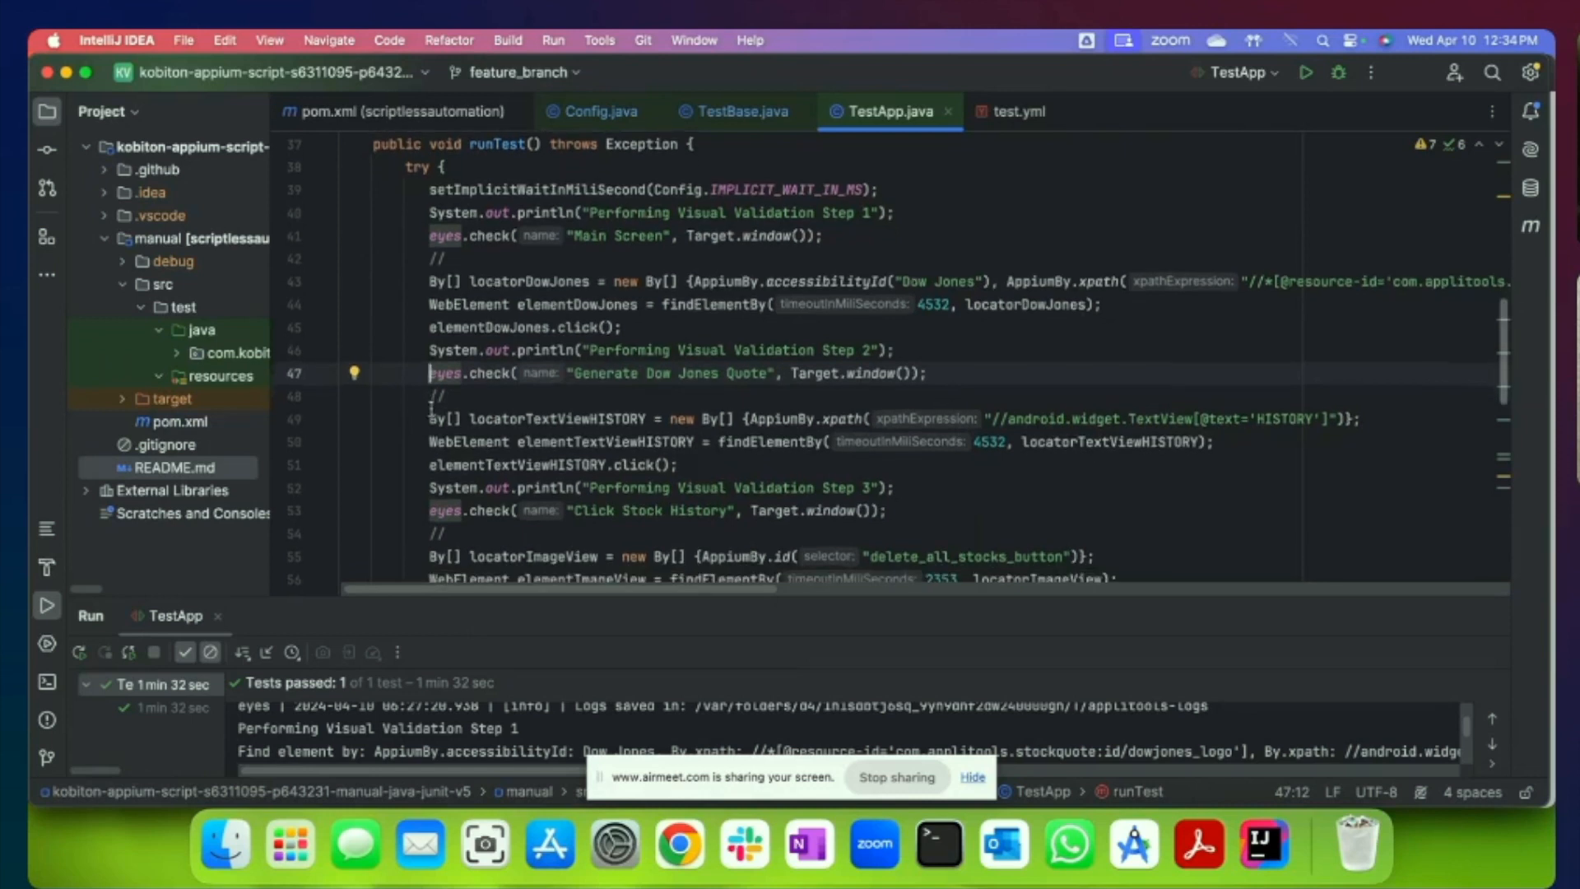
pyautogui.scroll(-3)
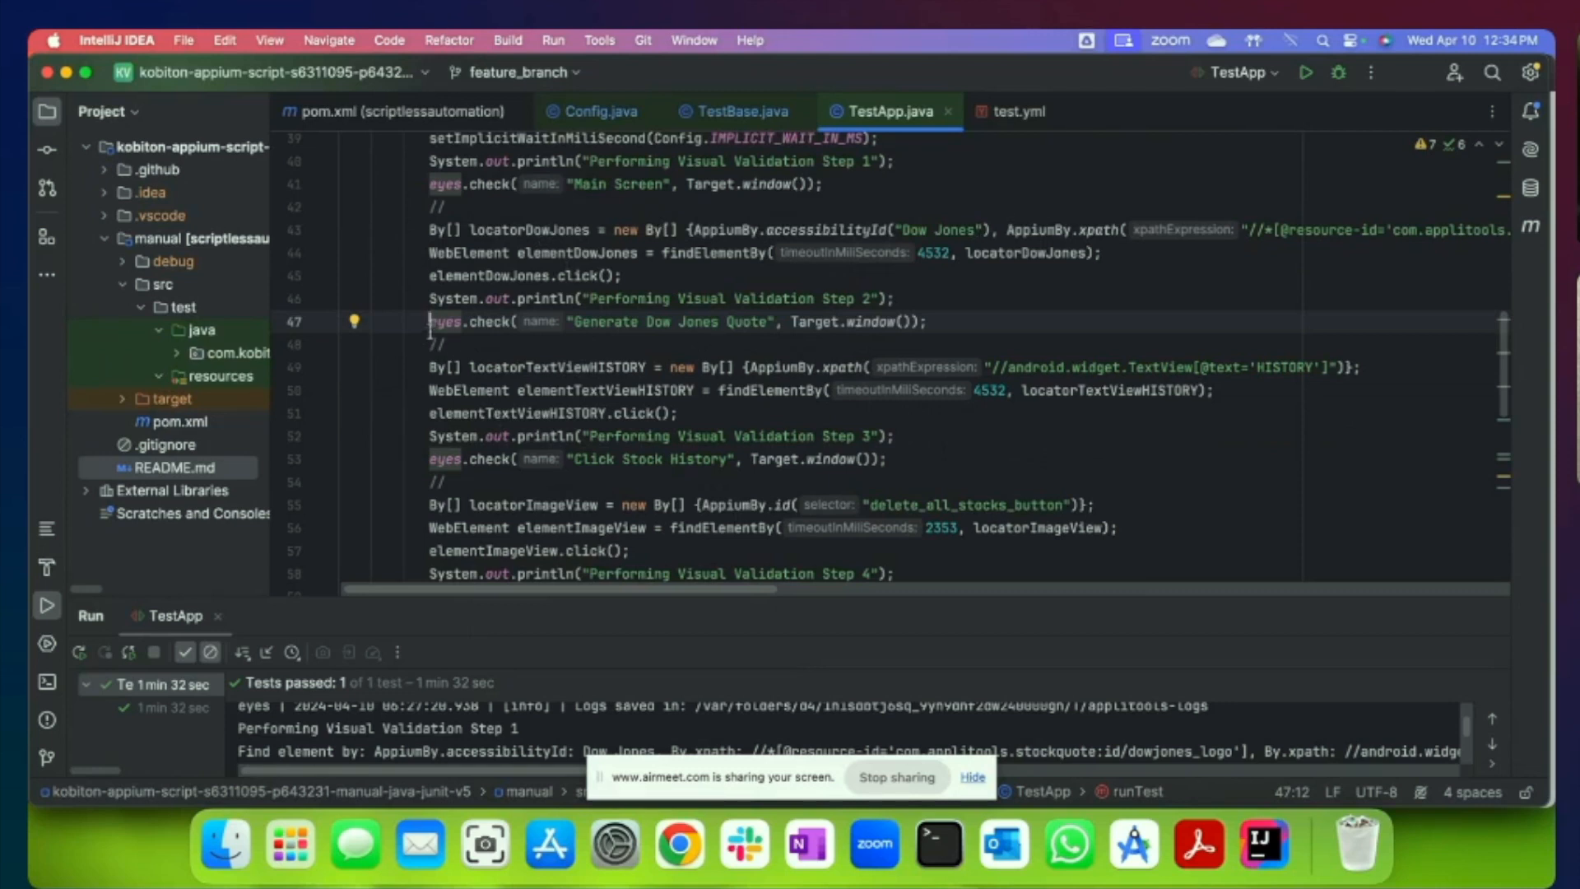
pyautogui.scroll(-3)
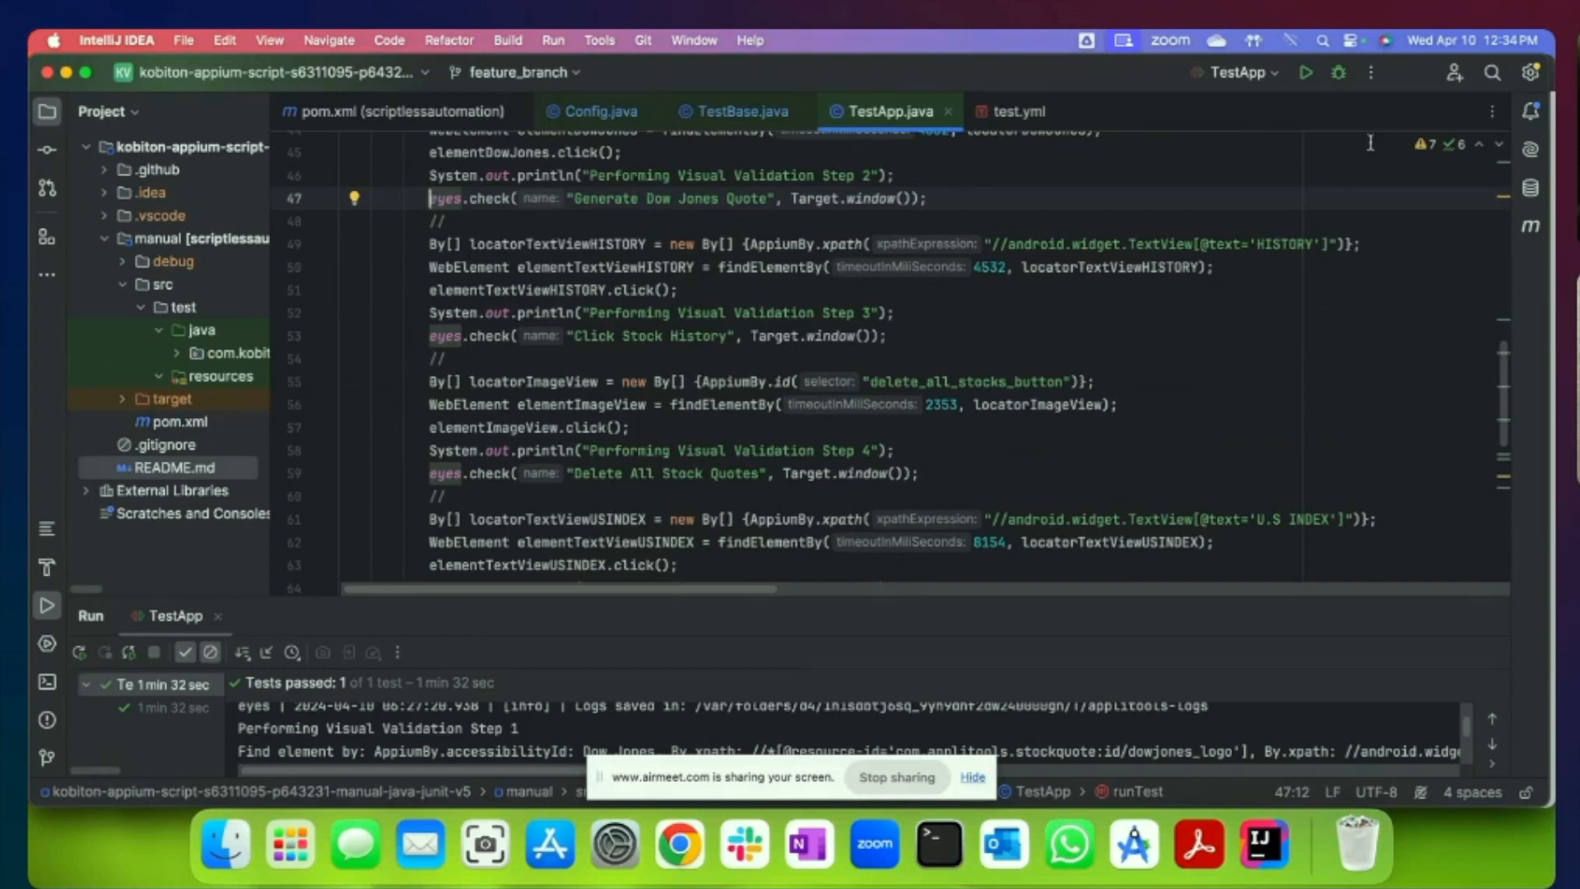
pyautogui.moveTo(1305, 72)
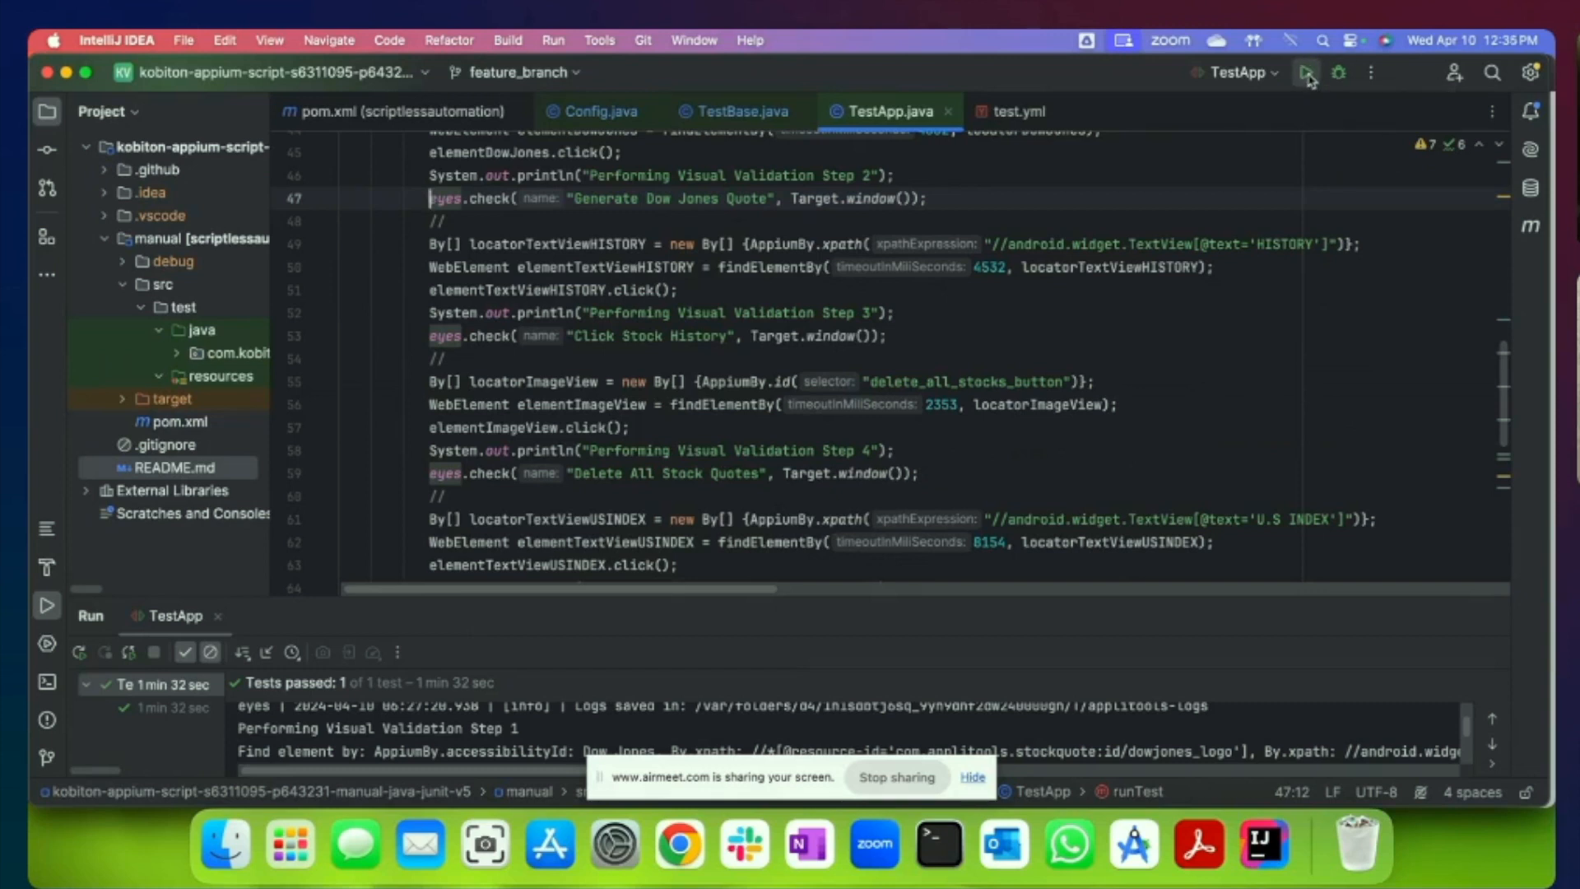
pyautogui.click(1306, 72)
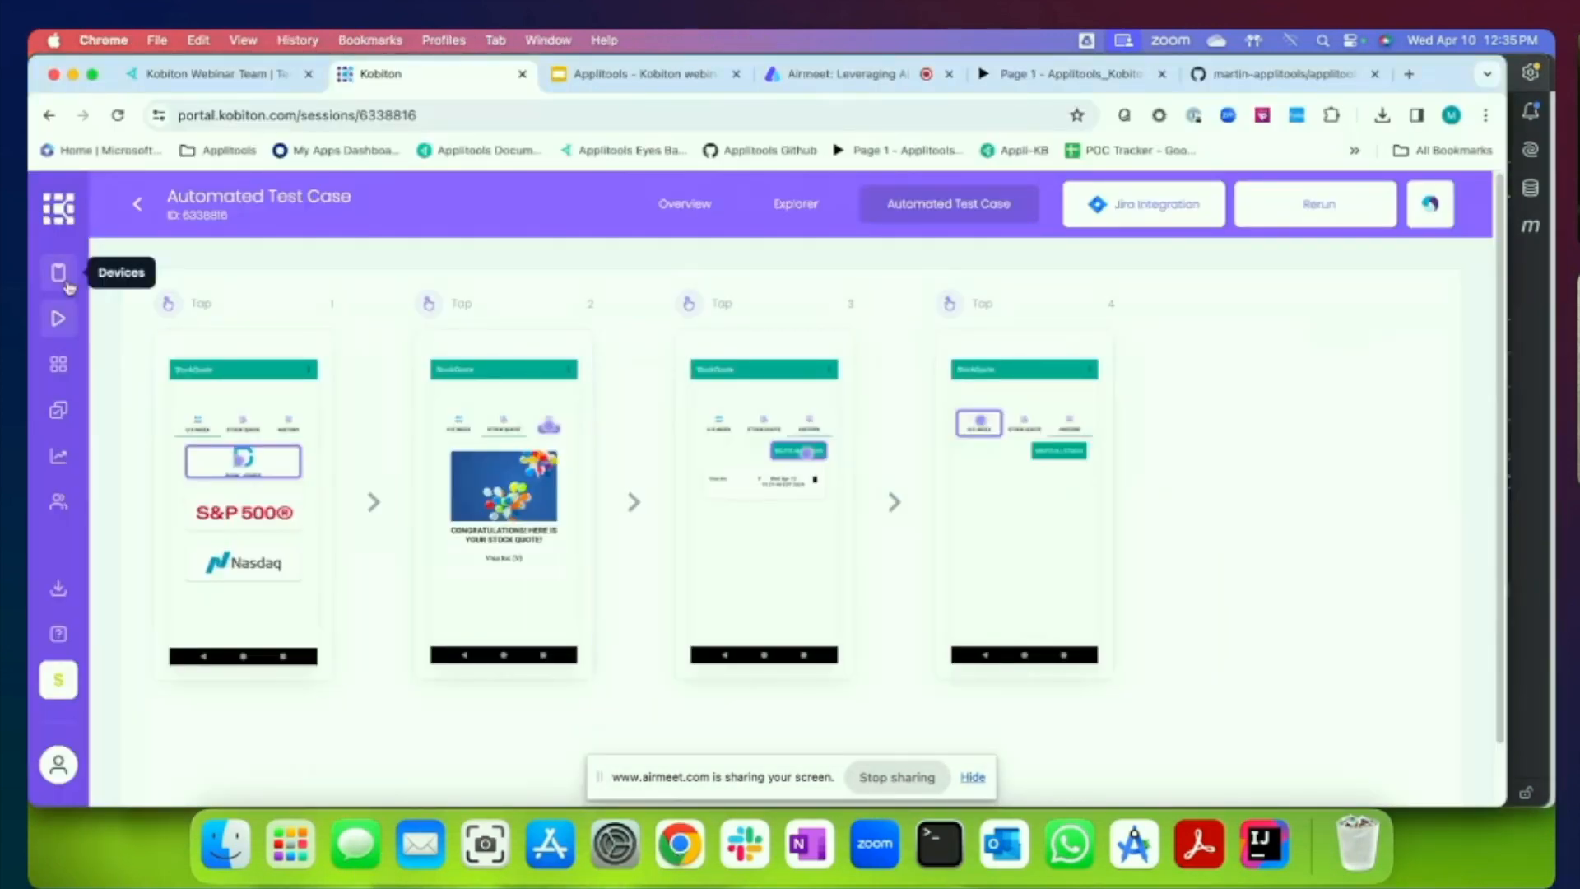
# - Open the busy Pixel 6 Pro from Kobiton's Devices list to watch the script run
pyautogui.click(58, 272)
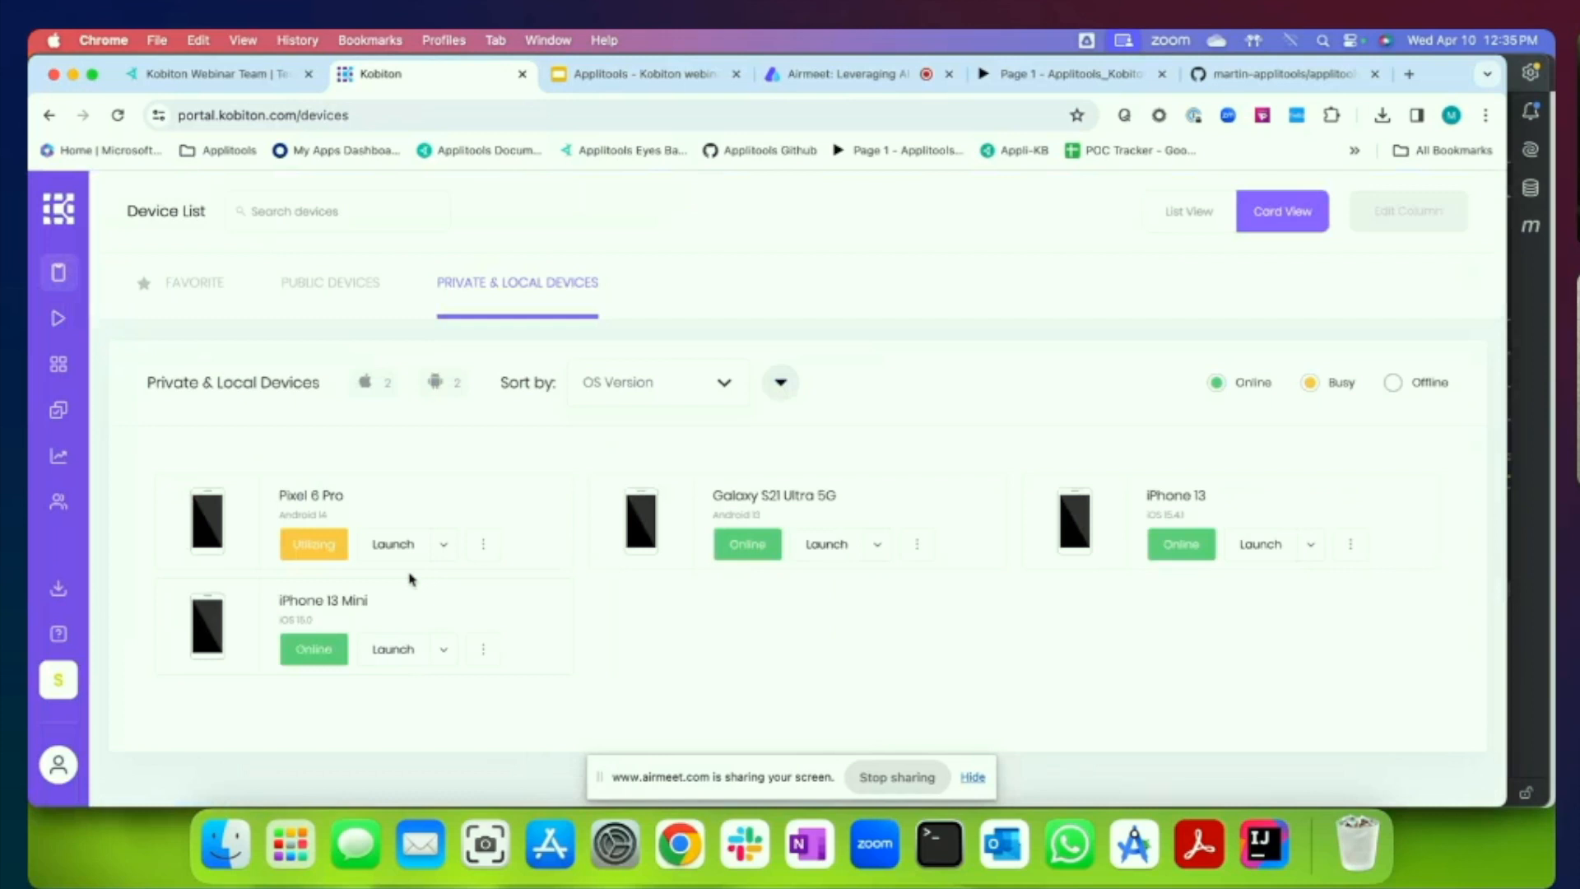
pyautogui.click(391, 543)
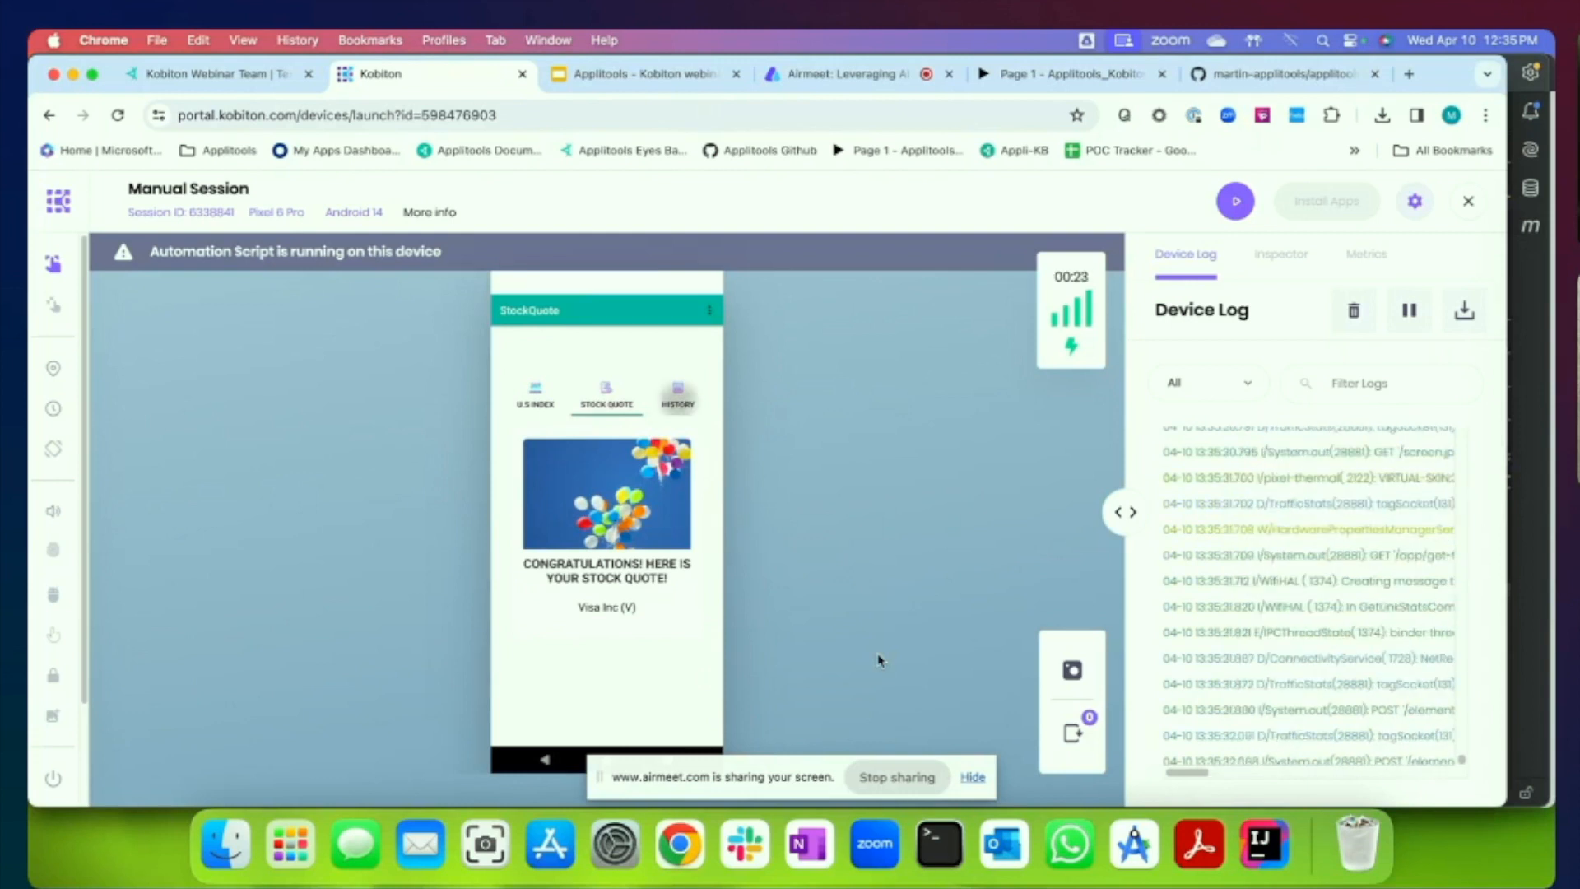
pyautogui.click(678, 393)
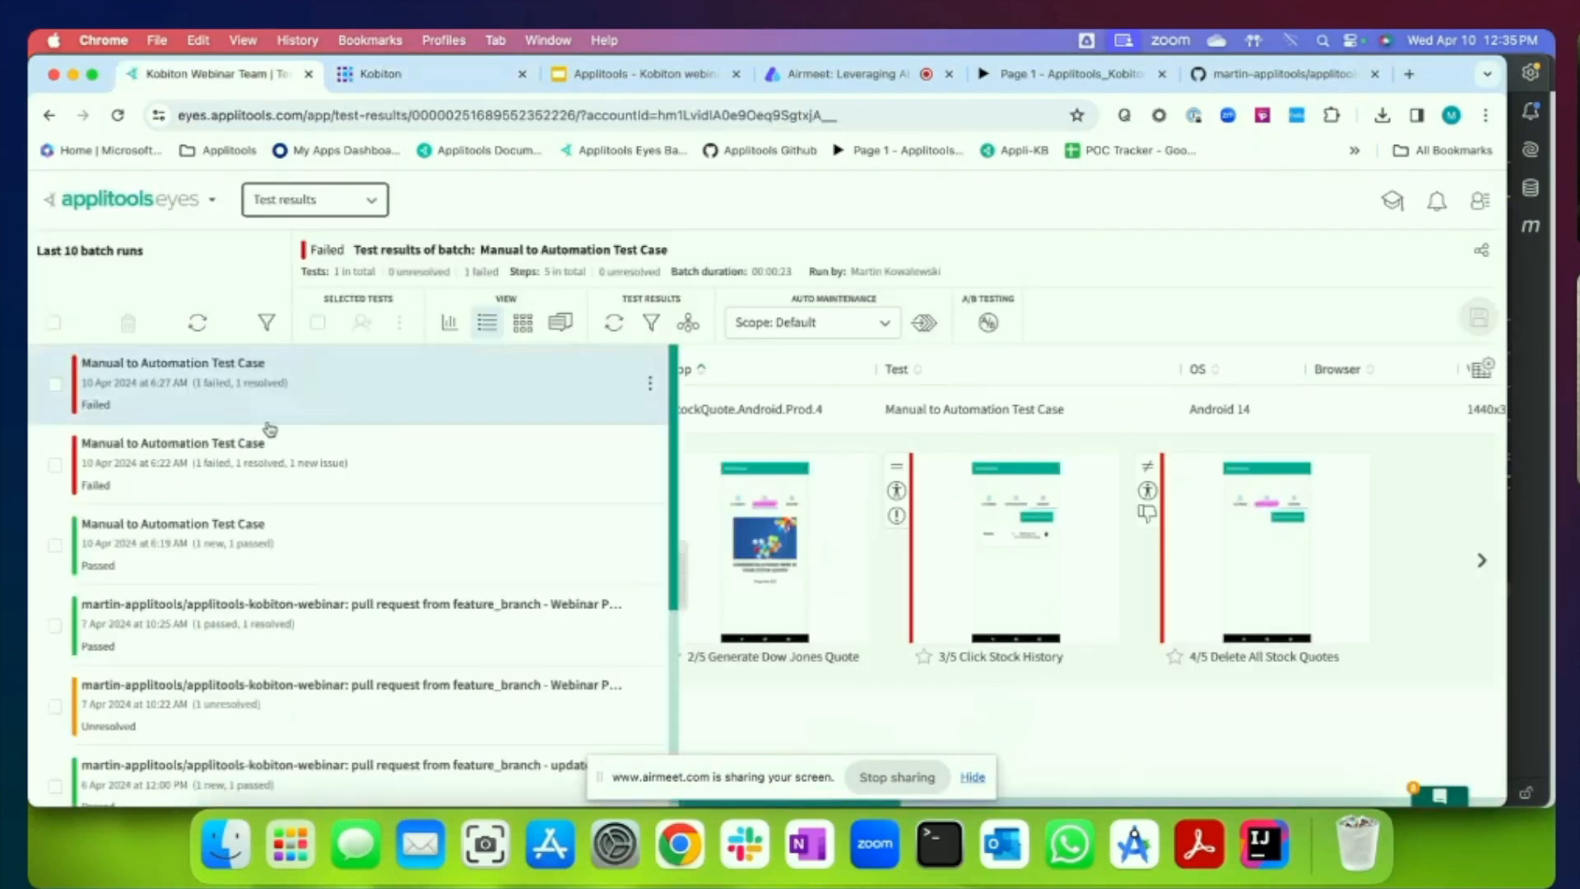
# - Load the latest batches, select the 12:35 PM batch, and refresh its test results
pyautogui.click(197, 323)
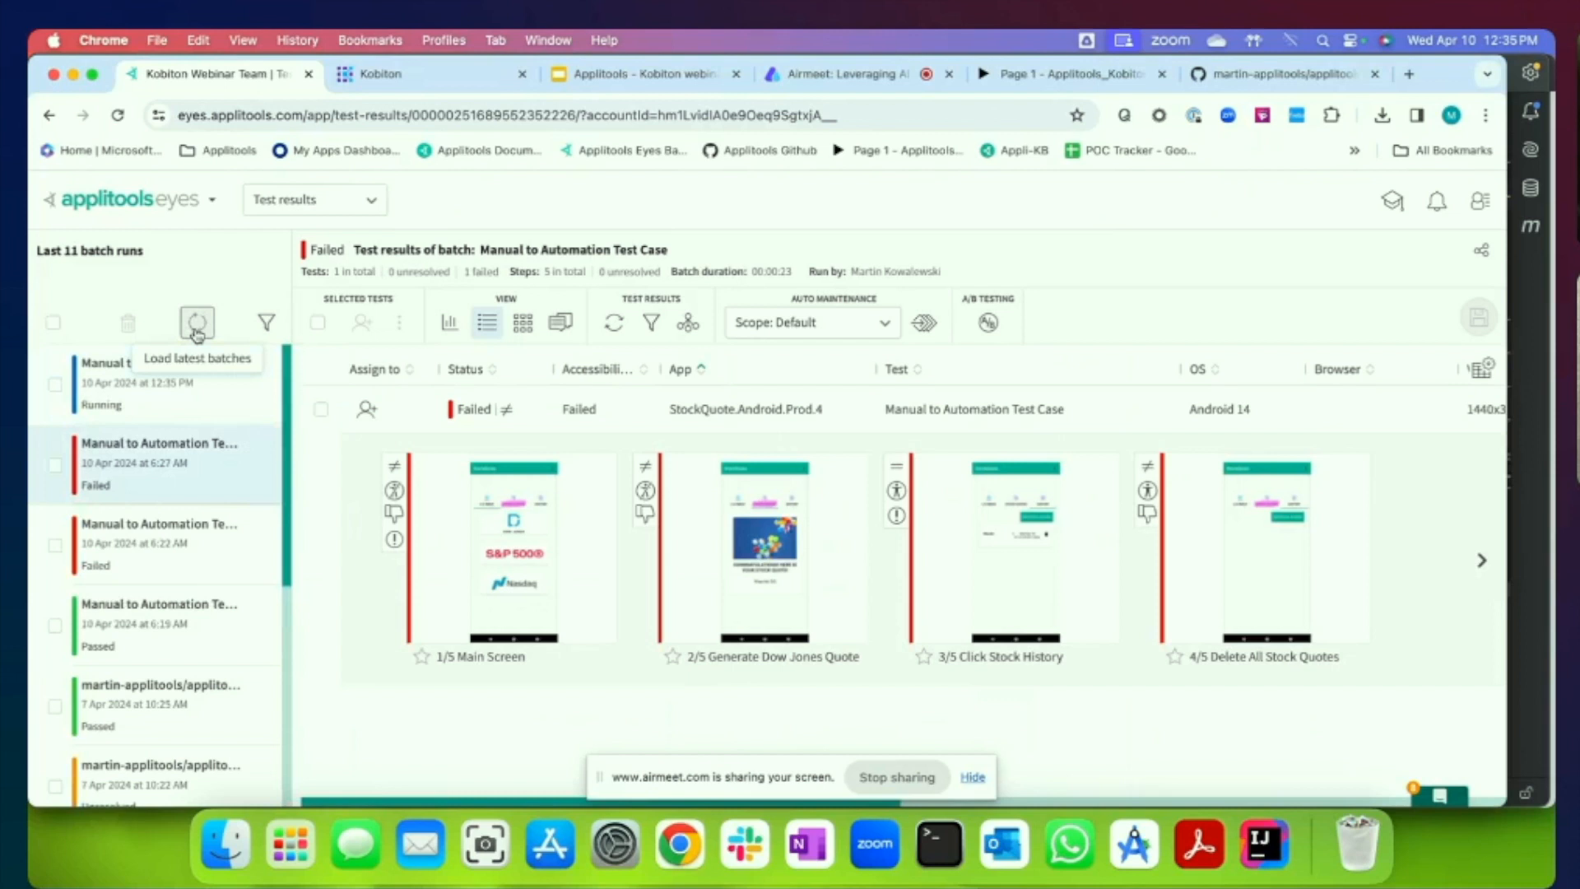
pyautogui.click(197, 323)
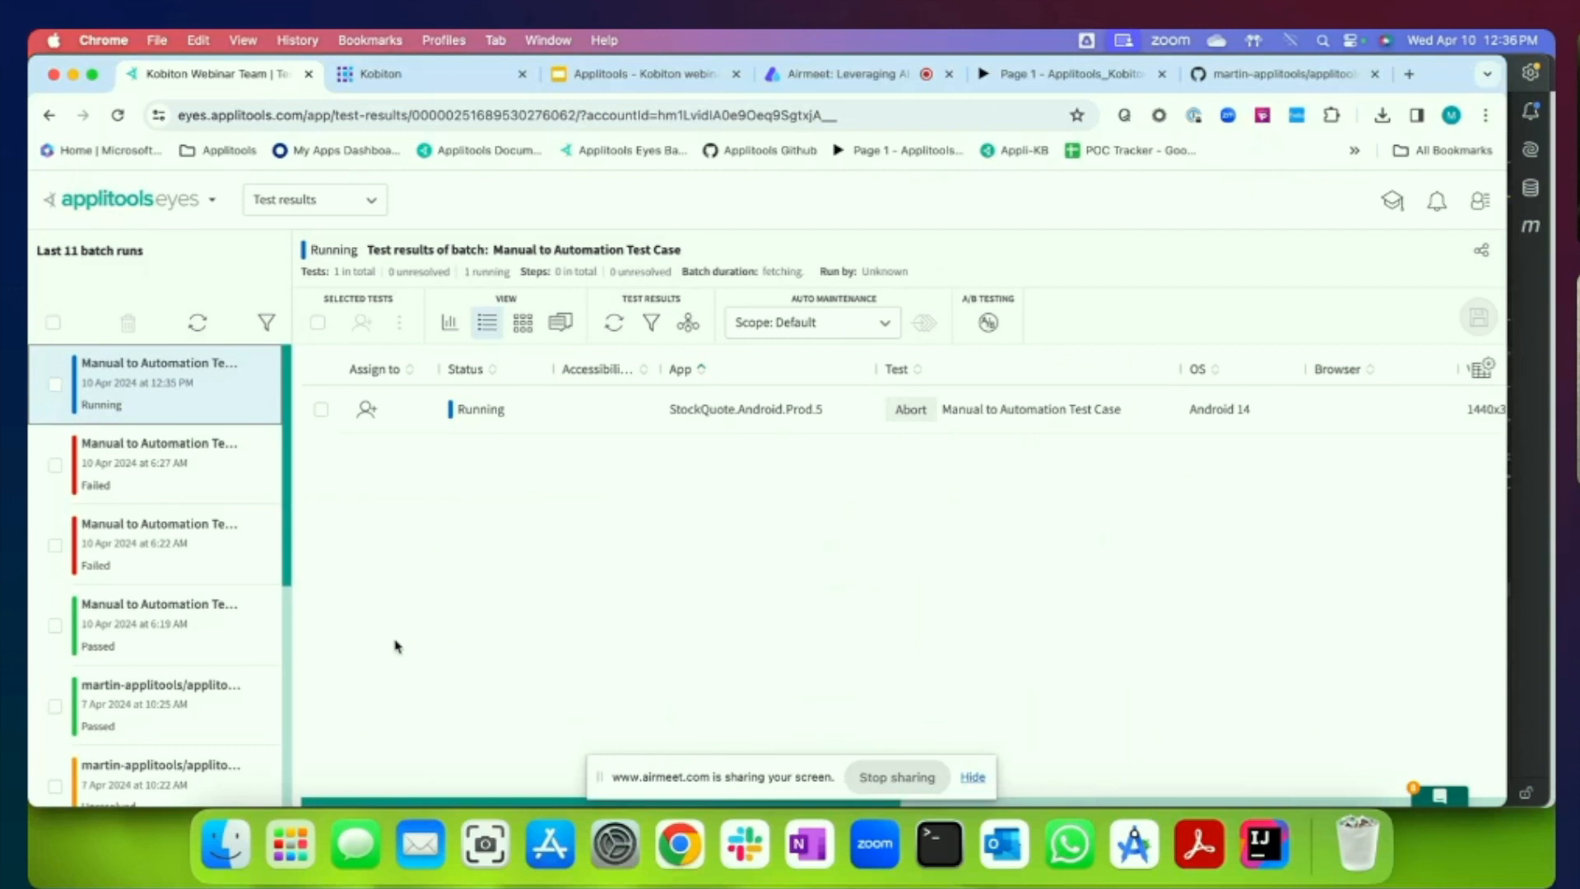
pyautogui.moveTo(403, 606)
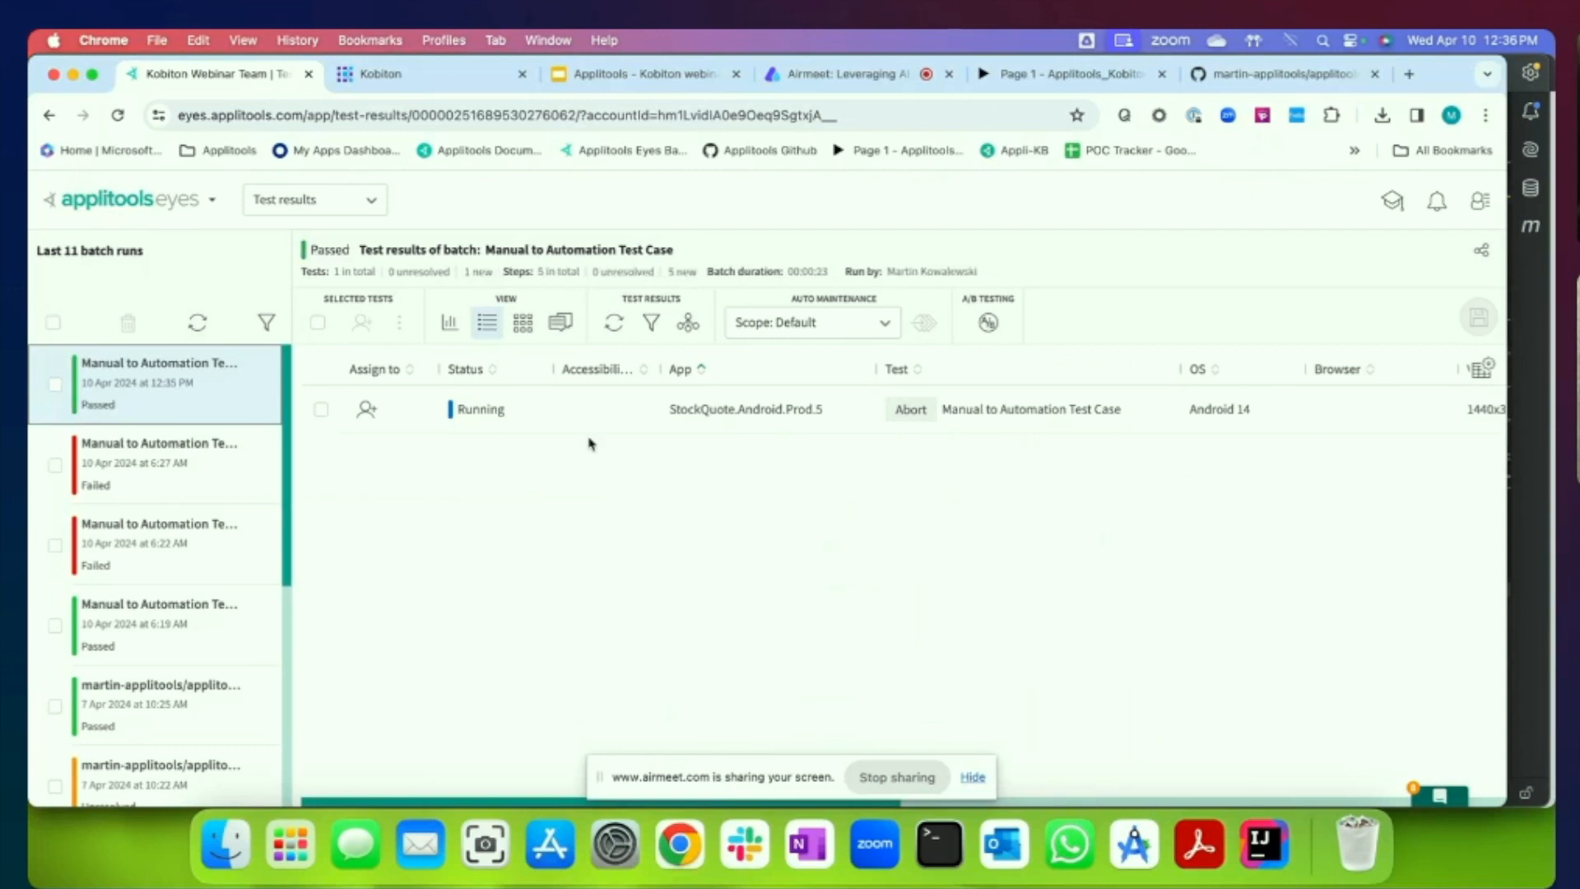
pyautogui.click(612, 322)
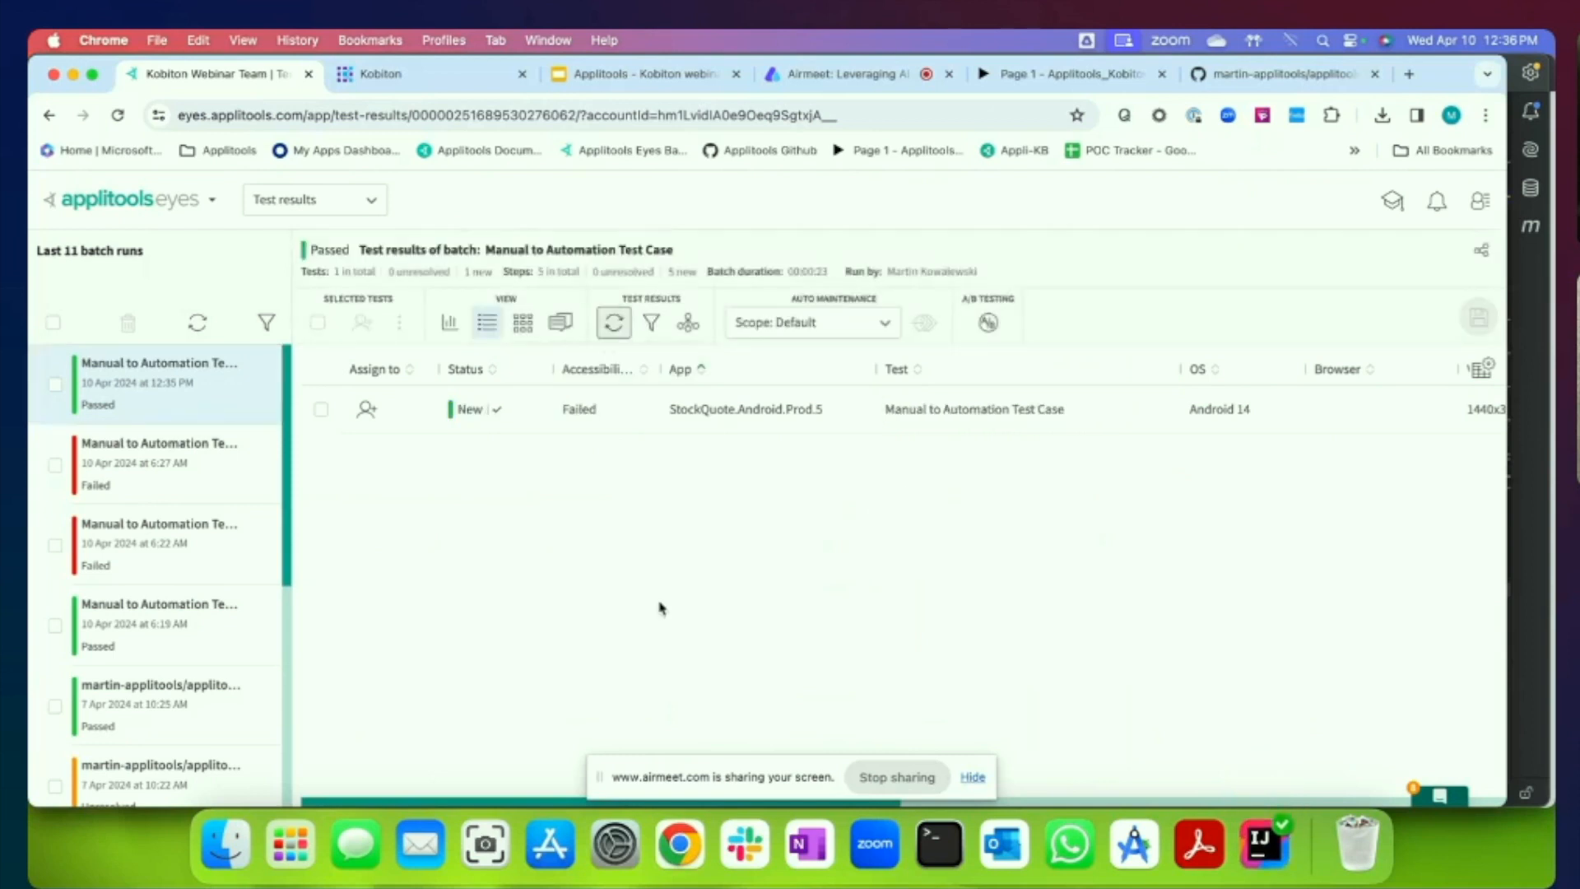
pyautogui.moveTo(673, 642)
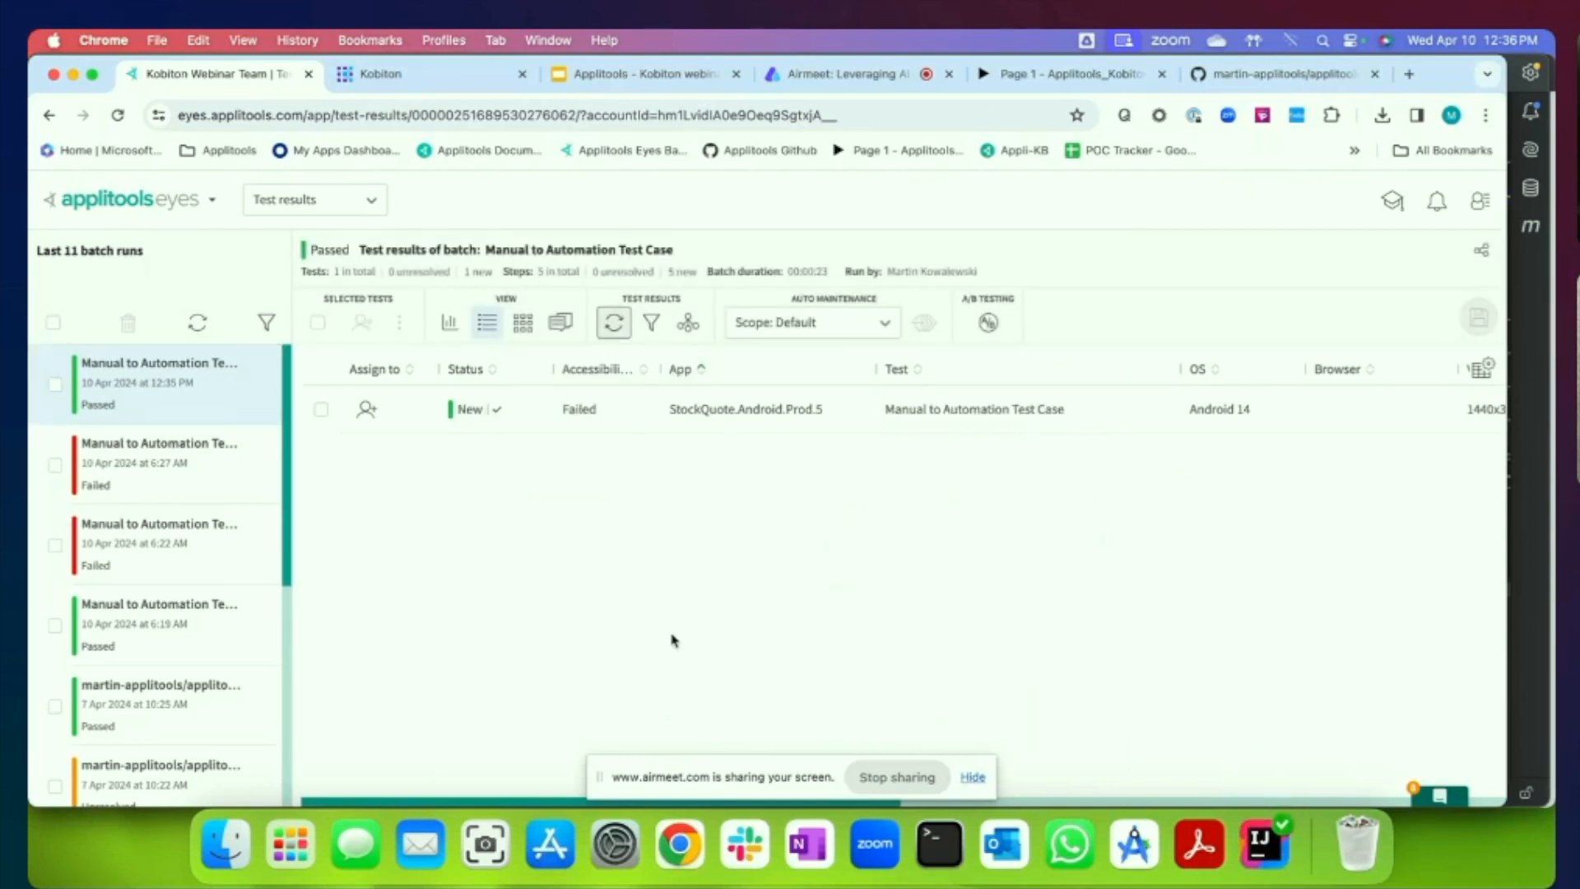
pyautogui.moveTo(570, 514)
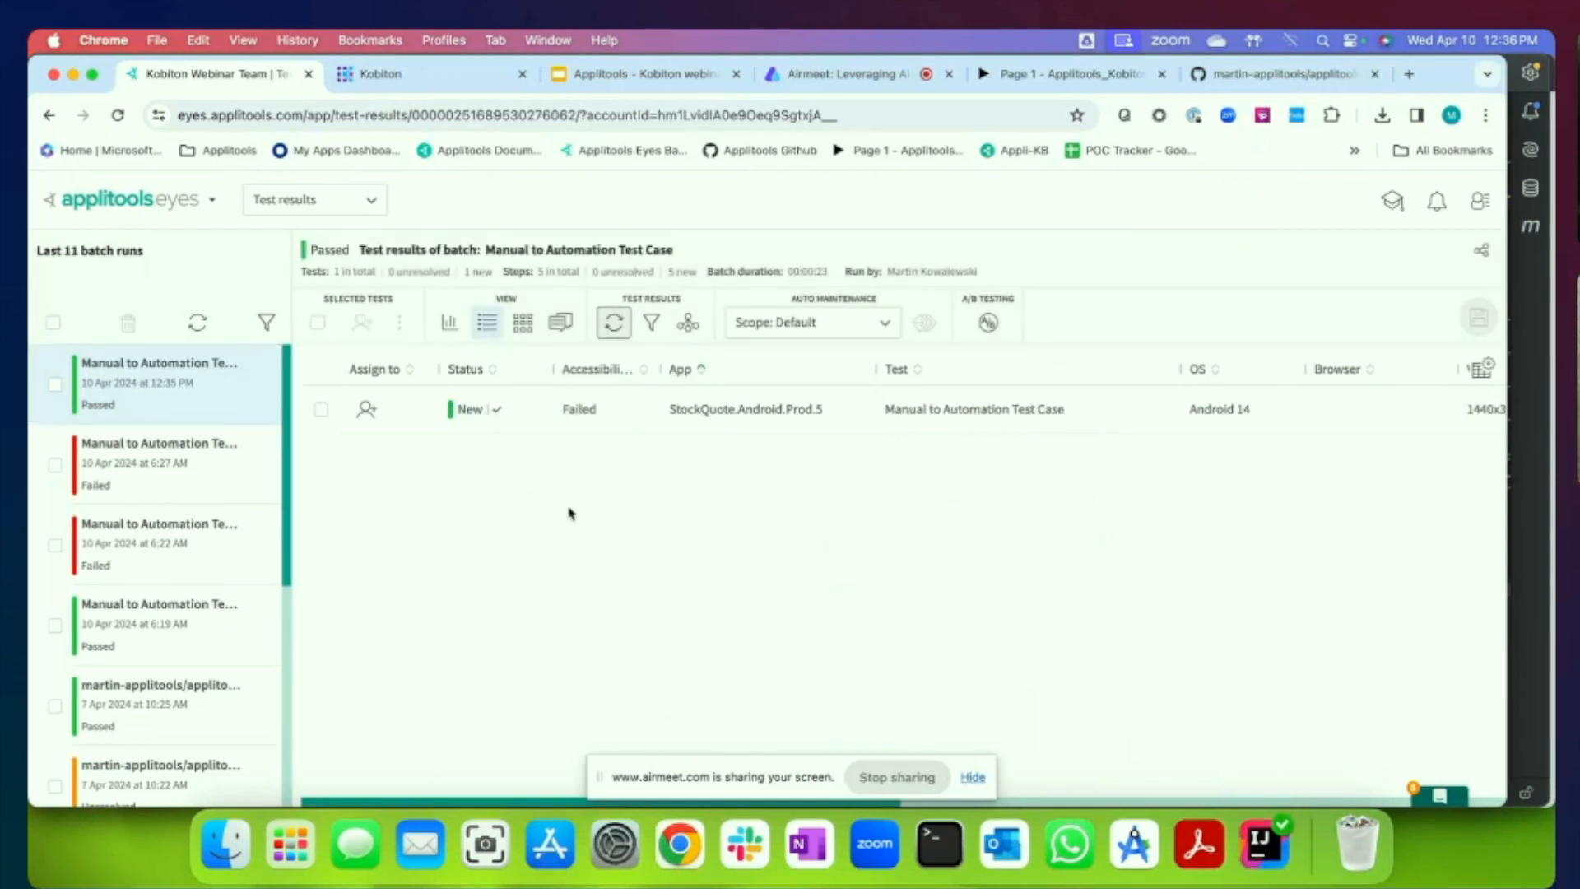
pyautogui.moveTo(479, 440)
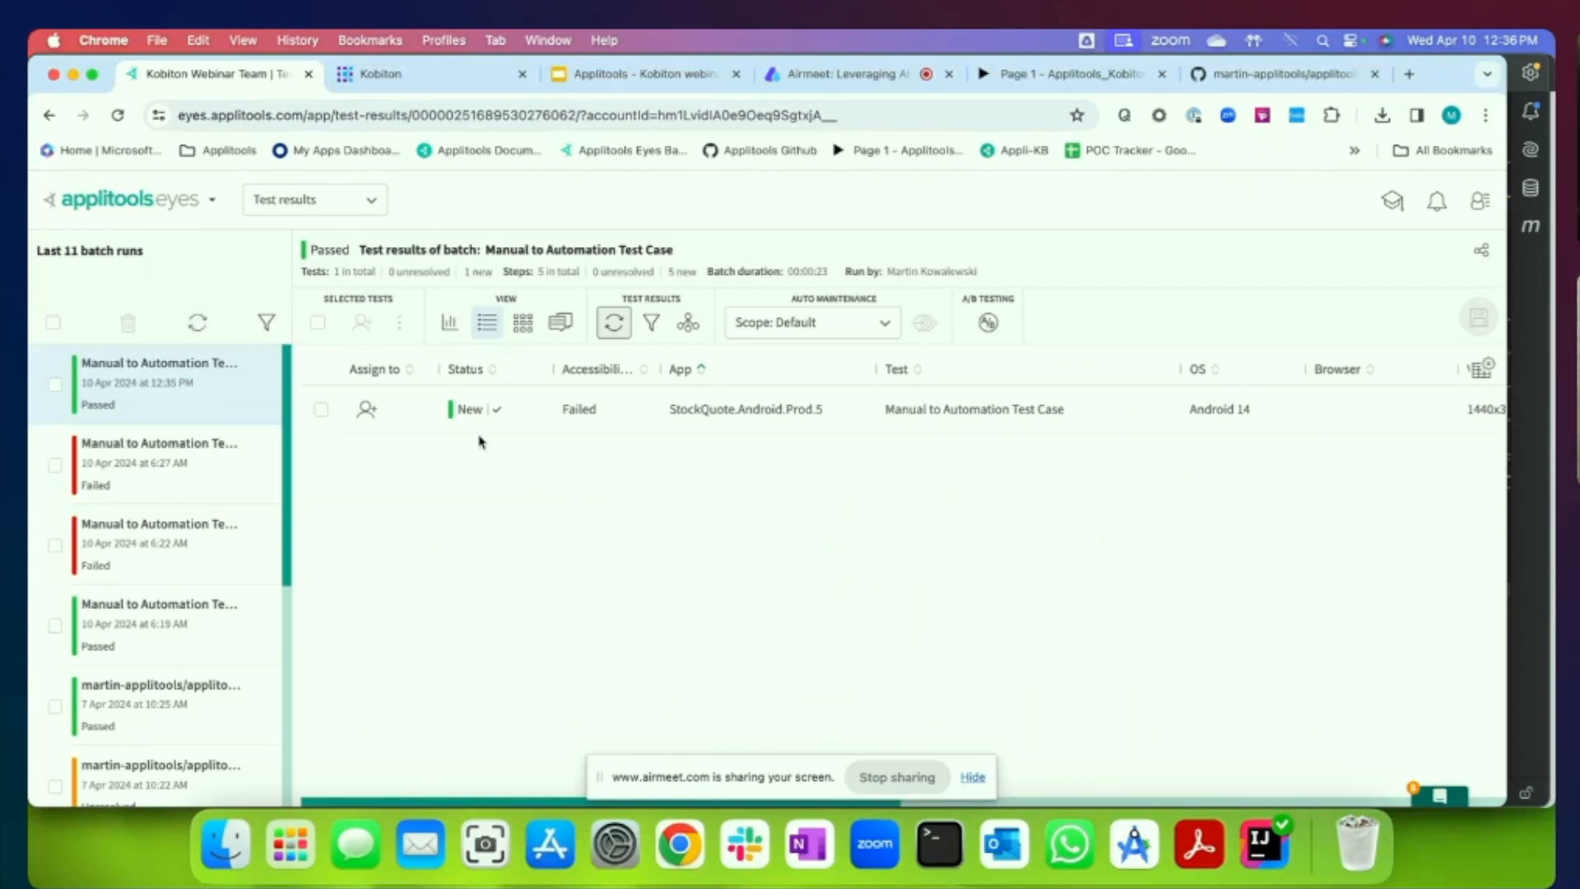
pyautogui.moveTo(658, 426)
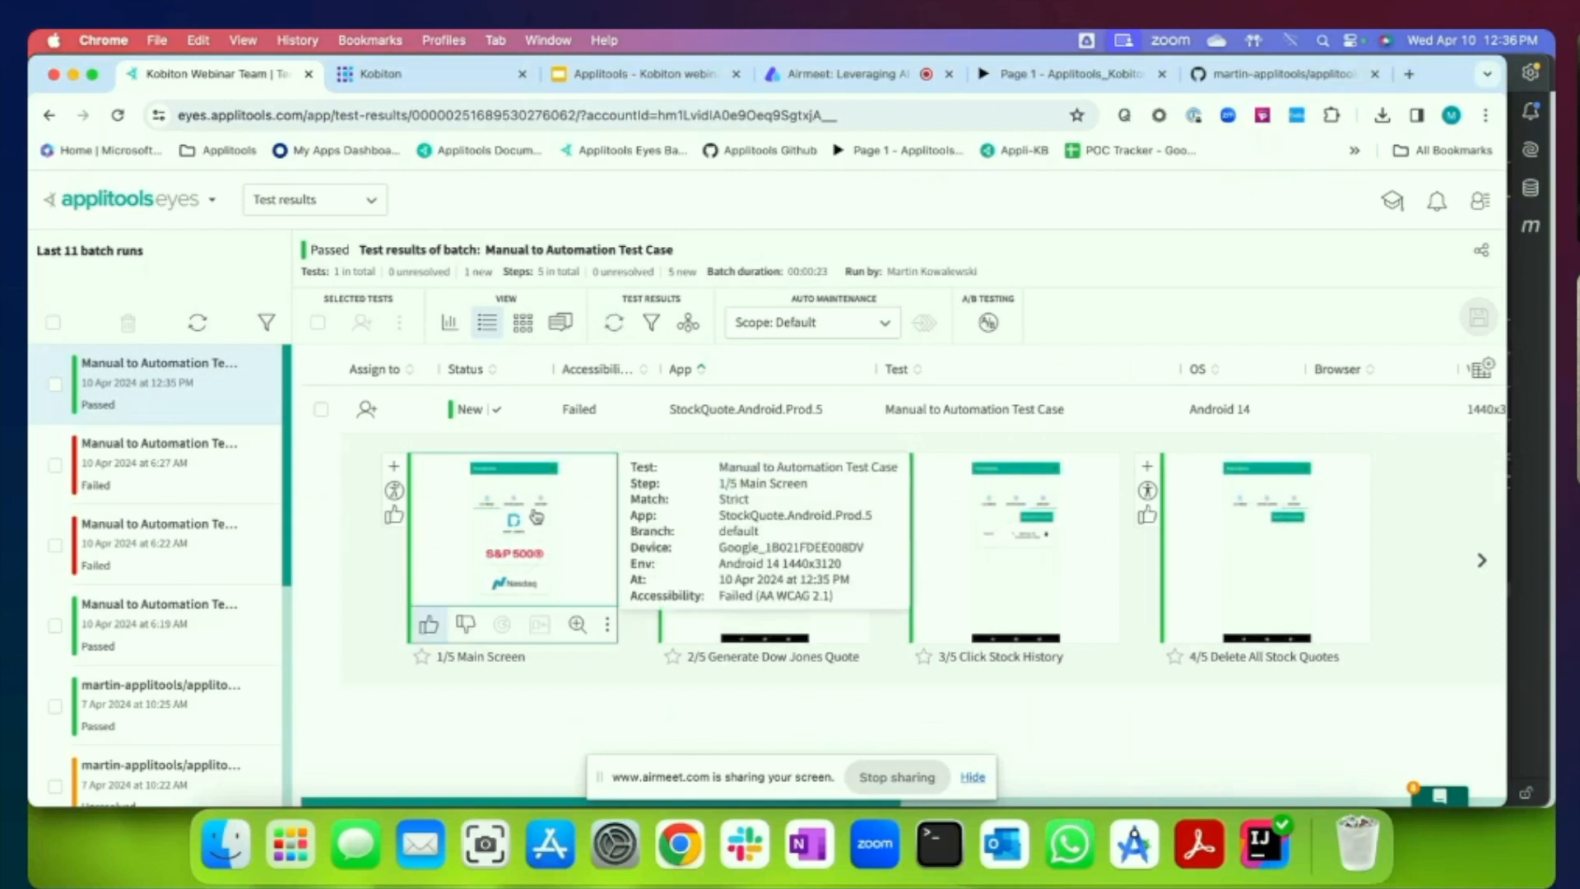
pyautogui.moveTo(541, 595)
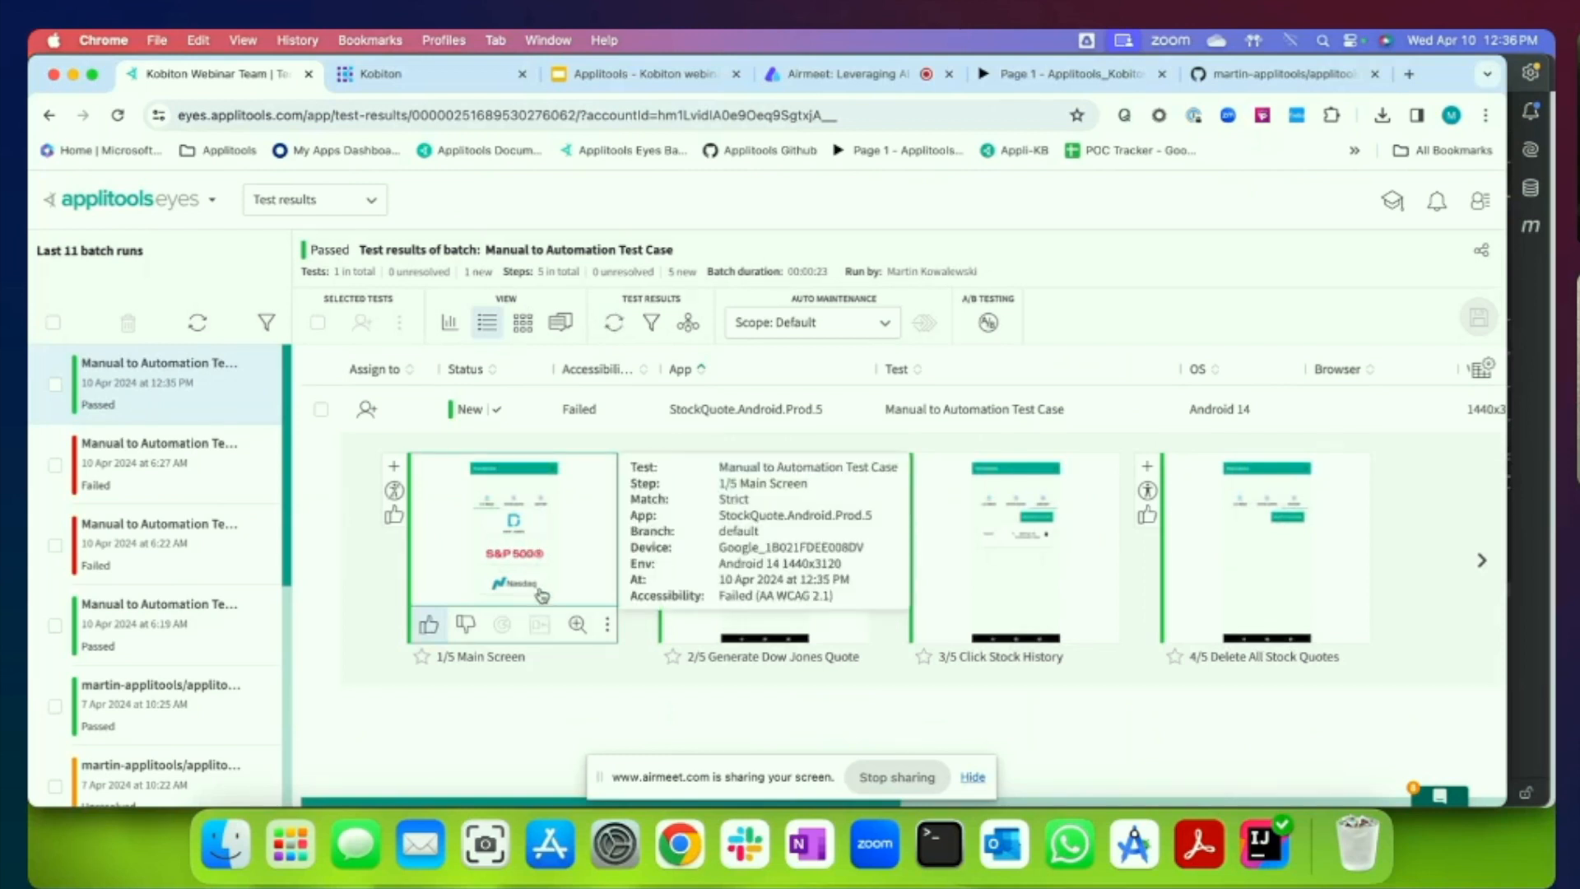
# - Page through checkpoints 1–5, from Main Screen to Click US Index, noting no baselines
pyautogui.click(513, 529)
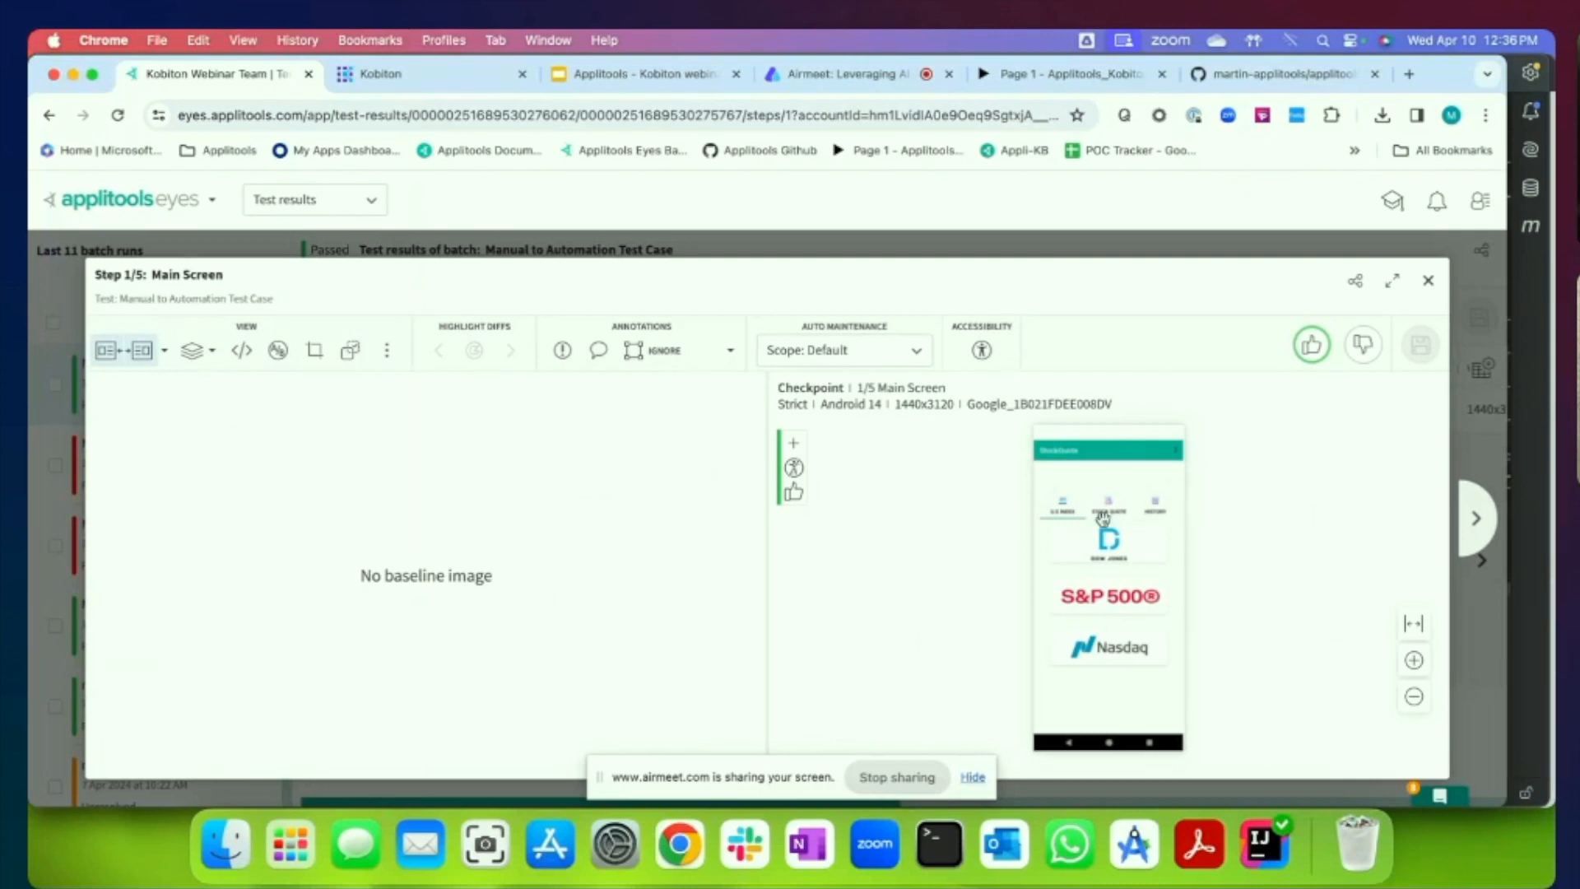
pyautogui.moveTo(932, 594)
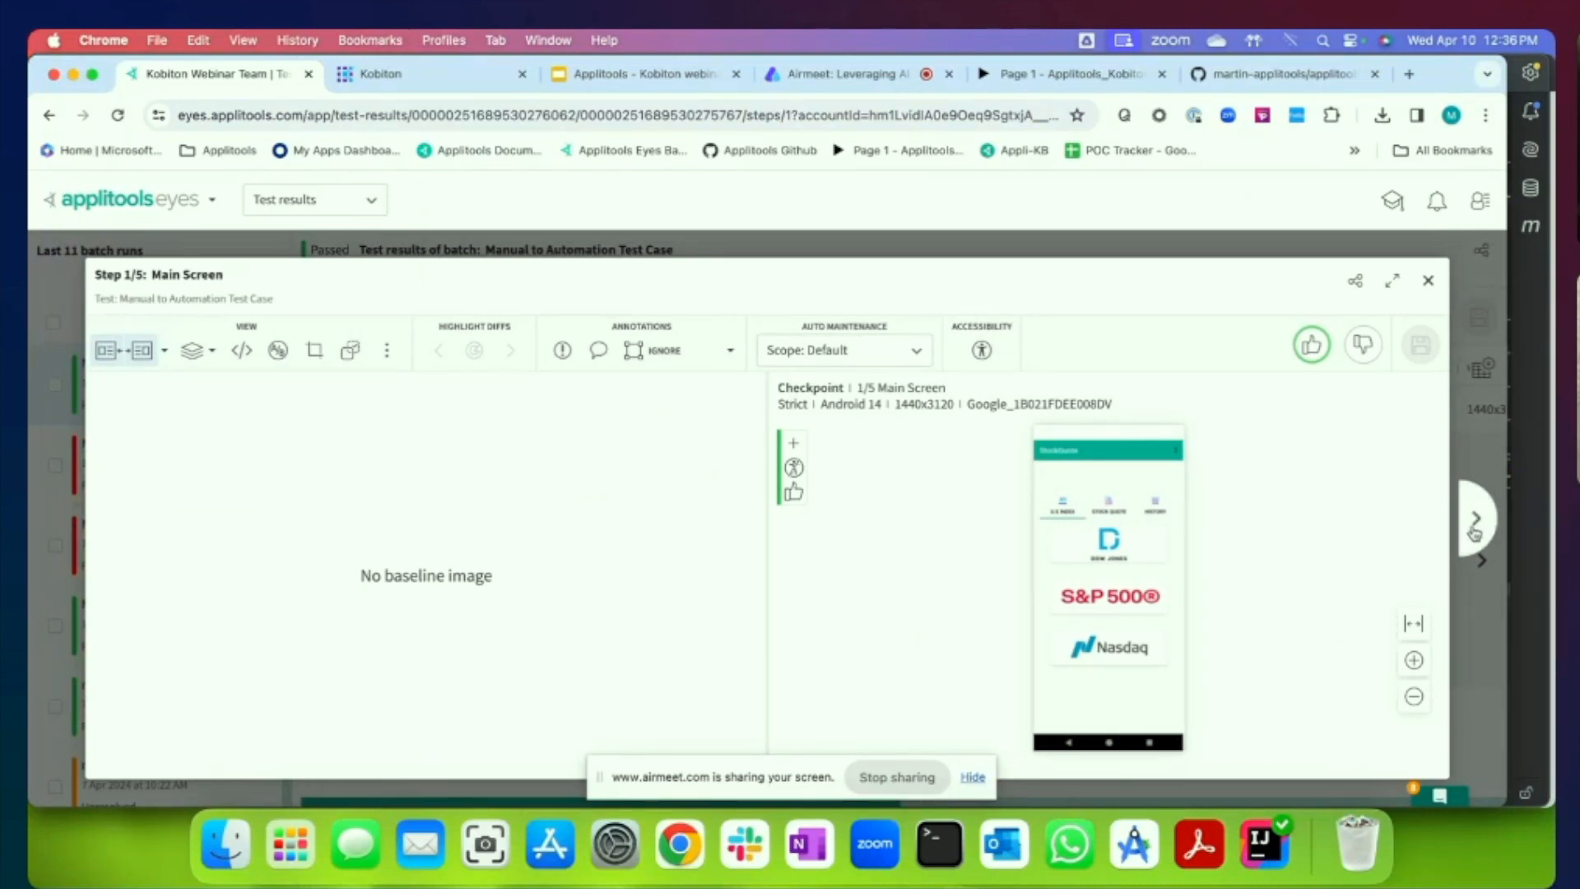
pyautogui.click(1473, 525)
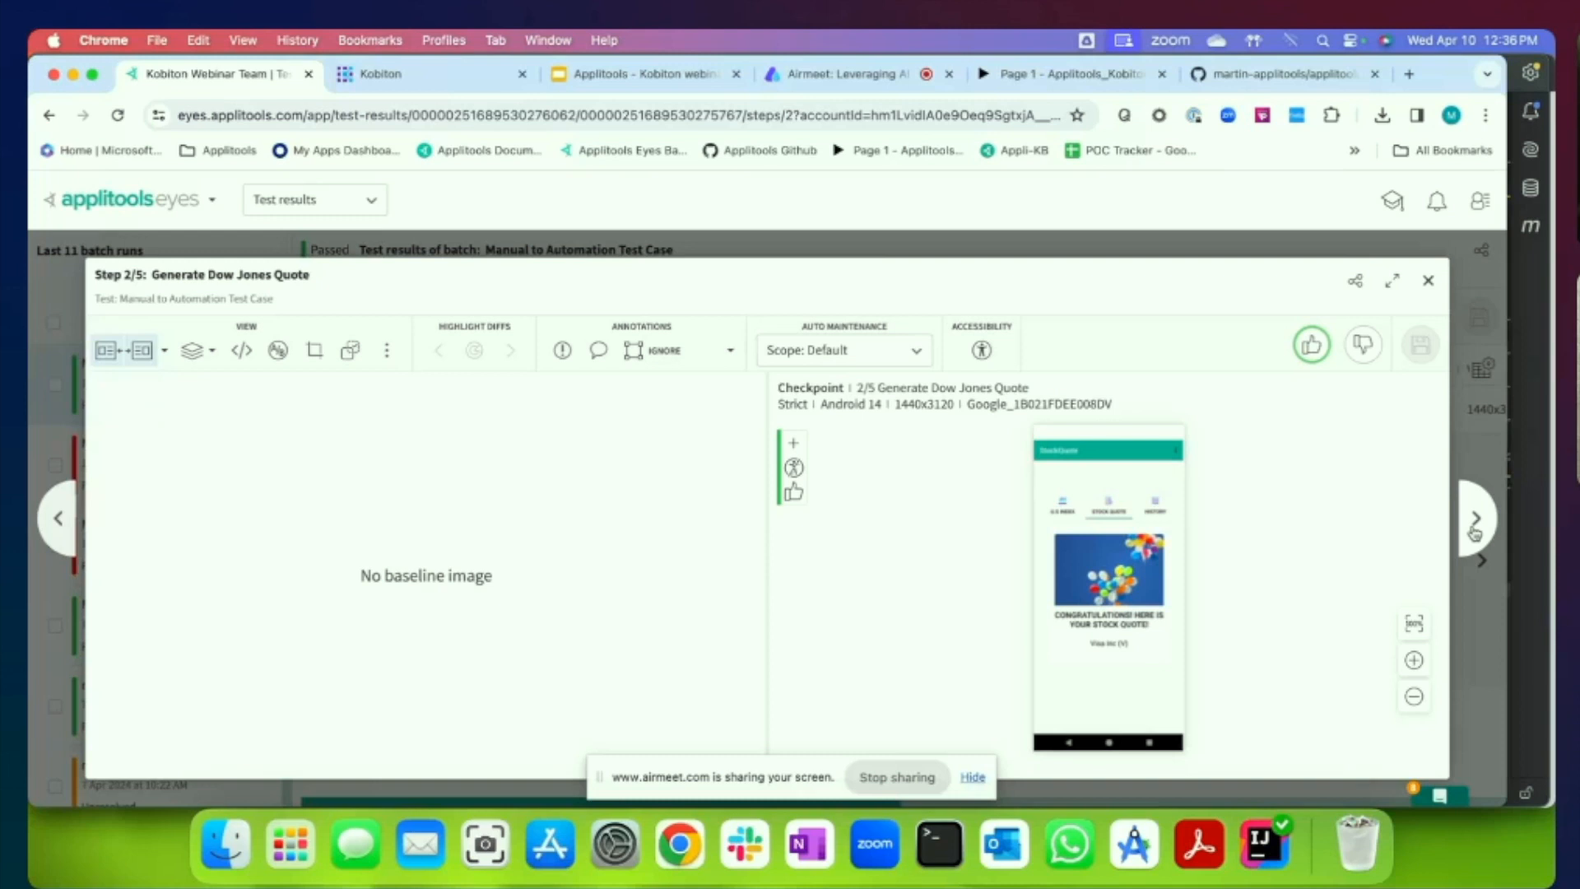
pyautogui.click(1476, 518)
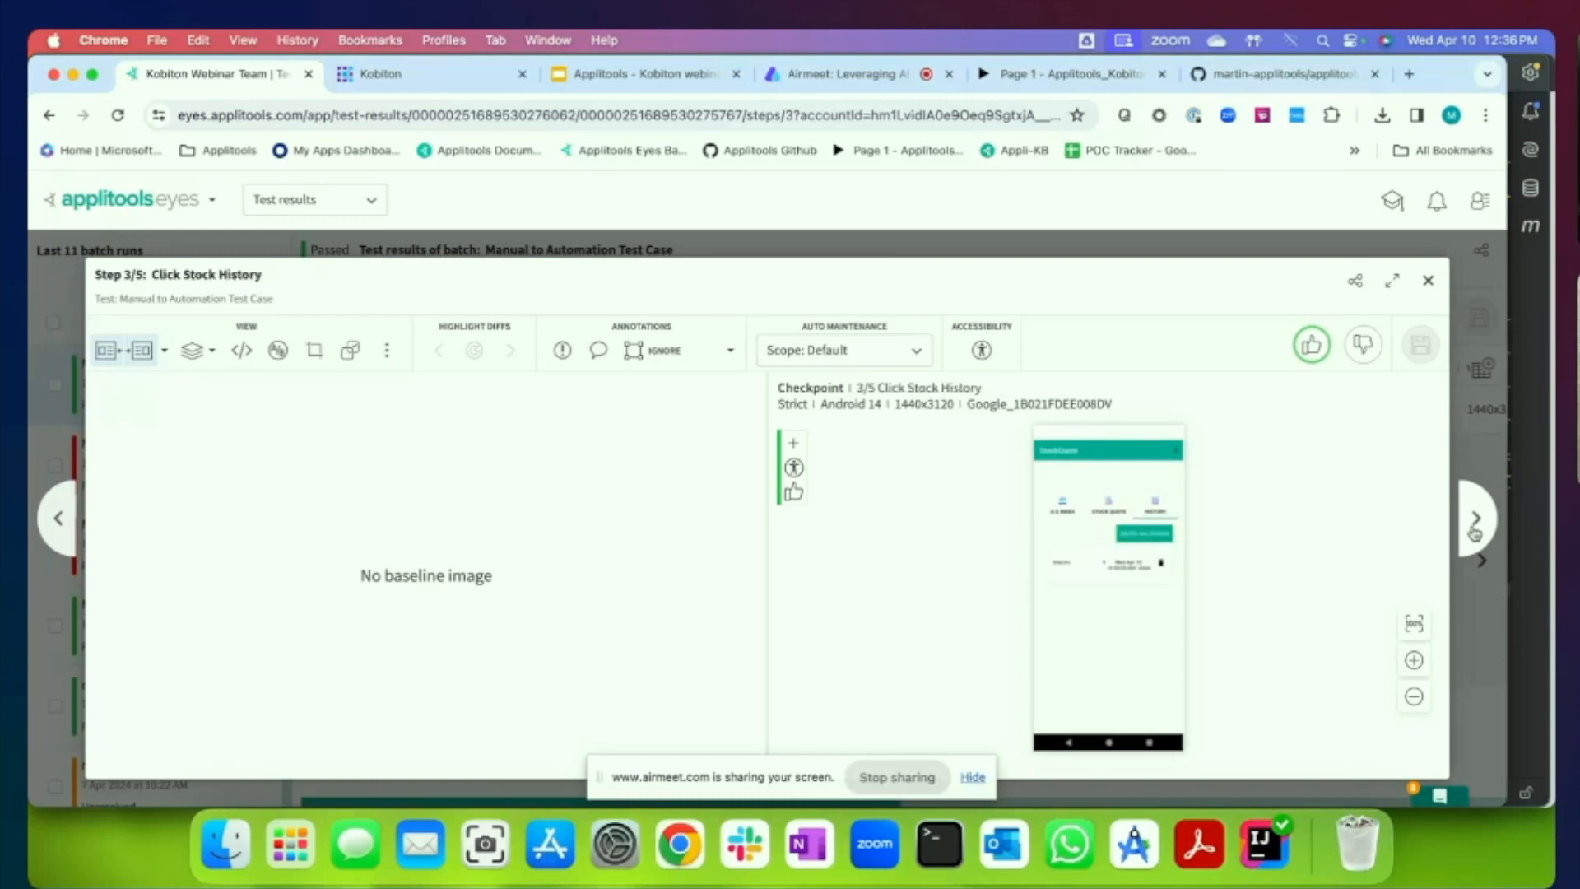
pyautogui.click(1474, 519)
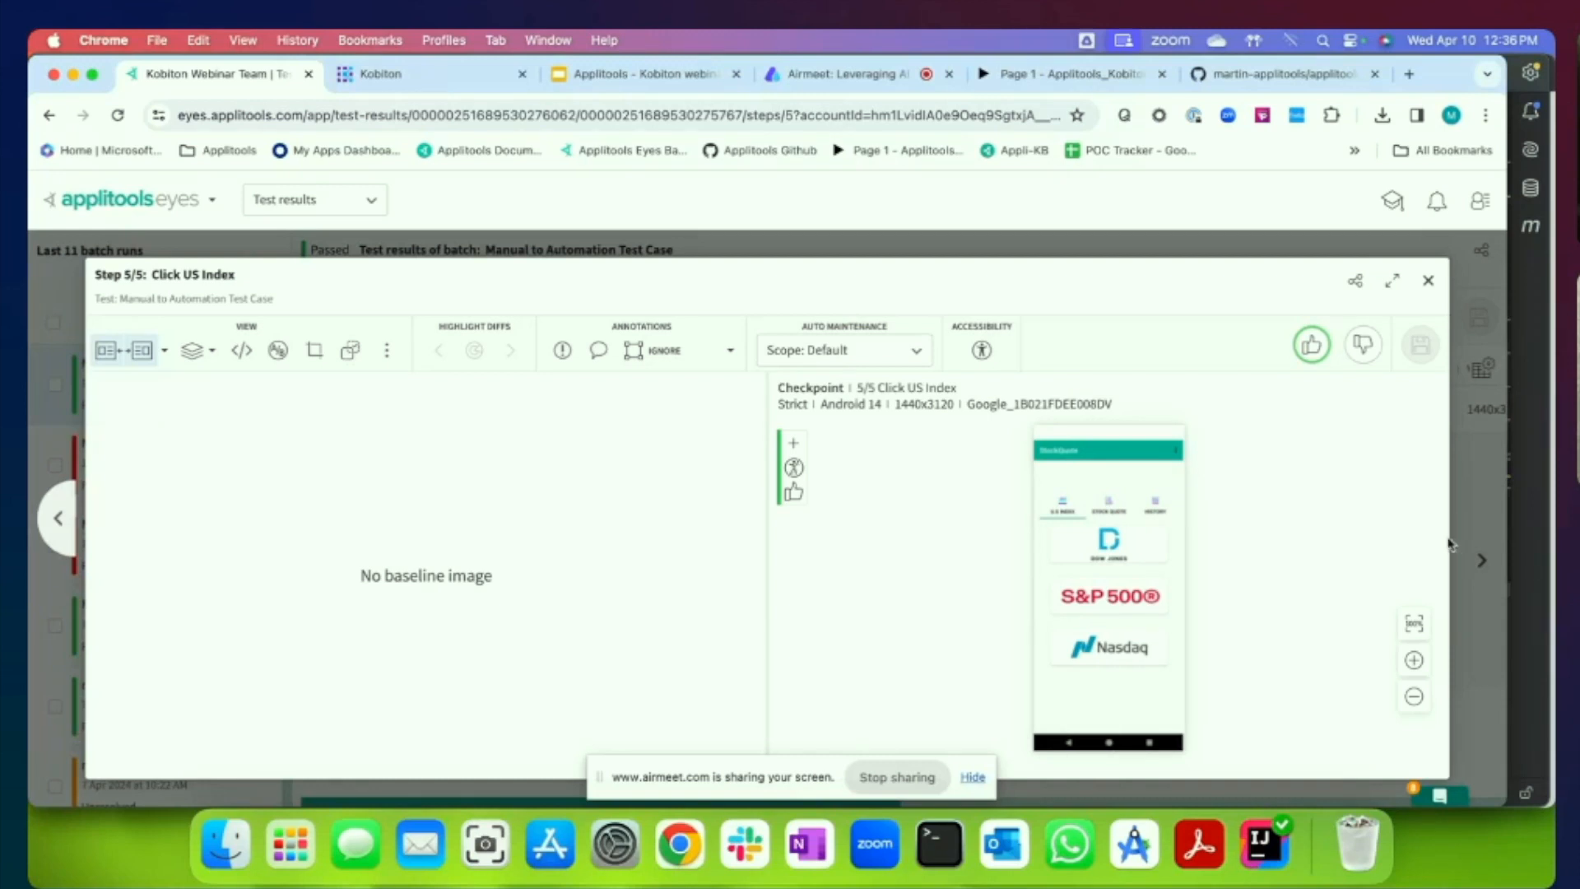
pyautogui.moveTo(1310, 602)
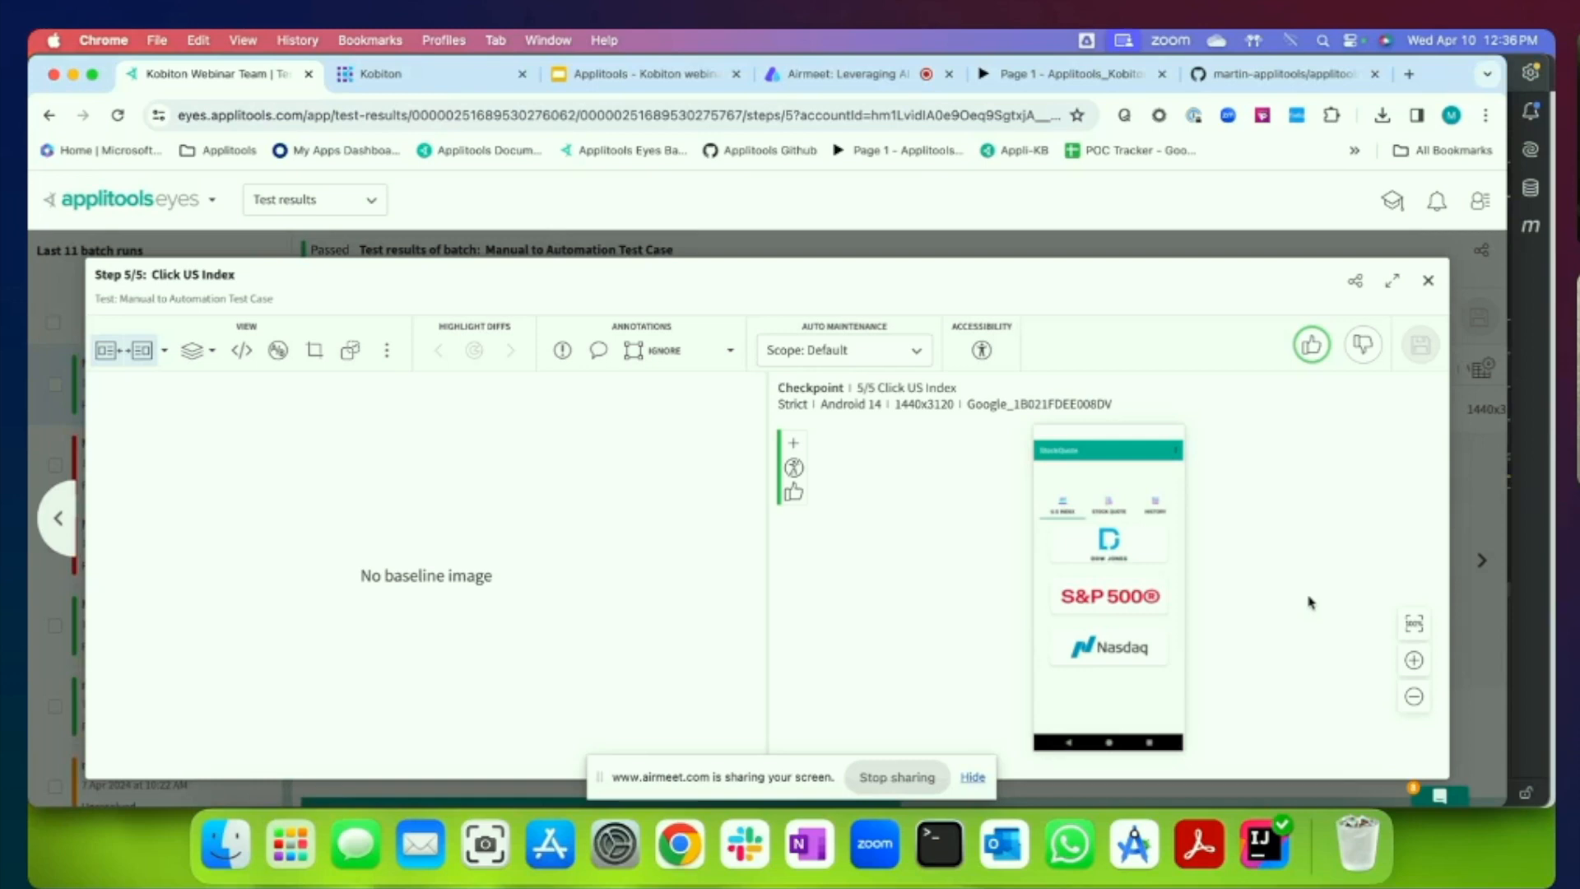
pyautogui.click(1428, 280)
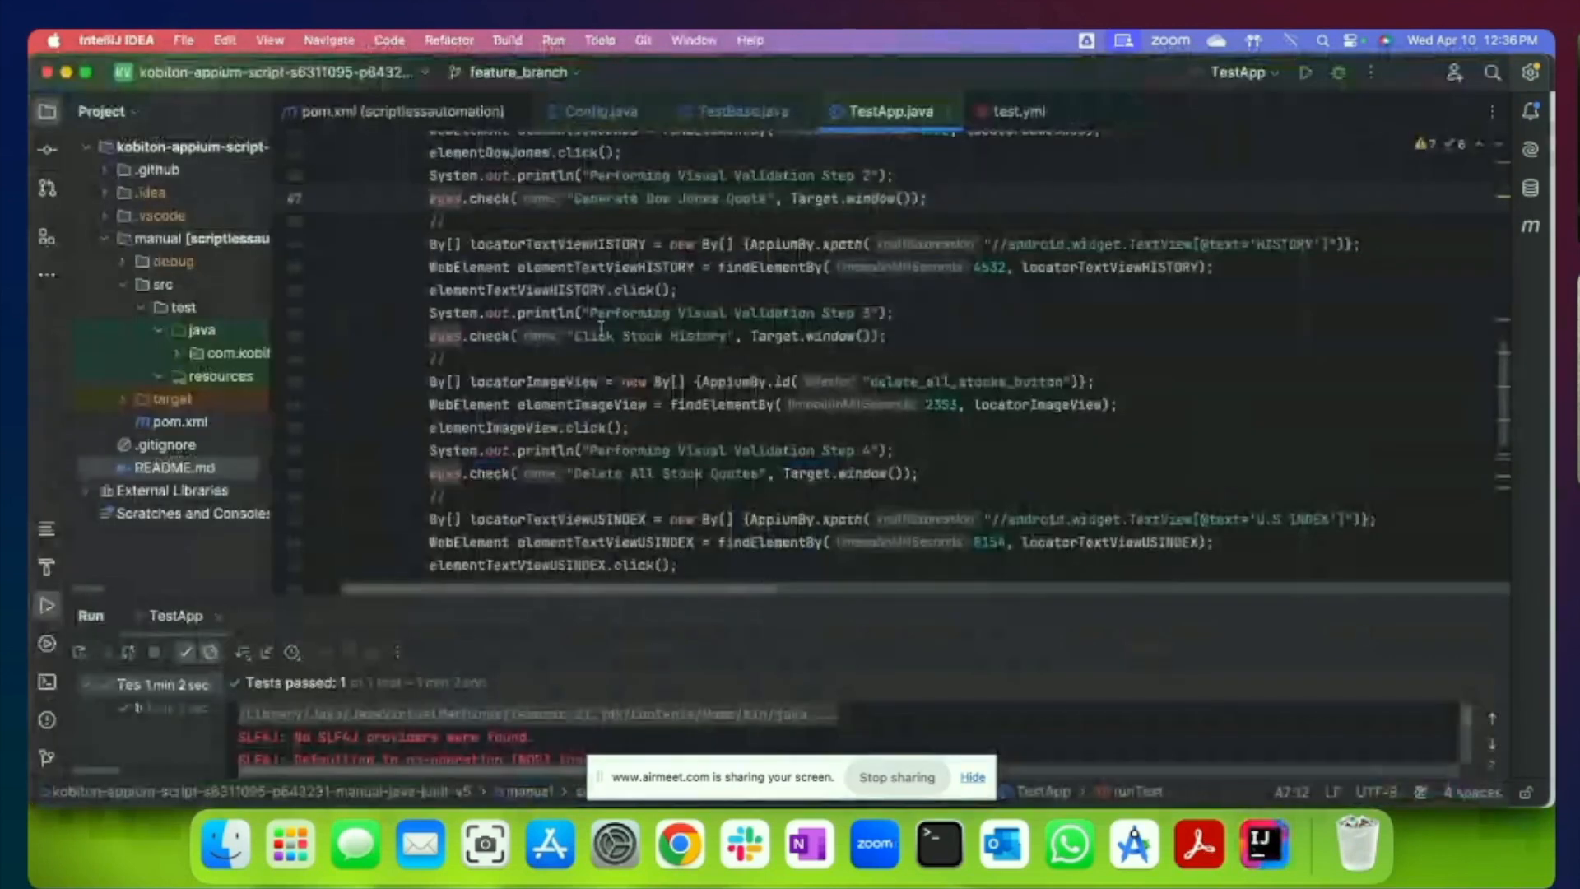
# - Edit the Config.java version numbers (670929, 678929) and rerun the TestApp test
pyautogui.click(593, 111)
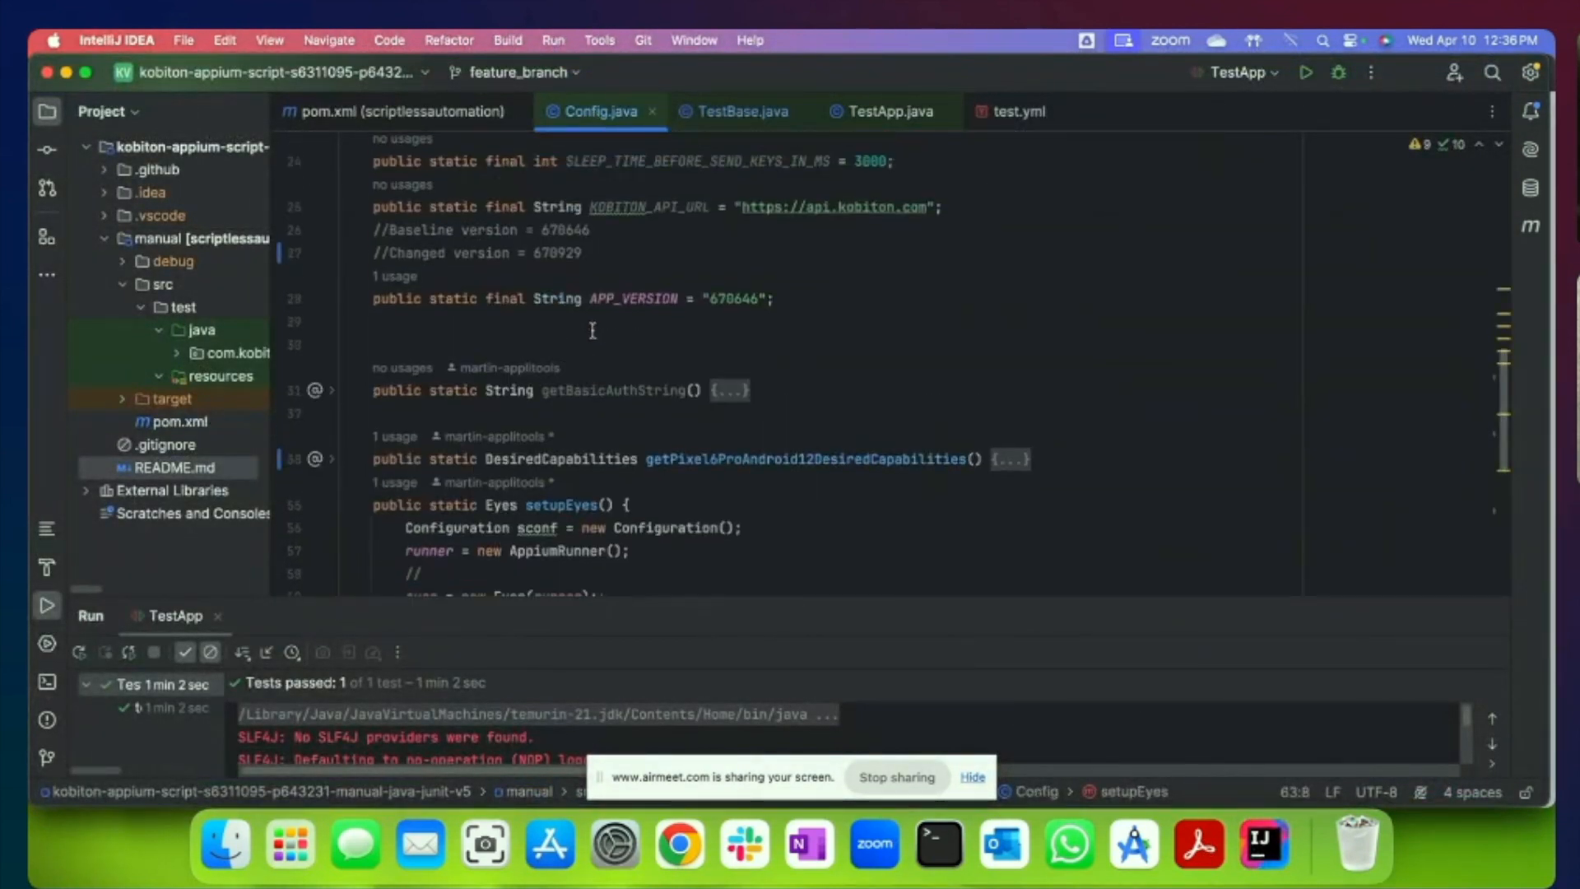
pyautogui.doubleClick(555, 253)
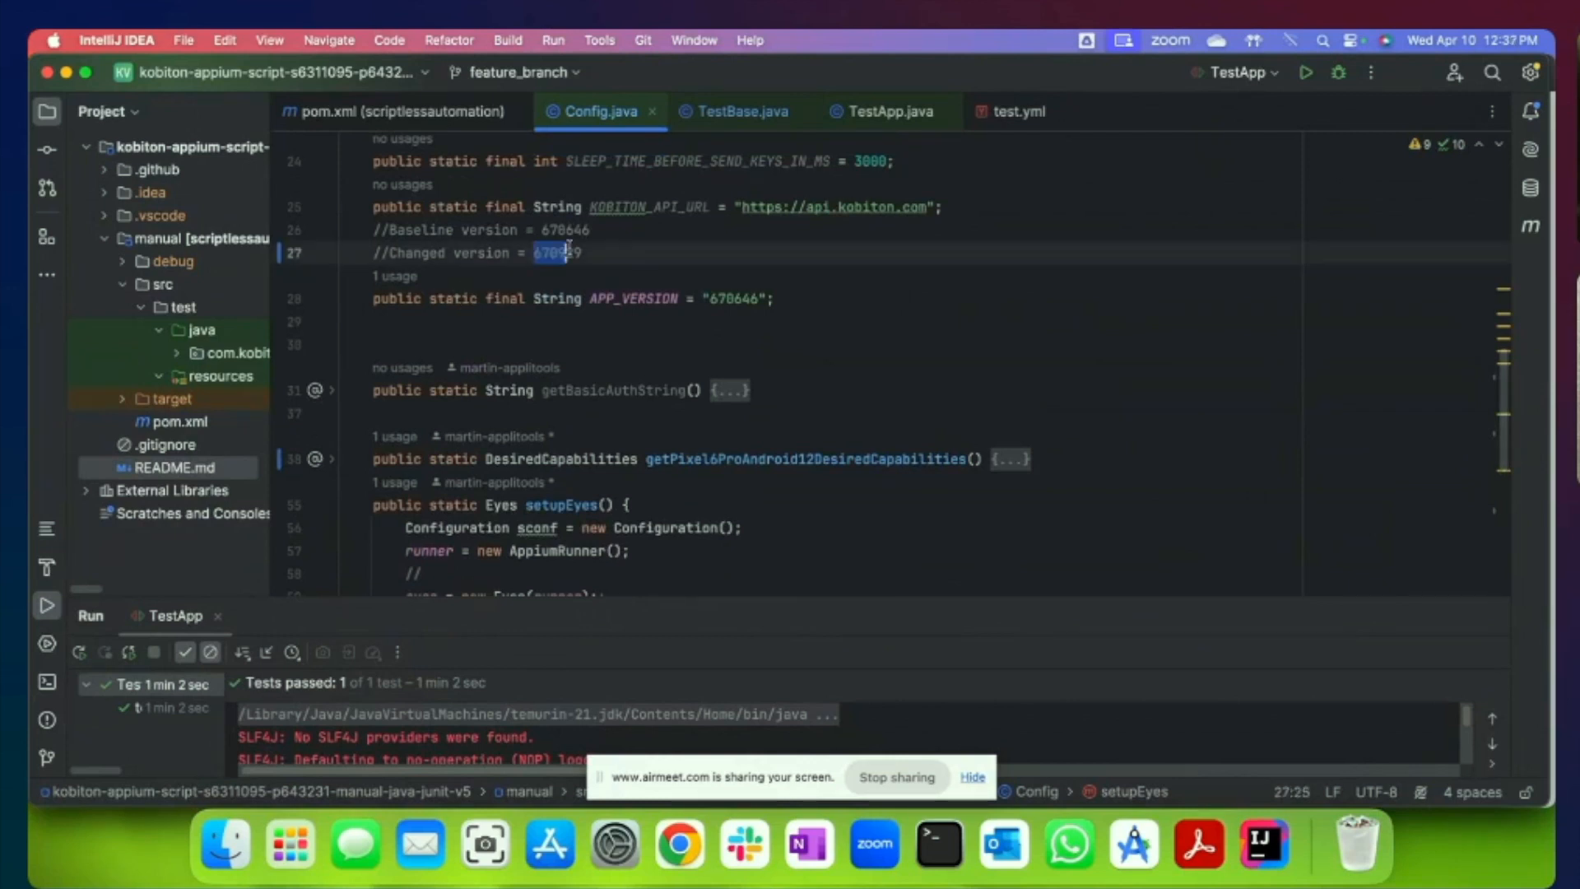
pyautogui.write('670929')
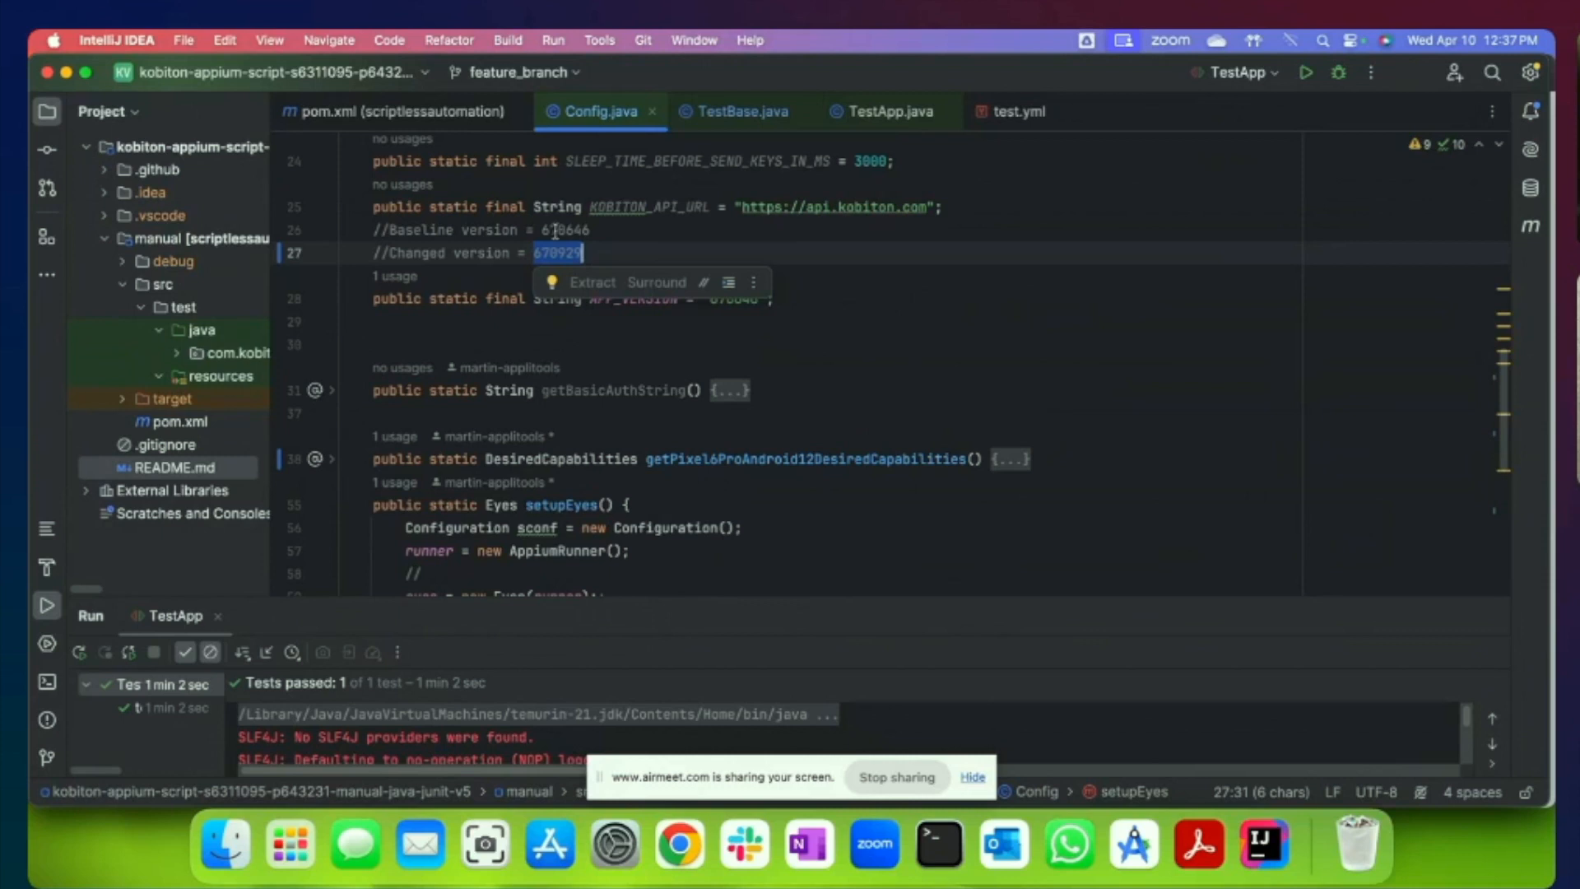
pyautogui.rightClick(559, 253)
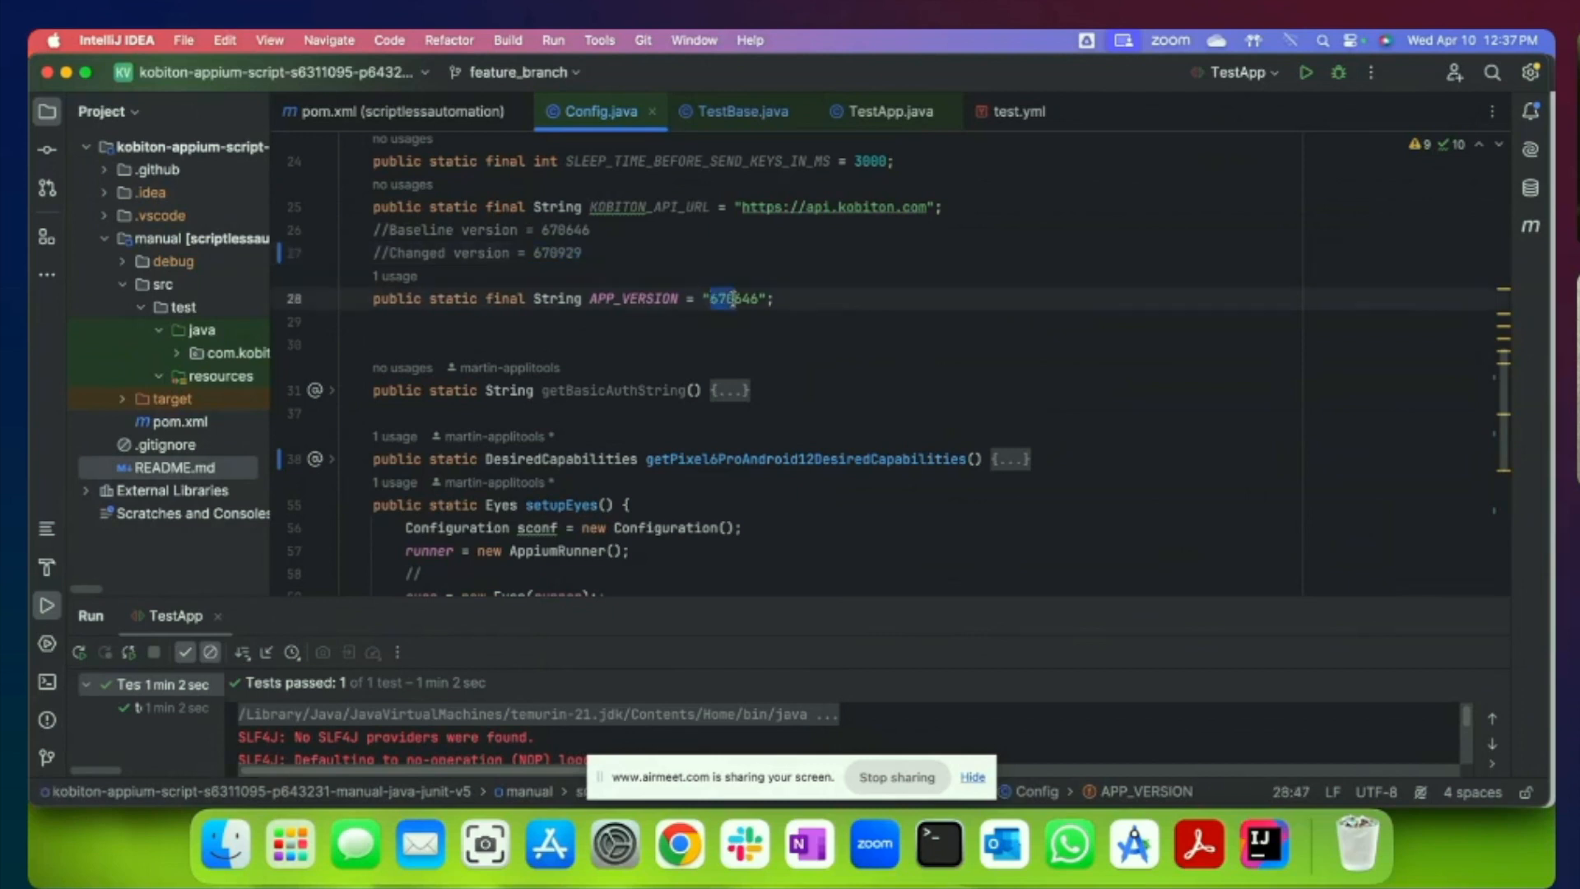
pyautogui.doubleClick(734, 298)
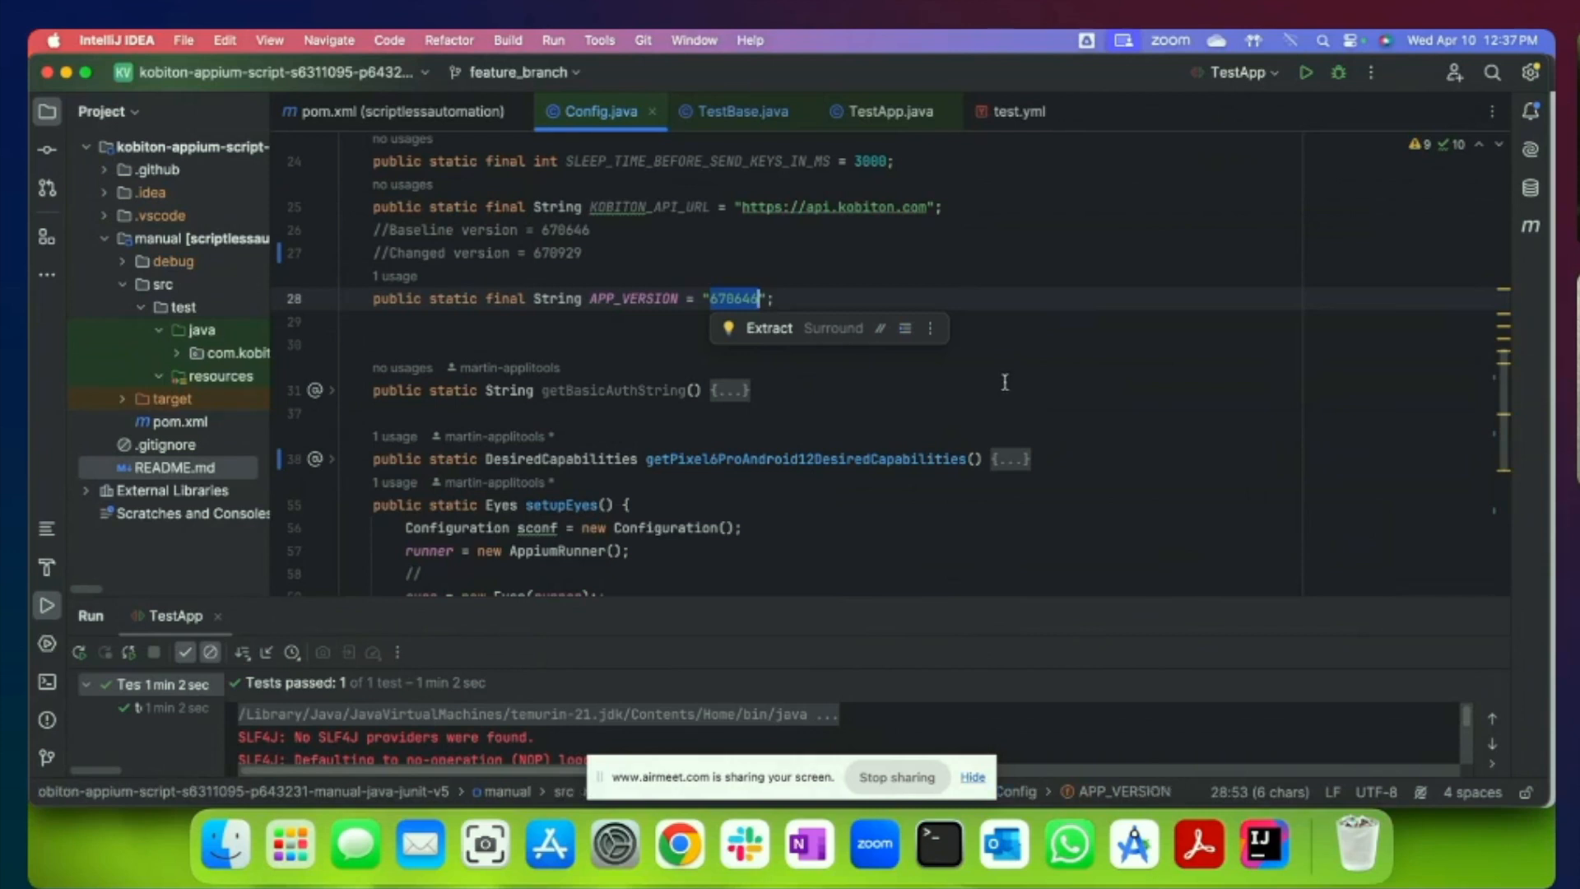
pyautogui.write('678929')
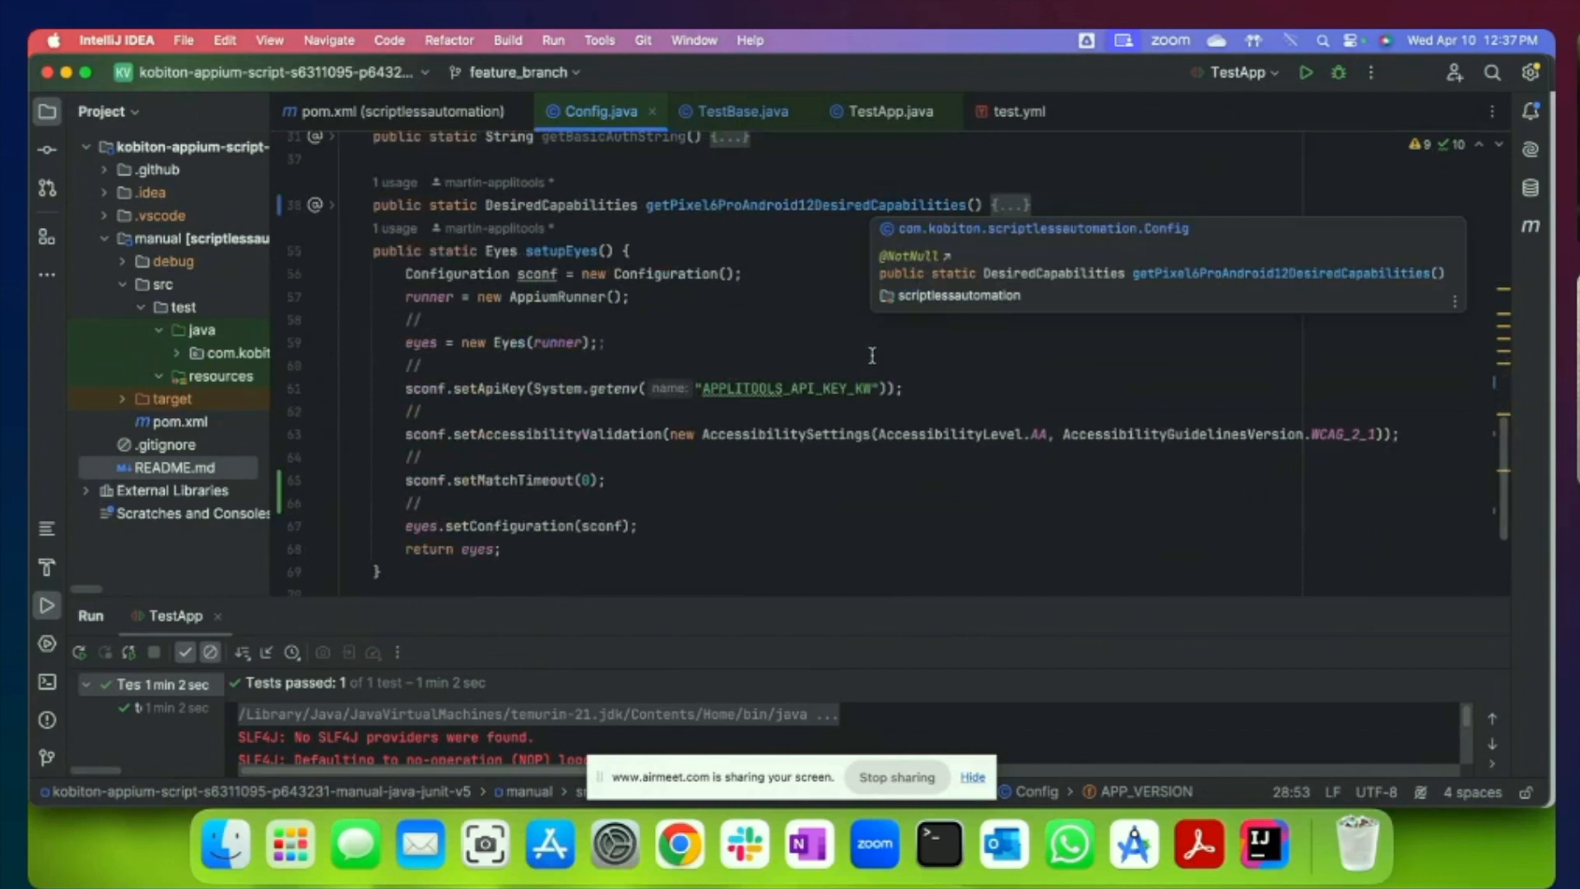
pyautogui.moveTo(835, 419)
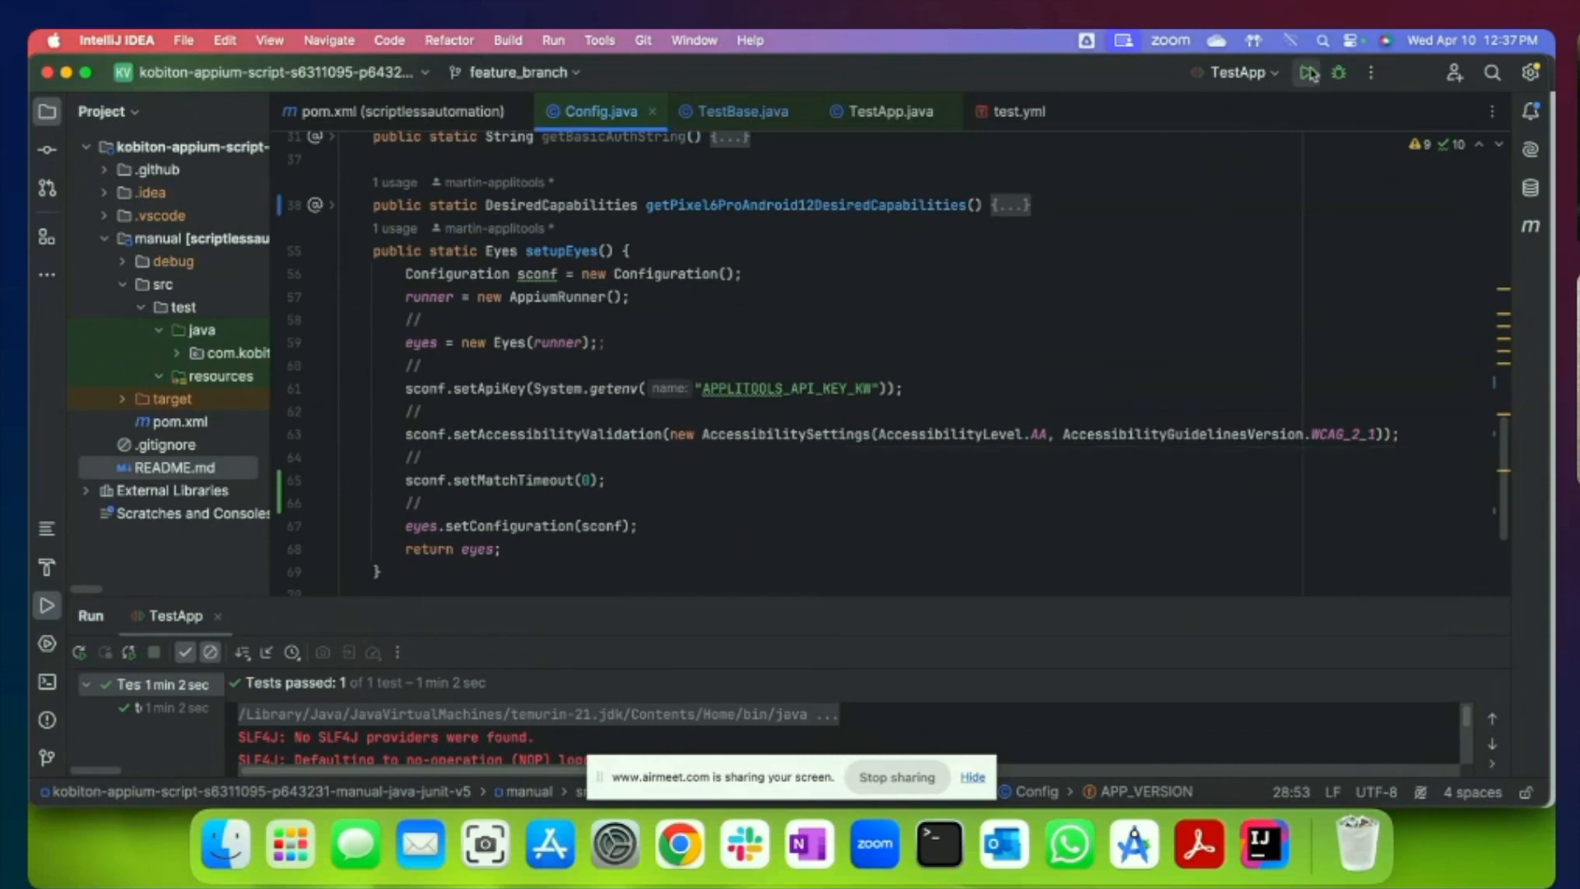
pyautogui.click(1306, 71)
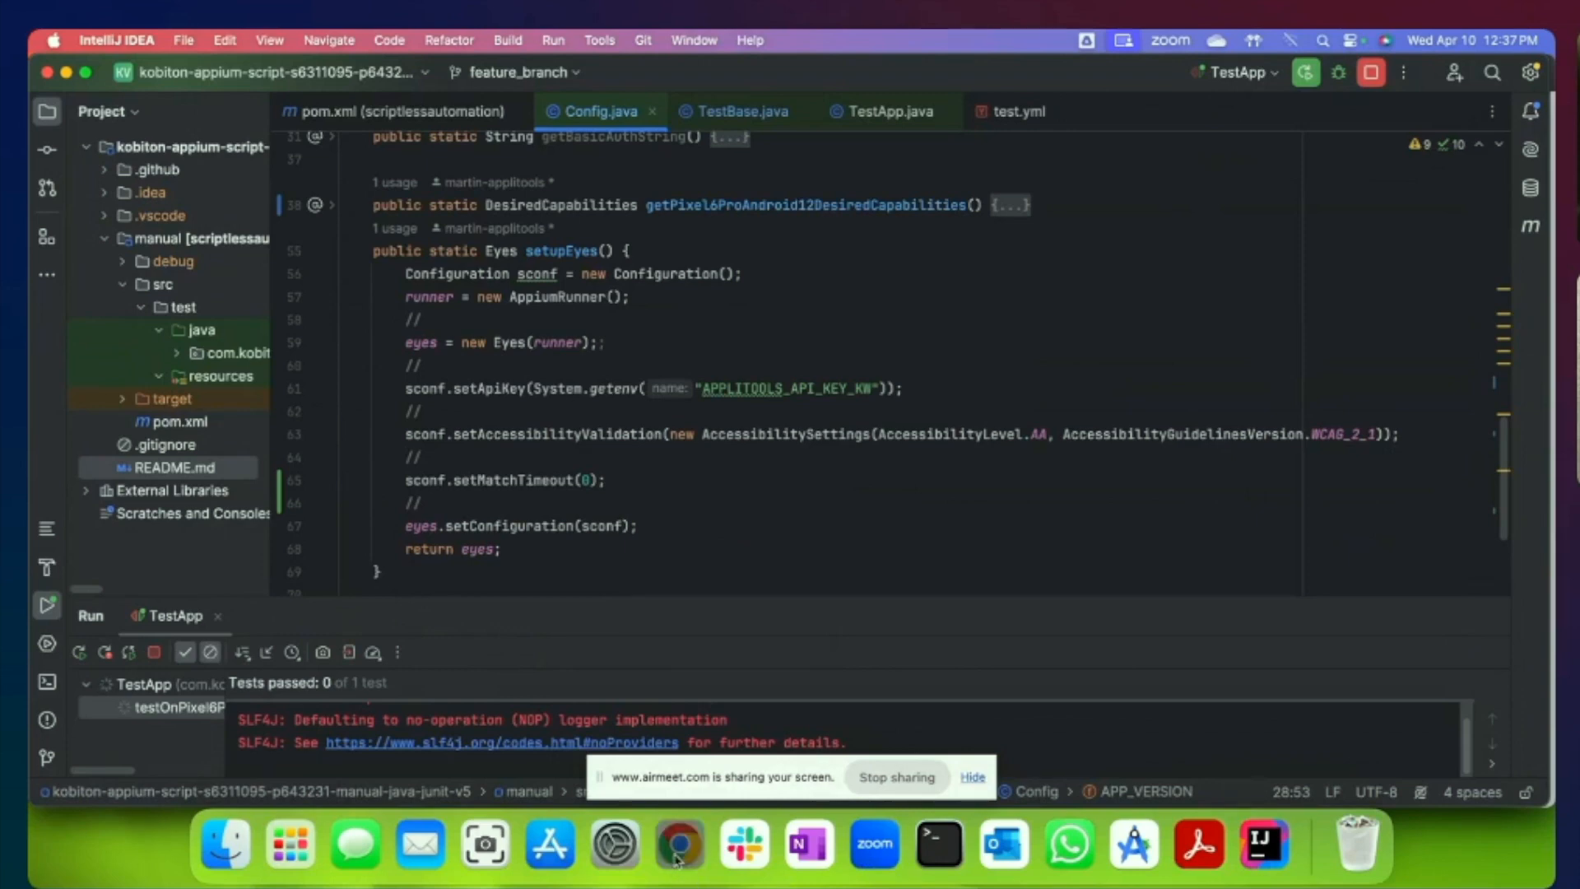
pyautogui.click(678, 844)
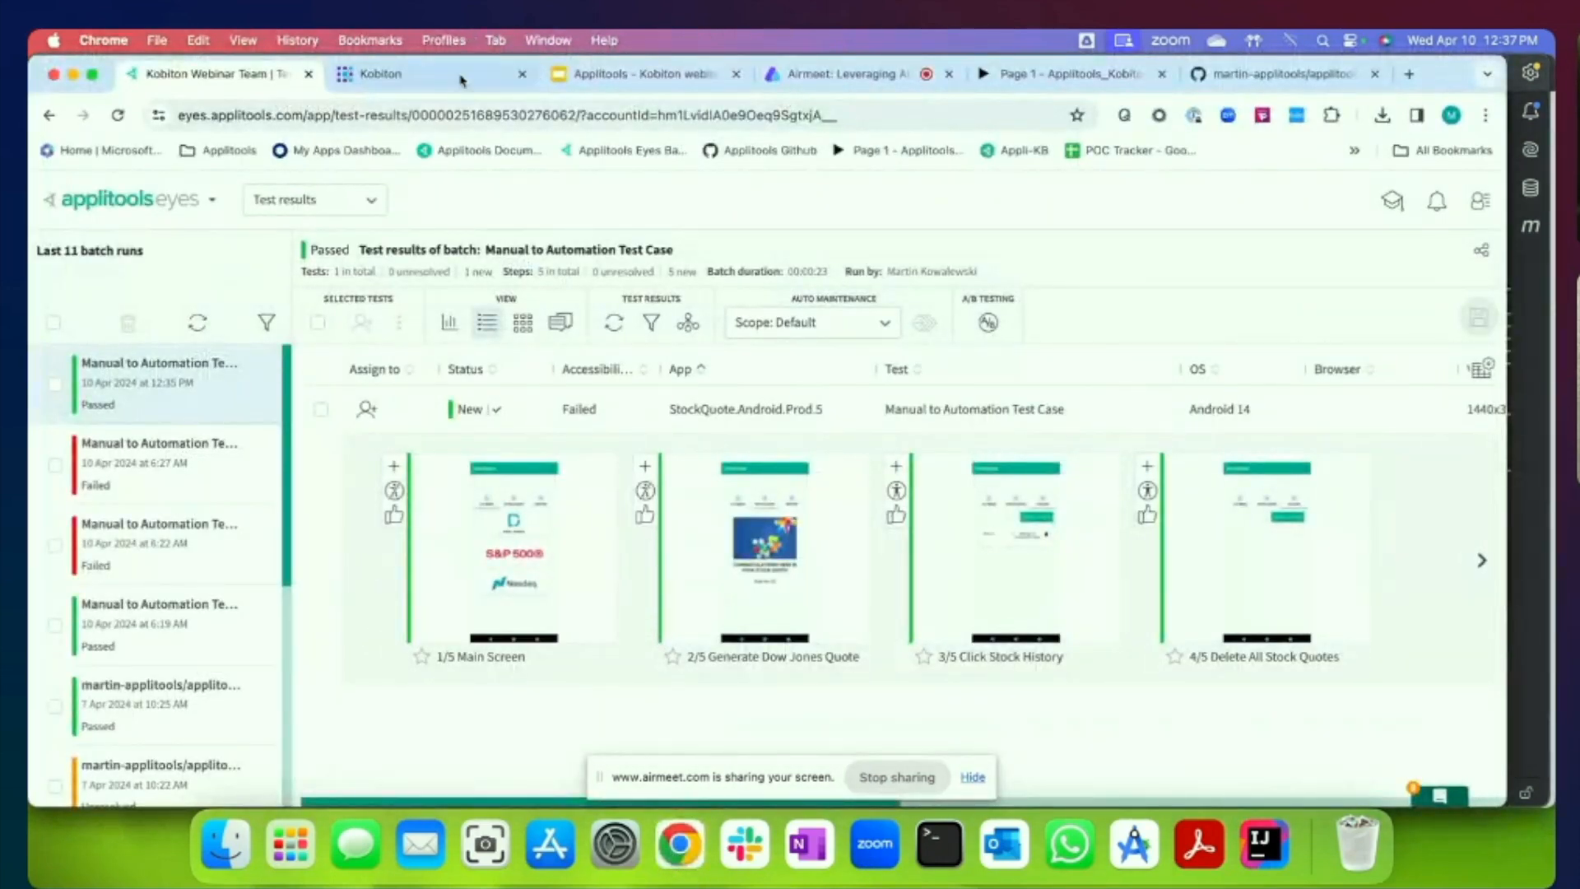
# - Return to the Kobiton tab showing the Pixel 6 Pro live session
pyautogui.click(379, 74)
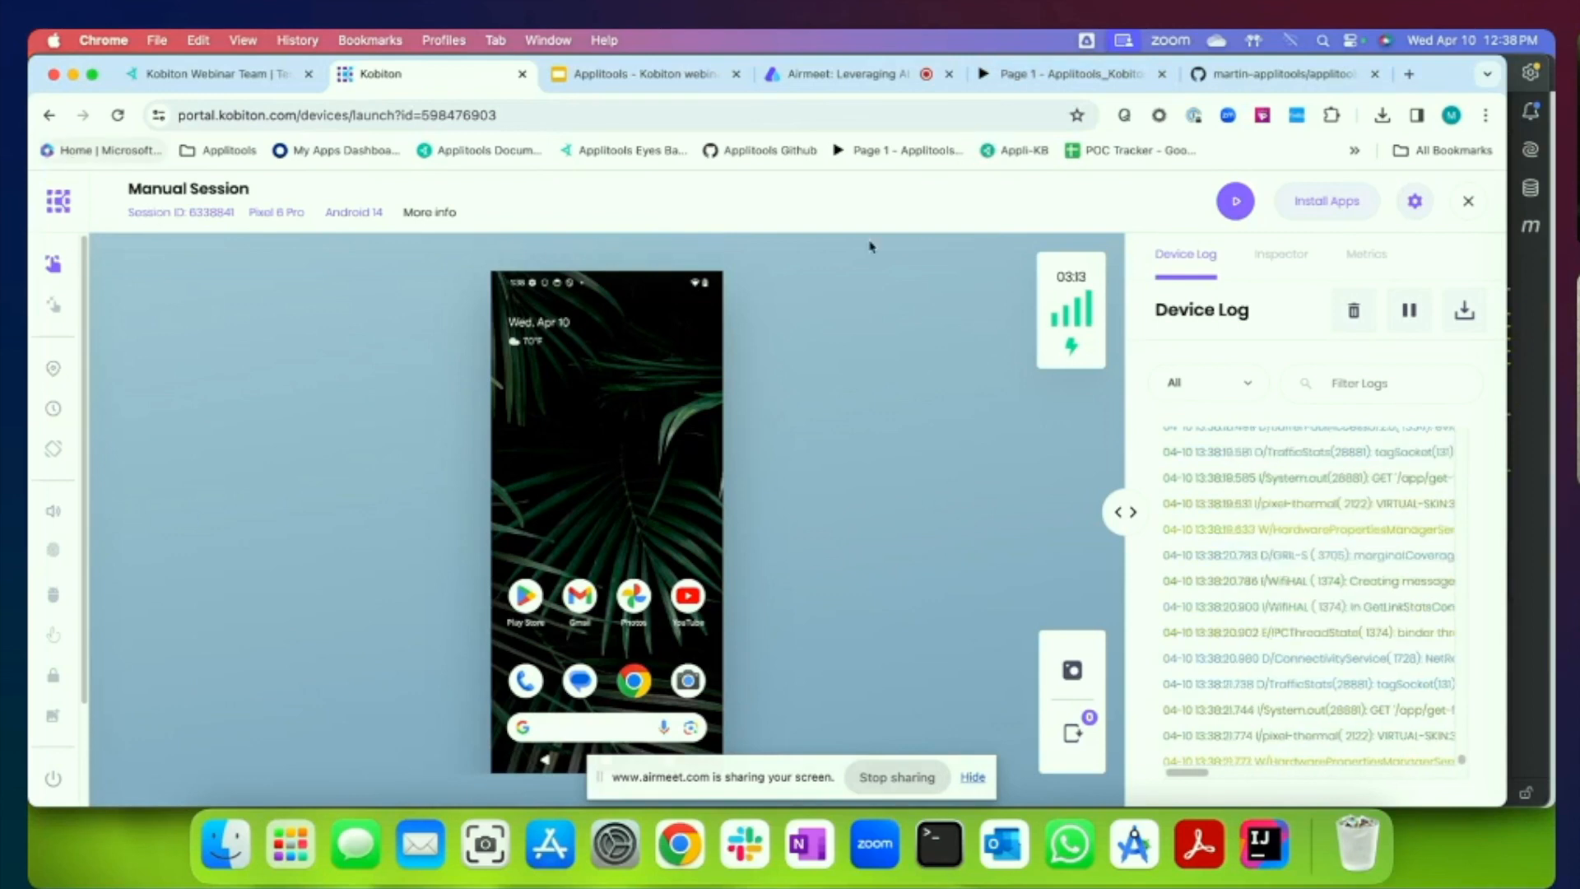
# - Close the manual Pixel 6 Pro session and confirm Exit Session
pyautogui.click(1468, 201)
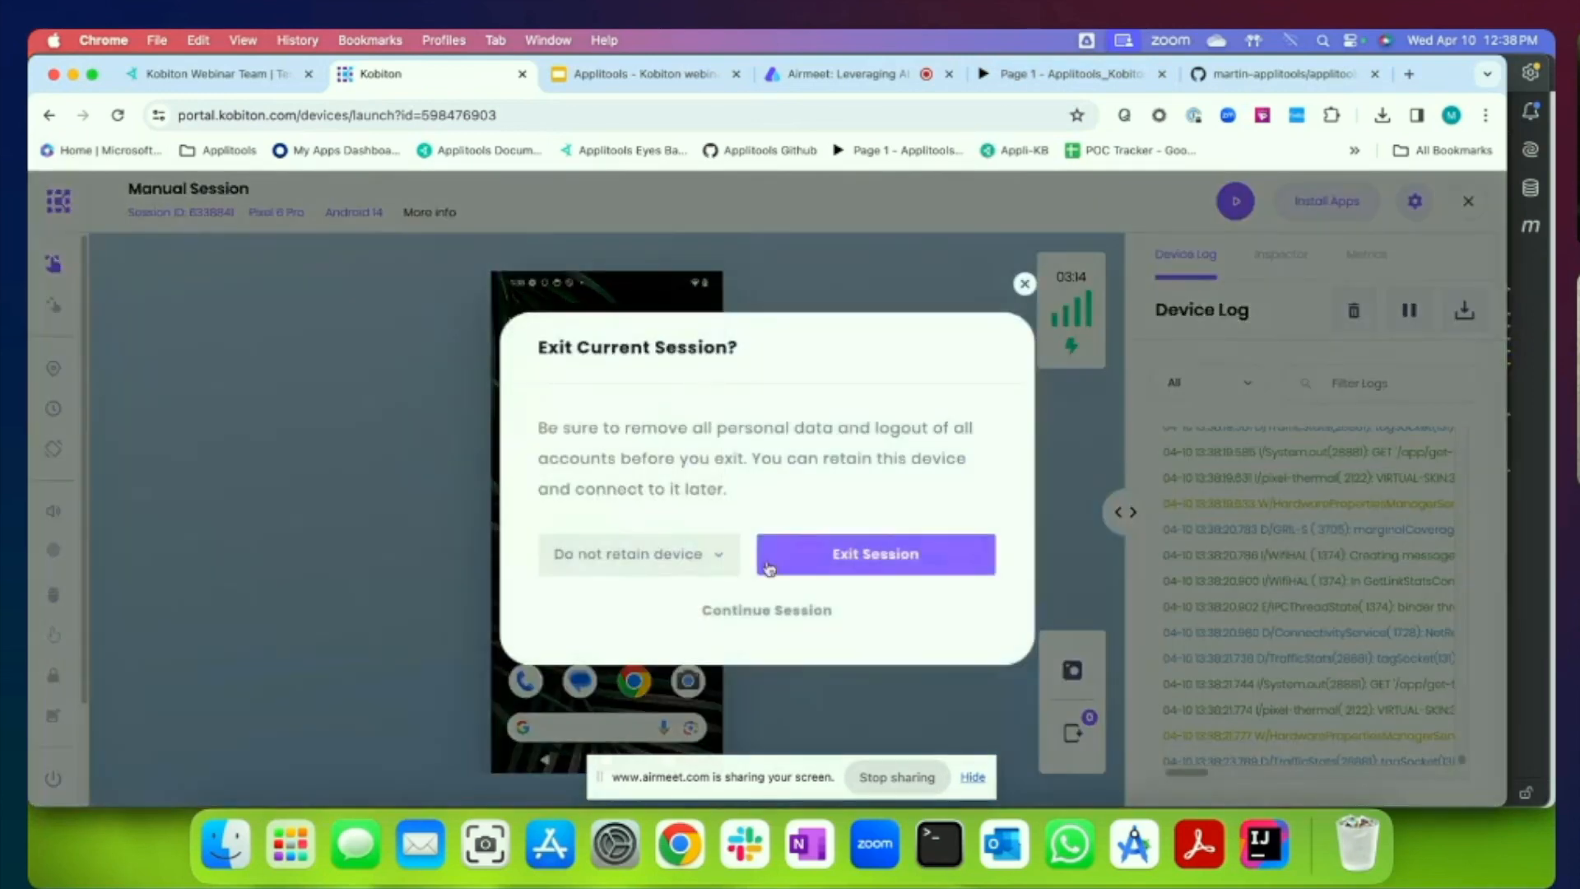
pyautogui.click(874, 553)
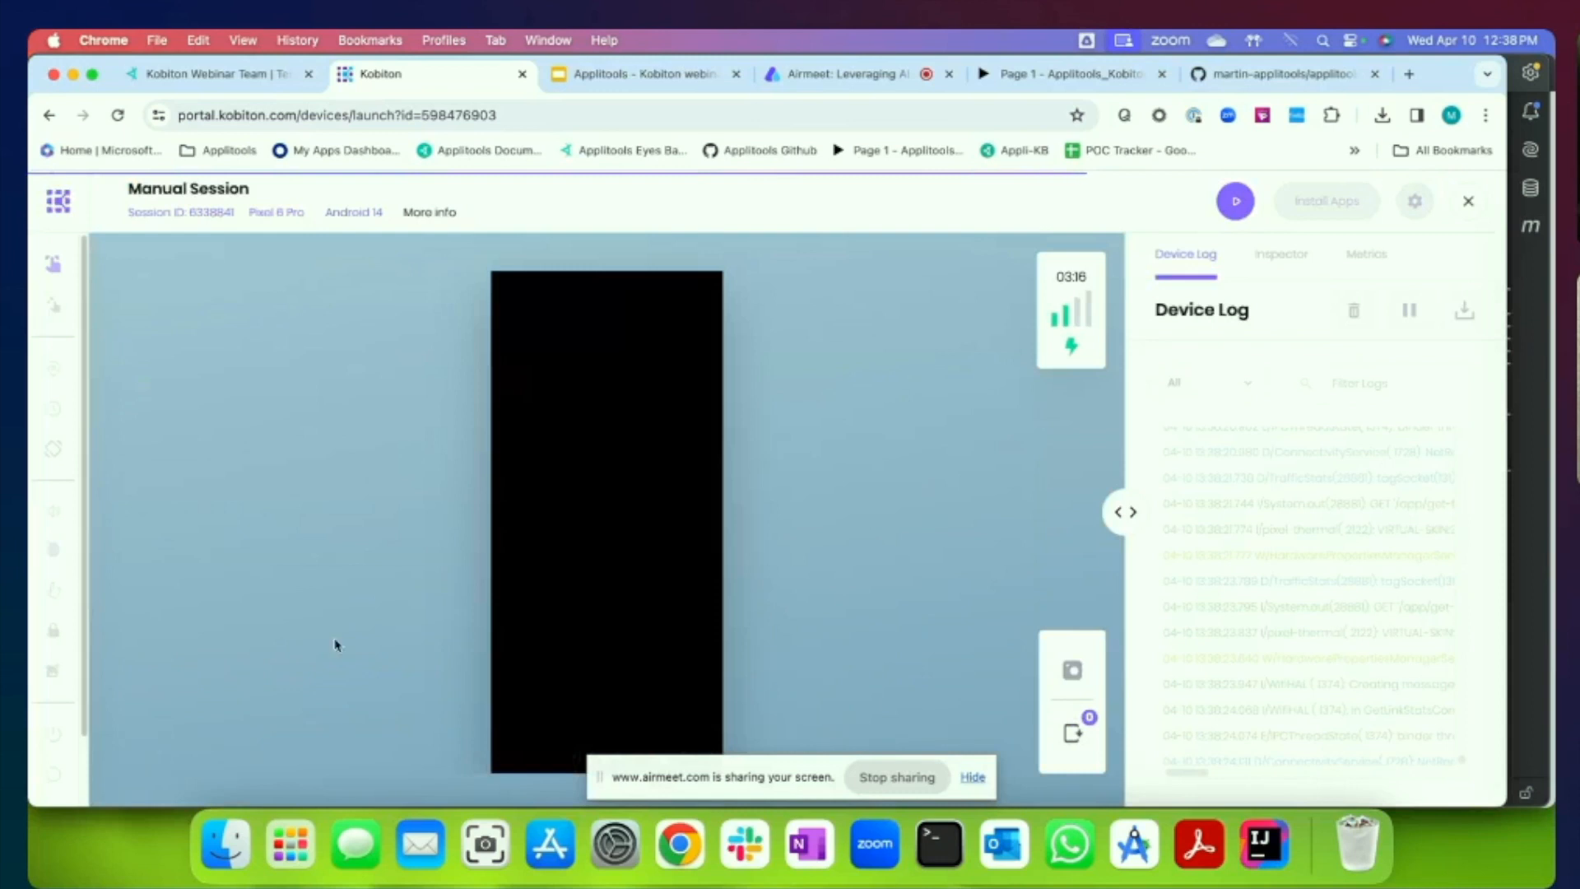
pyautogui.click(57, 318)
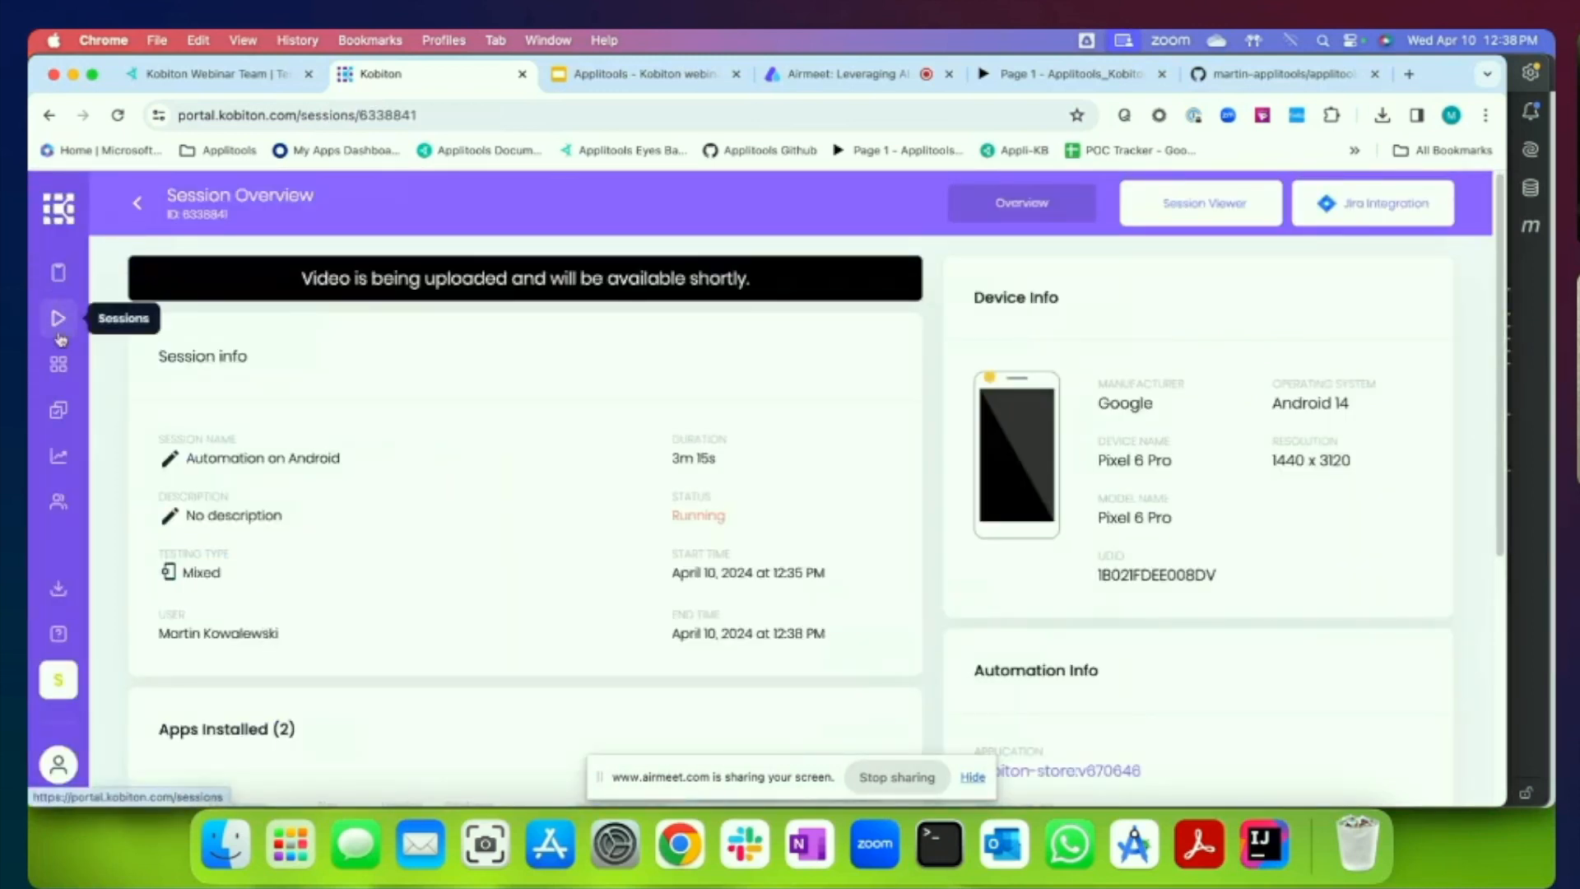
# - Show Kobiton's Sessions list, then switch to the Figma sessions-page prototype
pyautogui.click(58, 319)
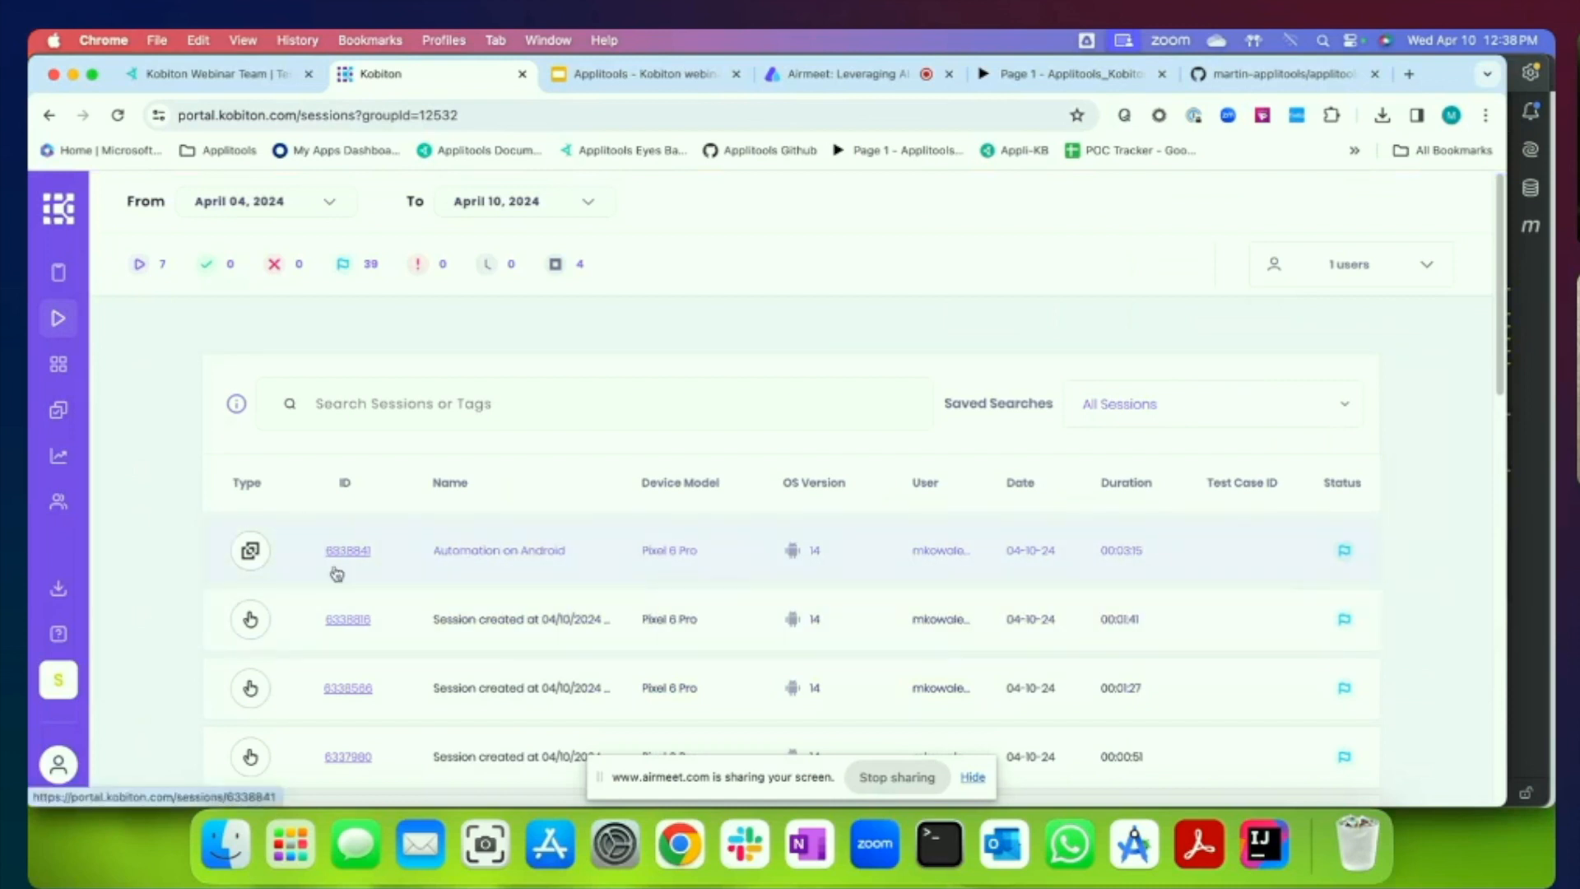
pyautogui.moveTo(645, 474)
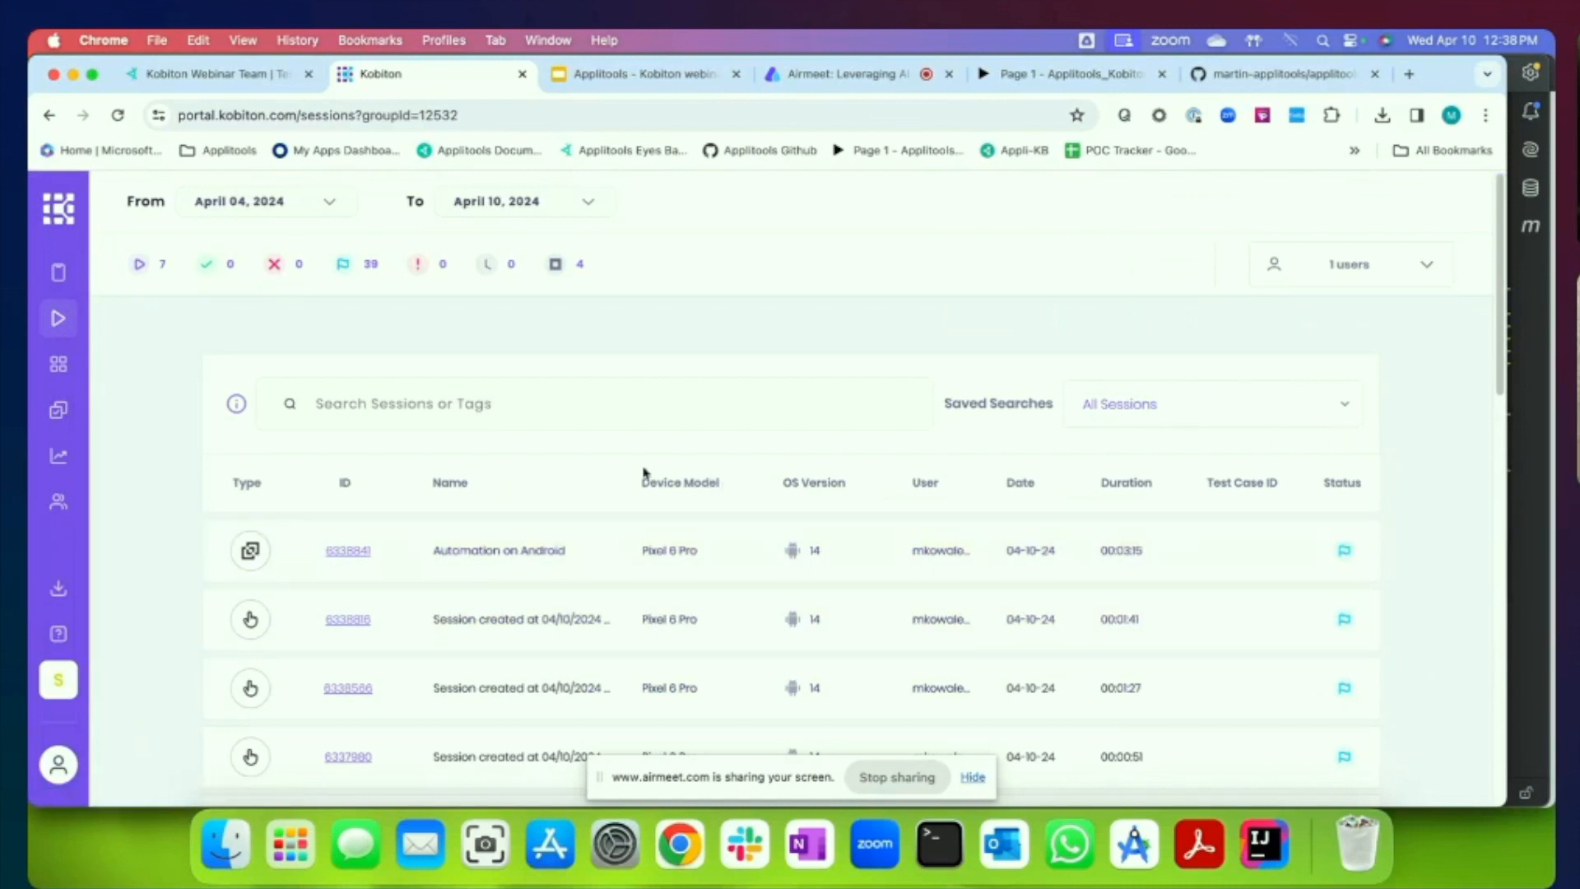
pyautogui.moveTo(934, 361)
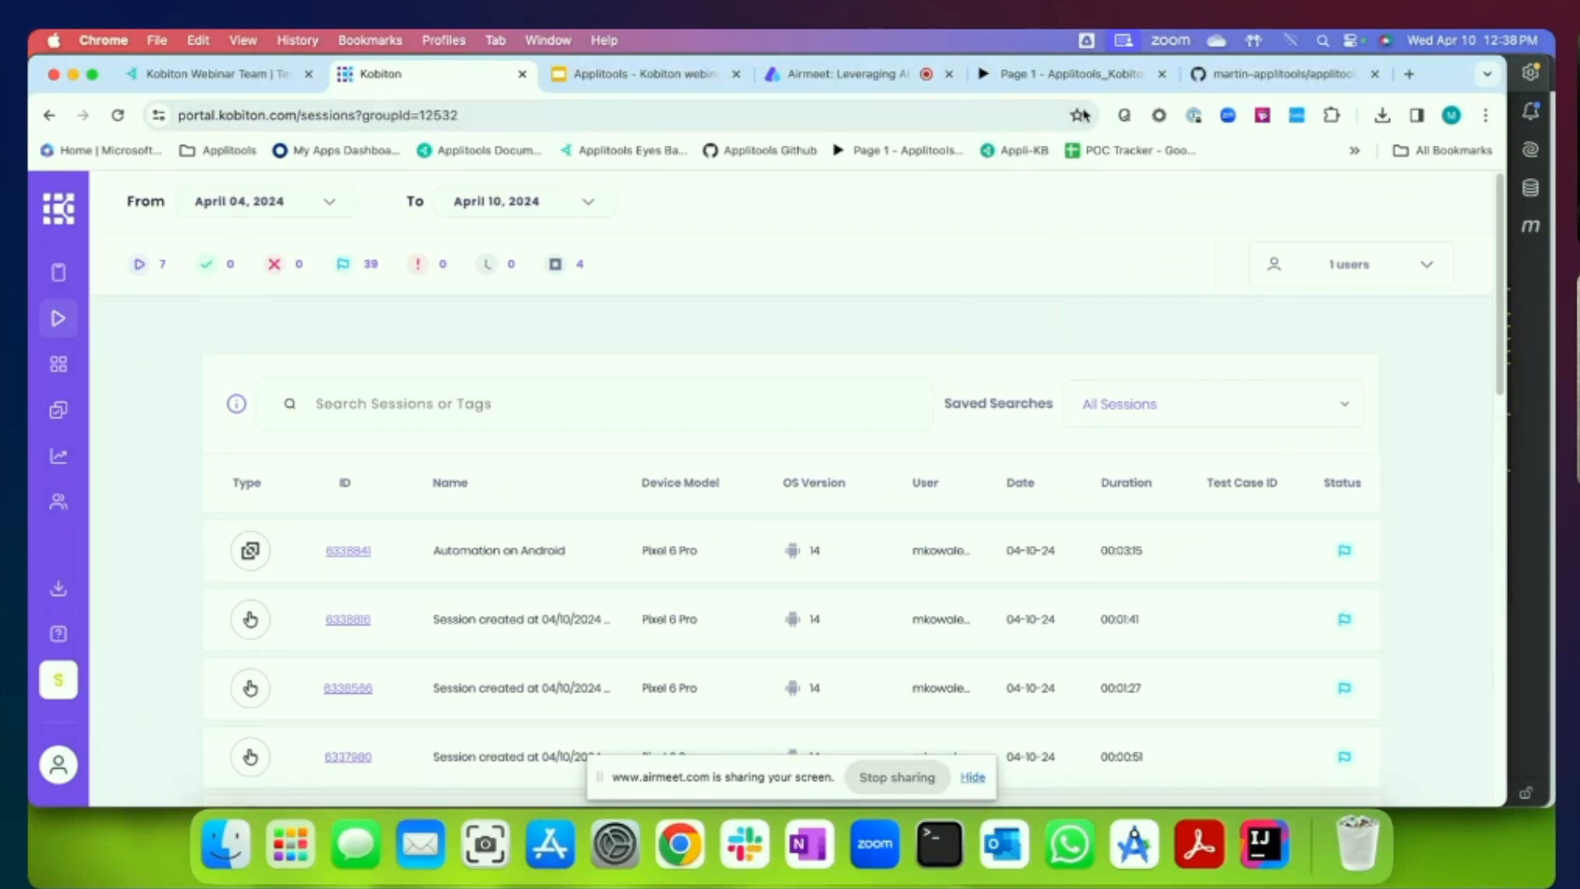
pyautogui.click(1070, 73)
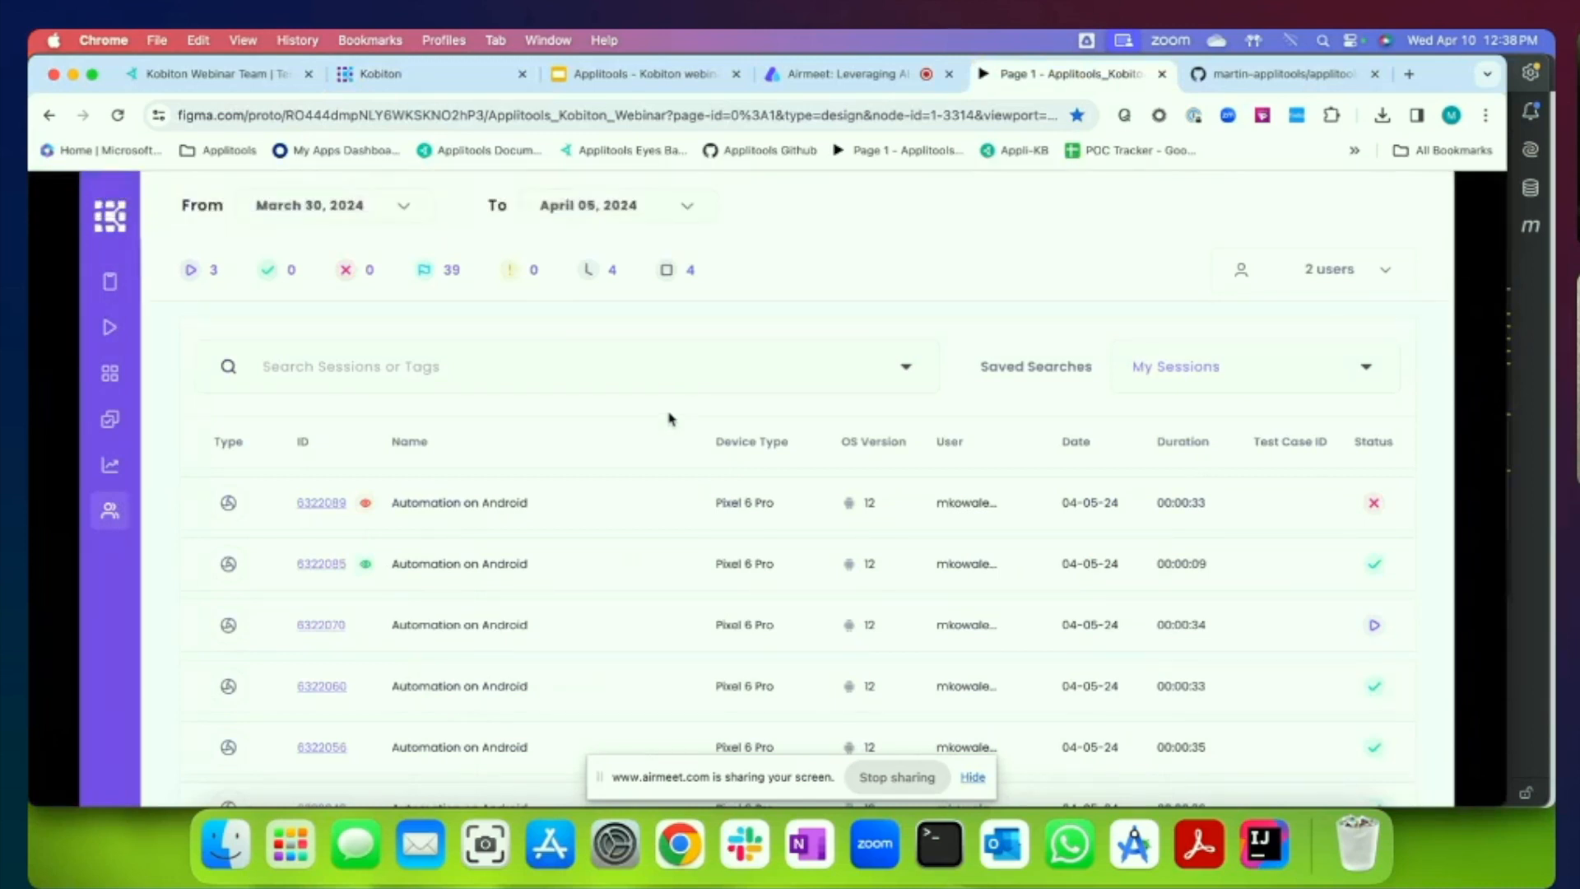
pyautogui.moveTo(635, 454)
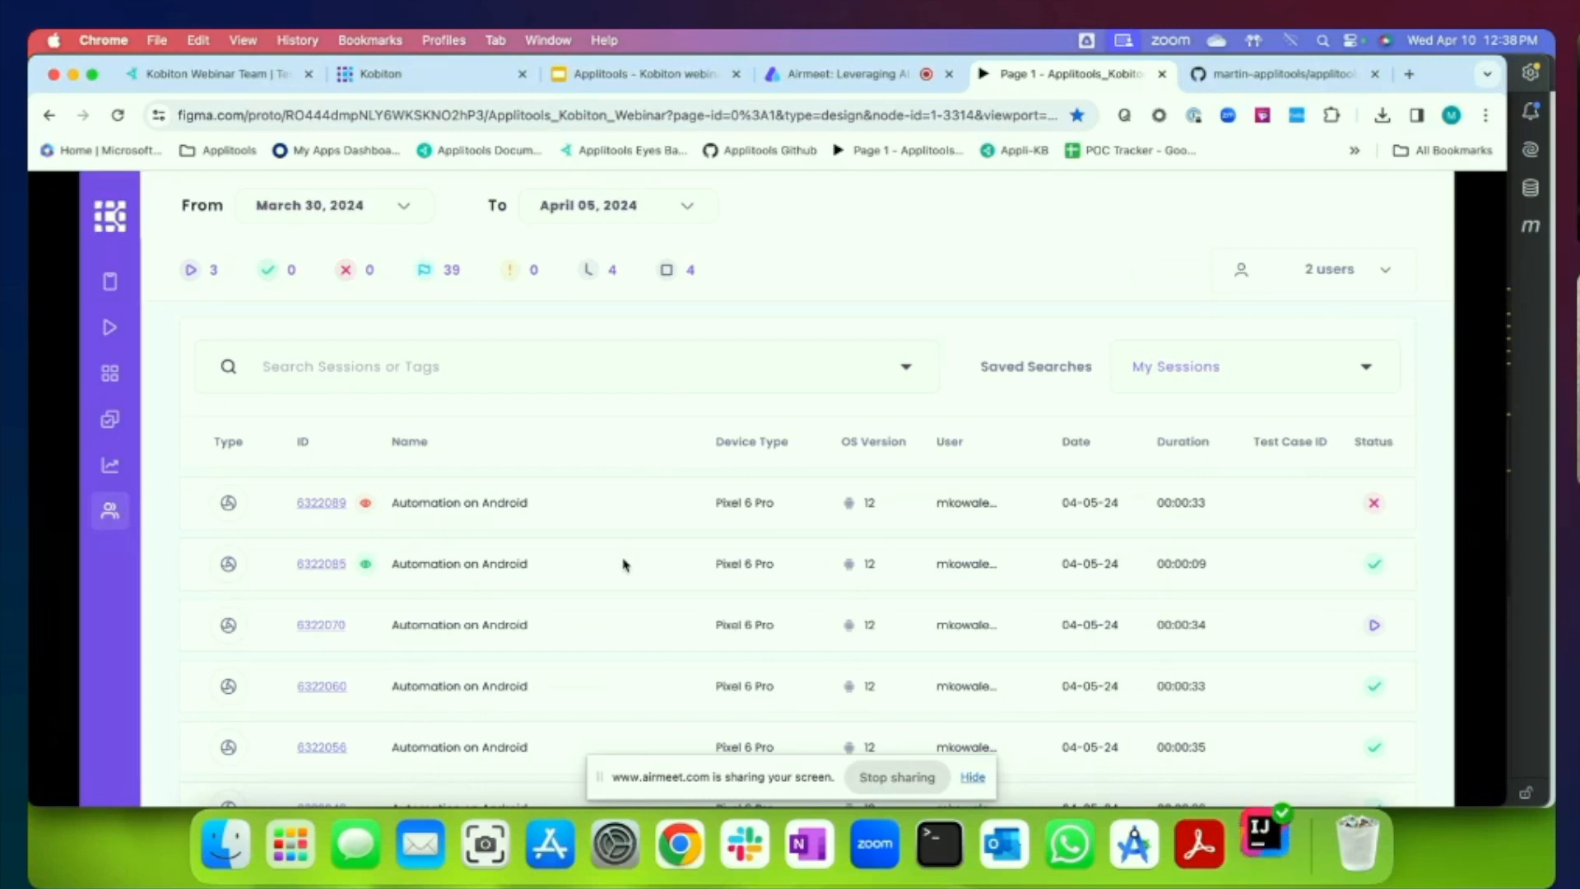
pyautogui.moveTo(364, 600)
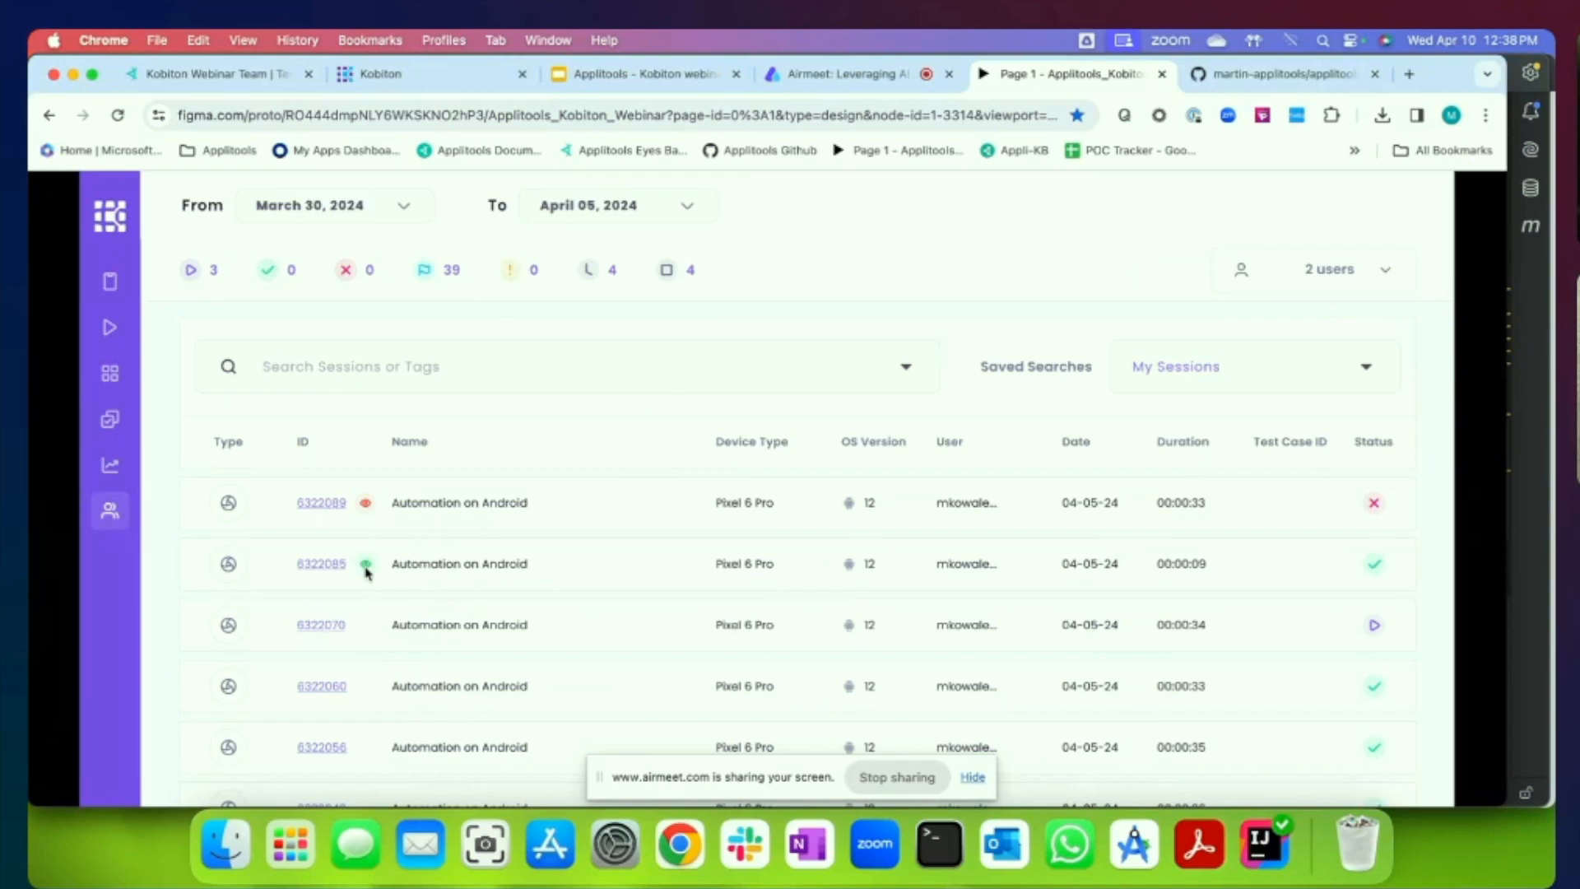
pyautogui.moveTo(359, 594)
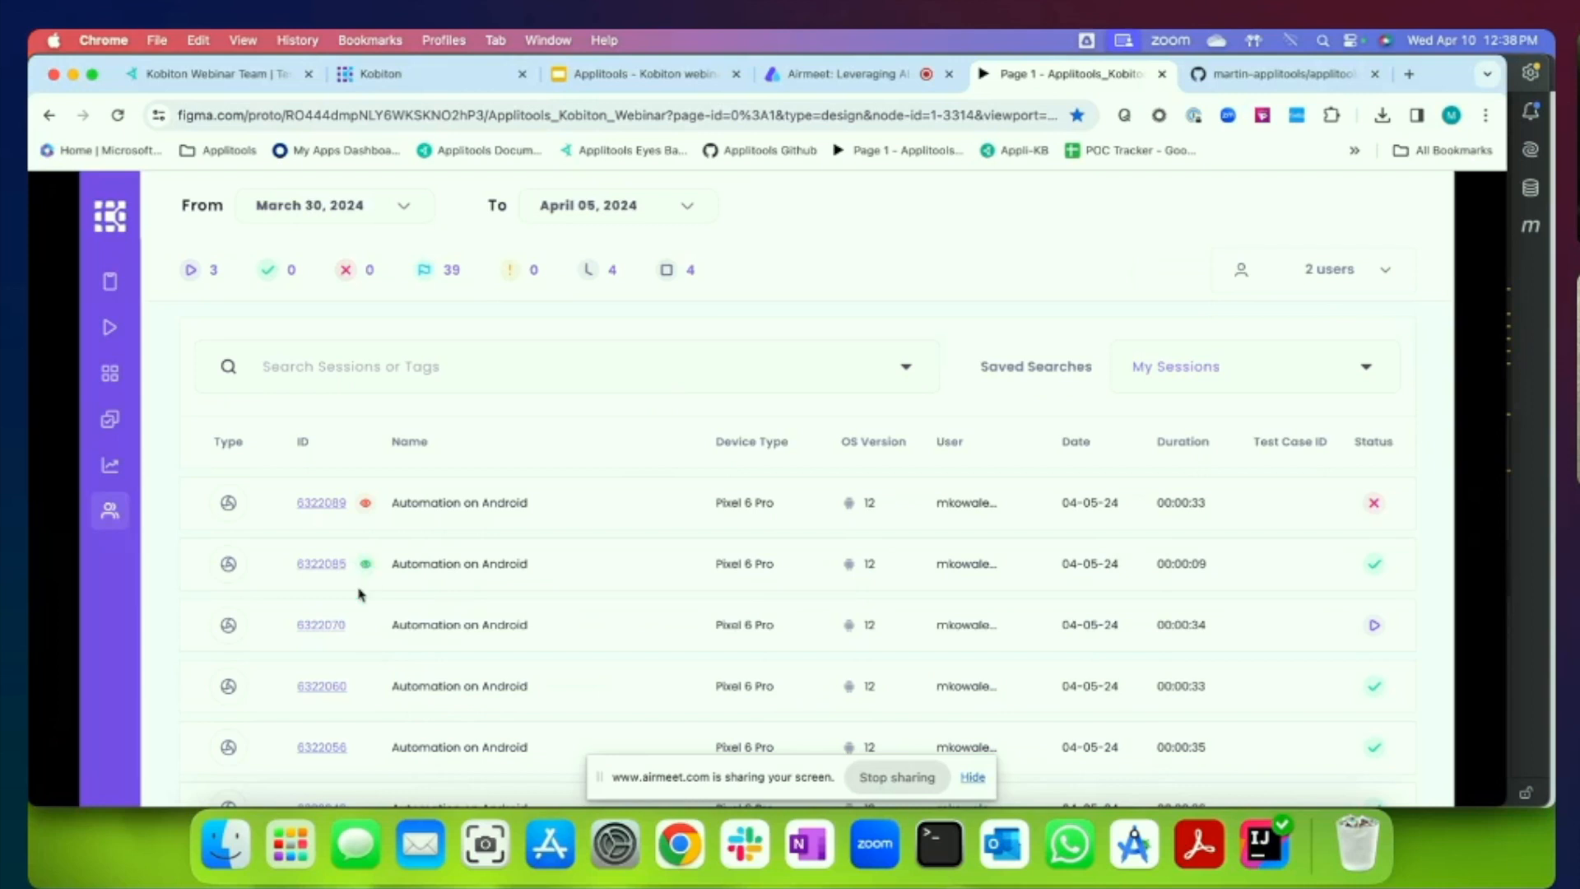
pyautogui.moveTo(368, 580)
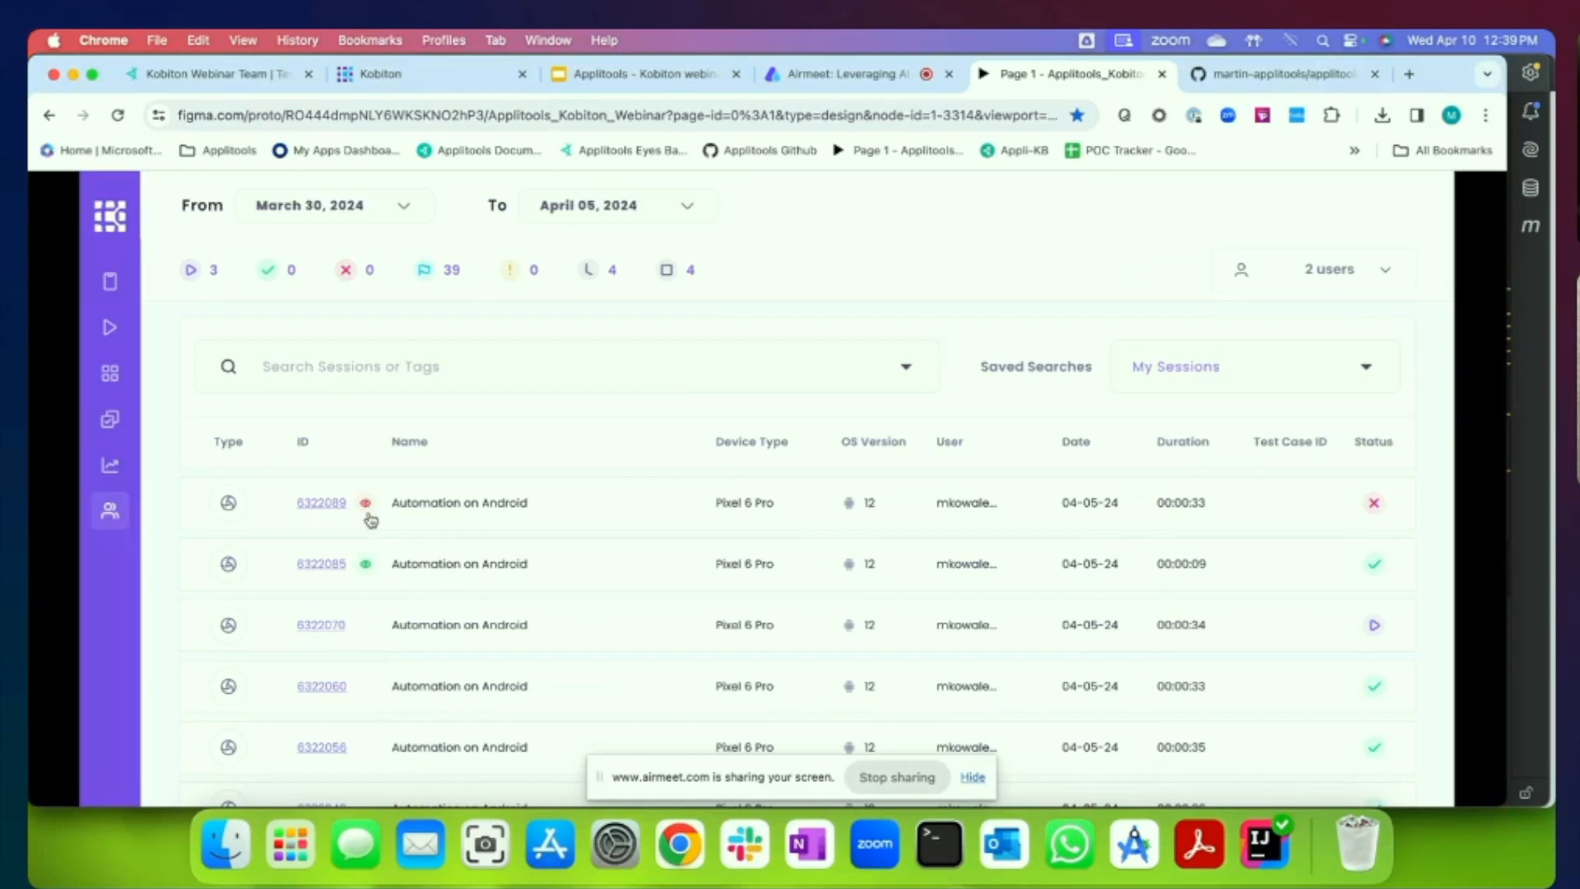
pyautogui.moveTo(1405, 495)
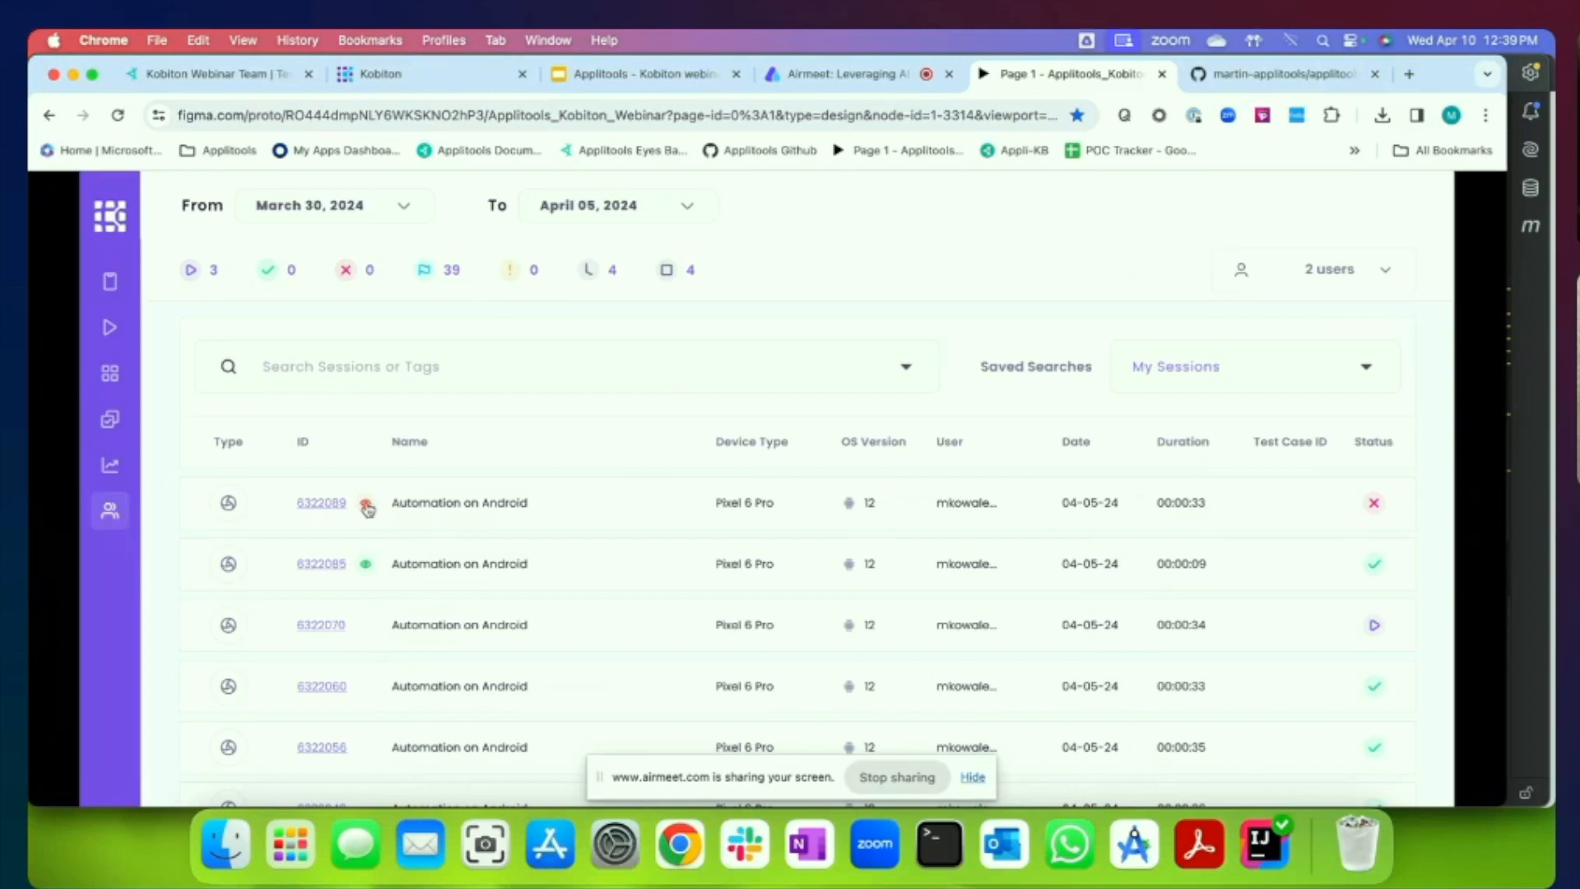
# - Go back to Applitools Eyes to see the newest Kobiton-Applitools batch results
pyautogui.click(320, 503)
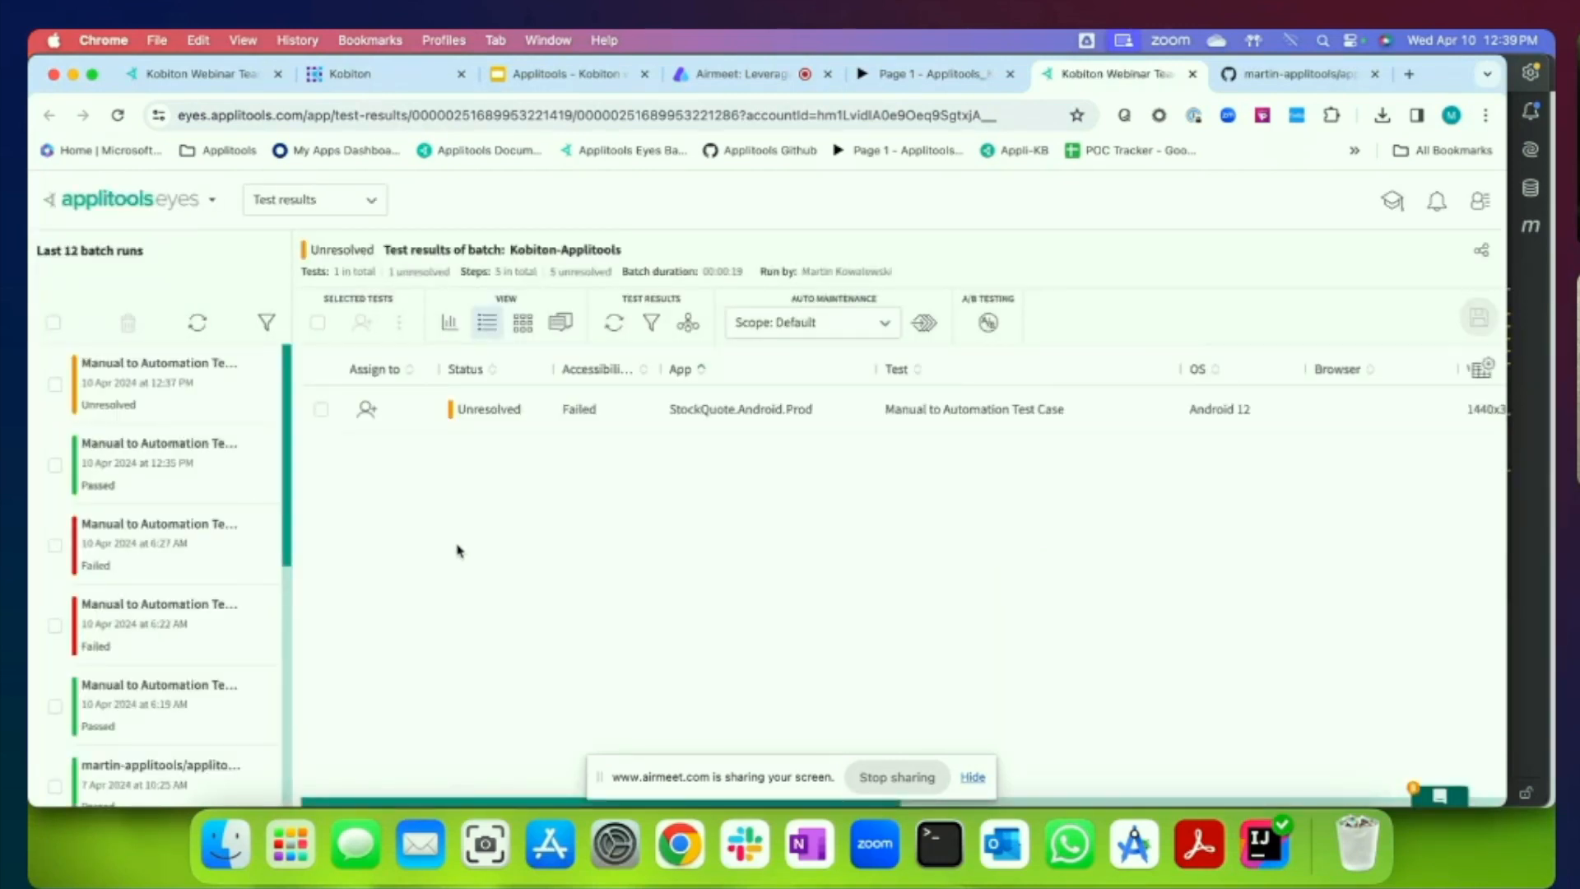
pyautogui.moveTo(473, 564)
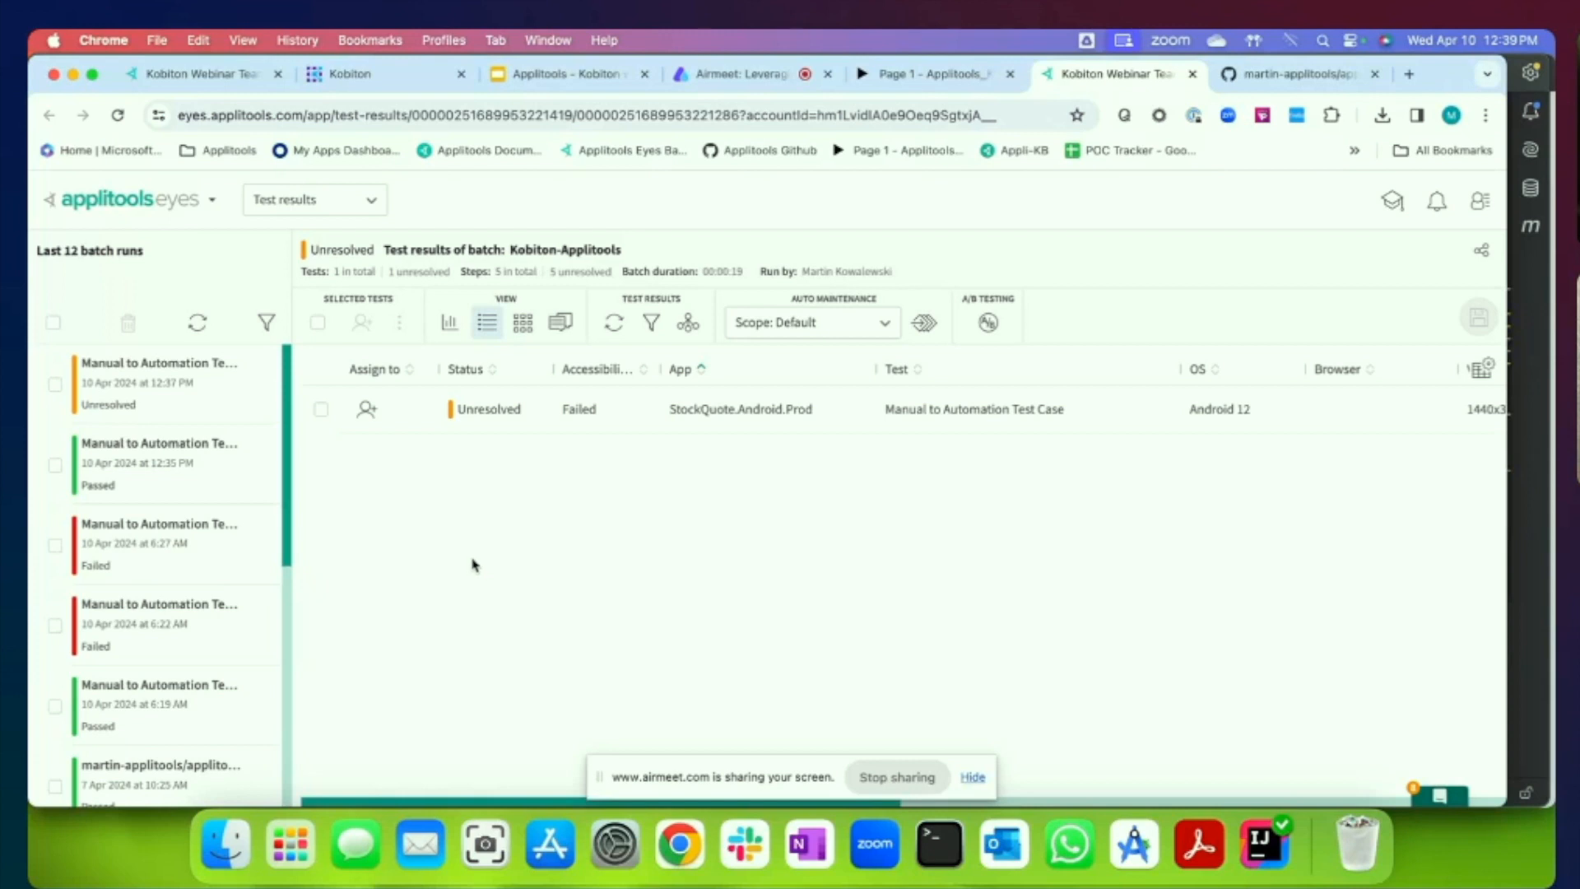
pyautogui.moveTo(773, 701)
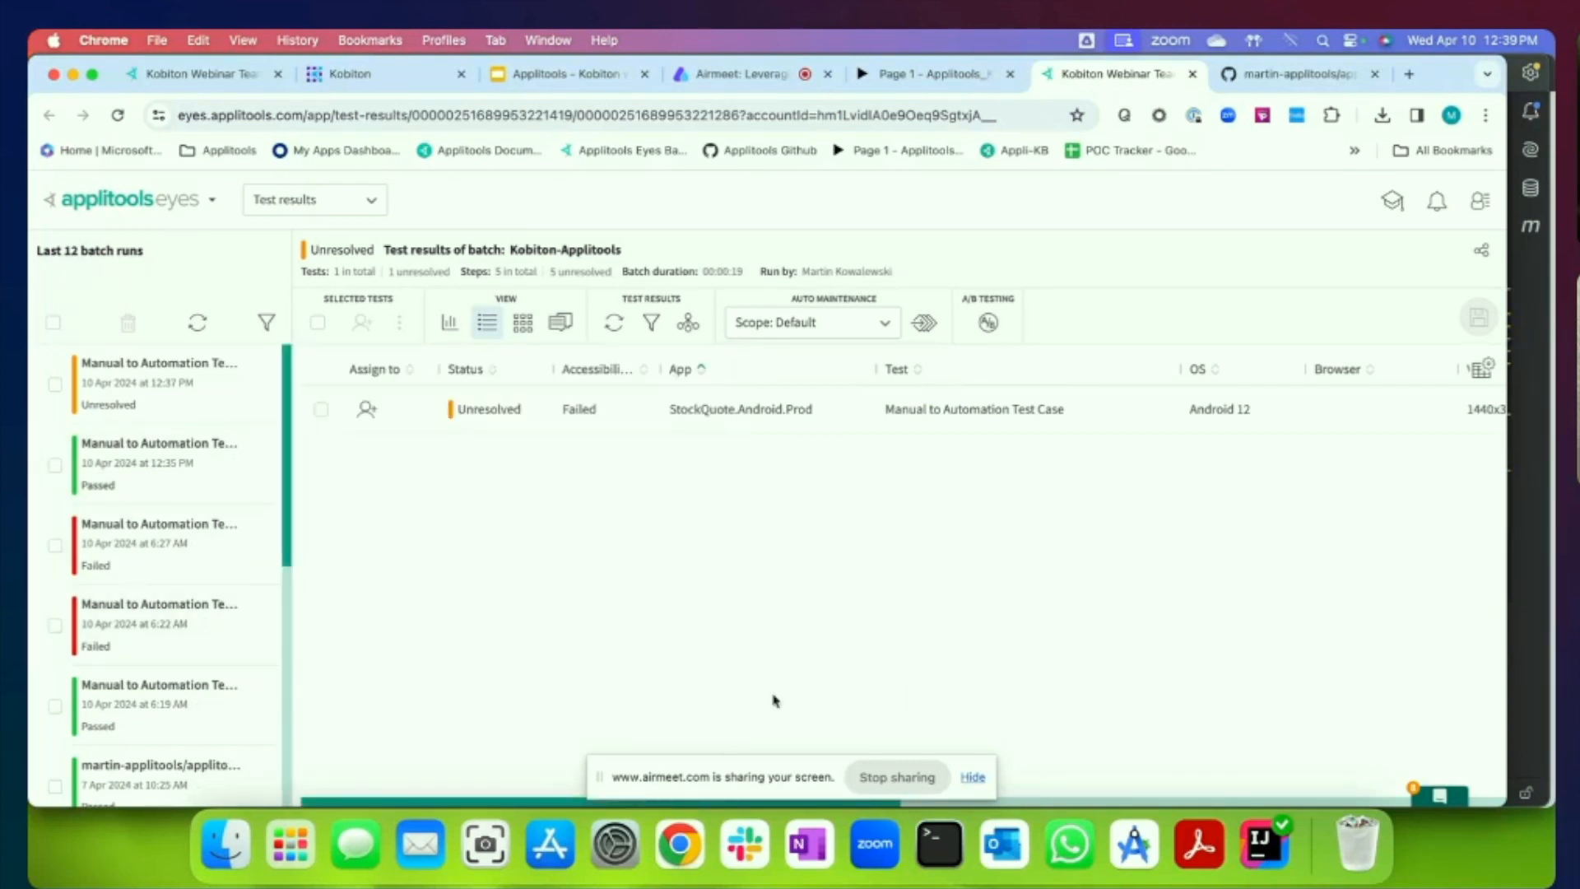
pyautogui.moveTo(484, 677)
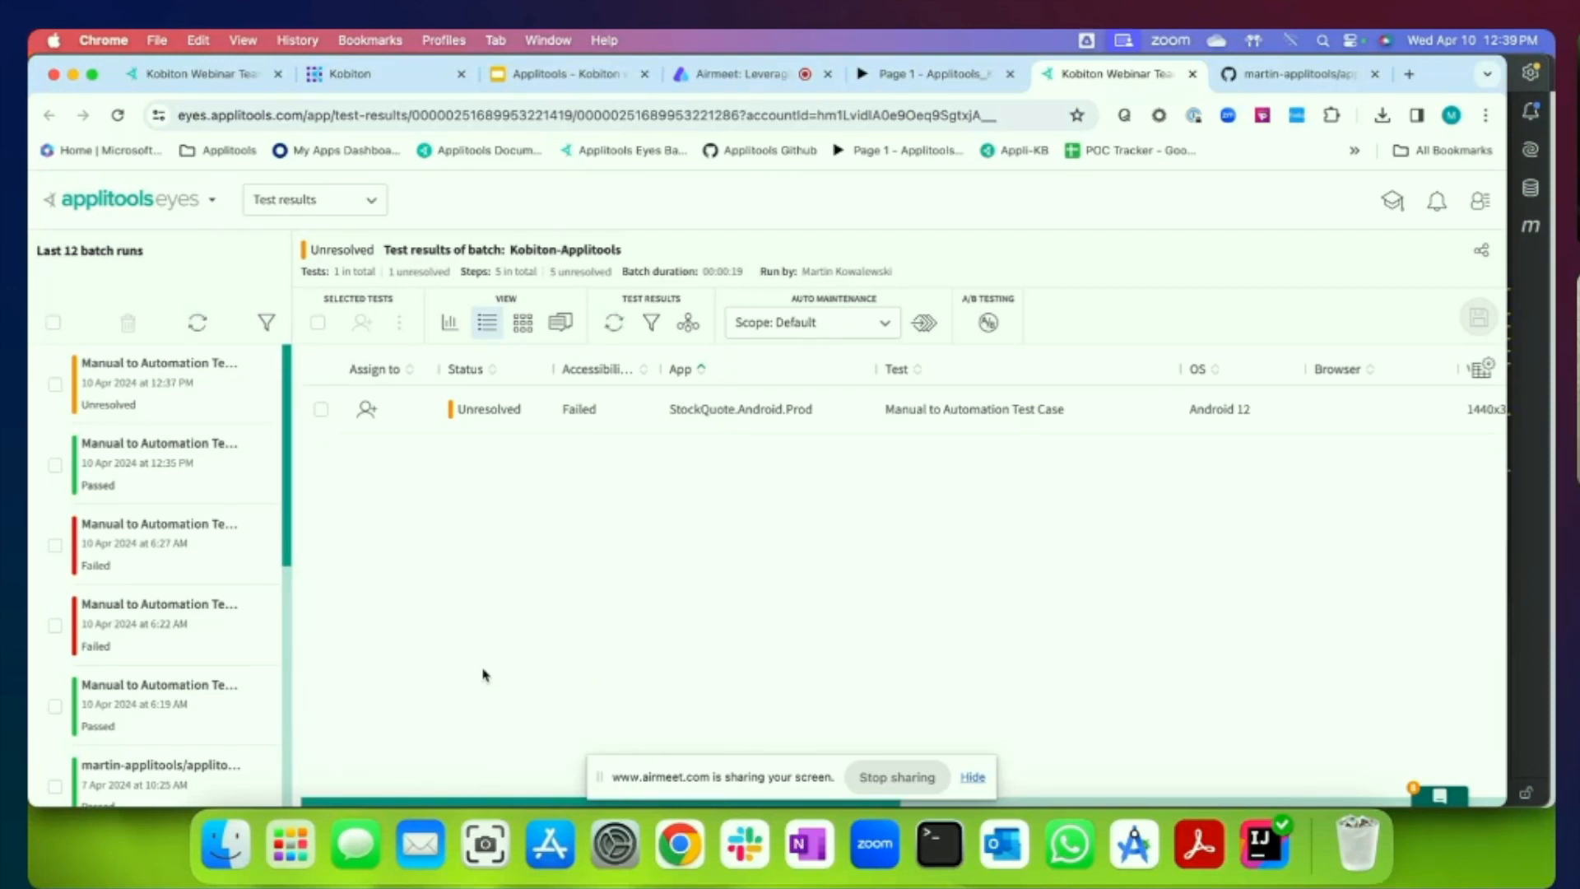
# - Open the newest 12:37 PM Manual to Automation batch run
pyautogui.click(973, 408)
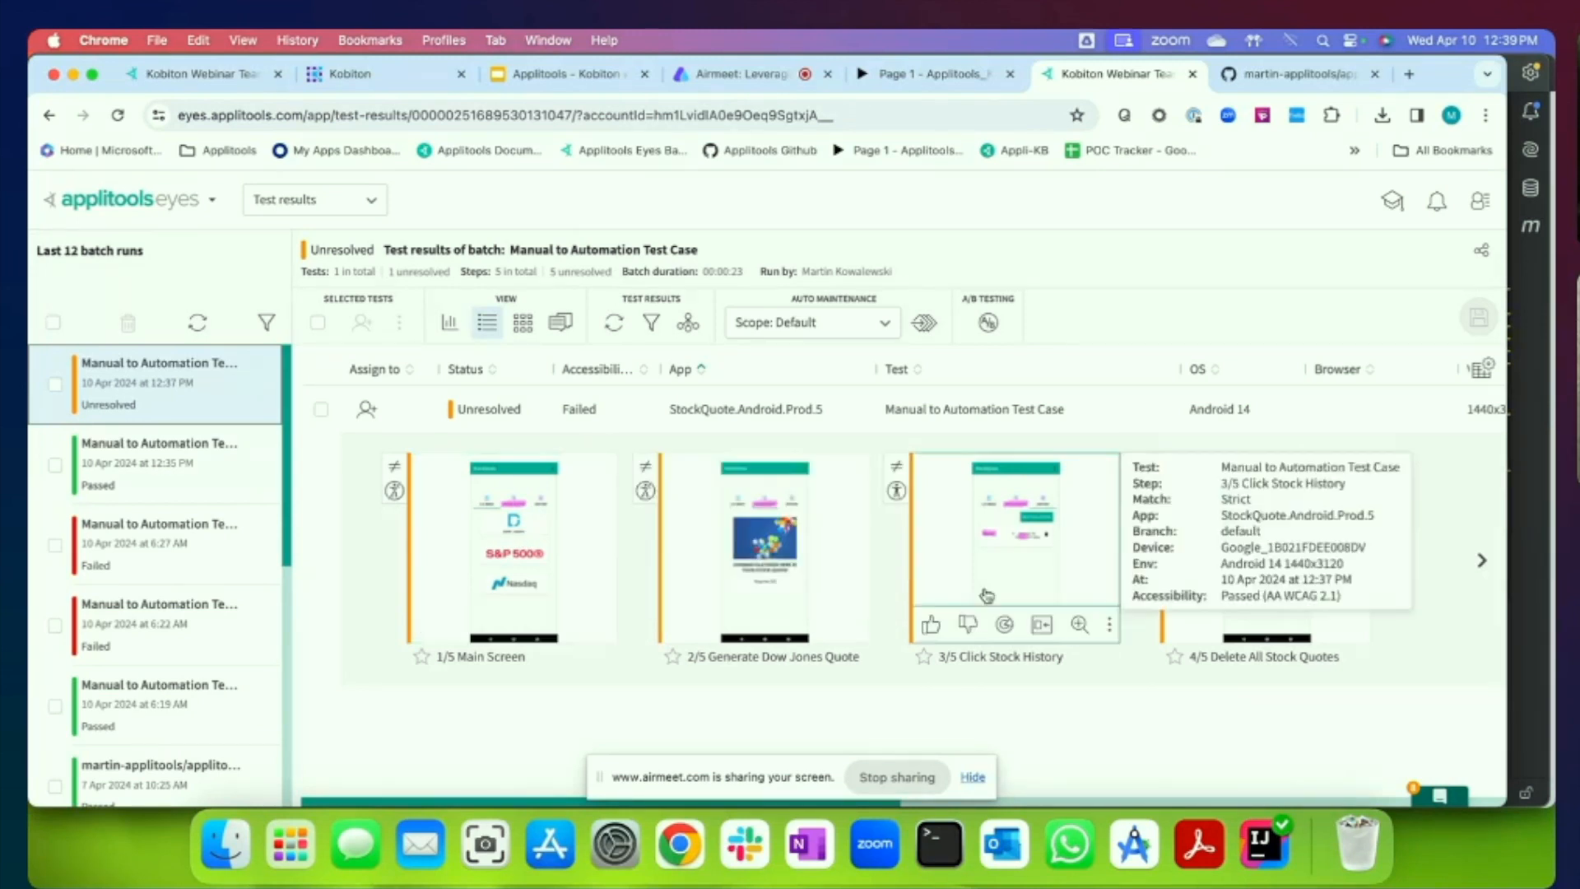
pyautogui.moveTo(1464, 607)
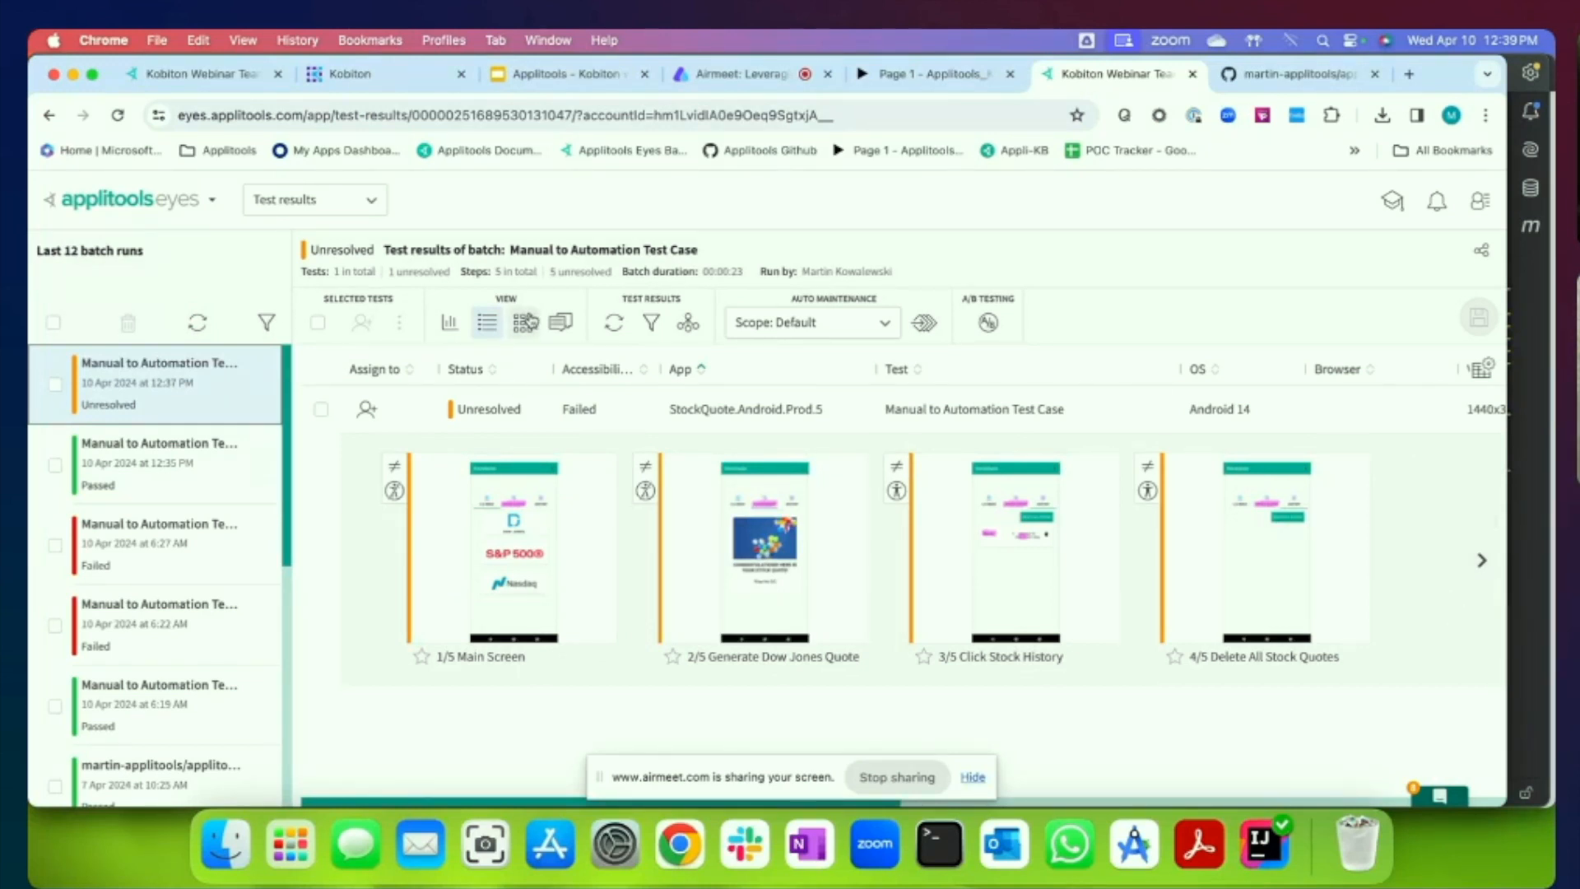
# - Switch to the thumbnails grid view showing all five checkpoint screenshots
pyautogui.click(523, 323)
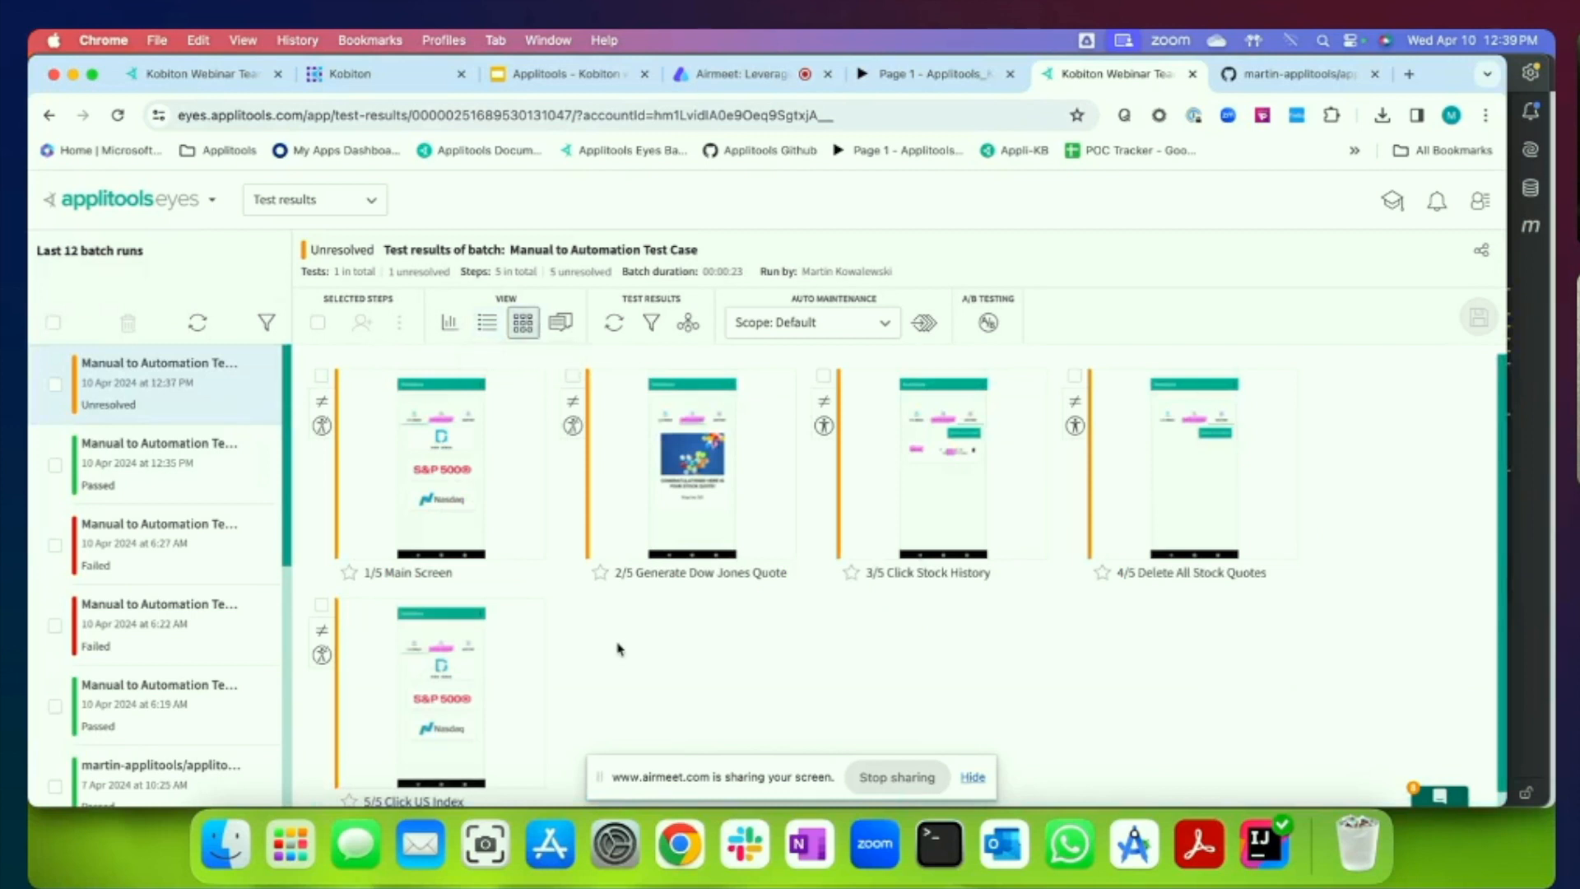
pyautogui.moveTo(656, 668)
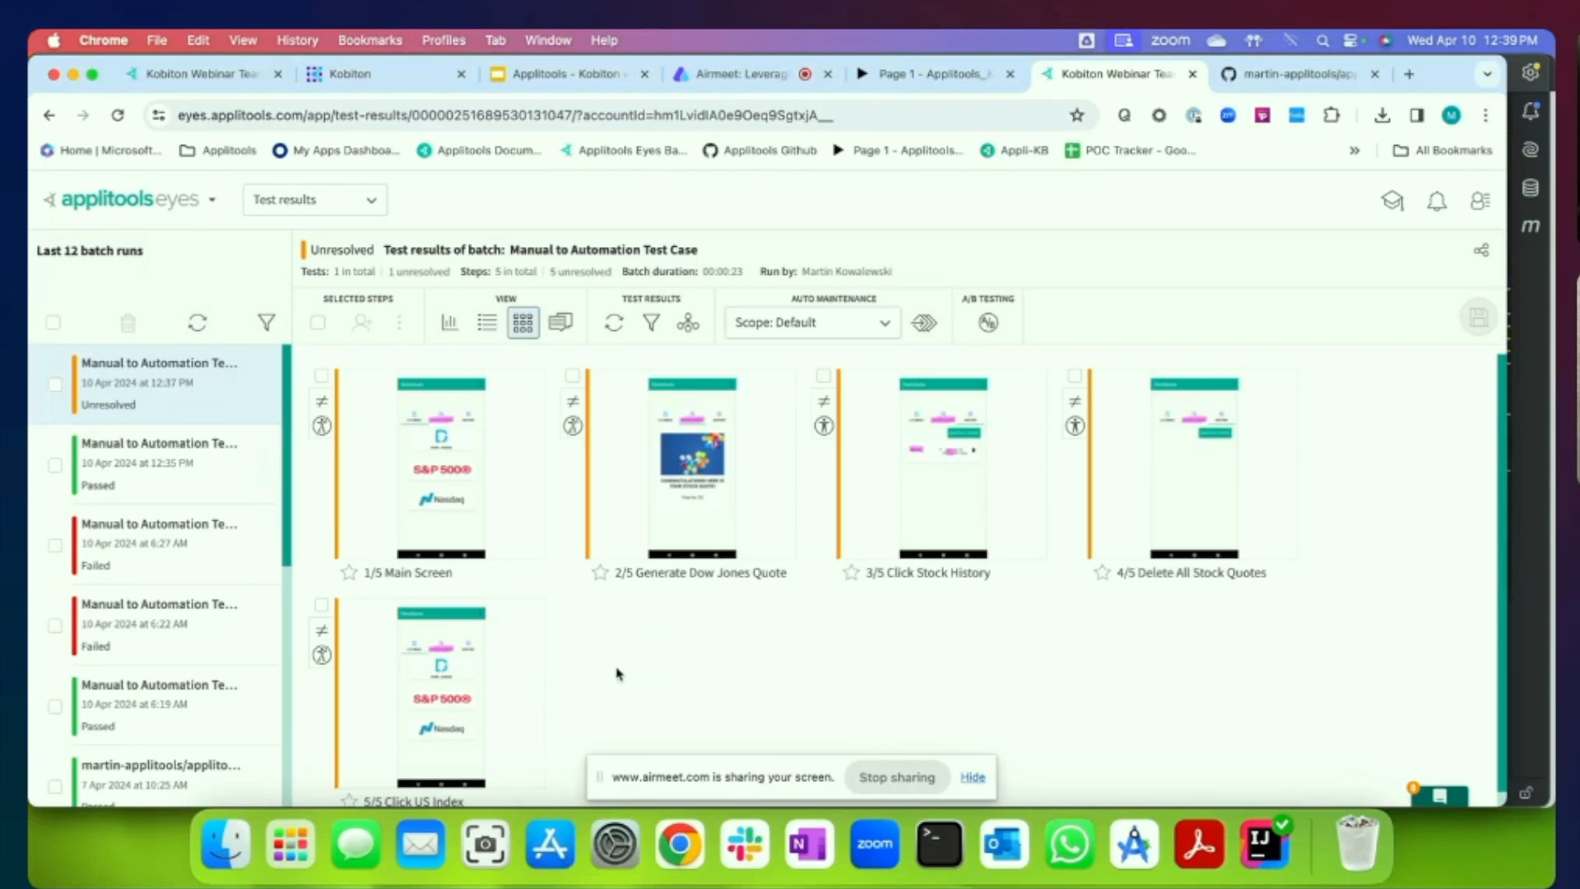
pyautogui.moveTo(592, 289)
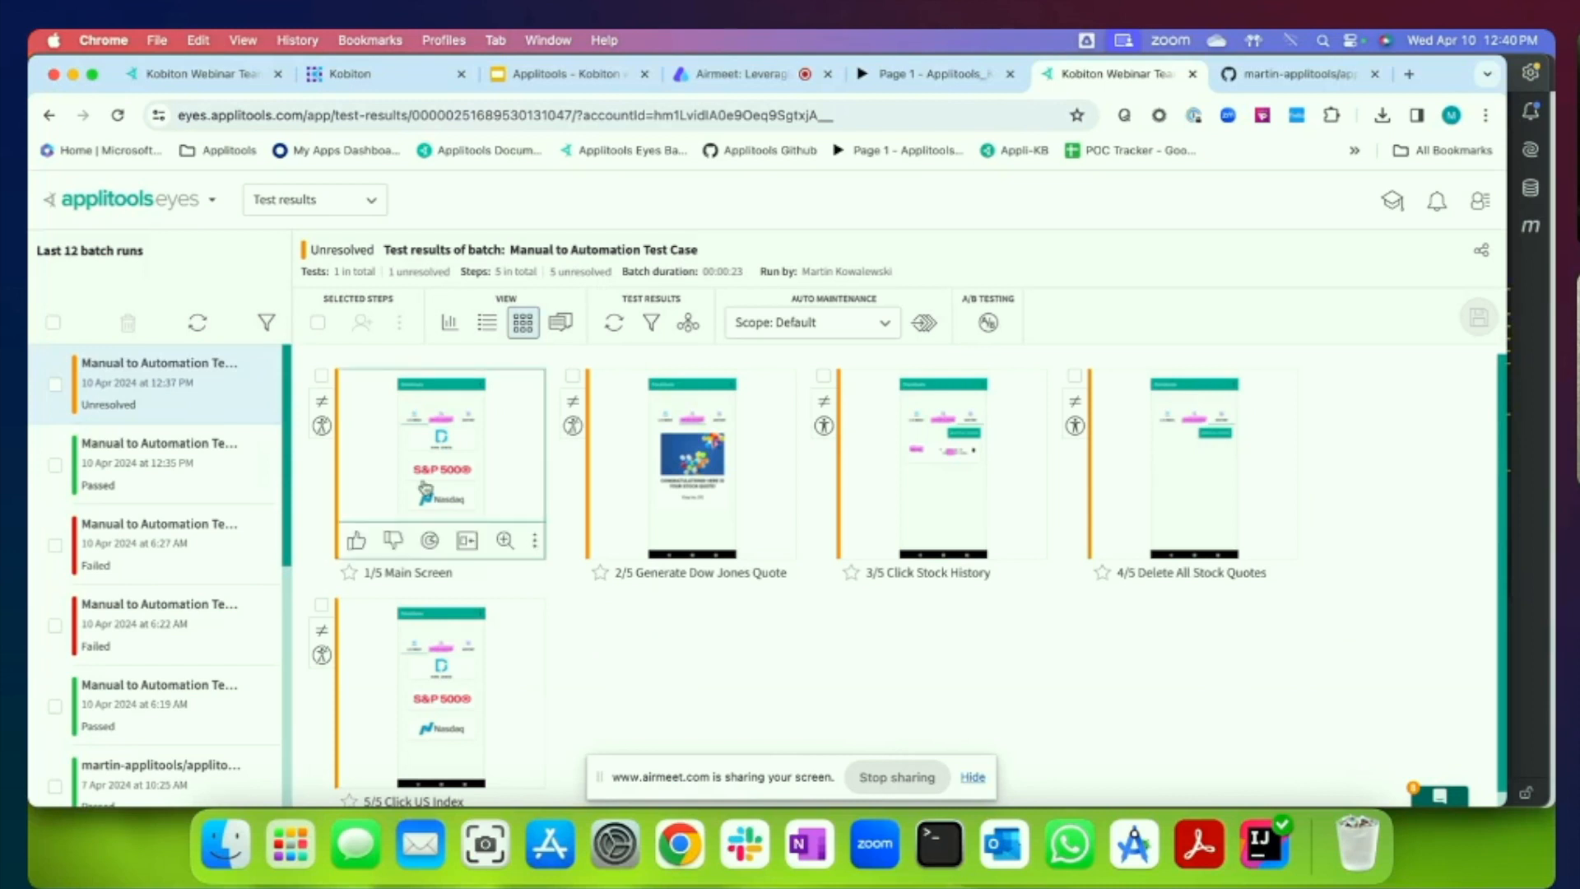
pyautogui.moveTo(971, 786)
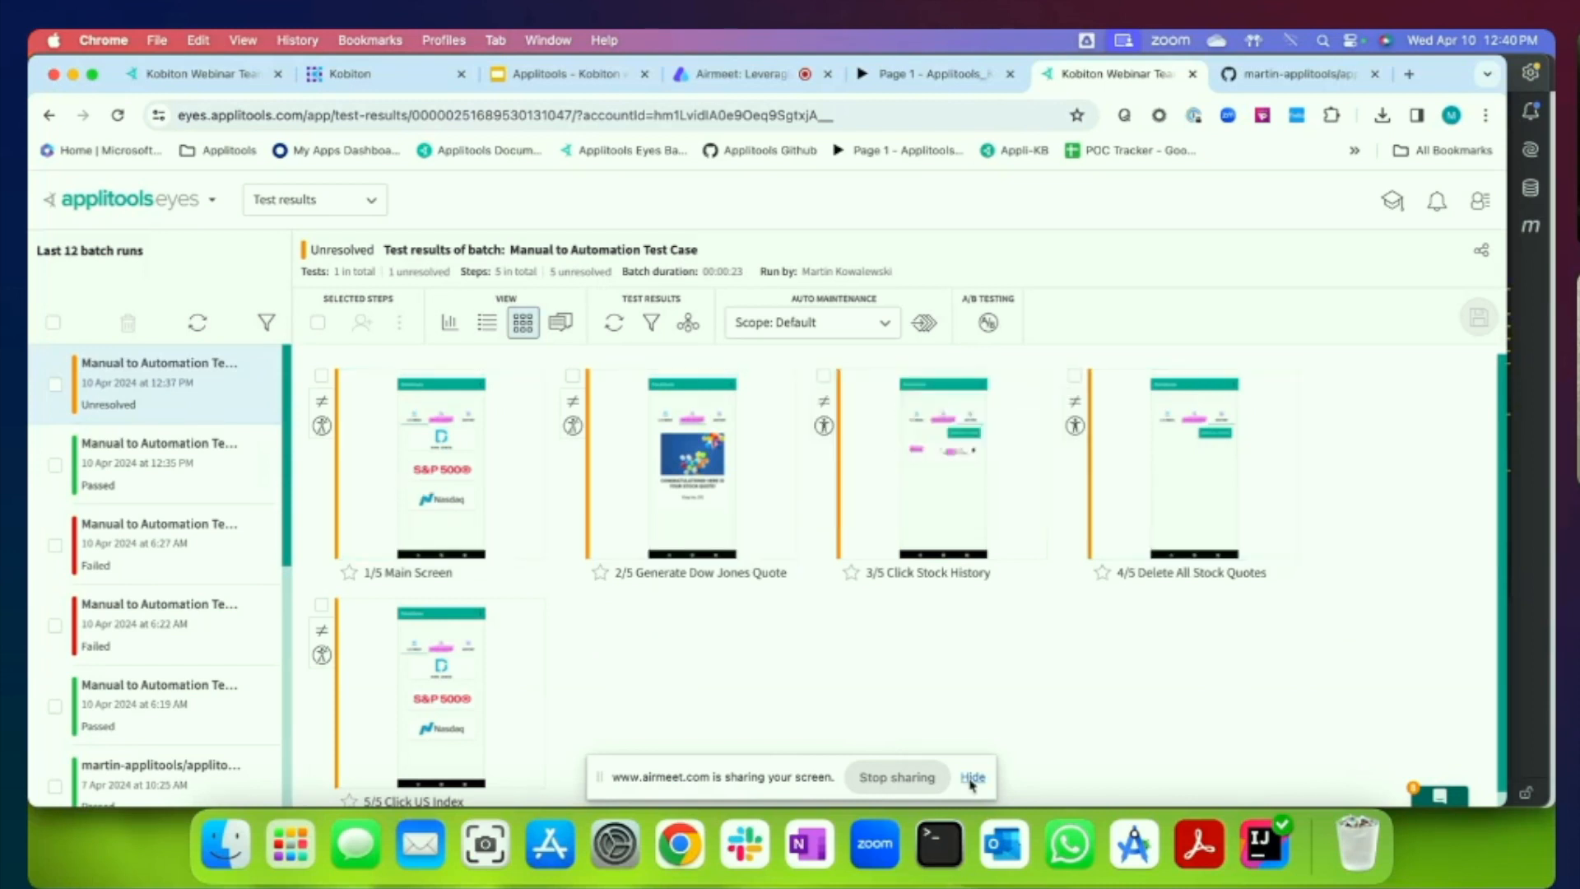
pyautogui.moveTo(615, 704)
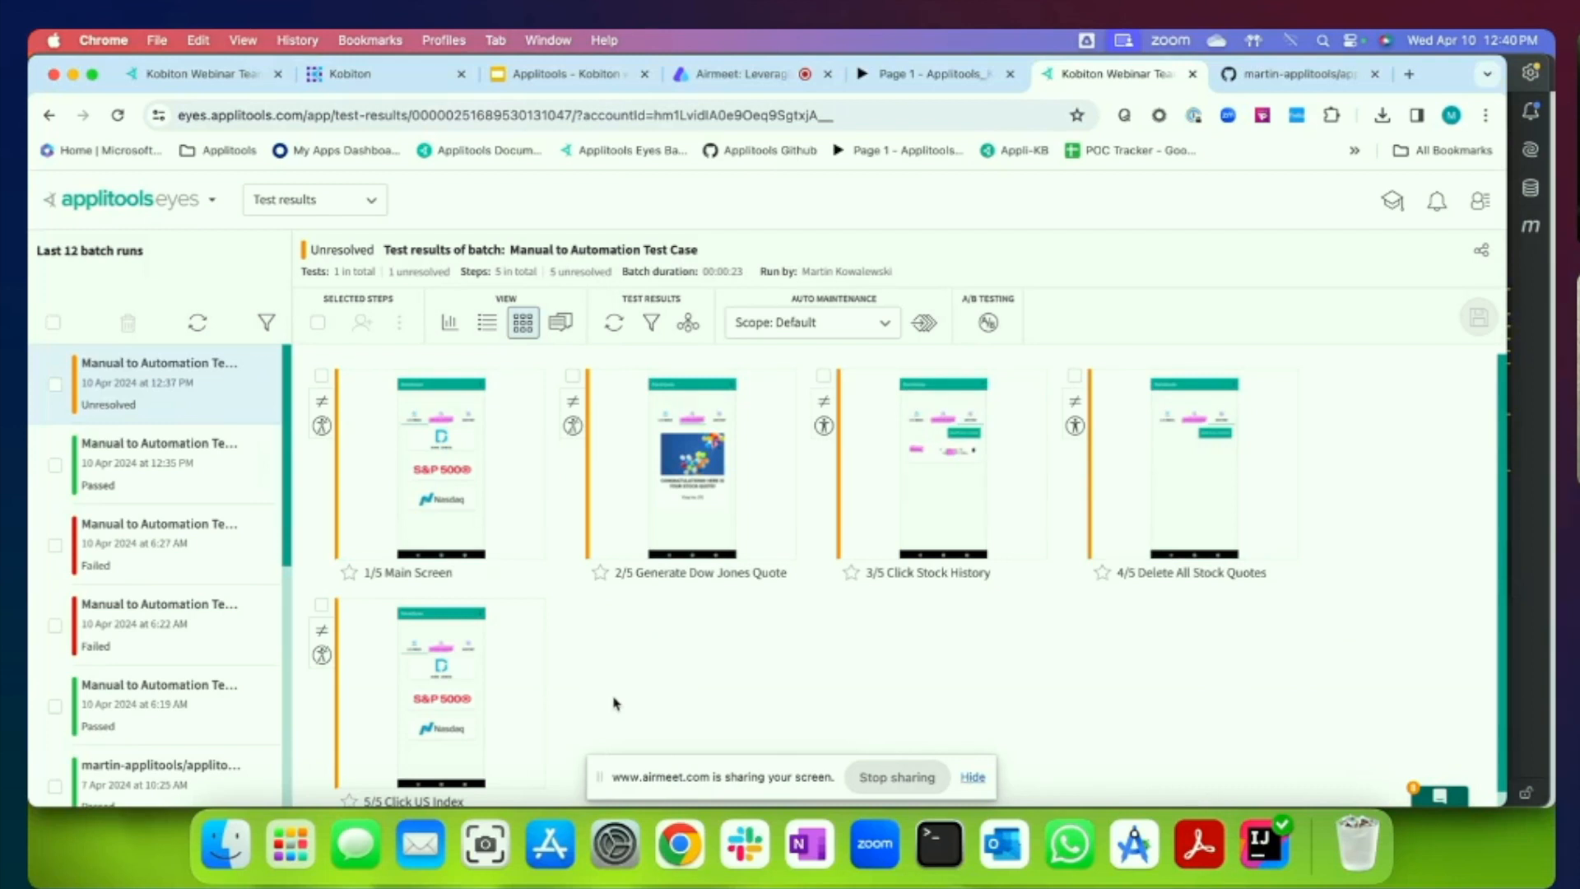
pyautogui.moveTo(625, 690)
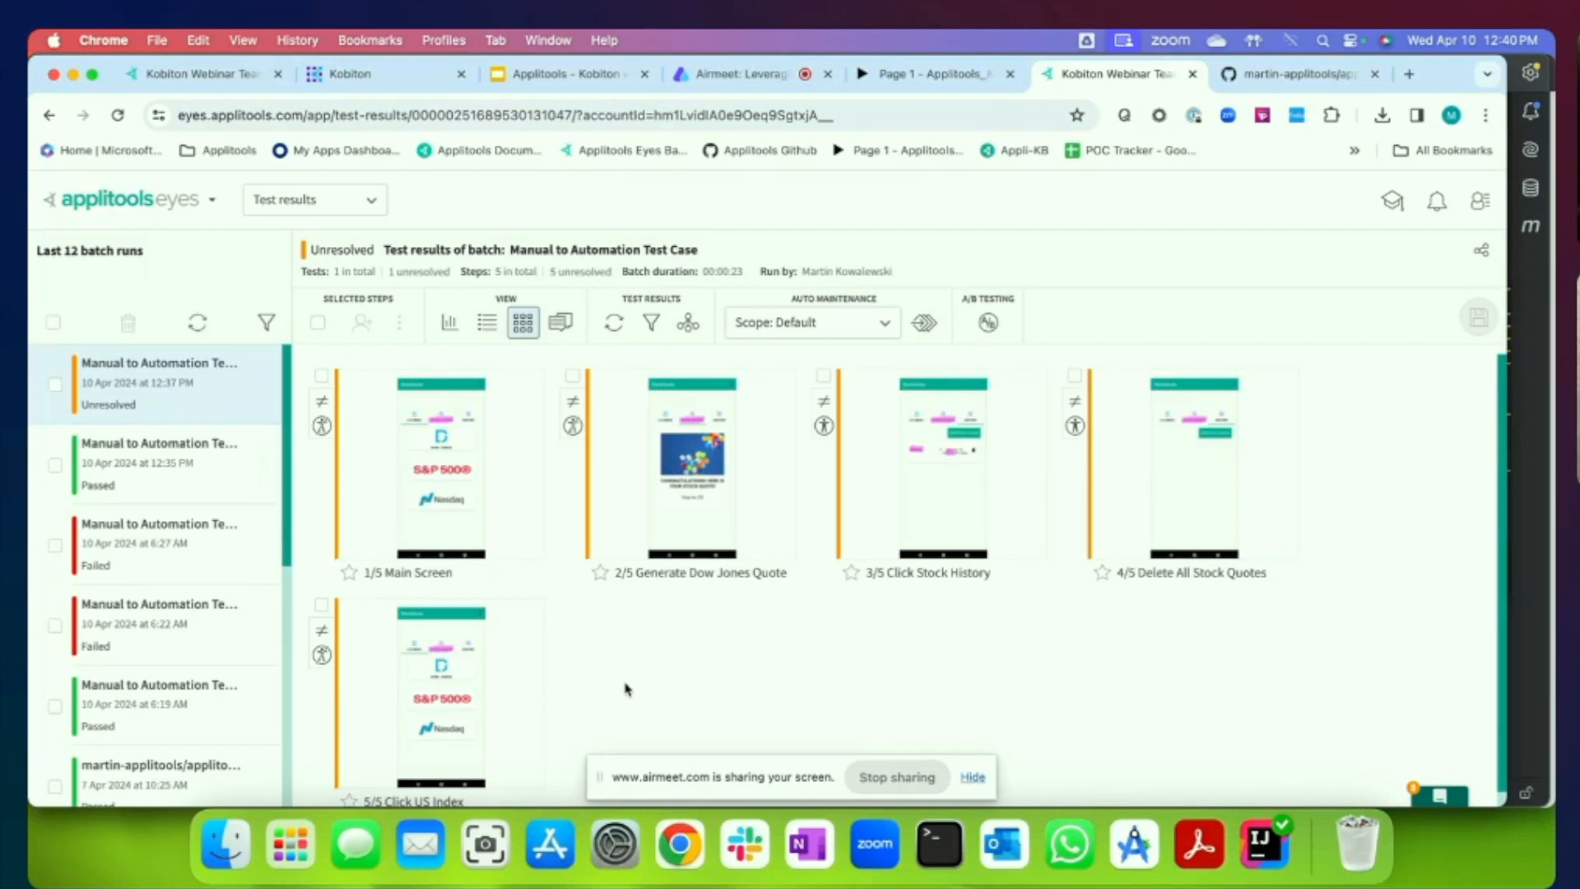
pyautogui.moveTo(643, 690)
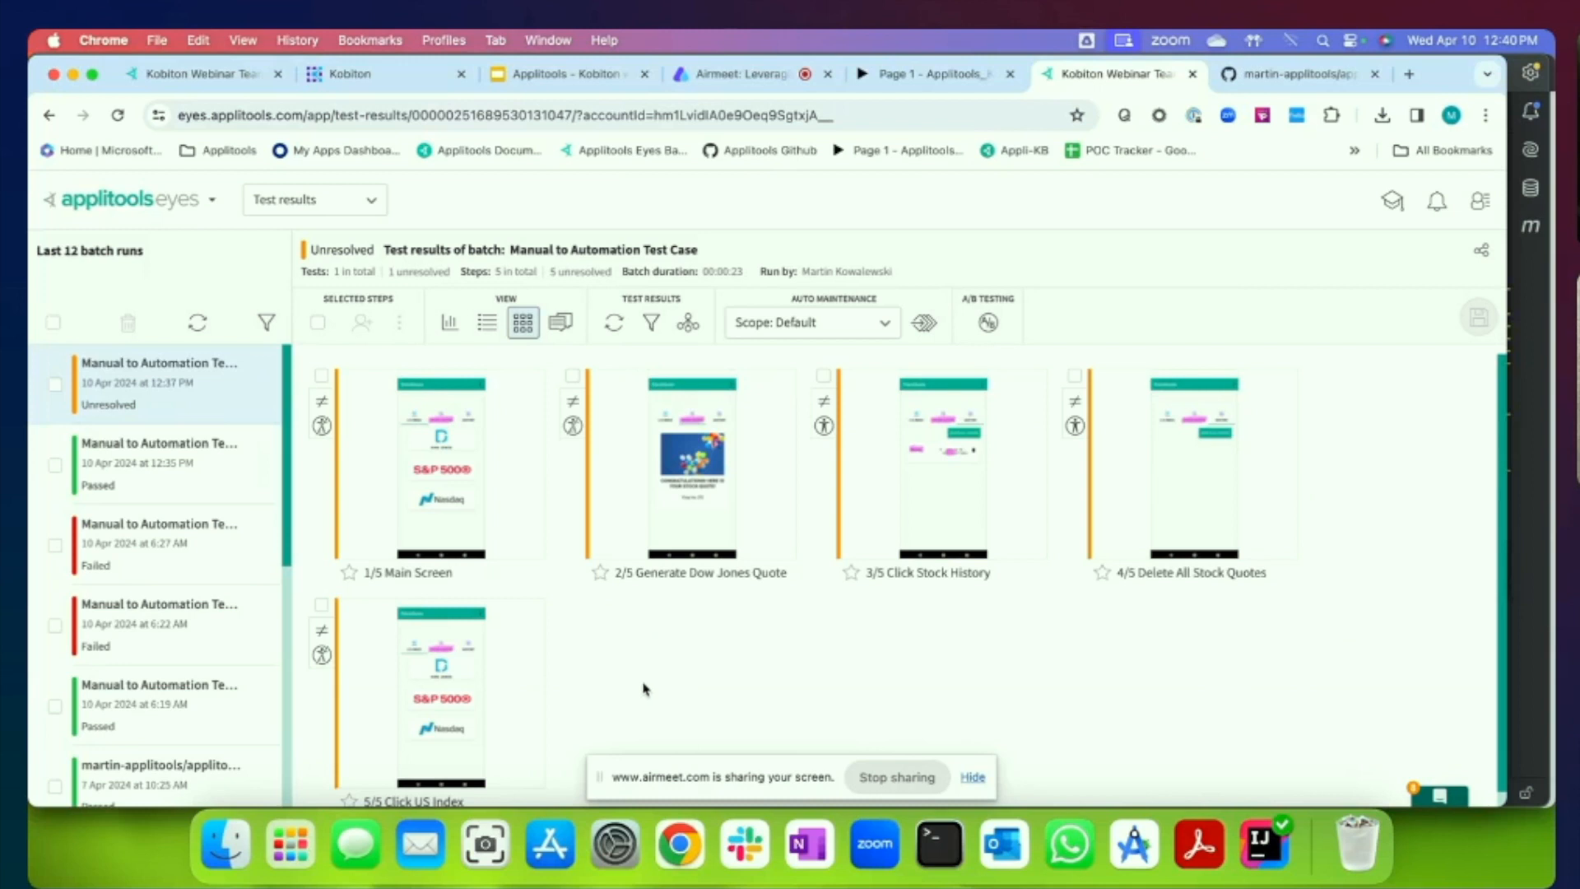
pyautogui.moveTo(641, 692)
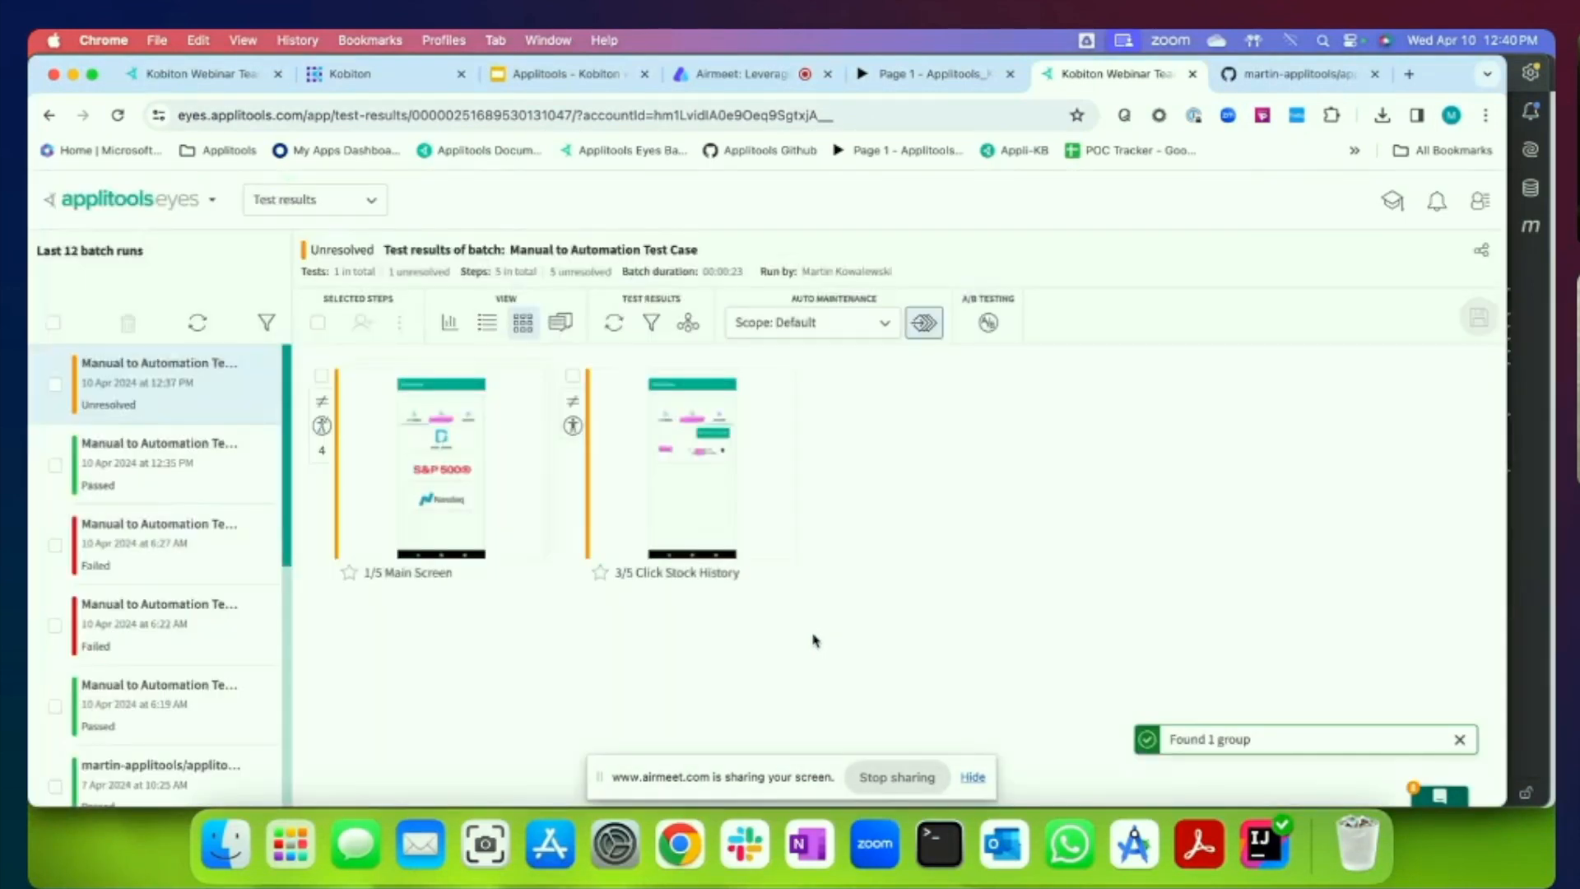
pyautogui.moveTo(829, 675)
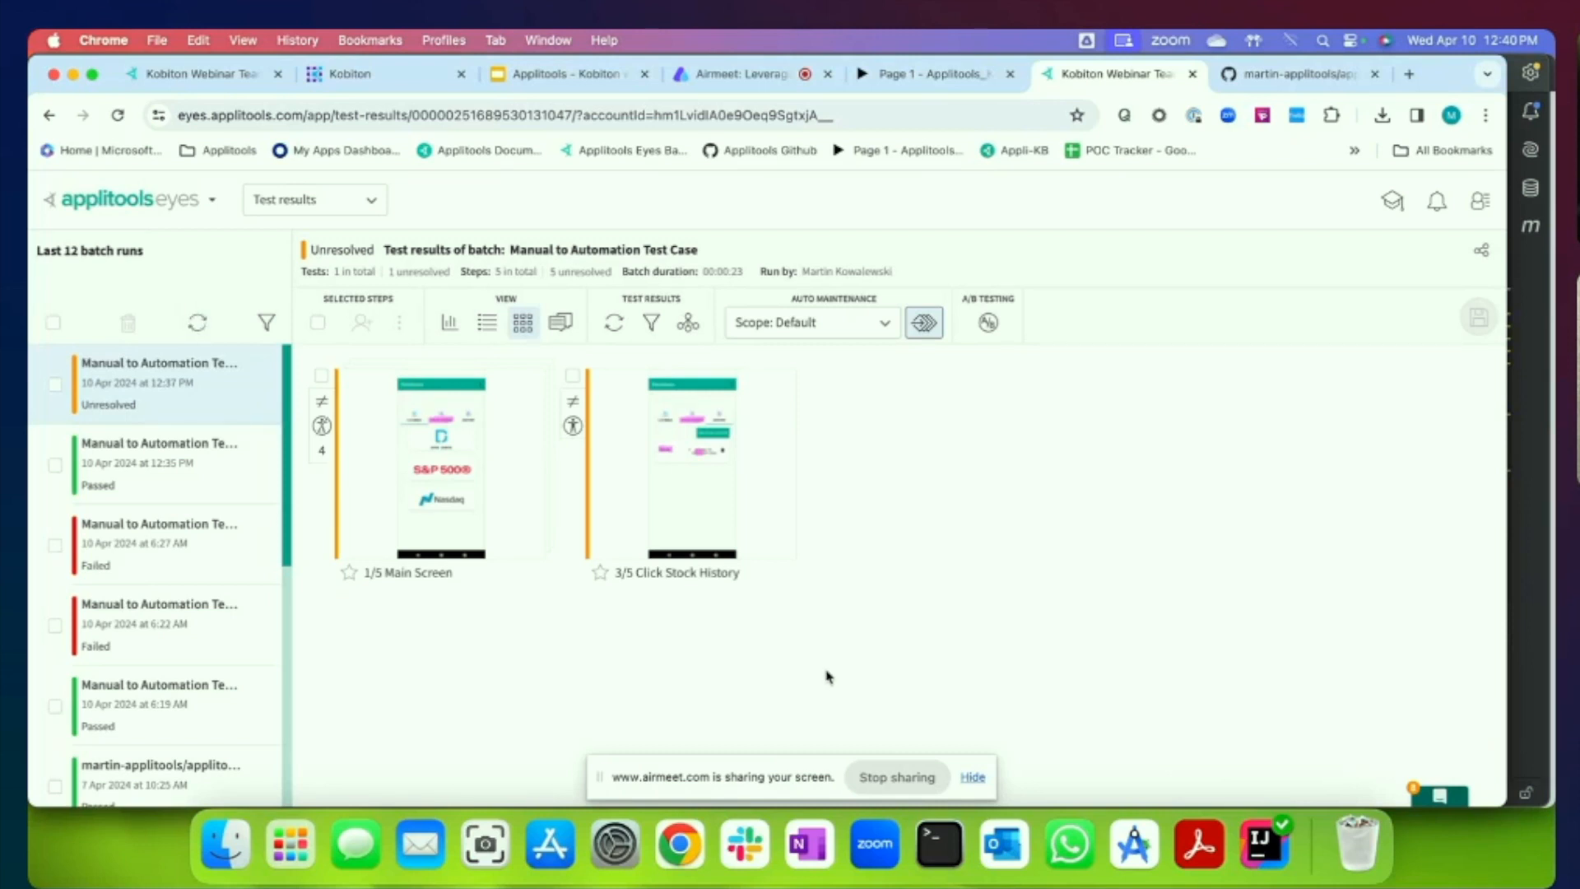
pyautogui.moveTo(762, 677)
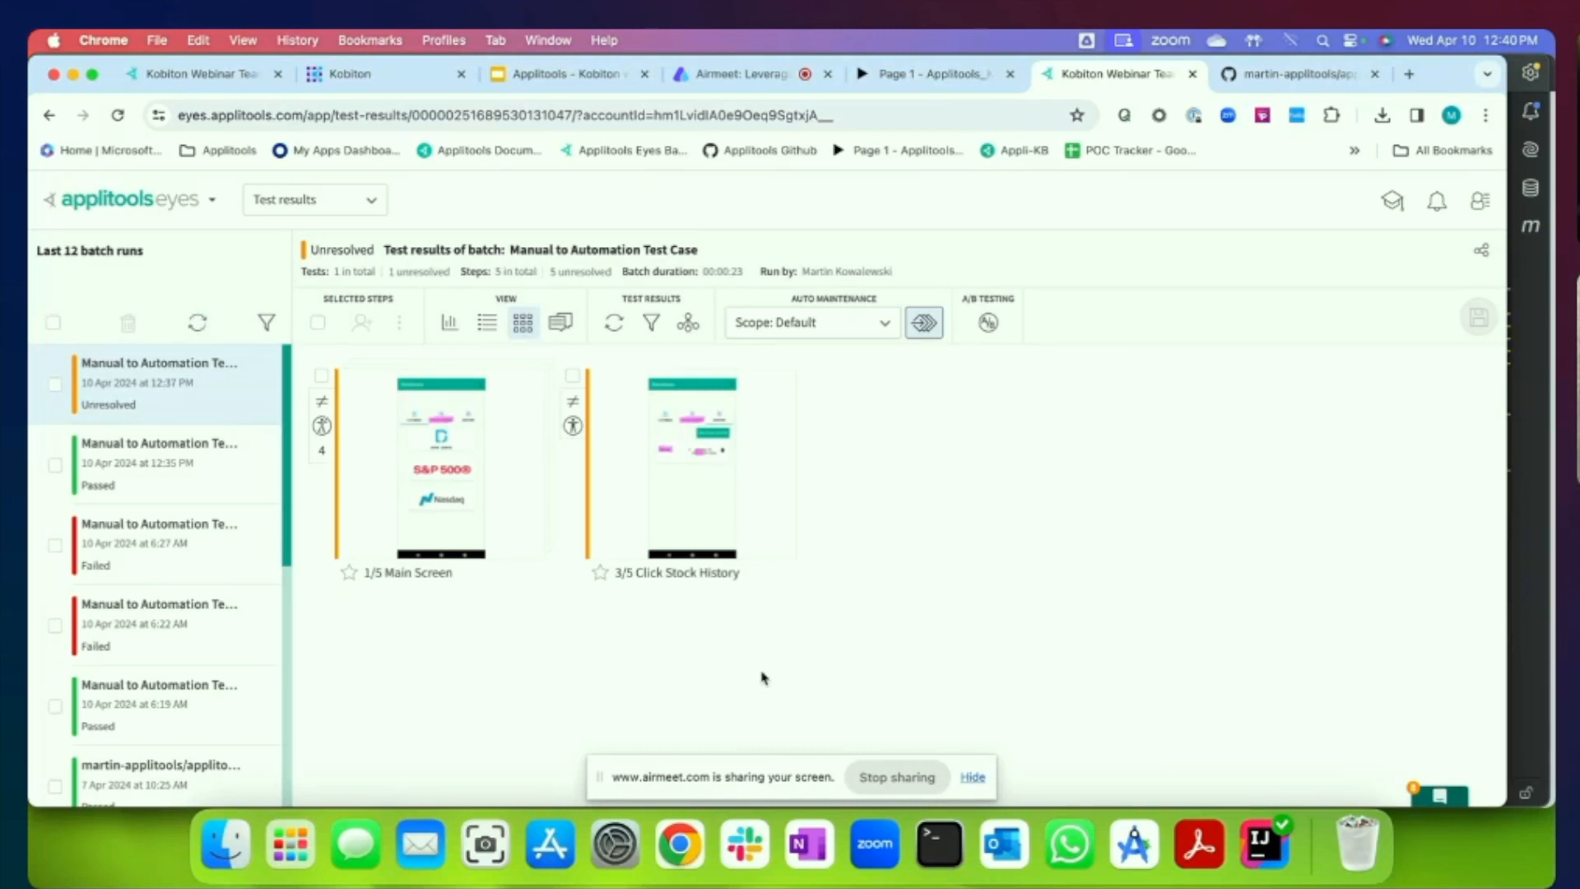
pyautogui.moveTo(435, 691)
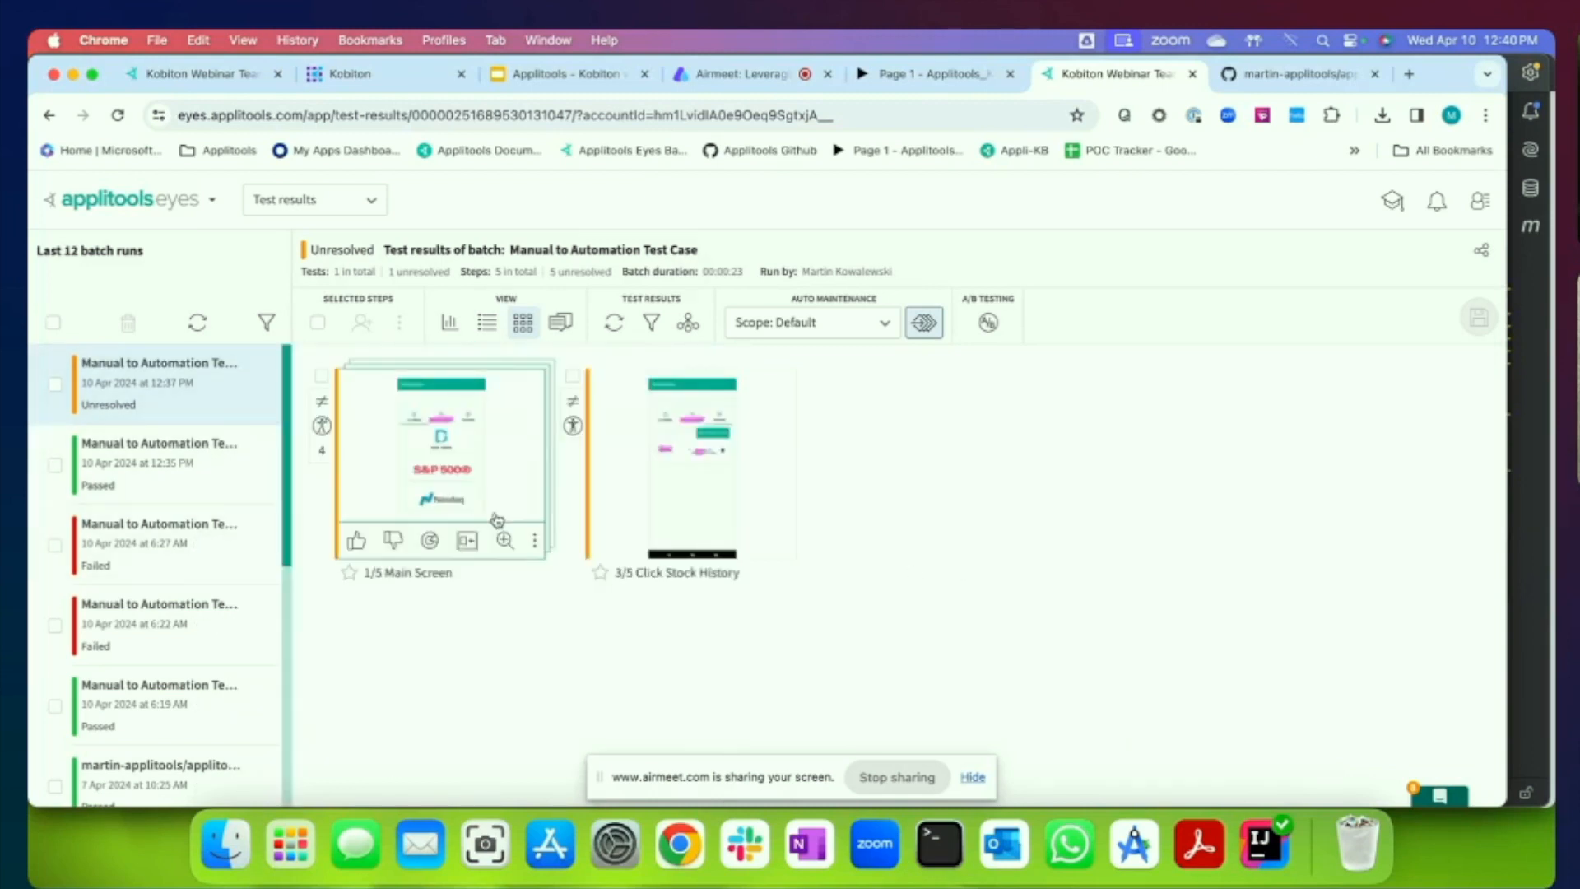
pyautogui.moveTo(456, 511)
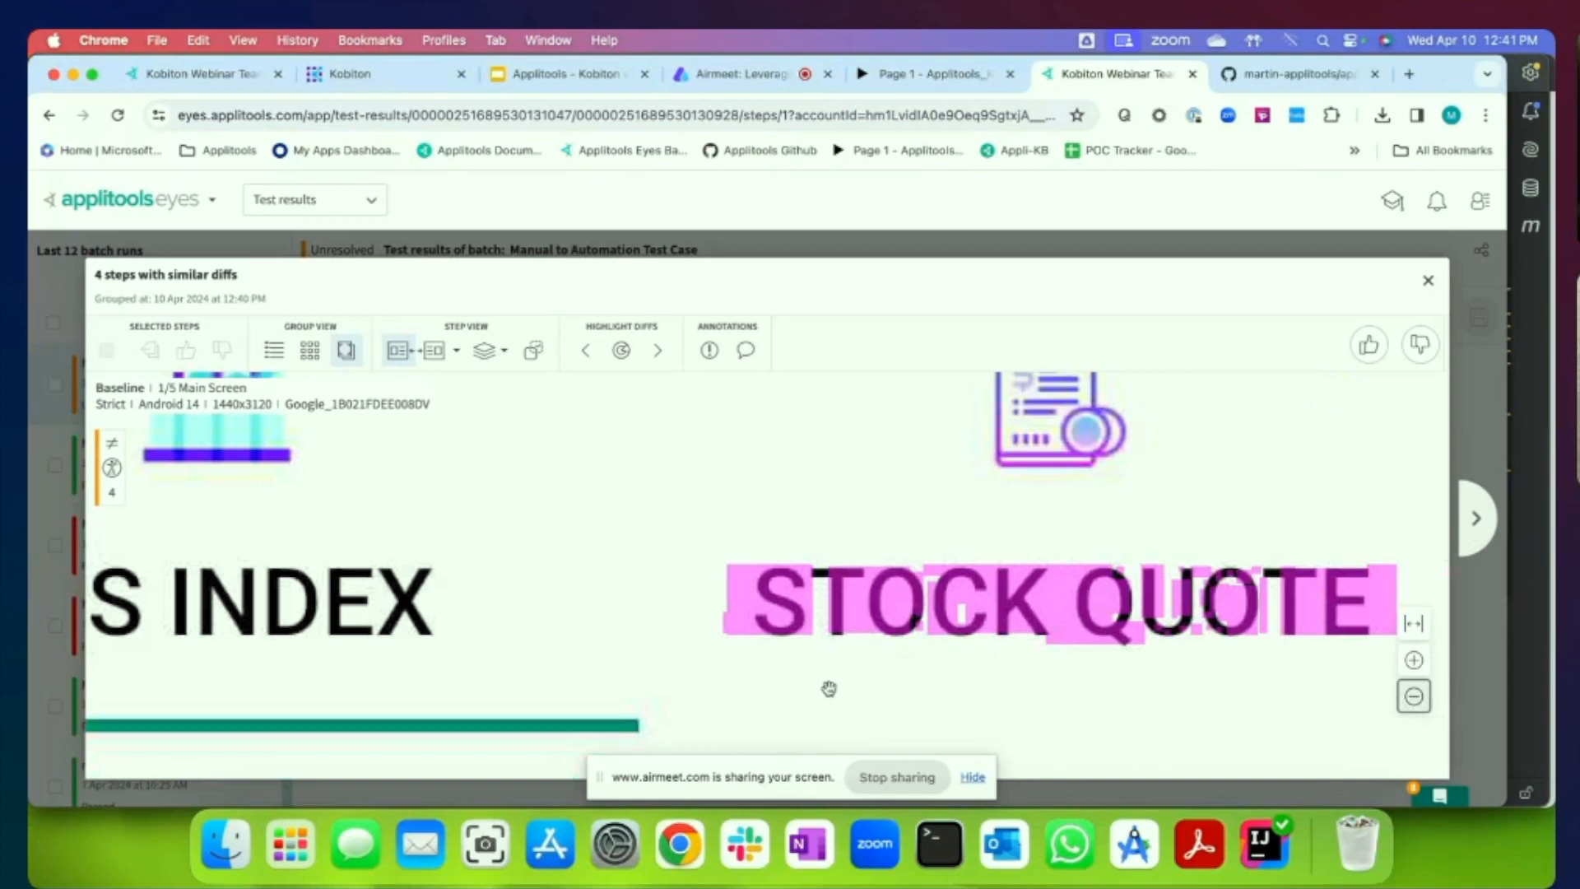
pyautogui.moveTo(988, 625)
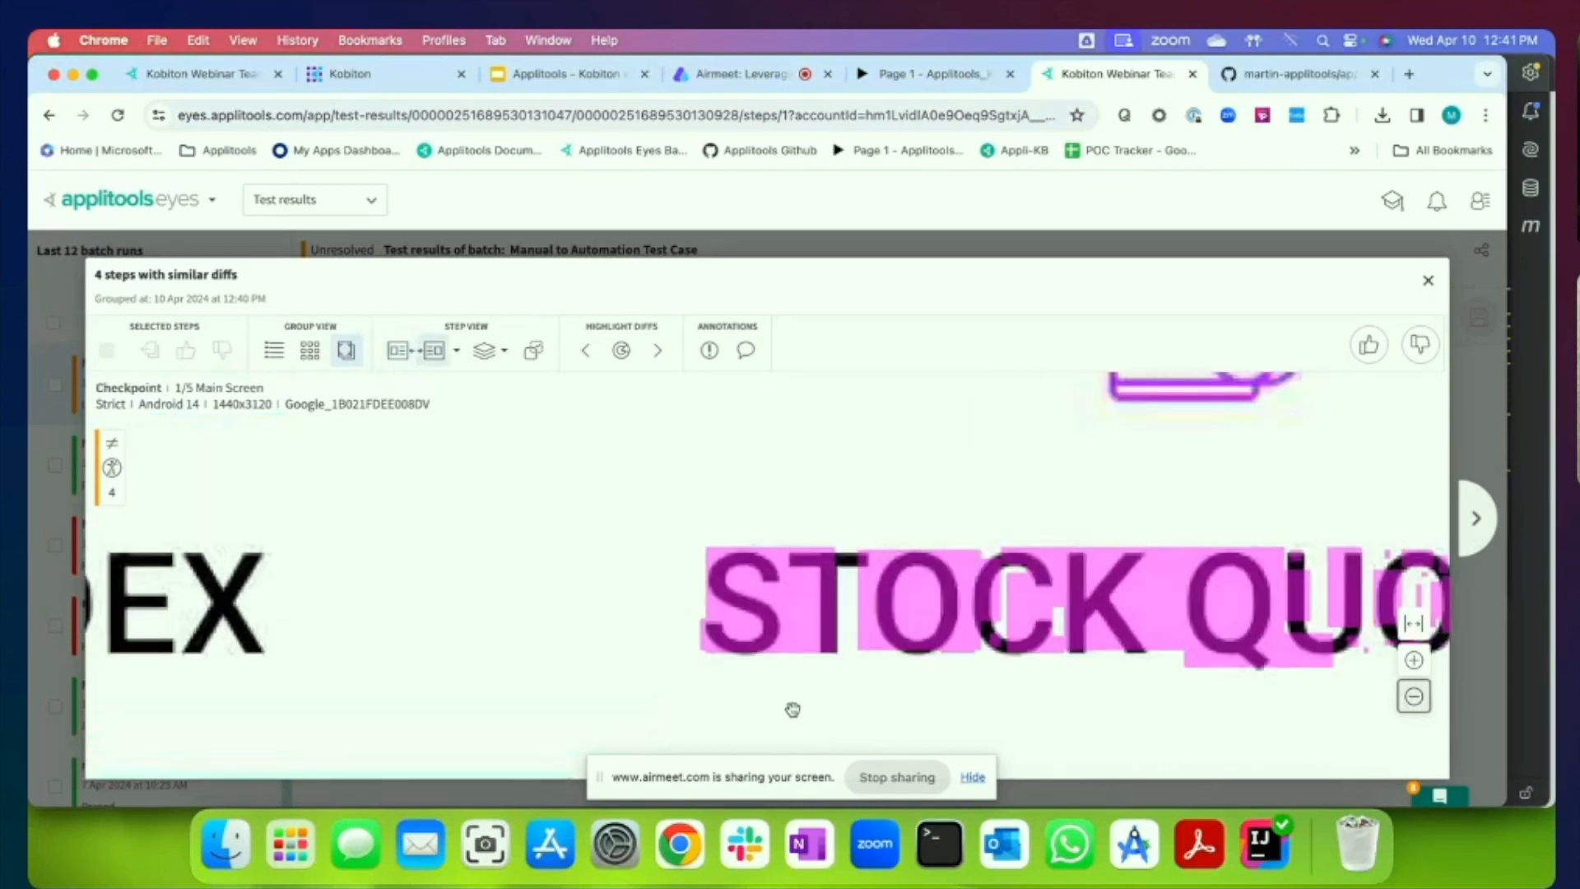
# - Open the four-step similar-diffs group and start an issue on STOCK QUOTES
pyautogui.click(1413, 695)
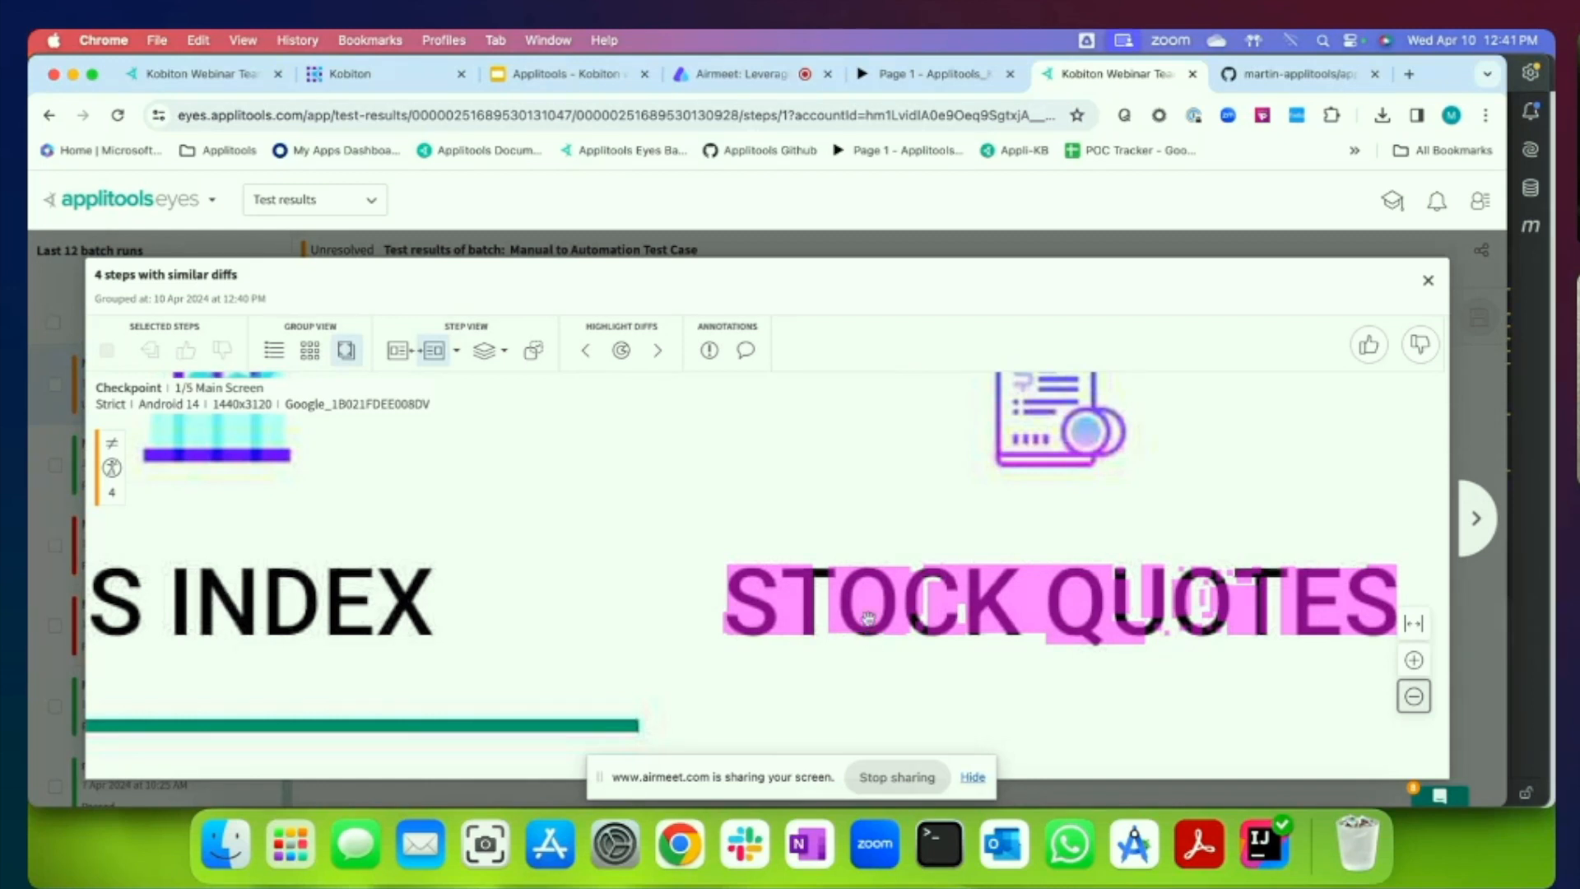
pyautogui.moveTo(710, 376)
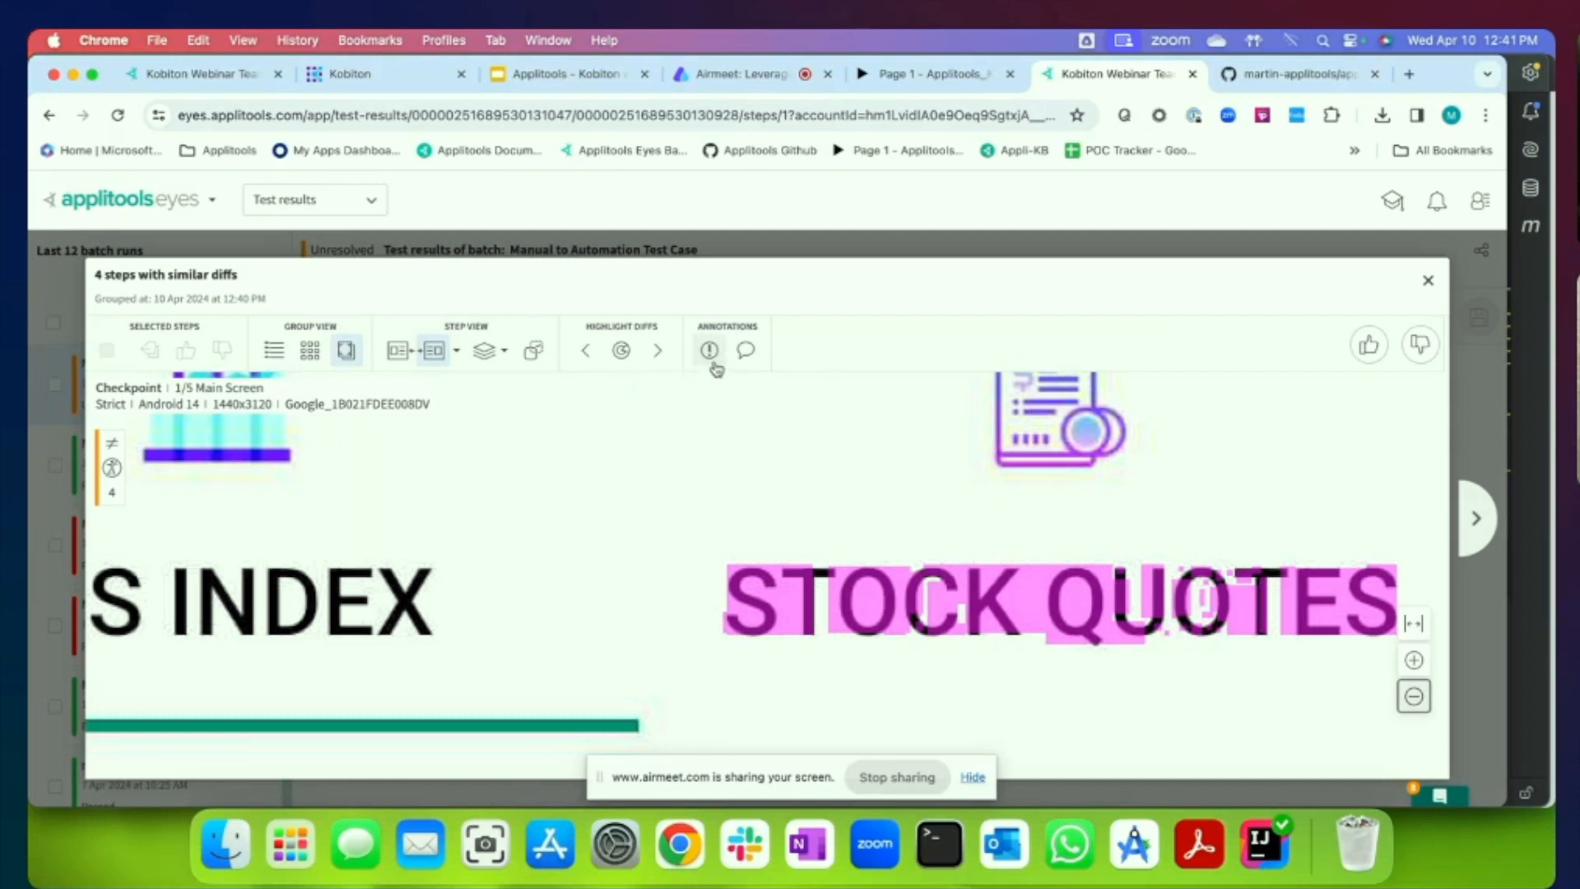
pyautogui.click(709, 350)
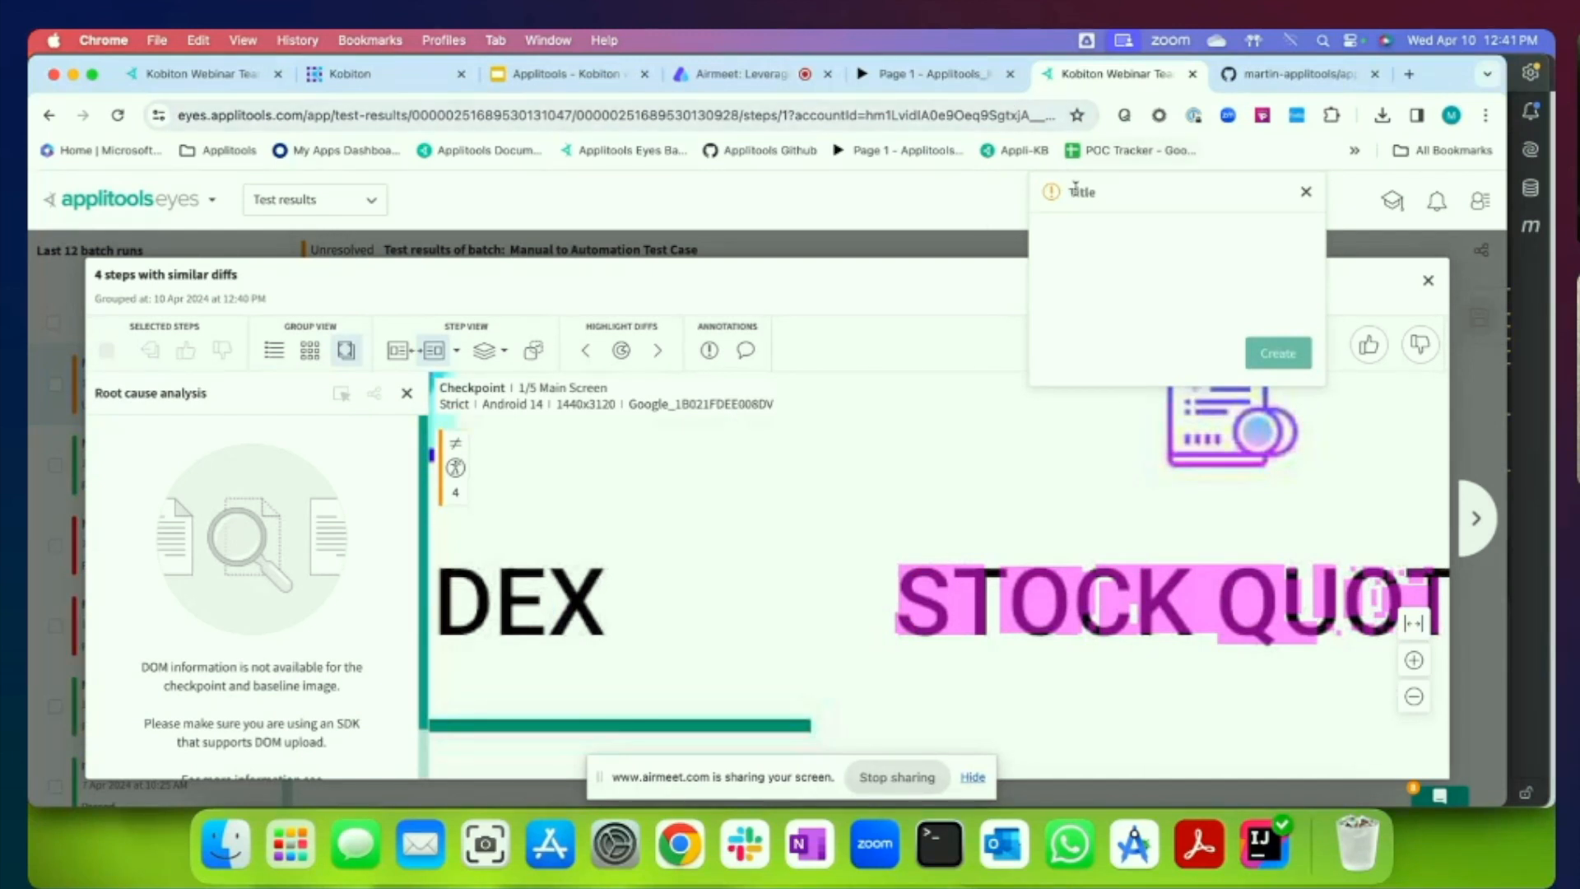
# - Create an 'Incorrect text' issue and begin a comment on it
pyautogui.write('Incorrect text')
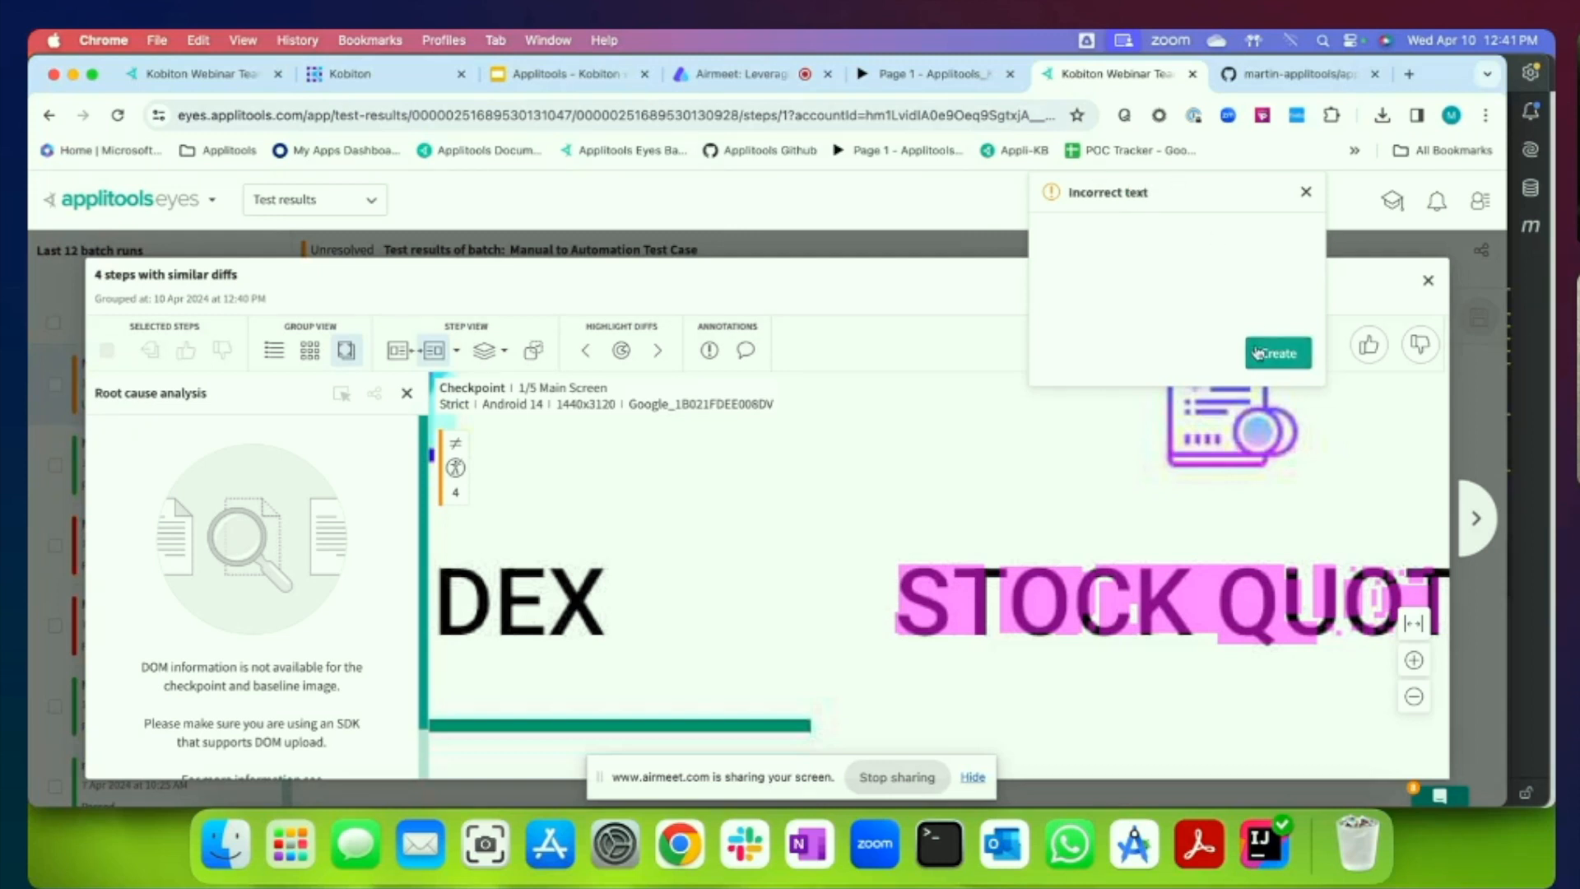
pyautogui.click(1277, 354)
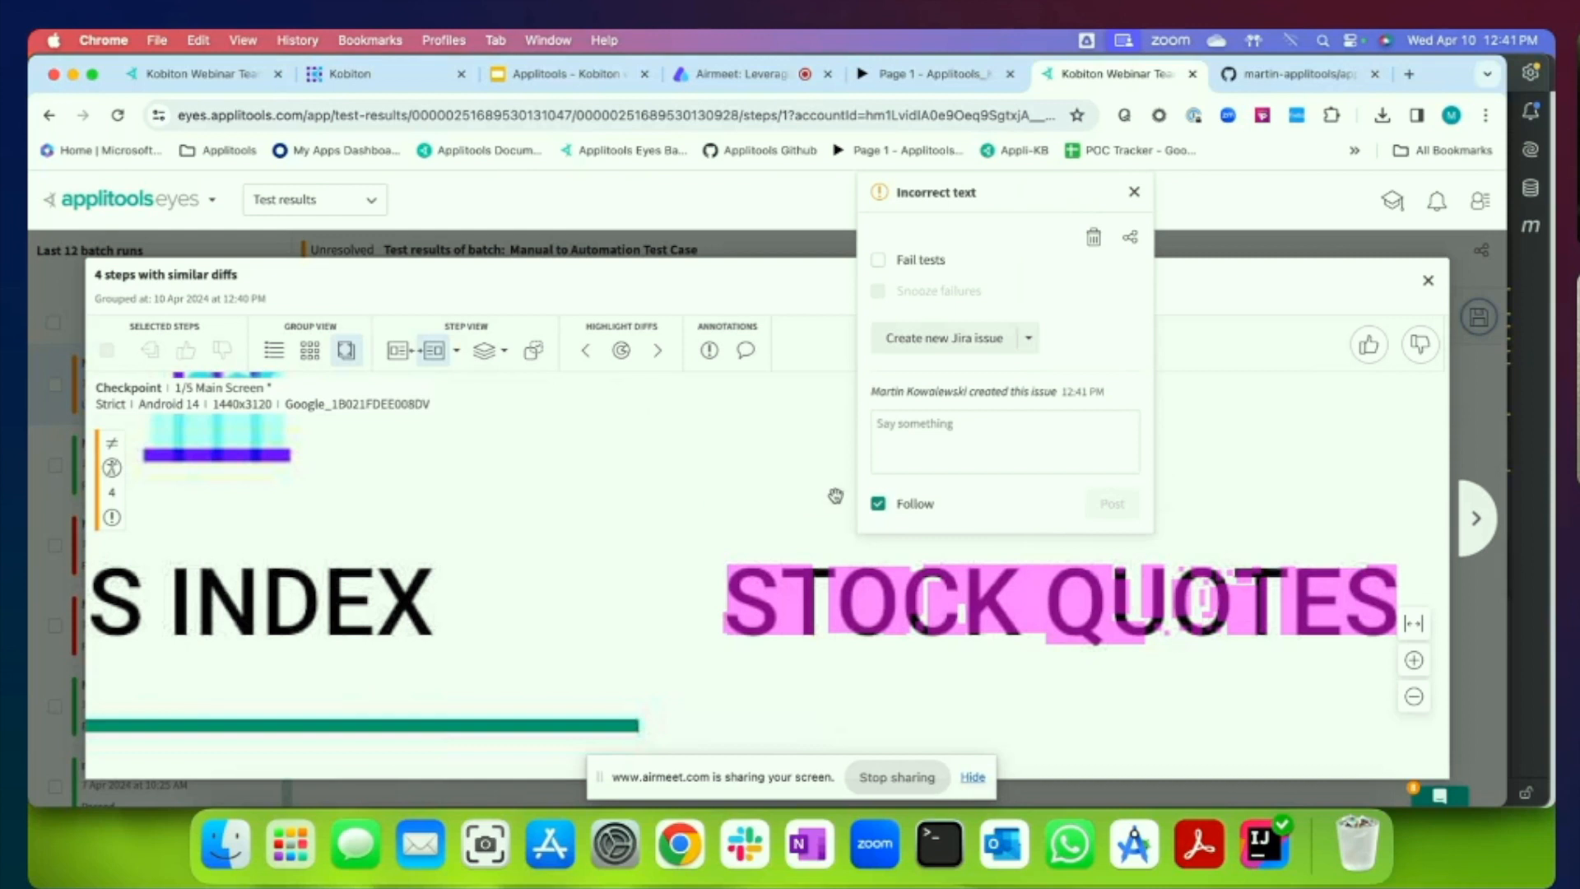
pyautogui.click(1002, 443)
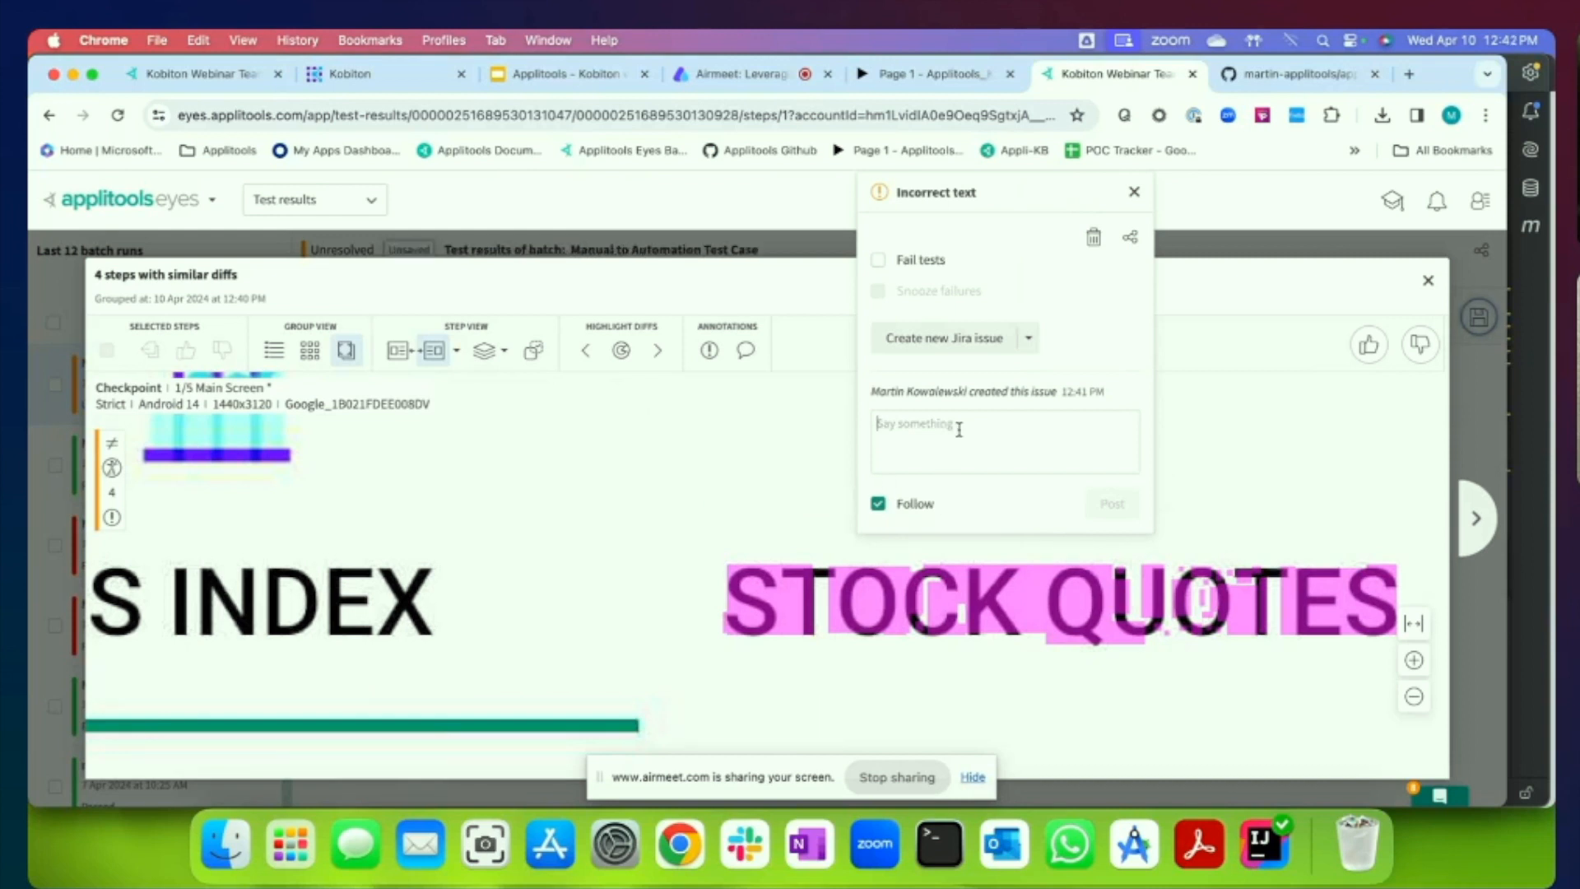
# - Post a comment mentioning Martin User1: '- Please investigate'
pyautogui.write('@')
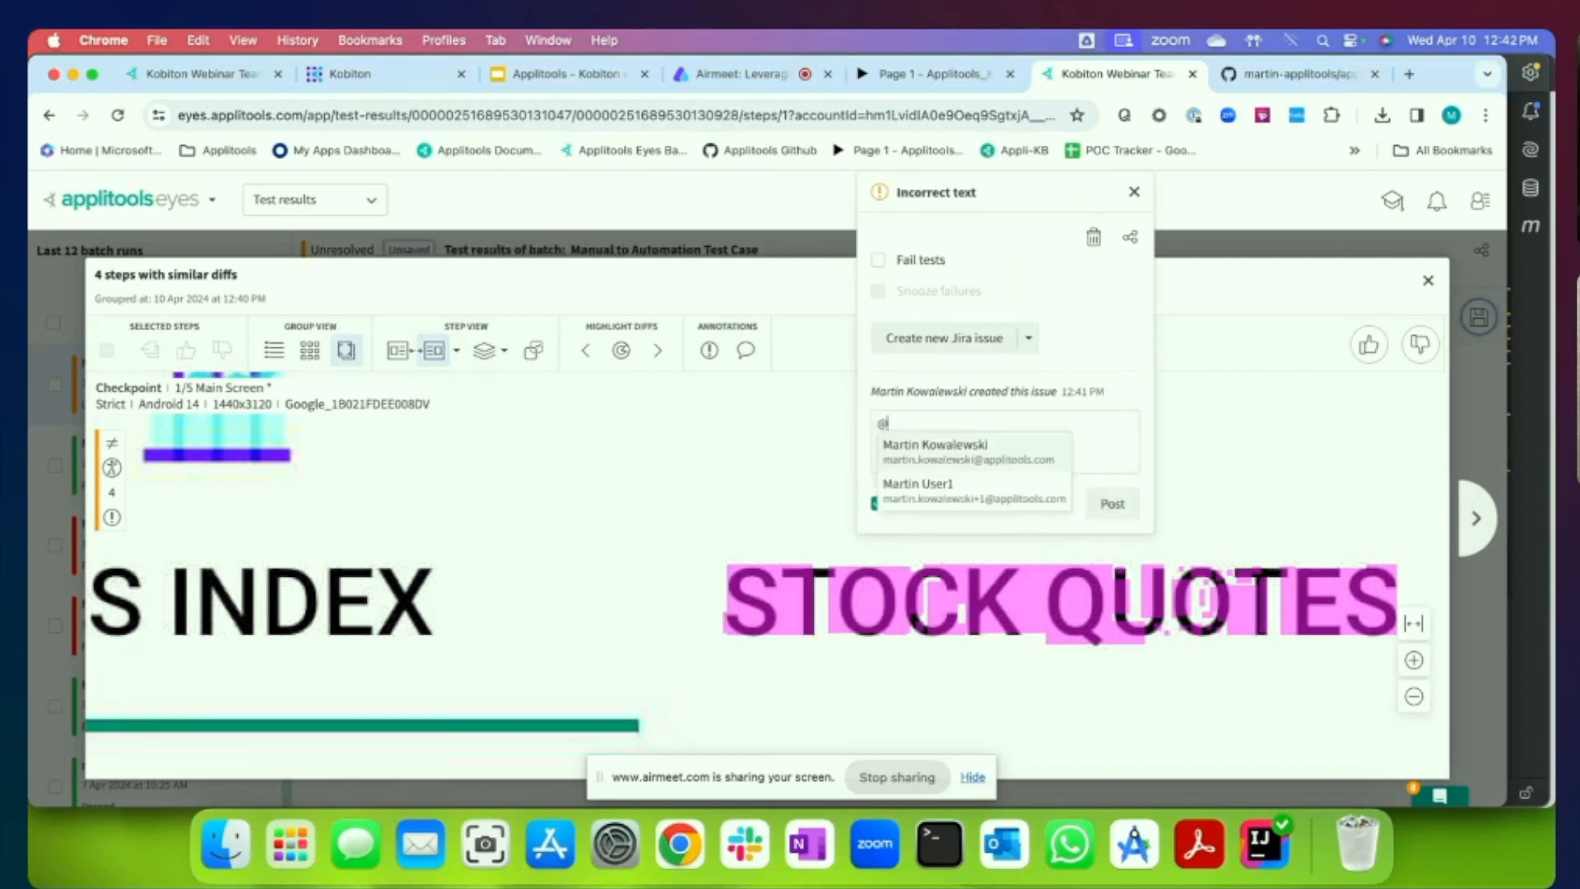
pyautogui.click(919, 484)
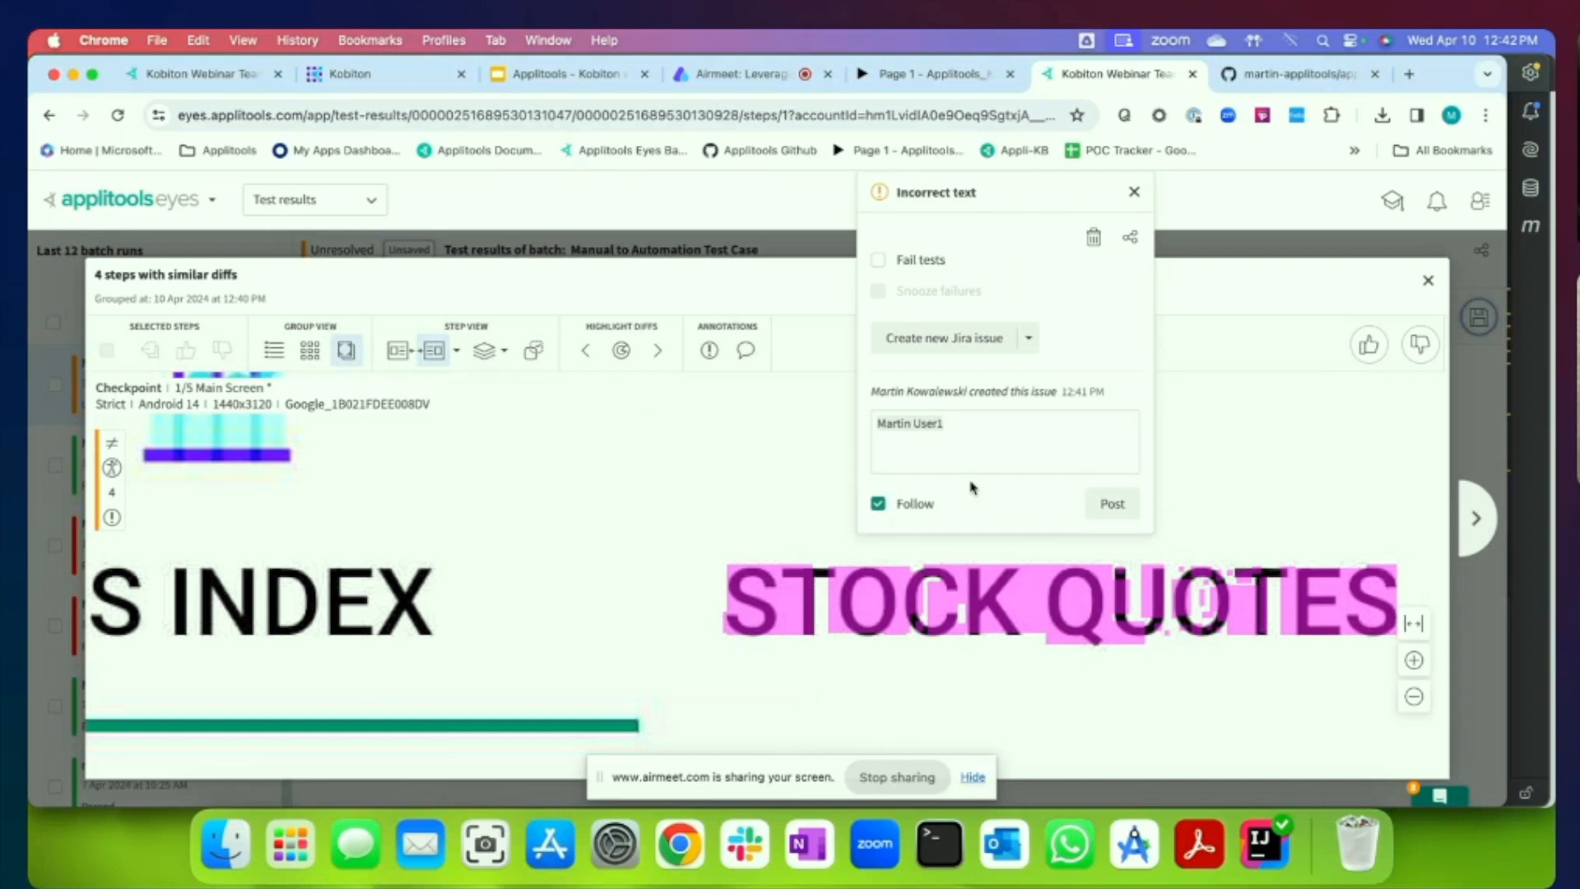
pyautogui.click(944, 423)
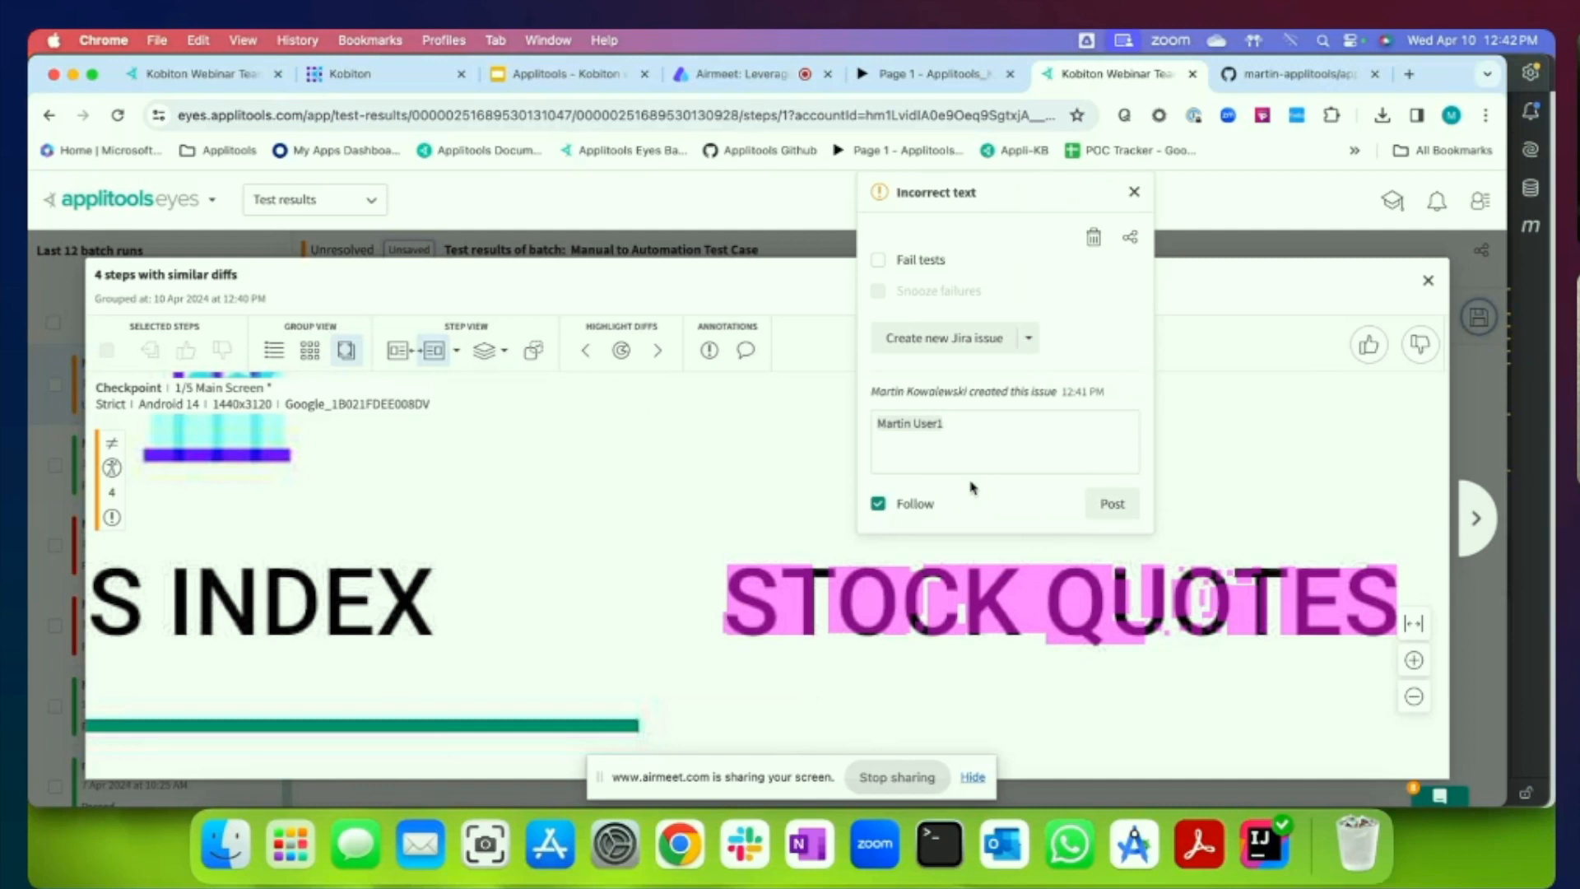
pyautogui.write('-')
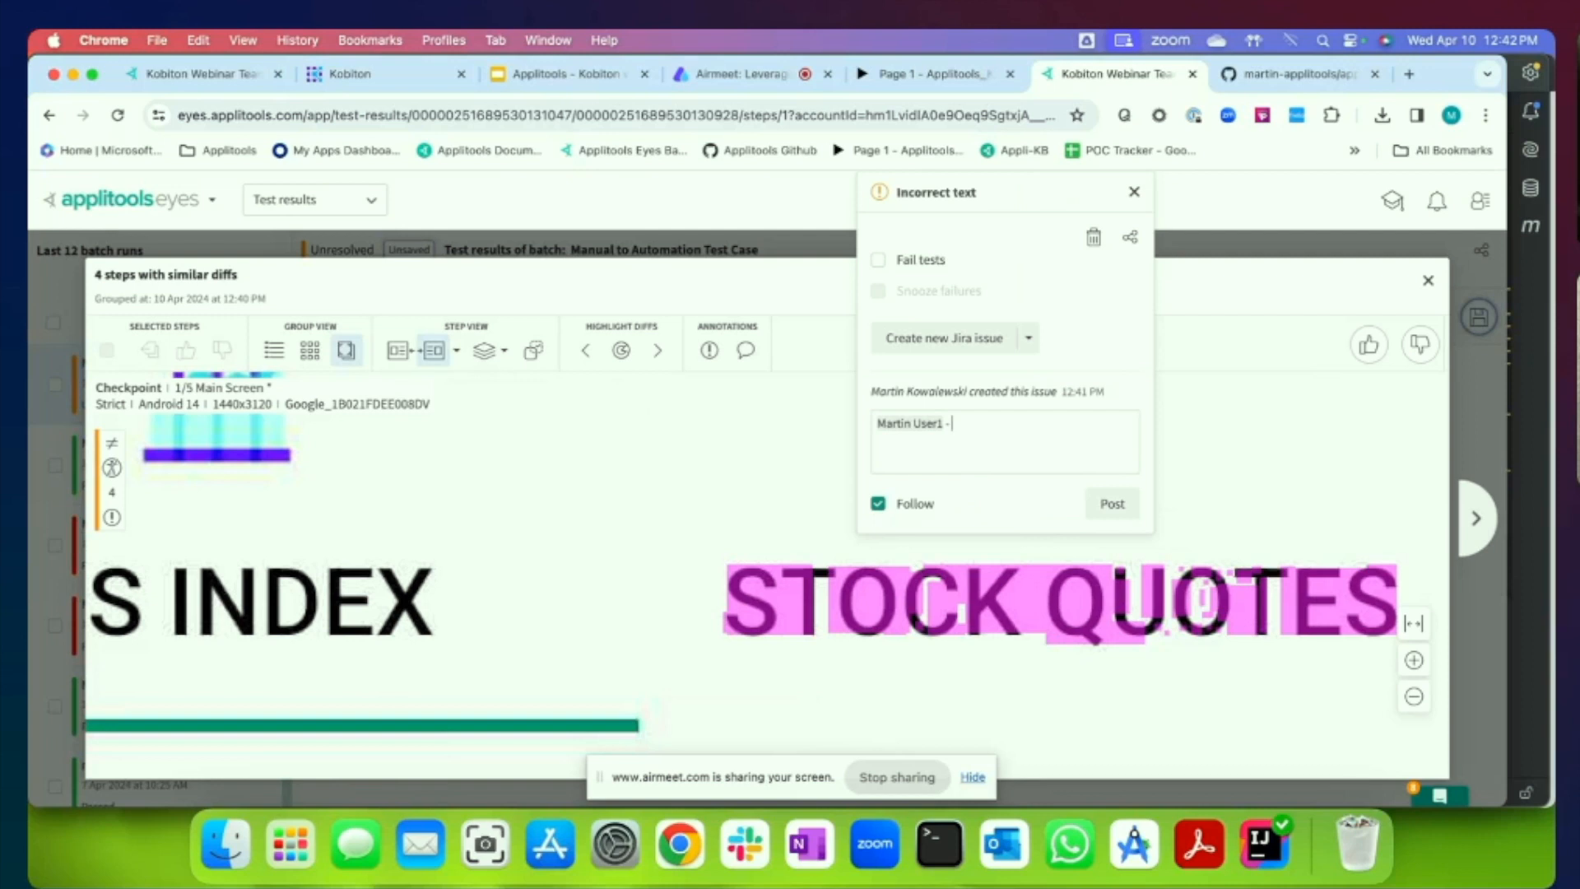
pyautogui.write('Please (')
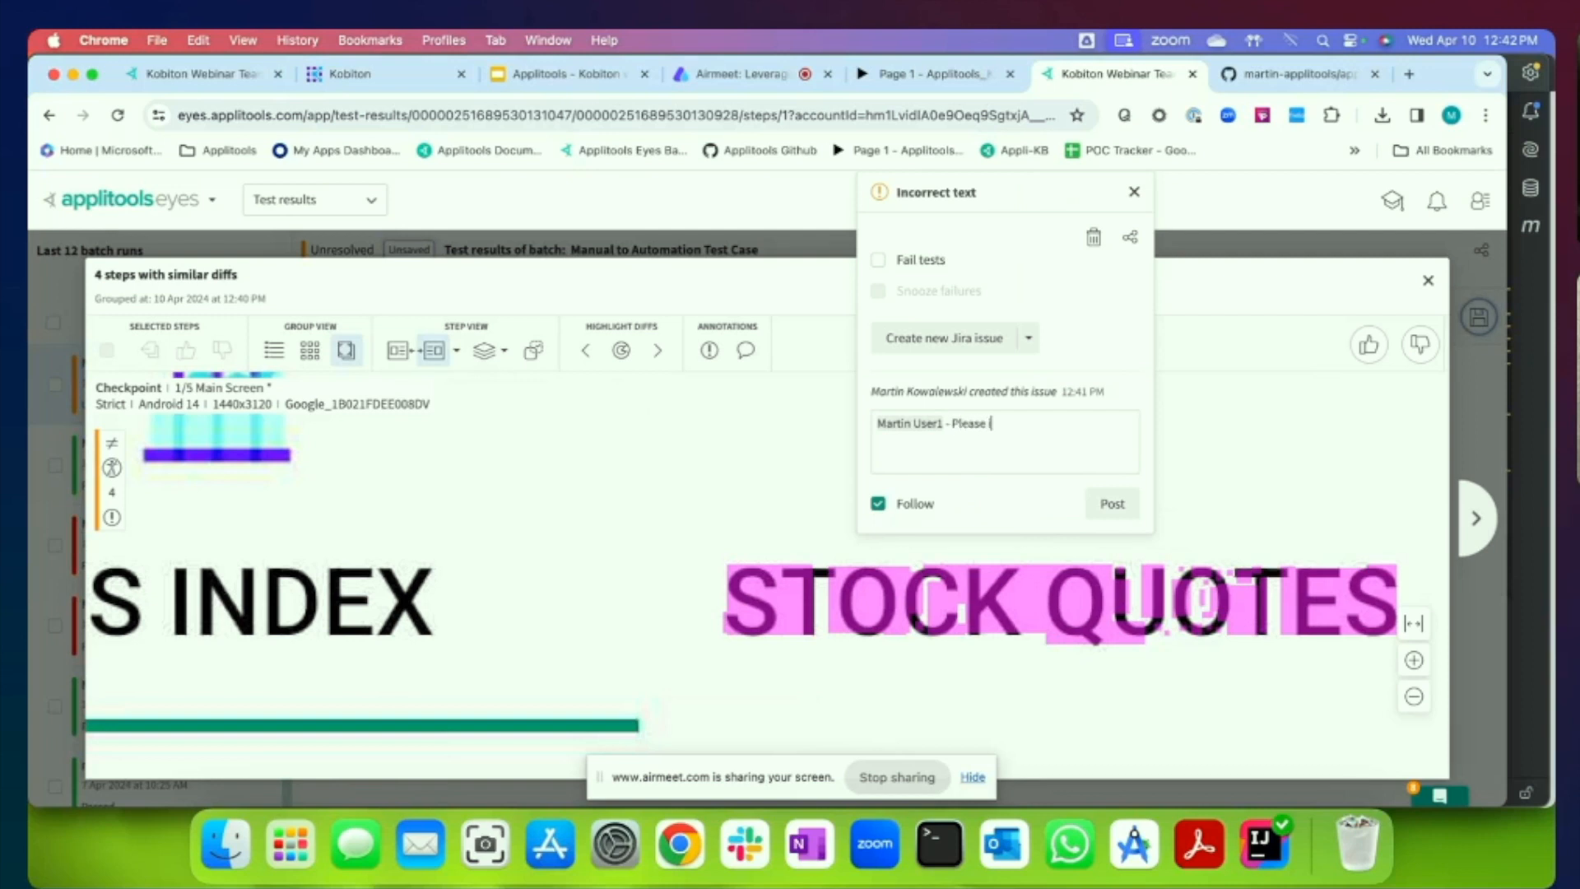
pyautogui.write('invess')
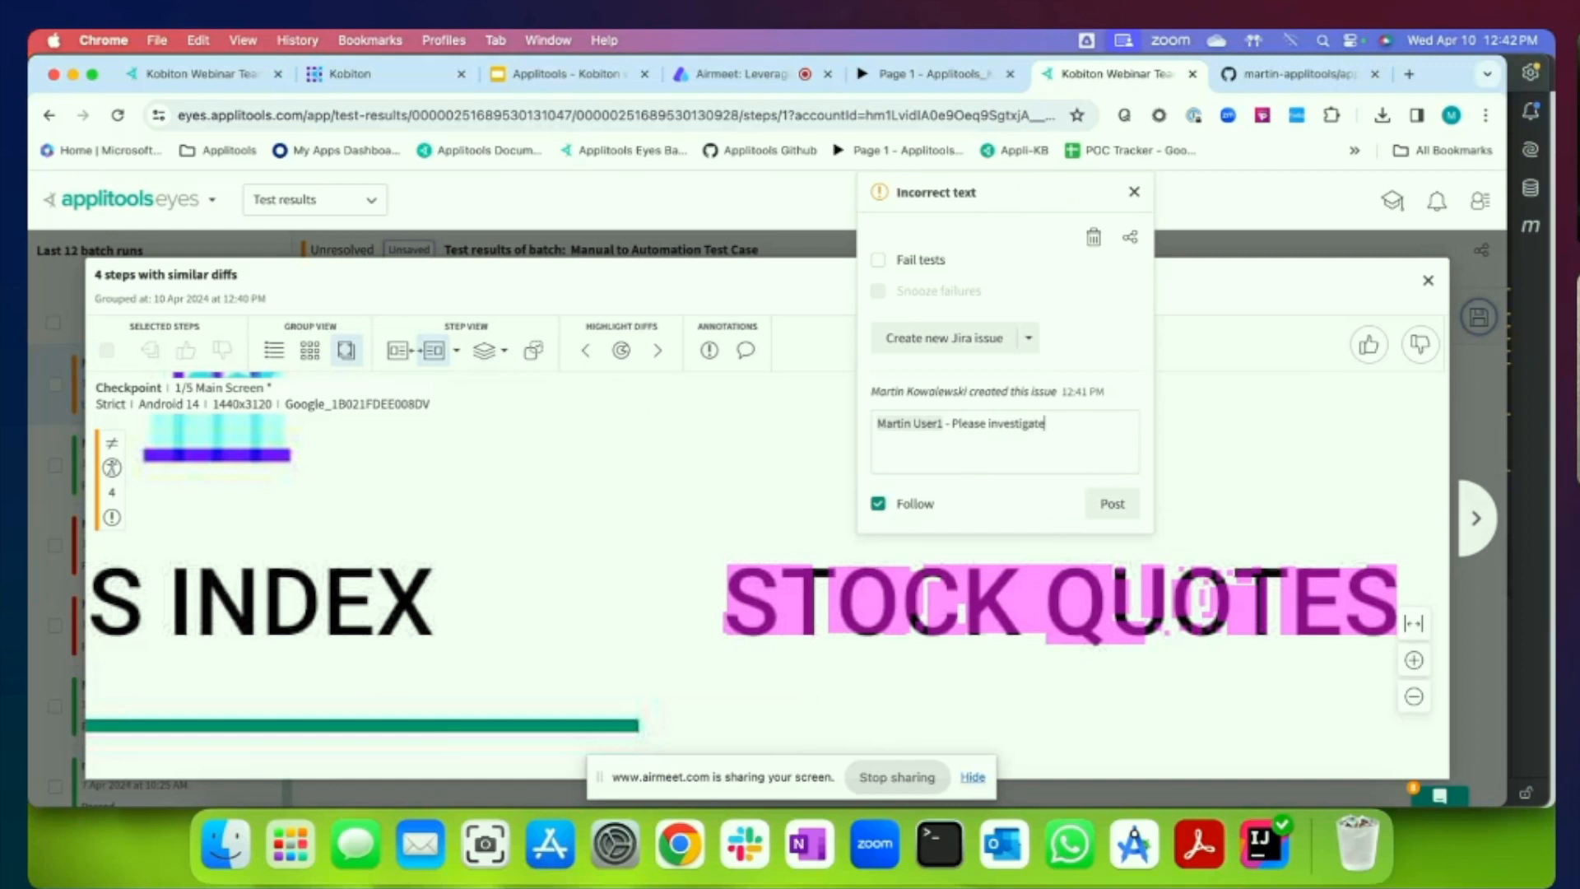
pyautogui.click(1112, 503)
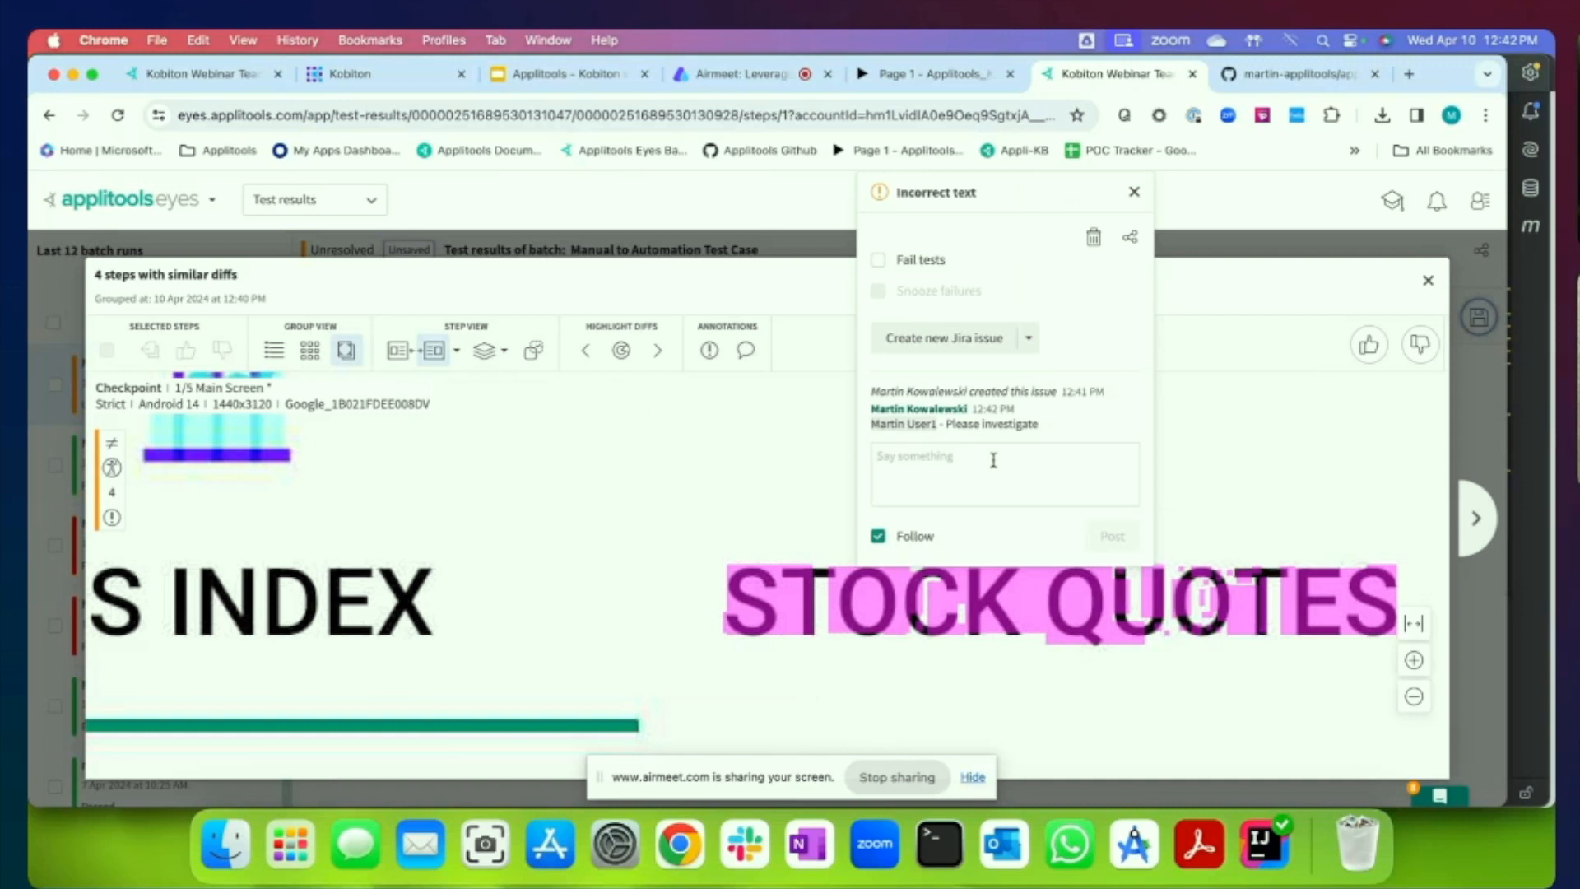
pyautogui.moveTo(1005, 500)
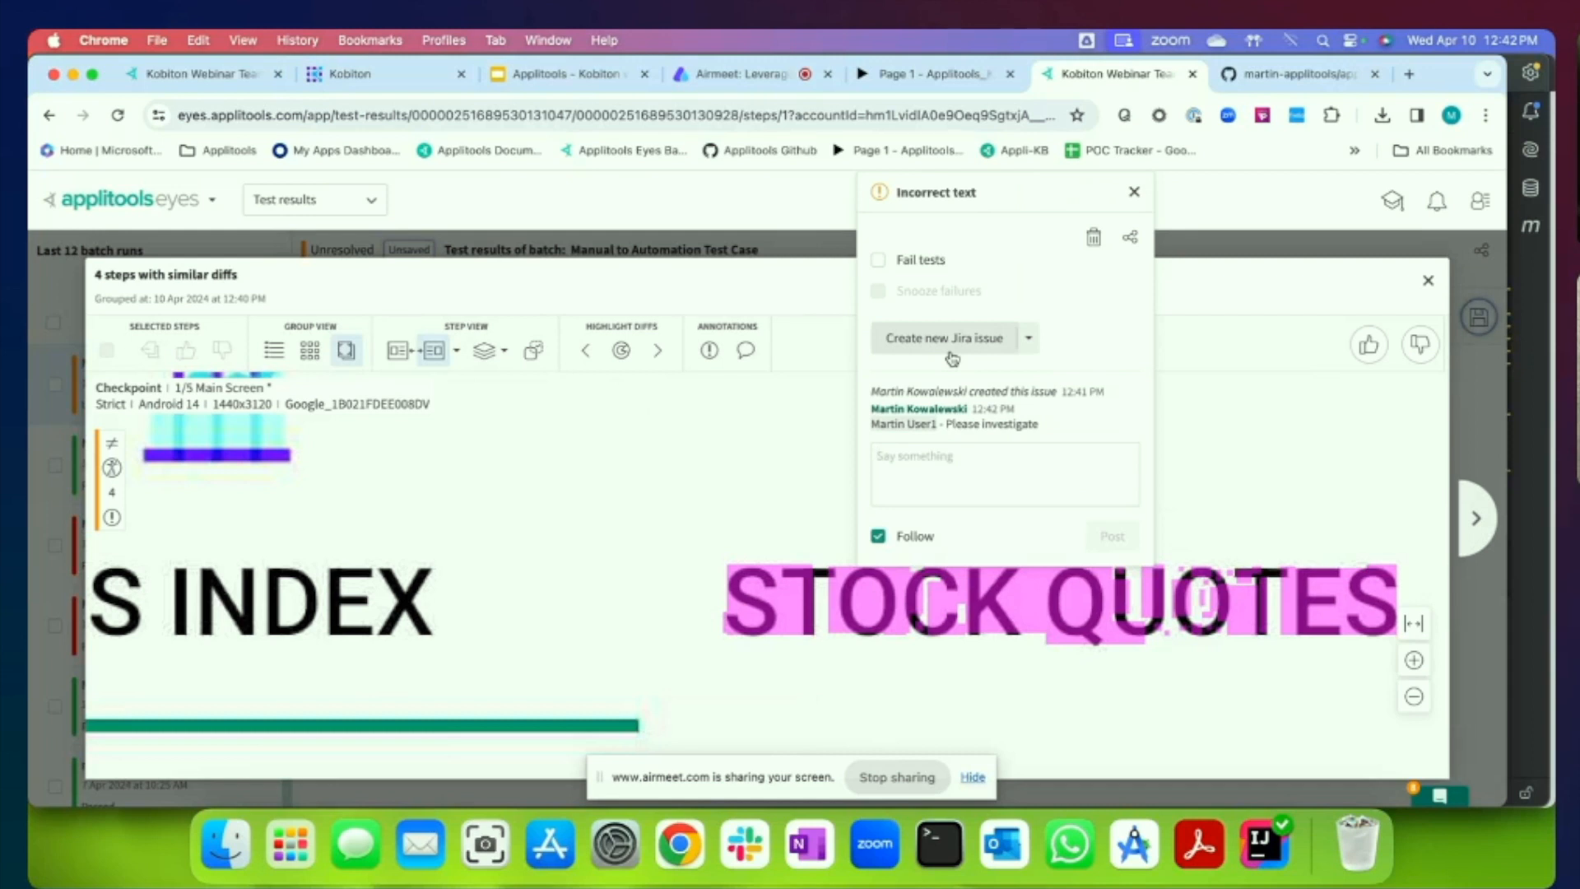
pyautogui.moveTo(956, 359)
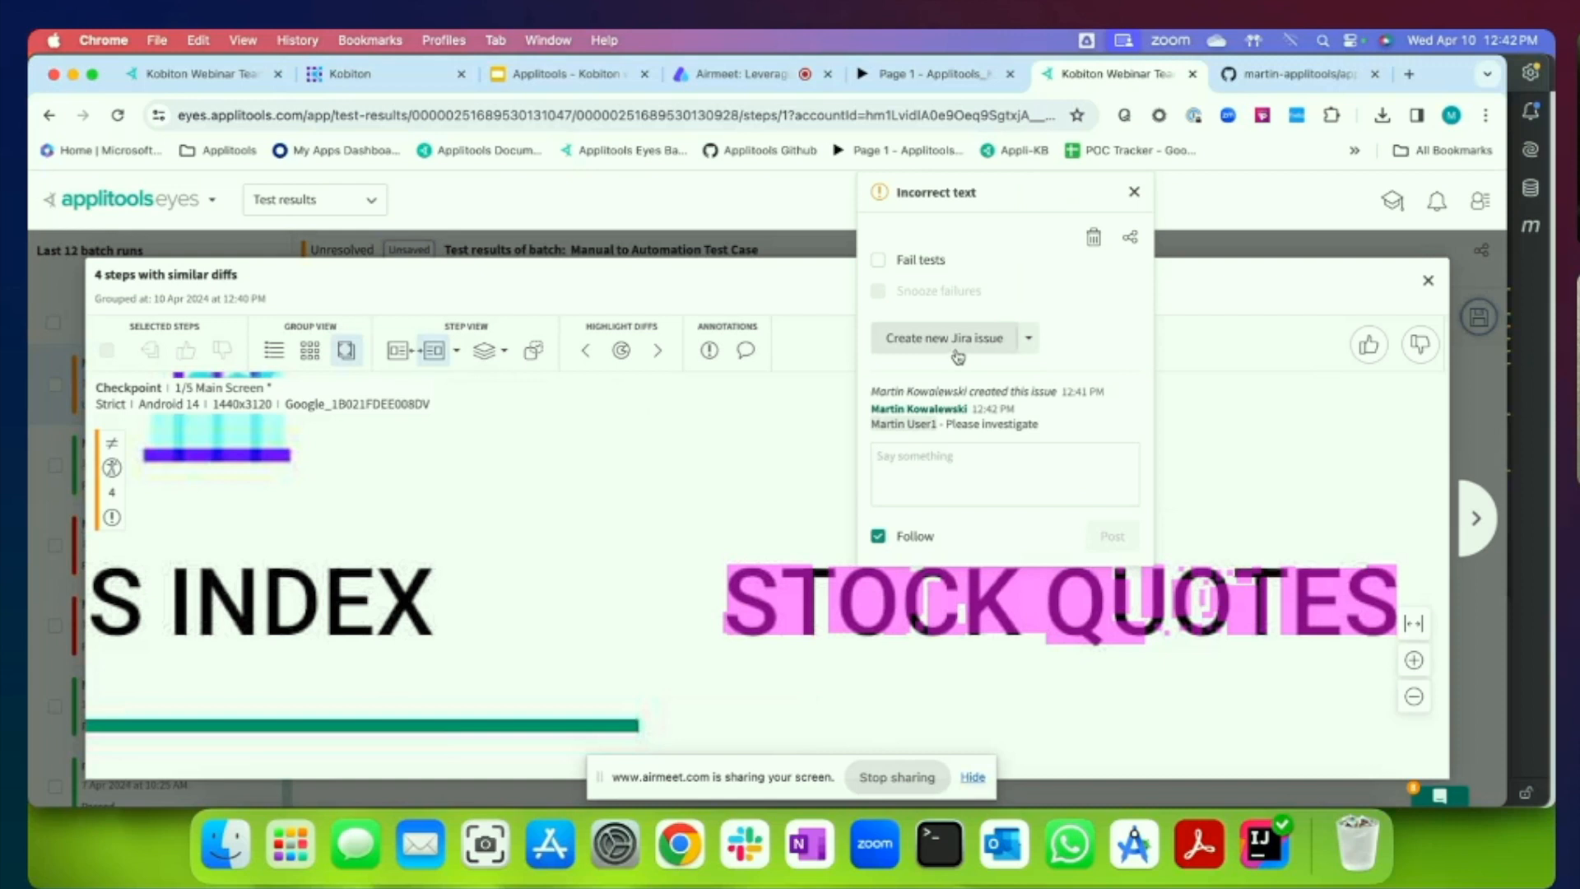
pyautogui.moveTo(932, 335)
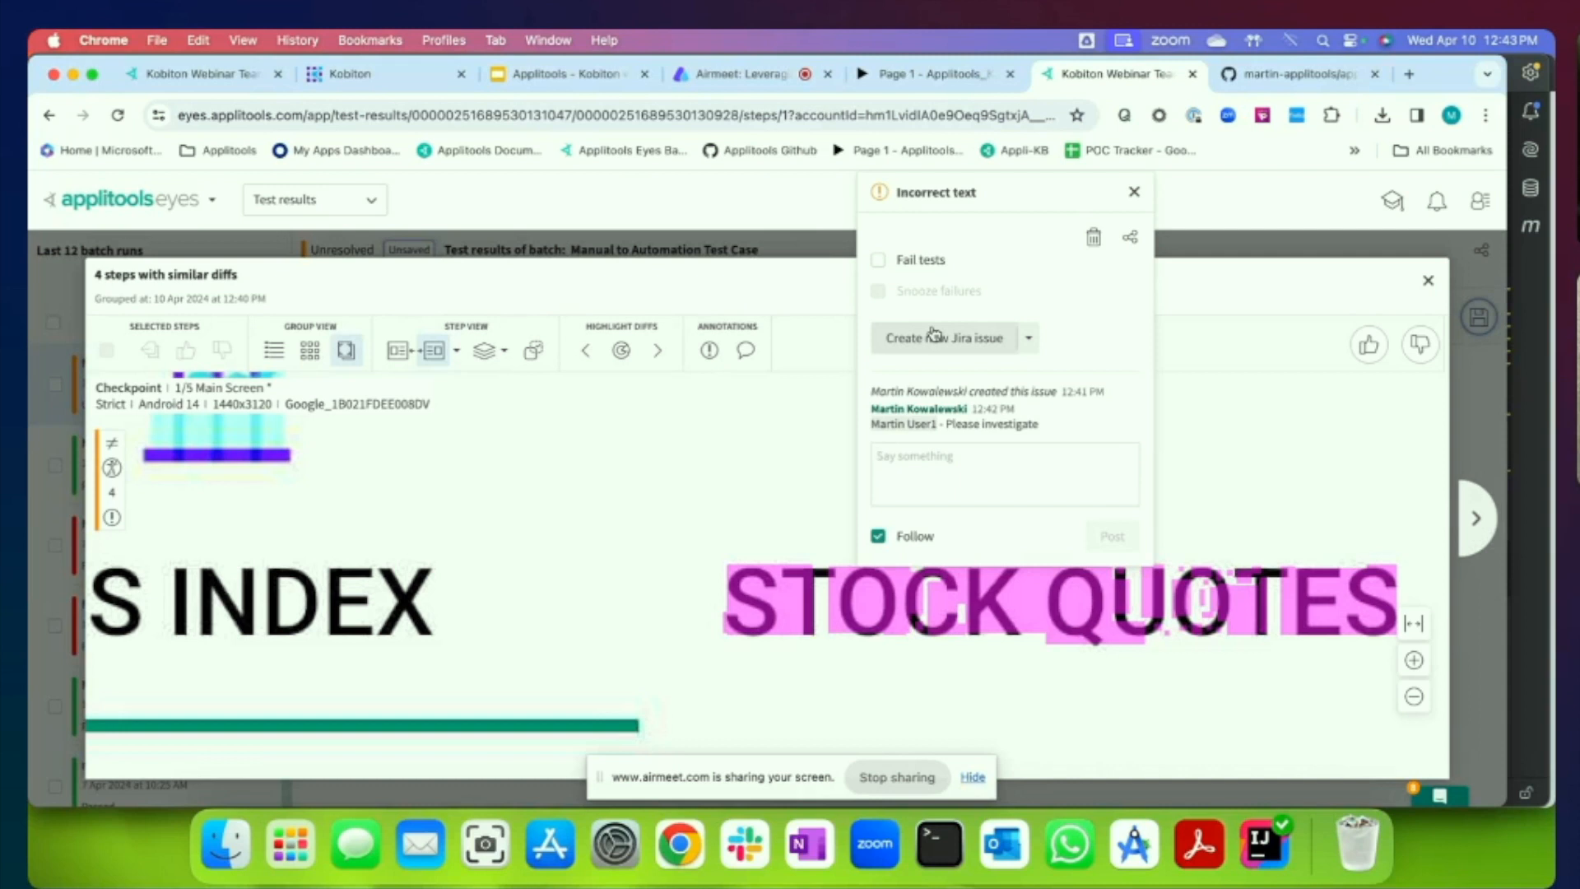
pyautogui.moveTo(1216, 255)
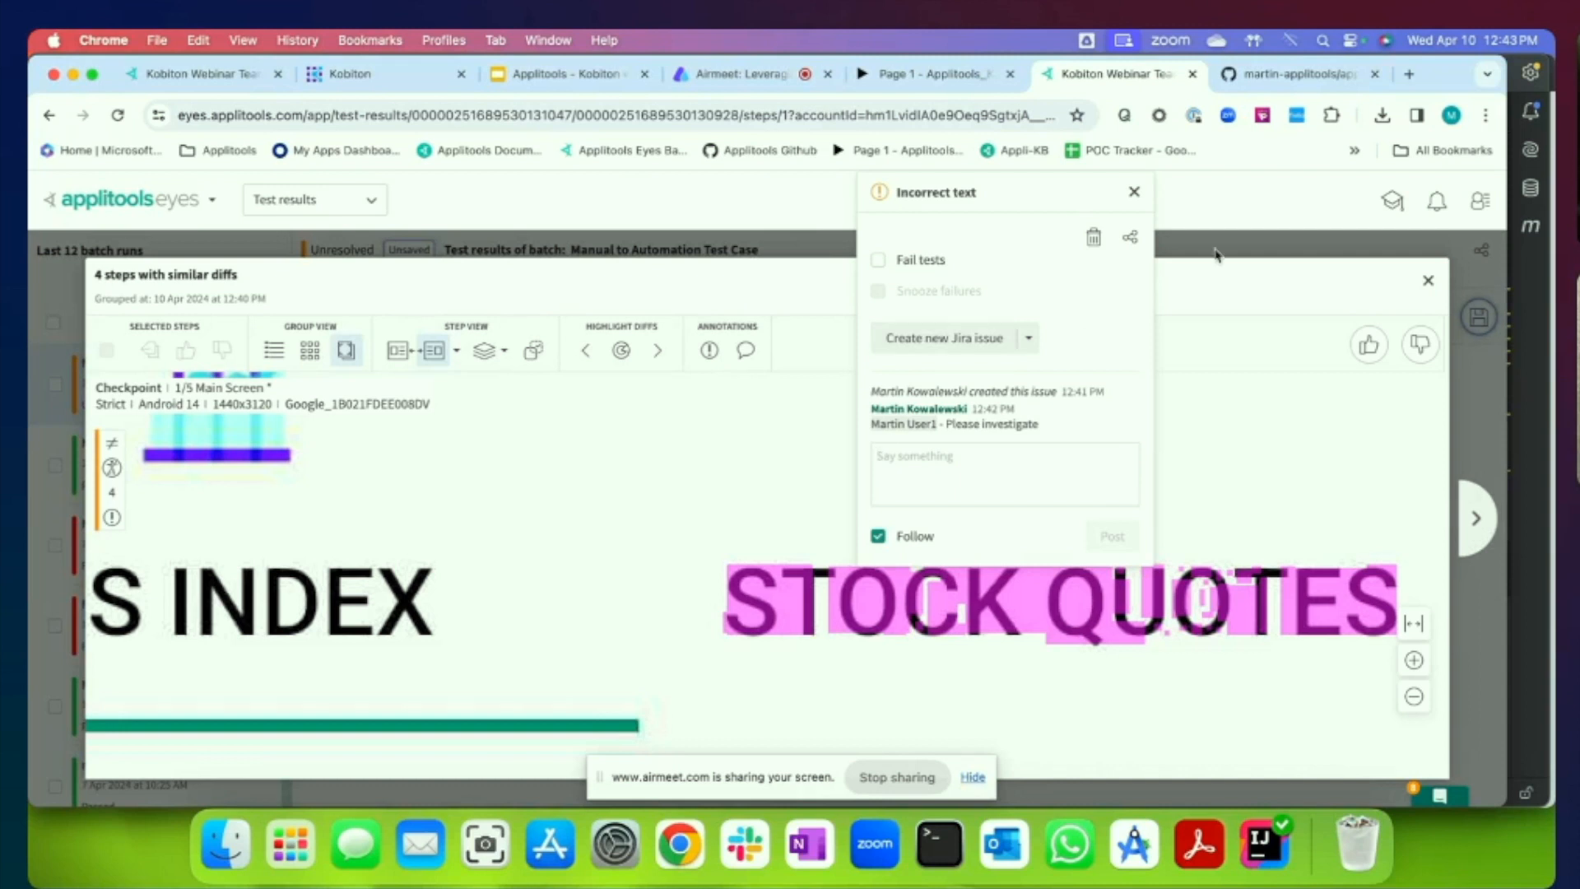
# - Dismiss the Incorrect text issue popup, returning to the similar-diffs group
pyautogui.click(1134, 192)
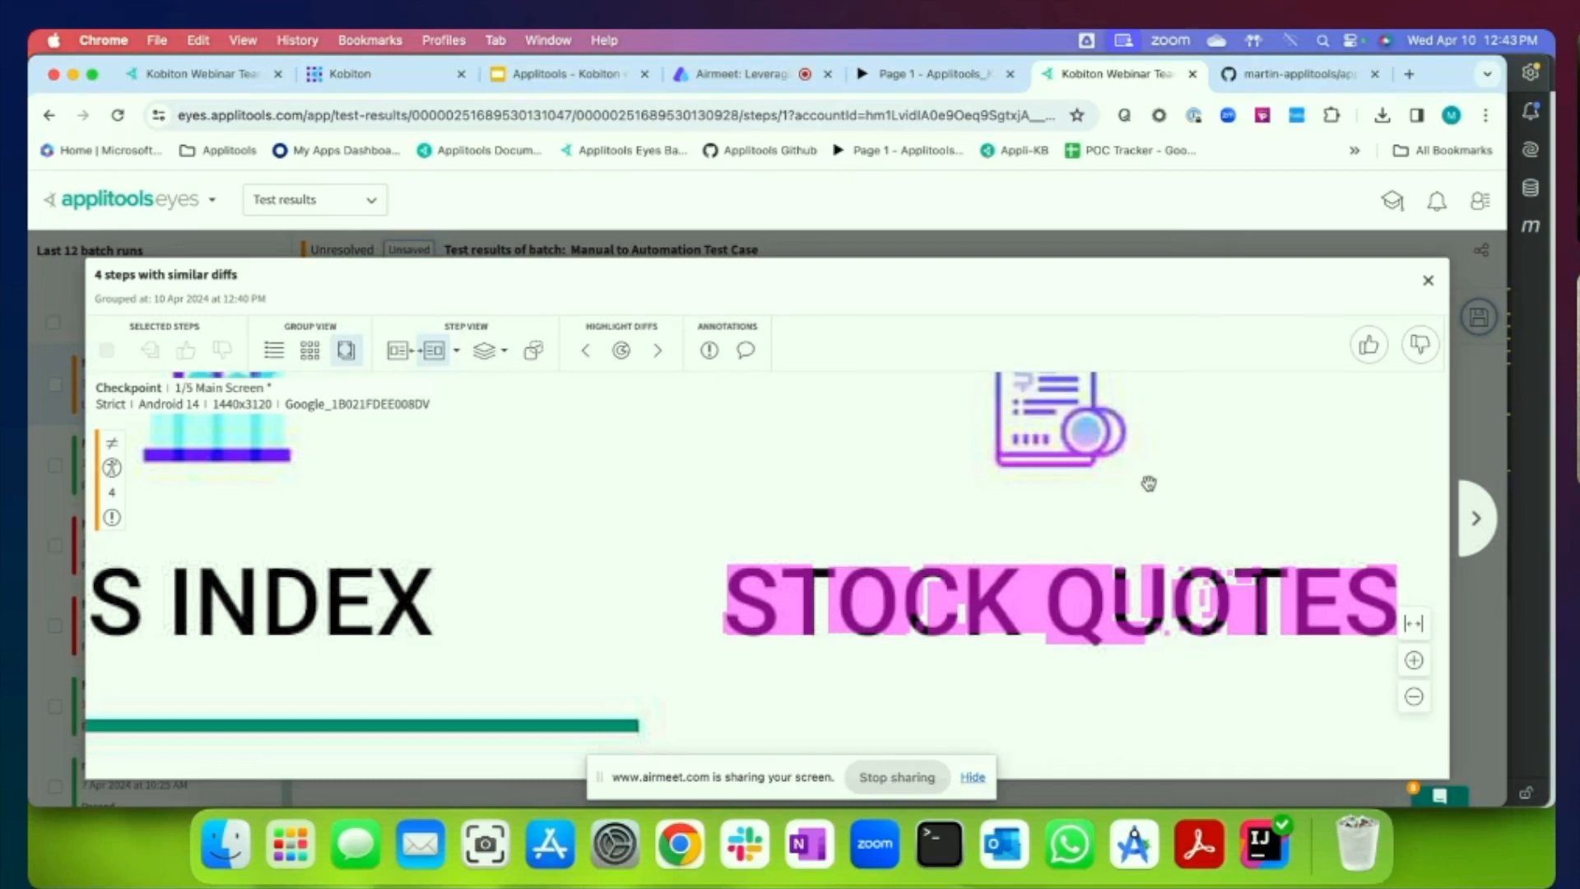
pyautogui.moveTo(1156, 474)
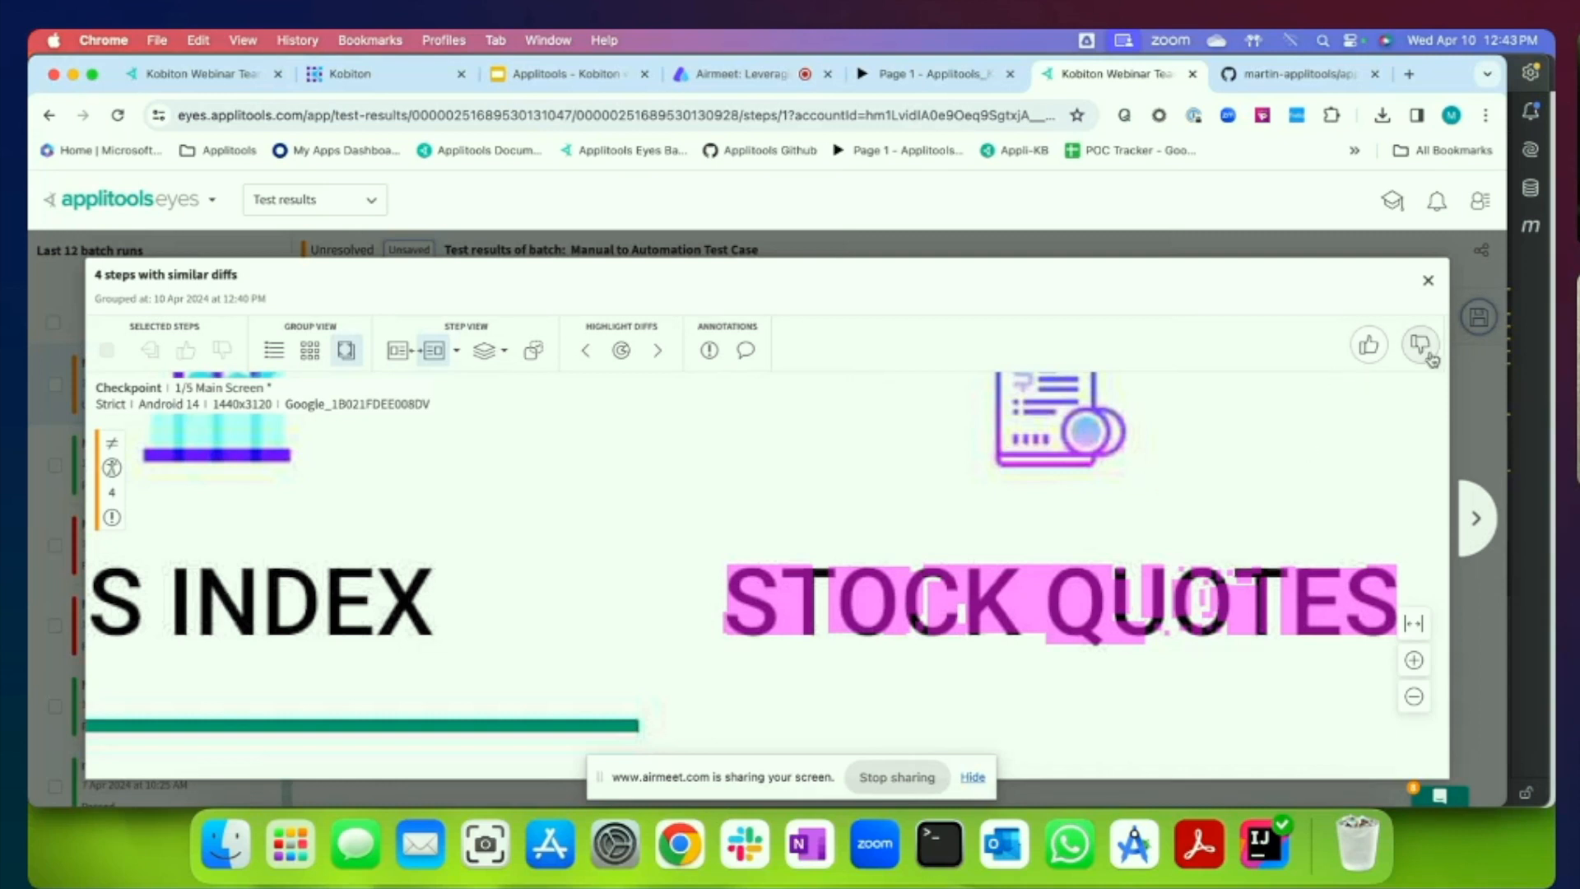
pyautogui.moveTo(1421, 346)
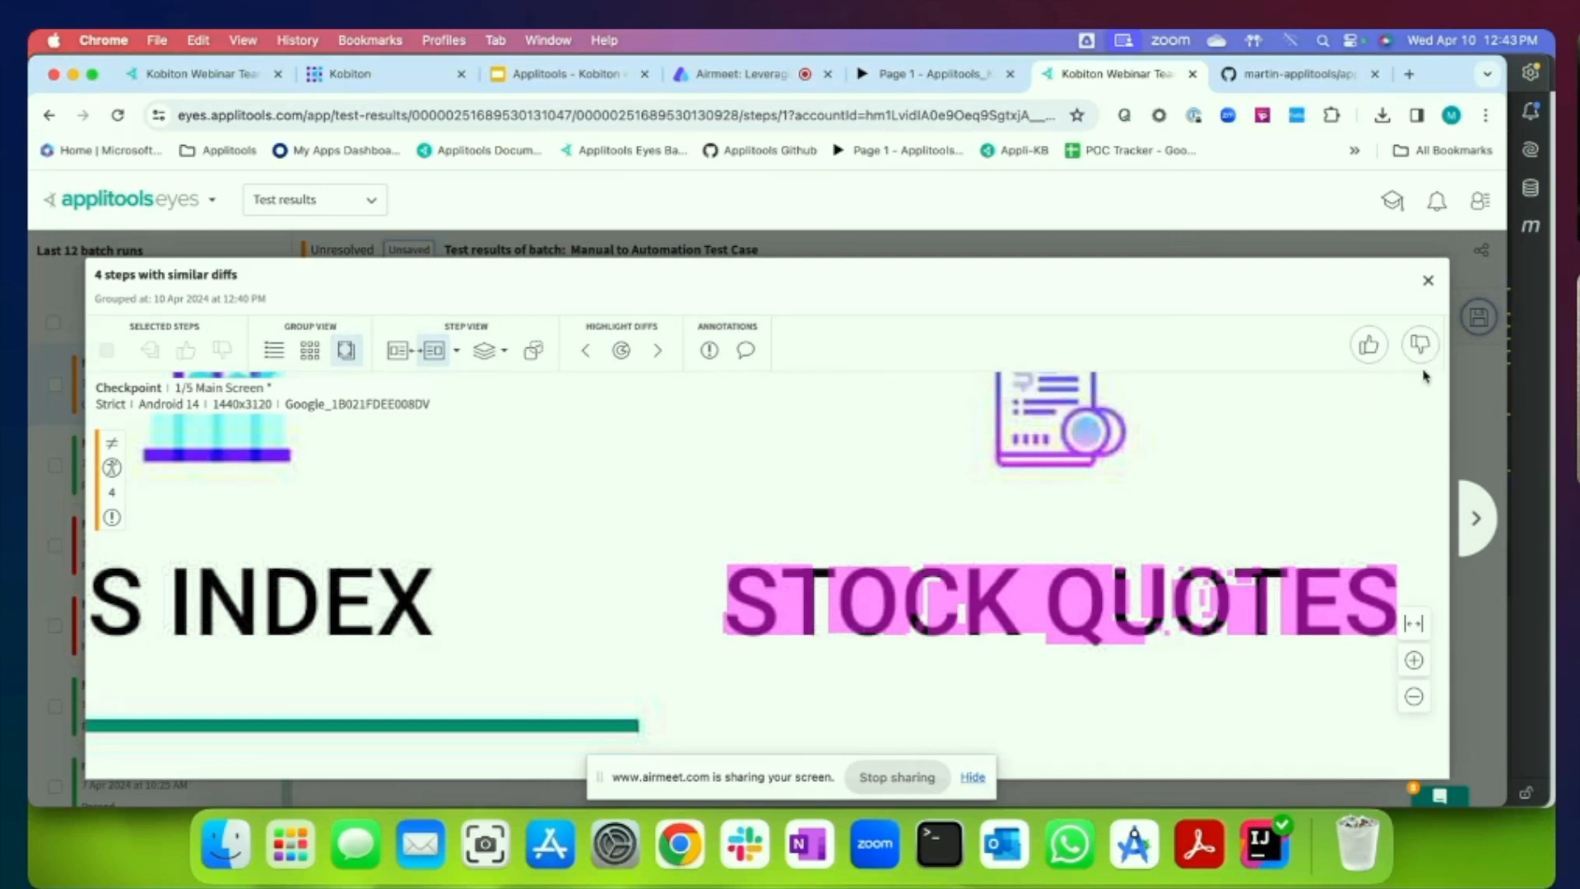
pyautogui.moveTo(1420, 345)
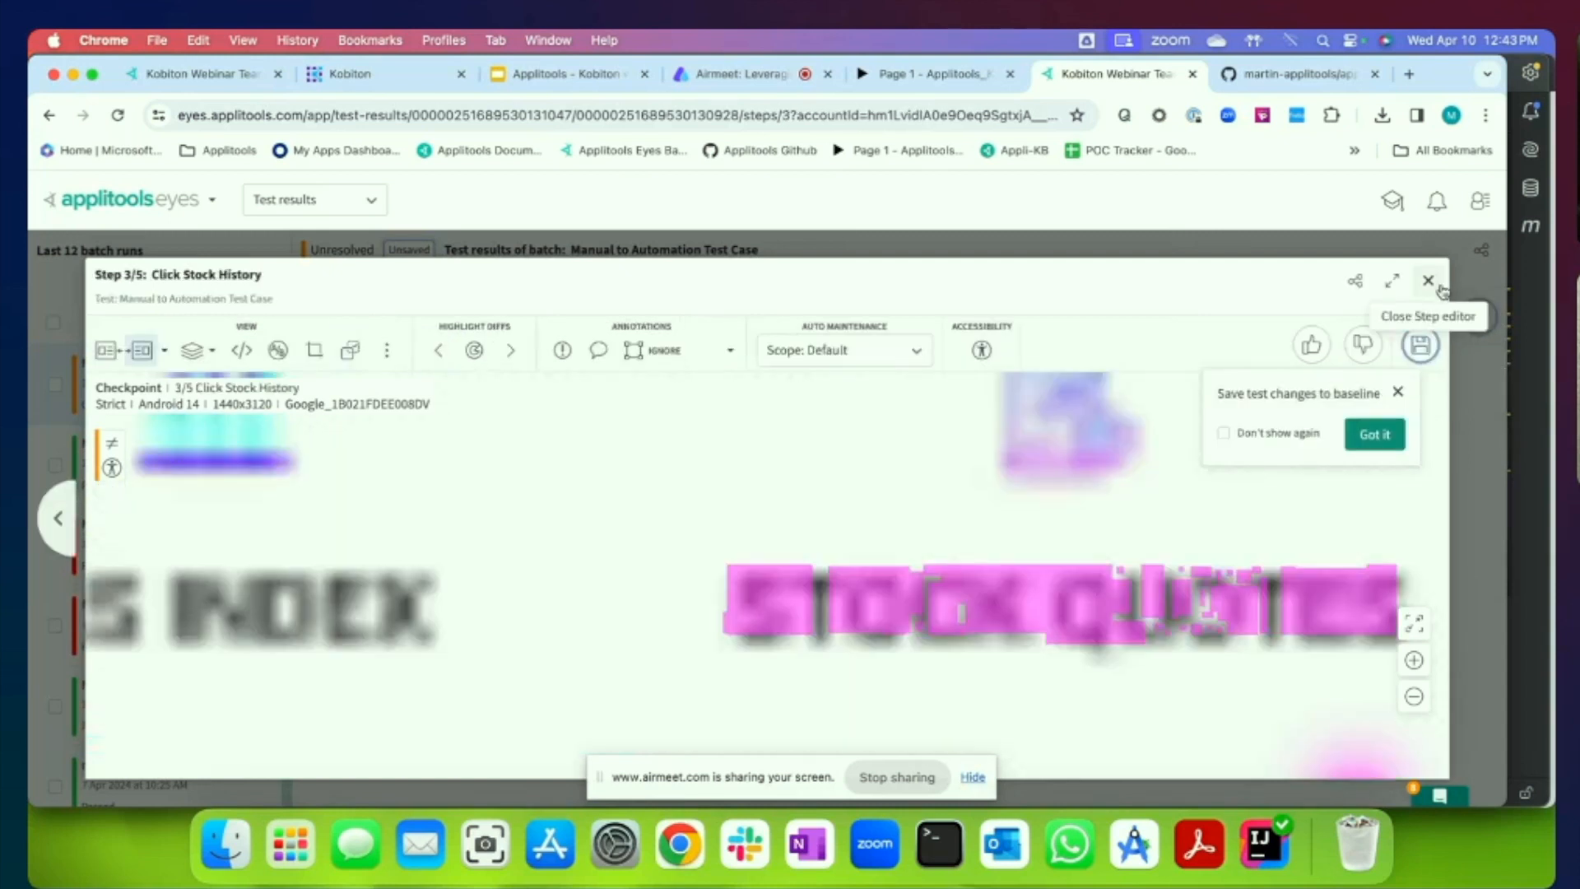
# - Close the similar-diffs panel to open the Step 3/5 Click Stock History editor
pyautogui.click(1427, 280)
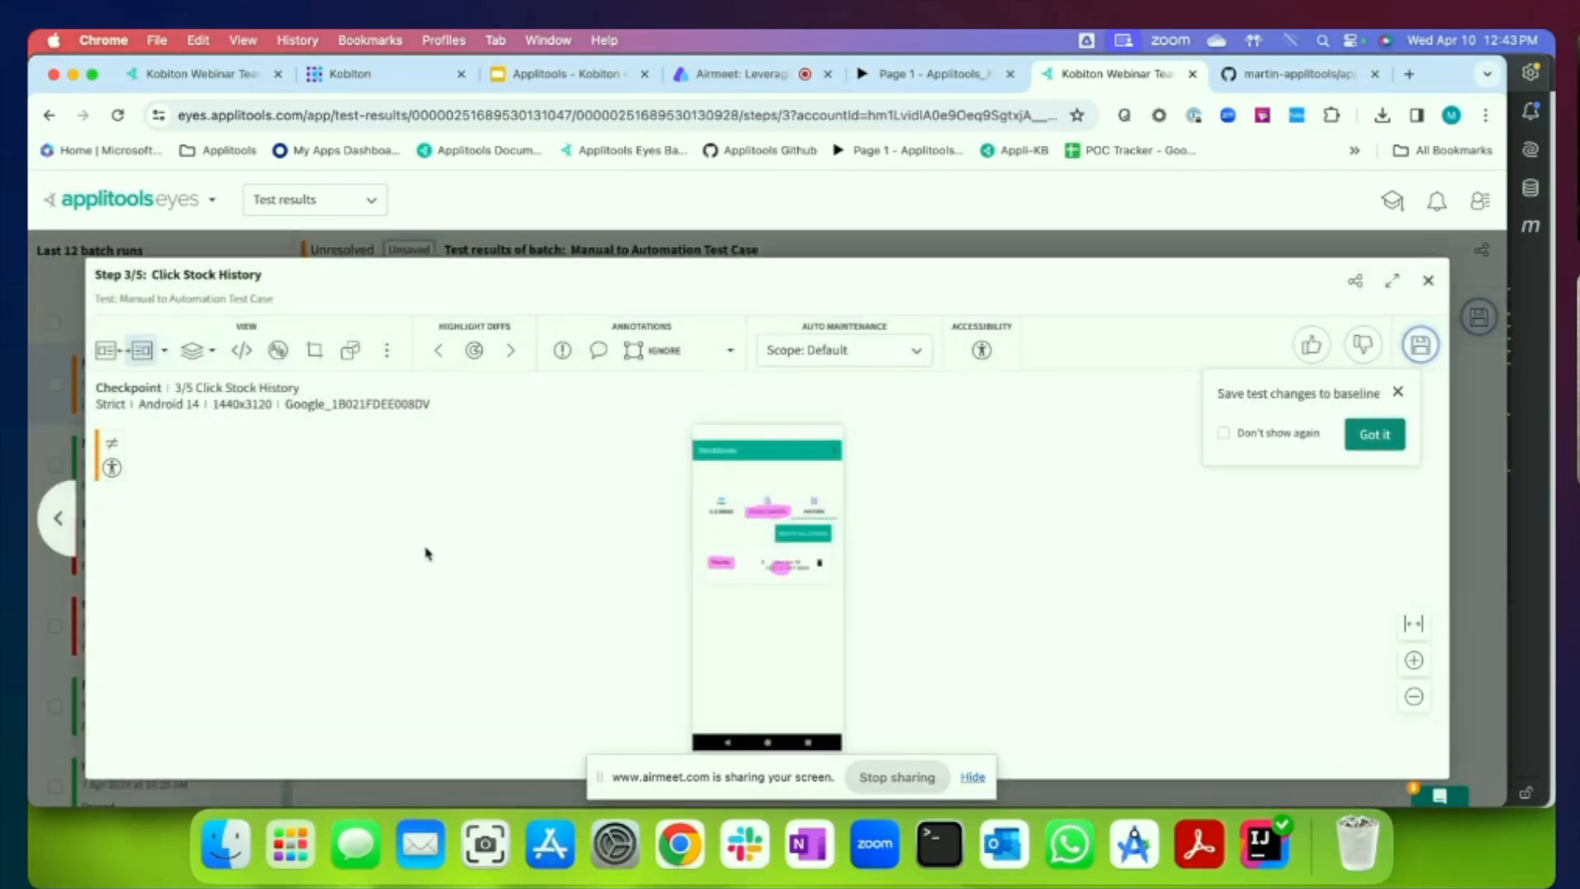
# - Dismiss the 'Save test changes to baseline' tip with Got it
pyautogui.click(1374, 434)
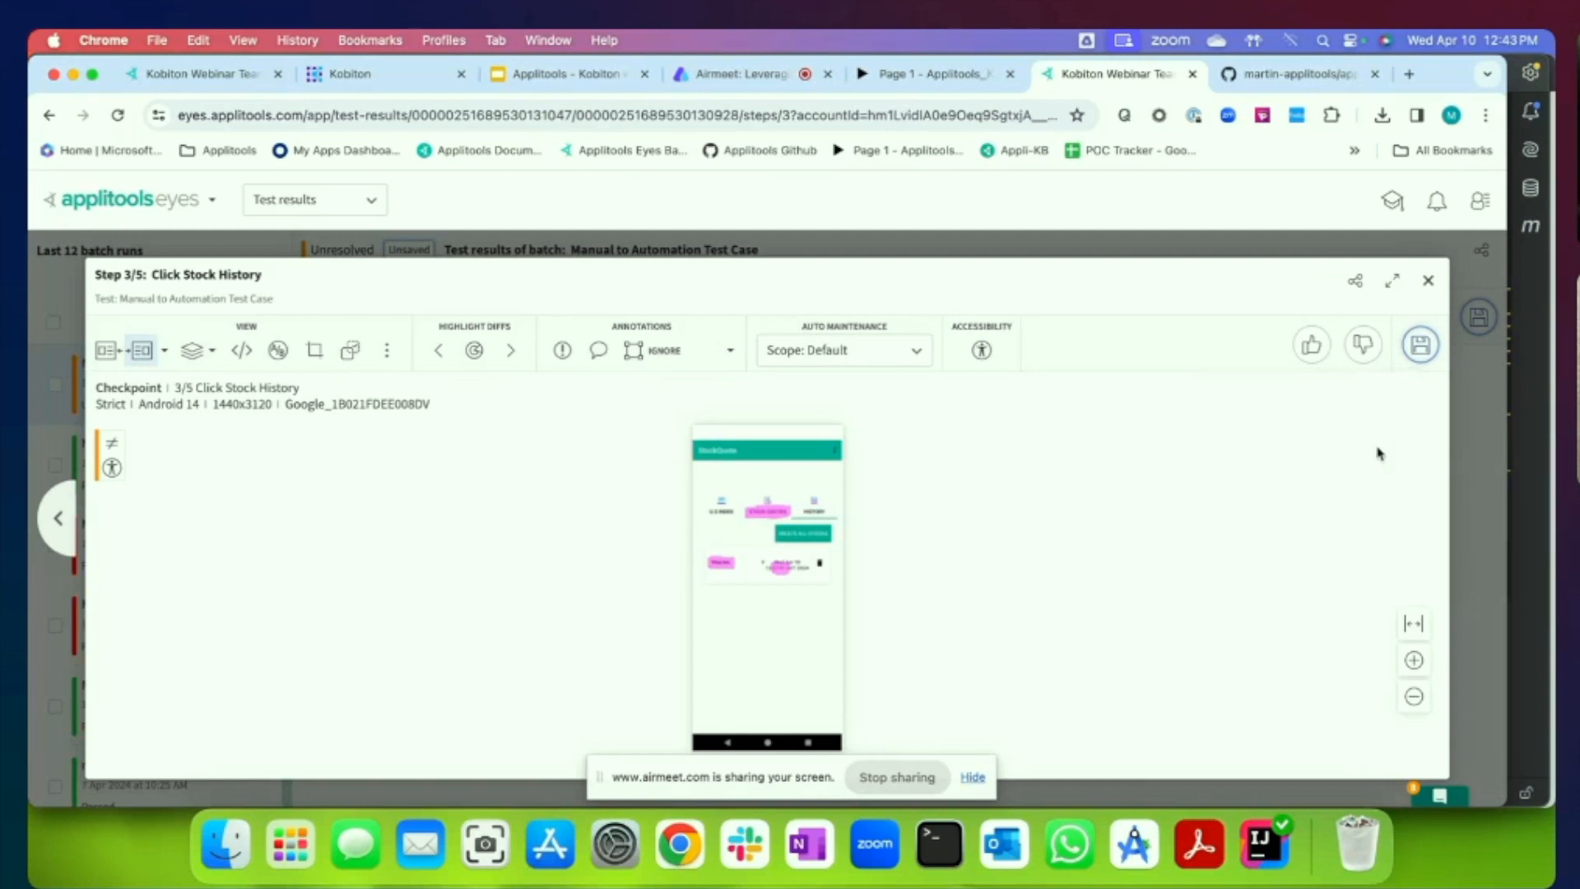
pyautogui.moveTo(374, 651)
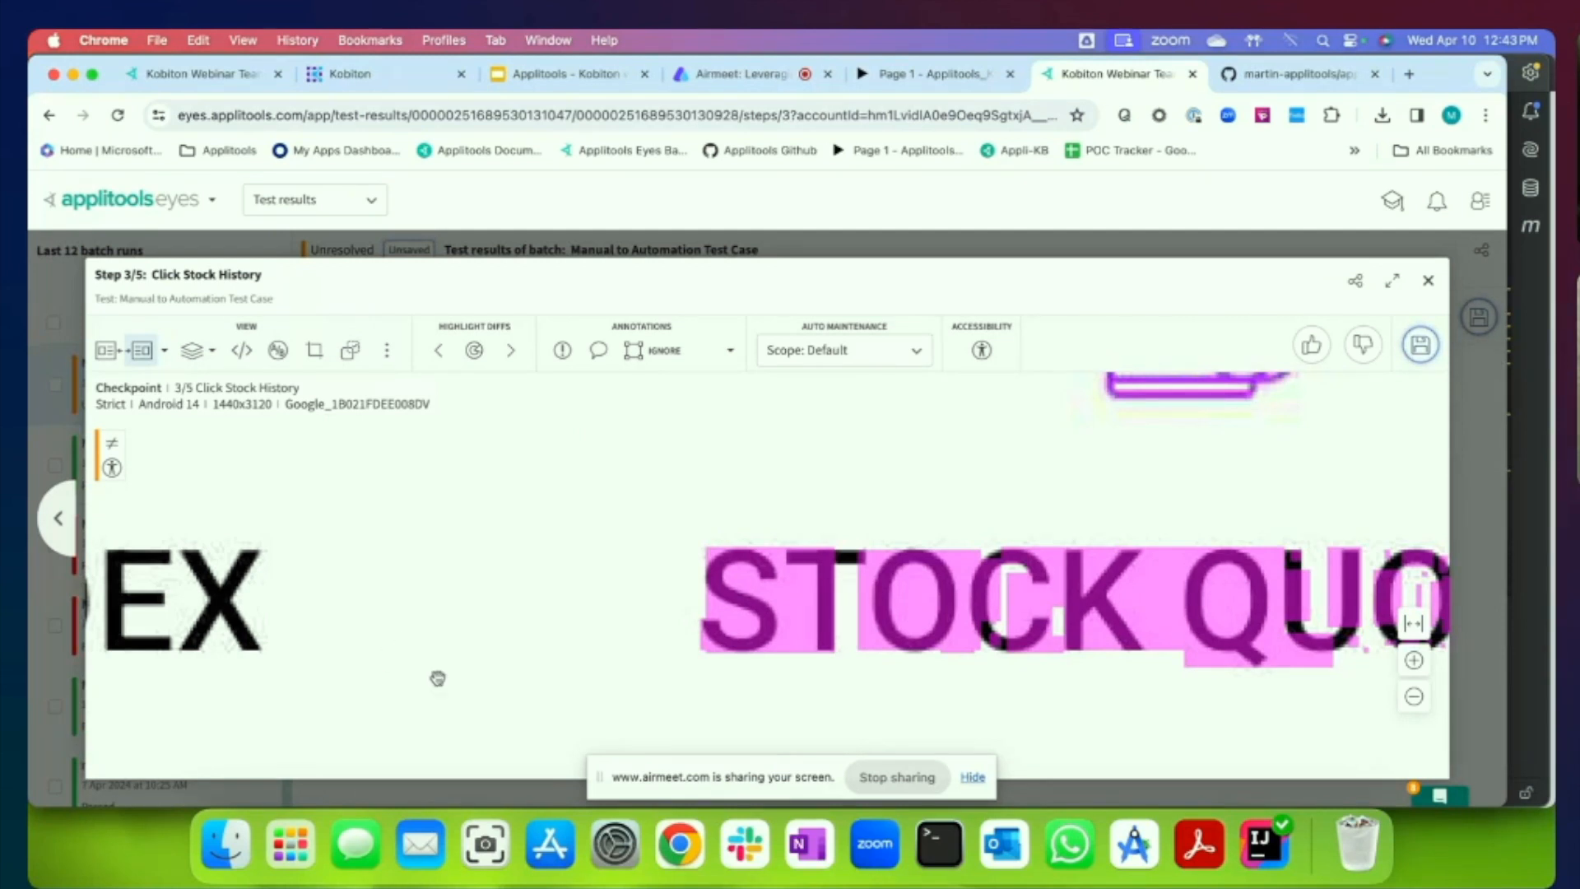
pyautogui.moveTo(1378, 732)
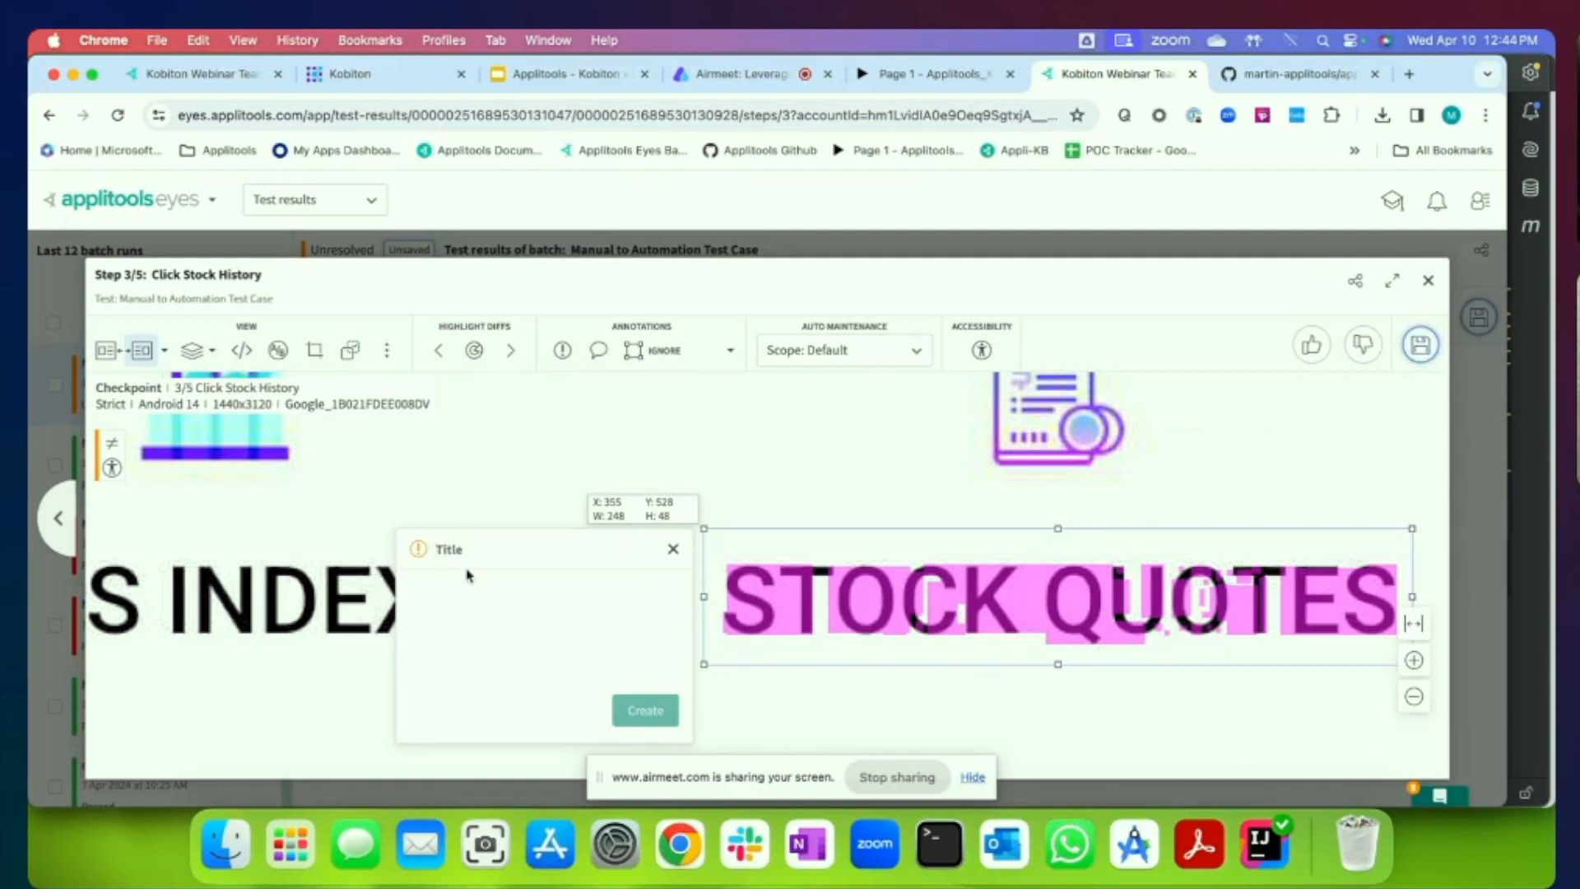
# - Create a 'Defect' issue on STOCK QUOTES and set it to fail tests
pyautogui.write('c')
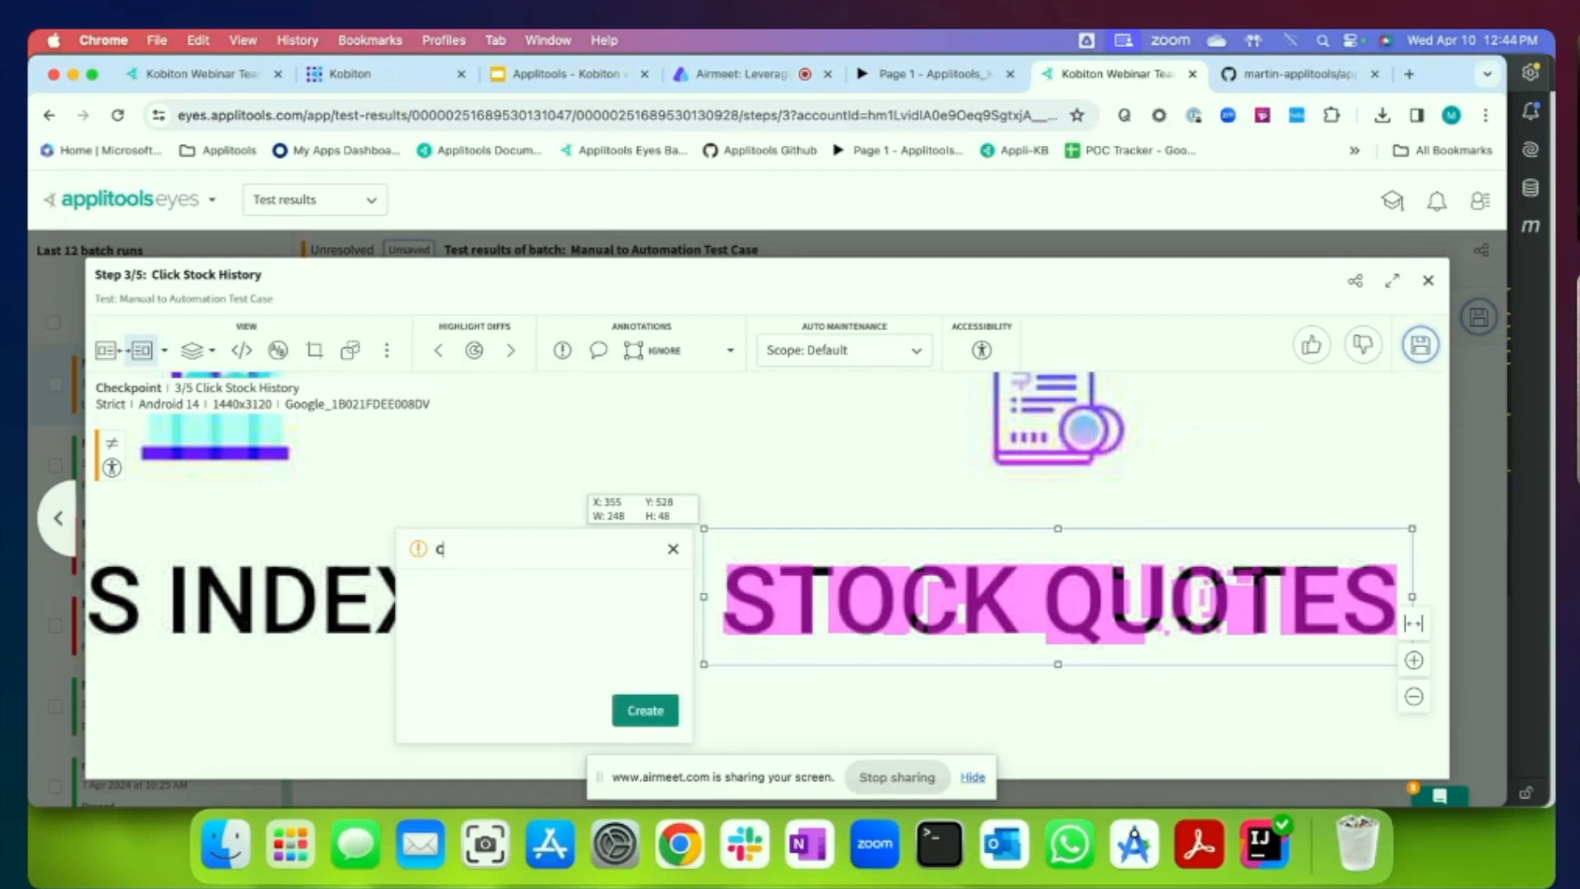
pyautogui.write('Defec')
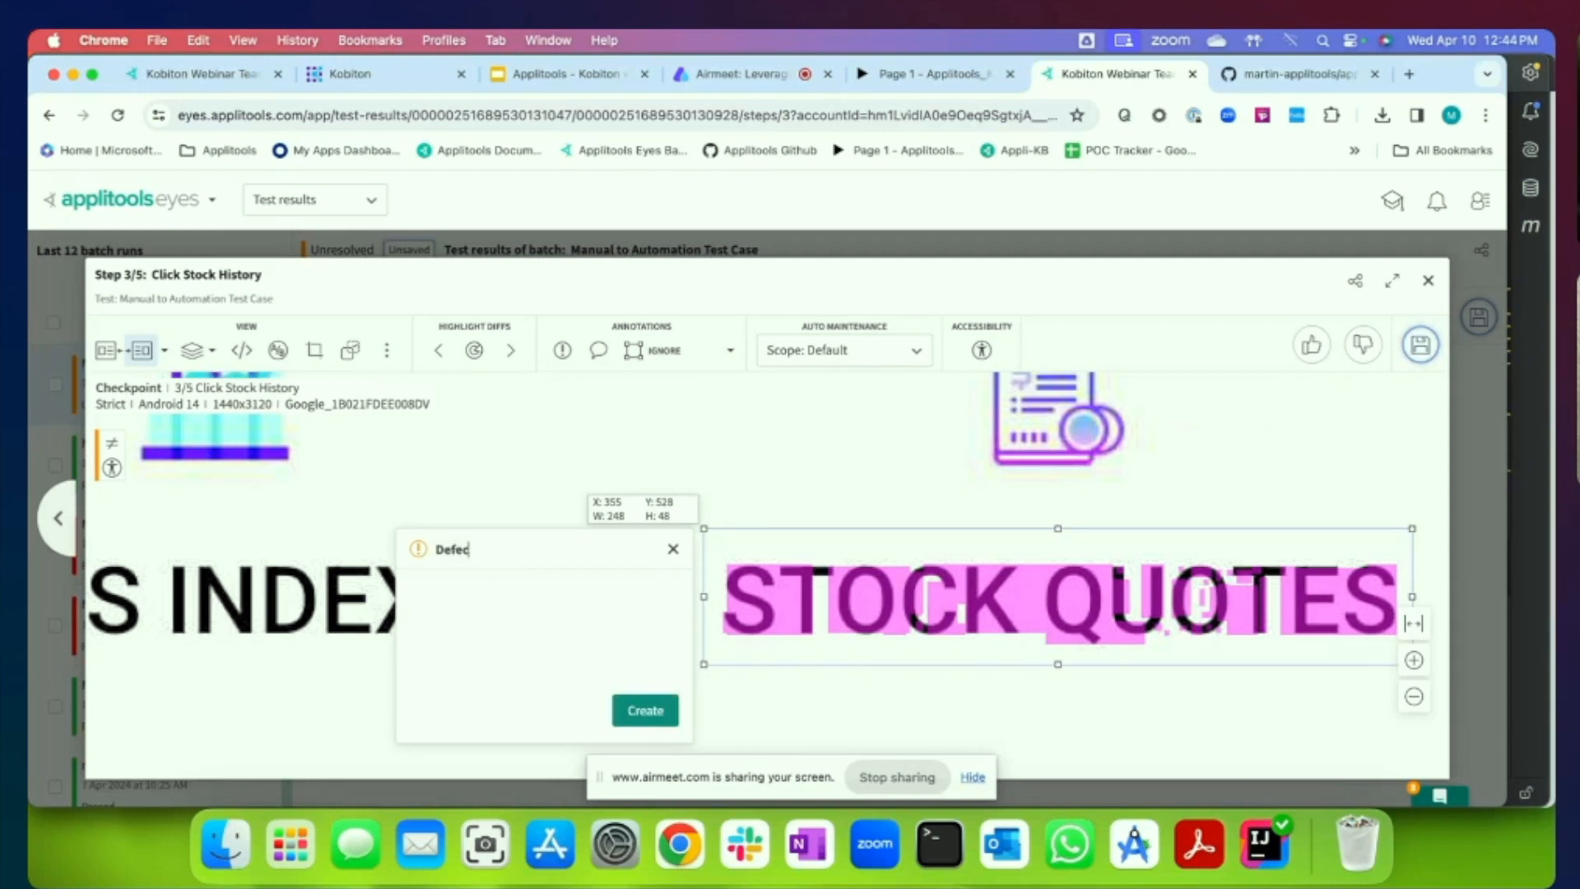
pyautogui.click(644, 709)
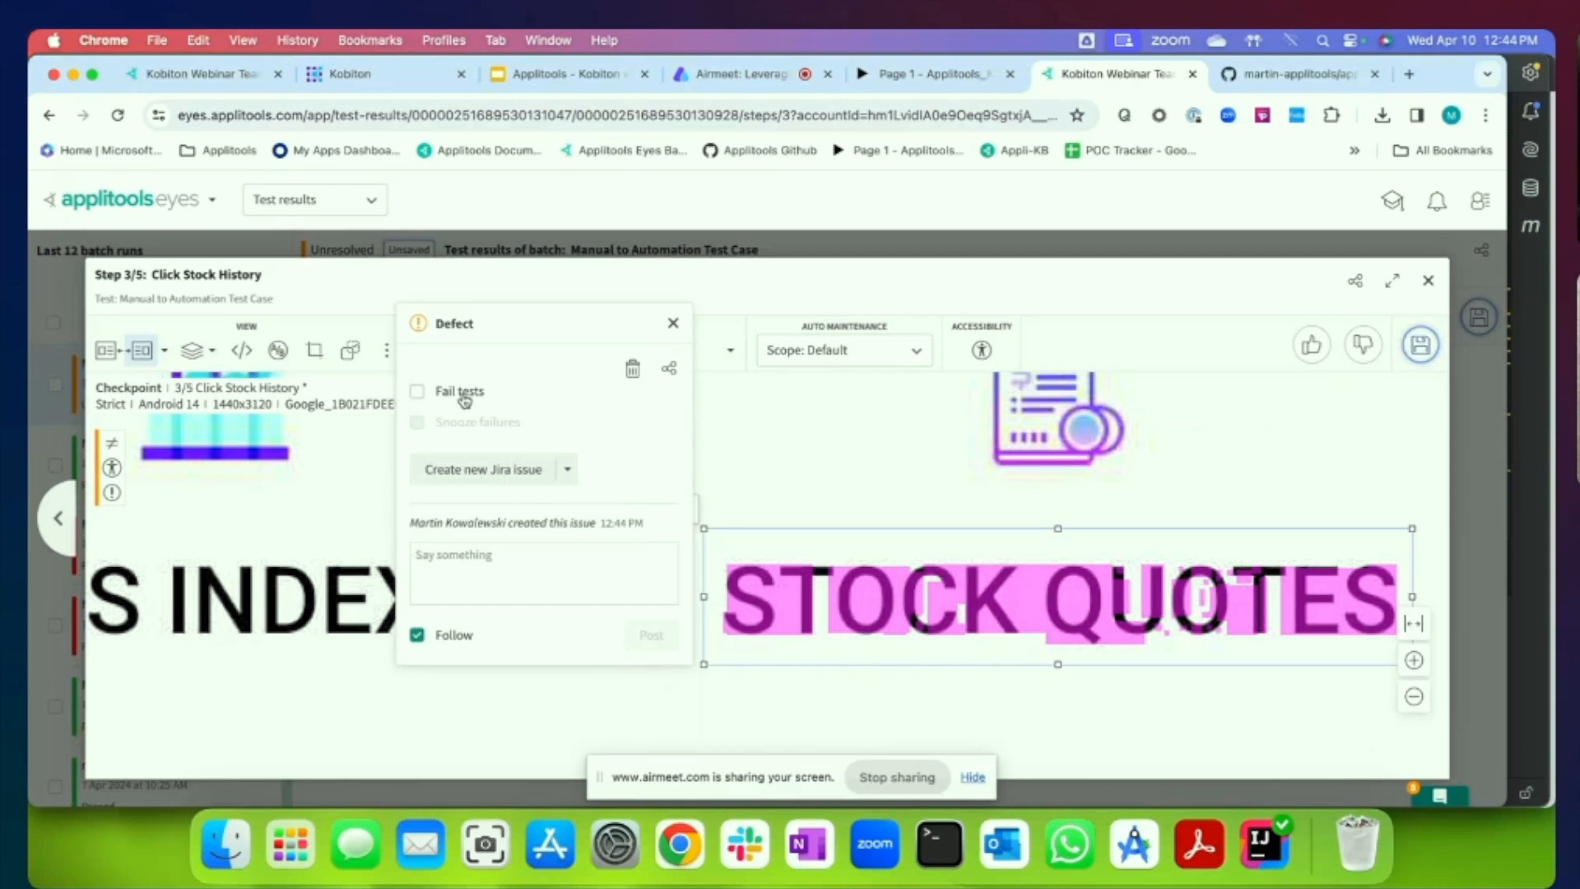
pyautogui.click(416, 391)
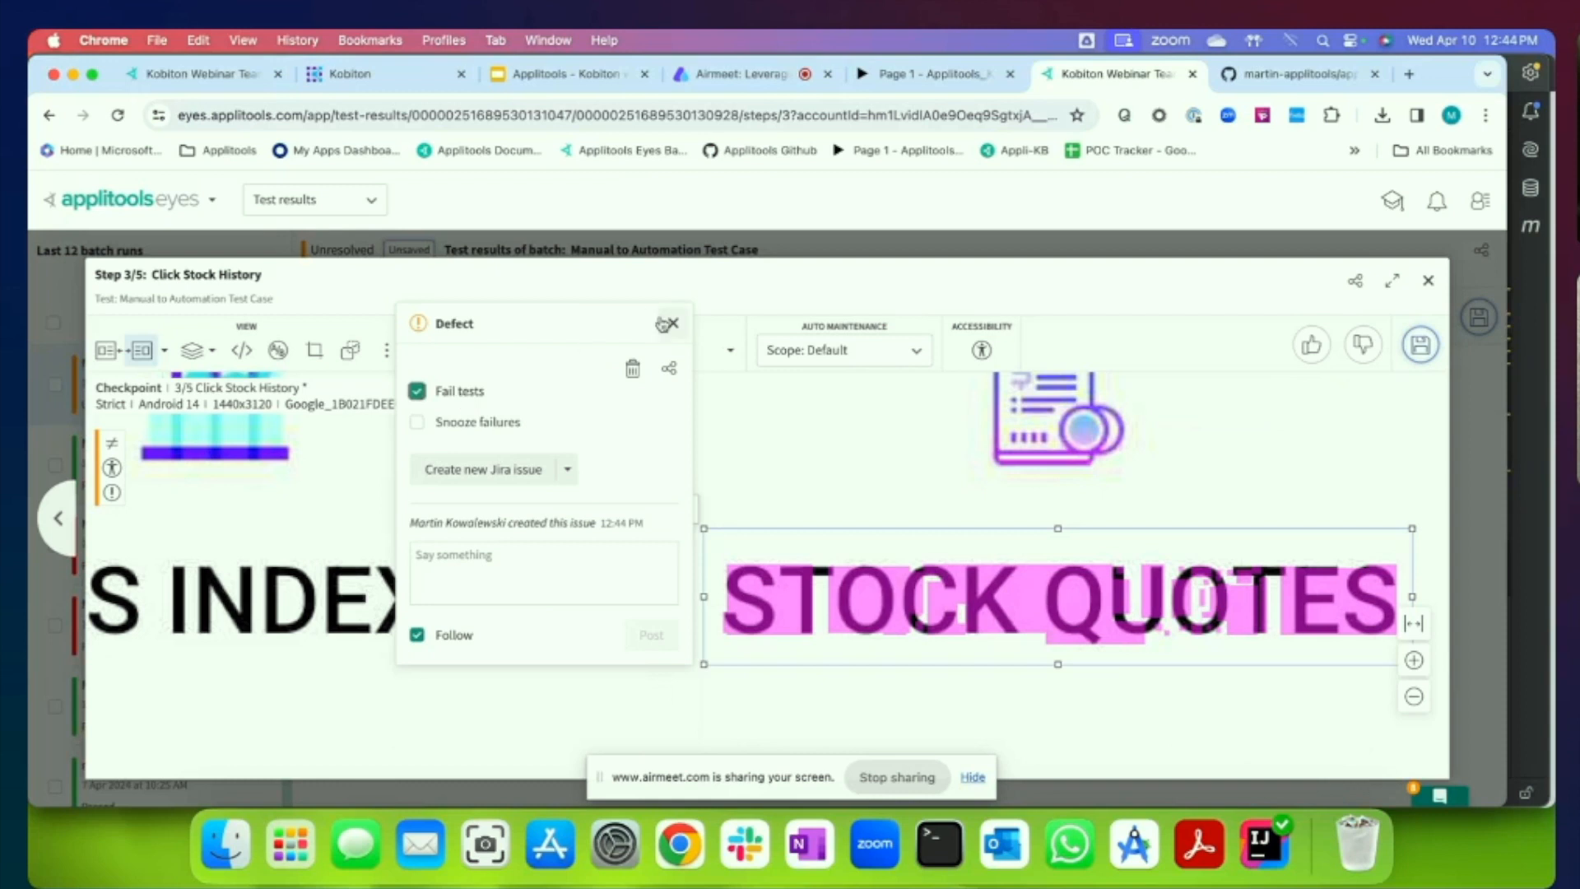
# - Close the Defect issue details popup
pyautogui.click(669, 324)
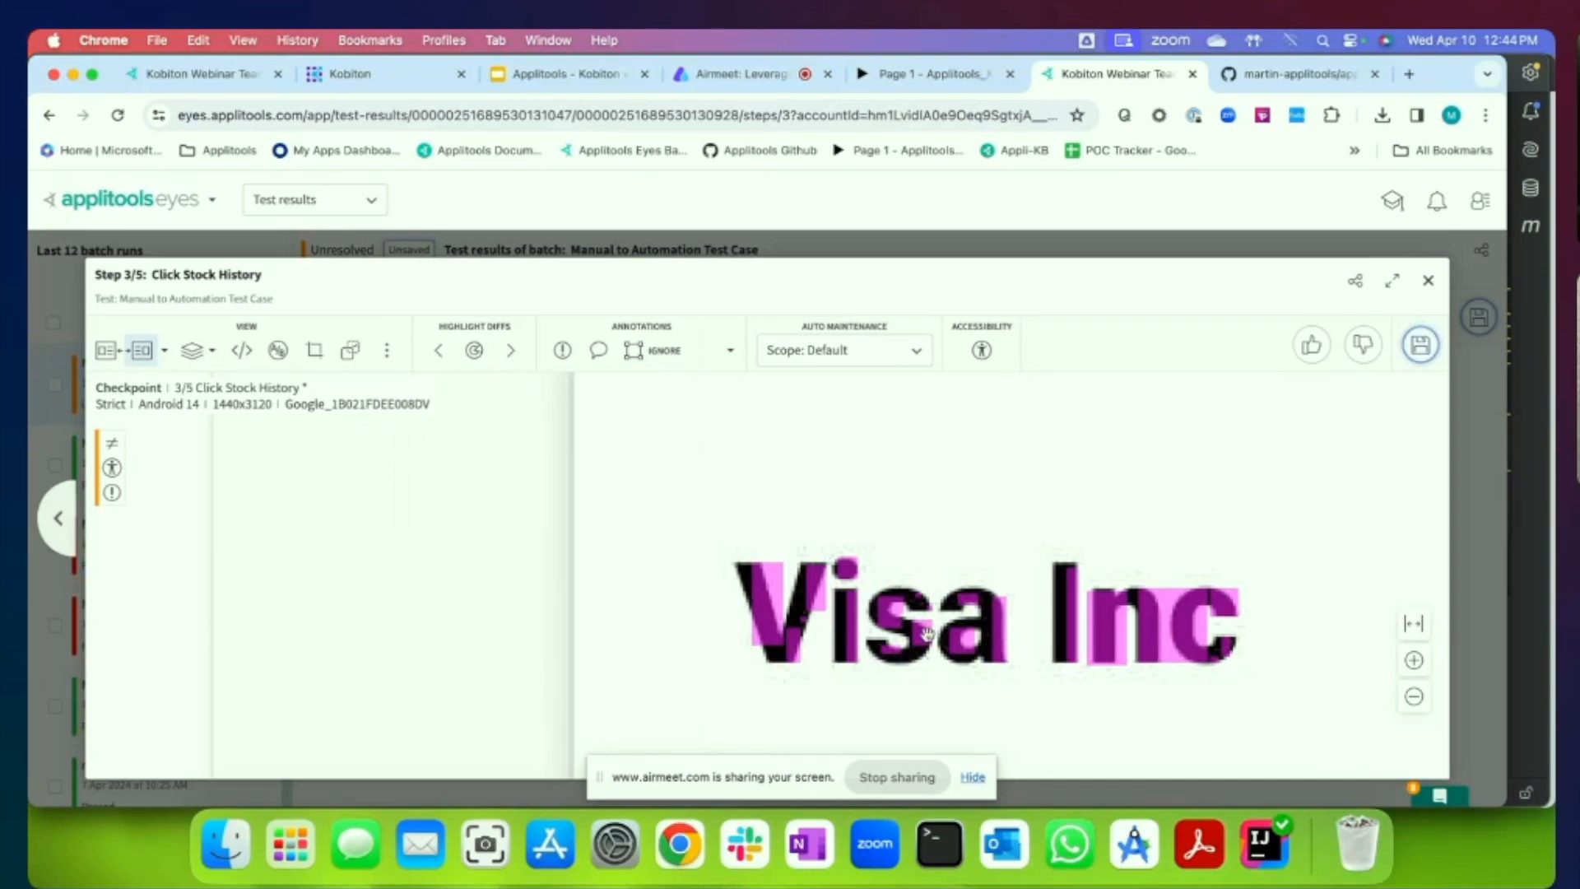
pyautogui.moveTo(818, 710)
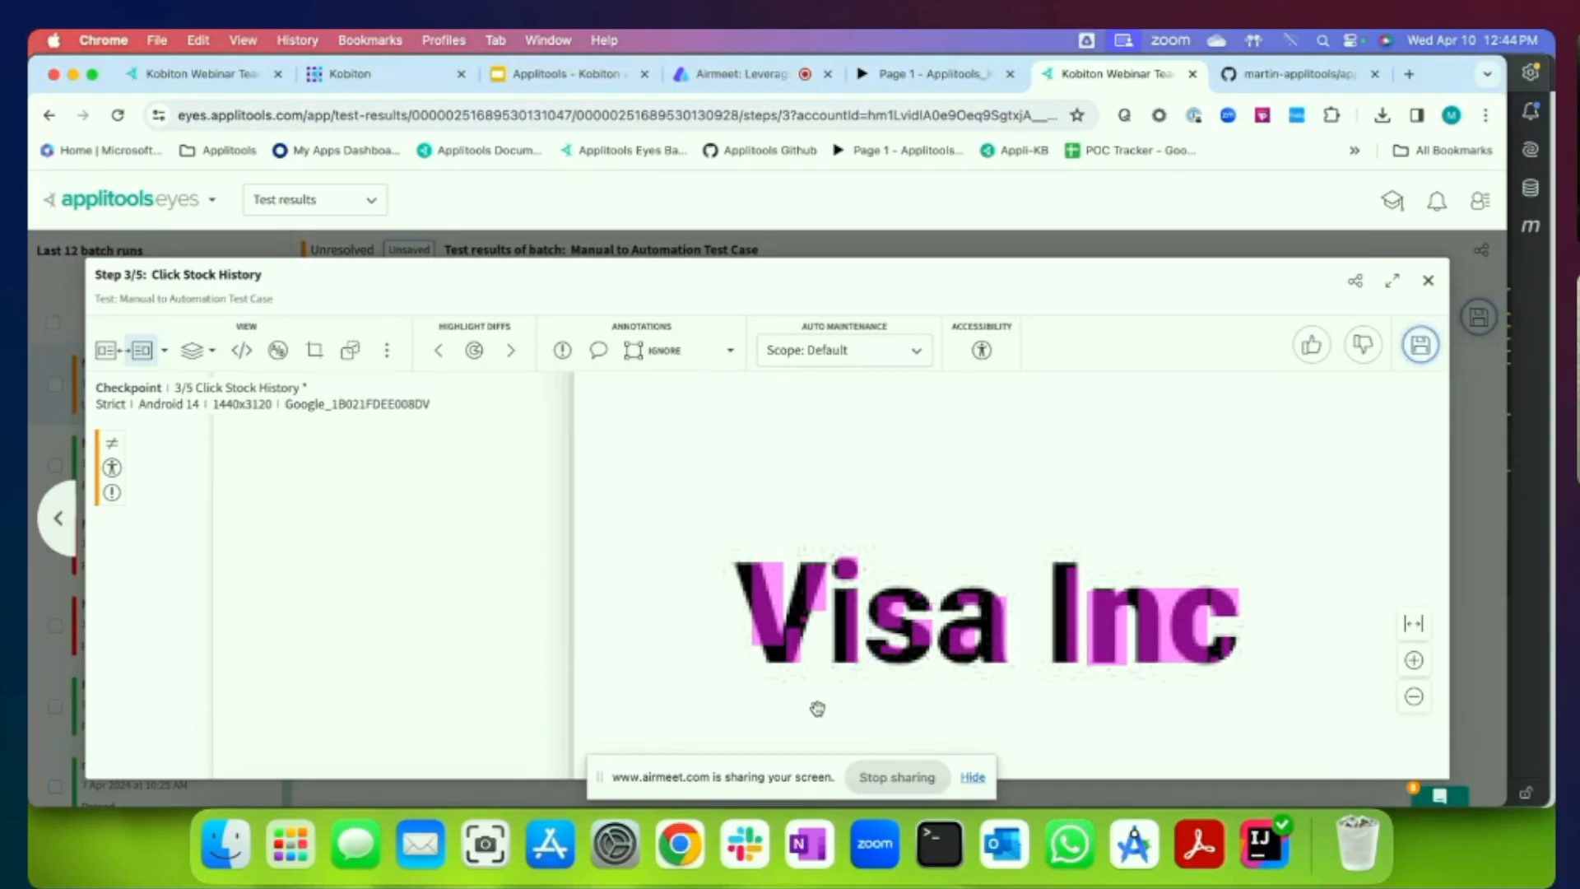
pyautogui.moveTo(848, 726)
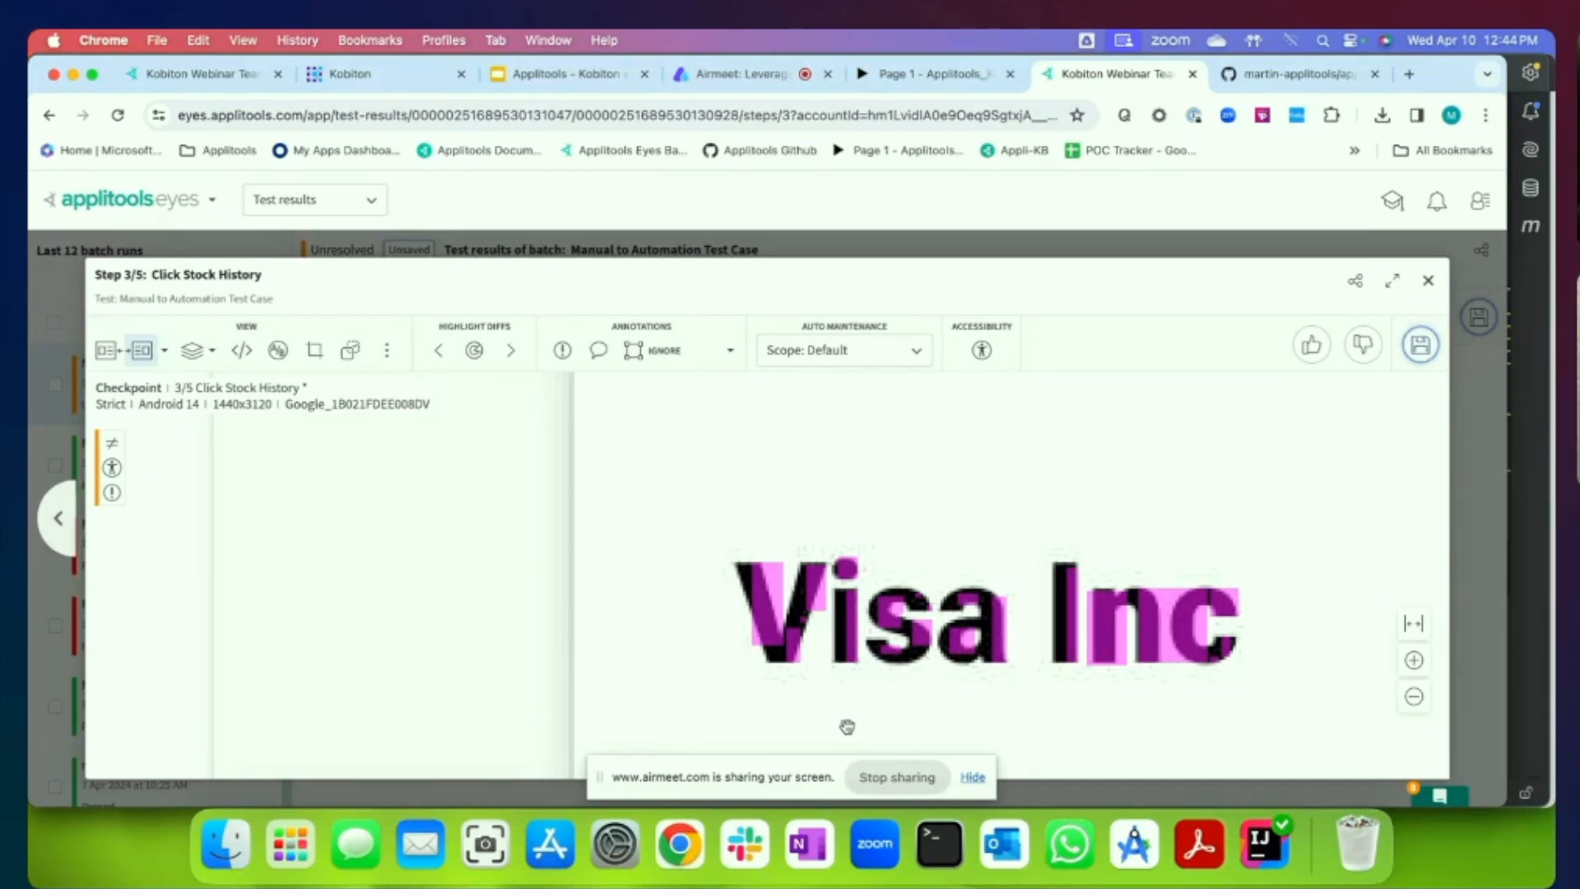
pyautogui.moveTo(857, 741)
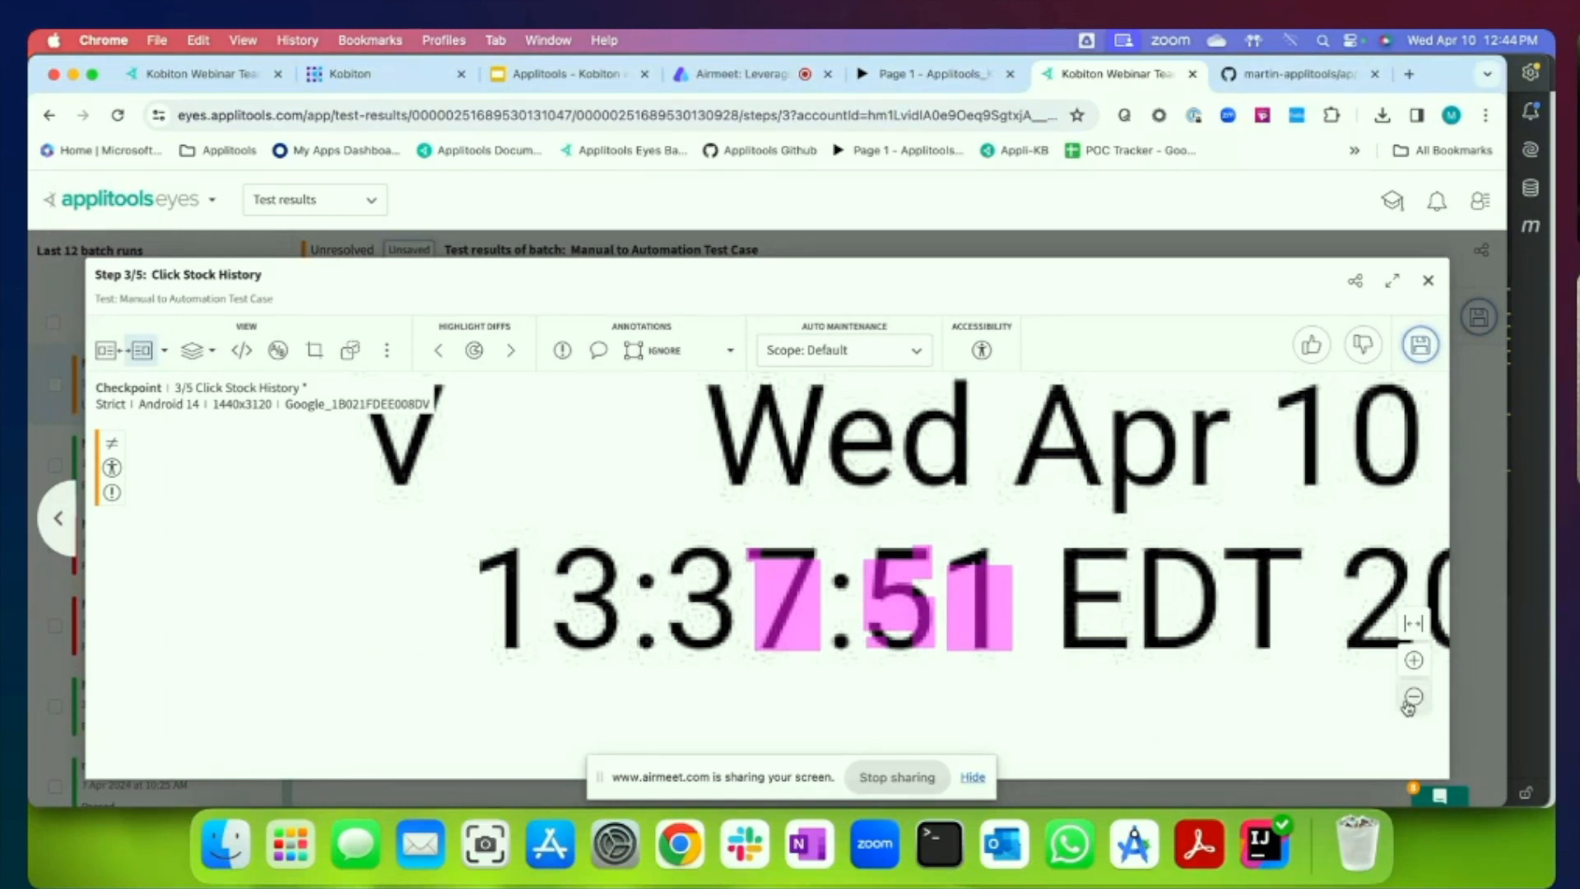
# - Zoom out twice to show the full date and time, then list the region types
pyautogui.click(1413, 696)
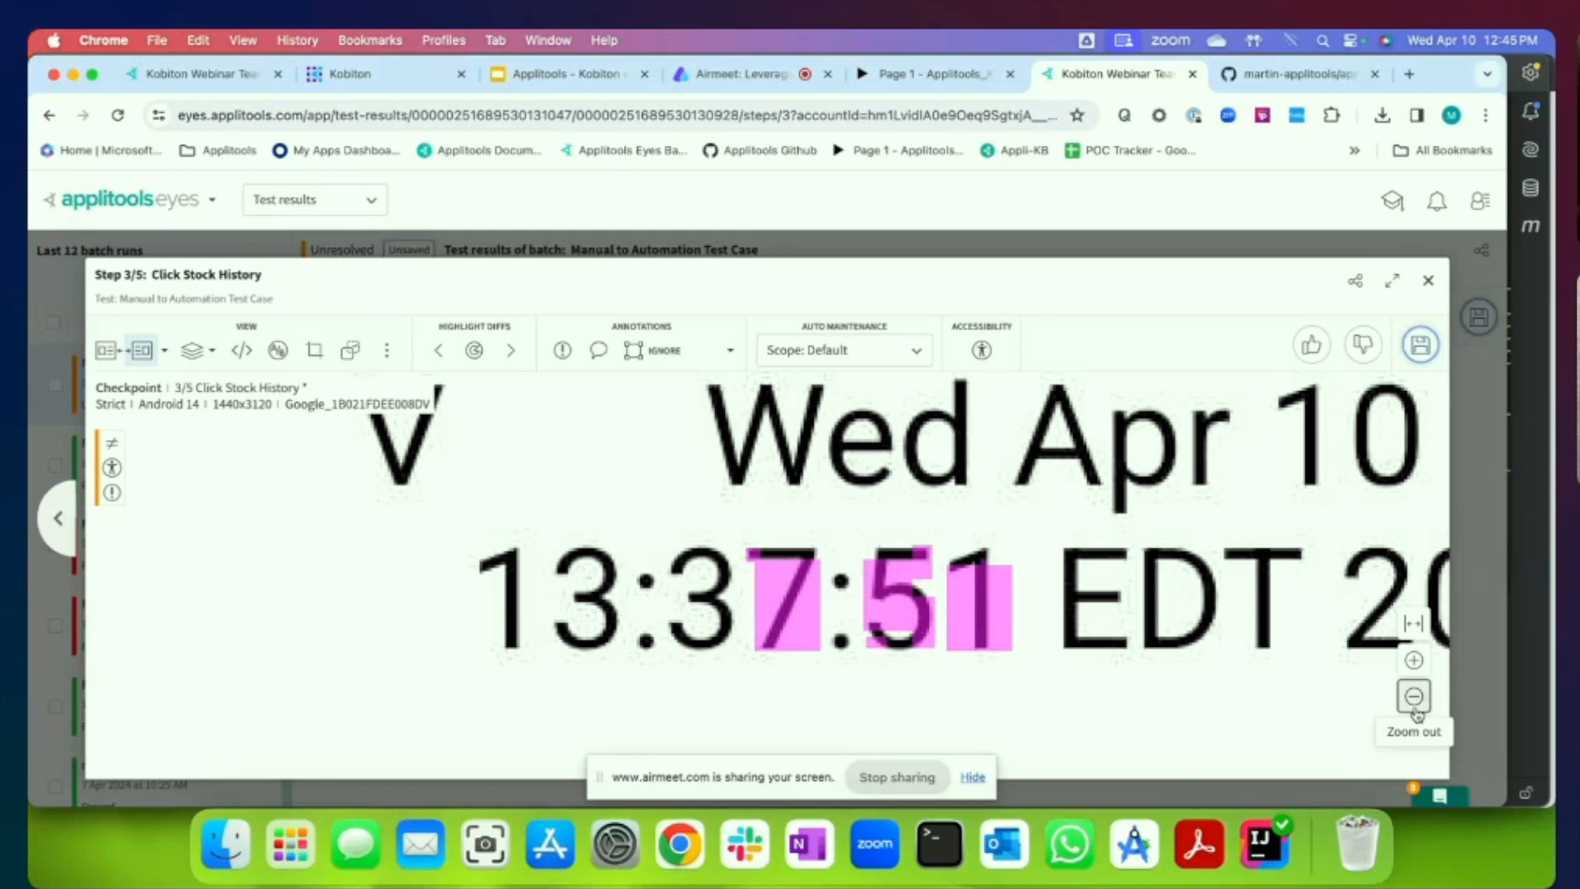
pyautogui.click(1414, 696)
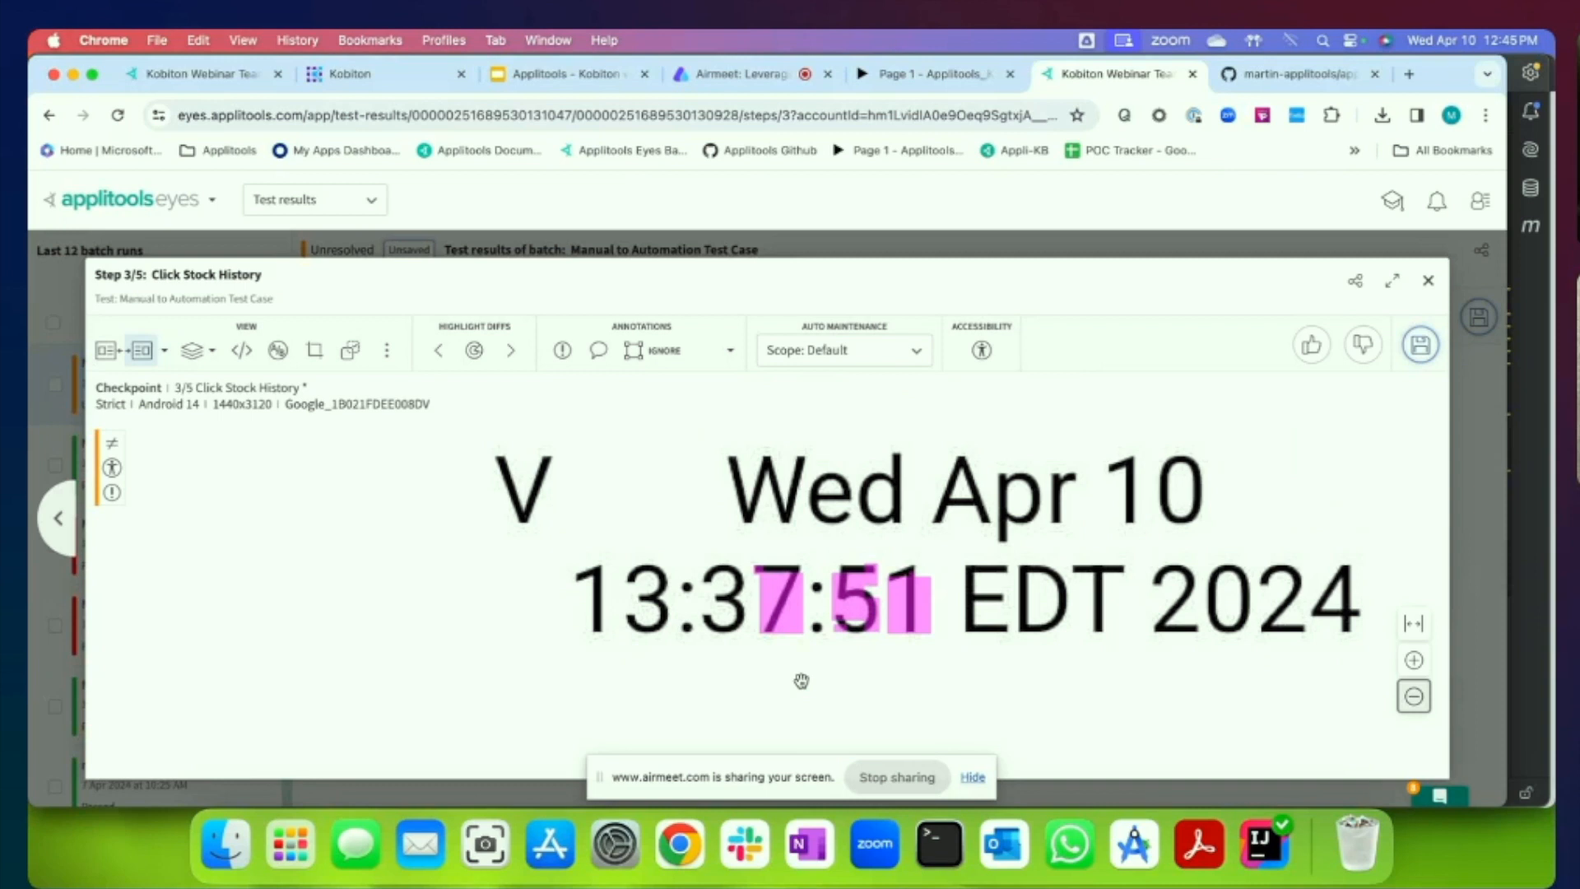
pyautogui.moveTo(817, 695)
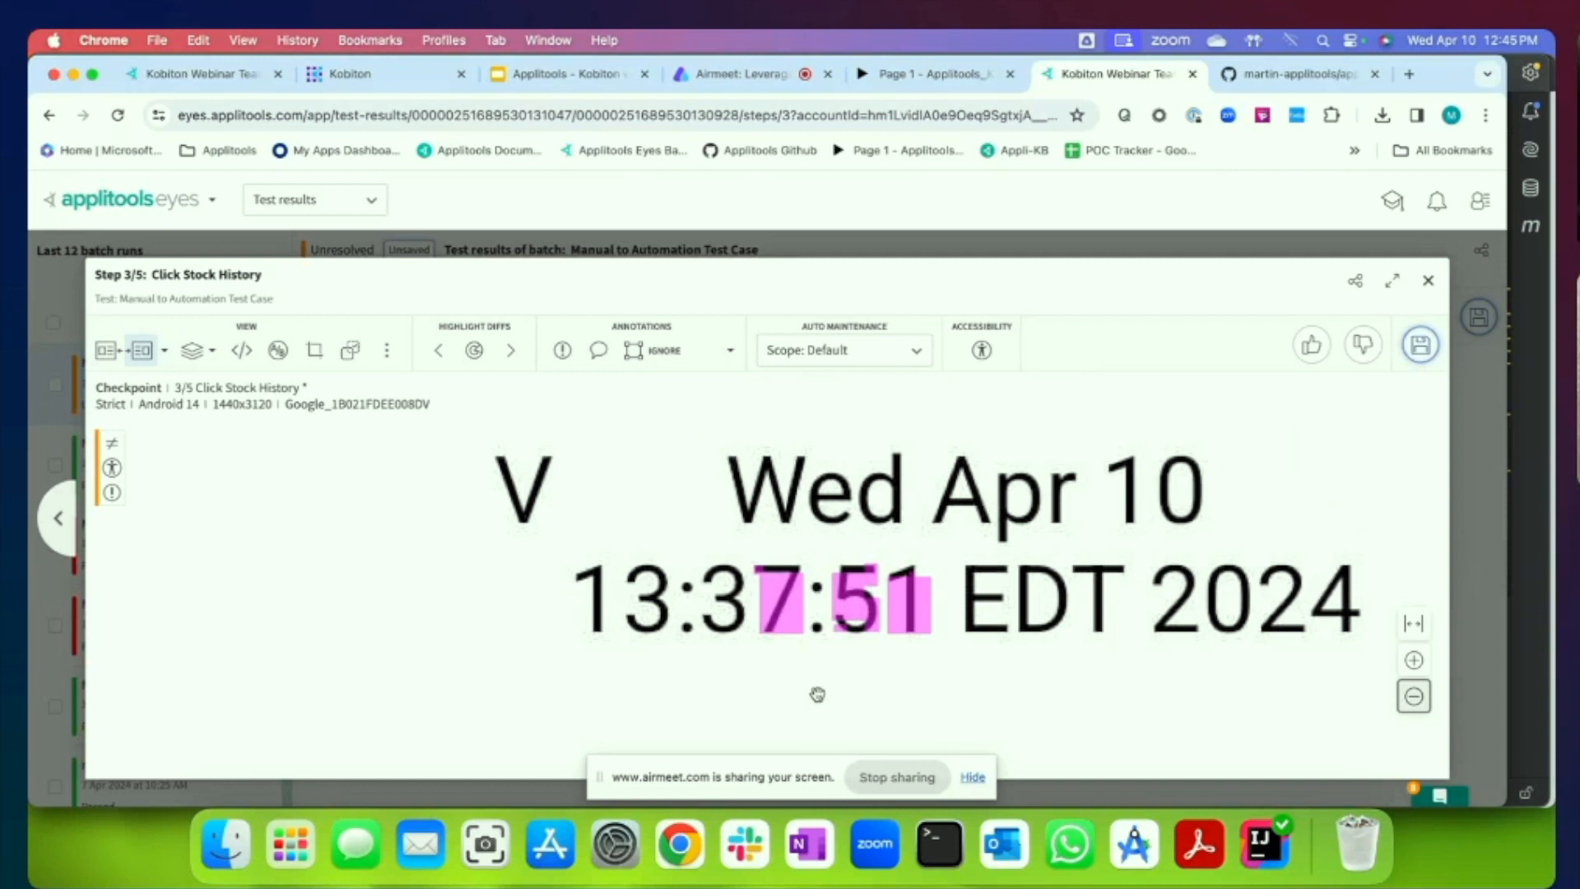
pyautogui.moveTo(821, 690)
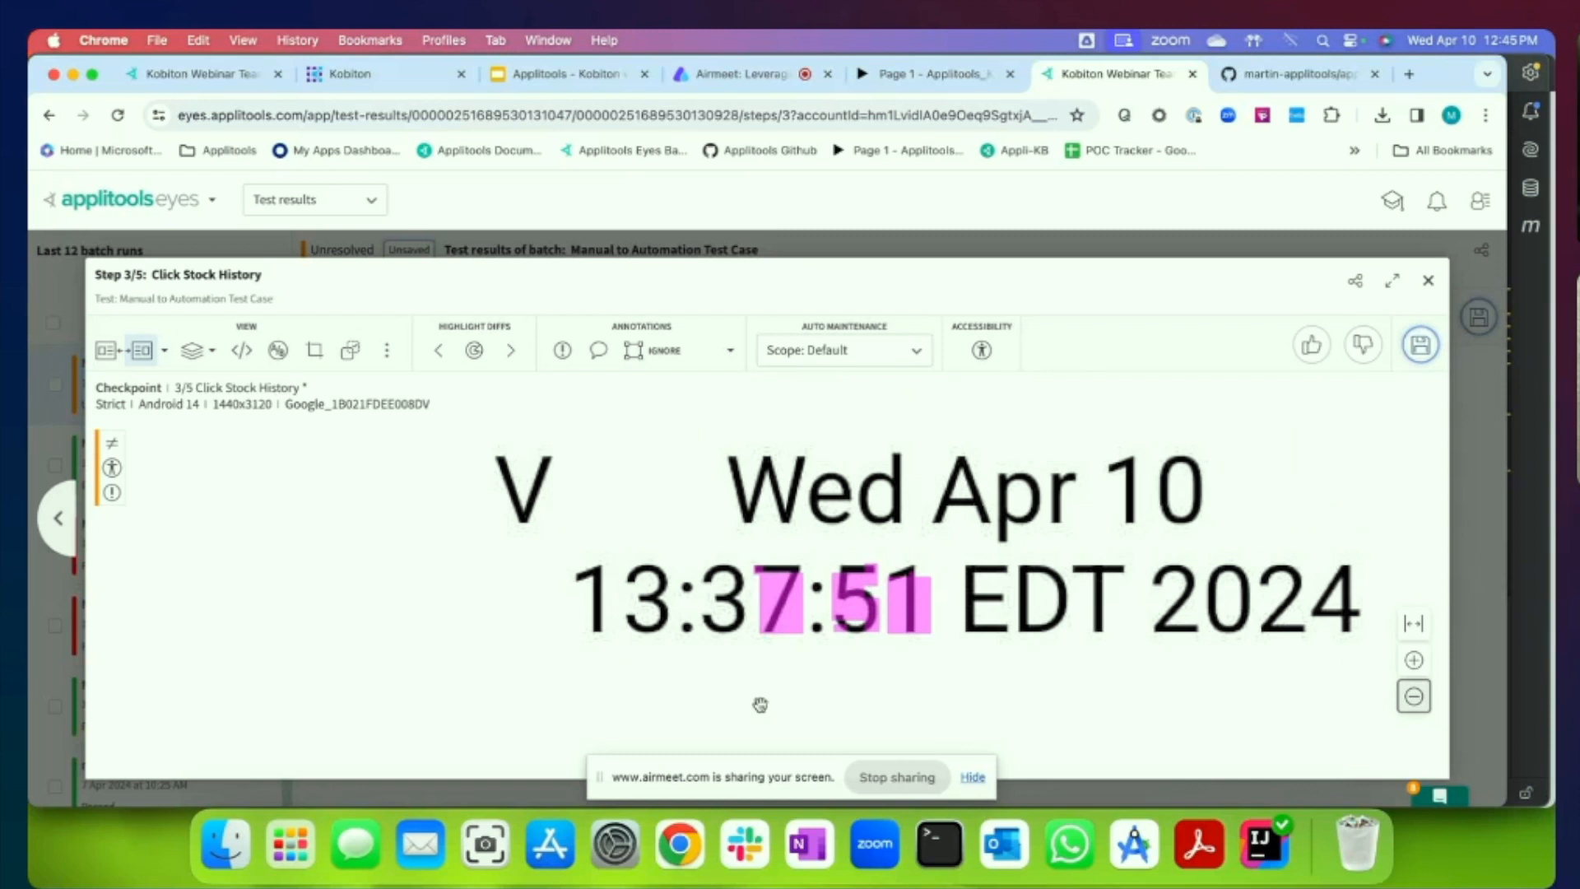
pyautogui.click(730, 350)
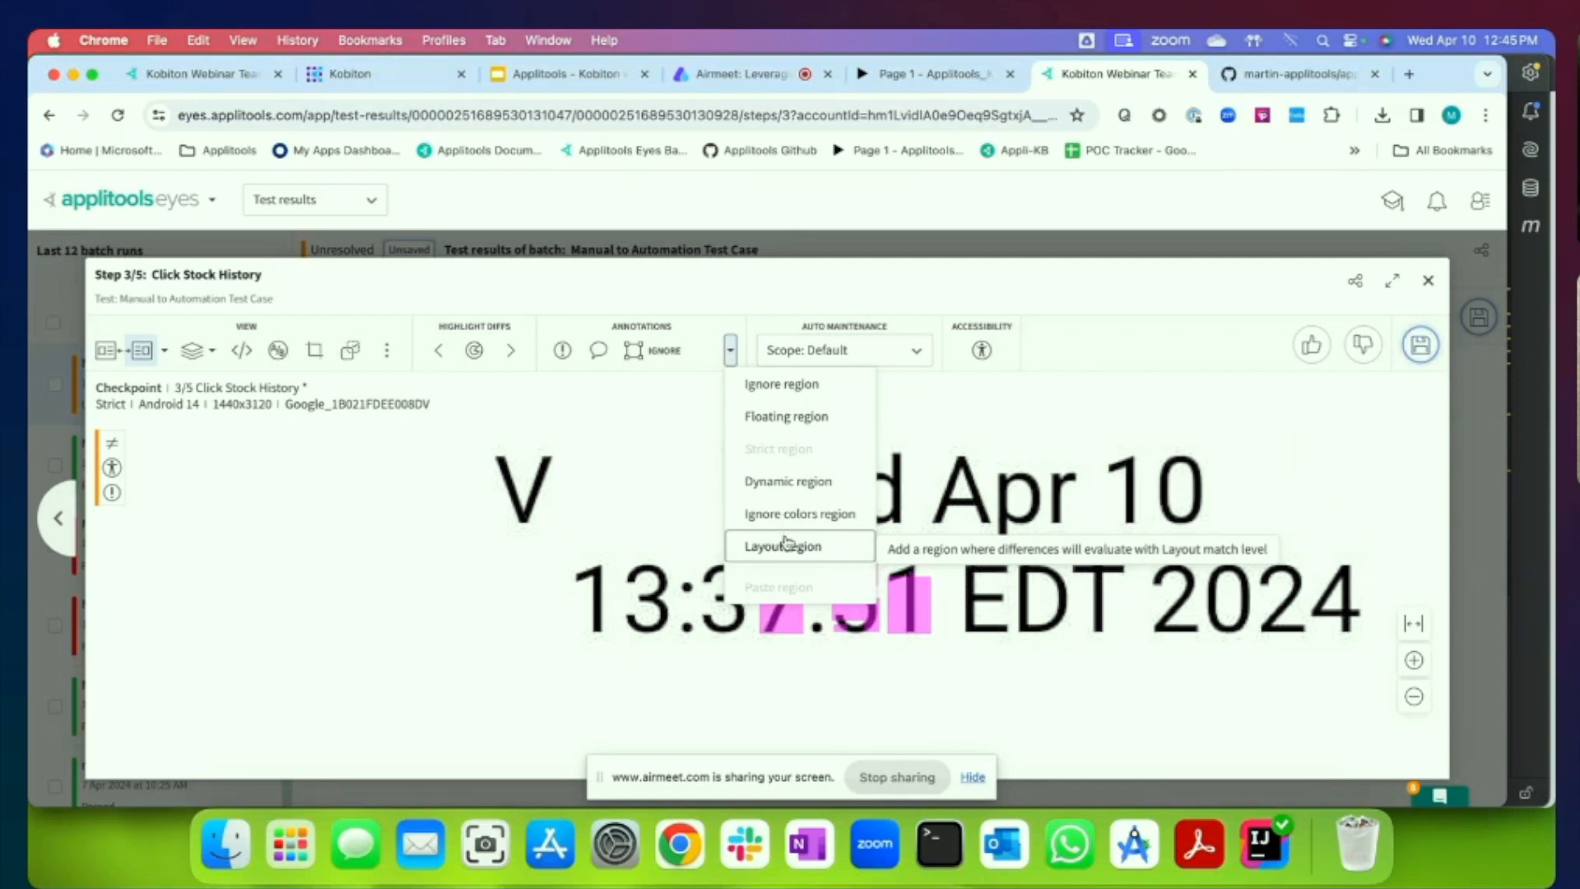
# - Draw a Layout region over the date and time lines of the Click Stock History step
pyautogui.click(782, 545)
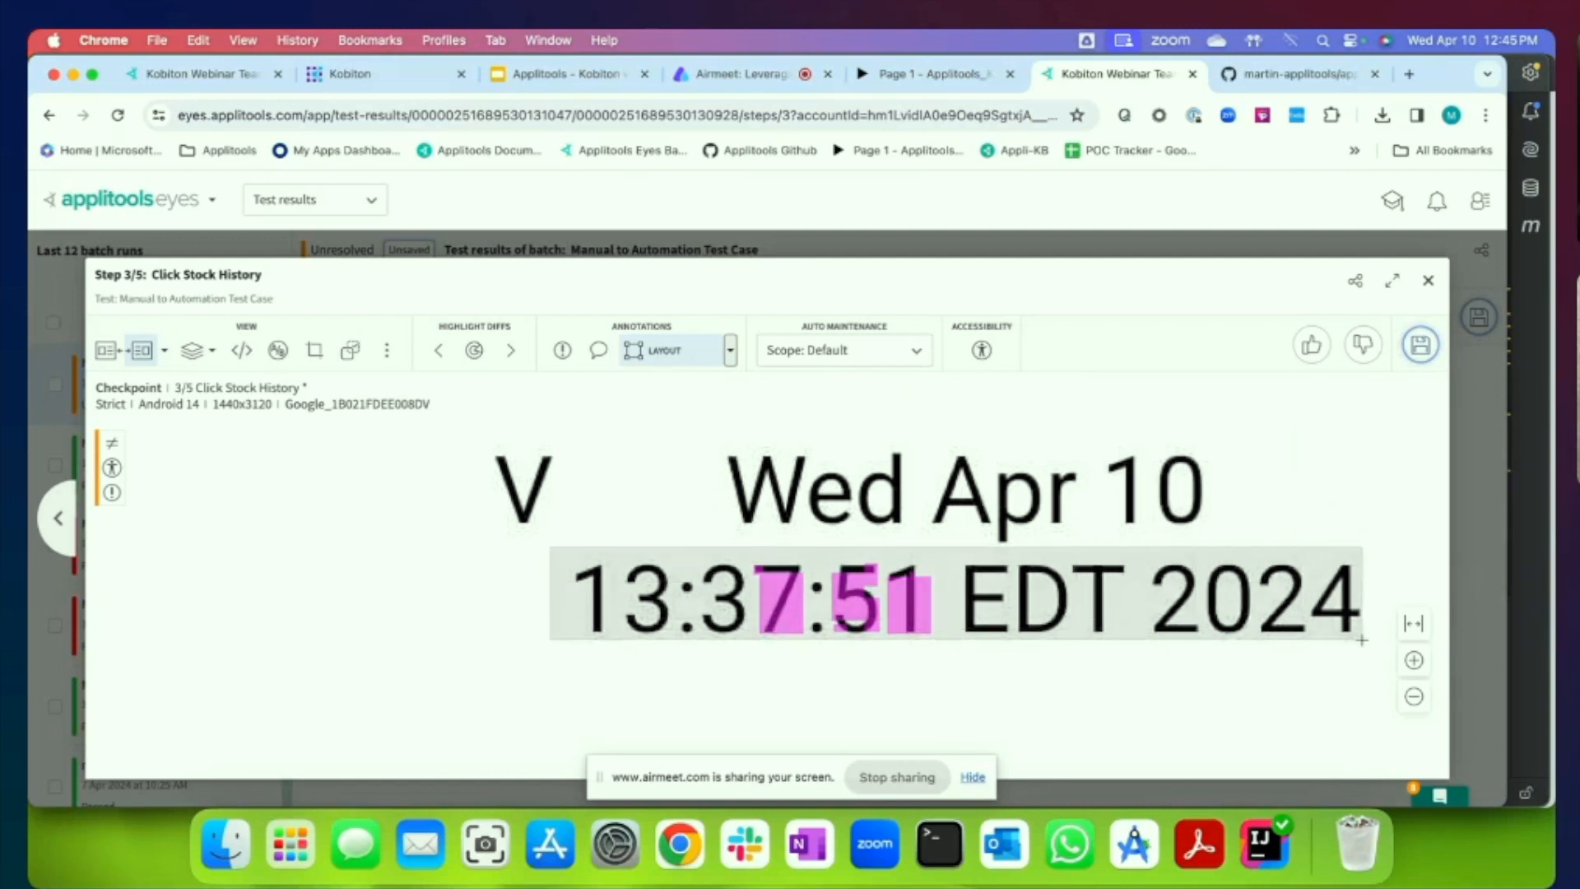
pyautogui.click(958, 594)
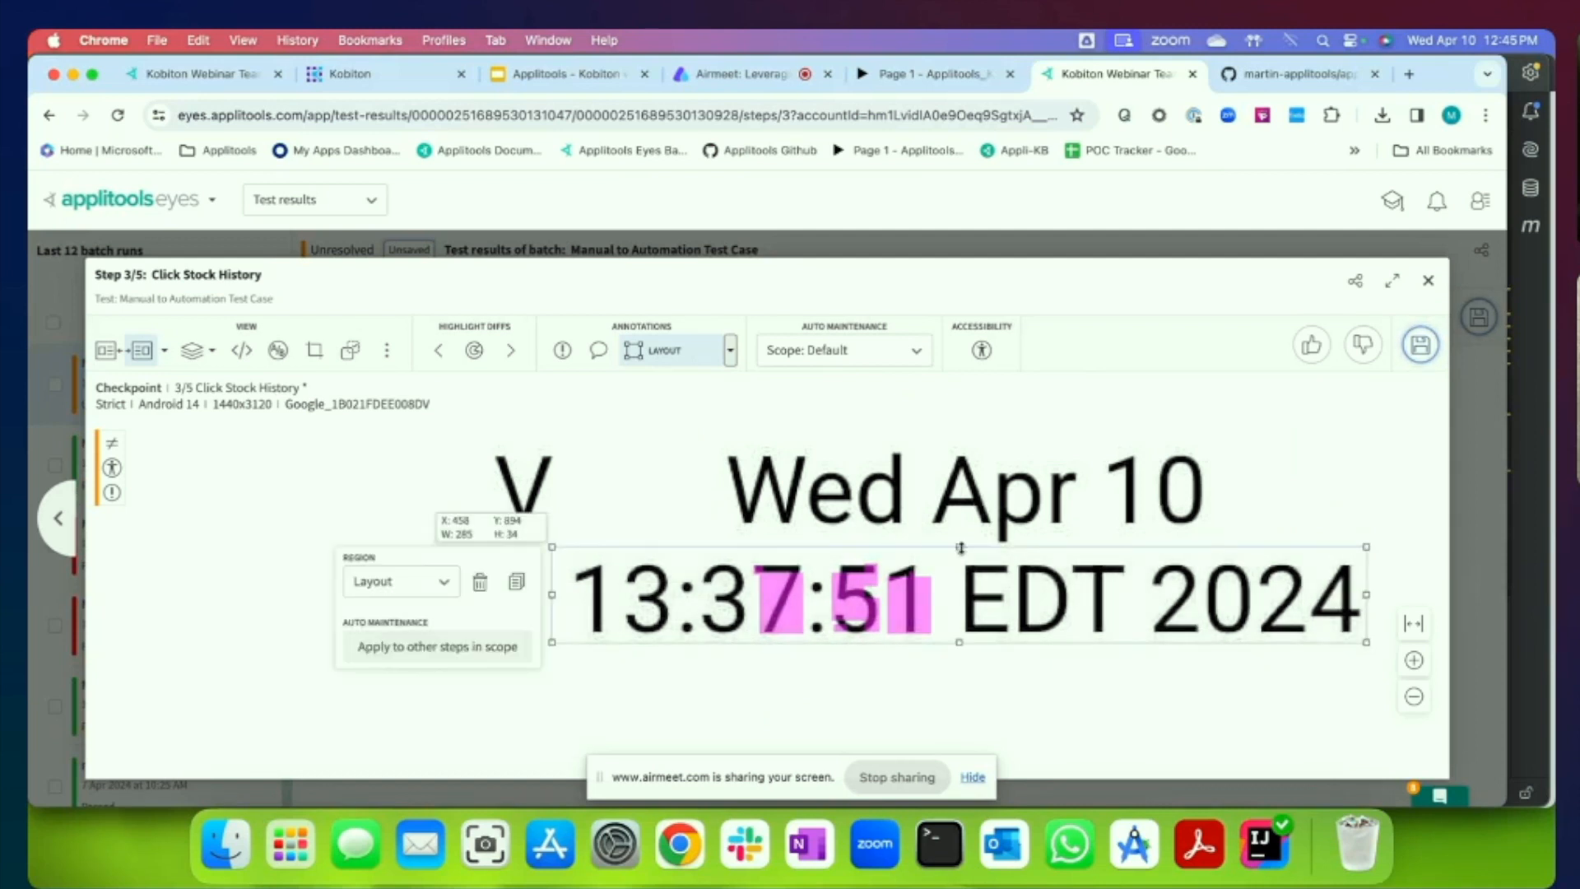
pyautogui.moveTo(958, 548); pyautogui.dragTo(958, 448)
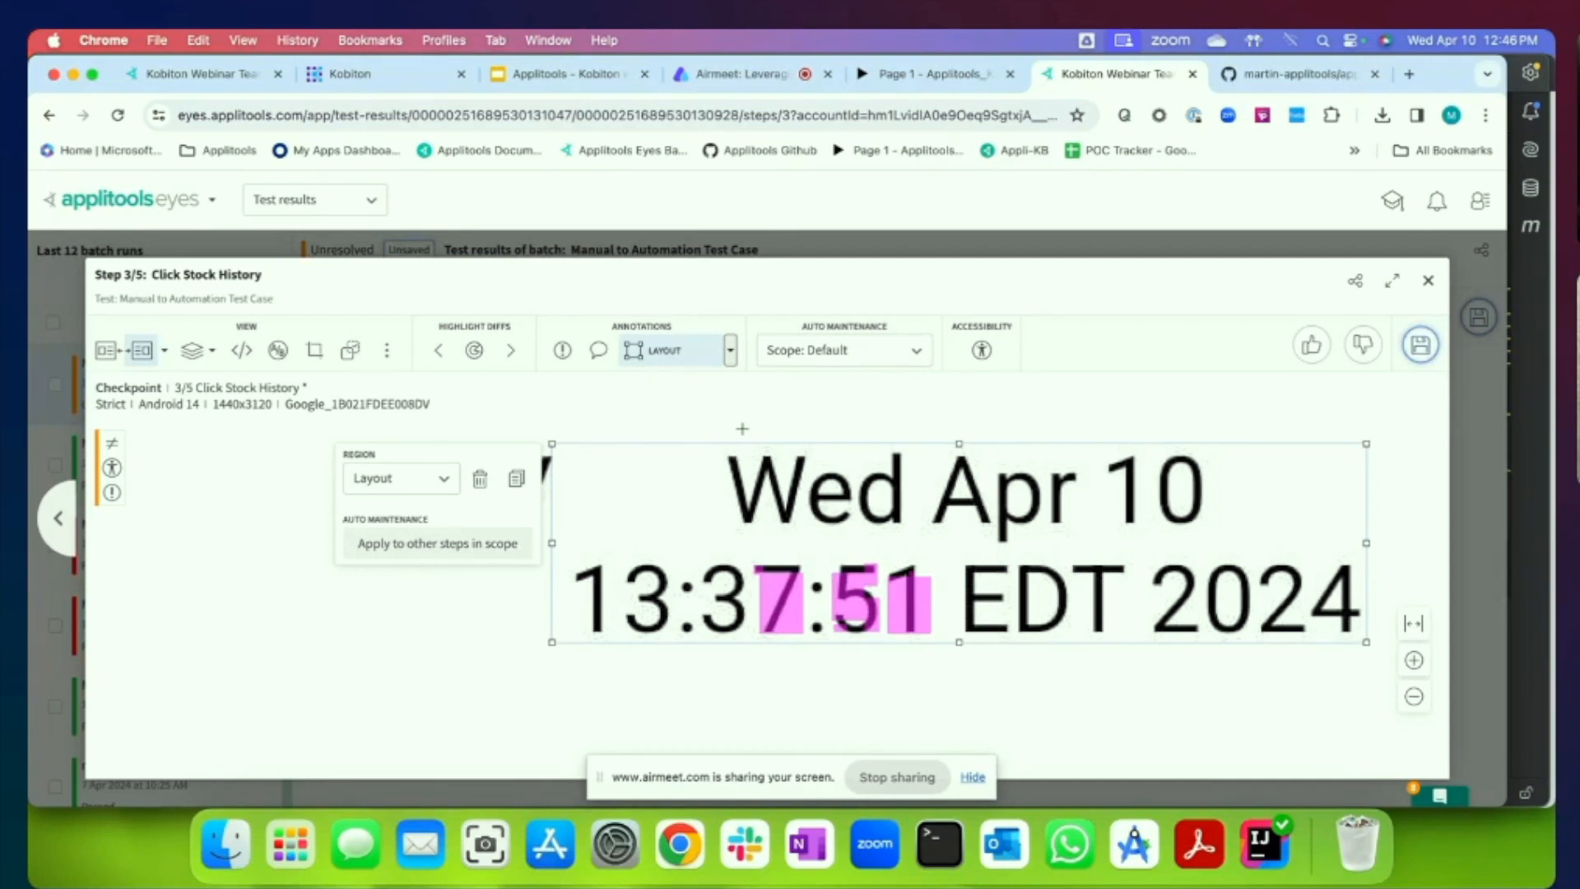
pyautogui.moveTo(1312, 346)
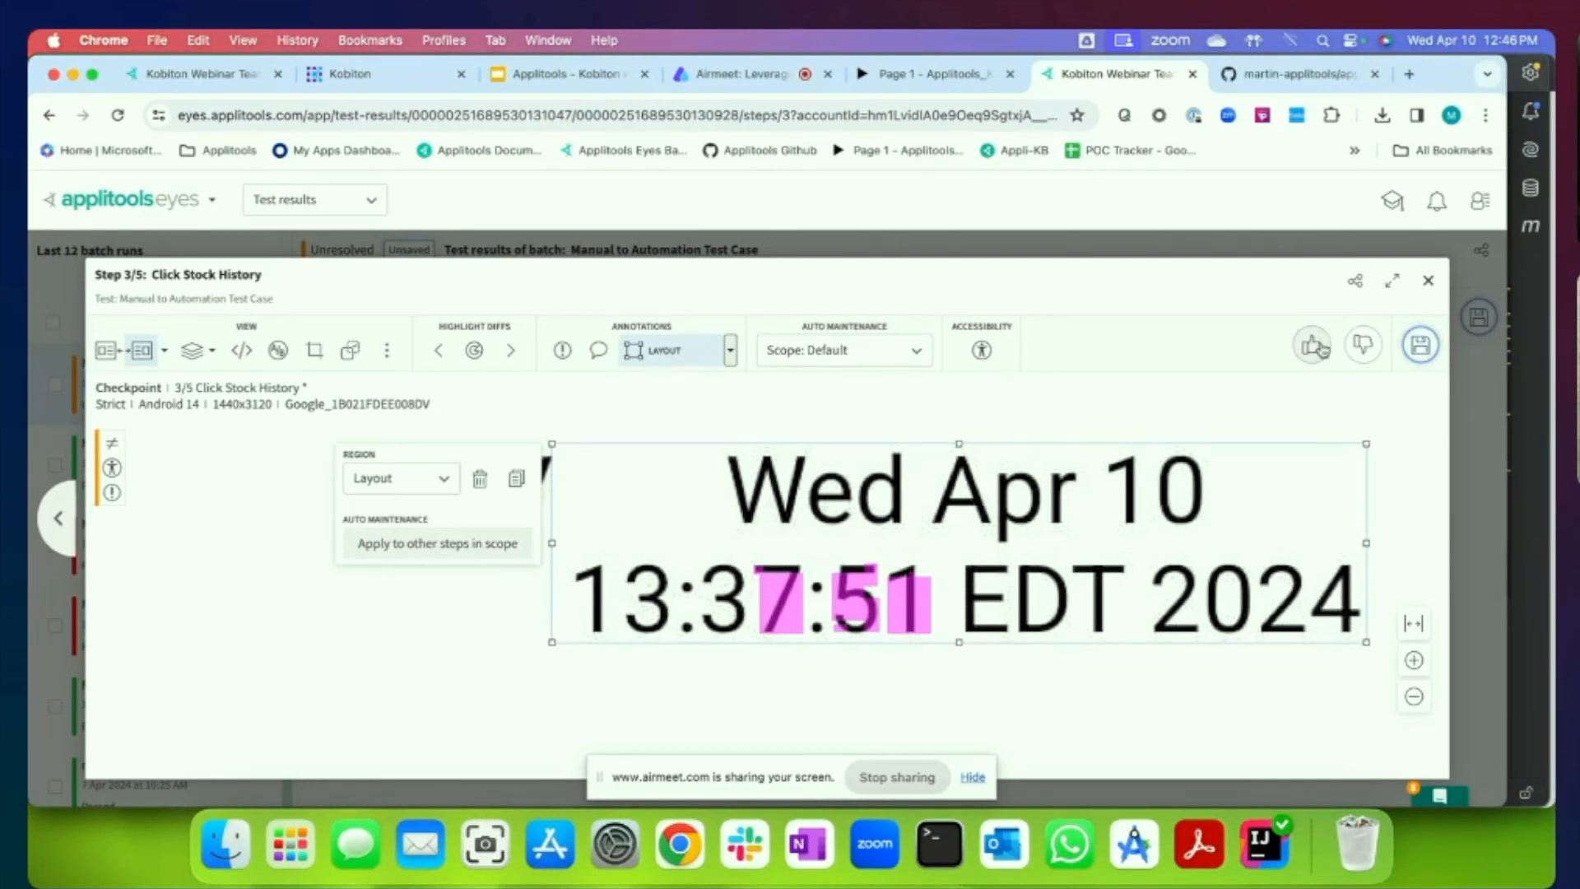
pyautogui.moveTo(1312, 345)
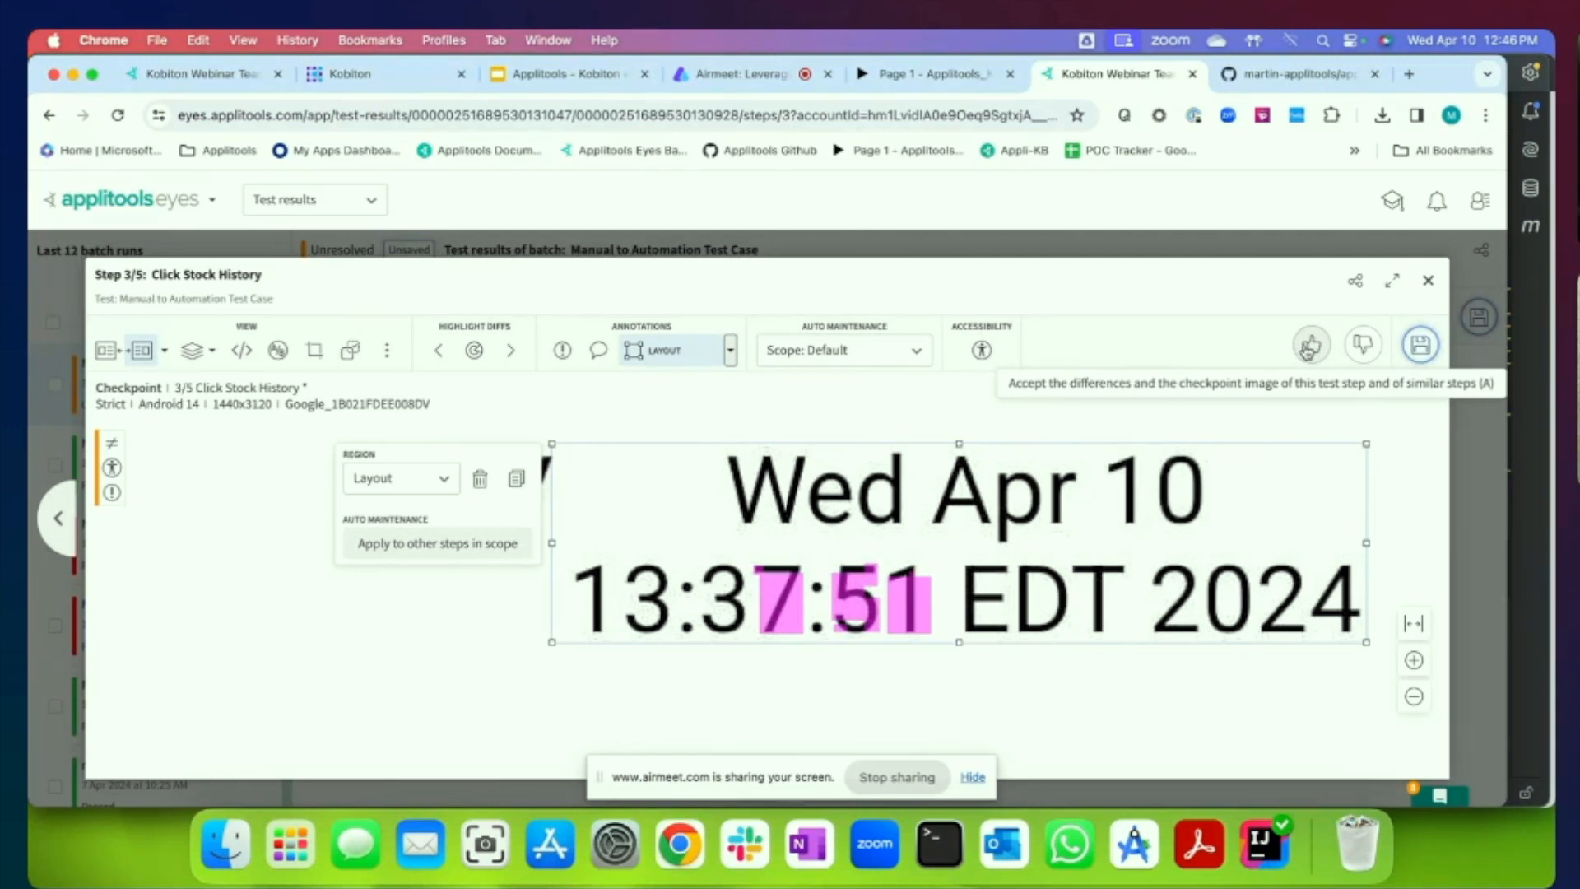
pyautogui.moveTo(1287, 376)
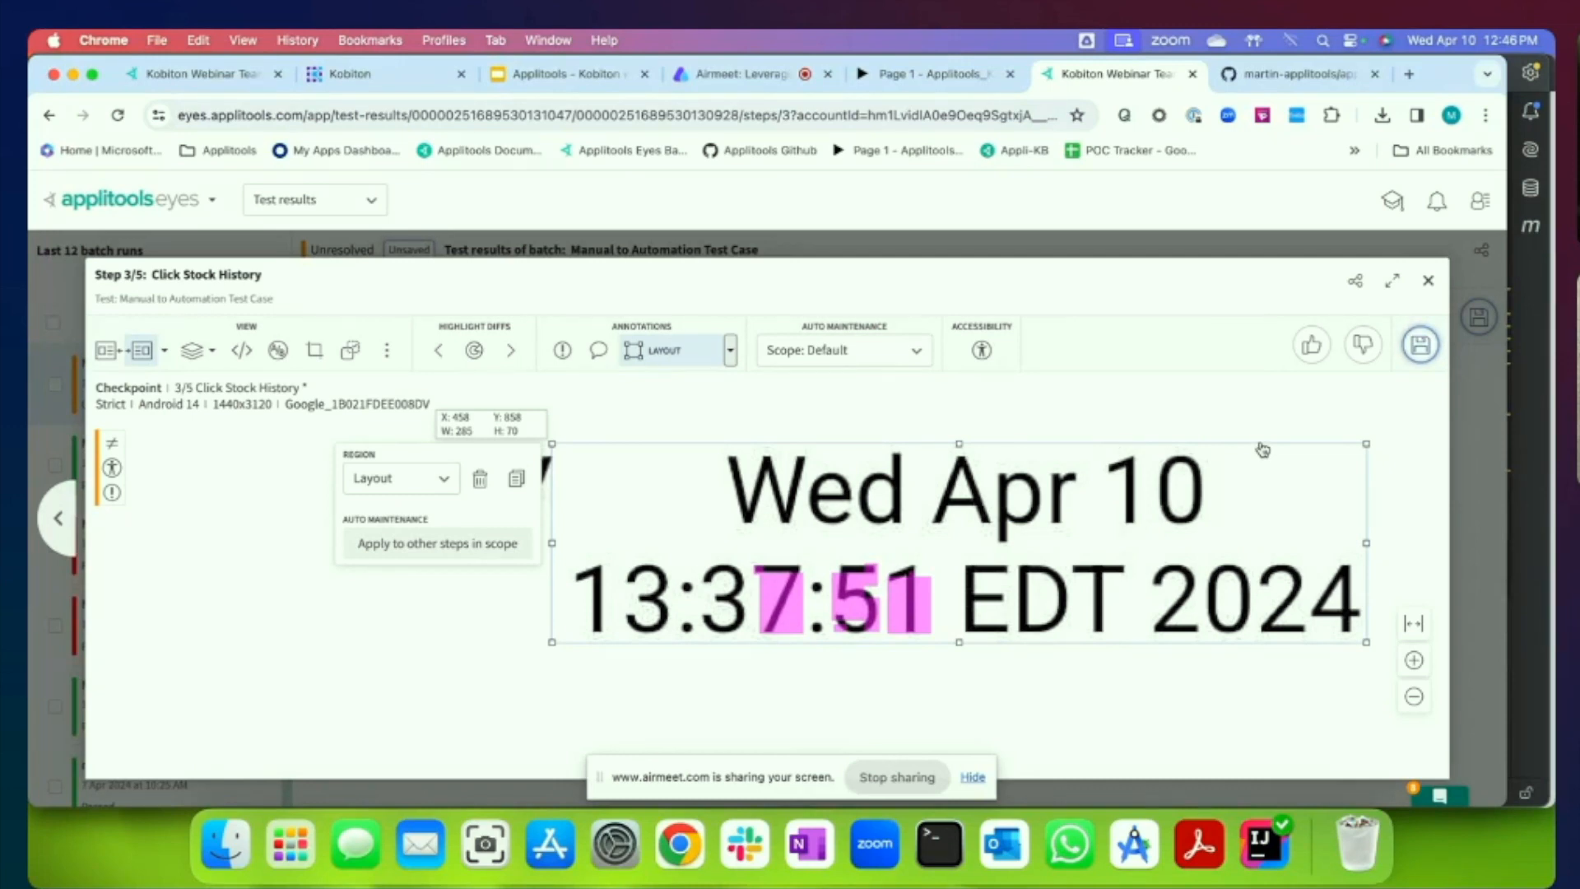
# - Accept the Click Stock History differences and close the All steps resolved dialog
pyautogui.click(1311, 345)
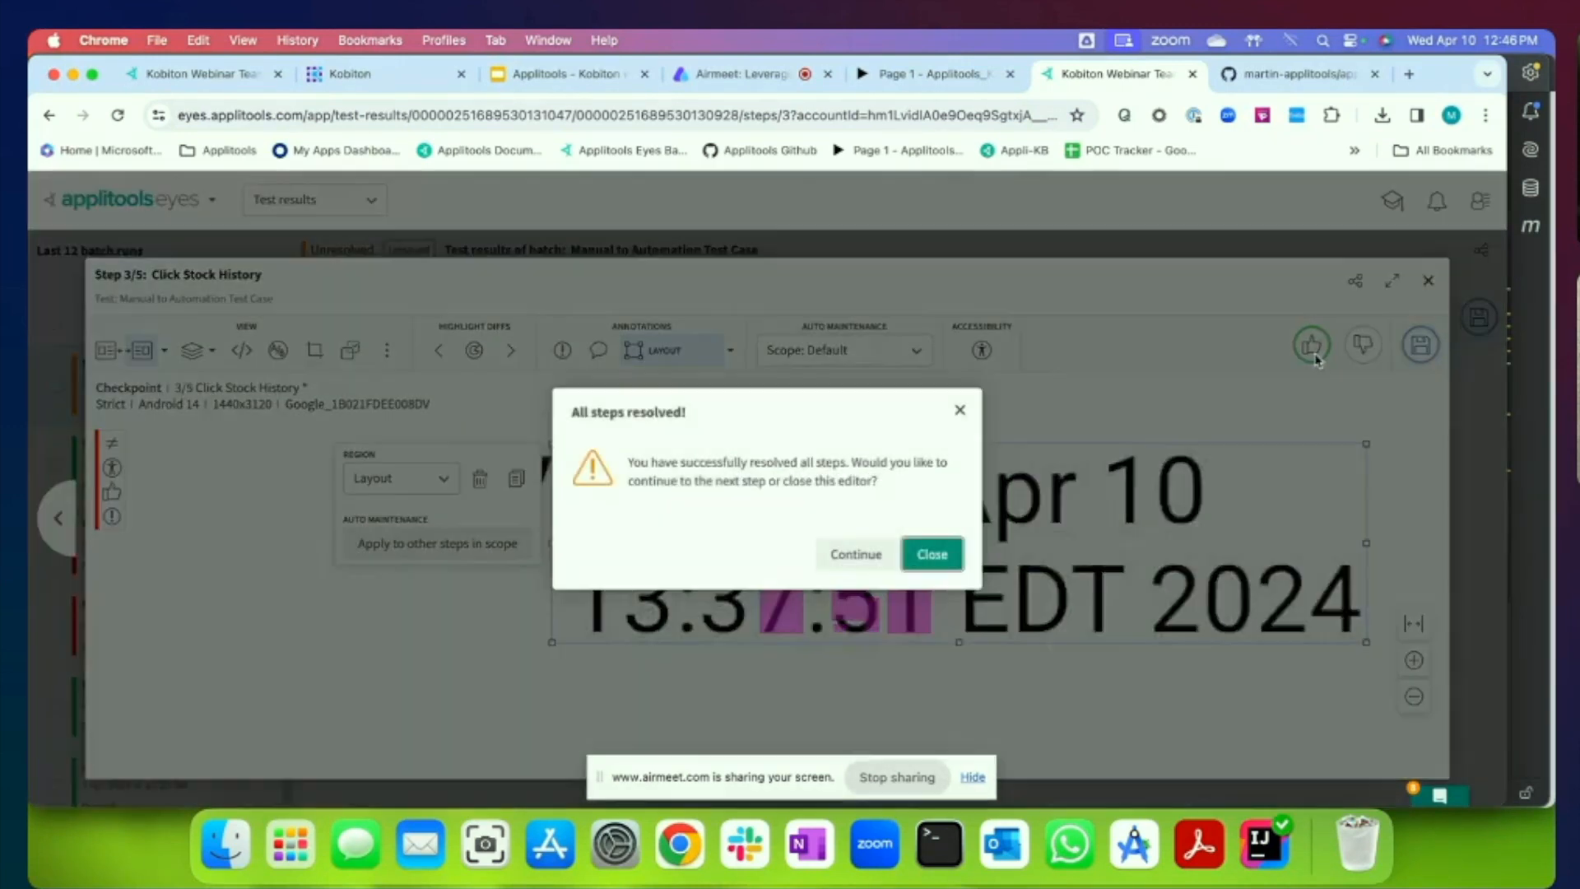
pyautogui.click(929, 553)
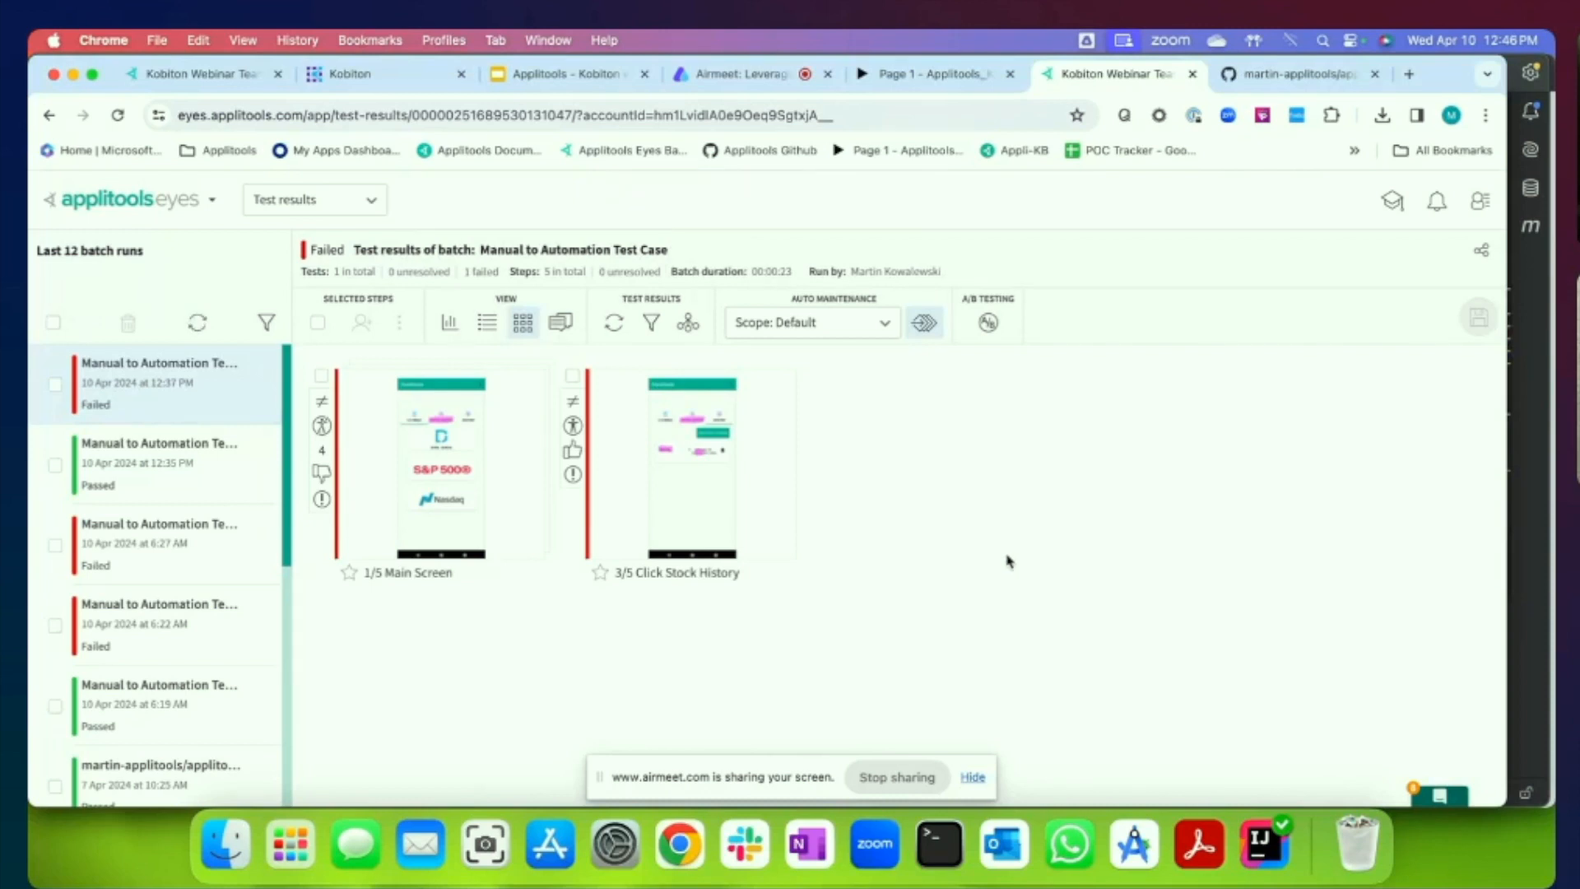
pyautogui.moveTo(675, 629)
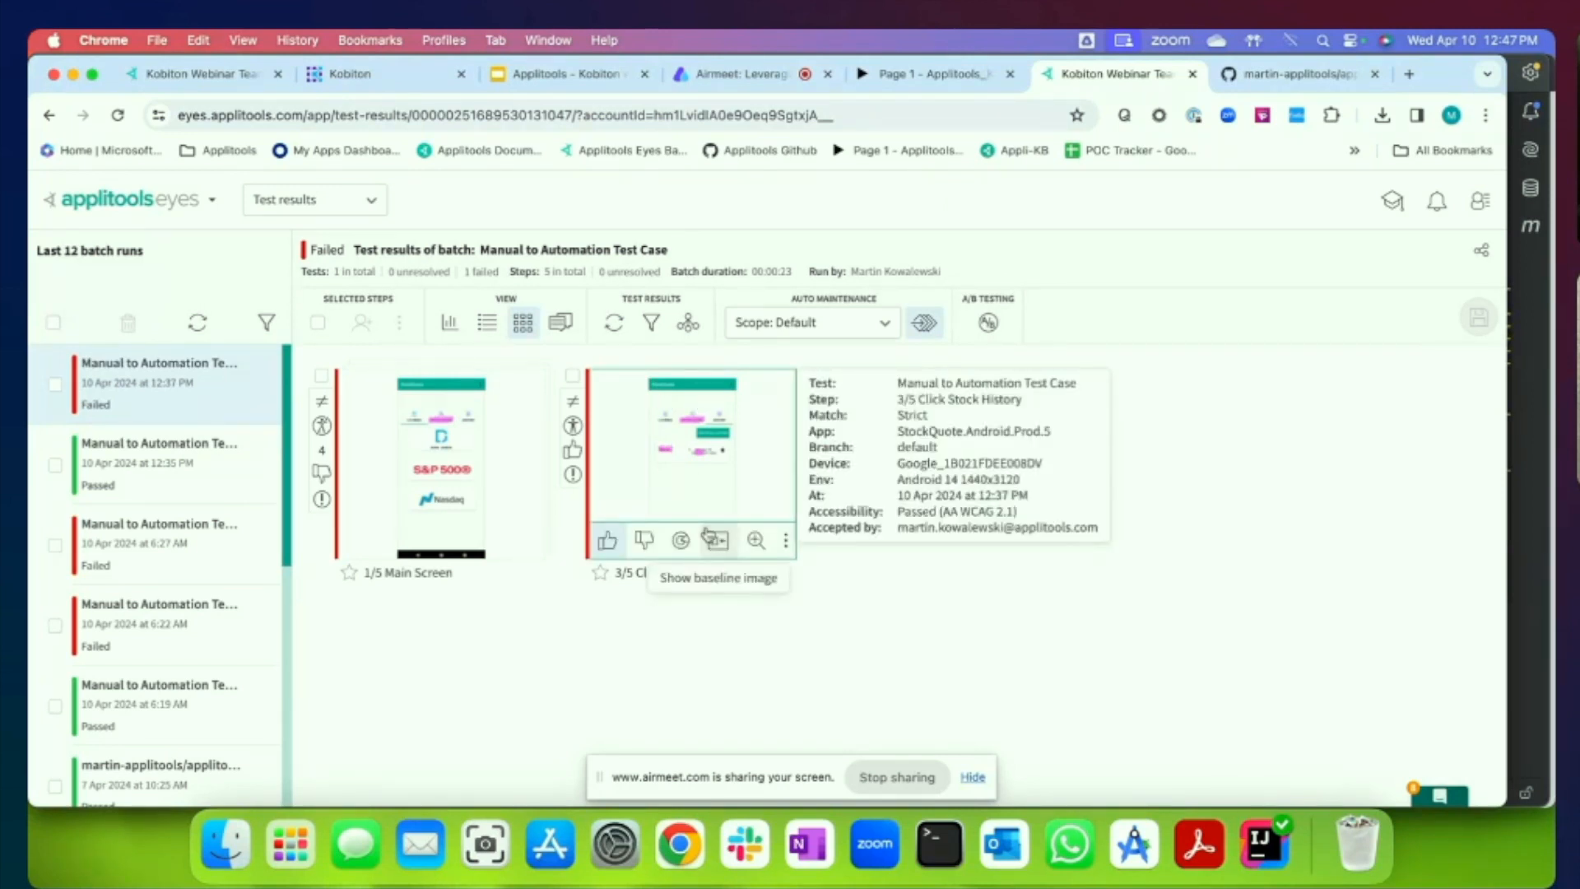
pyautogui.moveTo(714, 486)
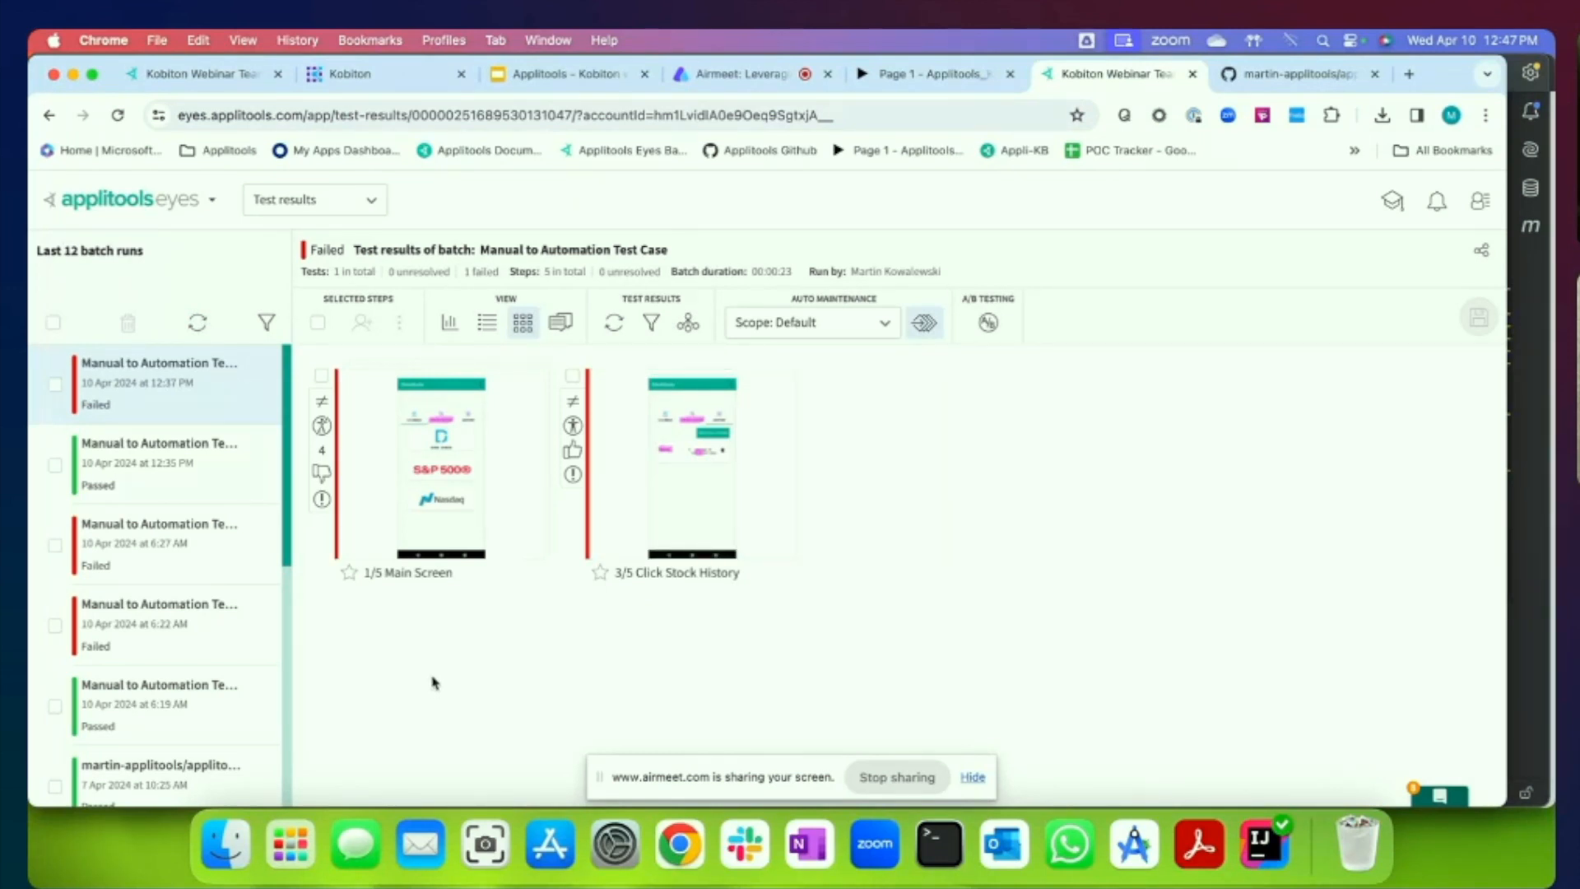
pyautogui.moveTo(975, 688)
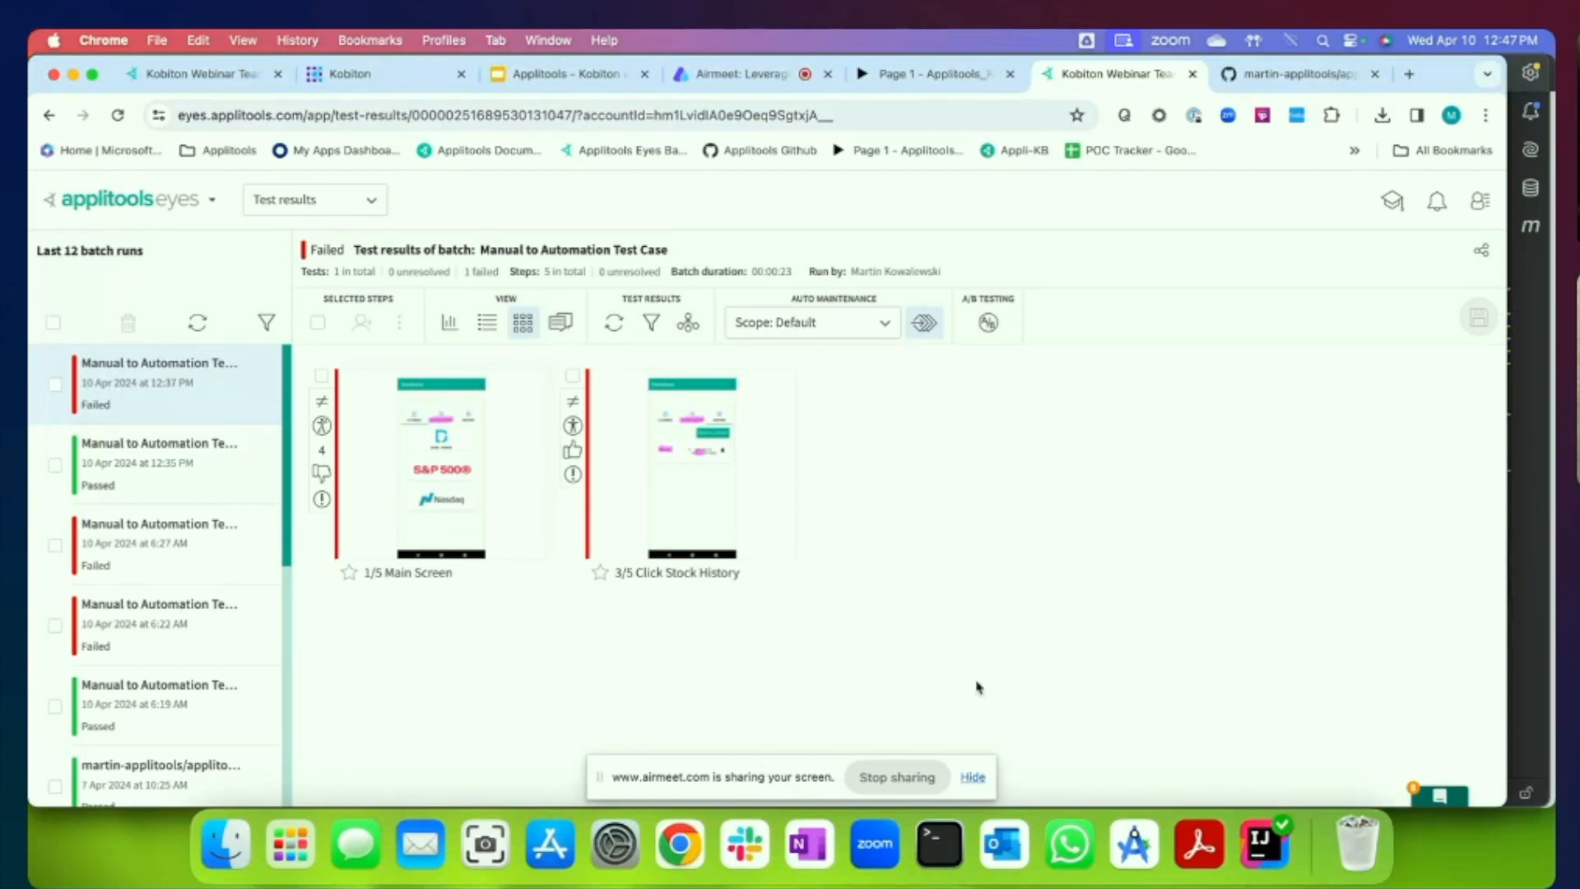
pyautogui.moveTo(1020, 560)
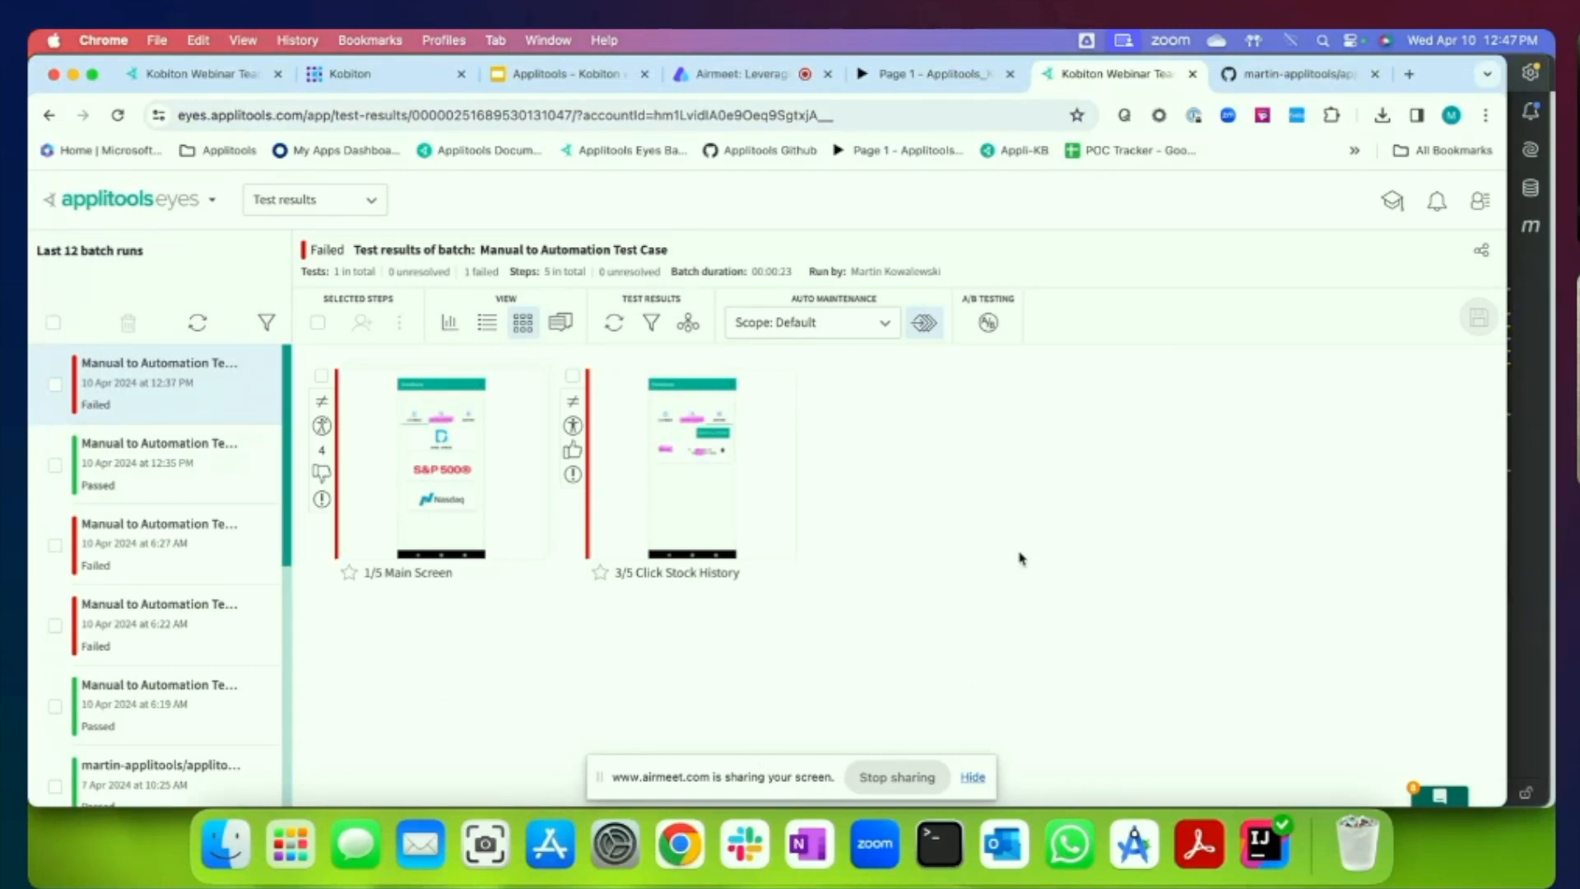
pyautogui.moveTo(1011, 562)
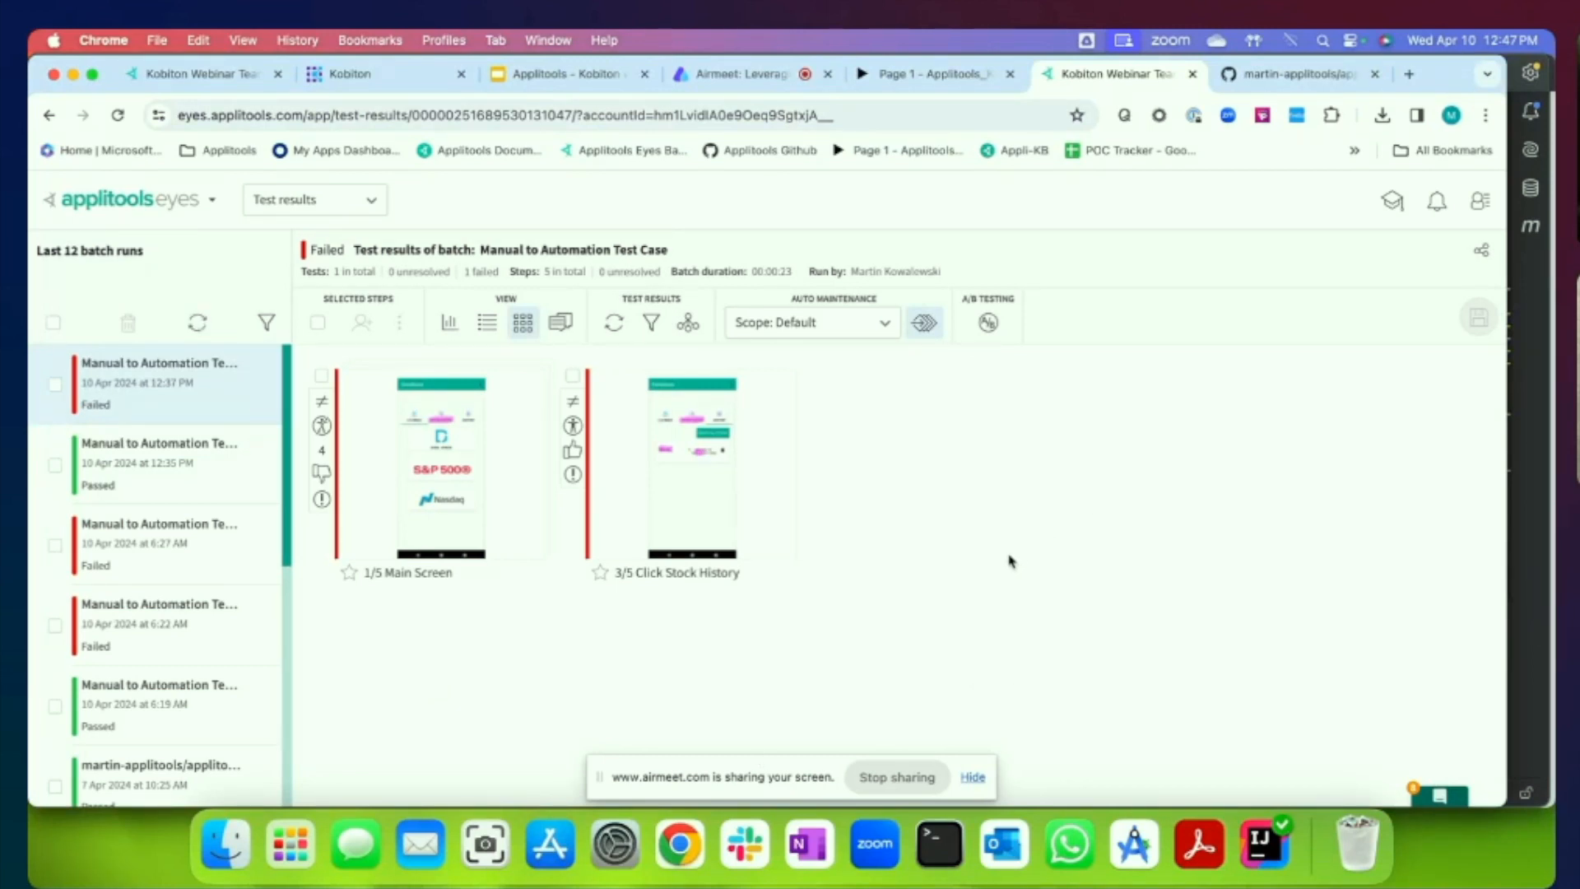
pyautogui.moveTo(651, 673)
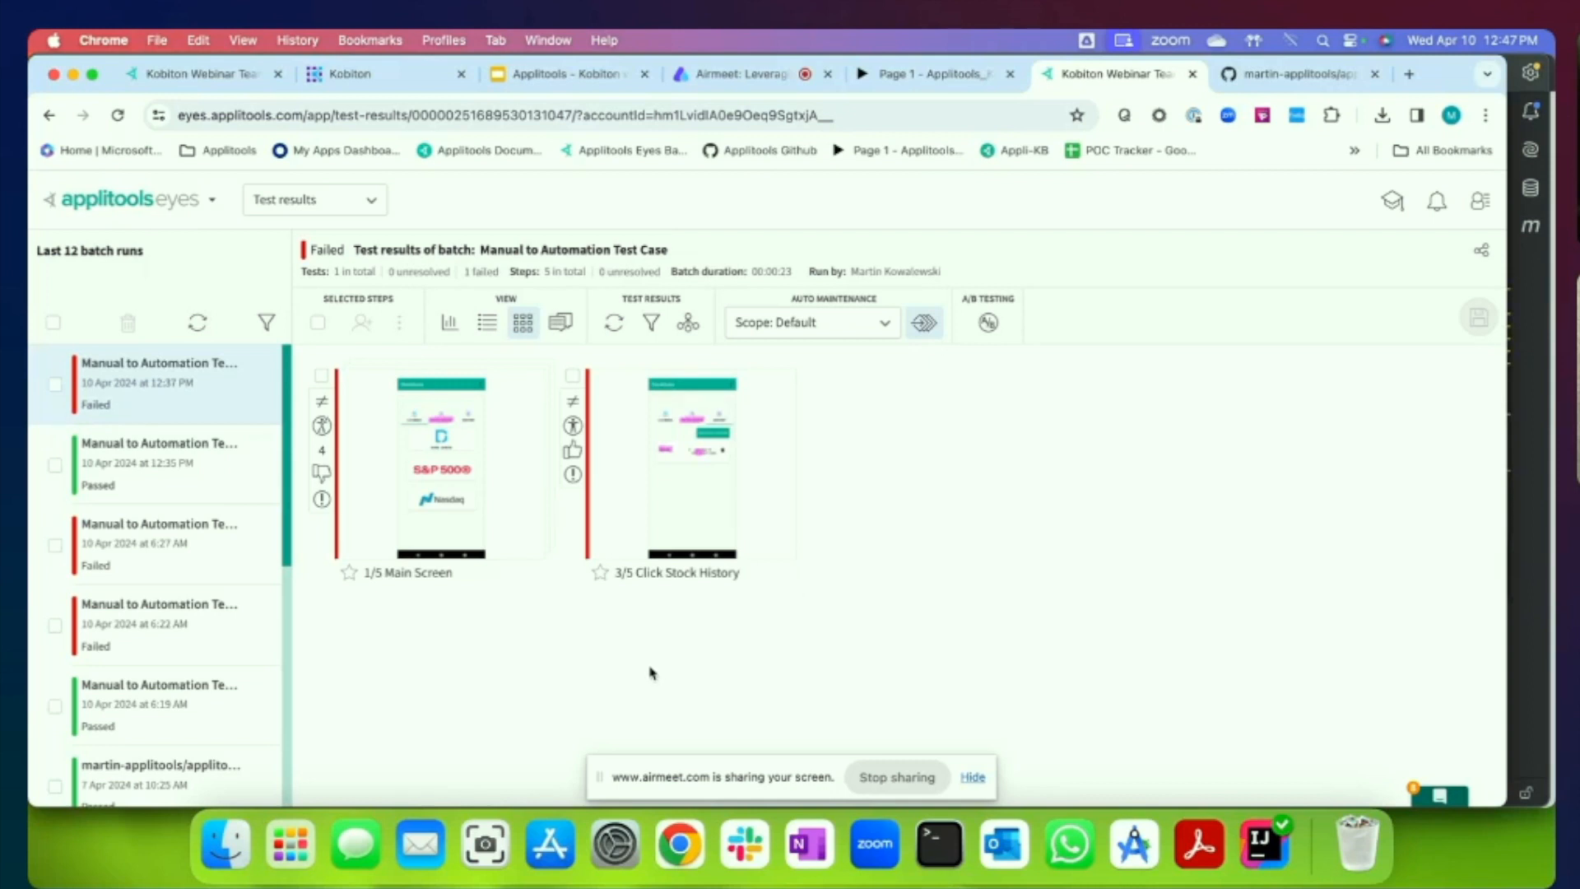
pyautogui.moveTo(633, 668)
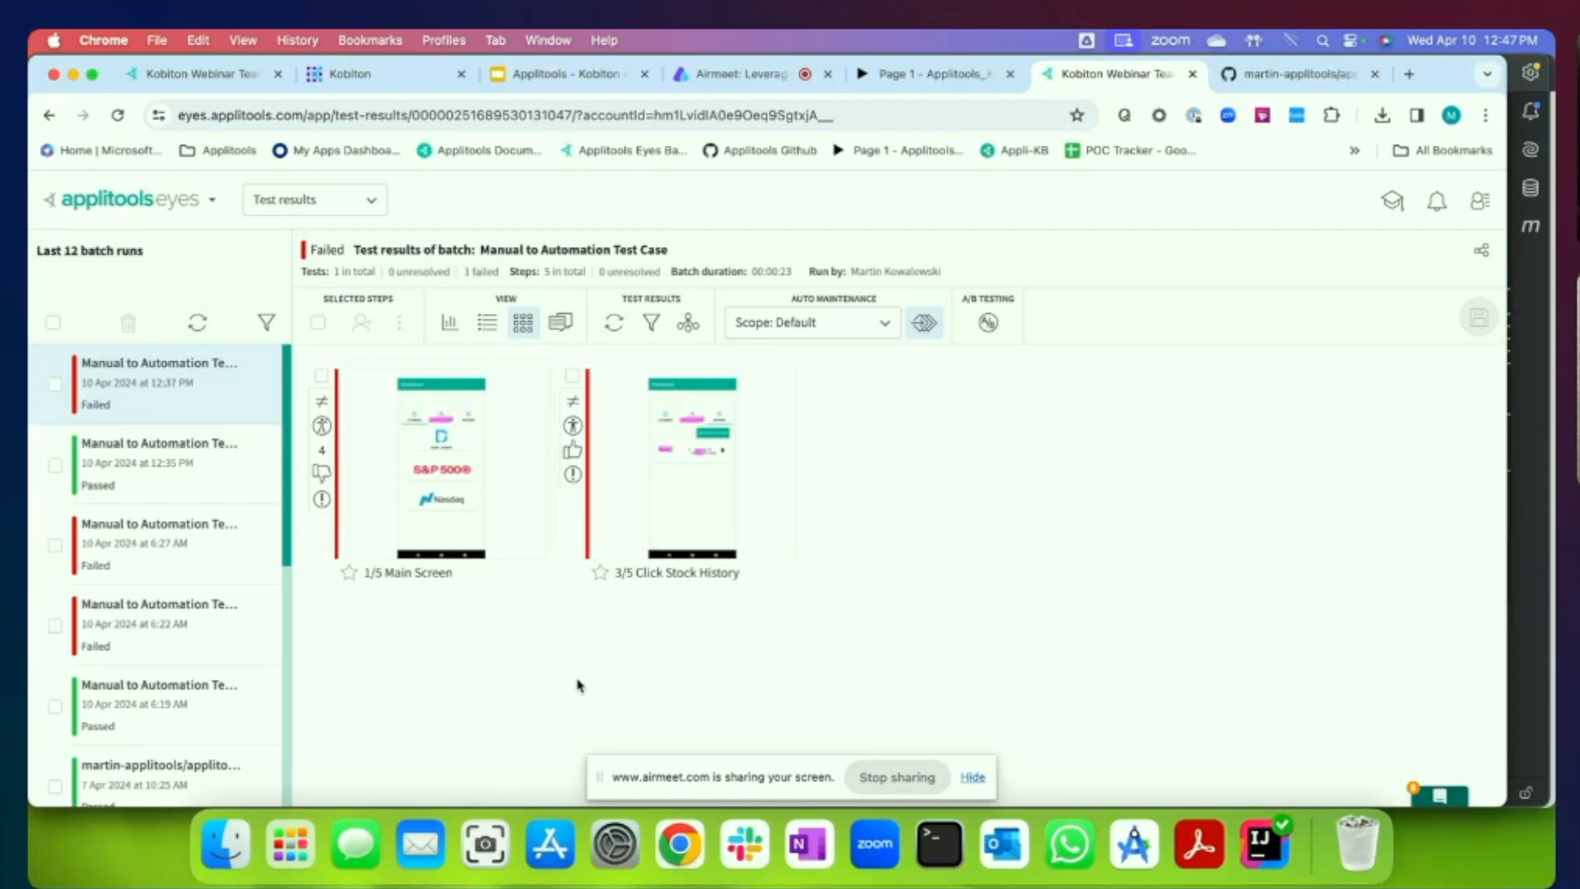
pyautogui.moveTo(481, 675)
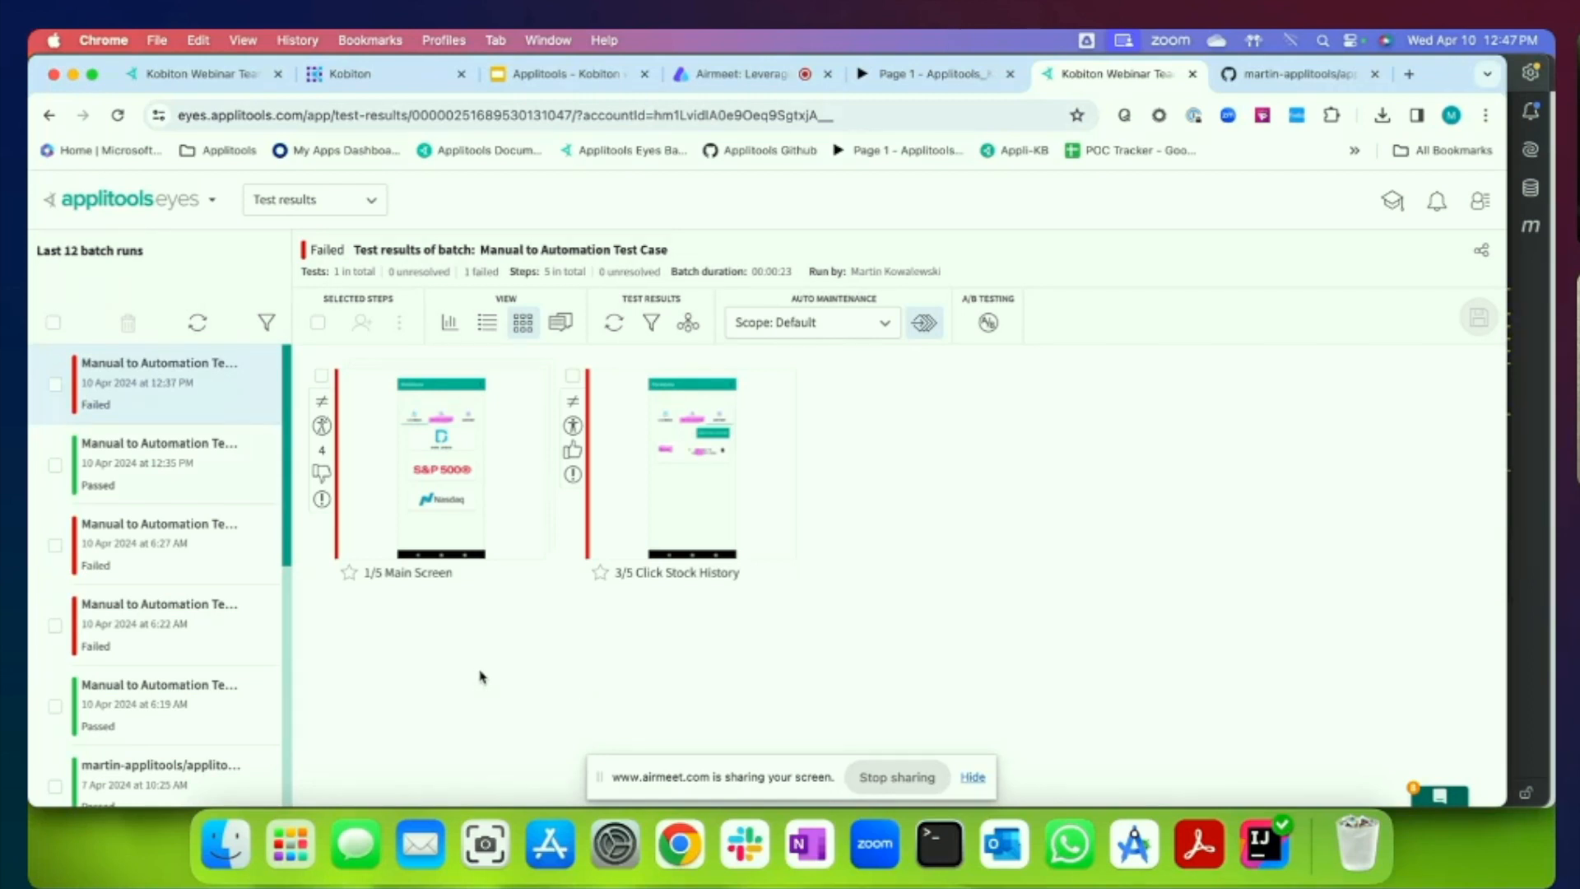
pyautogui.moveTo(461, 680)
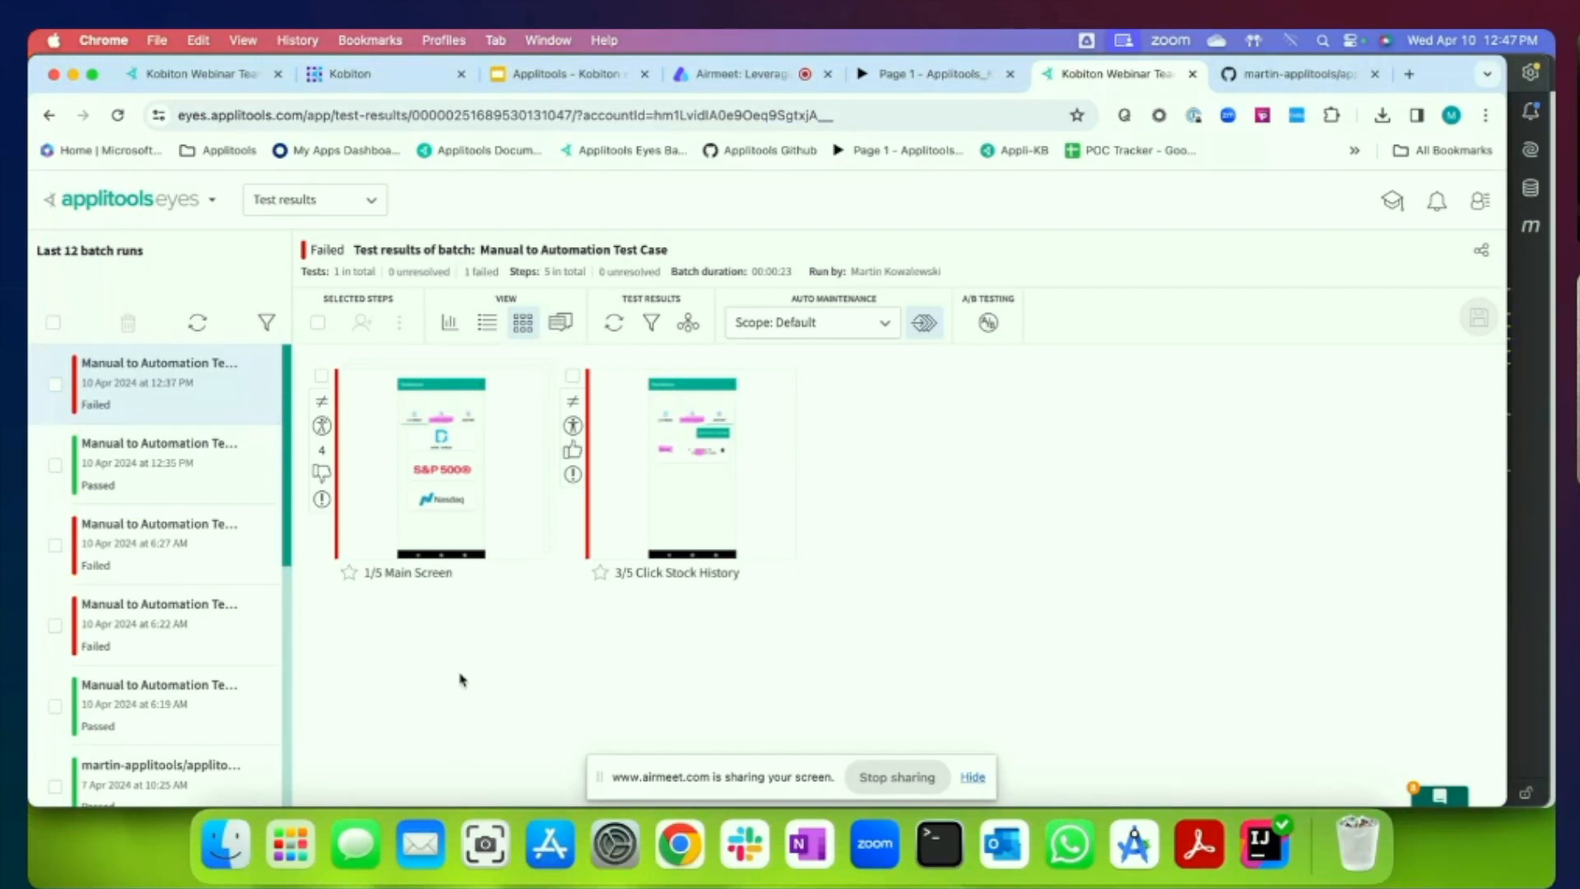
pyautogui.moveTo(466, 674)
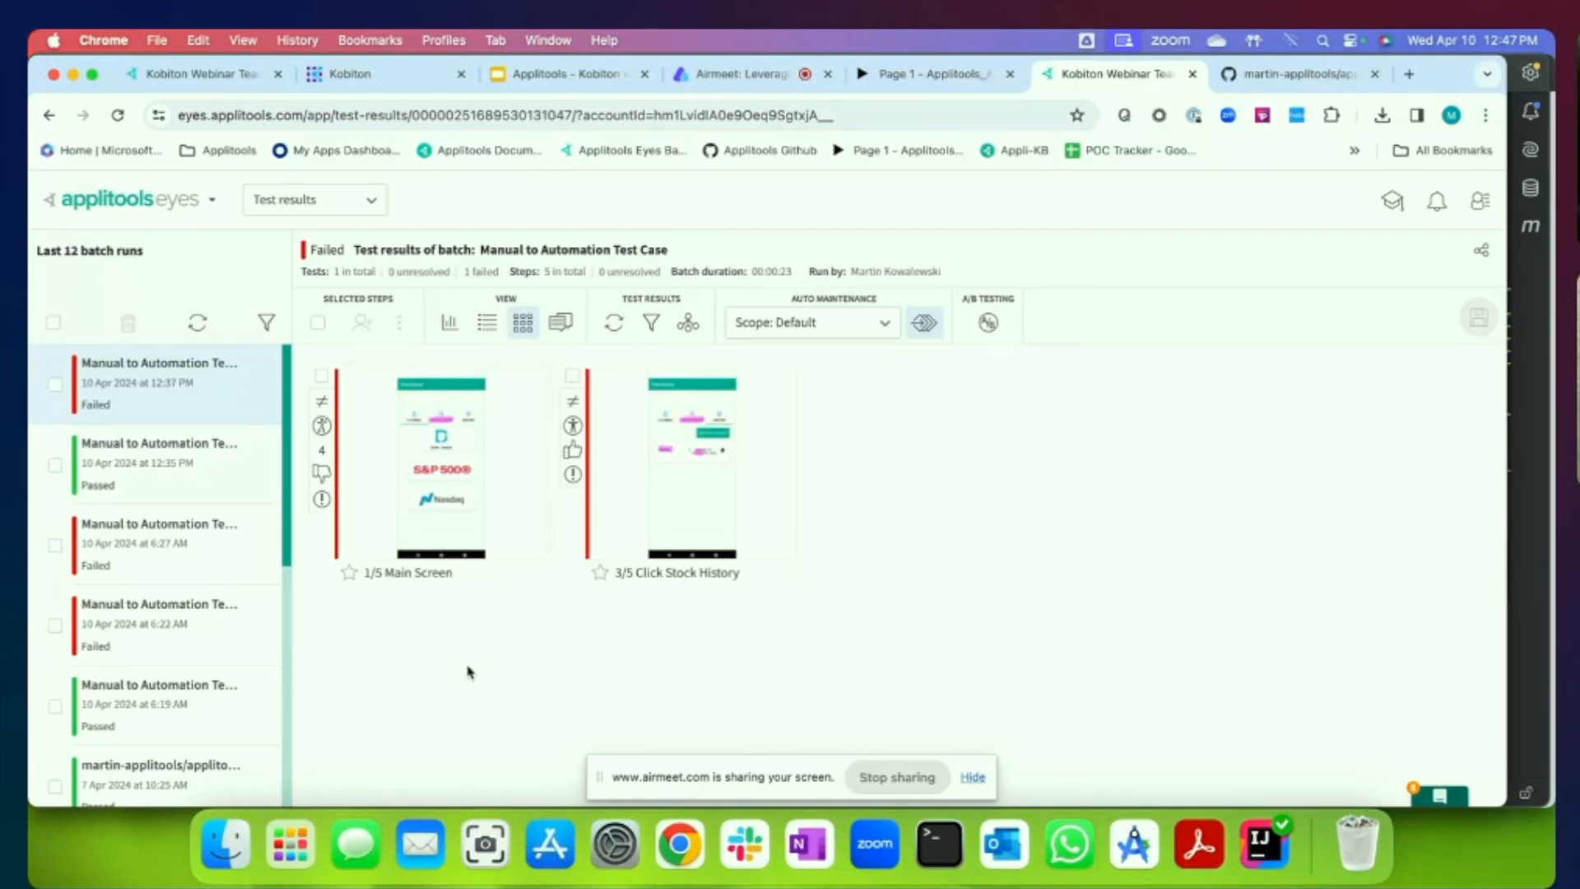
pyautogui.moveTo(493, 669)
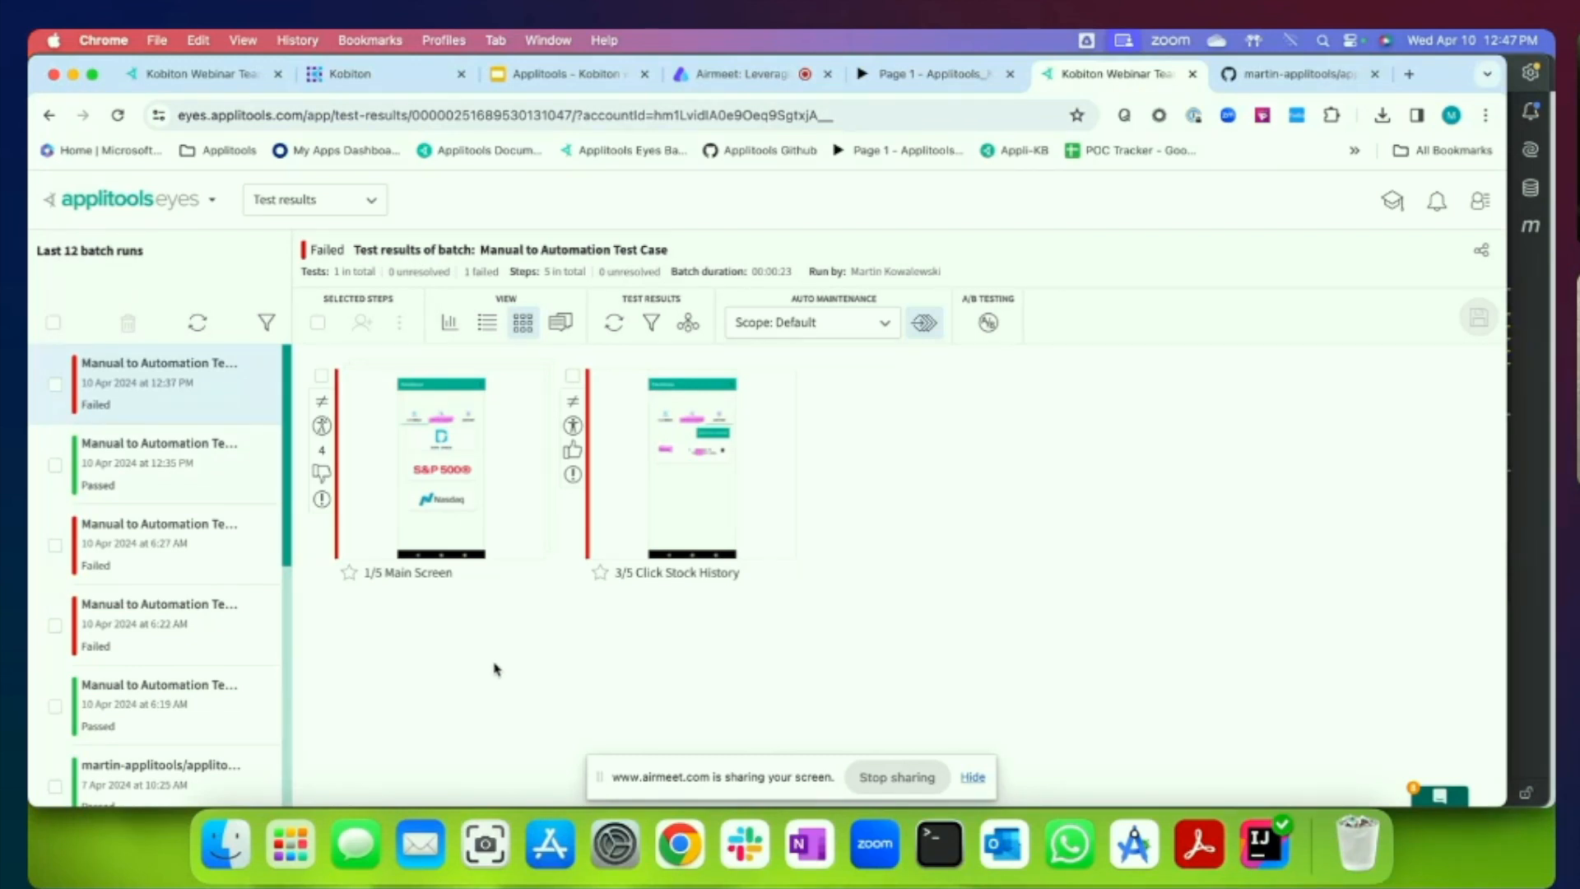
pyautogui.moveTo(503, 672)
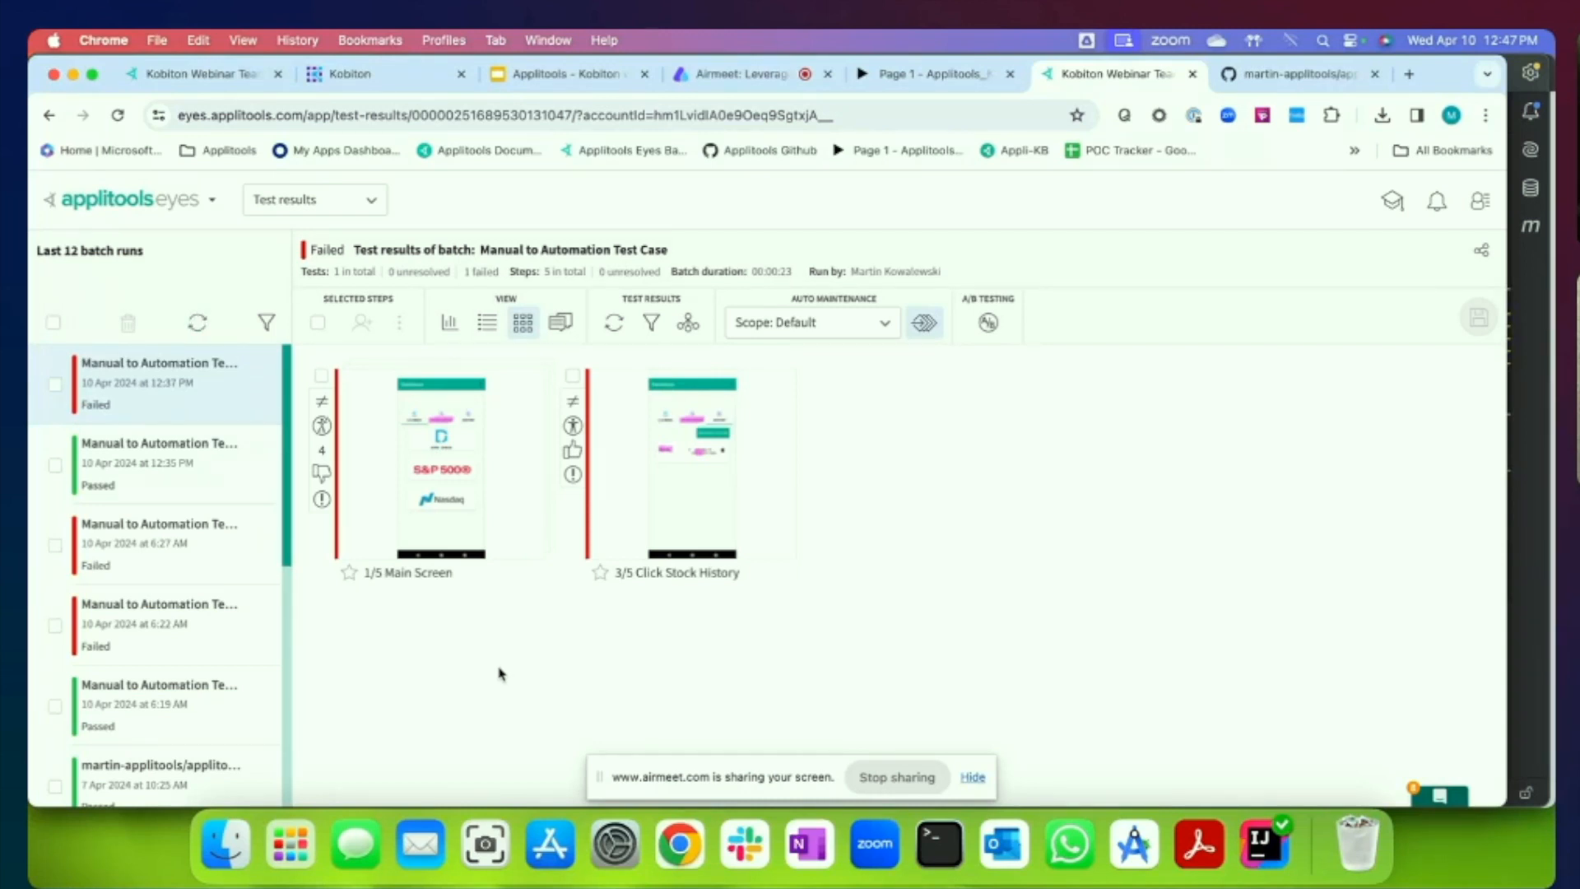
pyautogui.moveTo(675, 663)
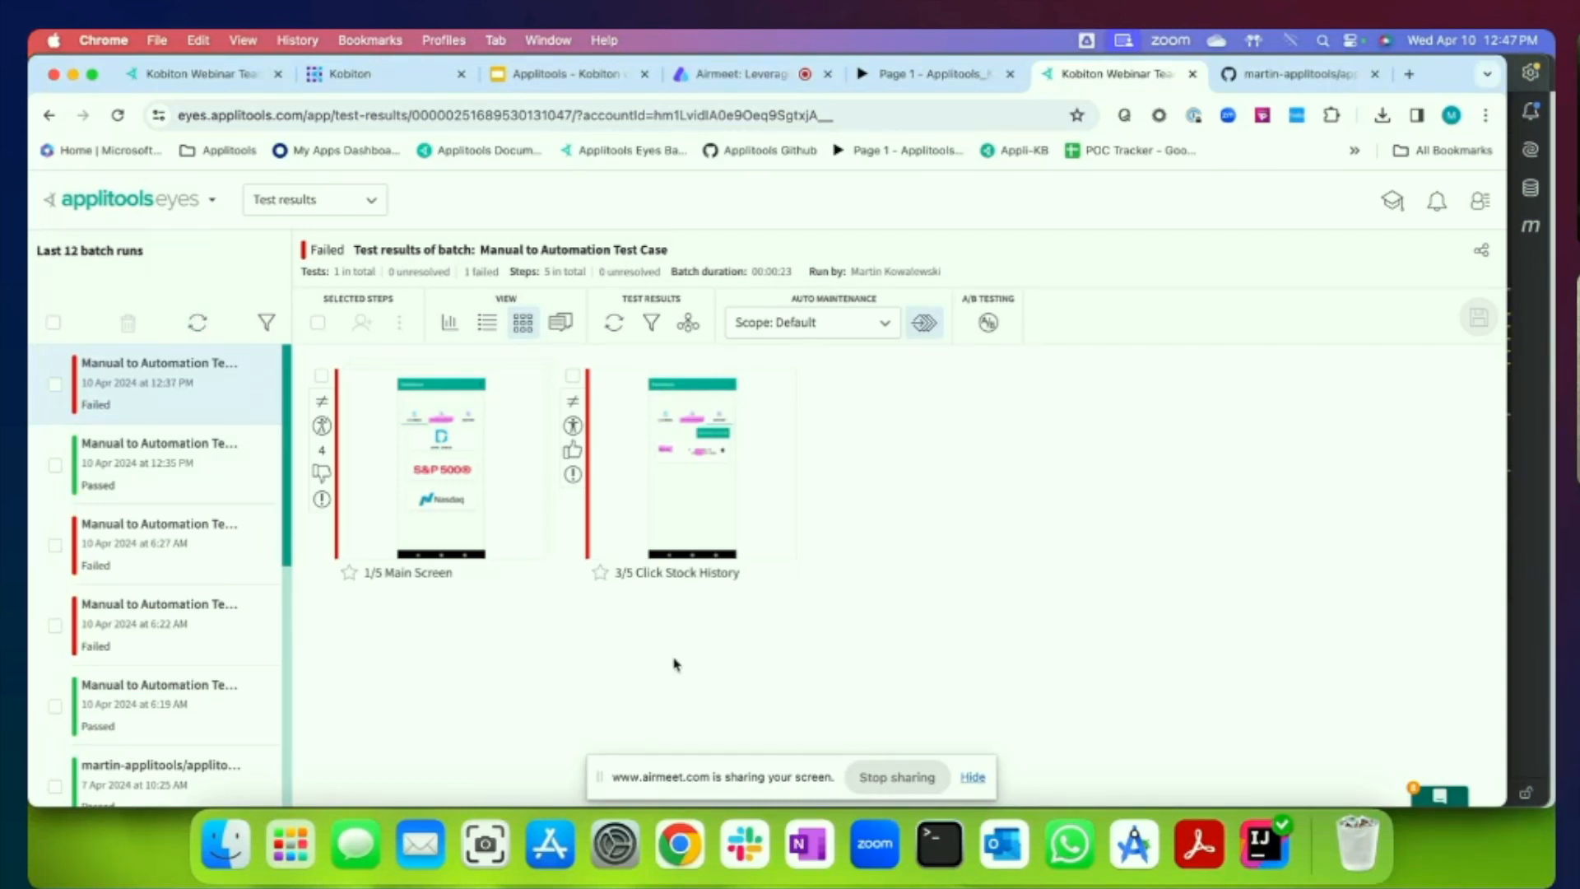
pyautogui.moveTo(681, 668)
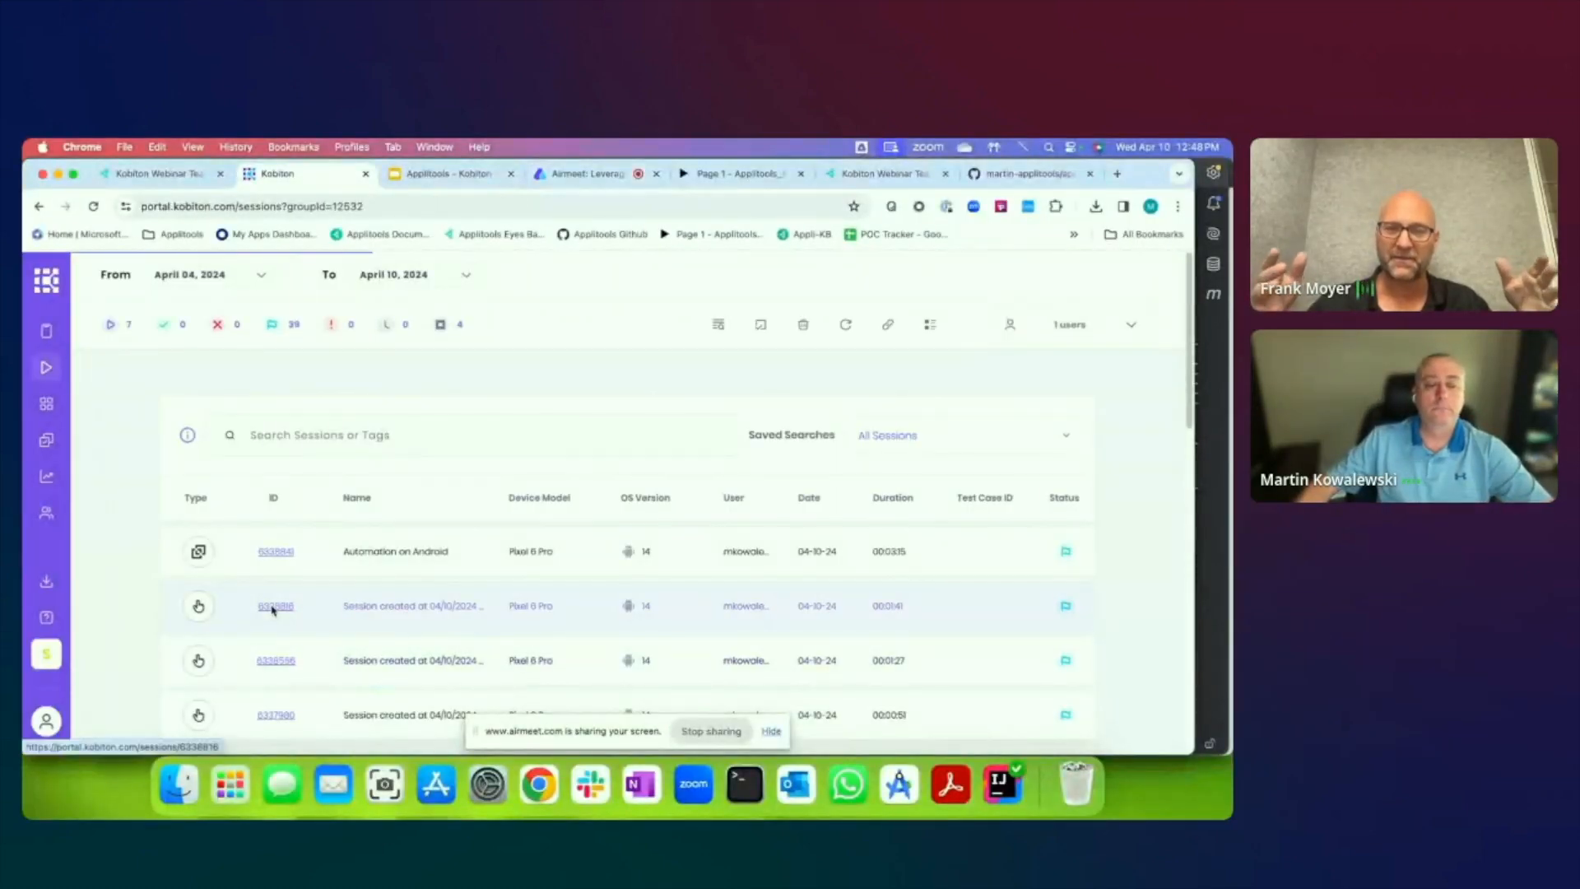
# - Open session 6338816's Explorer tab with its CPU chart, checking the review tools list
pyautogui.click(275, 606)
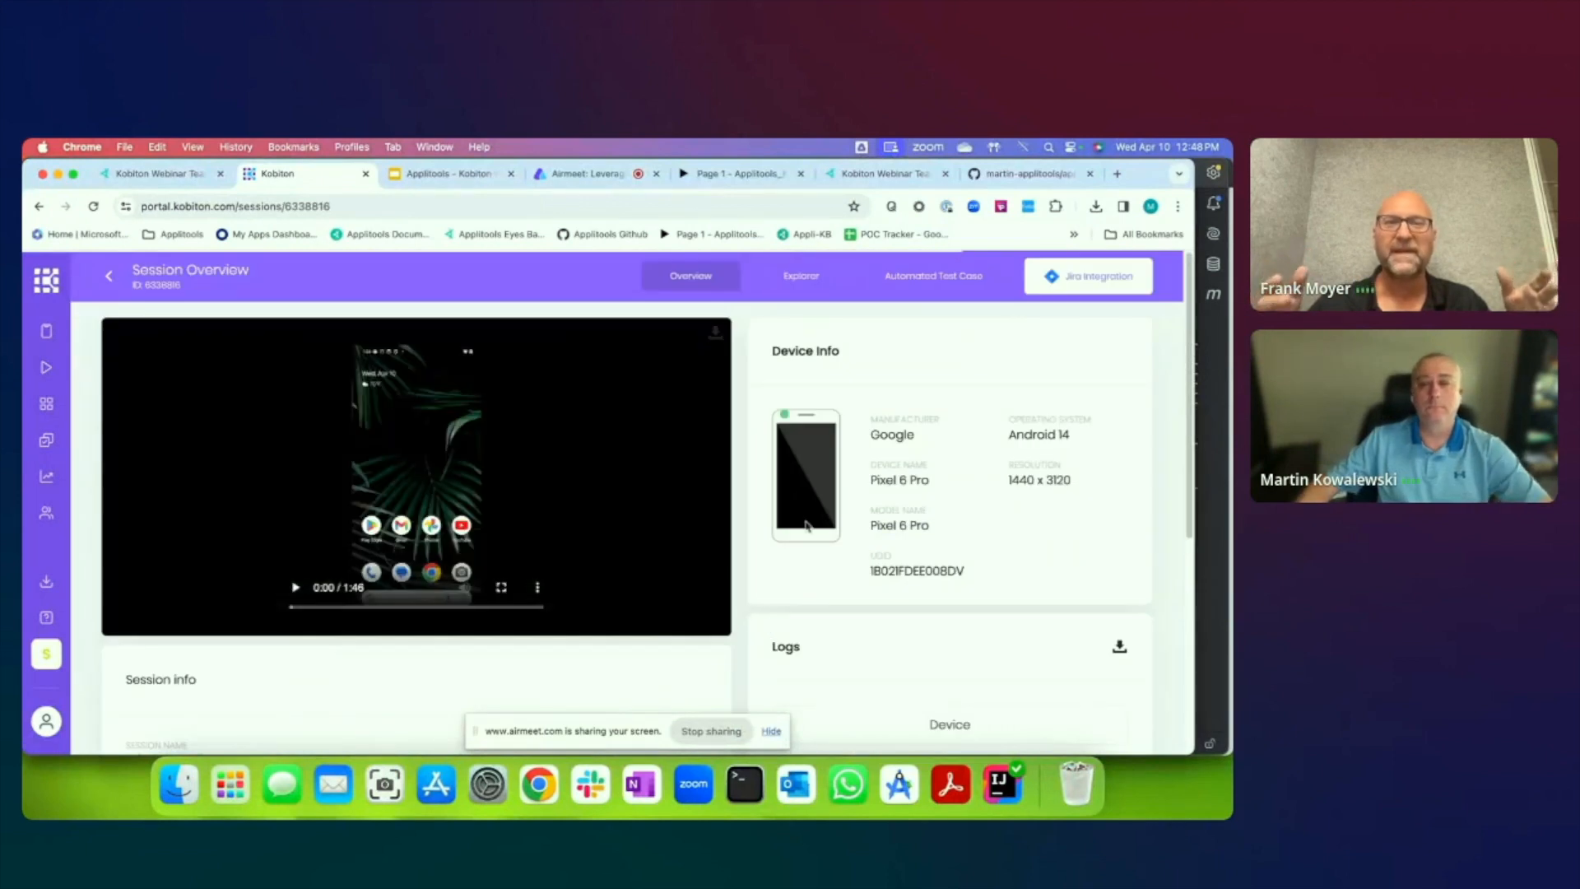
pyautogui.click(800, 275)
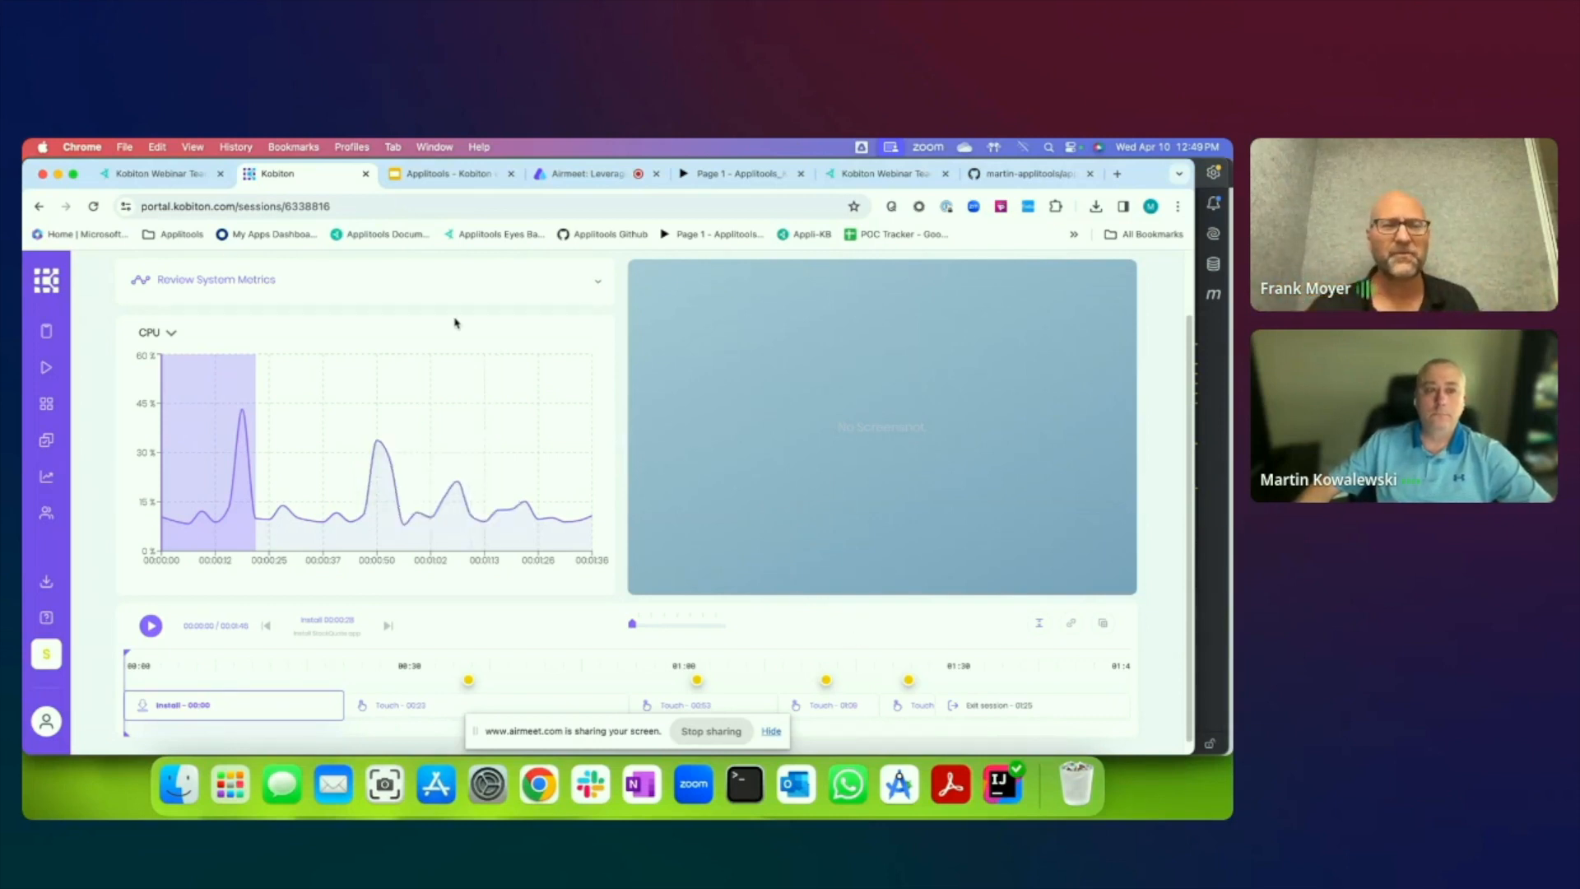
pyautogui.click(598, 279)
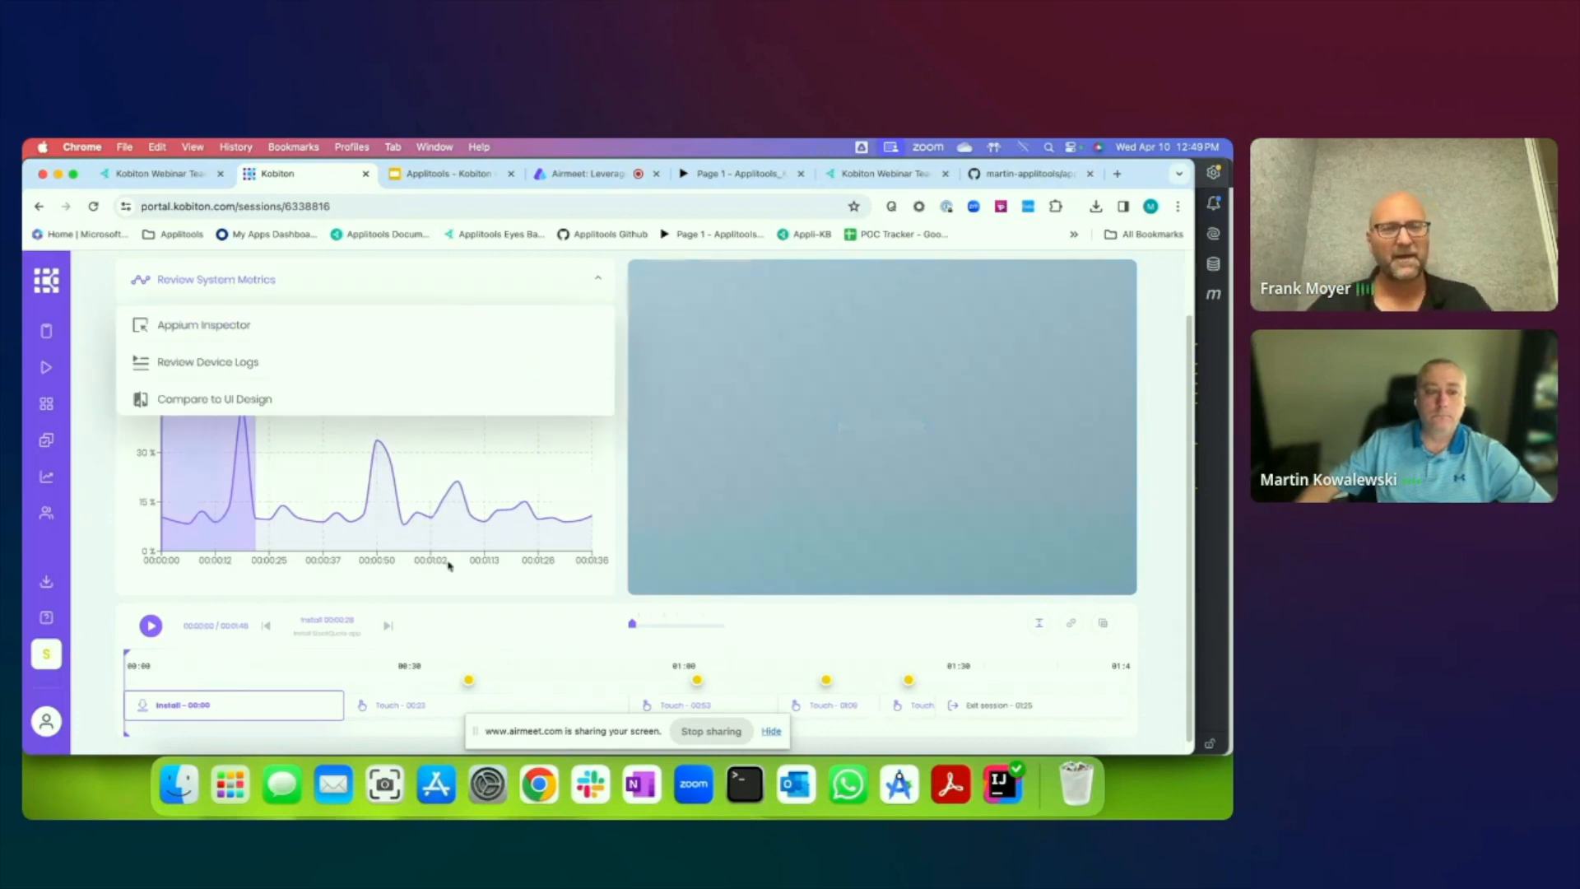
pyautogui.click(150, 624)
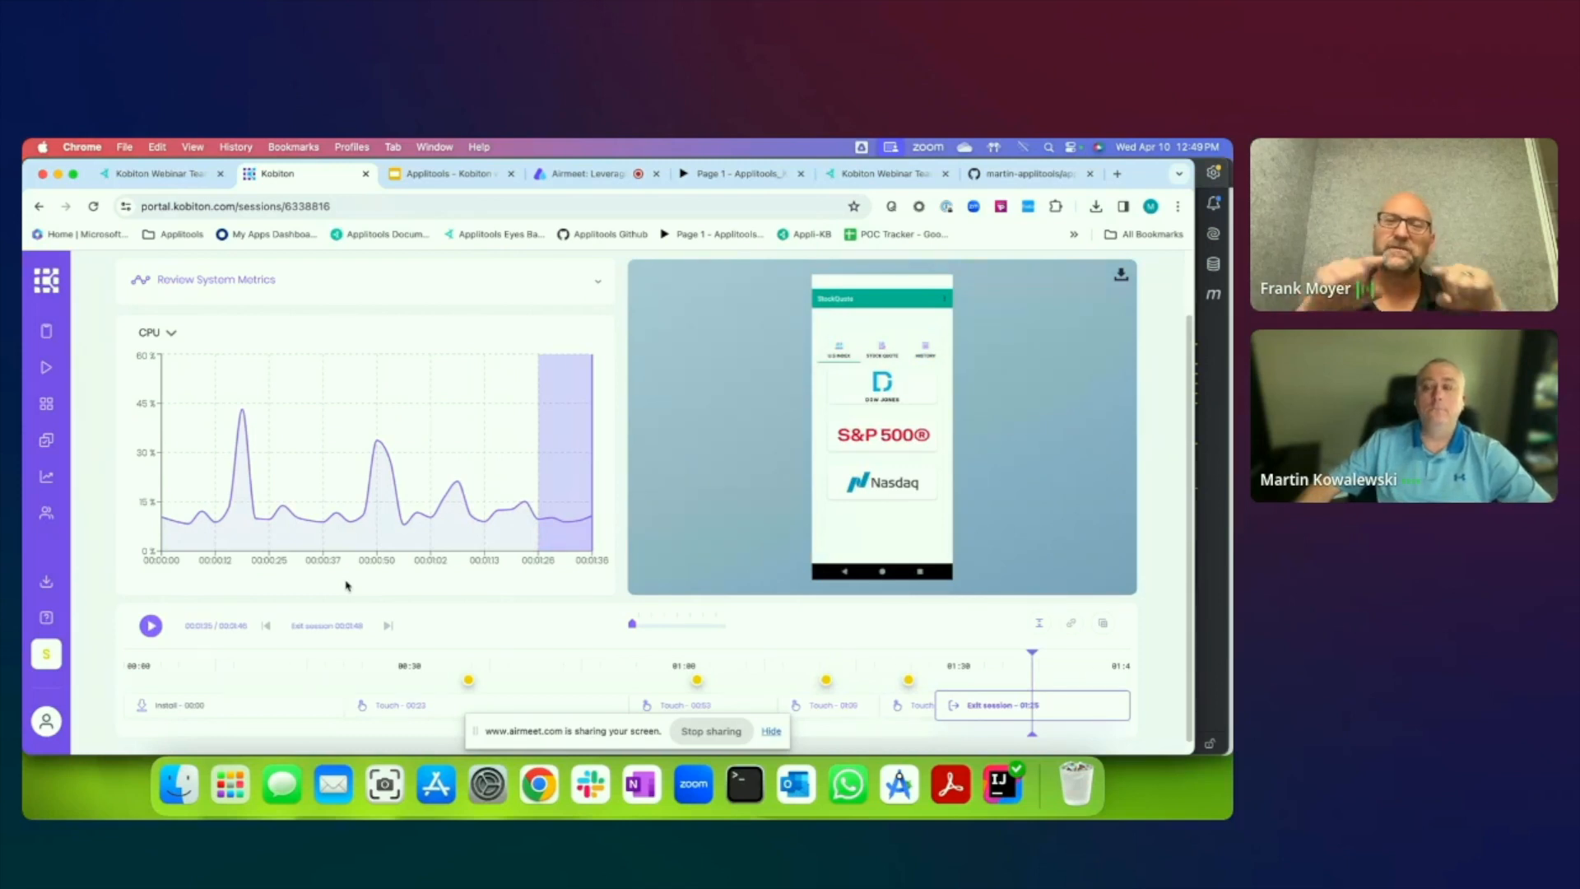
pyautogui.moveTo(181, 726)
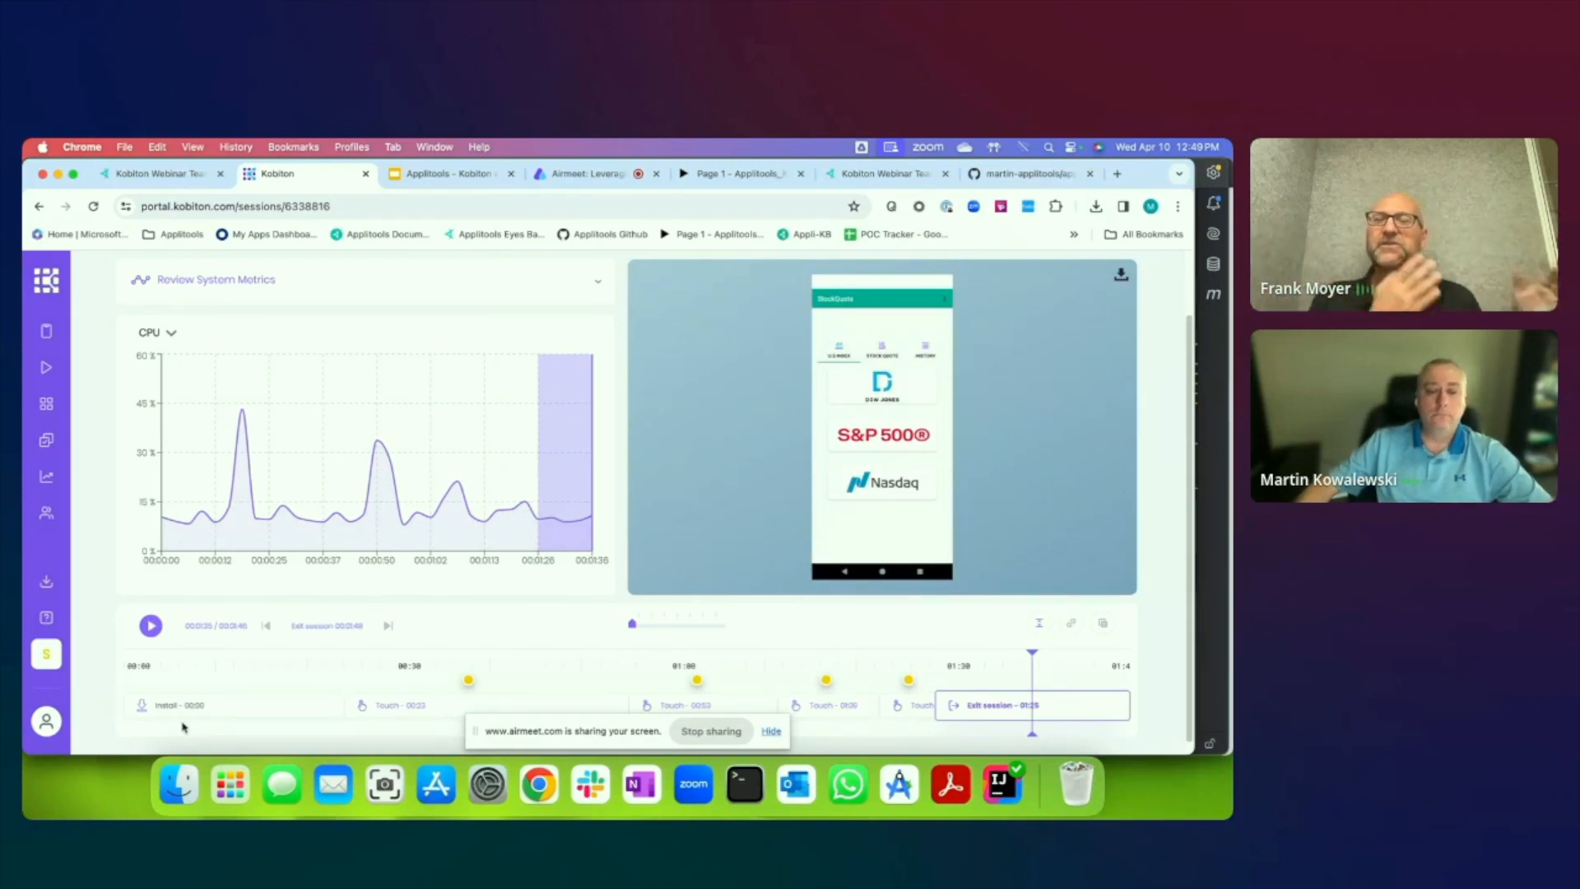
pyautogui.moveTo(179, 704)
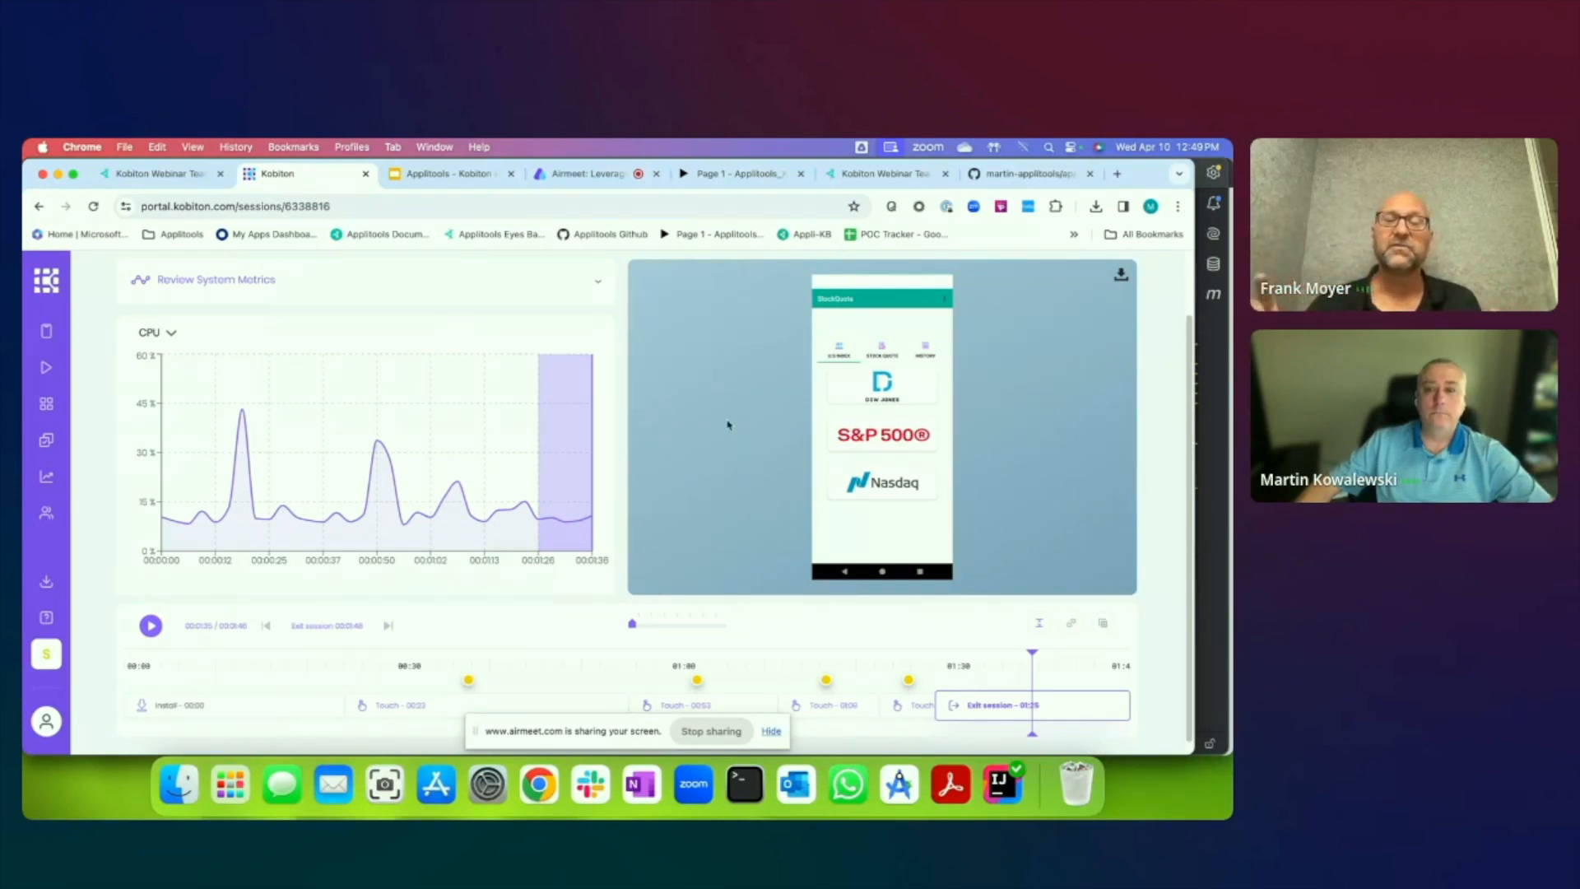
pyautogui.moveTo(638, 431)
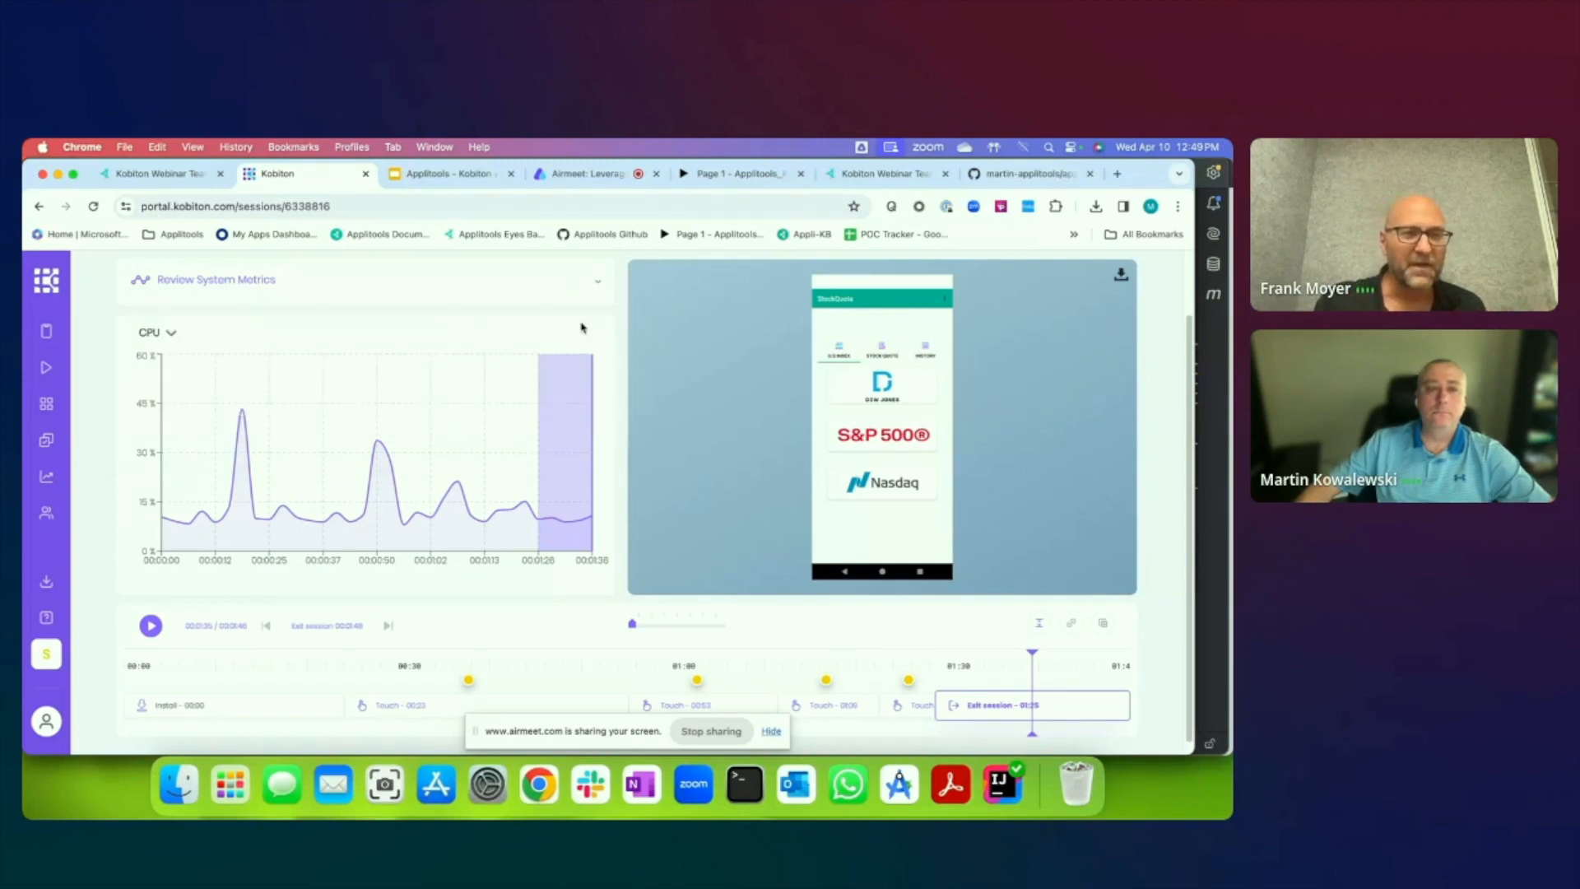
# - Chart Battery Drain instead of CPU, then list the other review tools
pyautogui.click(158, 333)
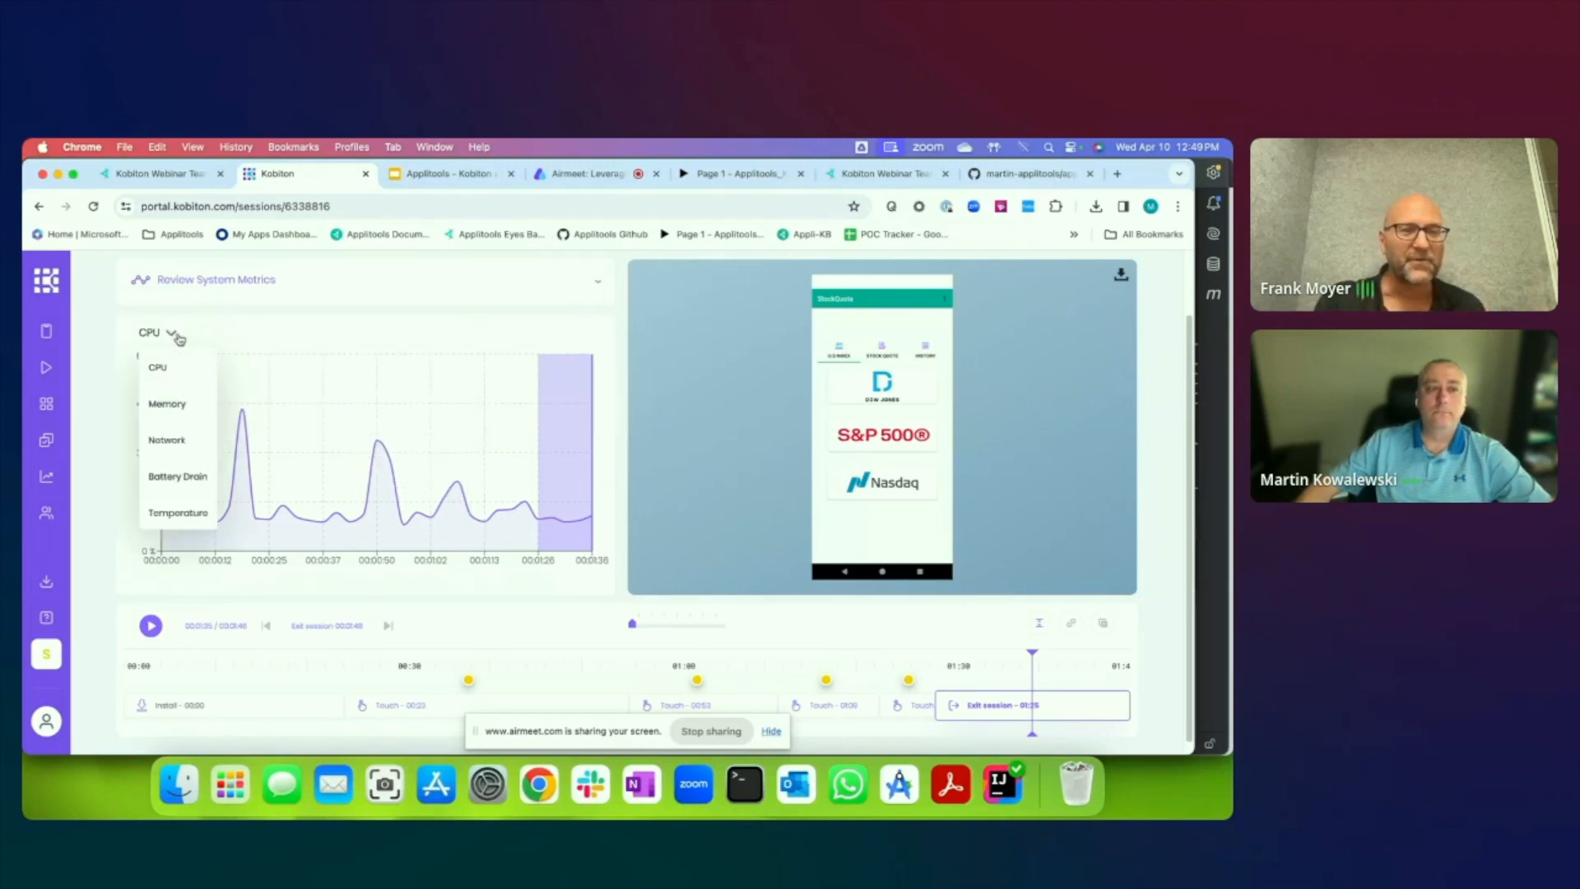
pyautogui.moveTo(177, 476)
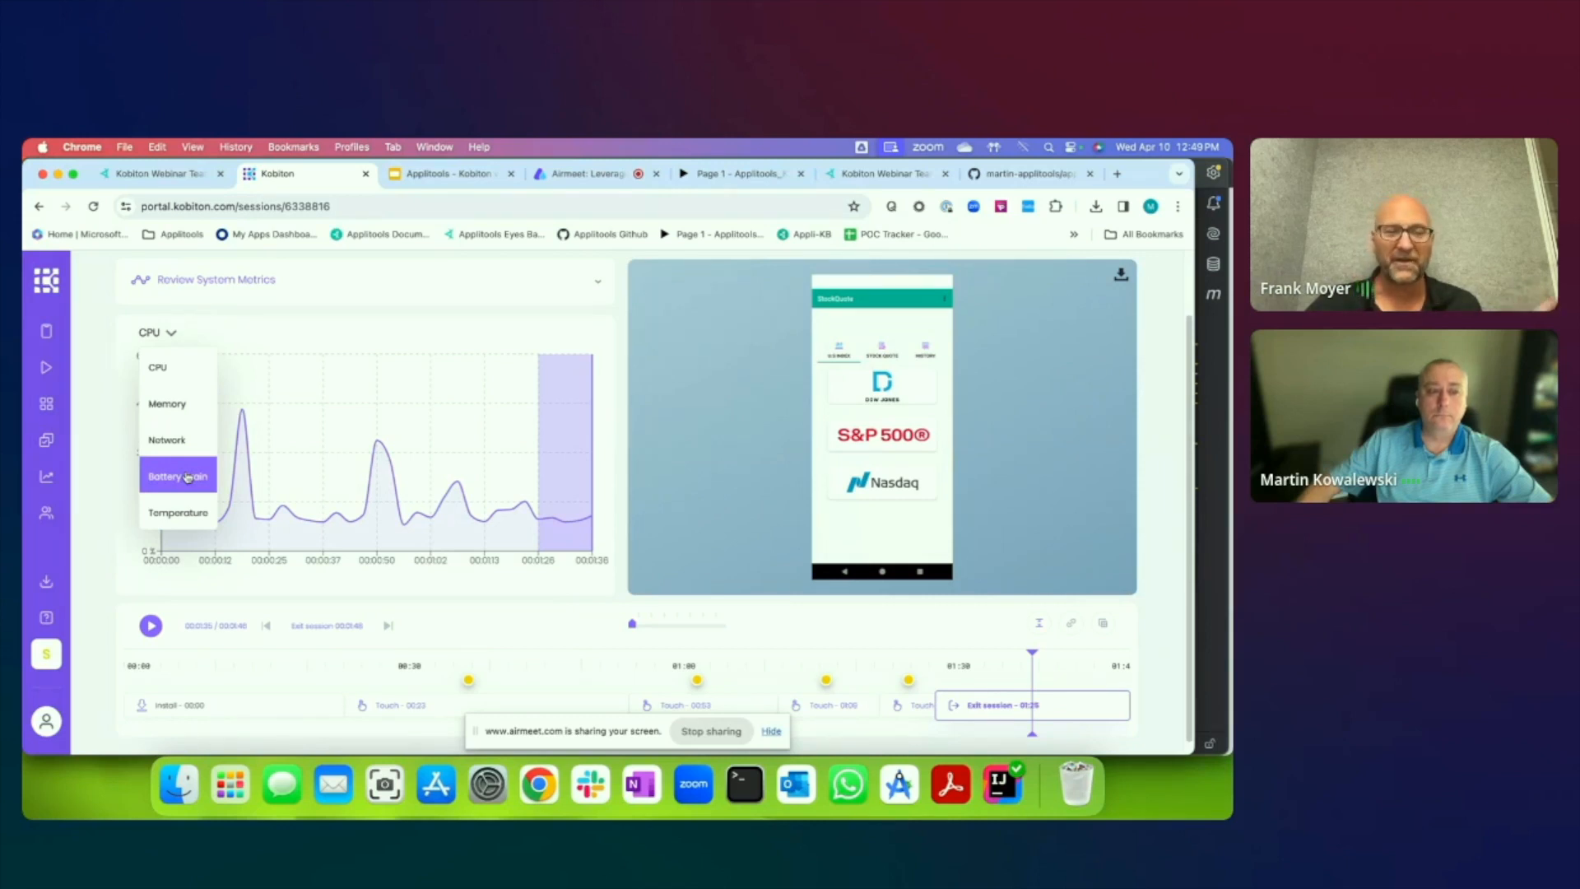
pyautogui.click(176, 476)
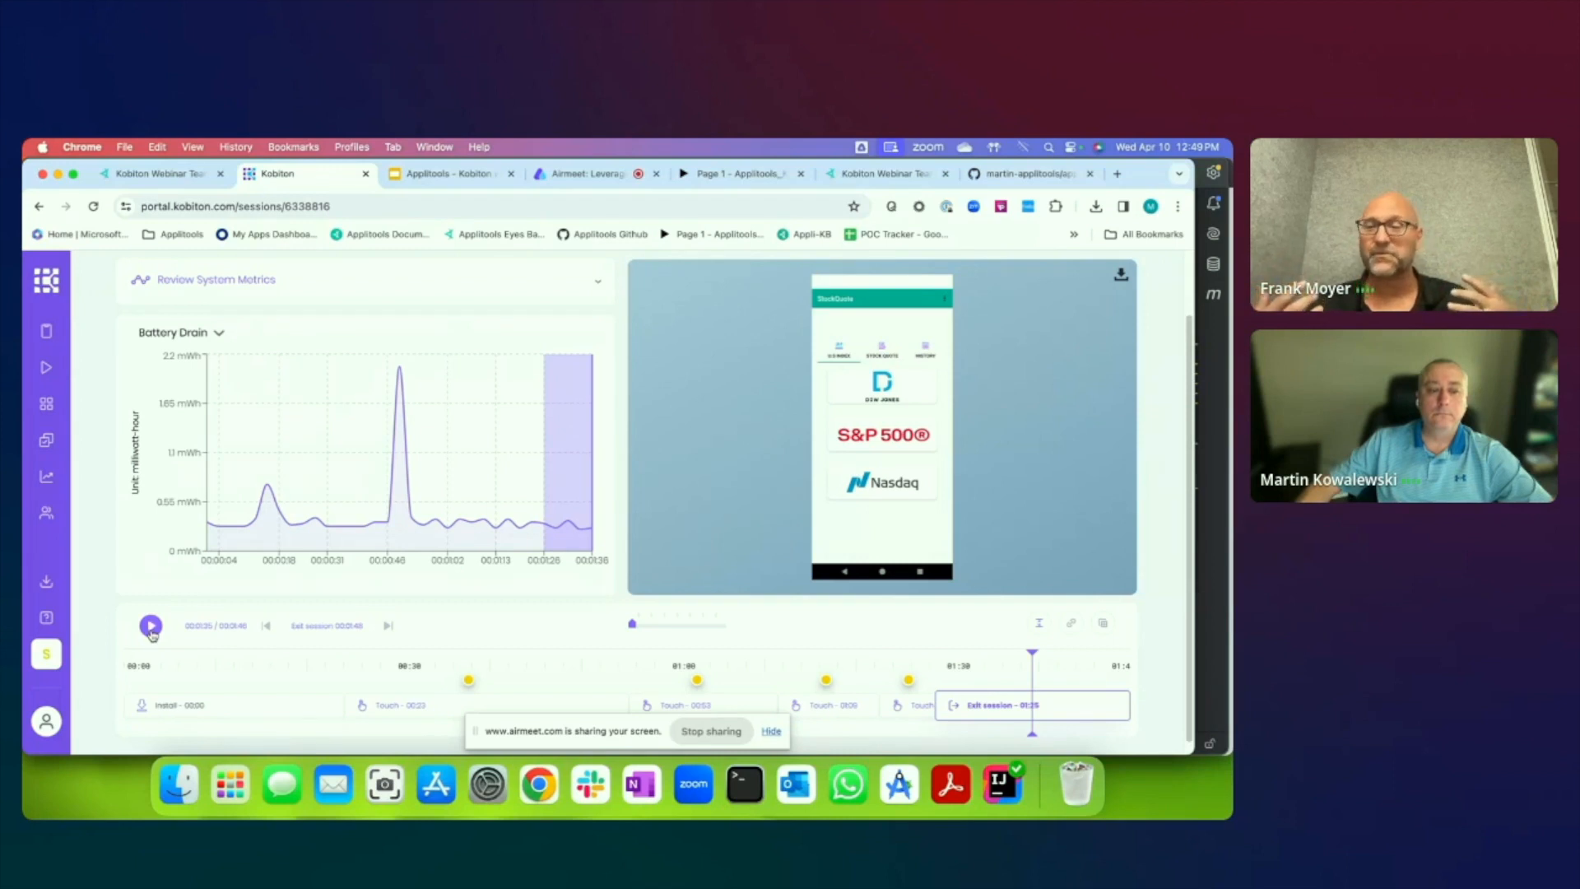
pyautogui.moveTo(399, 474)
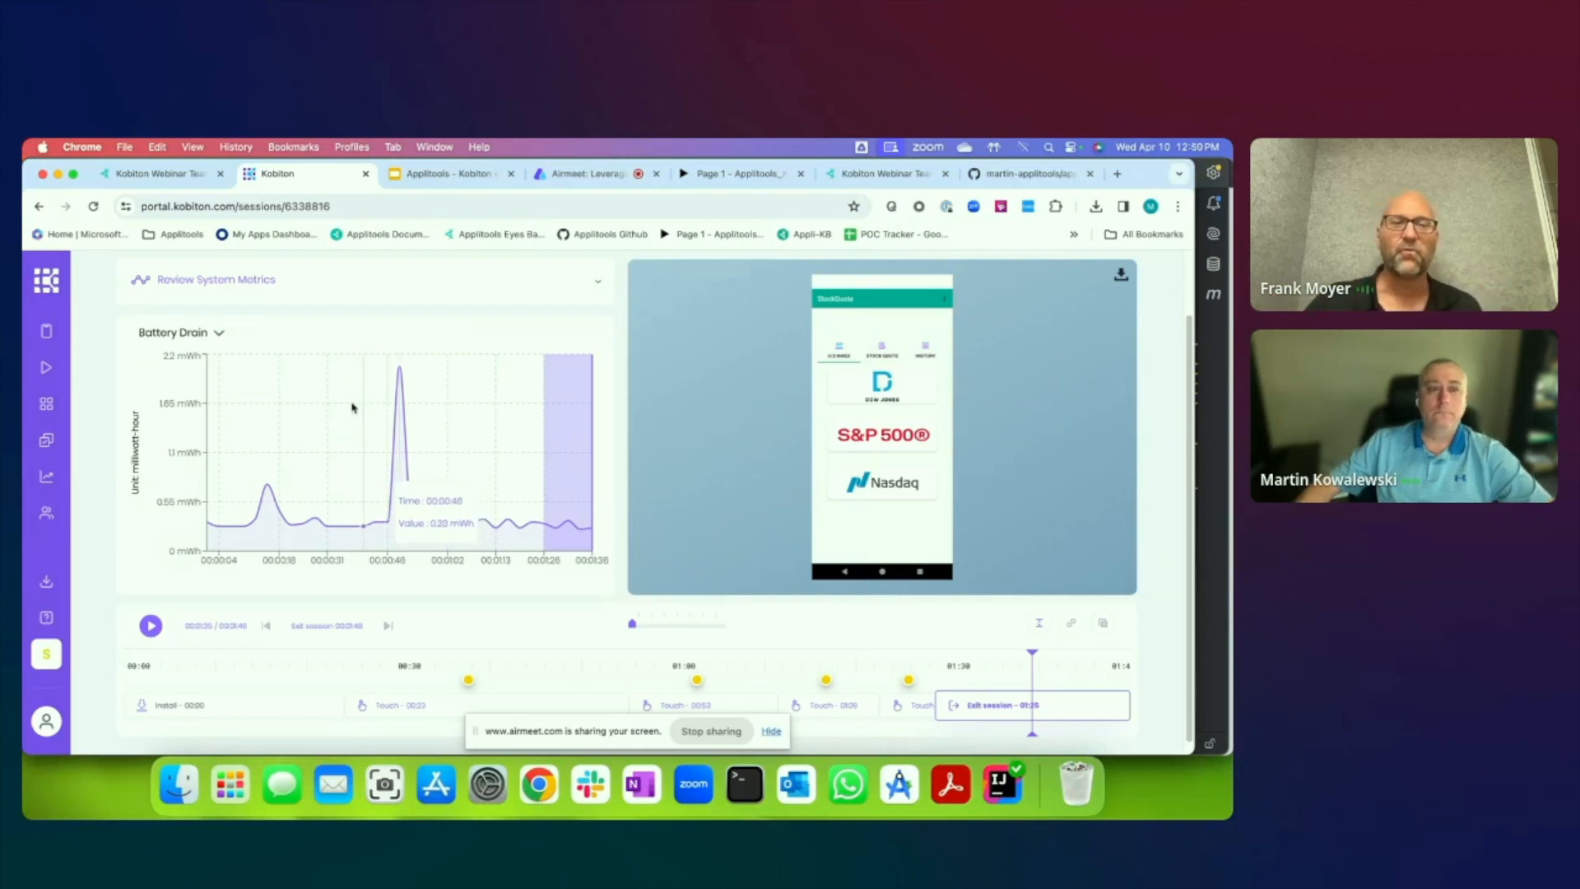
pyautogui.click(217, 333)
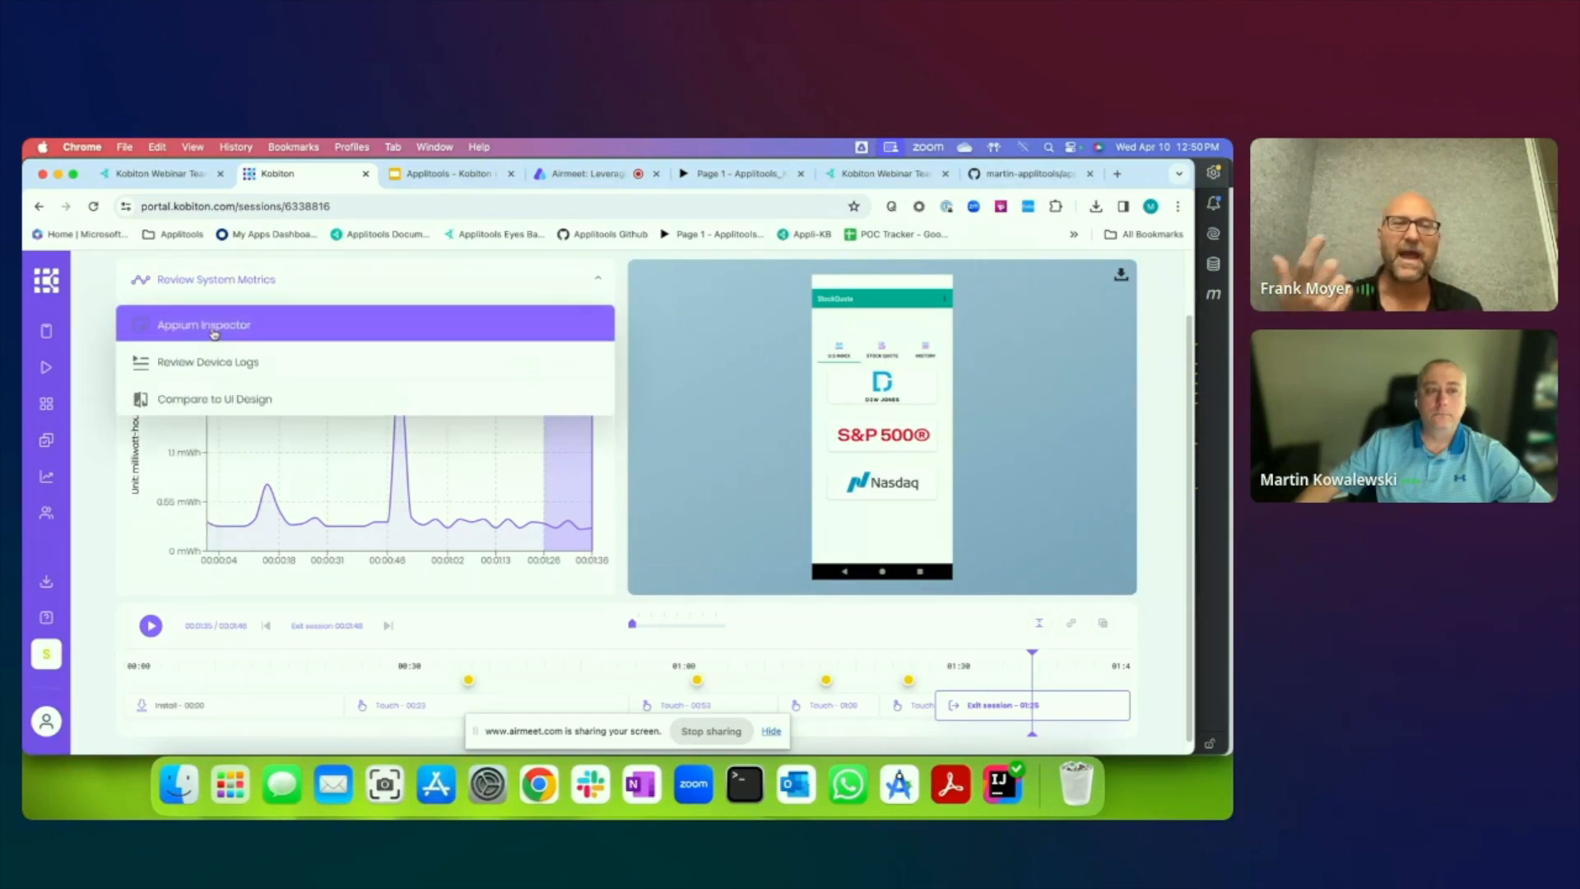
# - Close the review menu and switch to the Airmeet webinar tab
pyautogui.click(204, 324)
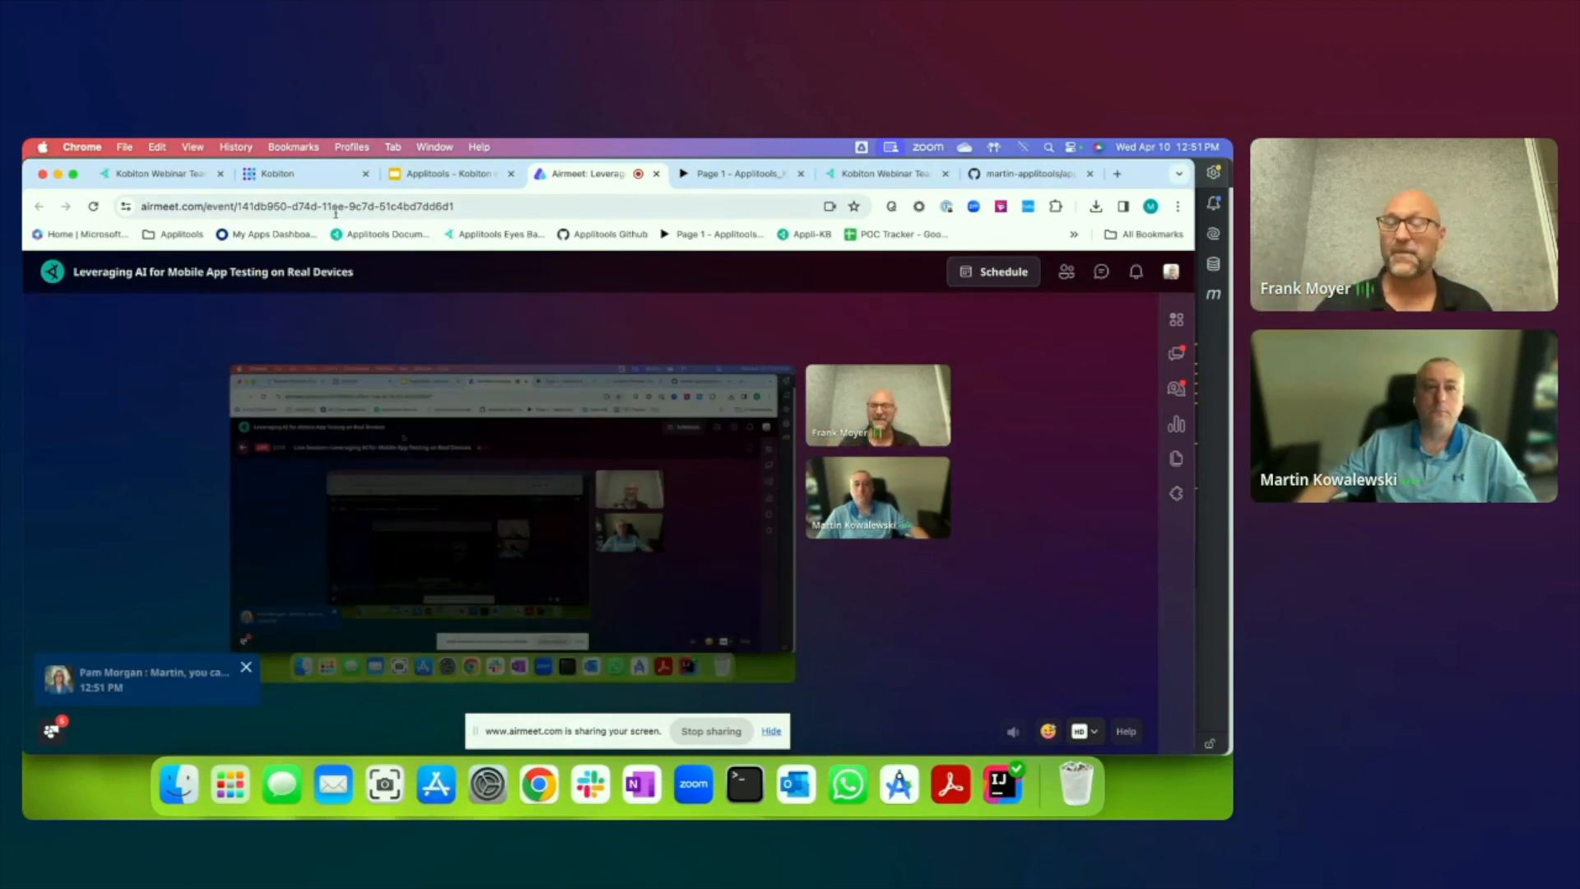
# - Switch to the Applitools Eyes tab with the Manual to Automation Test Case results
pyautogui.click(302, 173)
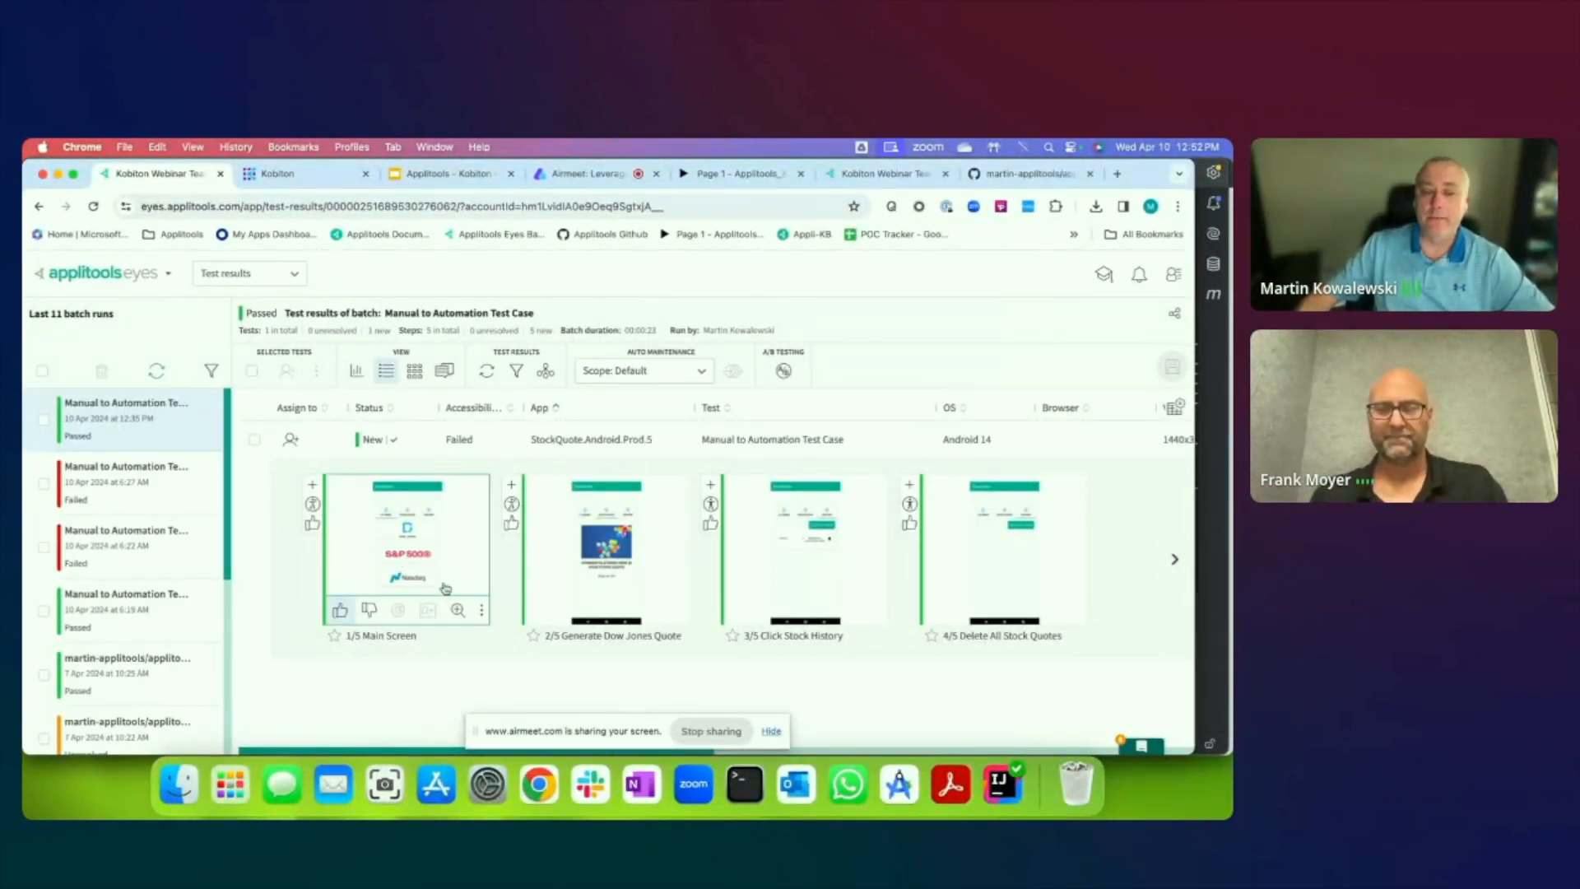
# - Open the Main Screen checkpoint and list the region annotation types
pyautogui.click(406, 544)
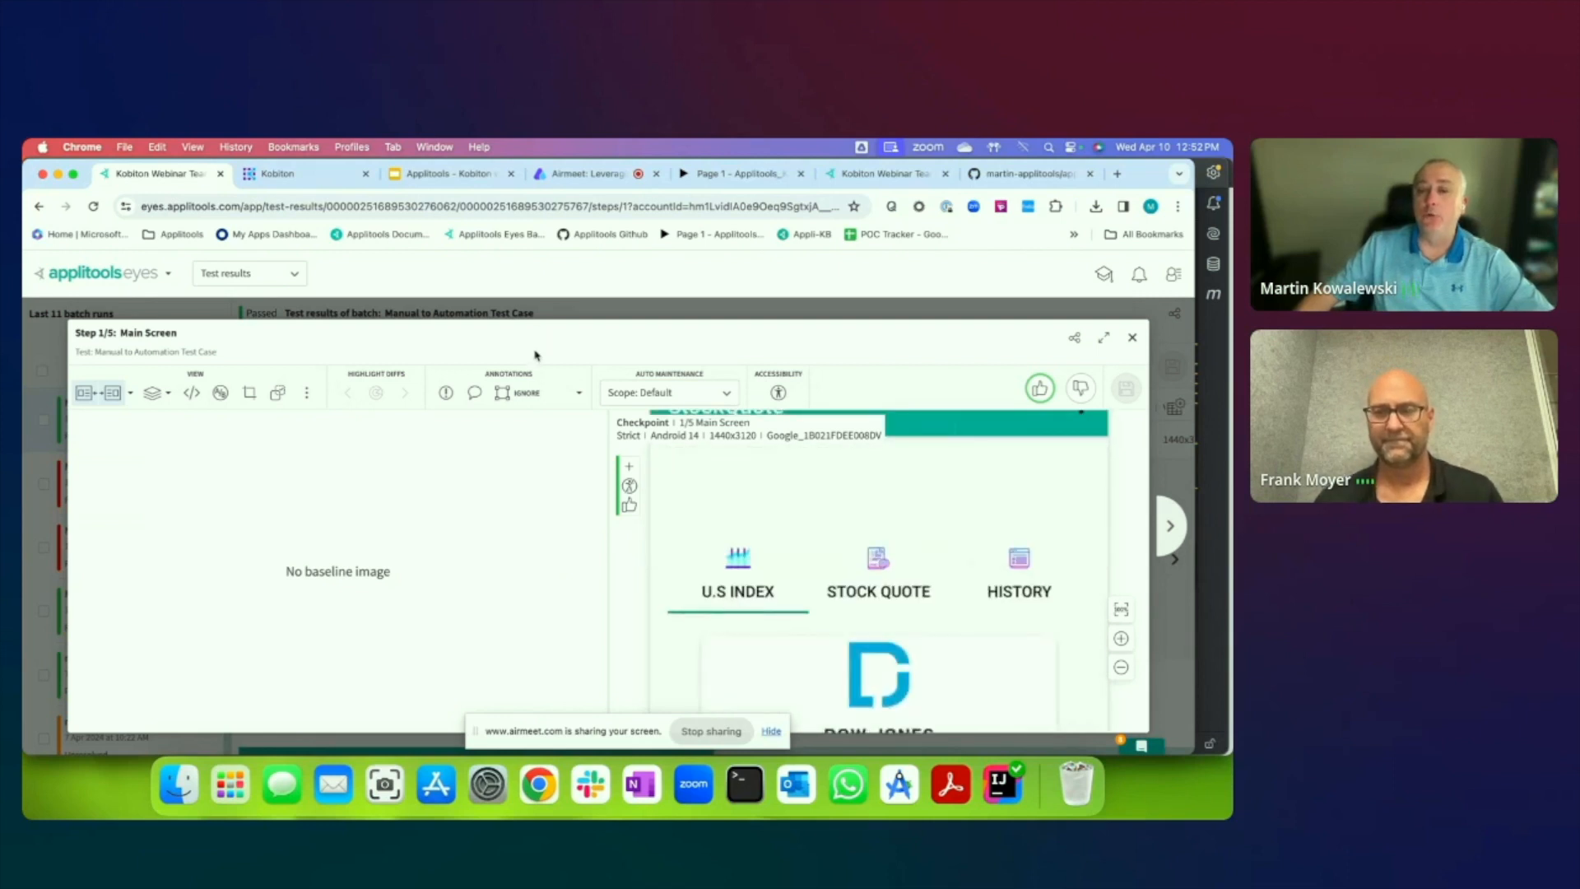
pyautogui.click(578, 392)
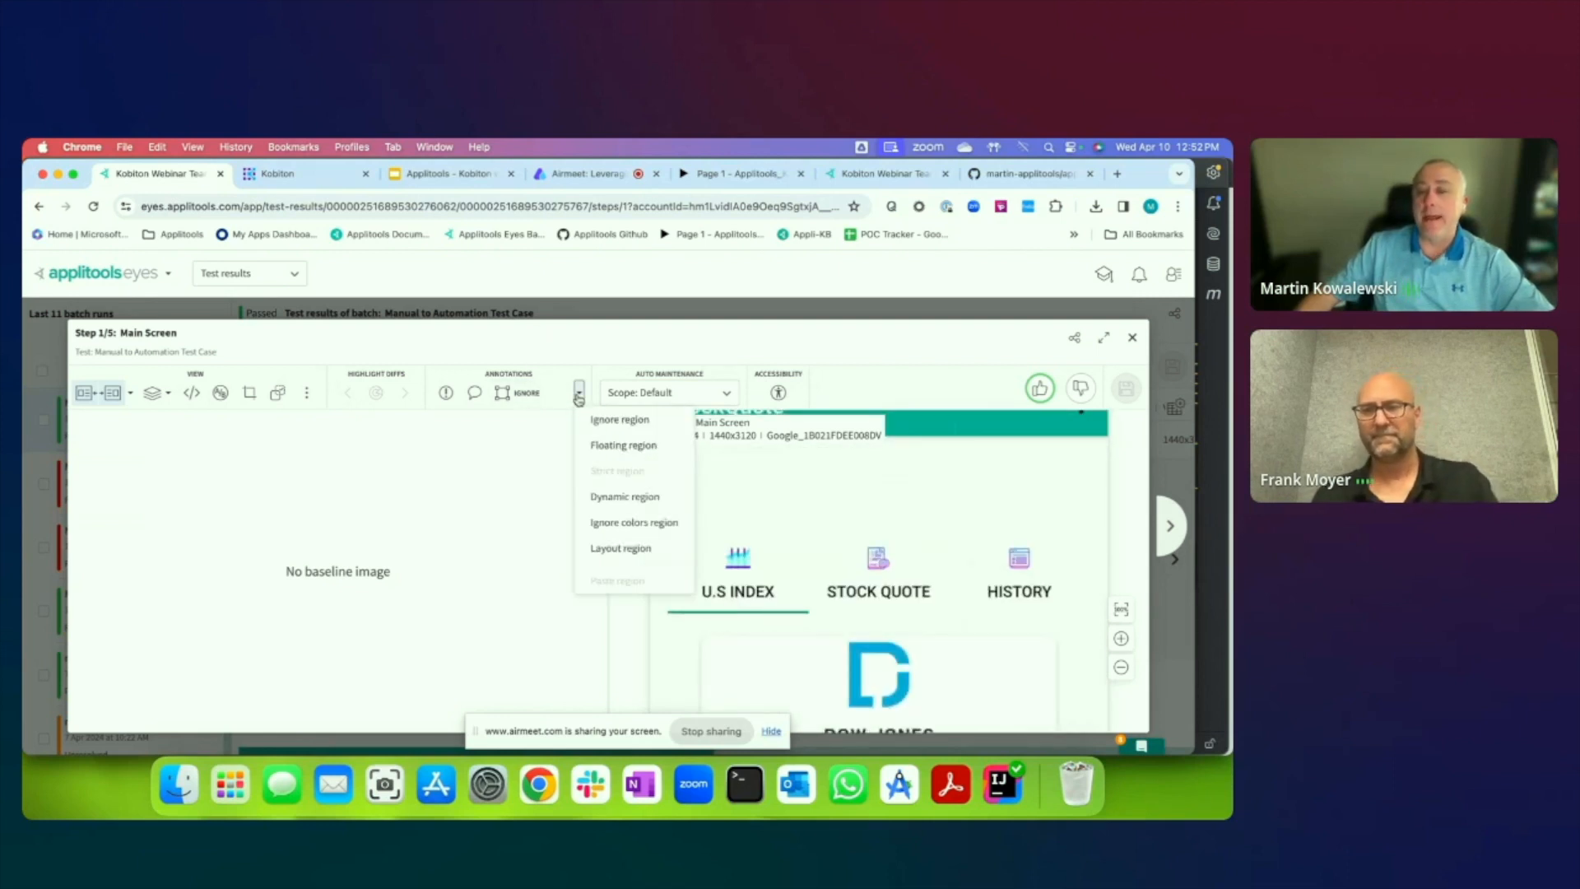
pyautogui.moveTo(619, 419)
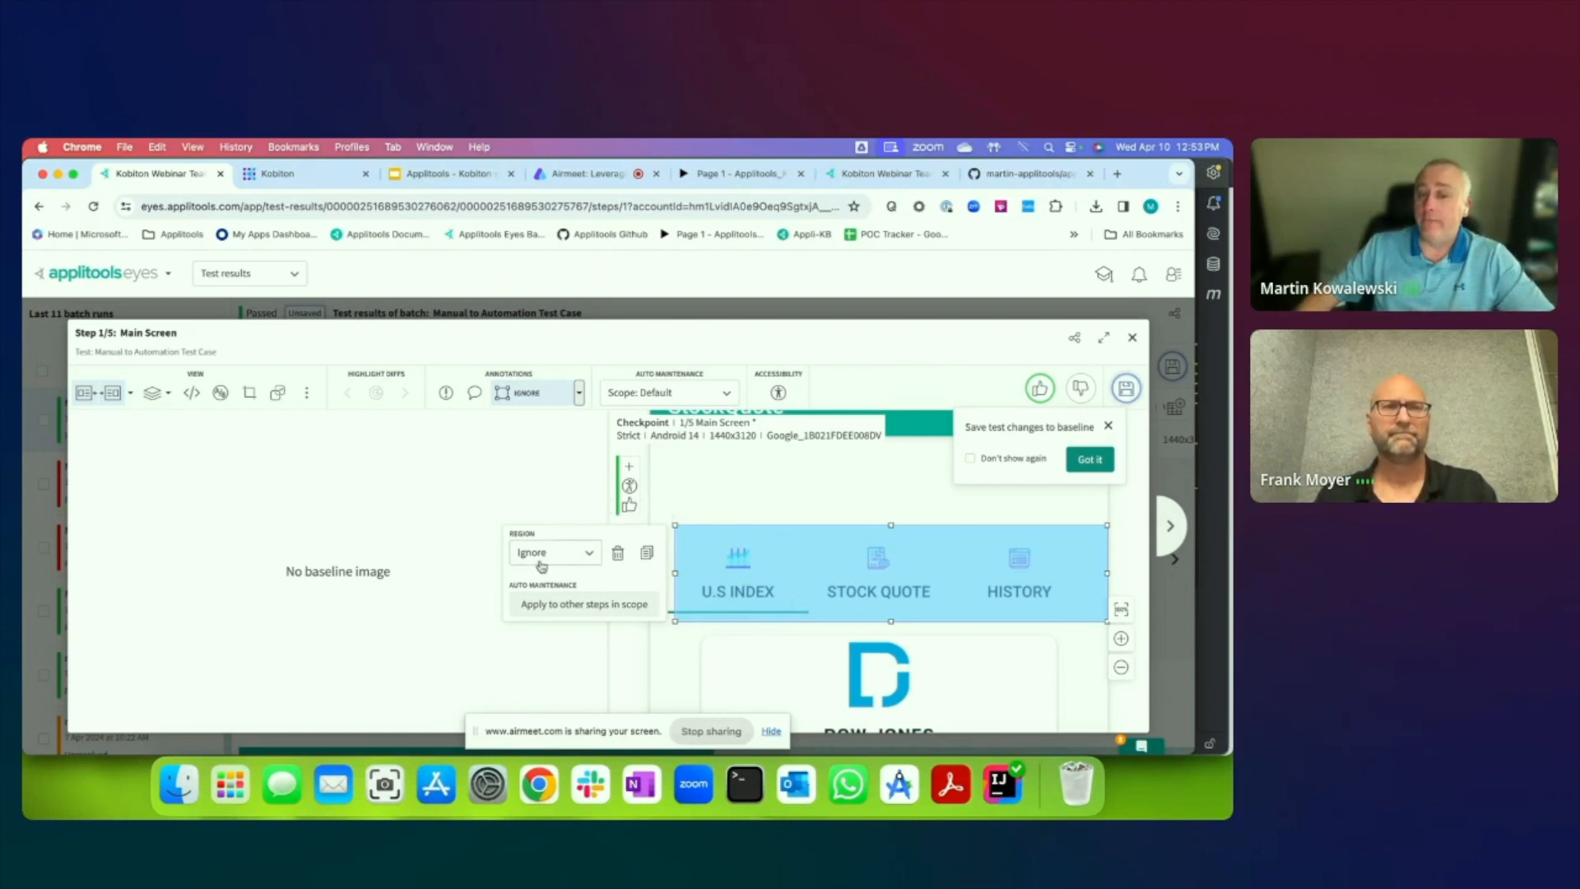
pyautogui.click(553, 552)
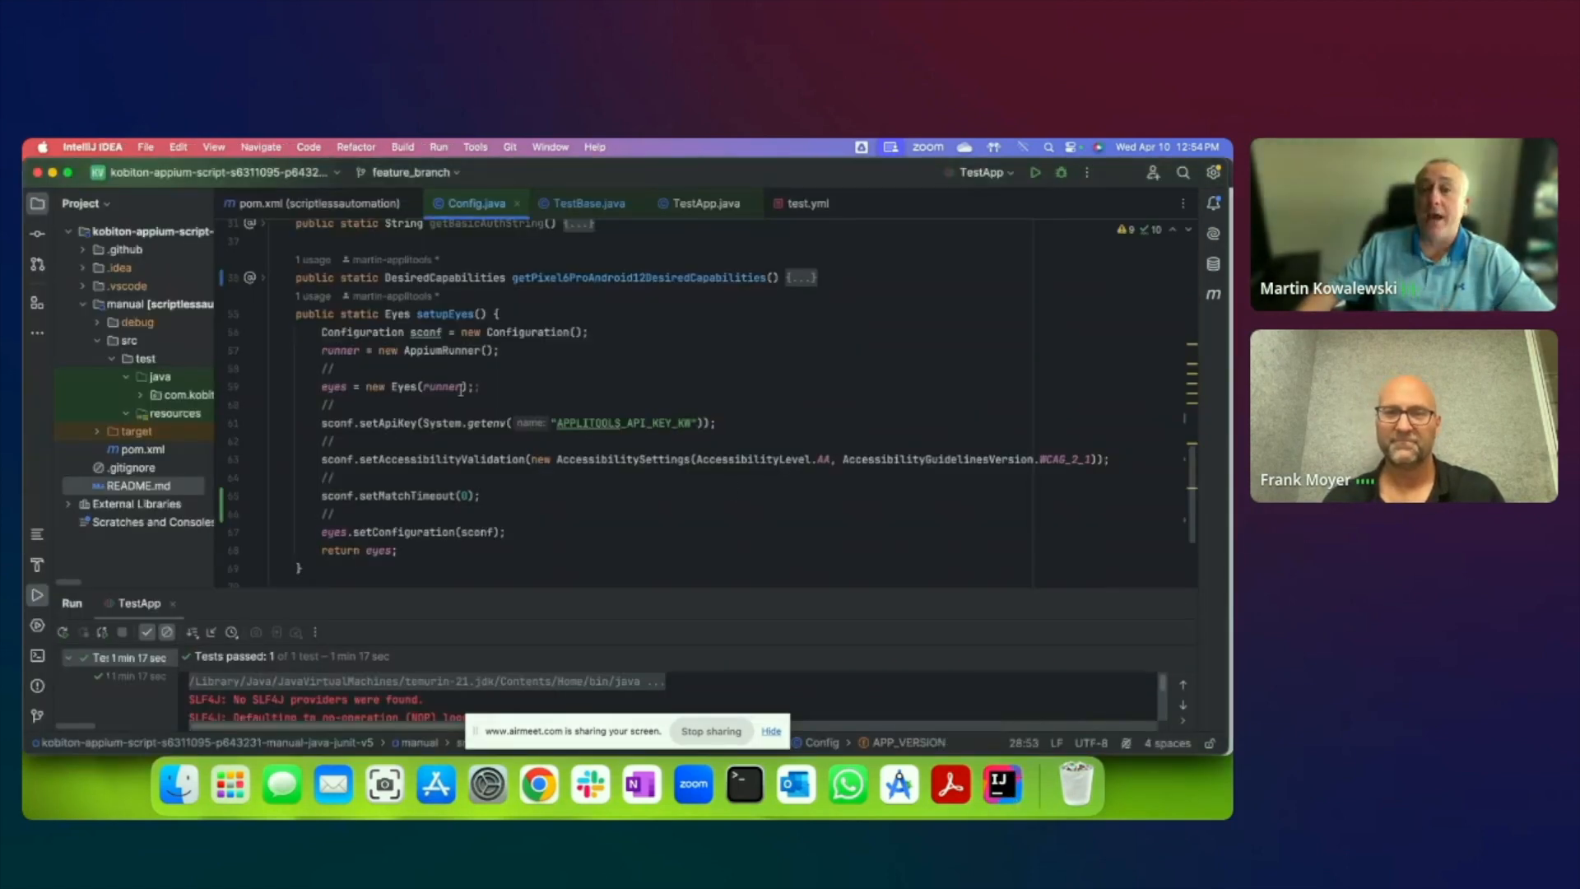
# - Switch from Config.java to the TestApp.java tab showing its eyes.check steps
pyautogui.click(702, 203)
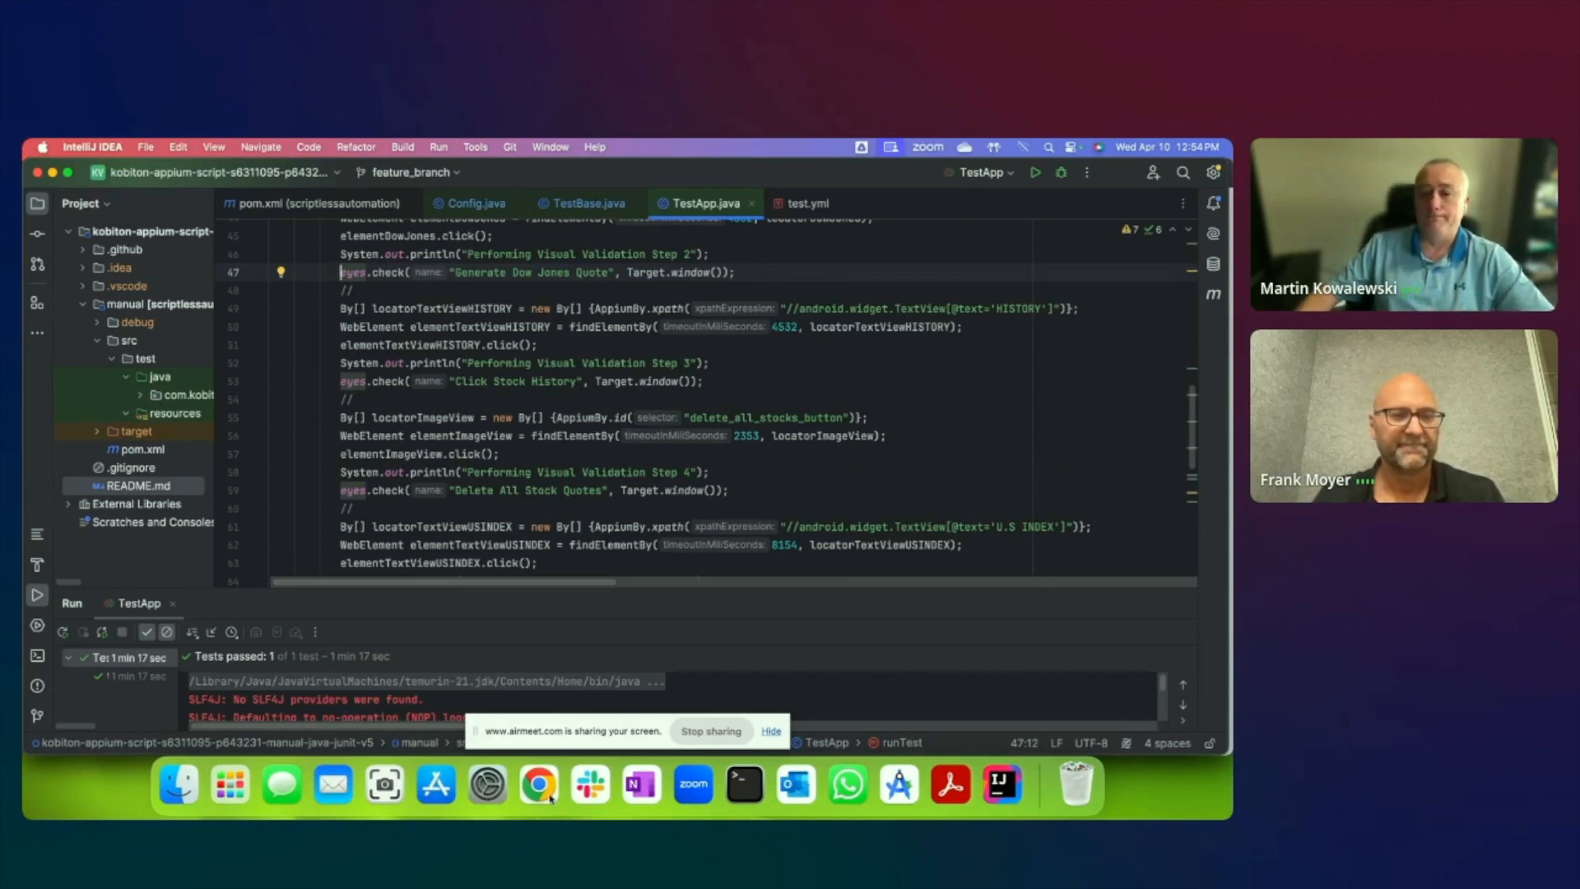
pyautogui.click(538, 785)
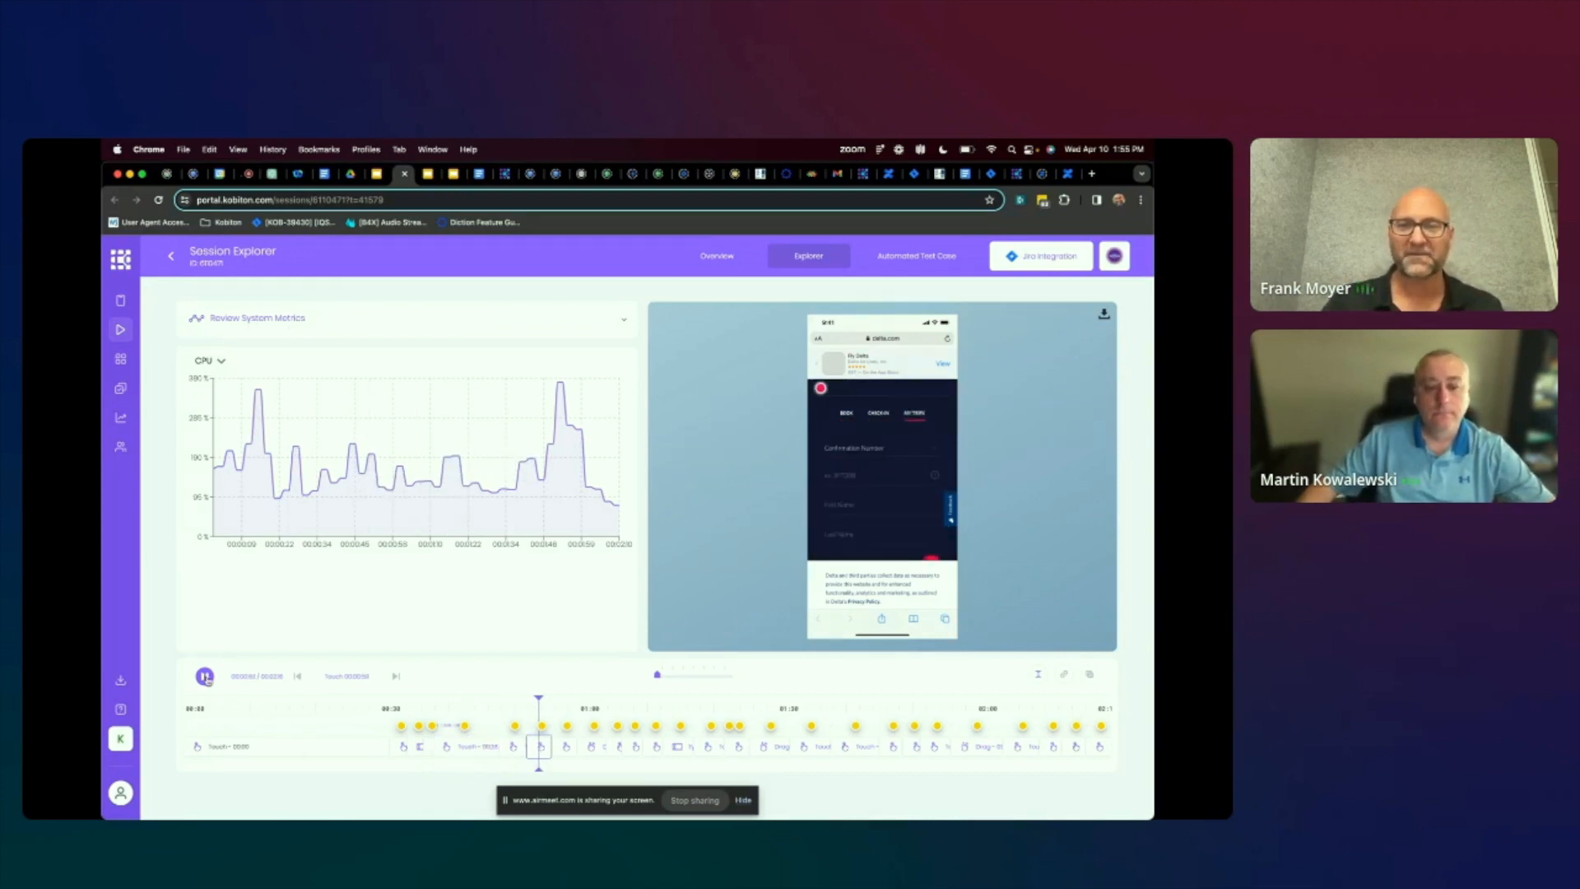
# - Switch the Session Explorer view to Observe Request / Response Payloads
pyautogui.click(257, 318)
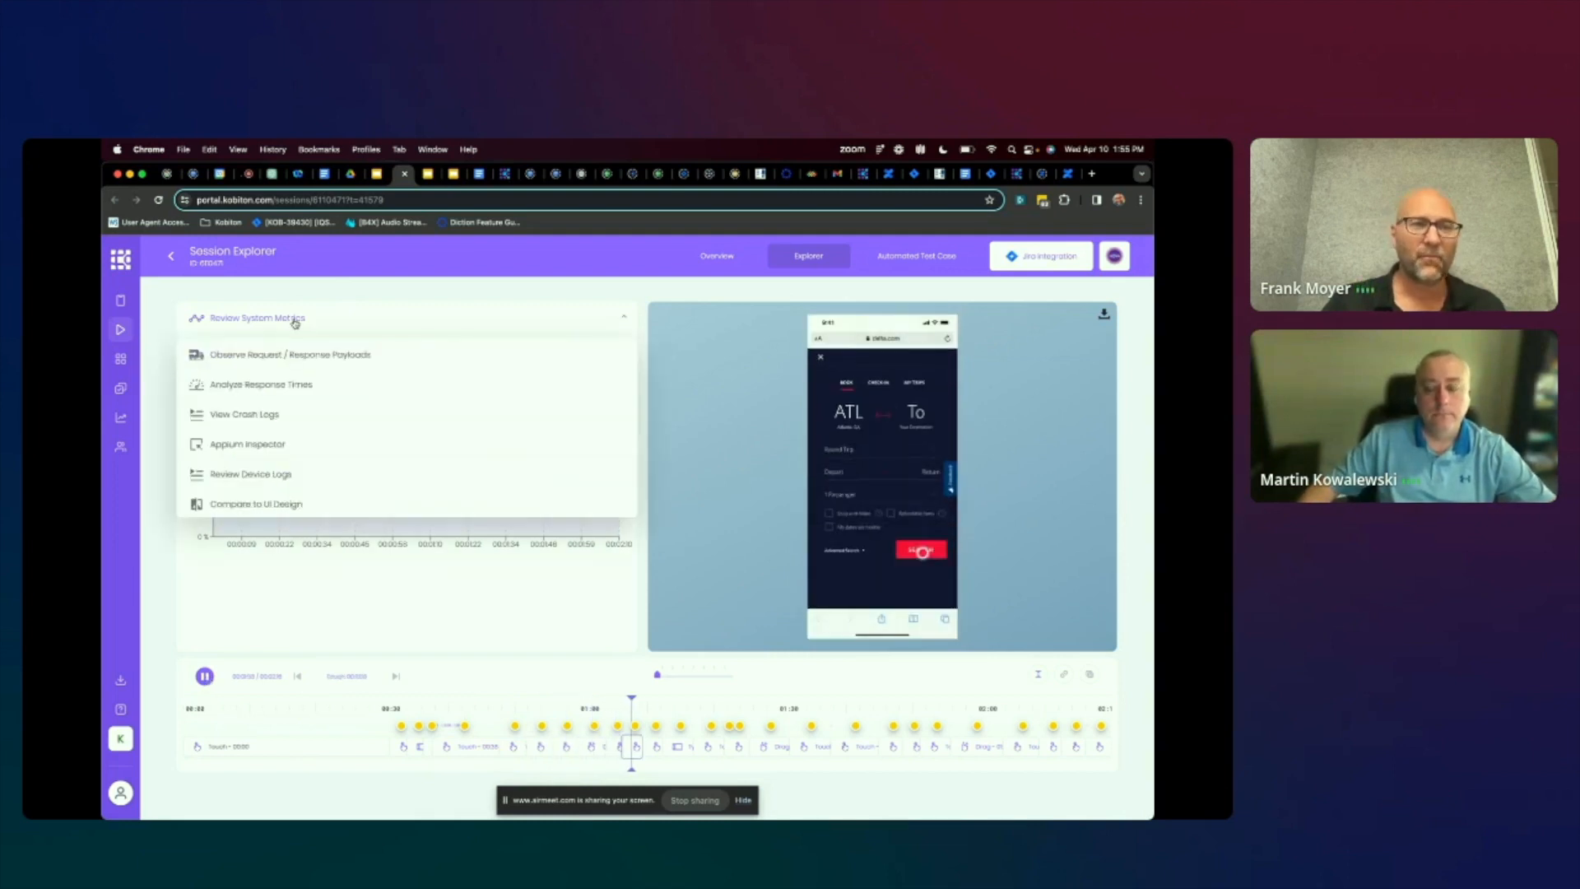
pyautogui.click(289, 354)
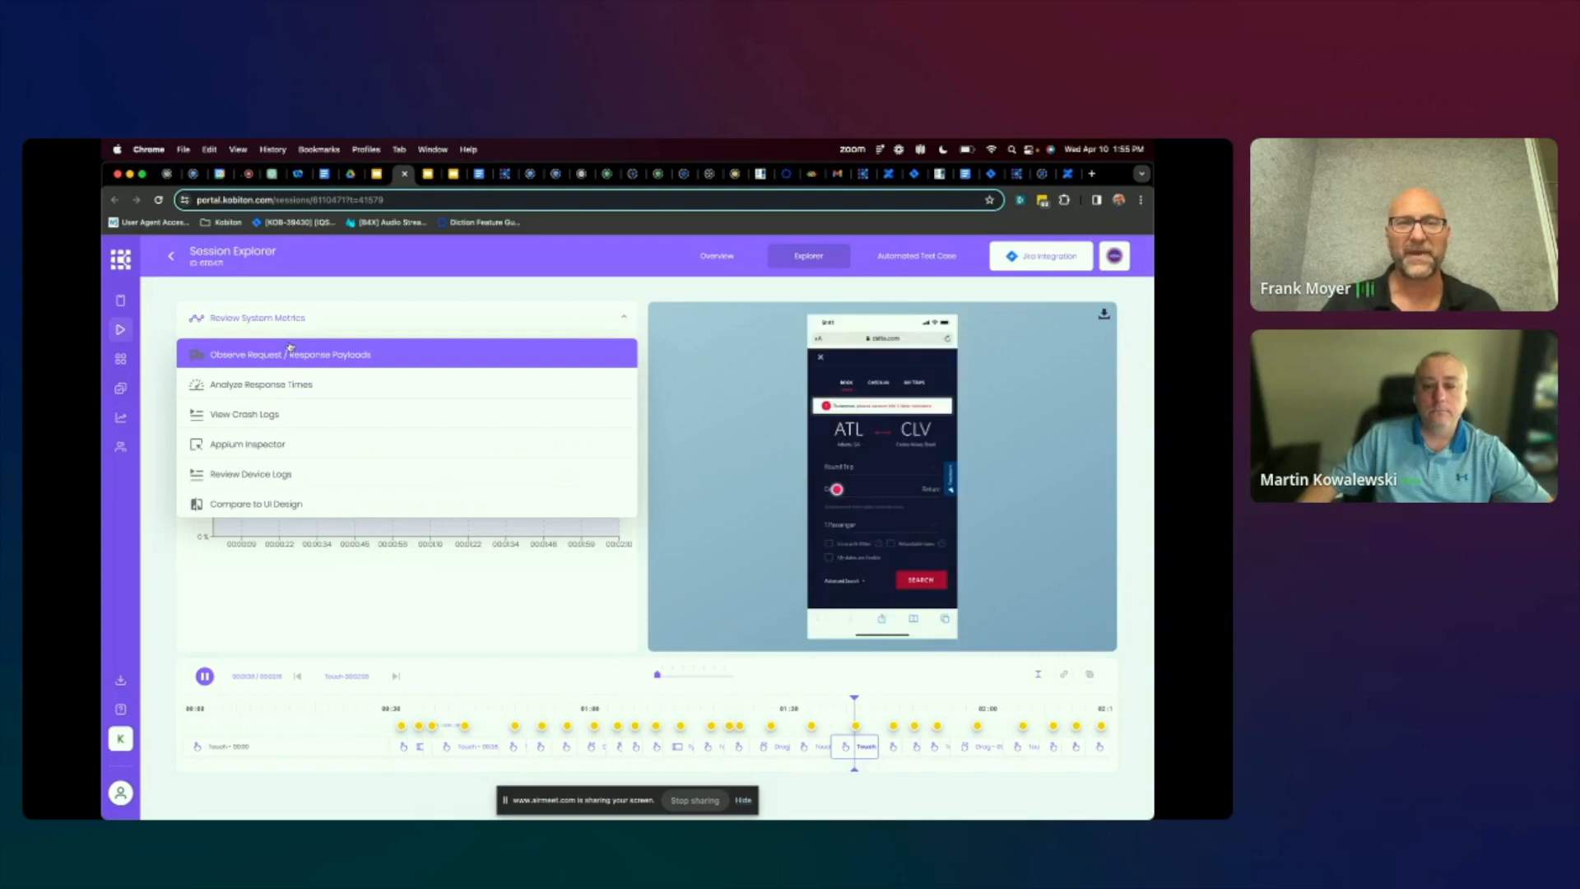
pyautogui.click(291, 354)
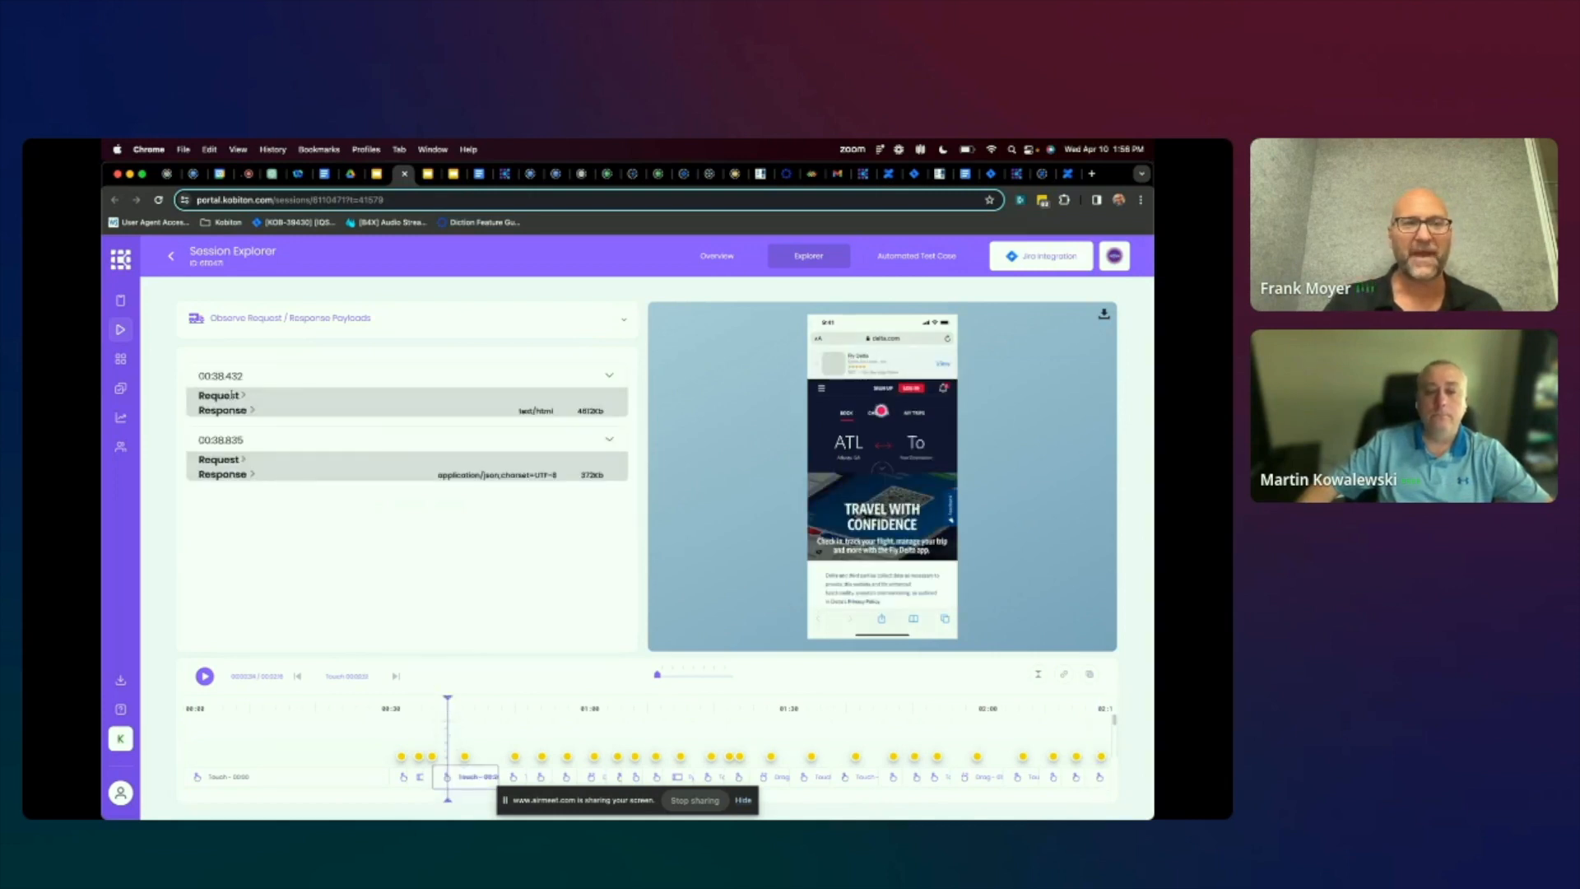
# - Switch the Session Explorer view from request/response payloads to the Analyze Response Times scatter chart
pyautogui.click(609, 376)
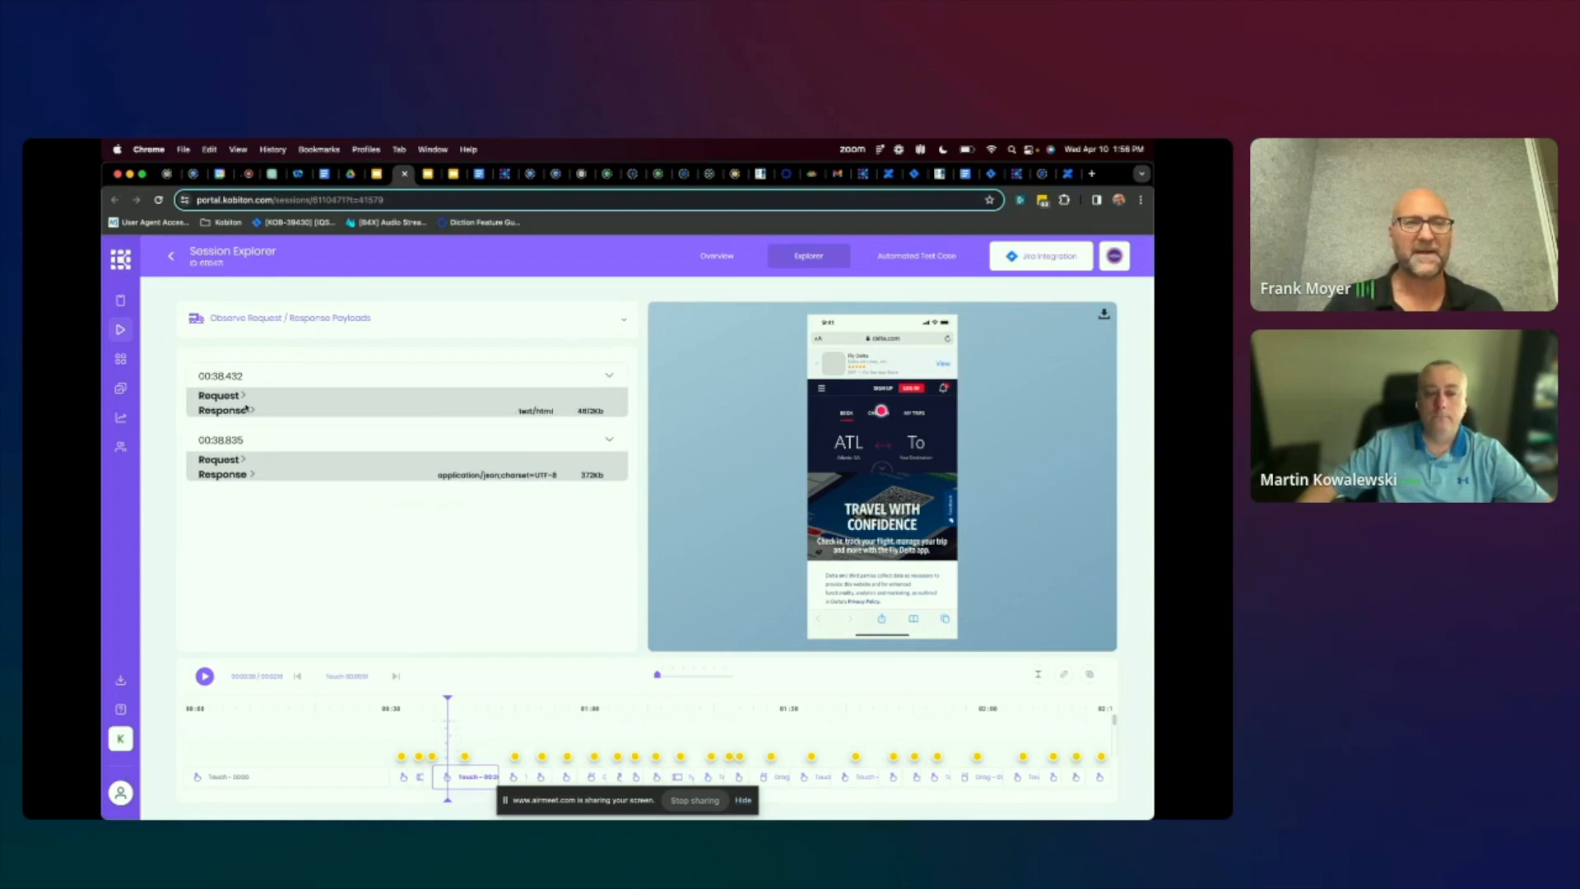
pyautogui.click(219, 395)
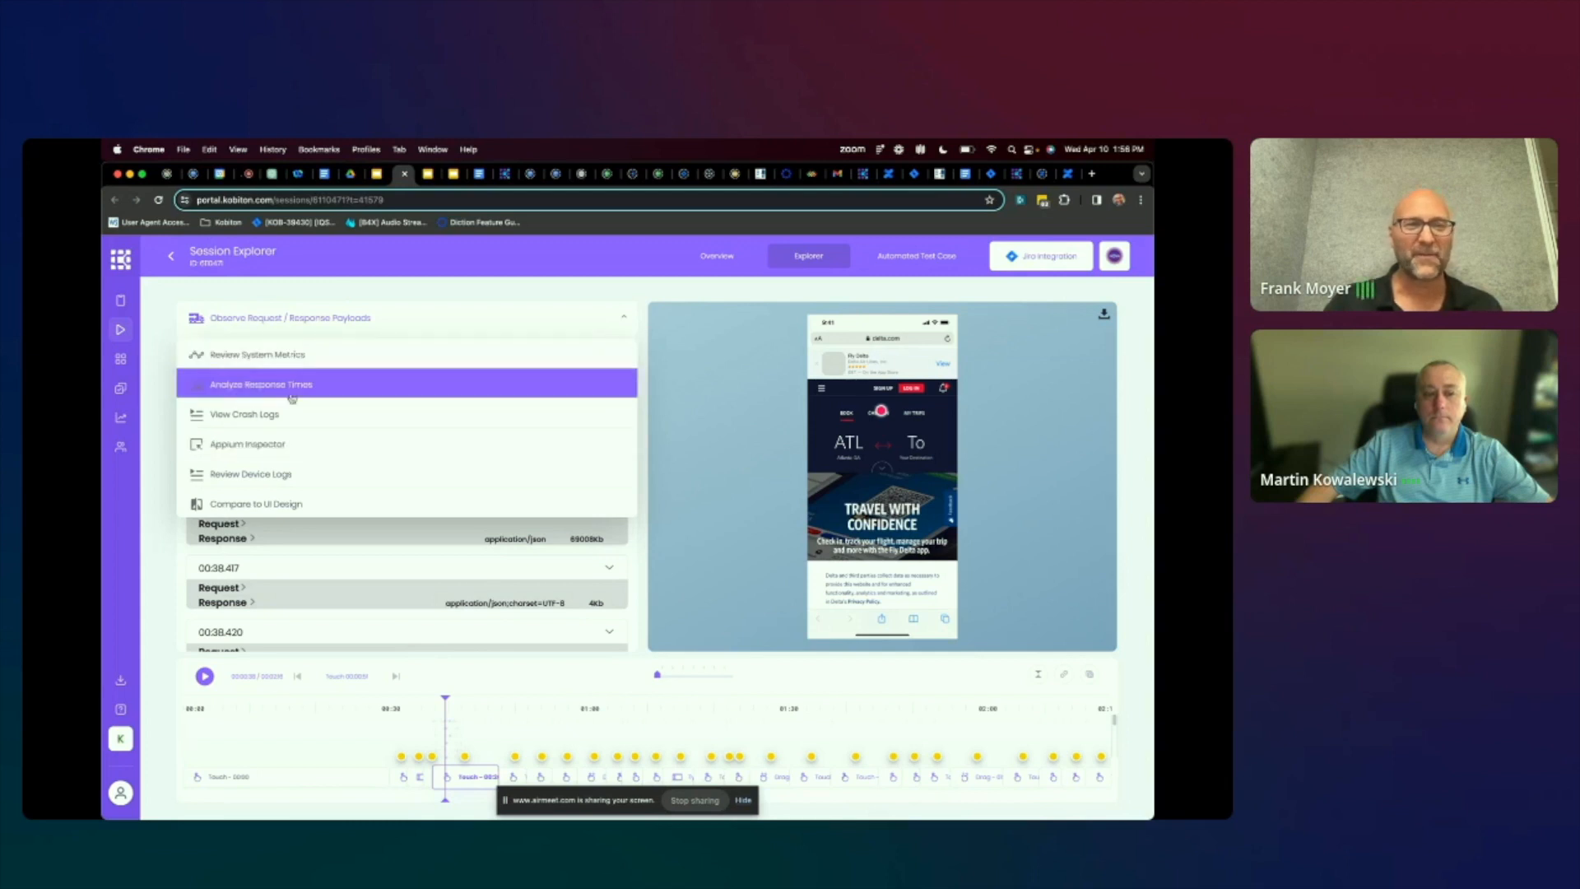
pyautogui.click(261, 385)
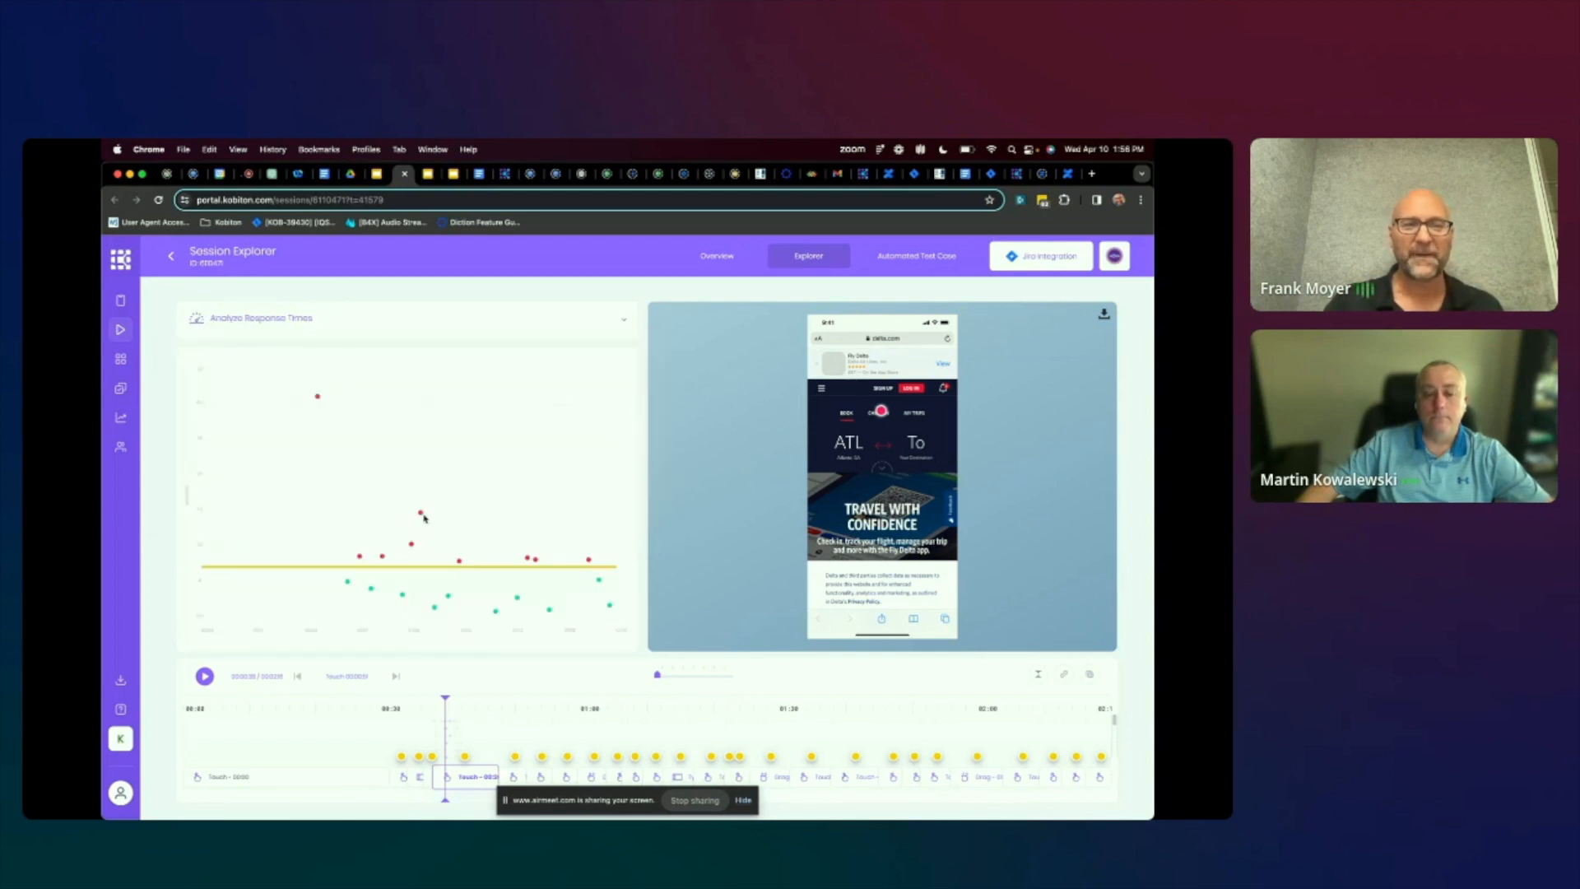
pyautogui.moveTo(413, 578)
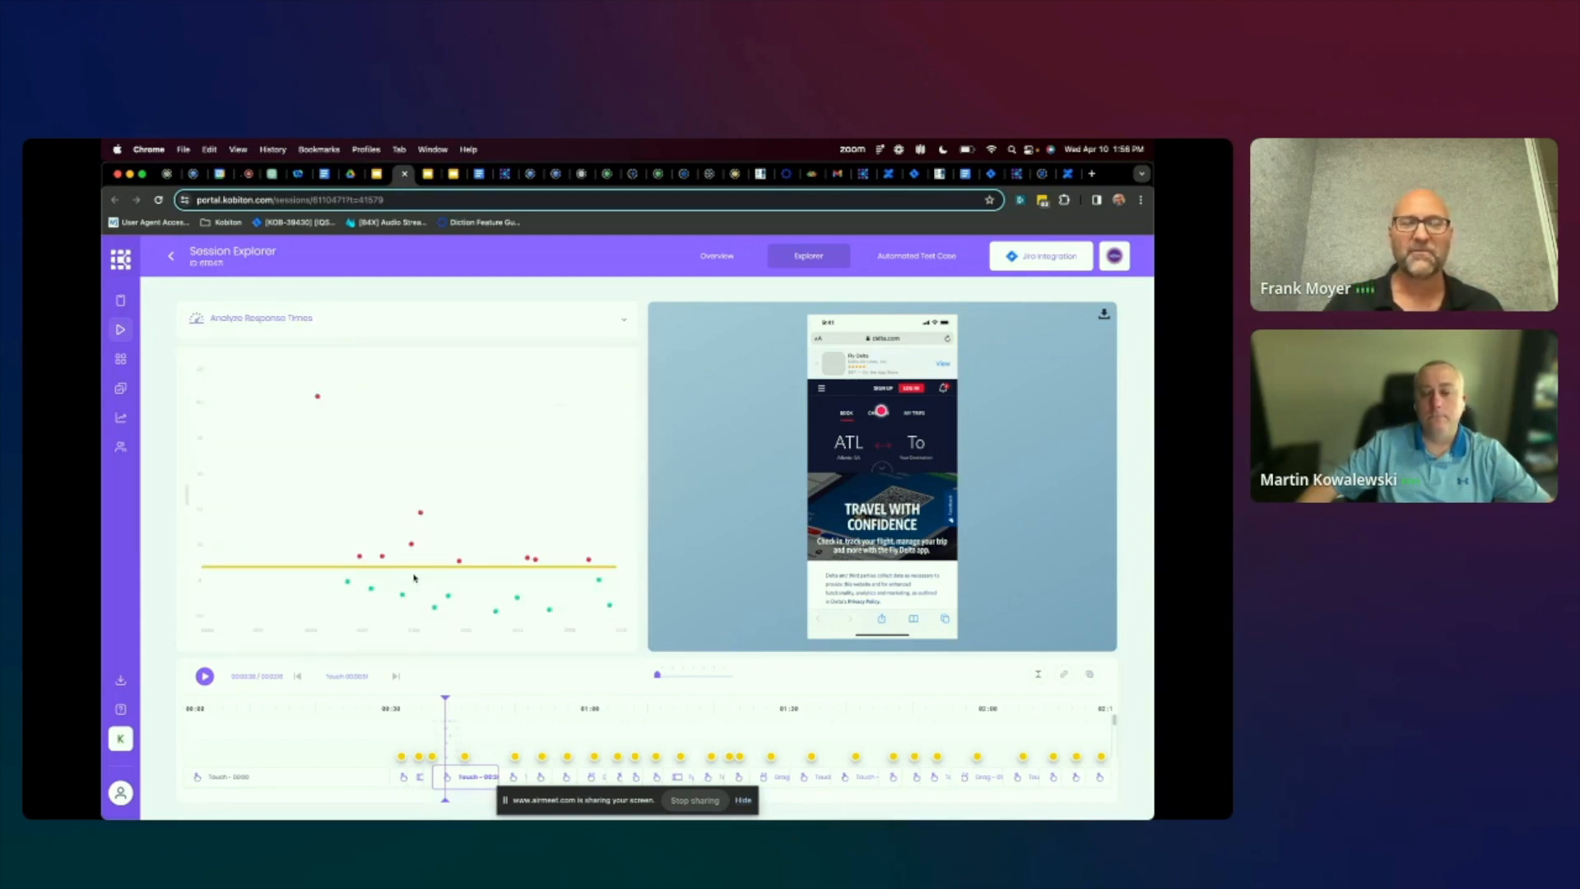